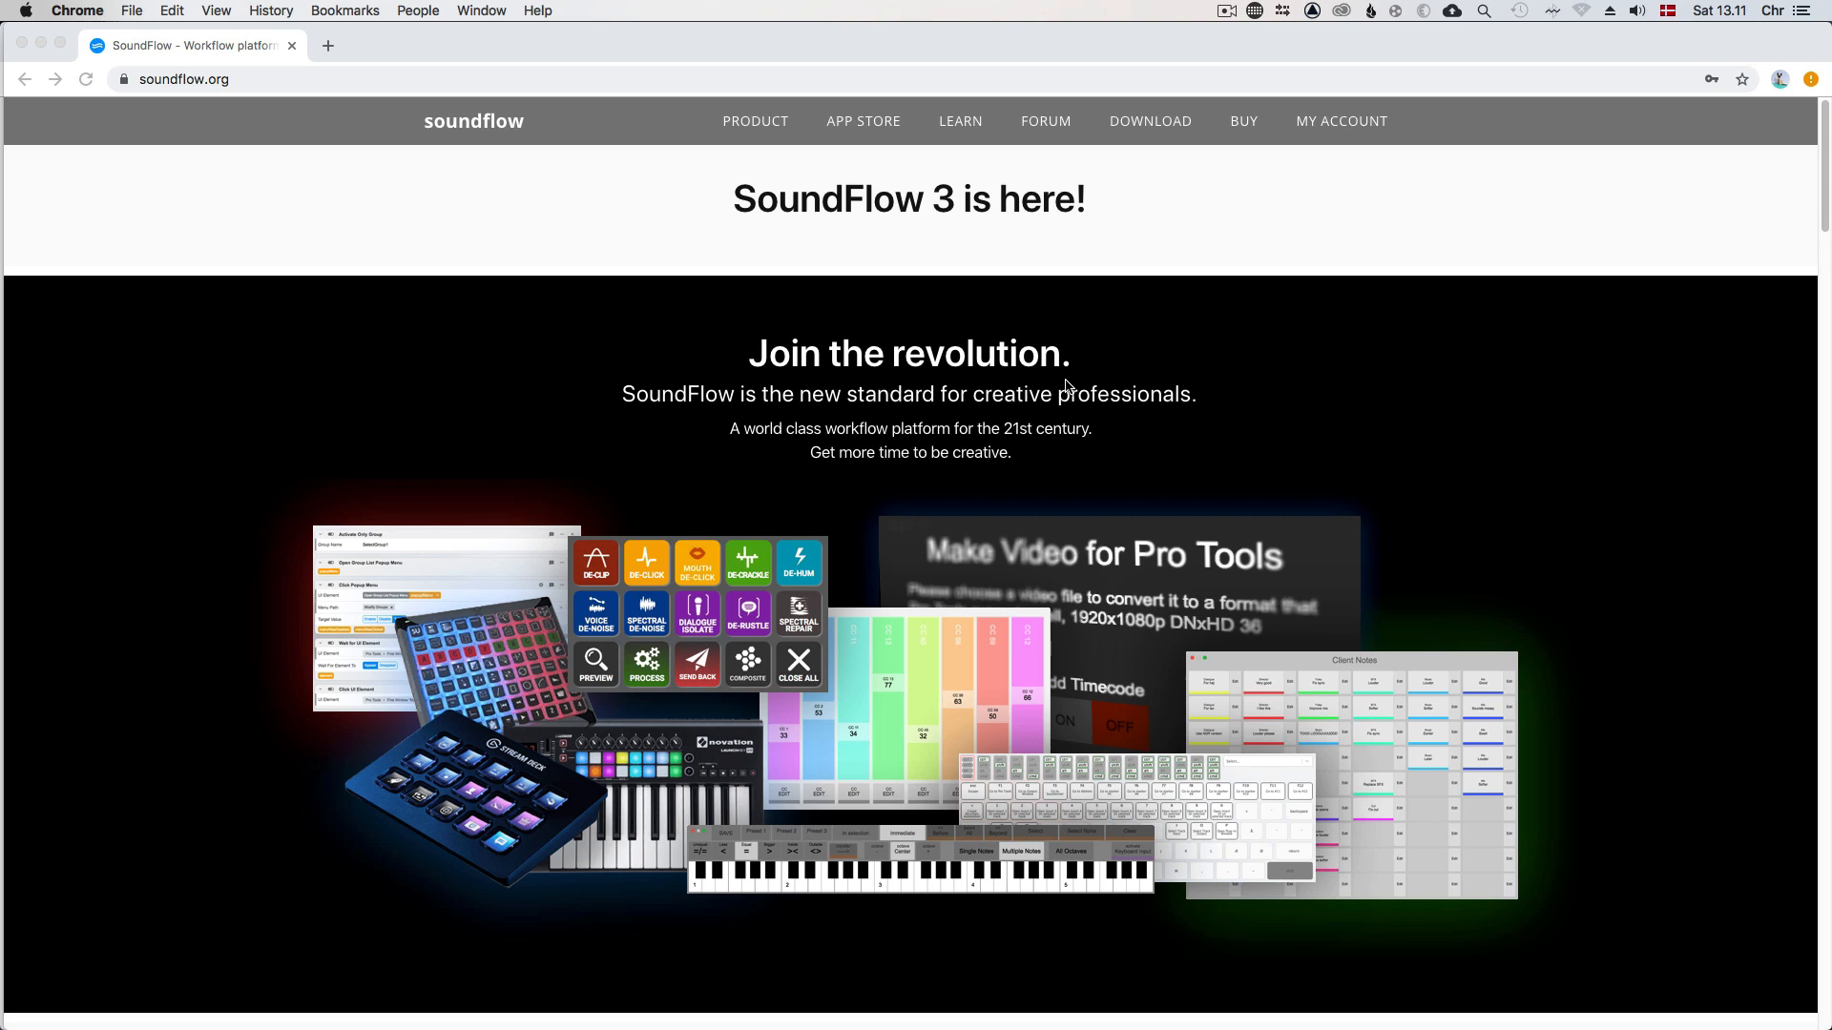
mouse_move(1089, 378)
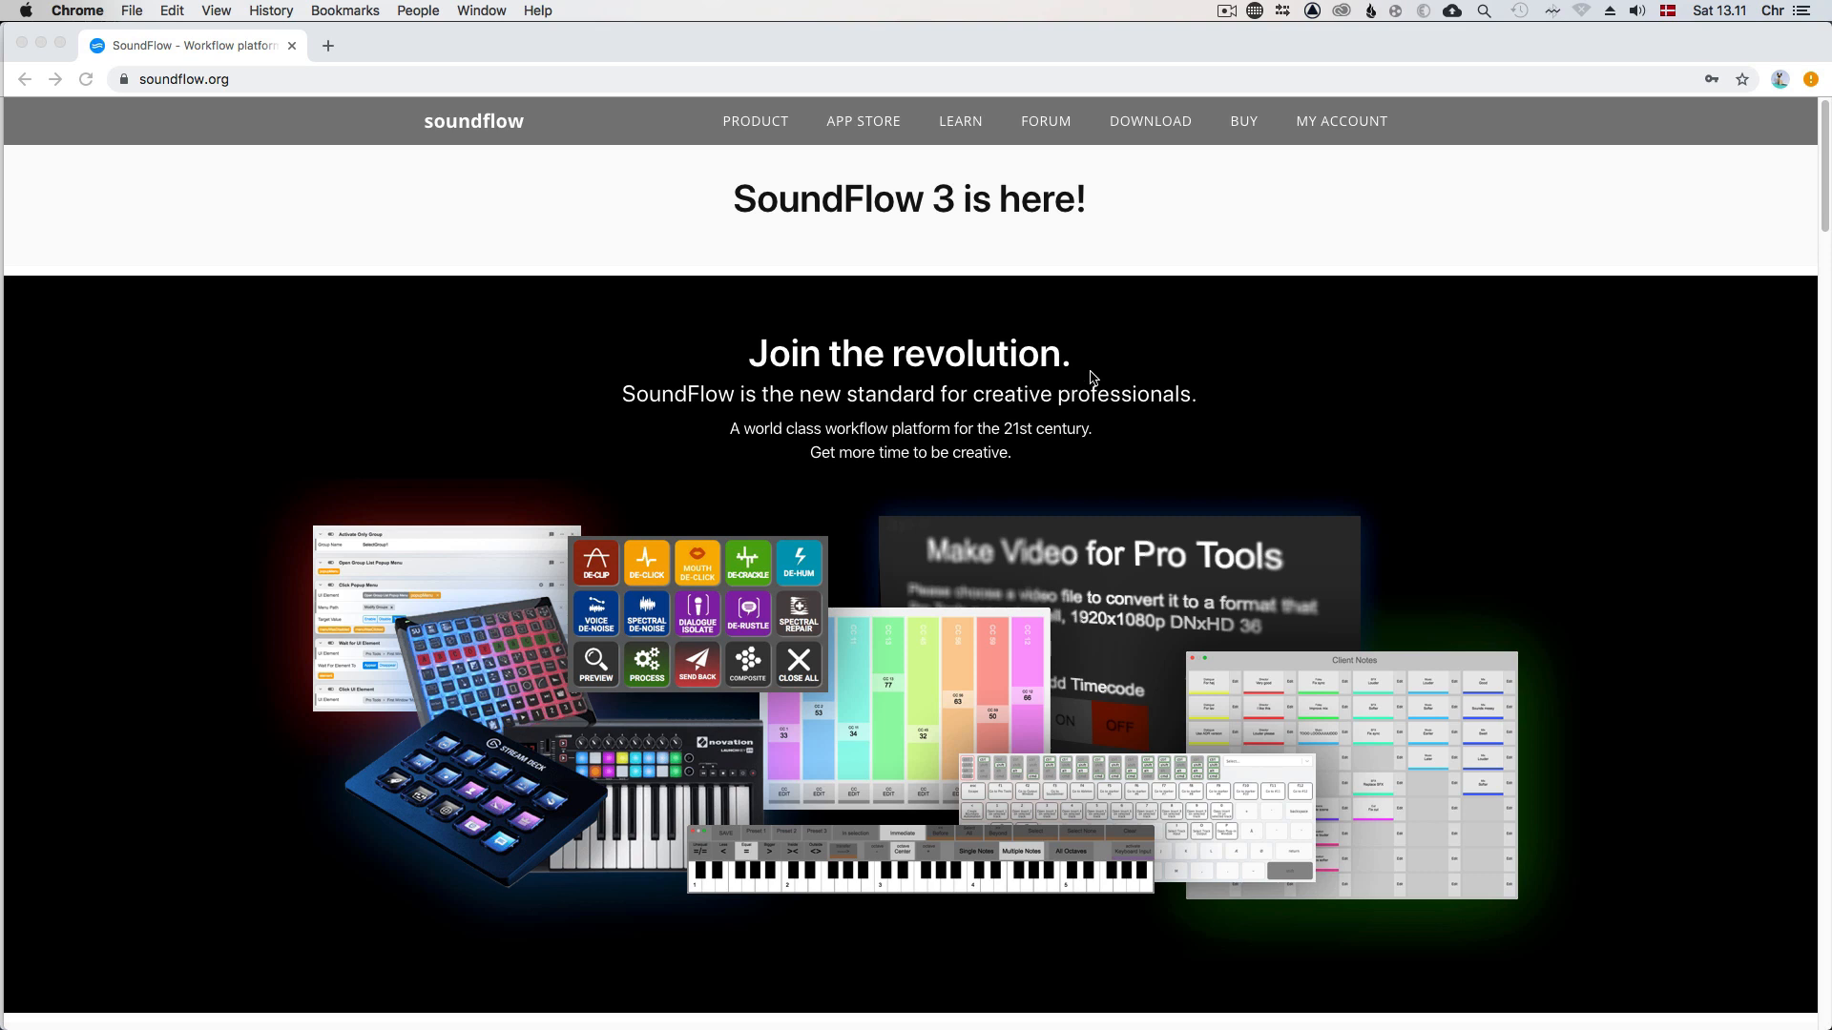
mouse_move(1086, 381)
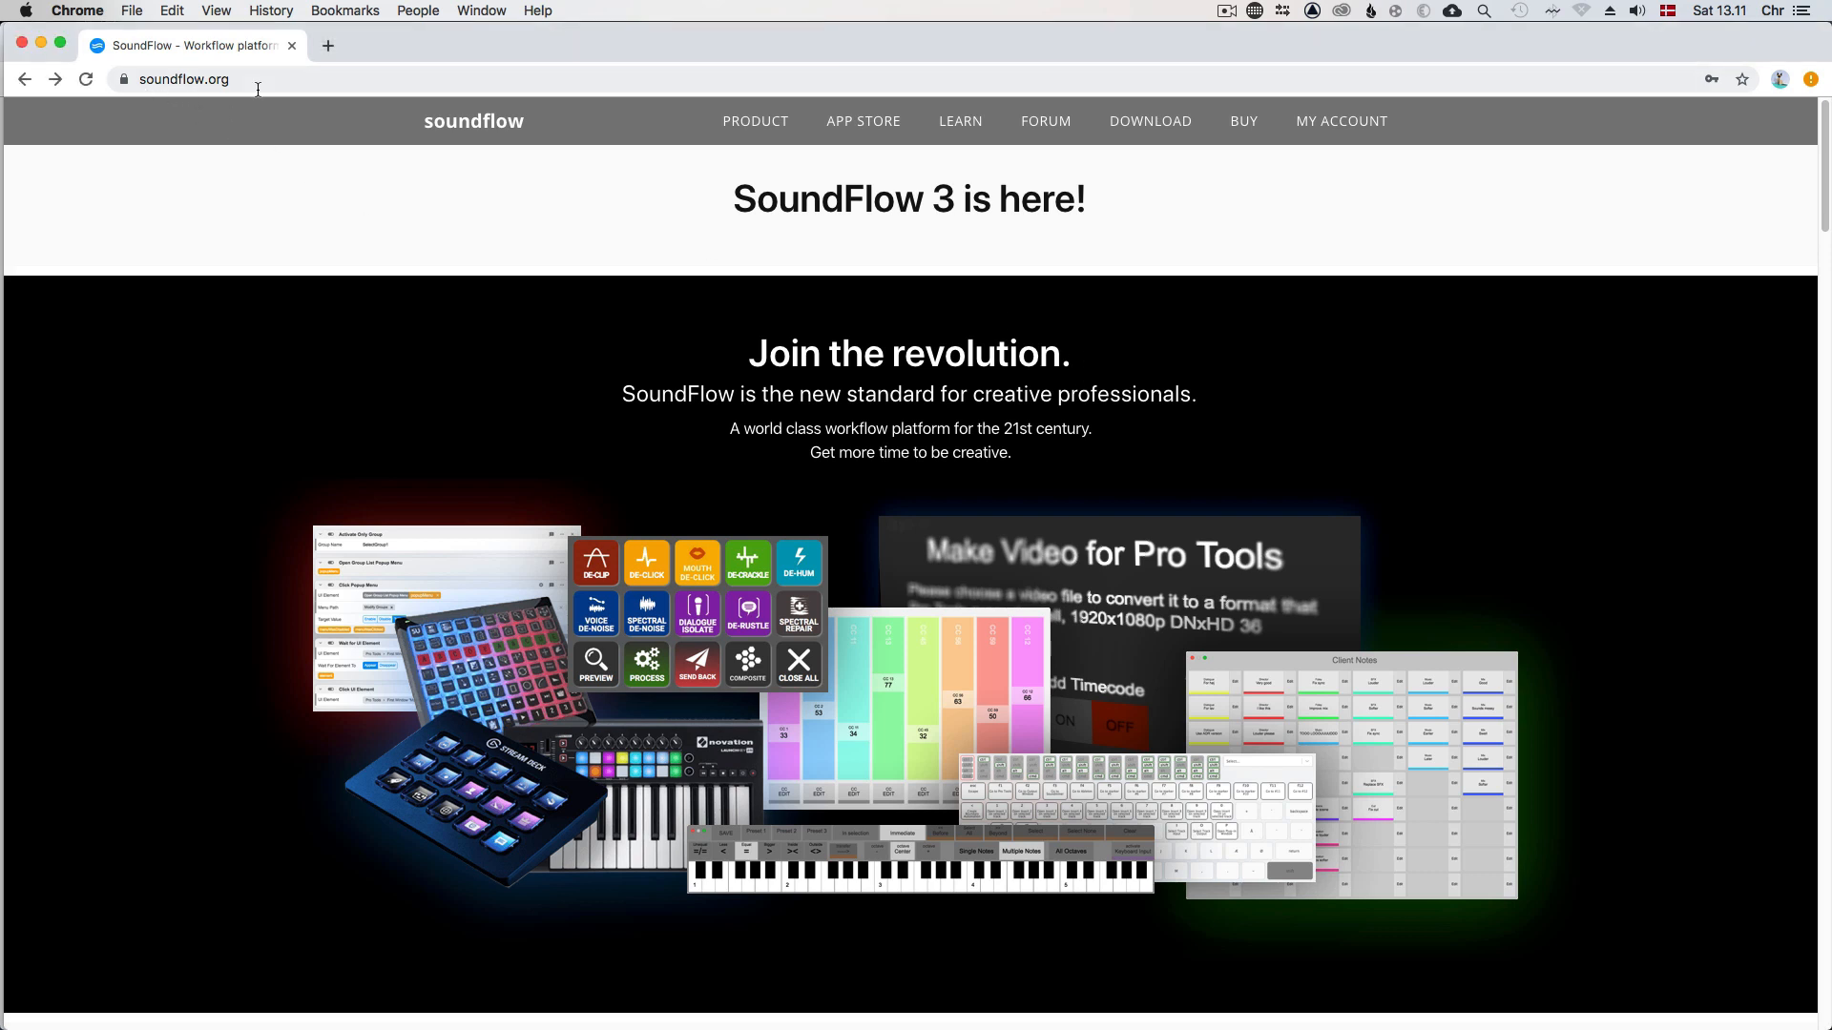
mouse_move(853, 245)
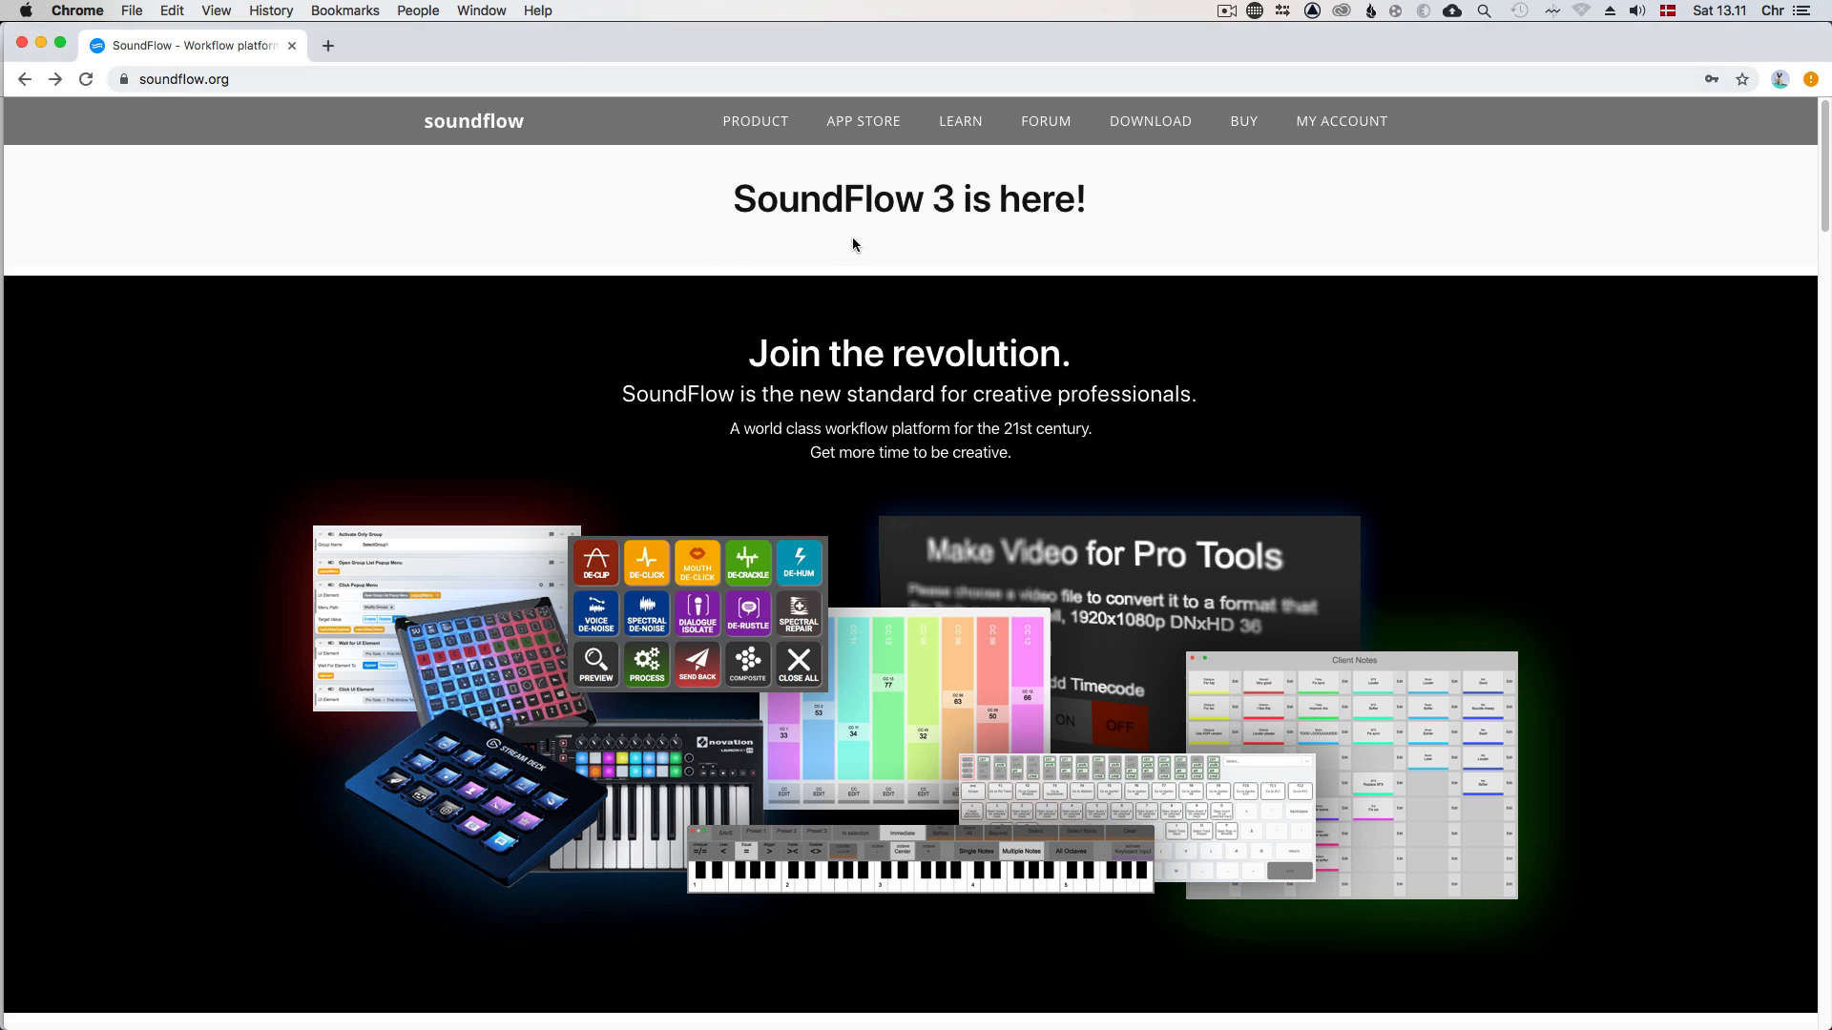
mouse_move(1149, 120)
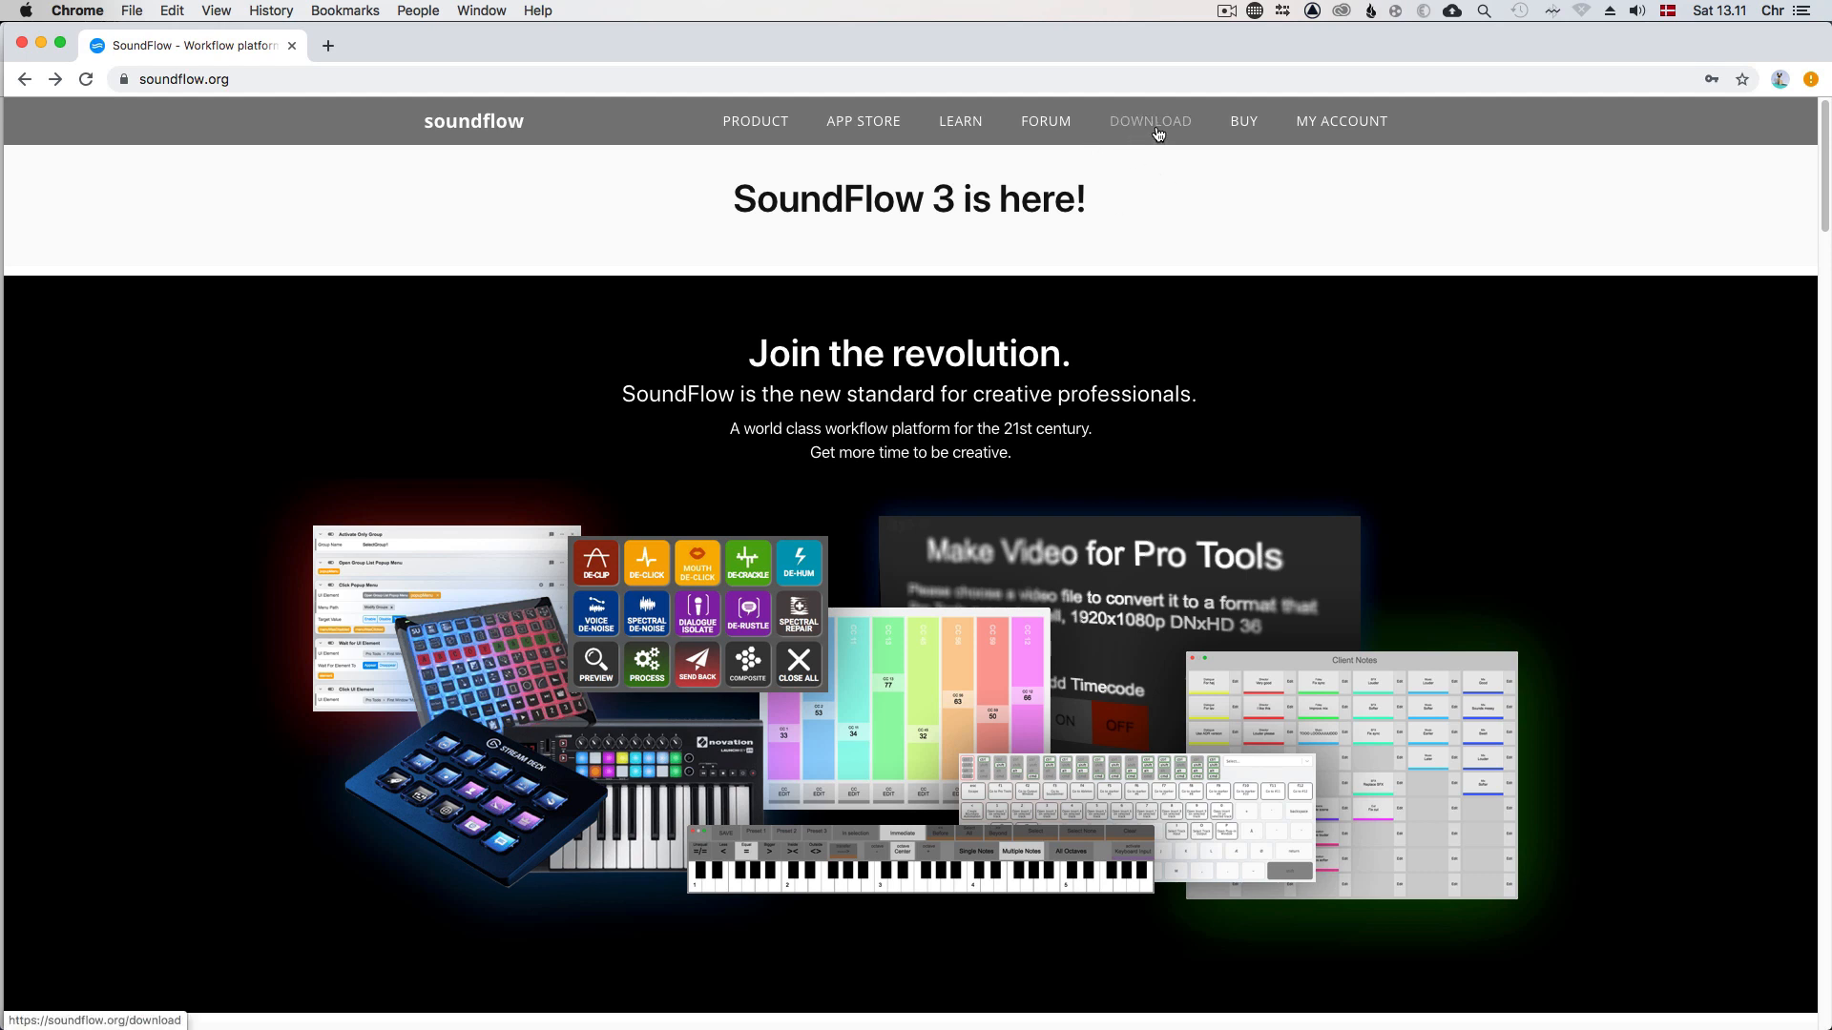
Create a SoundFlow account by email with user name newuser1 and save it.
left_click(1150, 120)
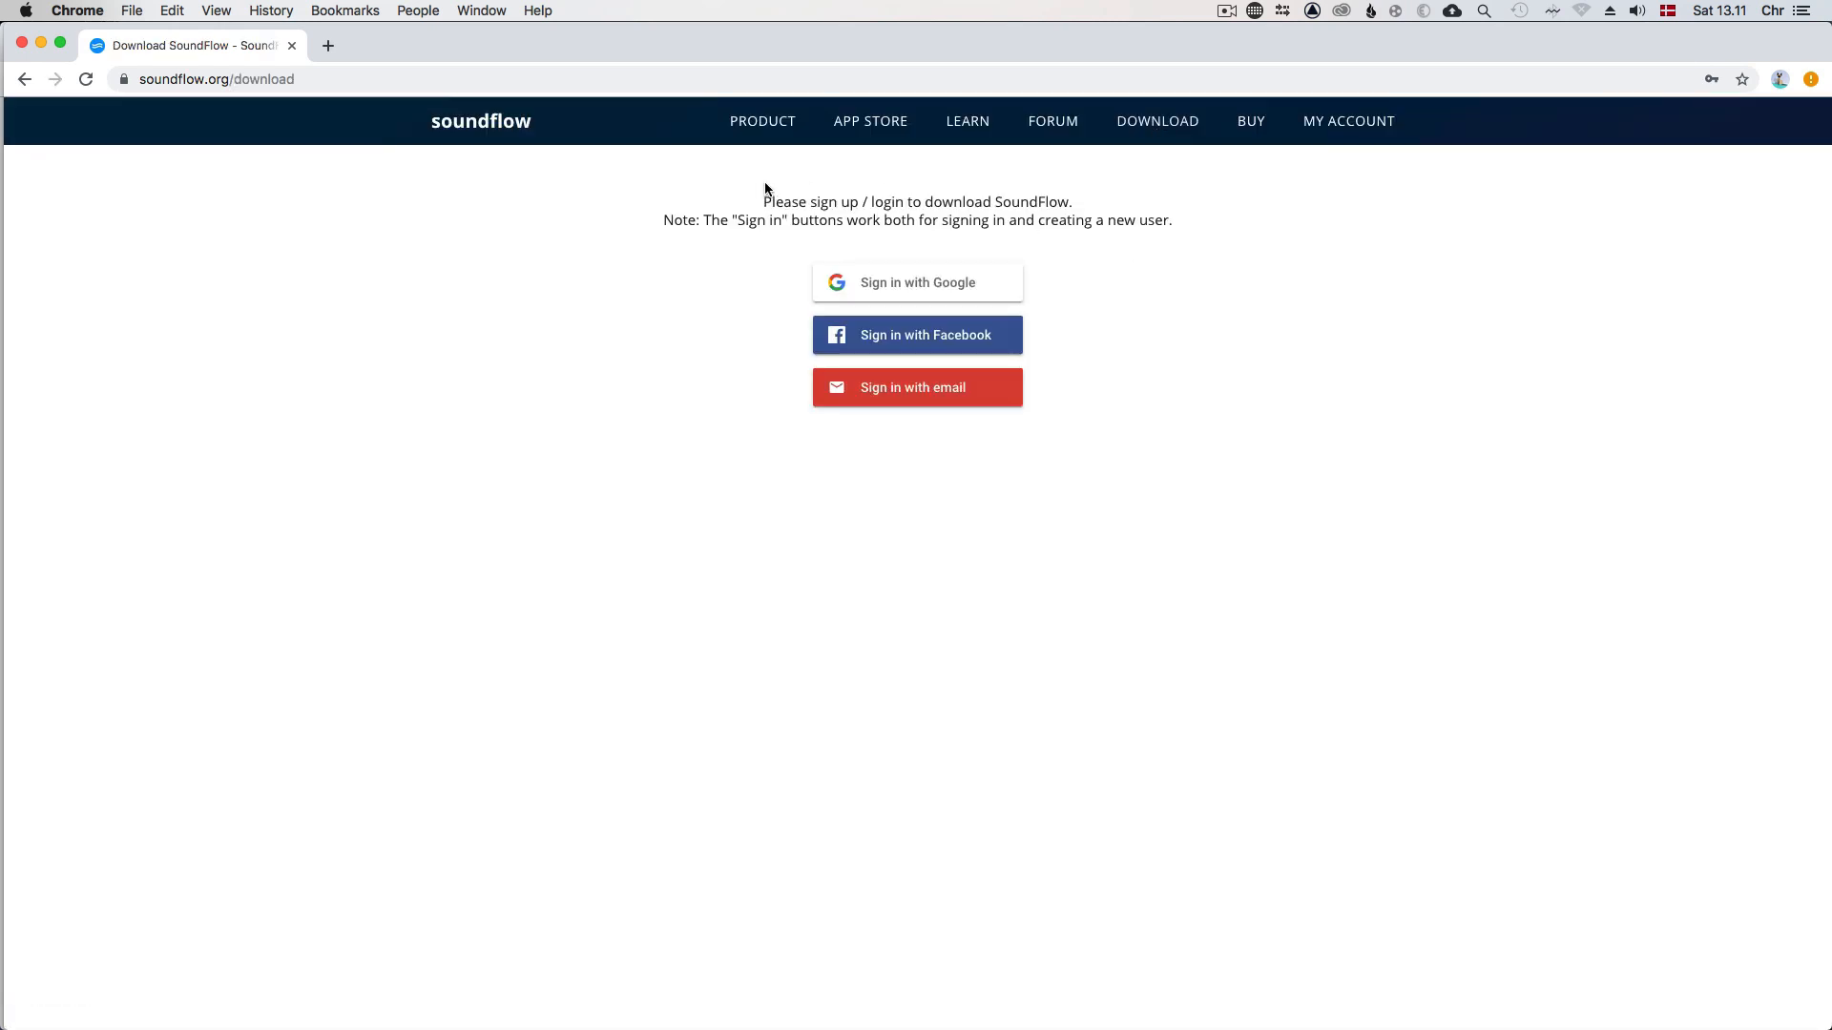
mouse_move(507, 175)
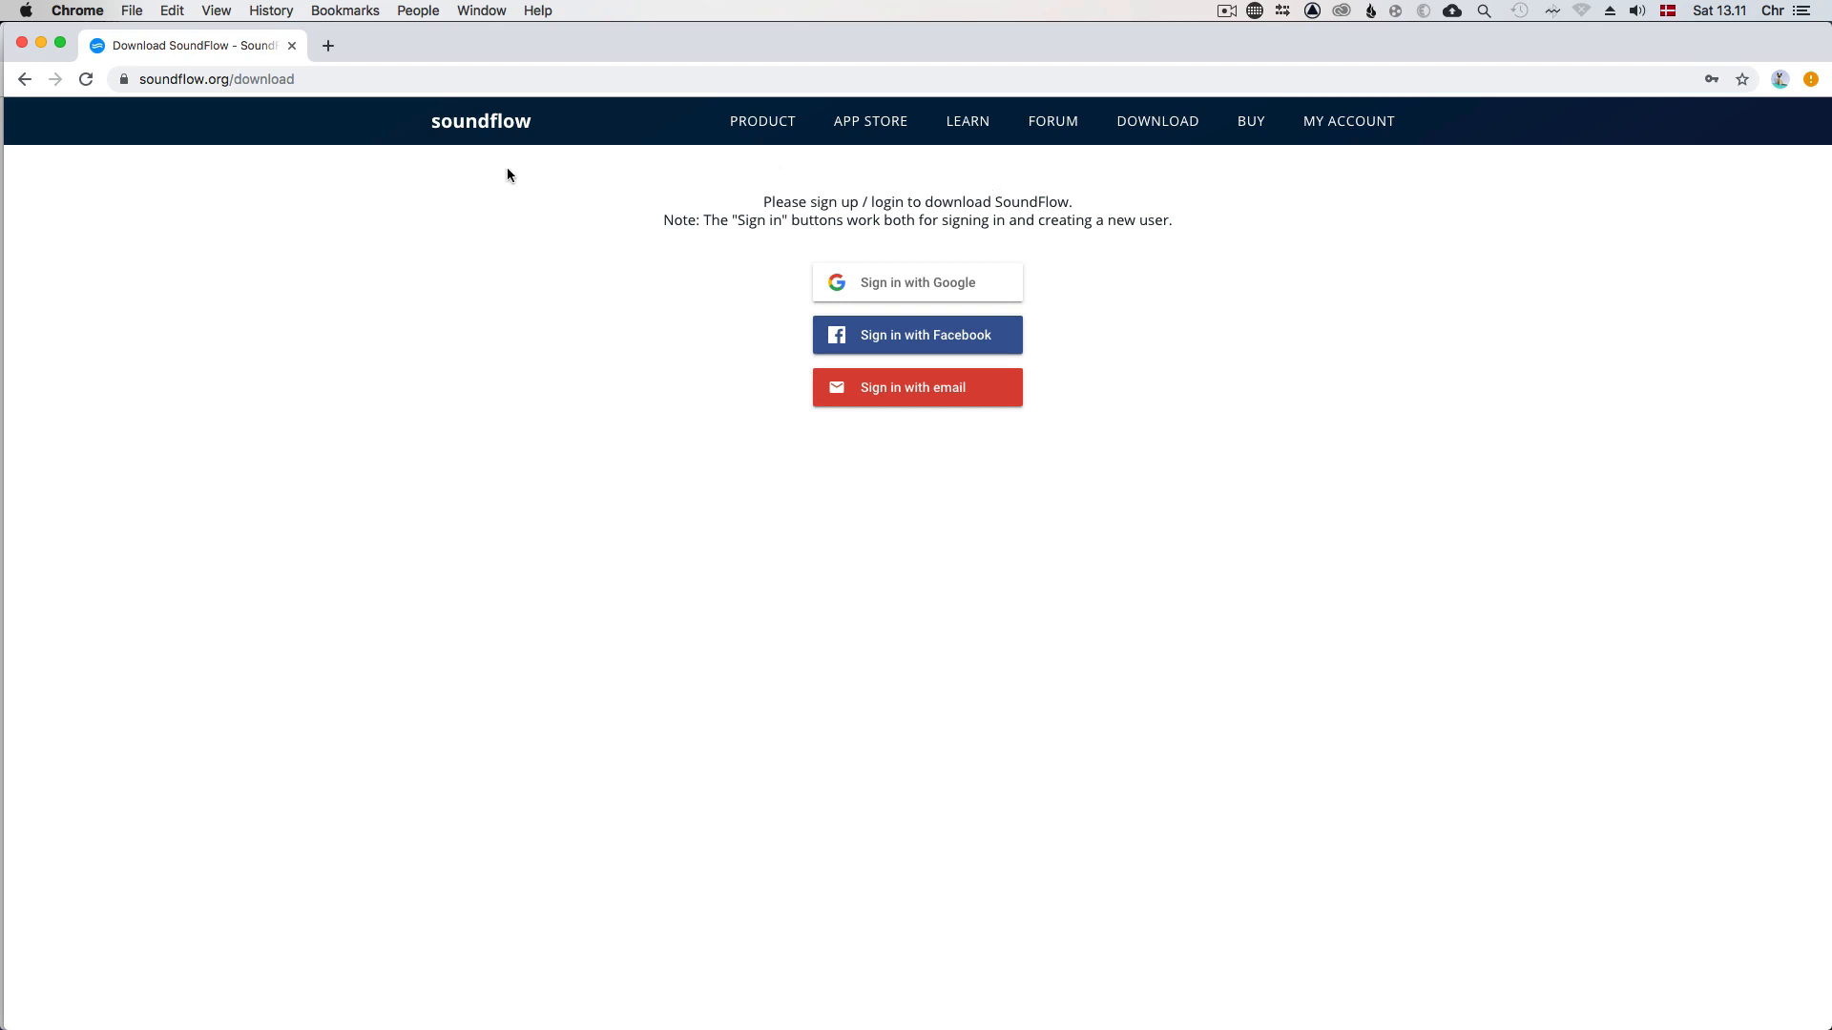
mouse_move(1146, 266)
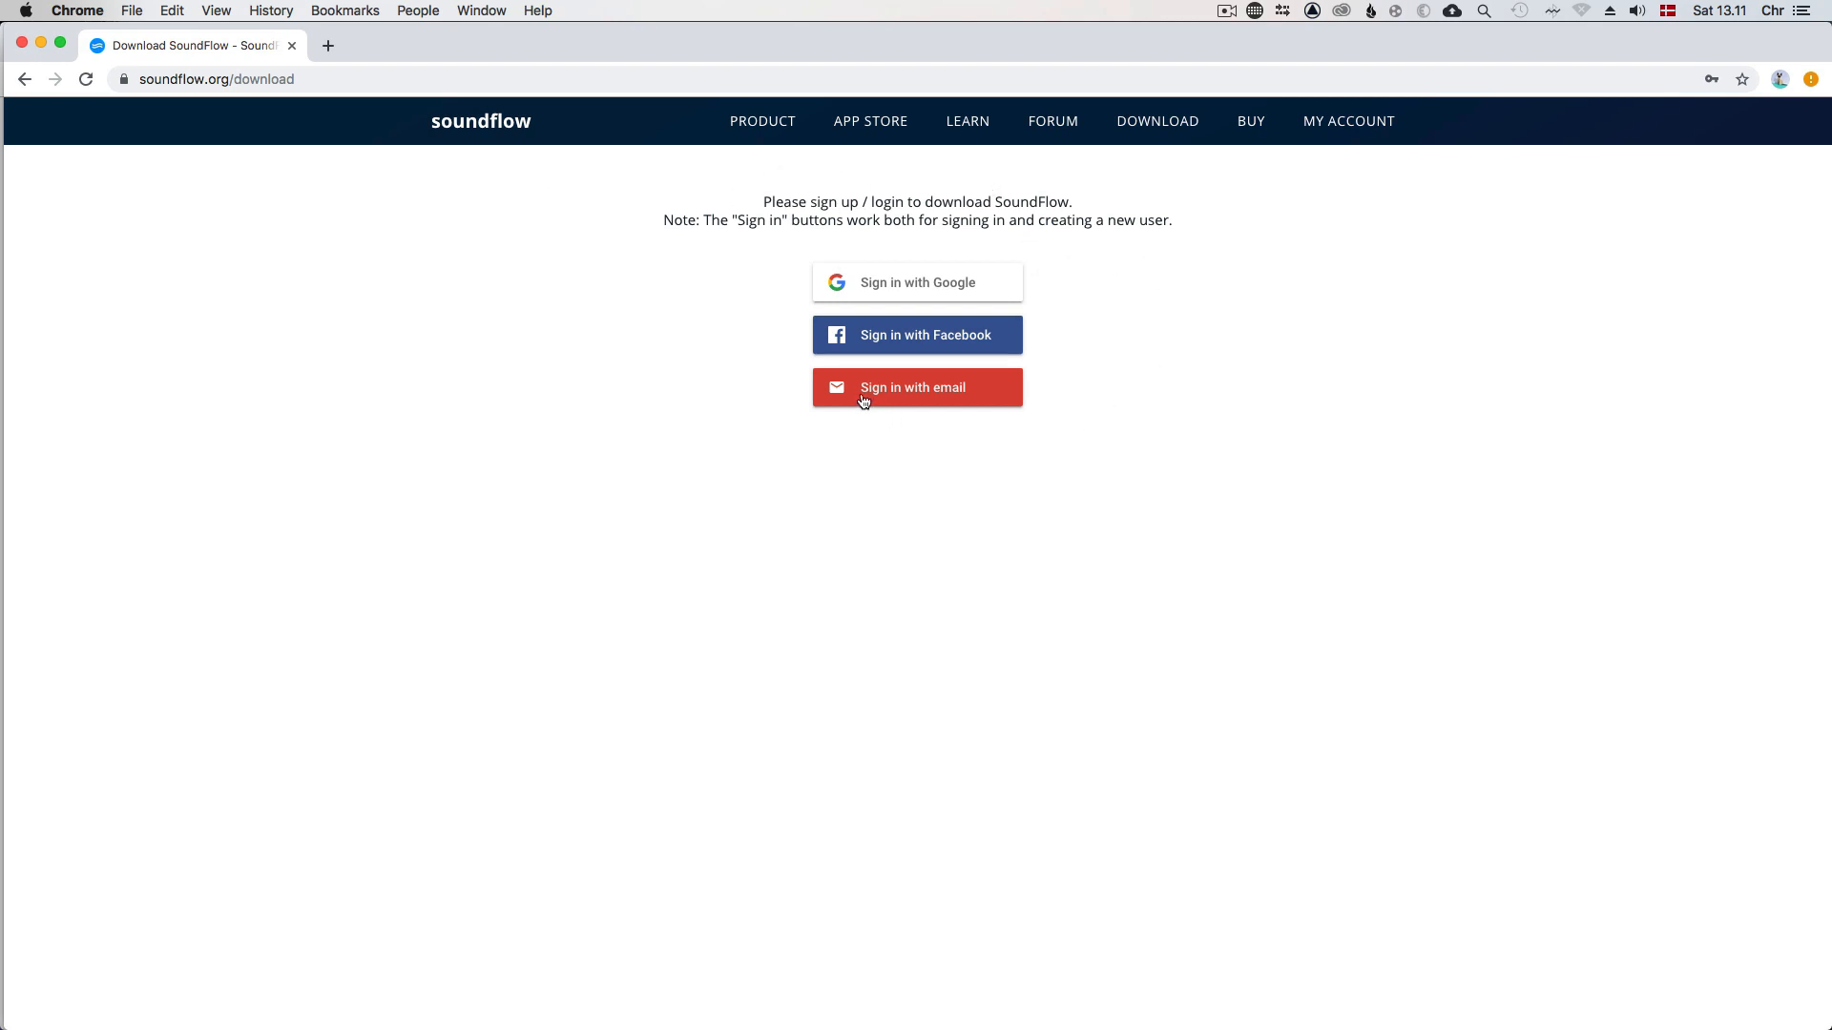
mouse_move(881, 400)
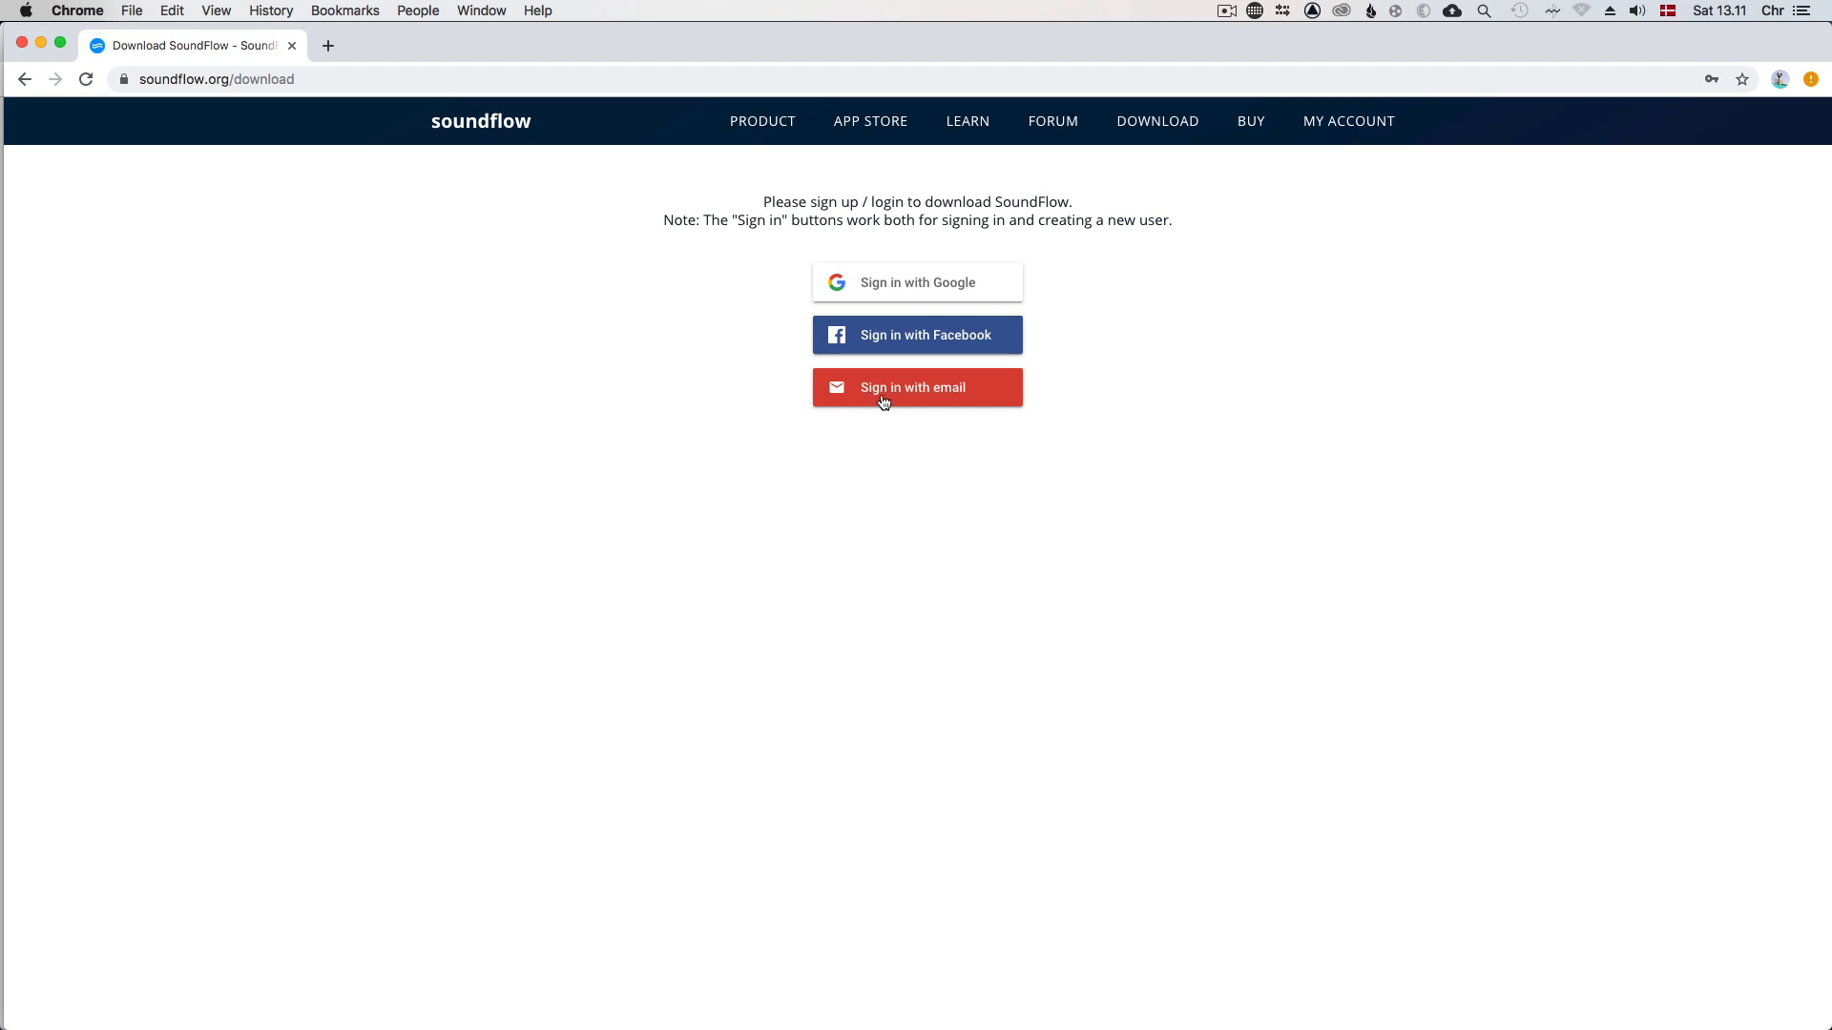
mouse_move(1180, 235)
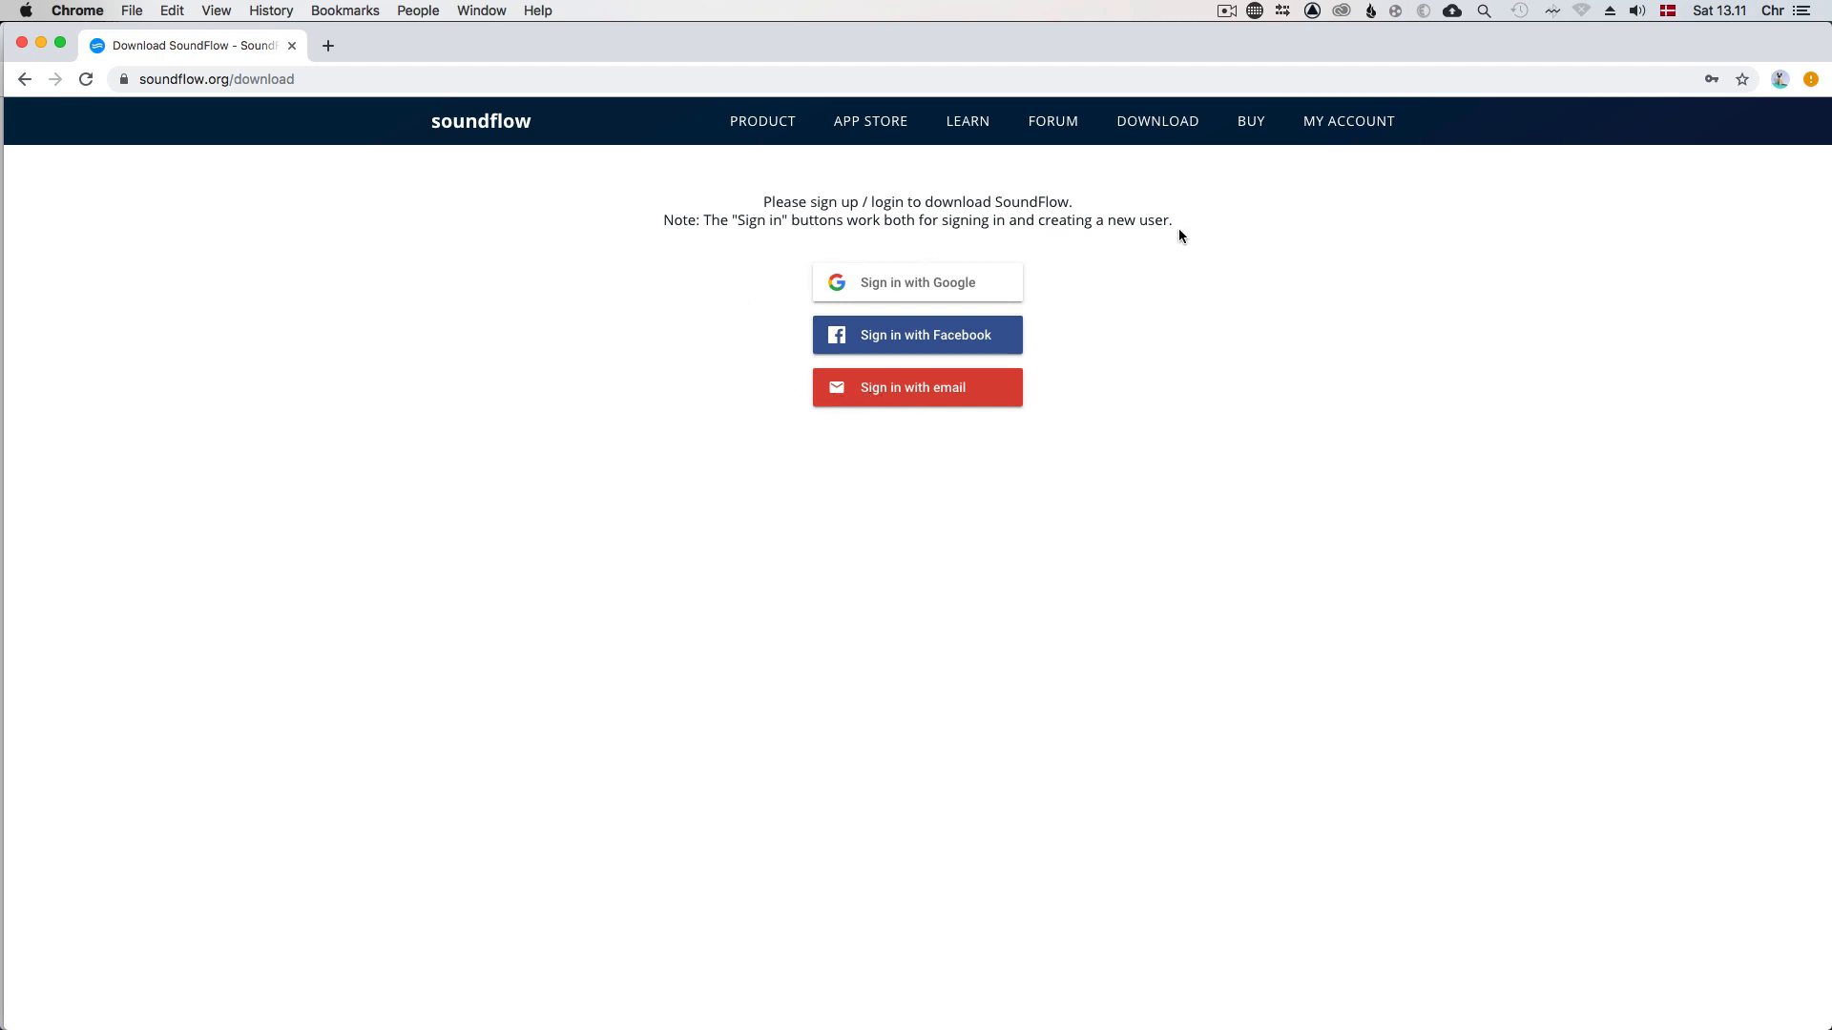
mouse_move(1064, 447)
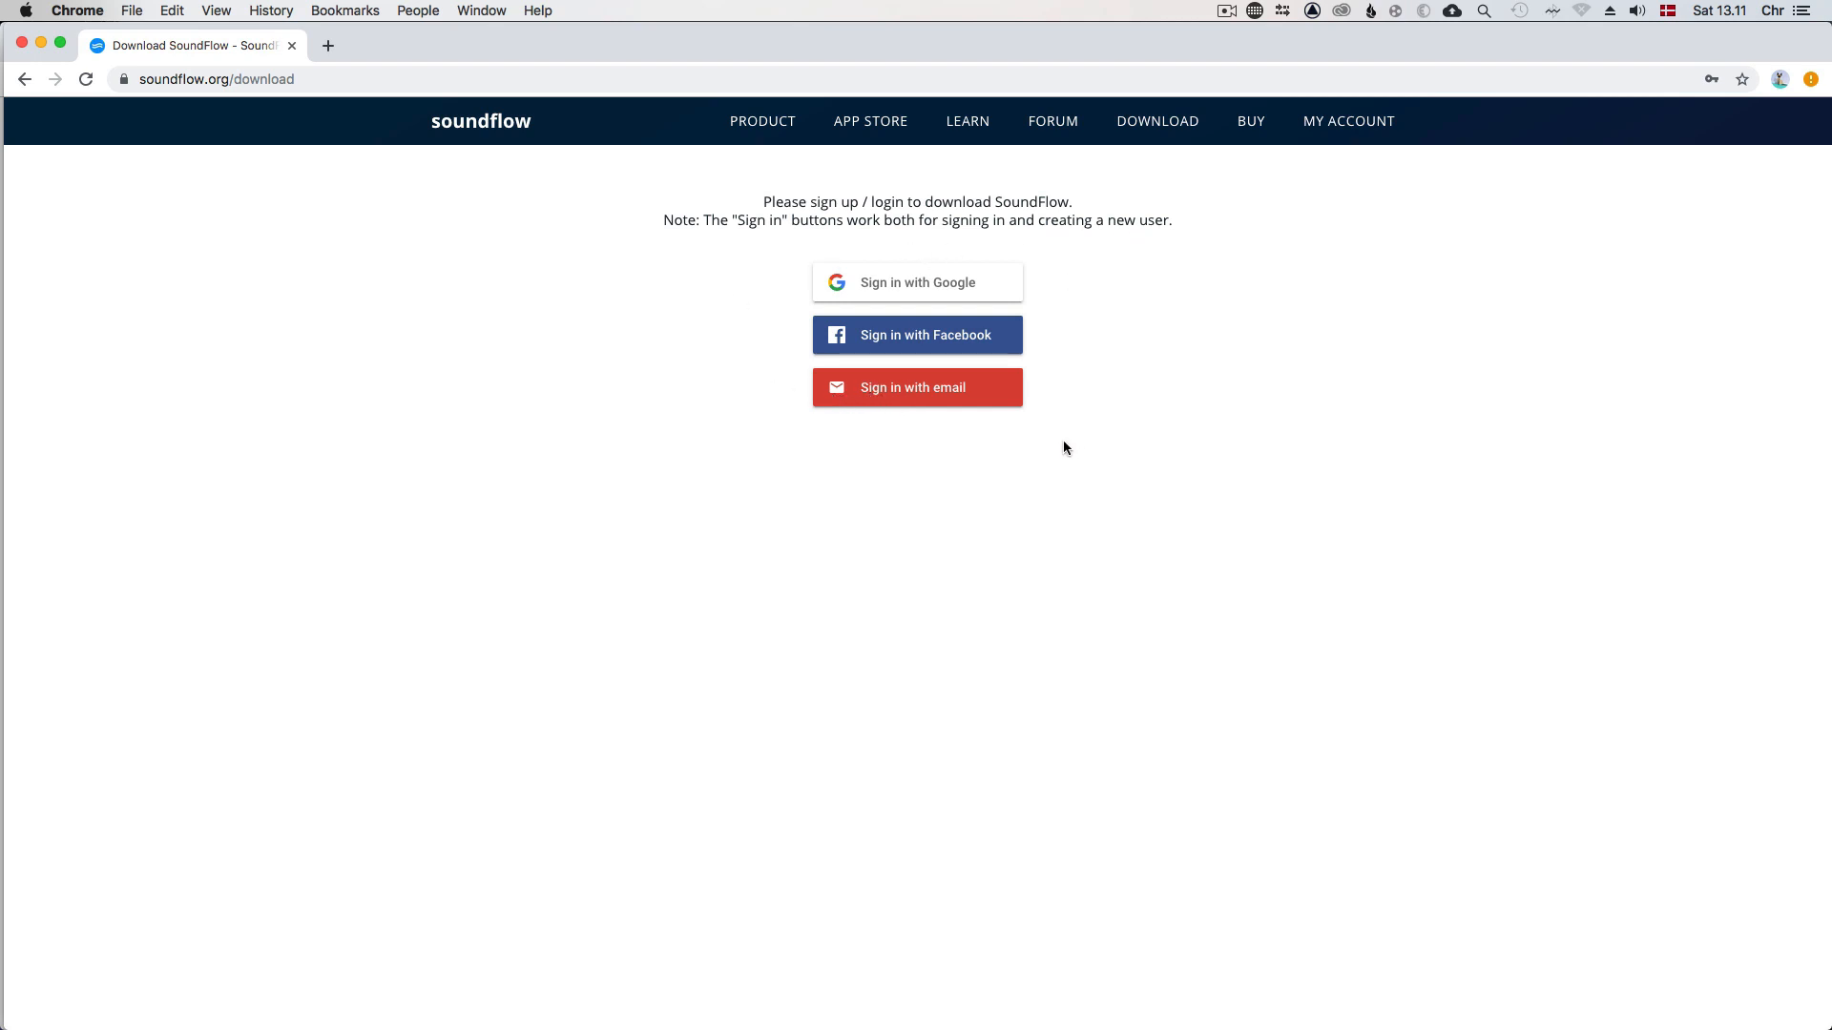
mouse_move(943, 406)
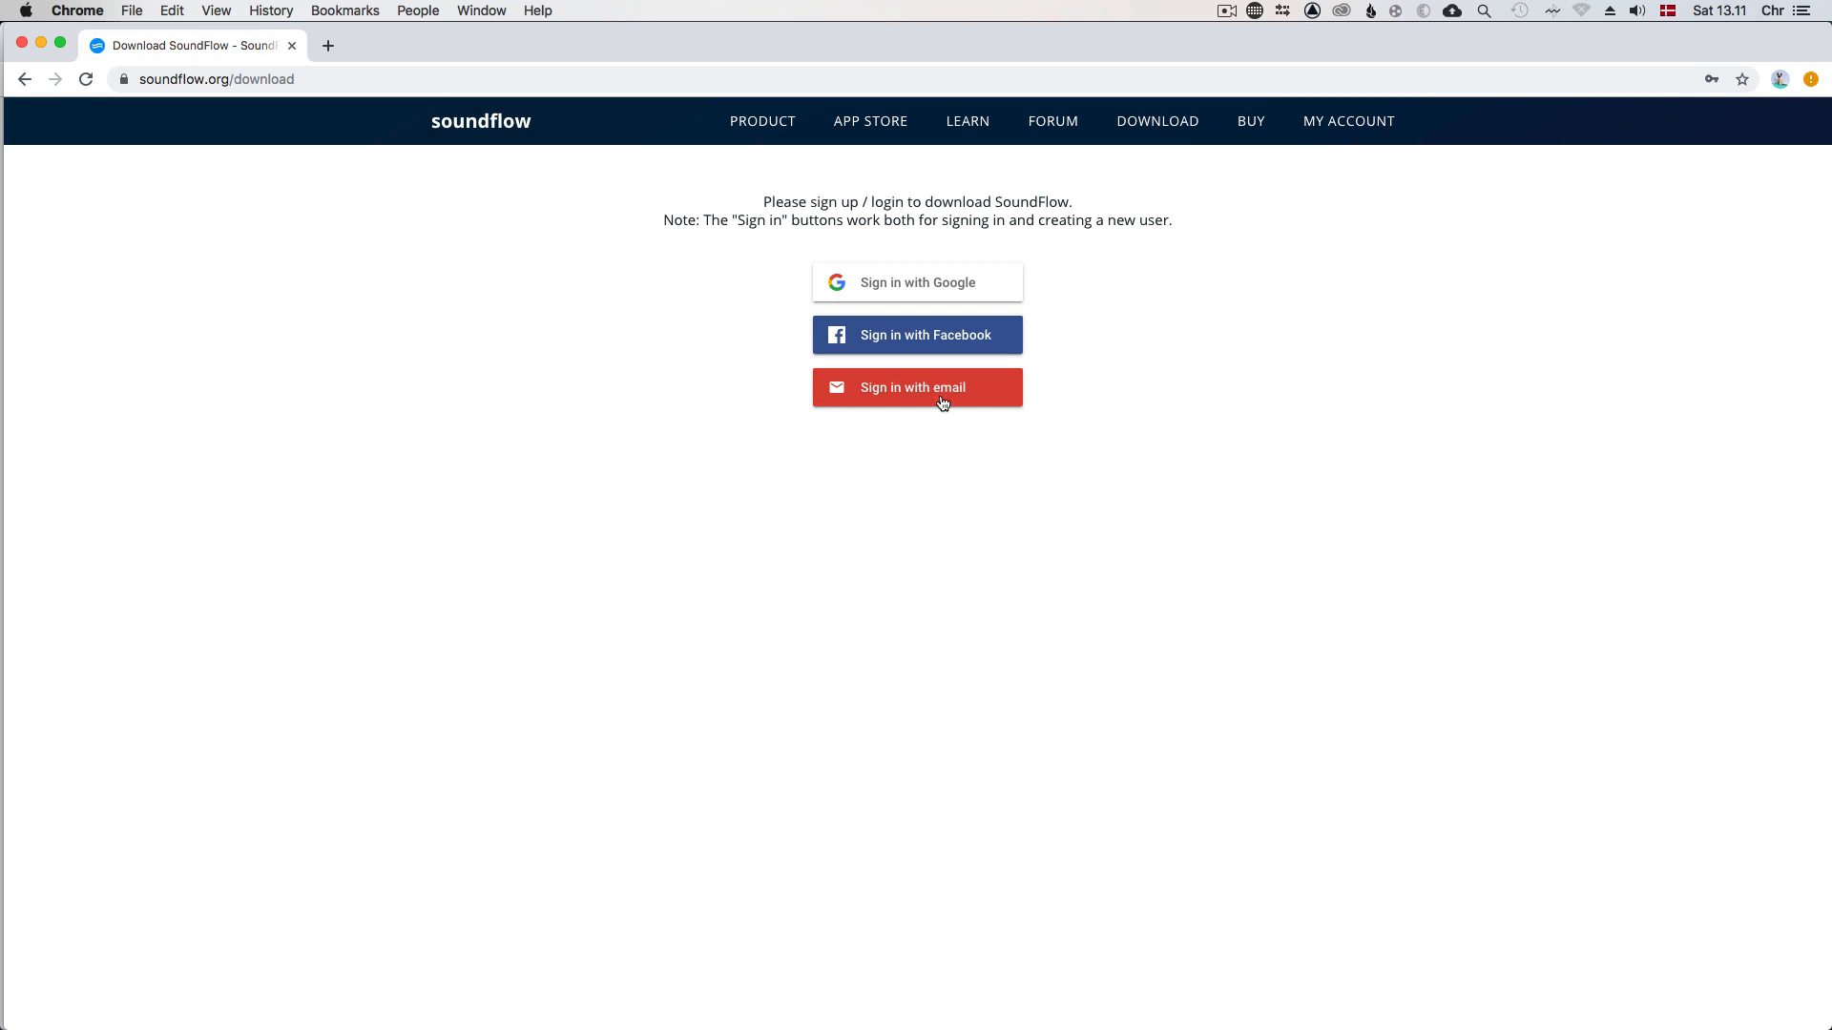
left_click(916, 386)
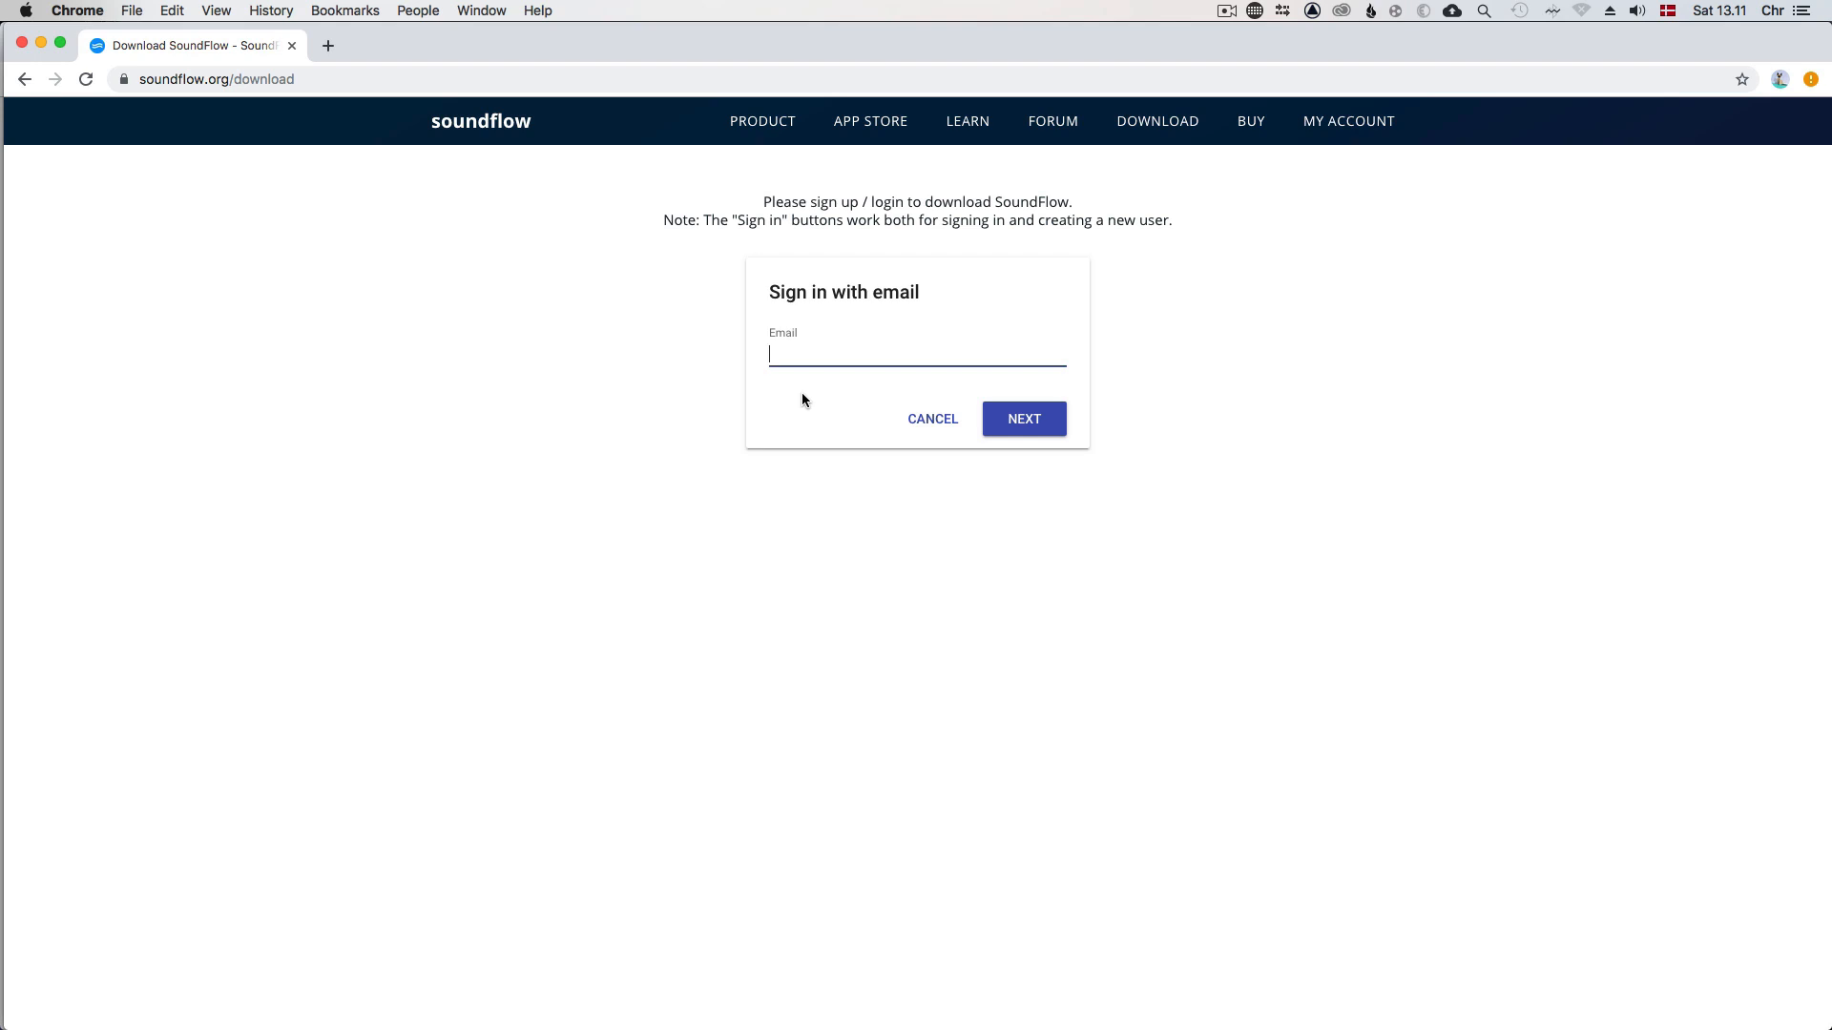
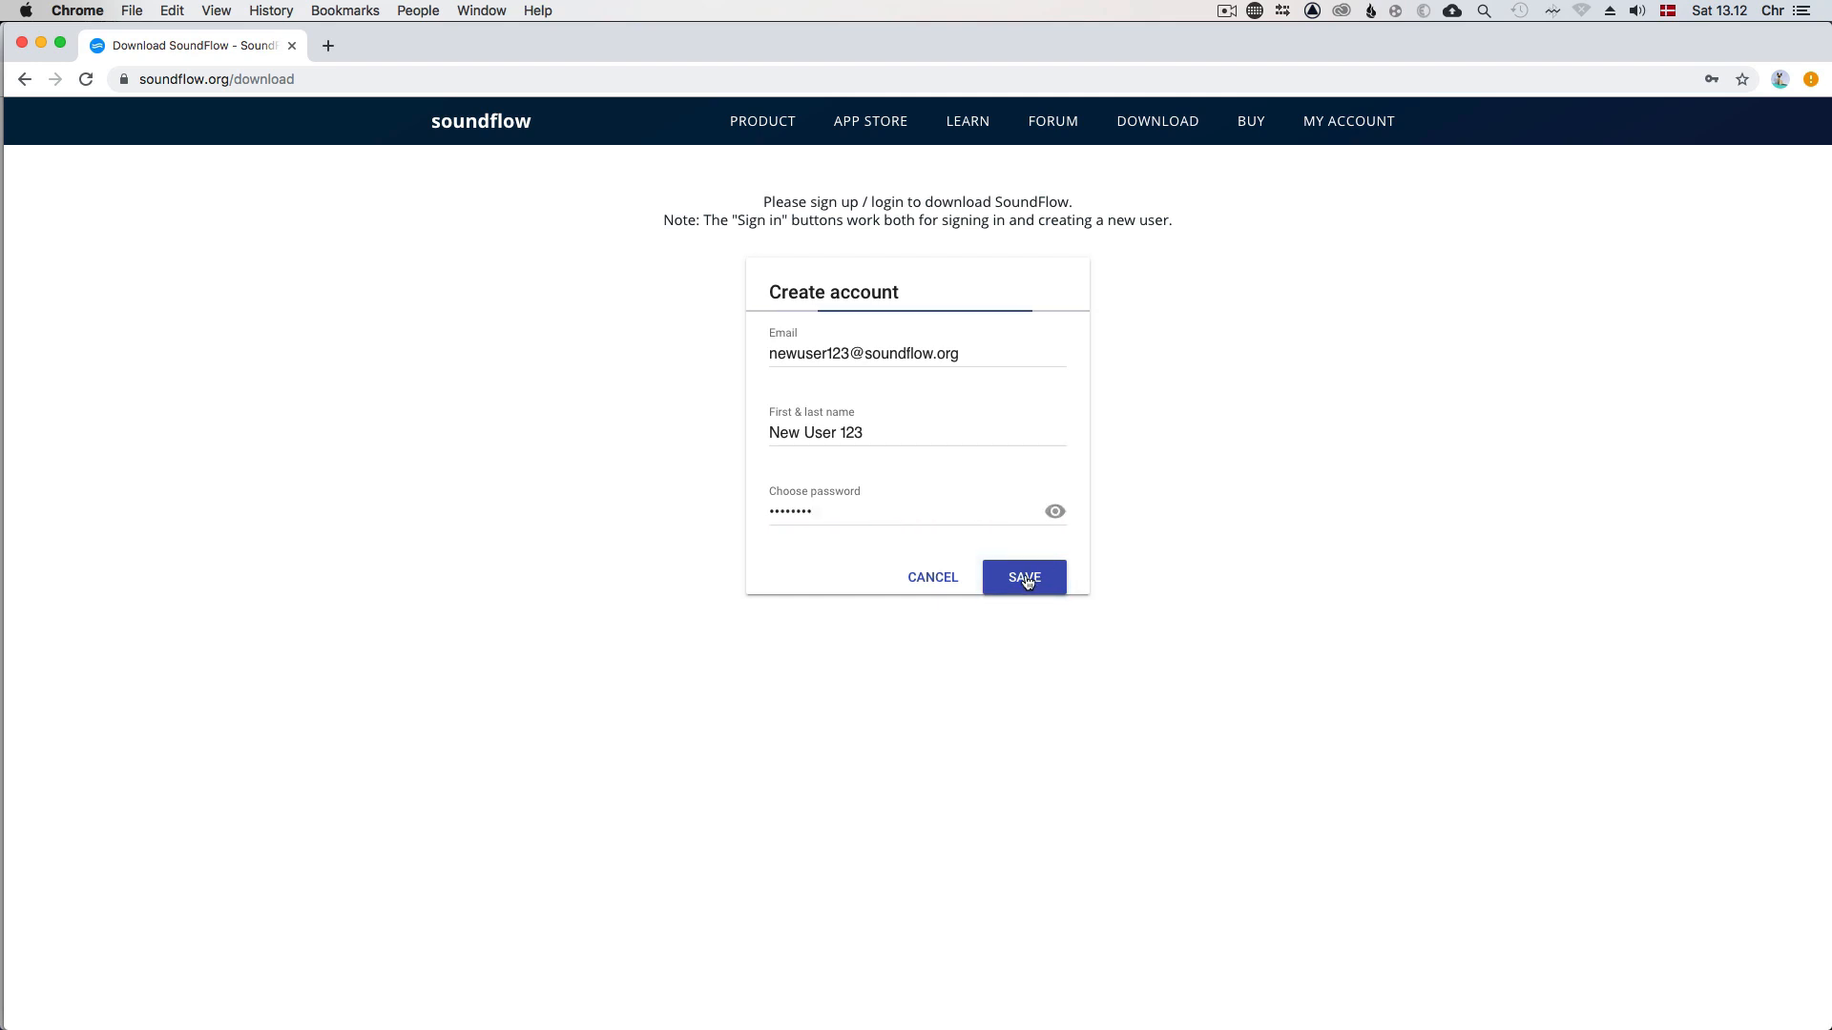
left_click(1021, 577)
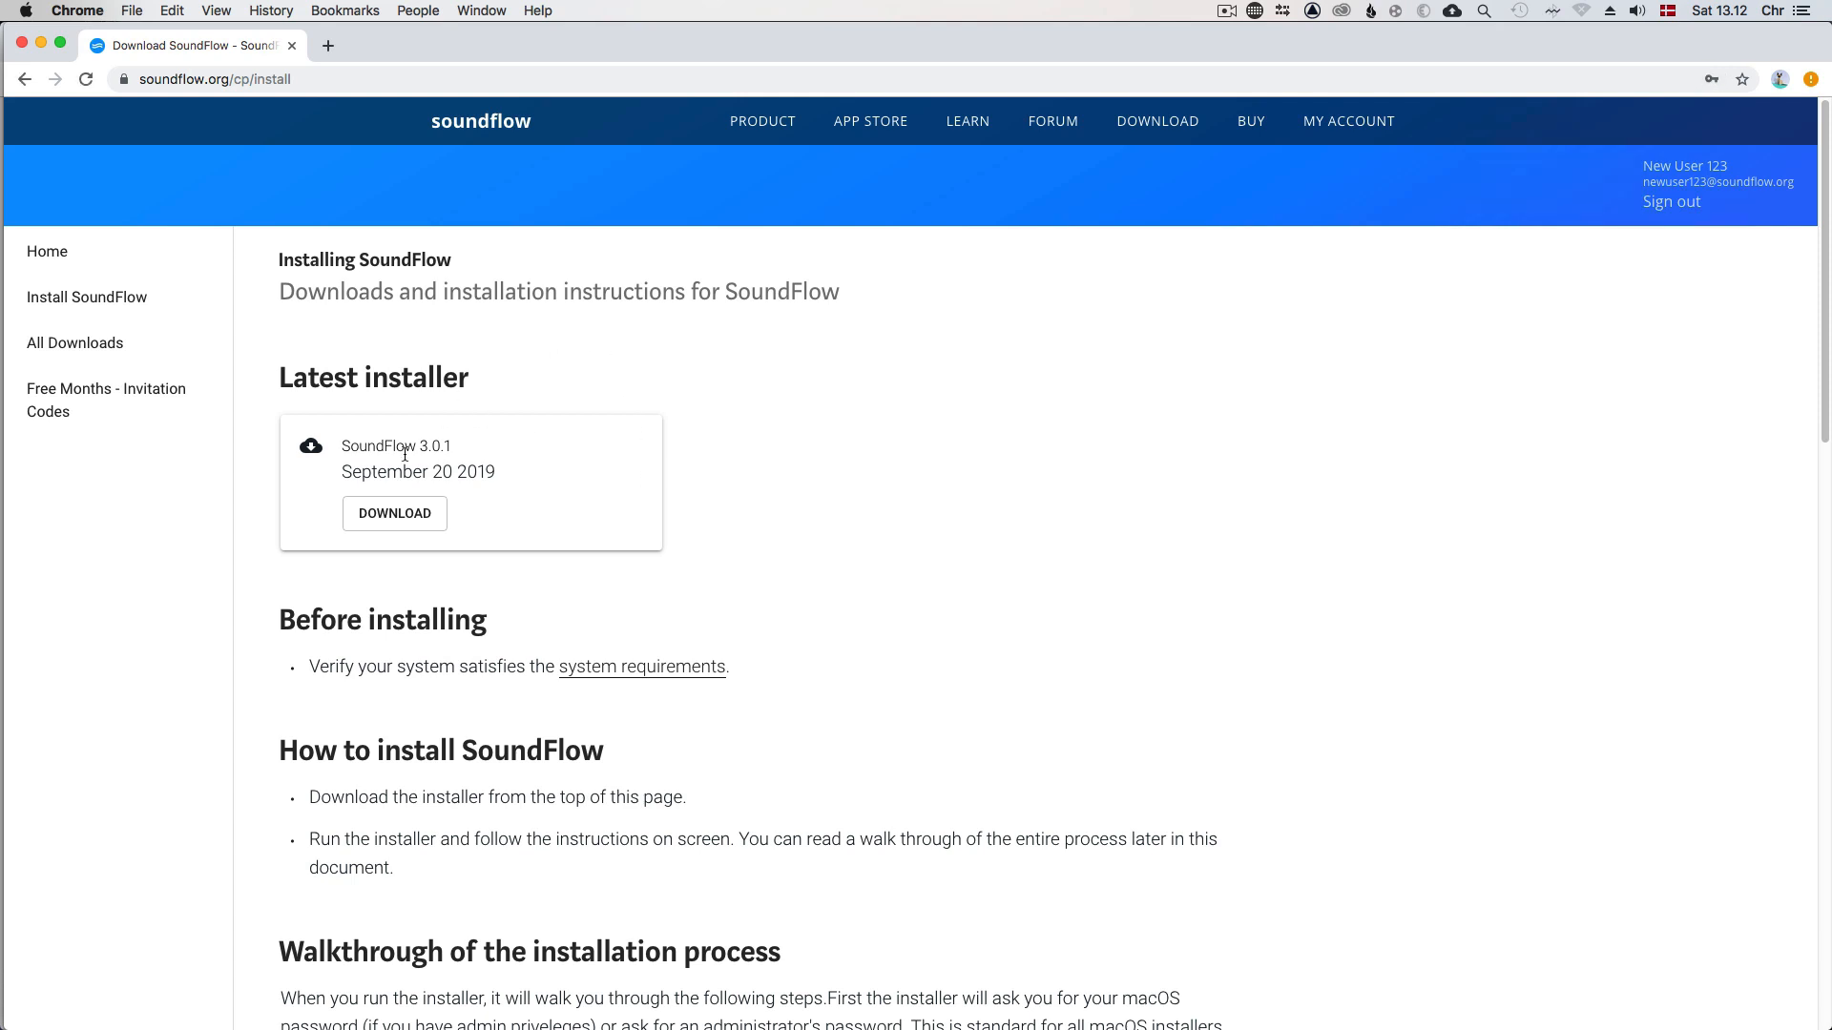
mouse_move(828, 585)
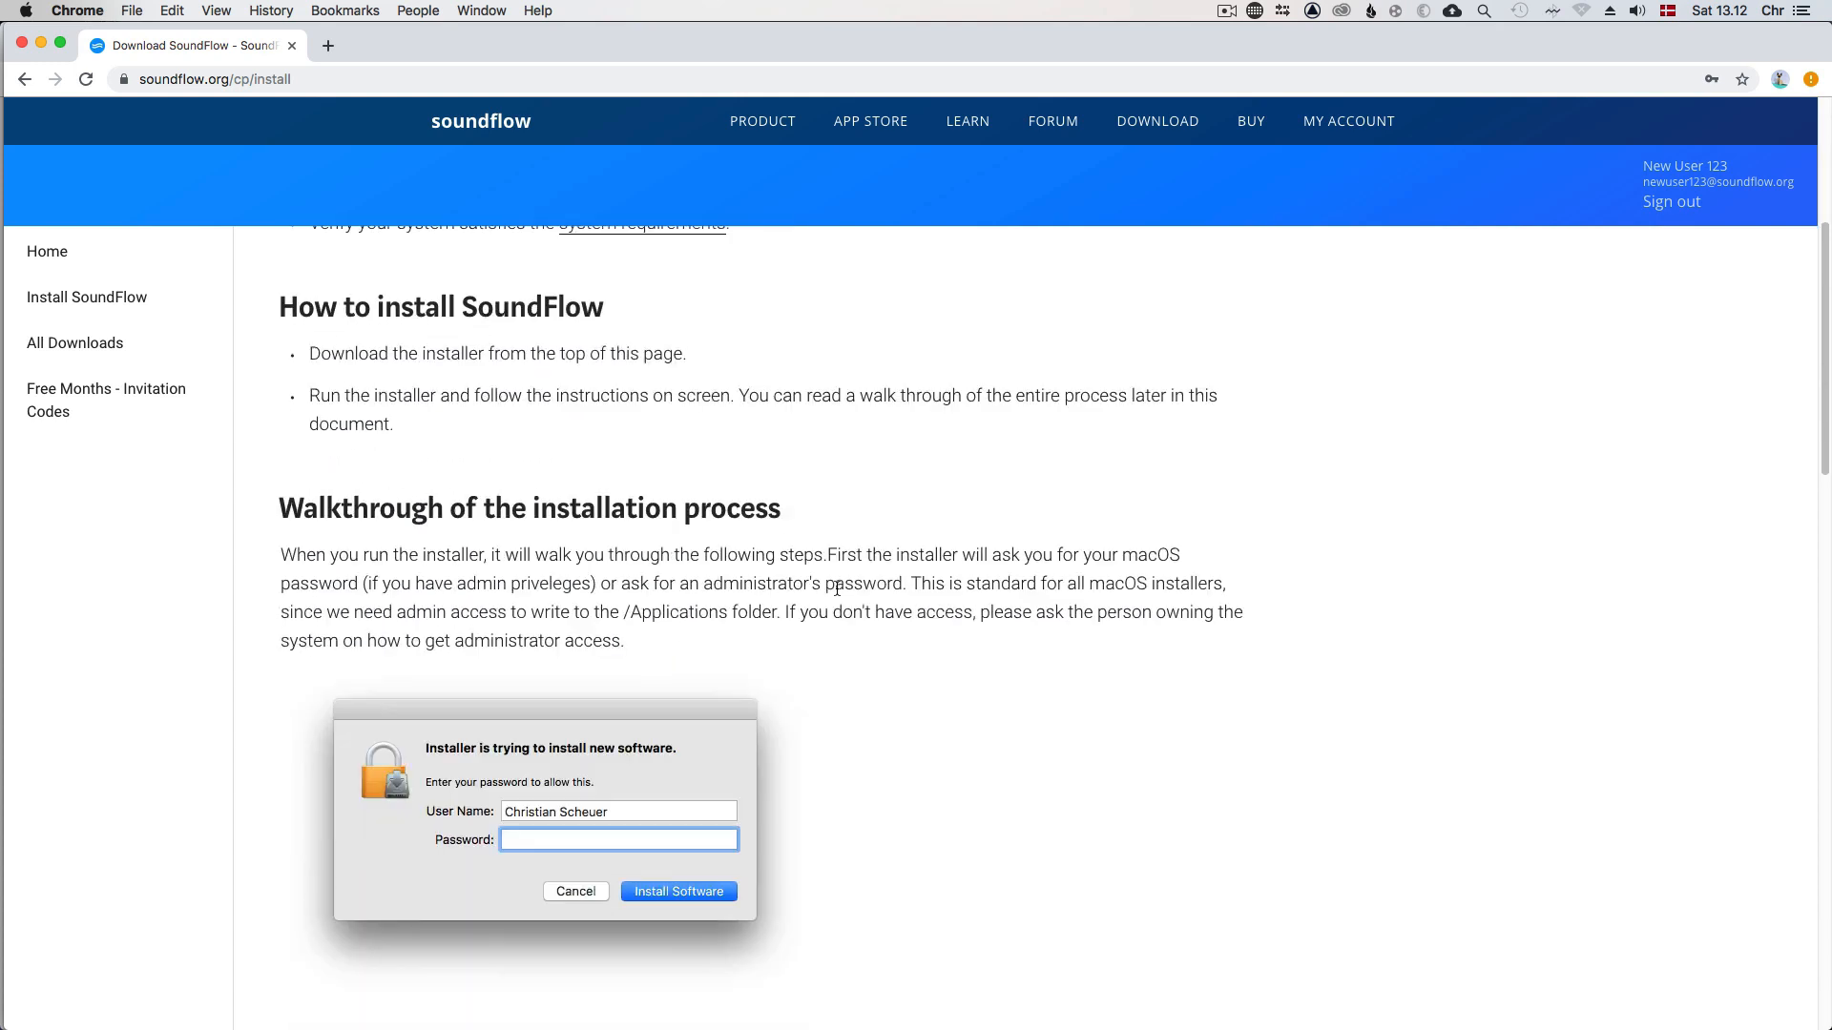
Download the latest SoundFlow 3.0.1 installer from the Installing SoundFlow page.
scroll("down", 3)
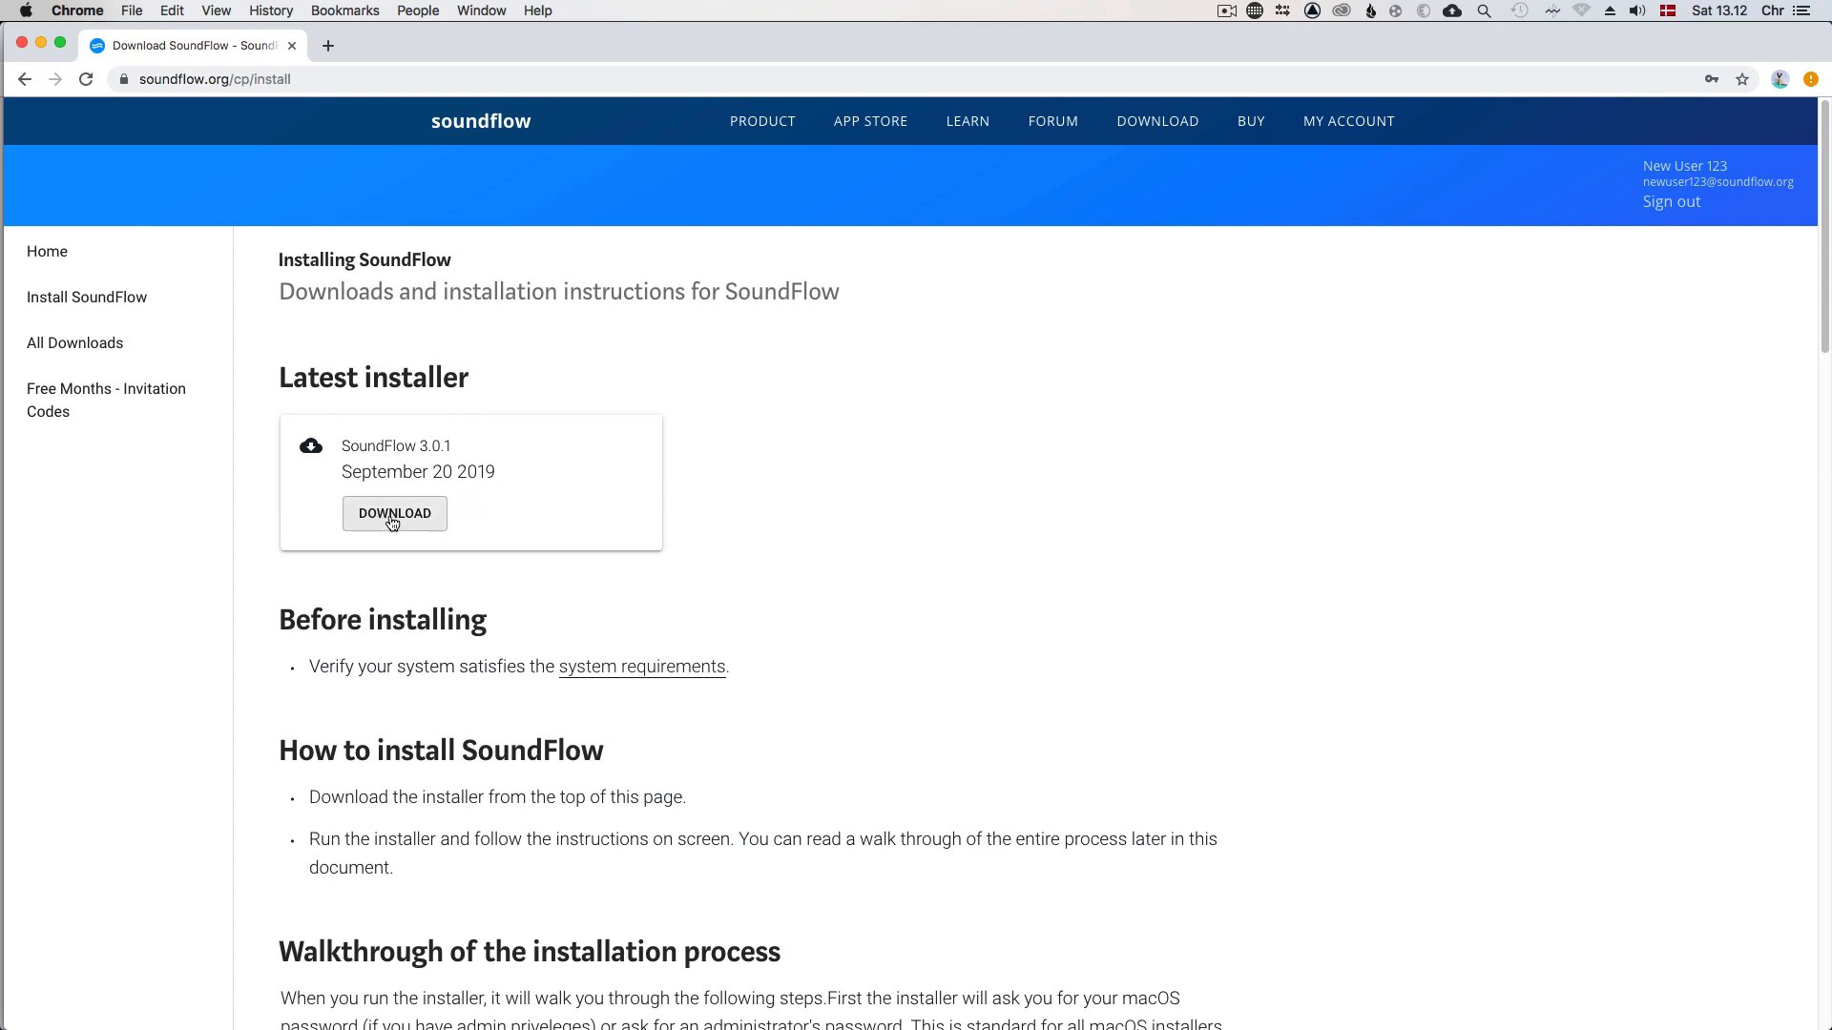
left_click(394, 514)
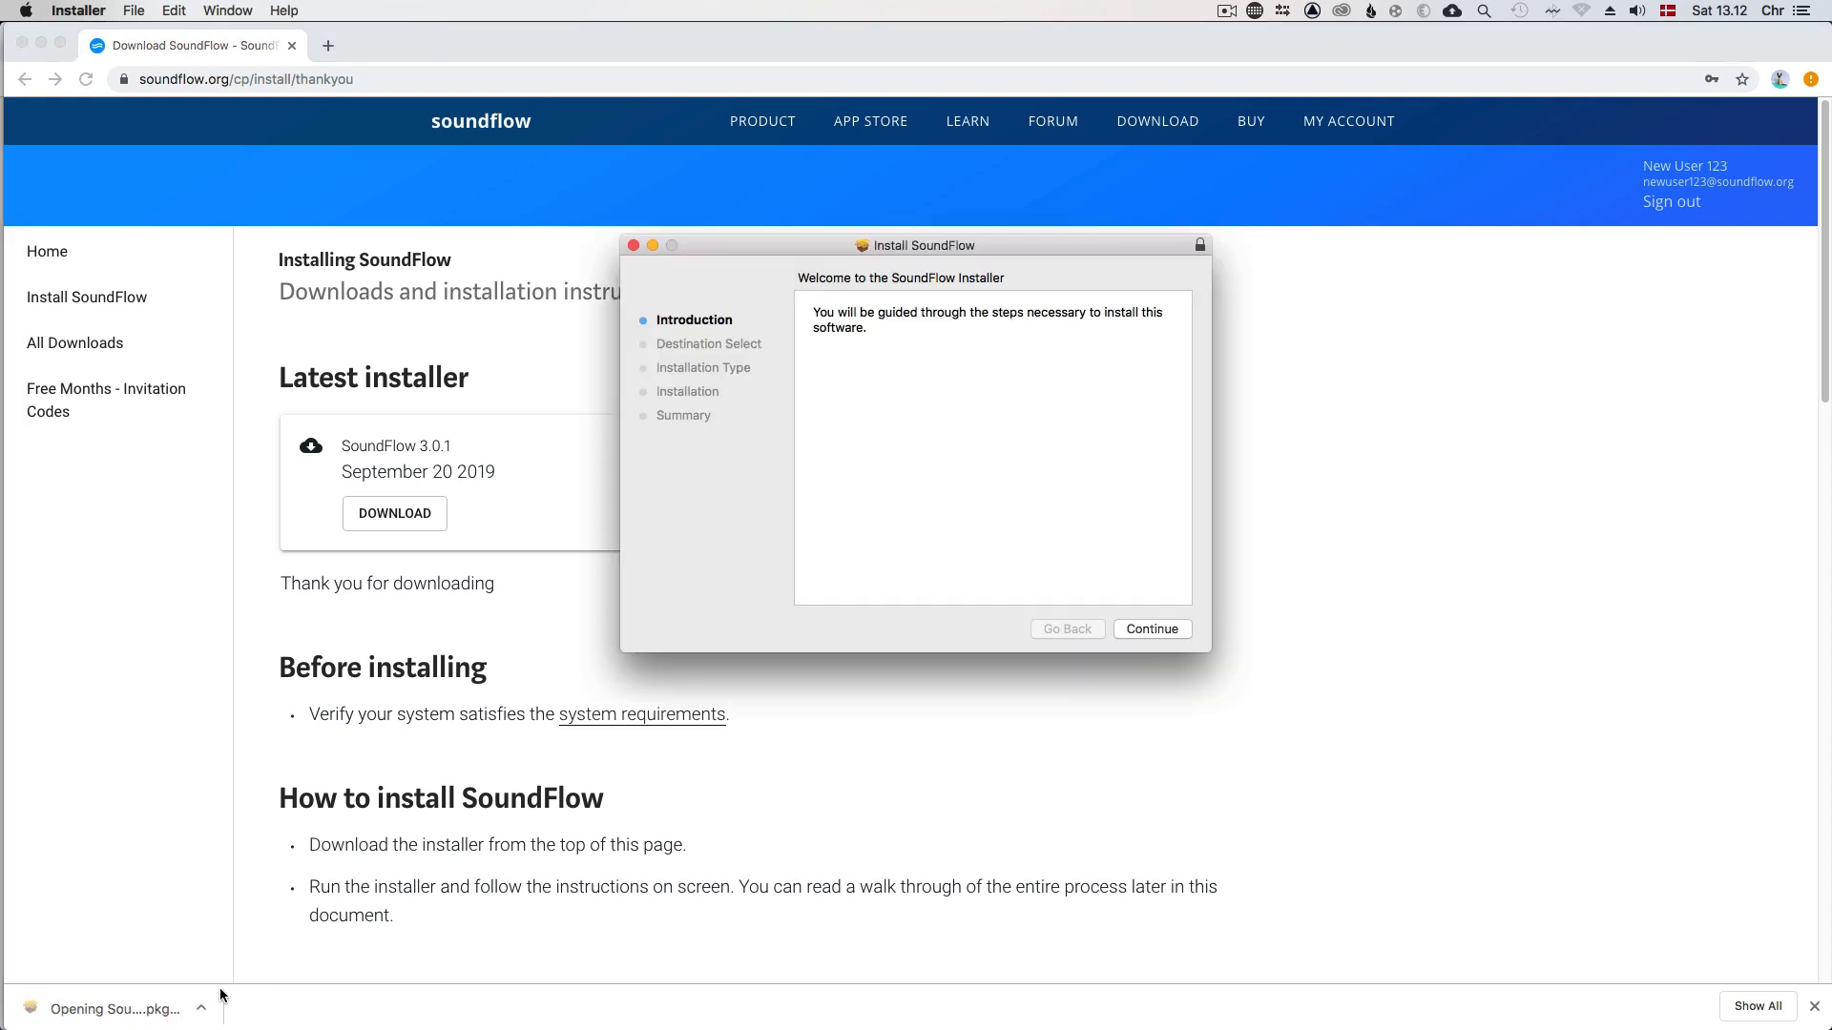
Run the SoundFlow 3.0.1 standard installation, authorizing it with the admin password.
left_click(1150, 629)
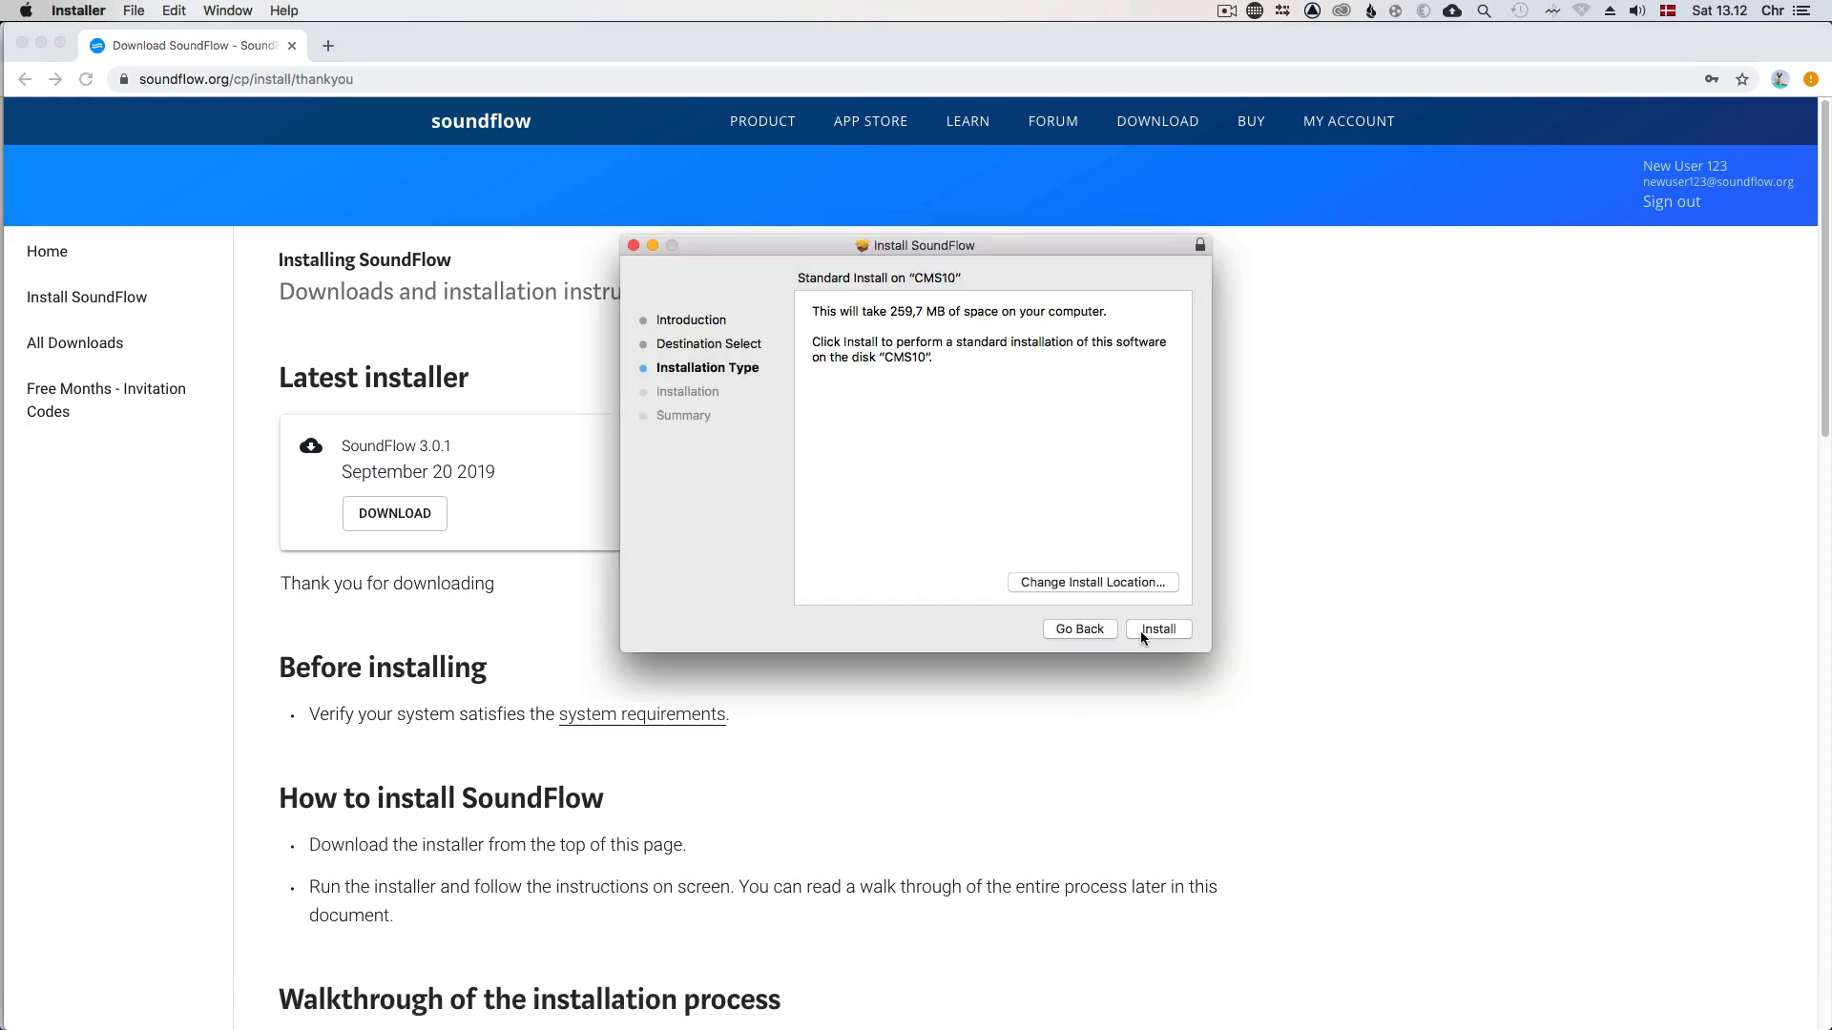
left_click(1159, 629)
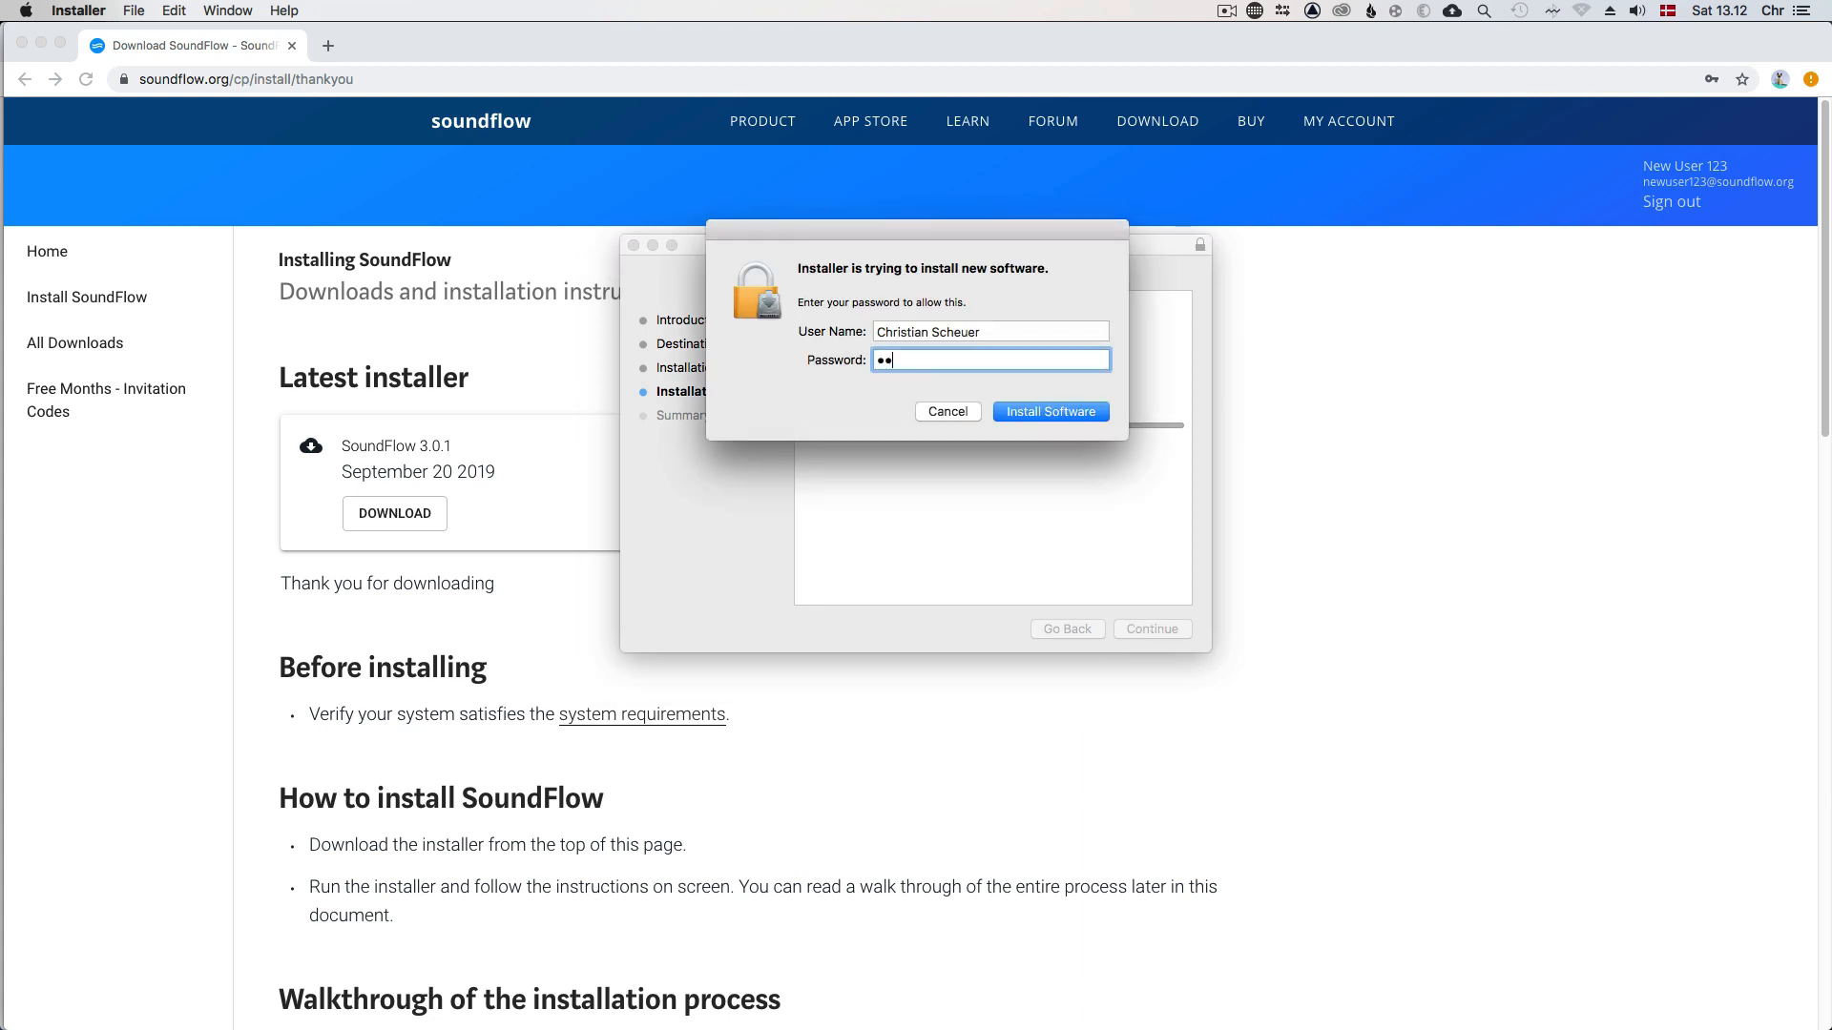
left_click(1050, 411)
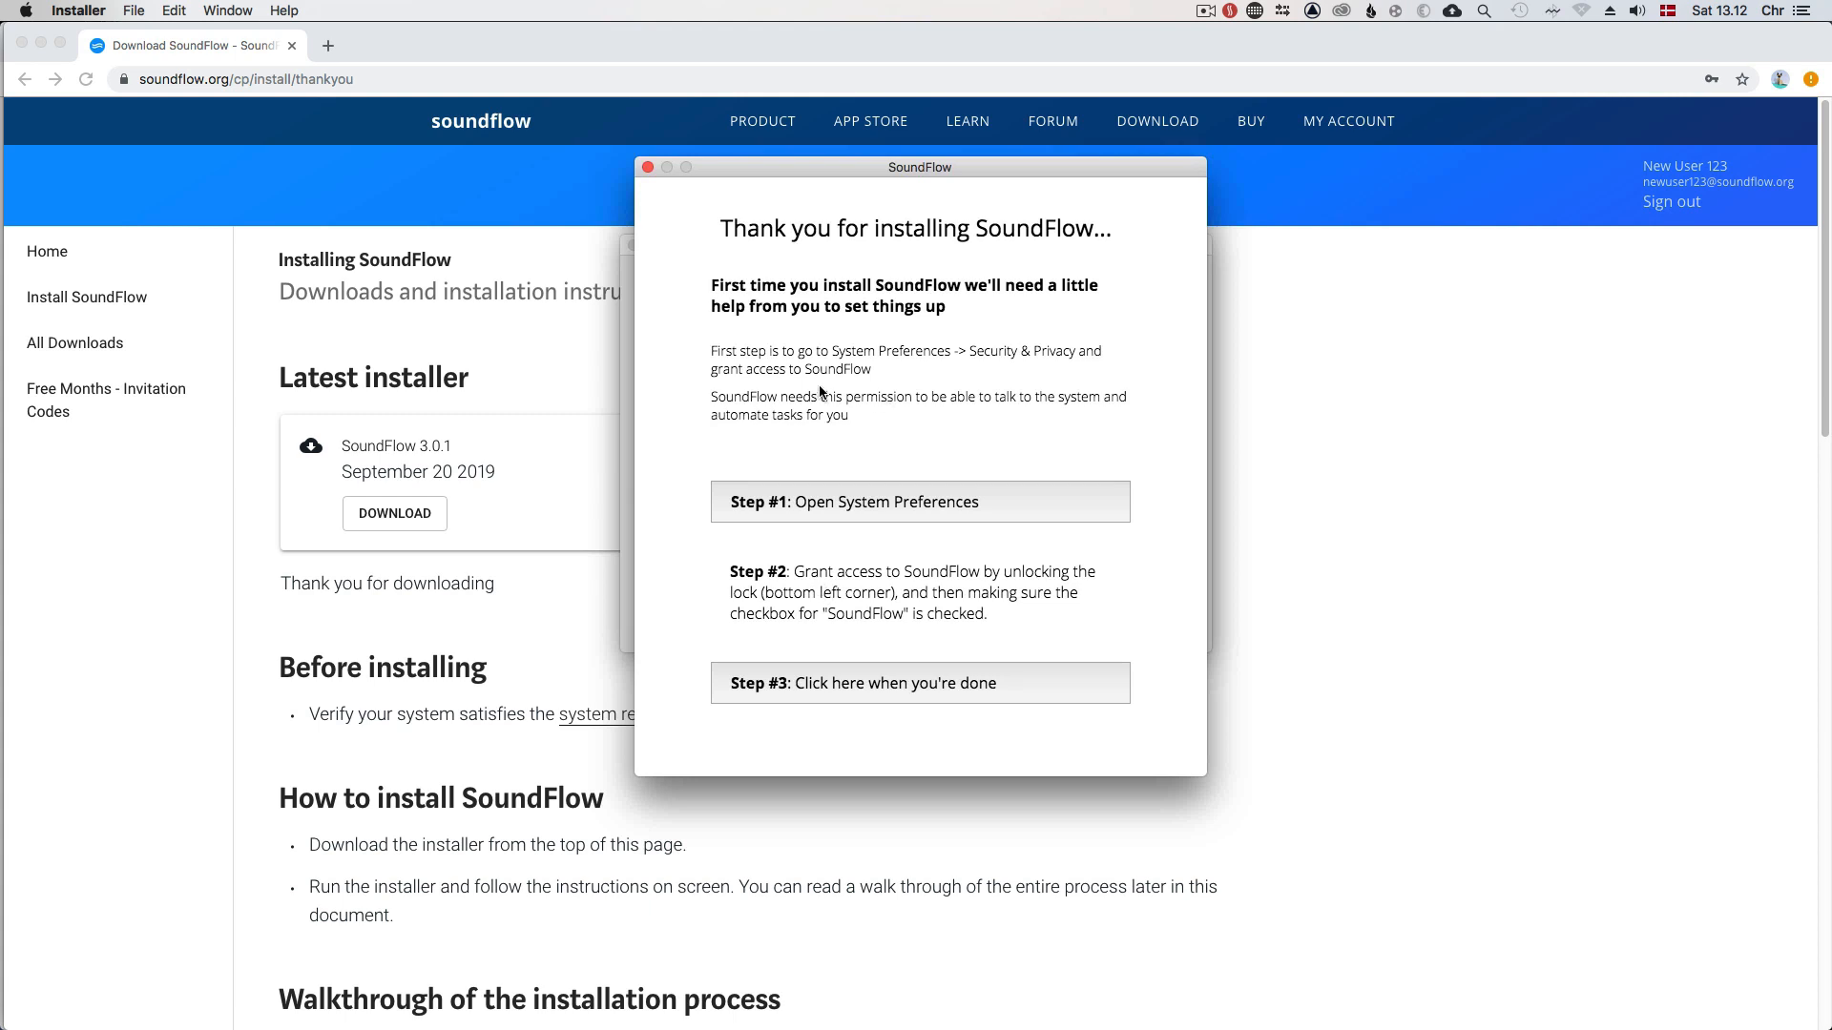
mouse_move(1019, 519)
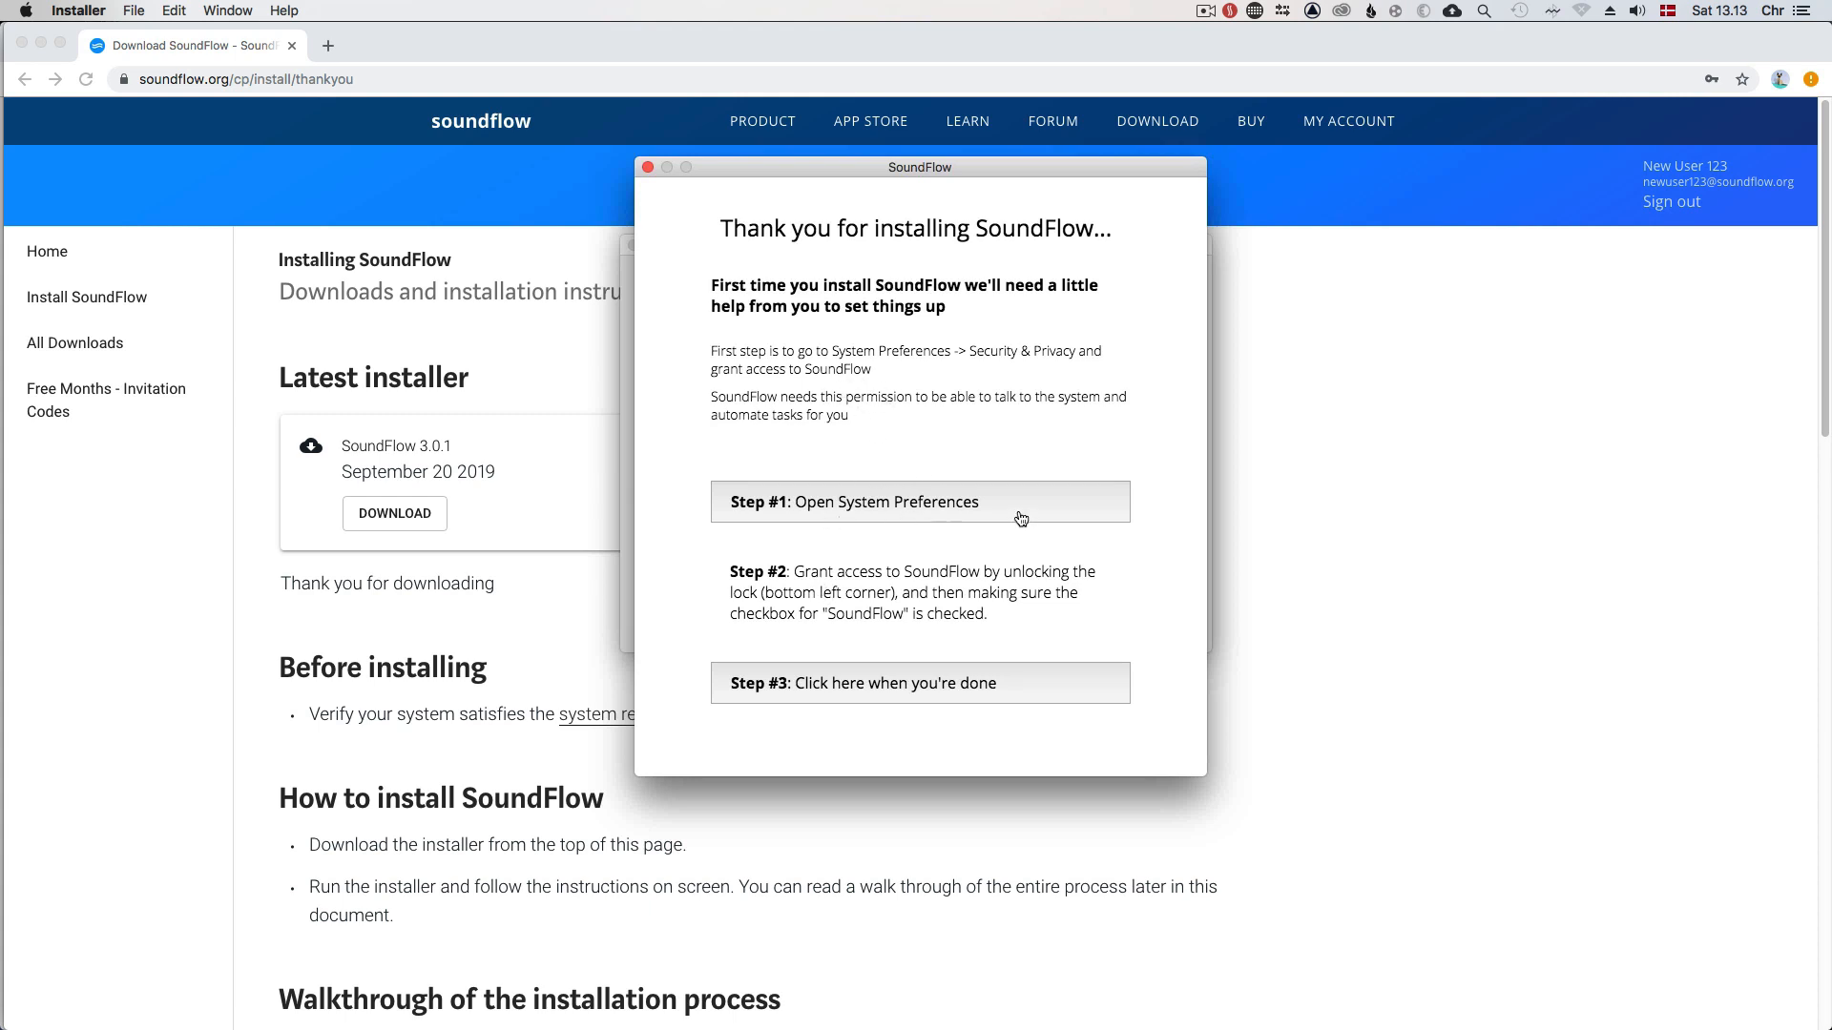
mouse_move(889, 392)
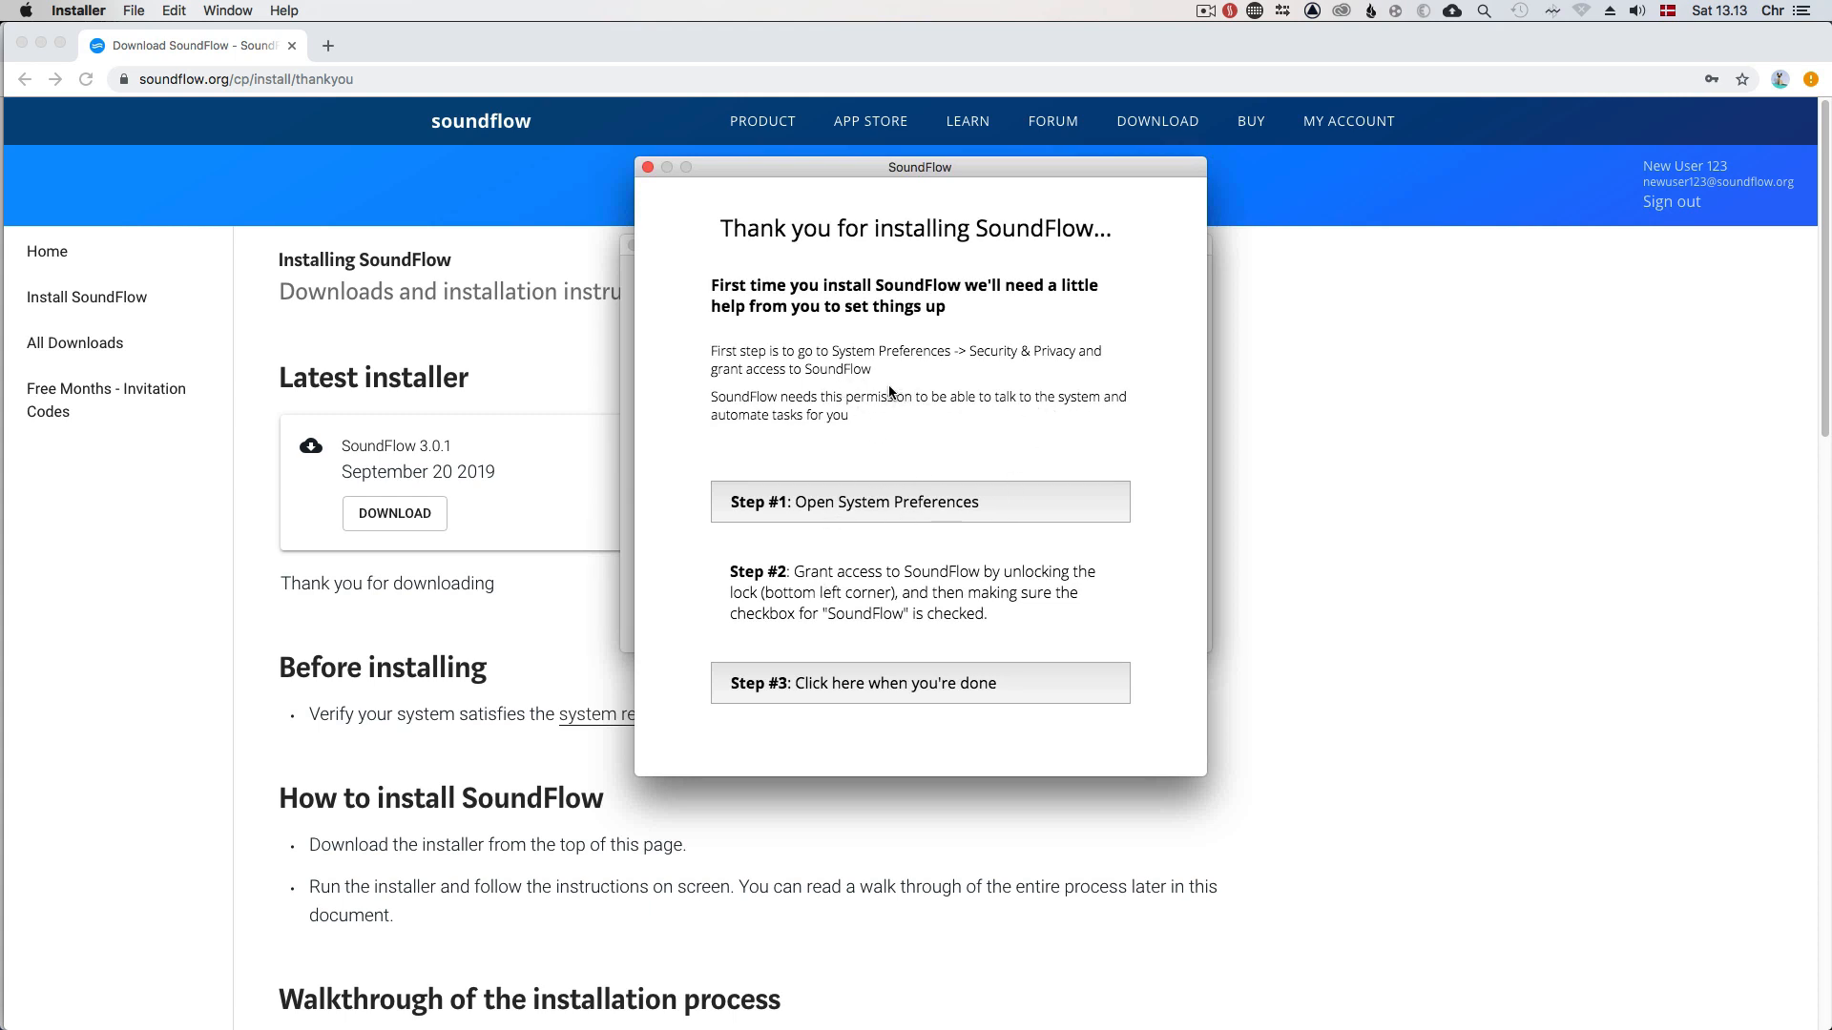
mouse_move(1047, 370)
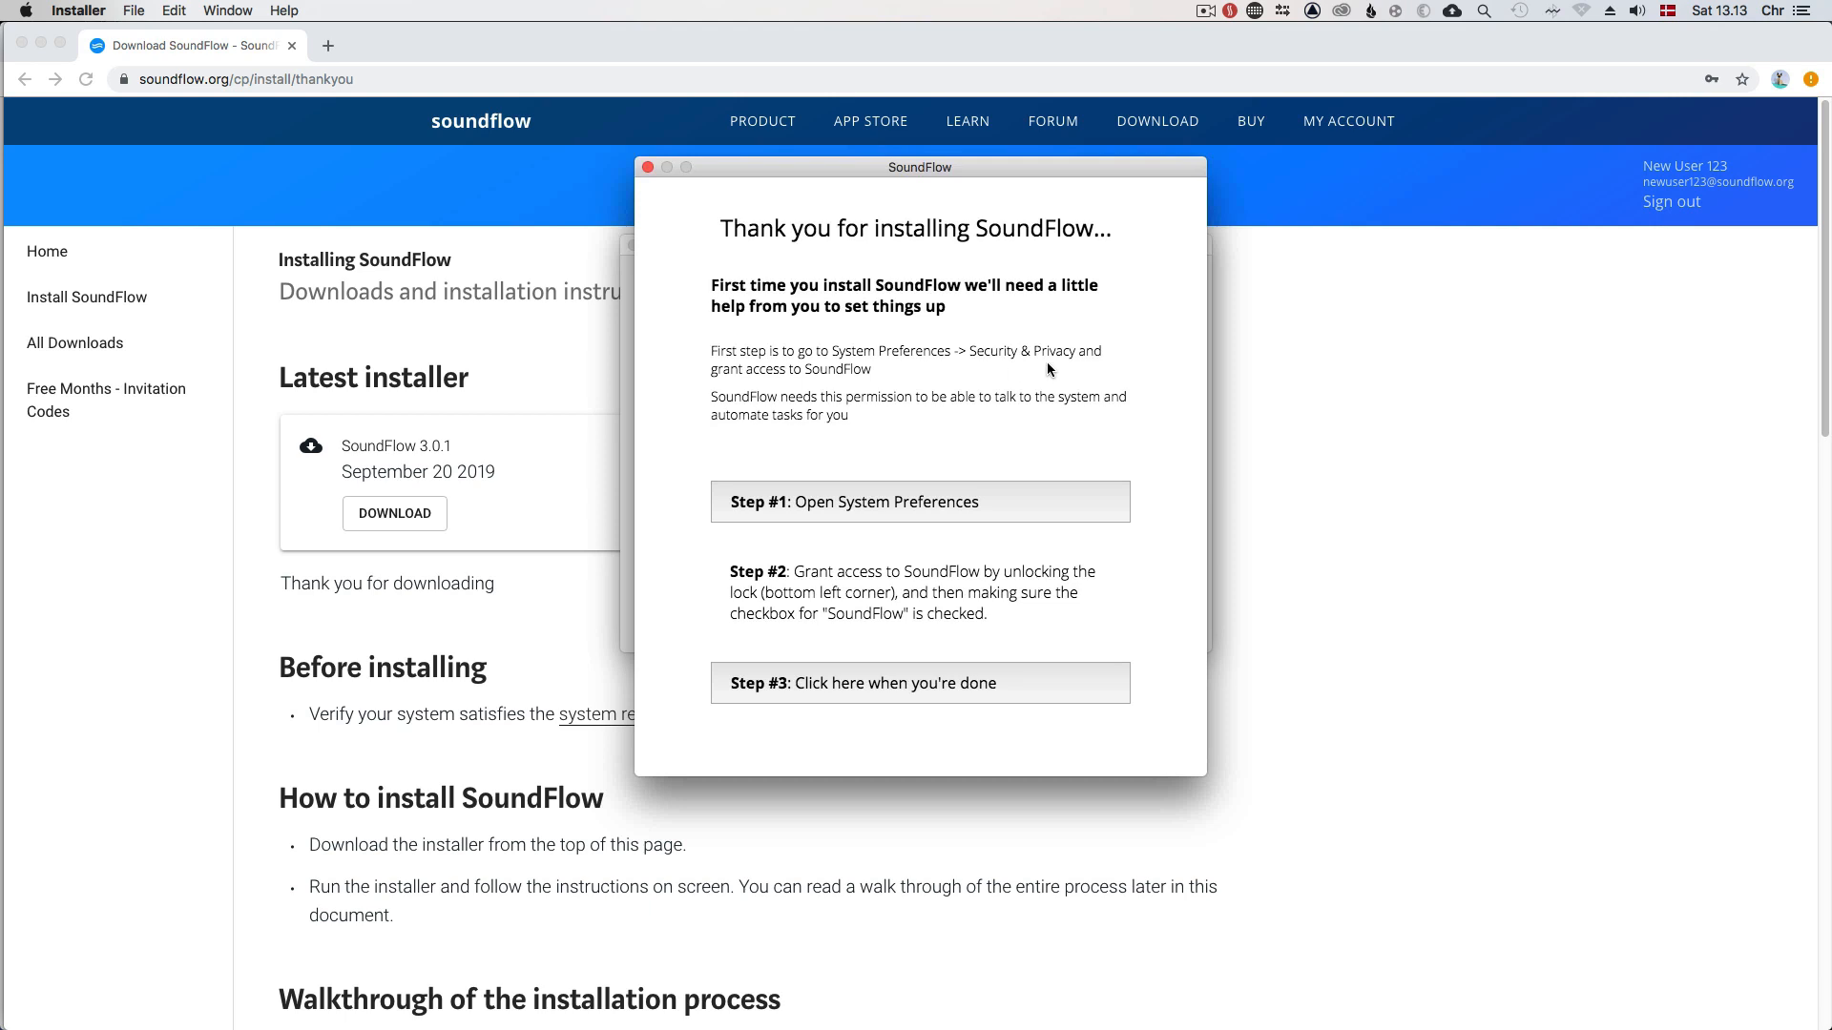
mouse_move(802, 415)
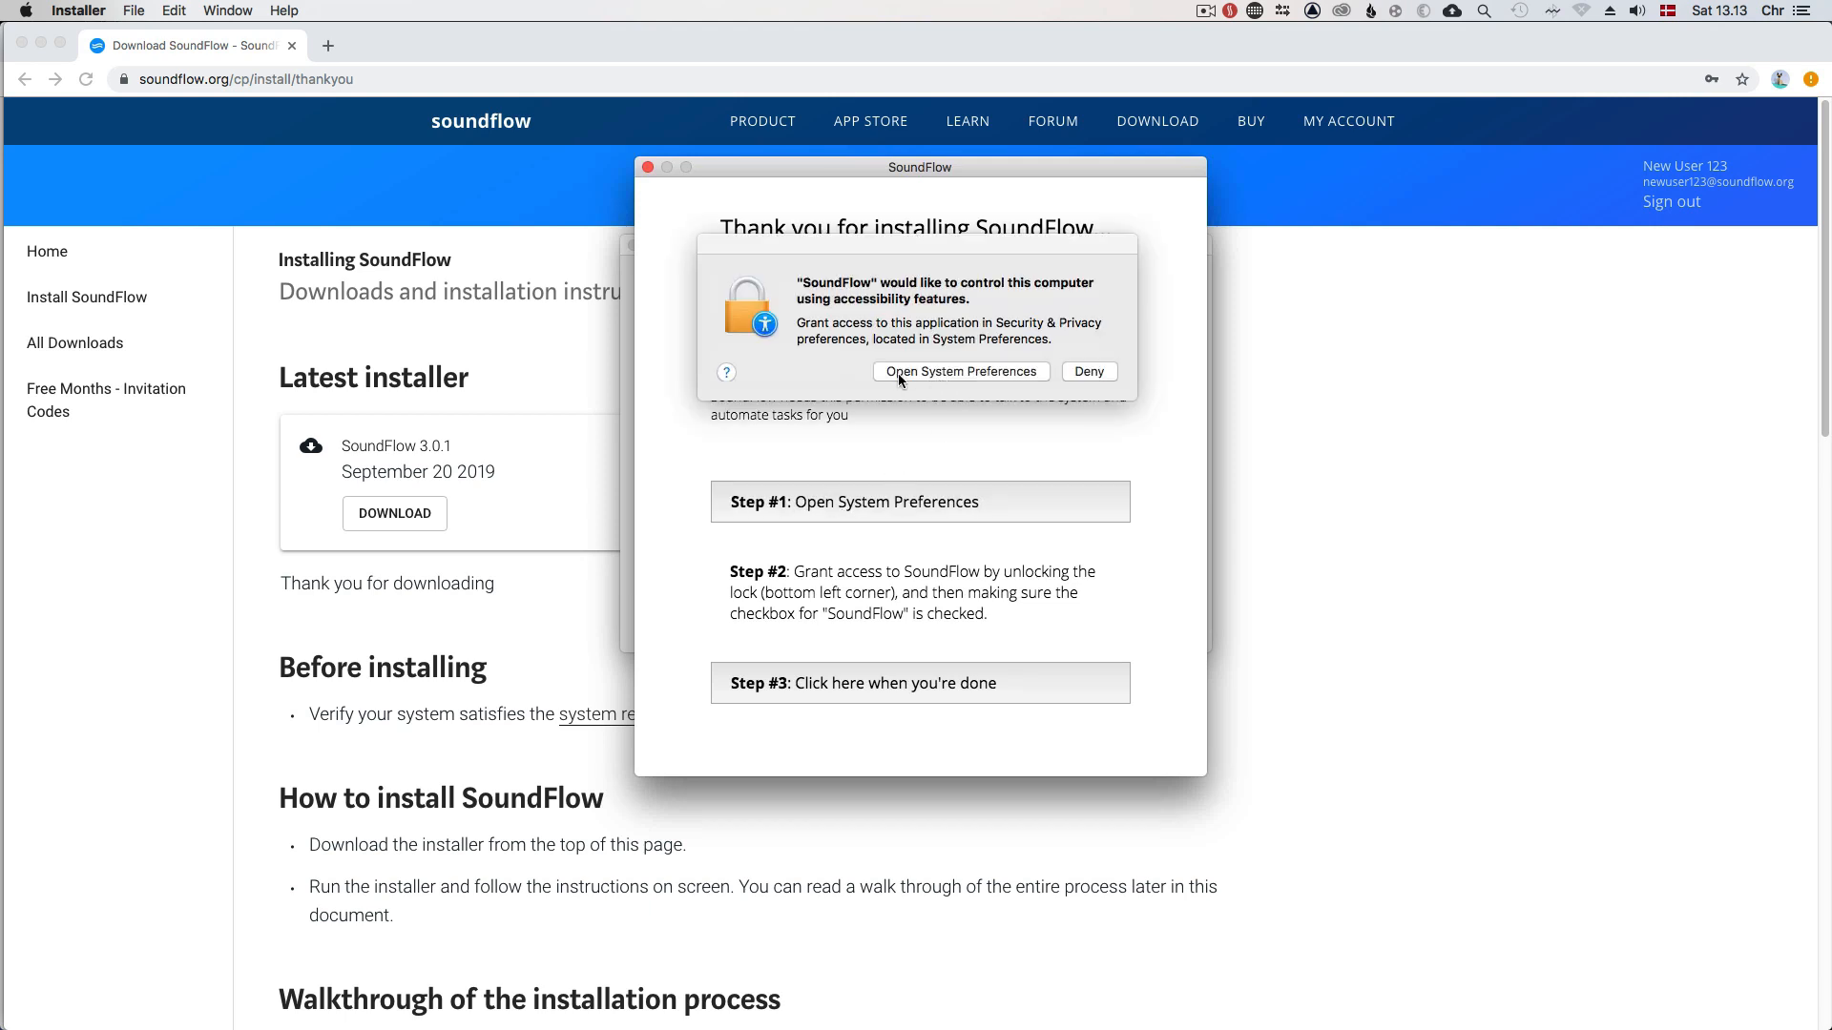
Unlock Security & Privacy with the admin password and tick SoundFlow under Accessibility.
left_click(959, 371)
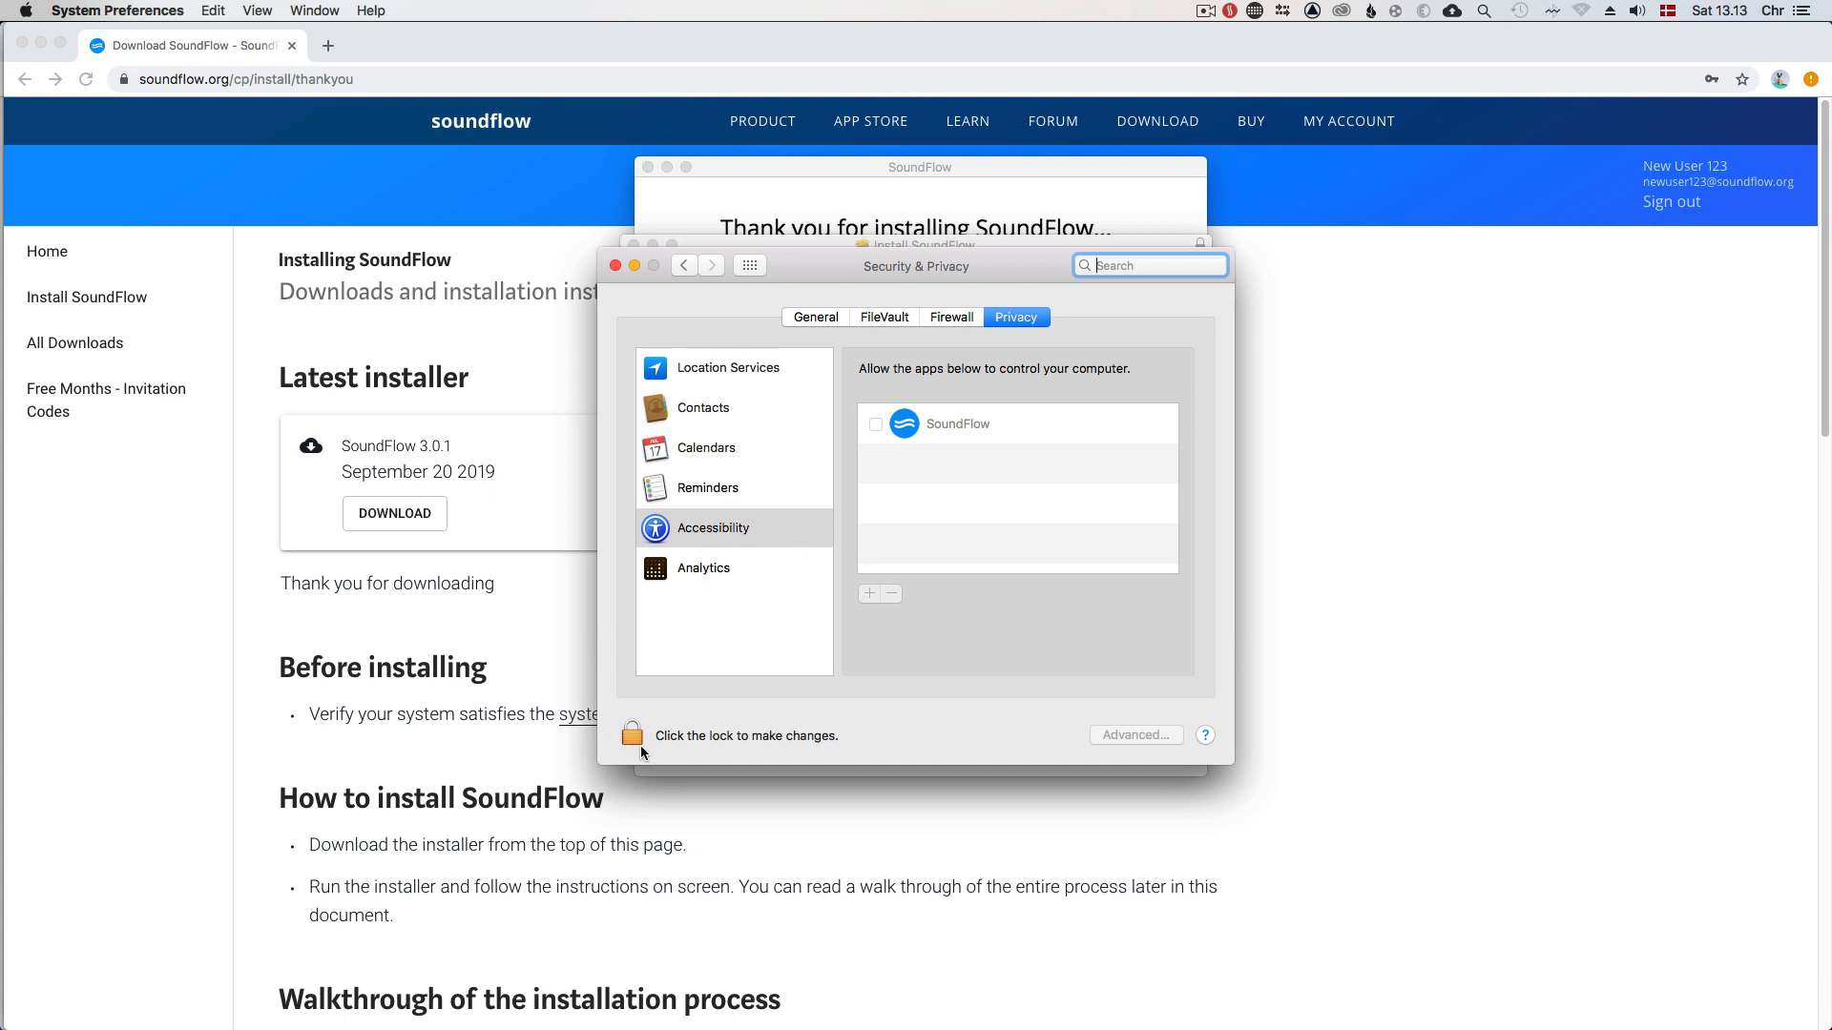
left_click(632, 735)
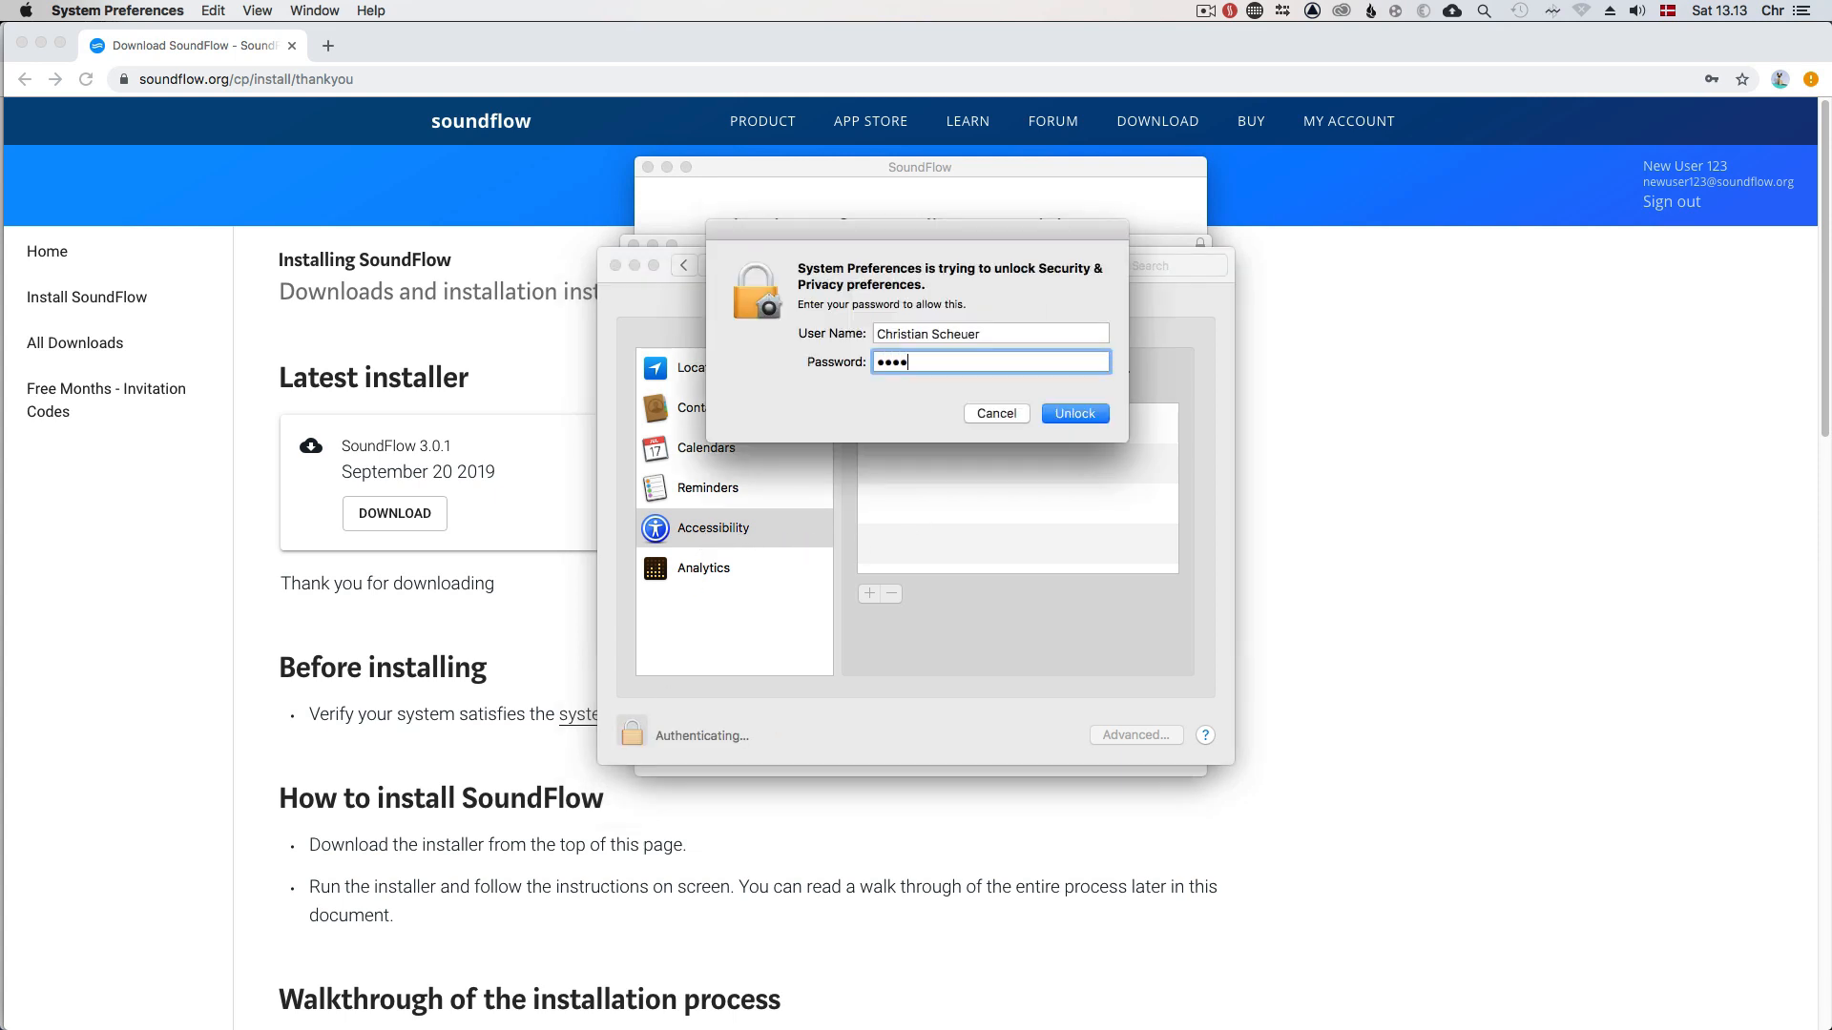
left_click(1072, 413)
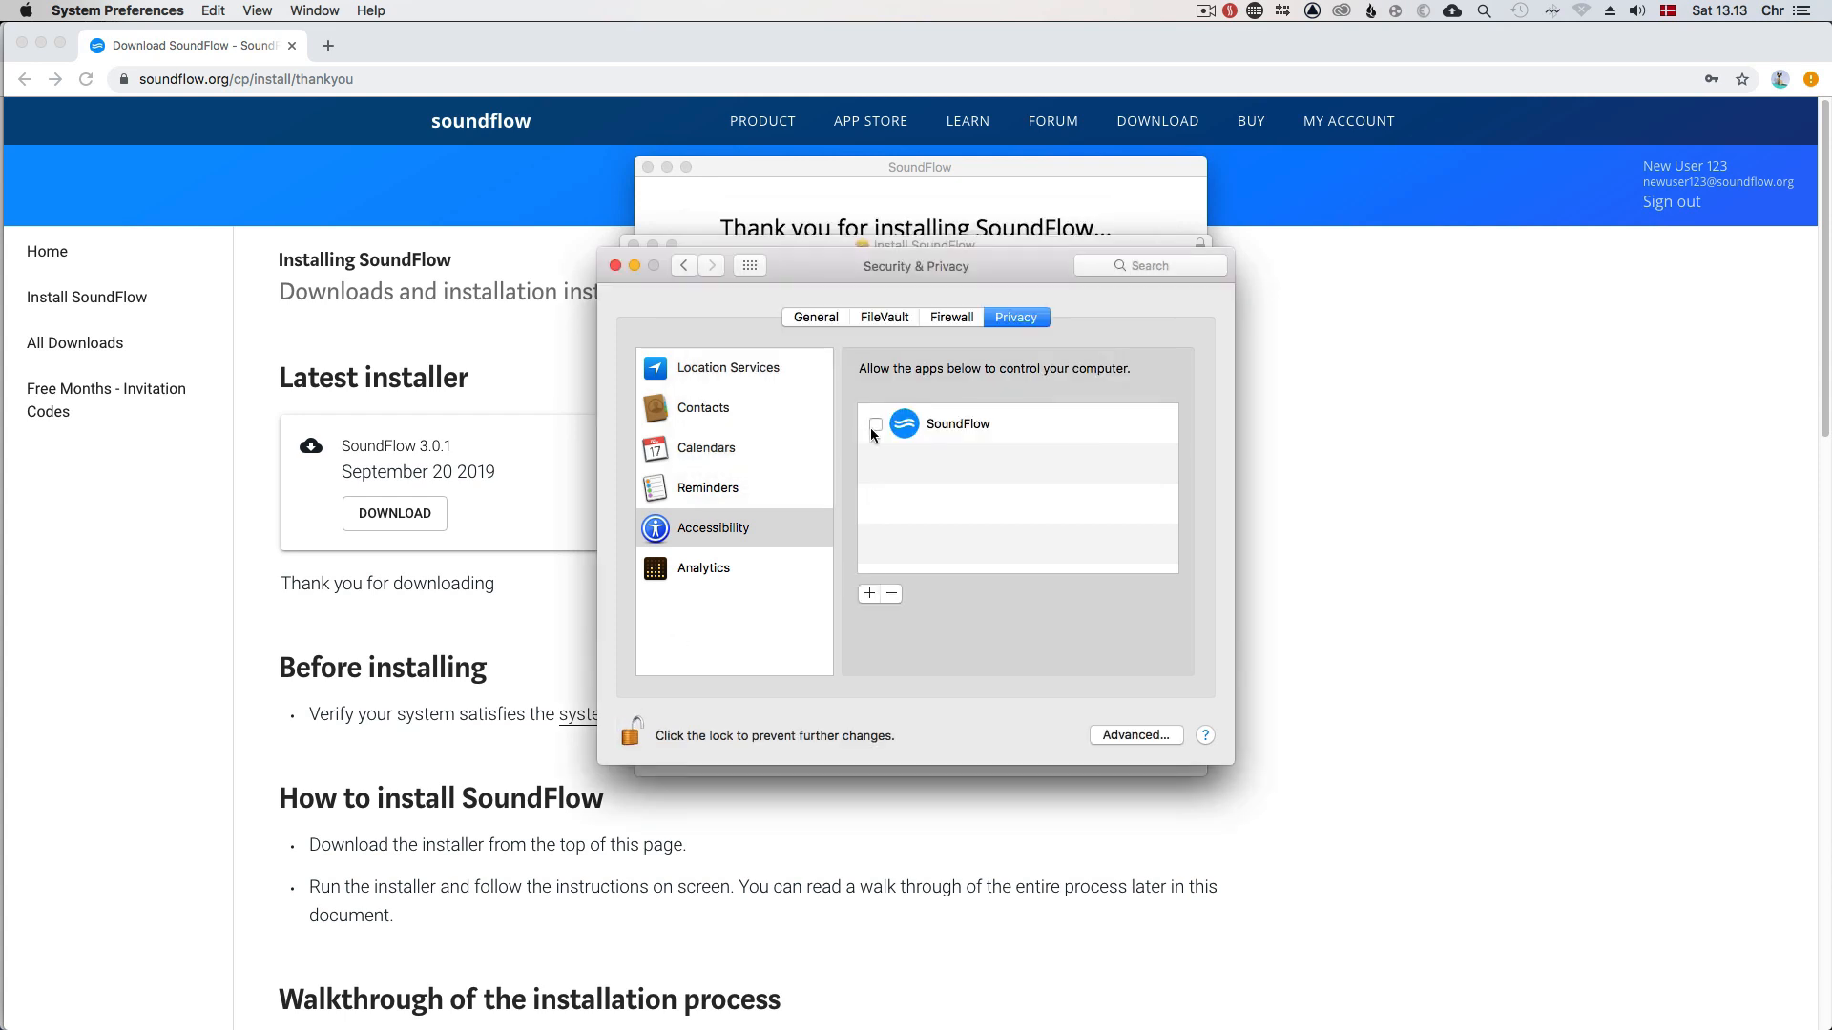
left_click(875, 422)
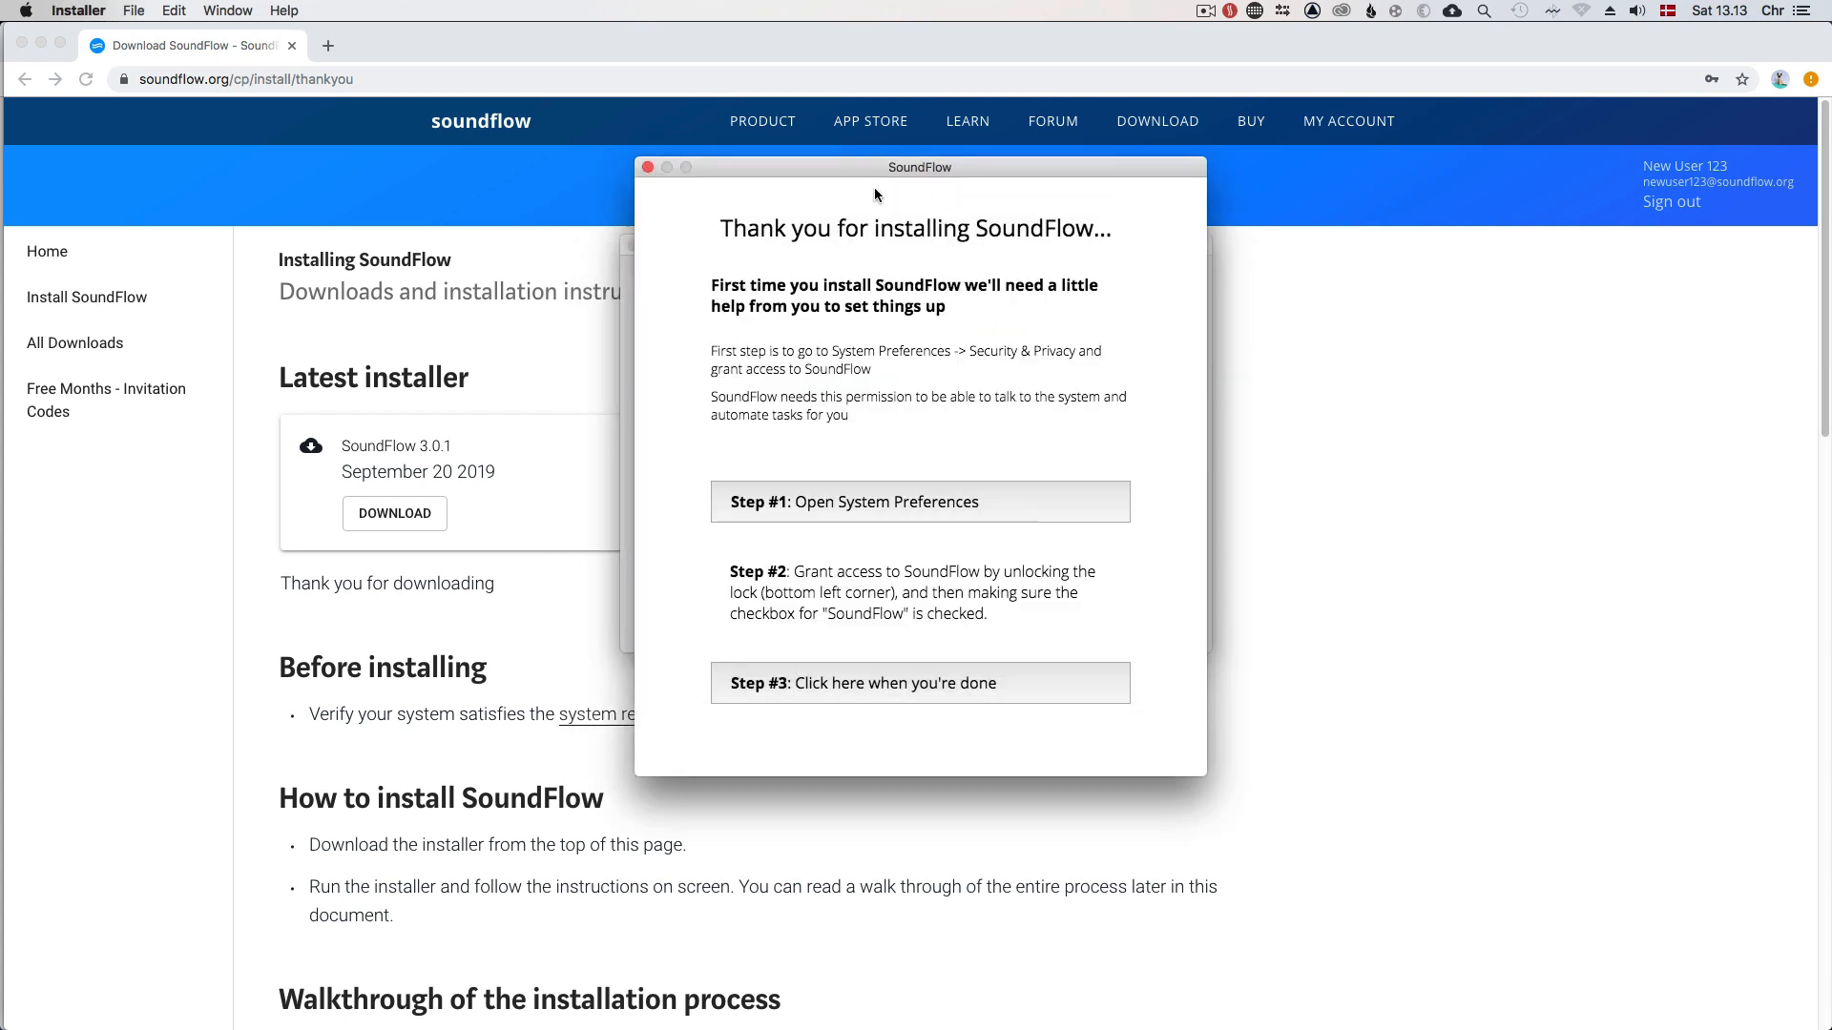
Enter the new account's email and password in Welcome to SoundFlow and sign in.
left_click_drag(874, 167, 868, 161)
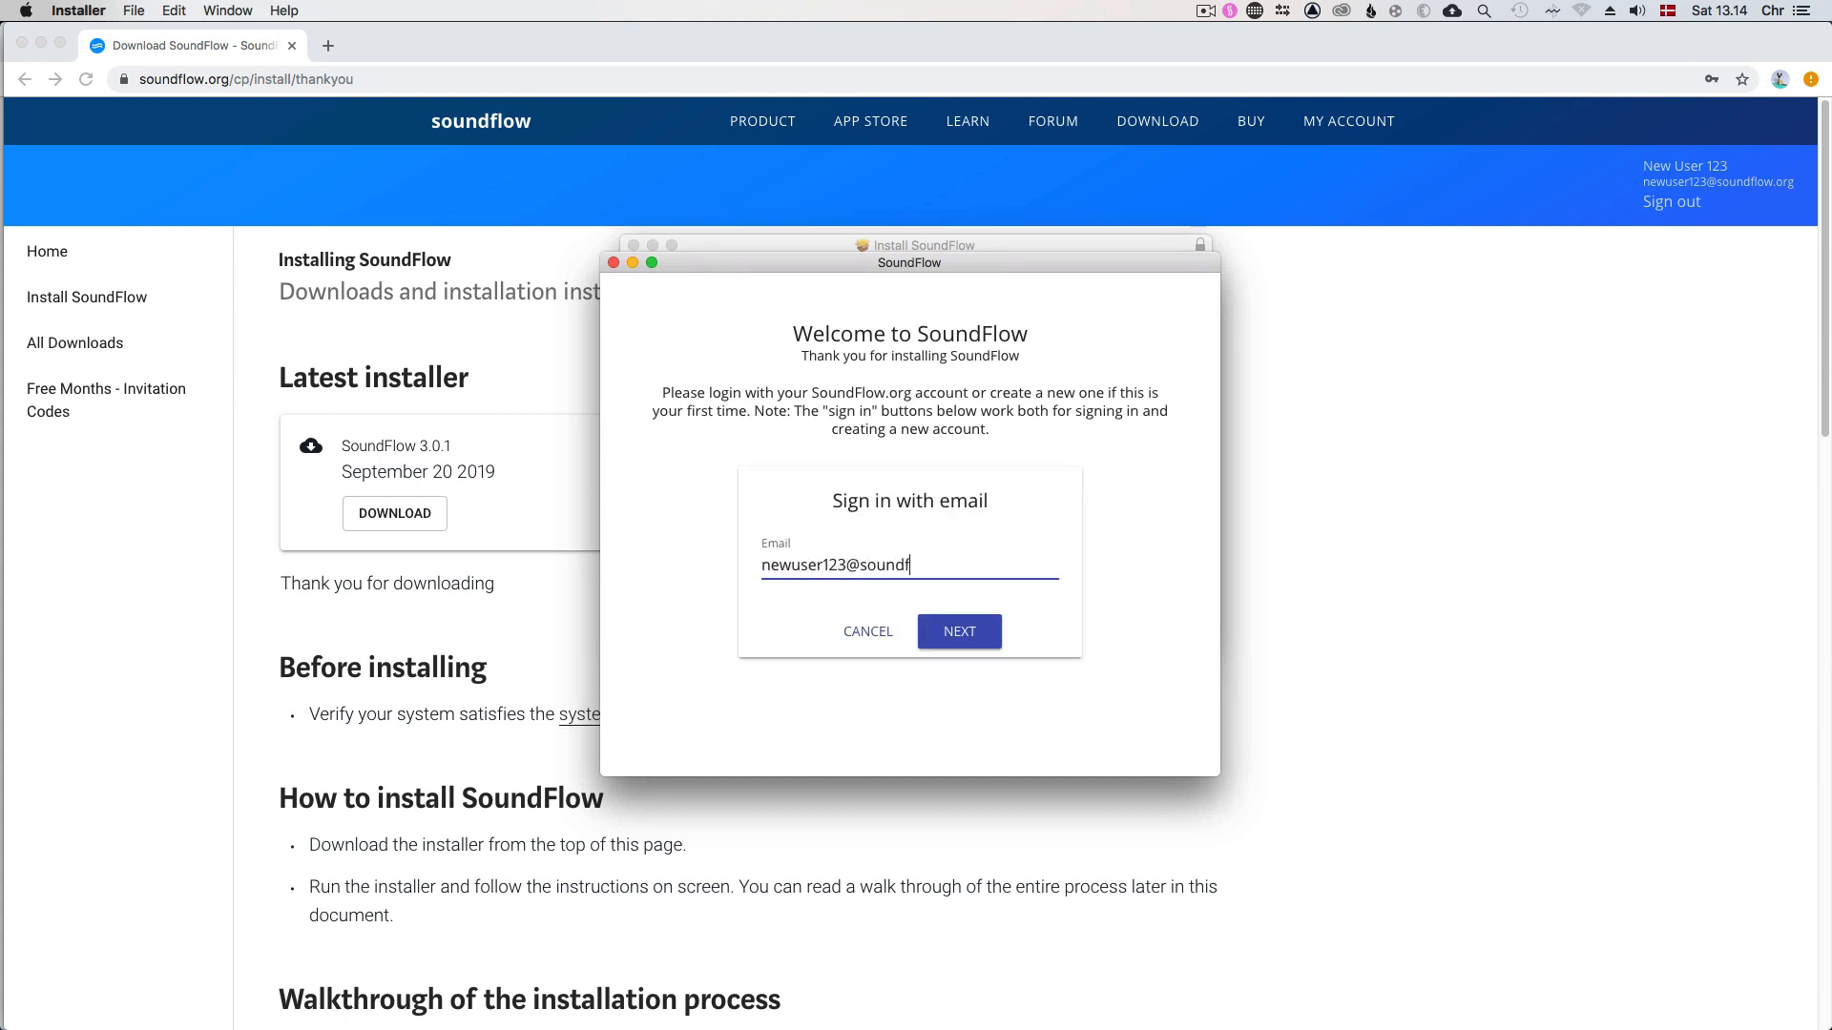
type("low.org")
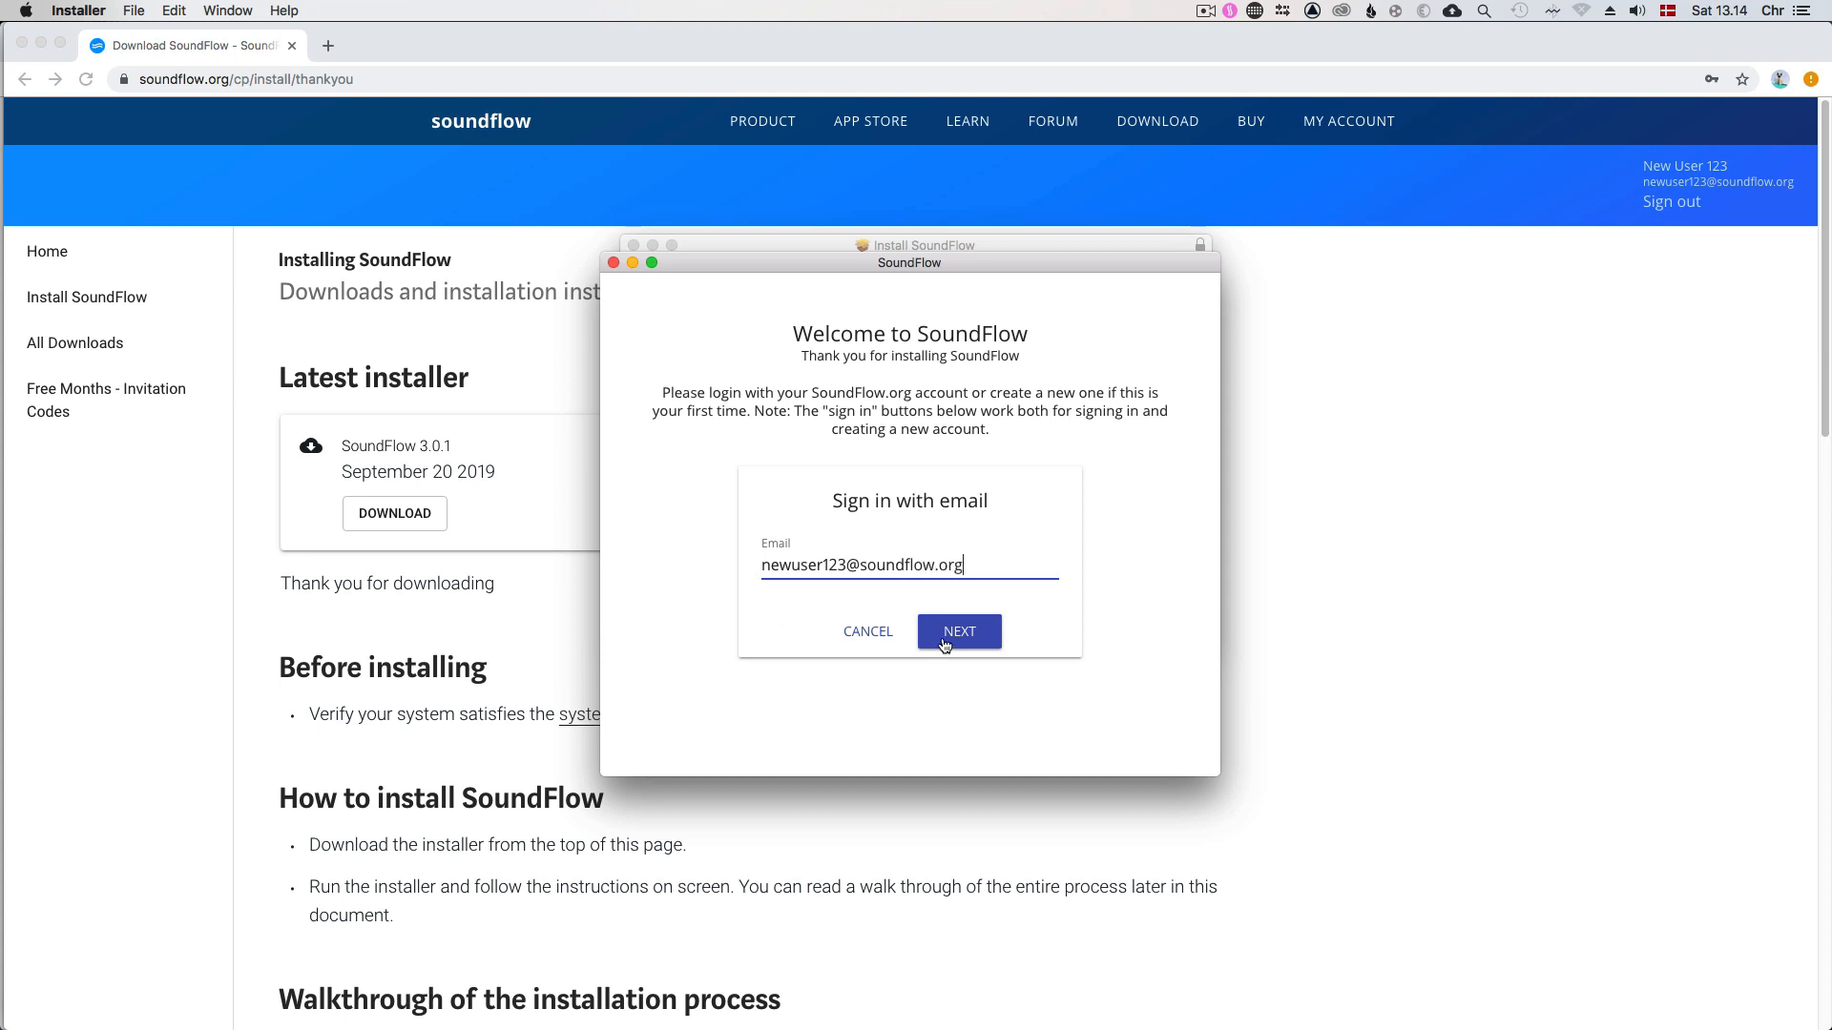
left_click(958, 631)
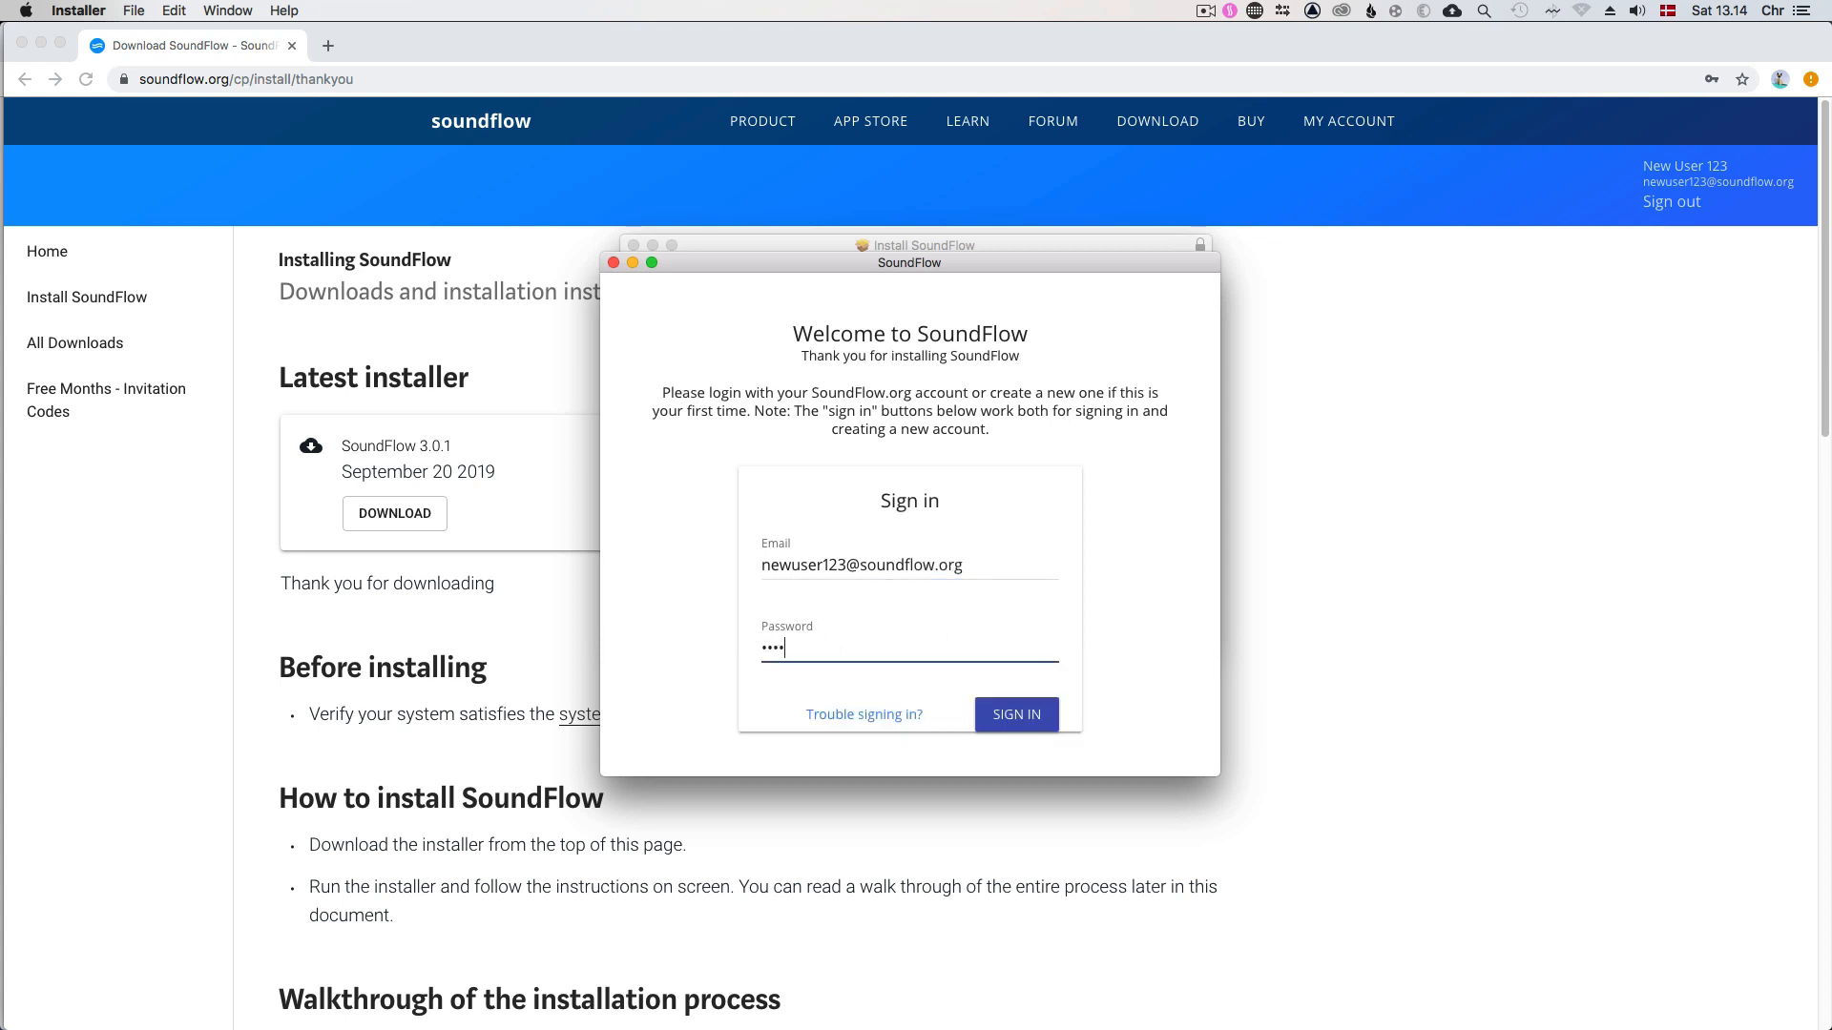
left_click(1014, 714)
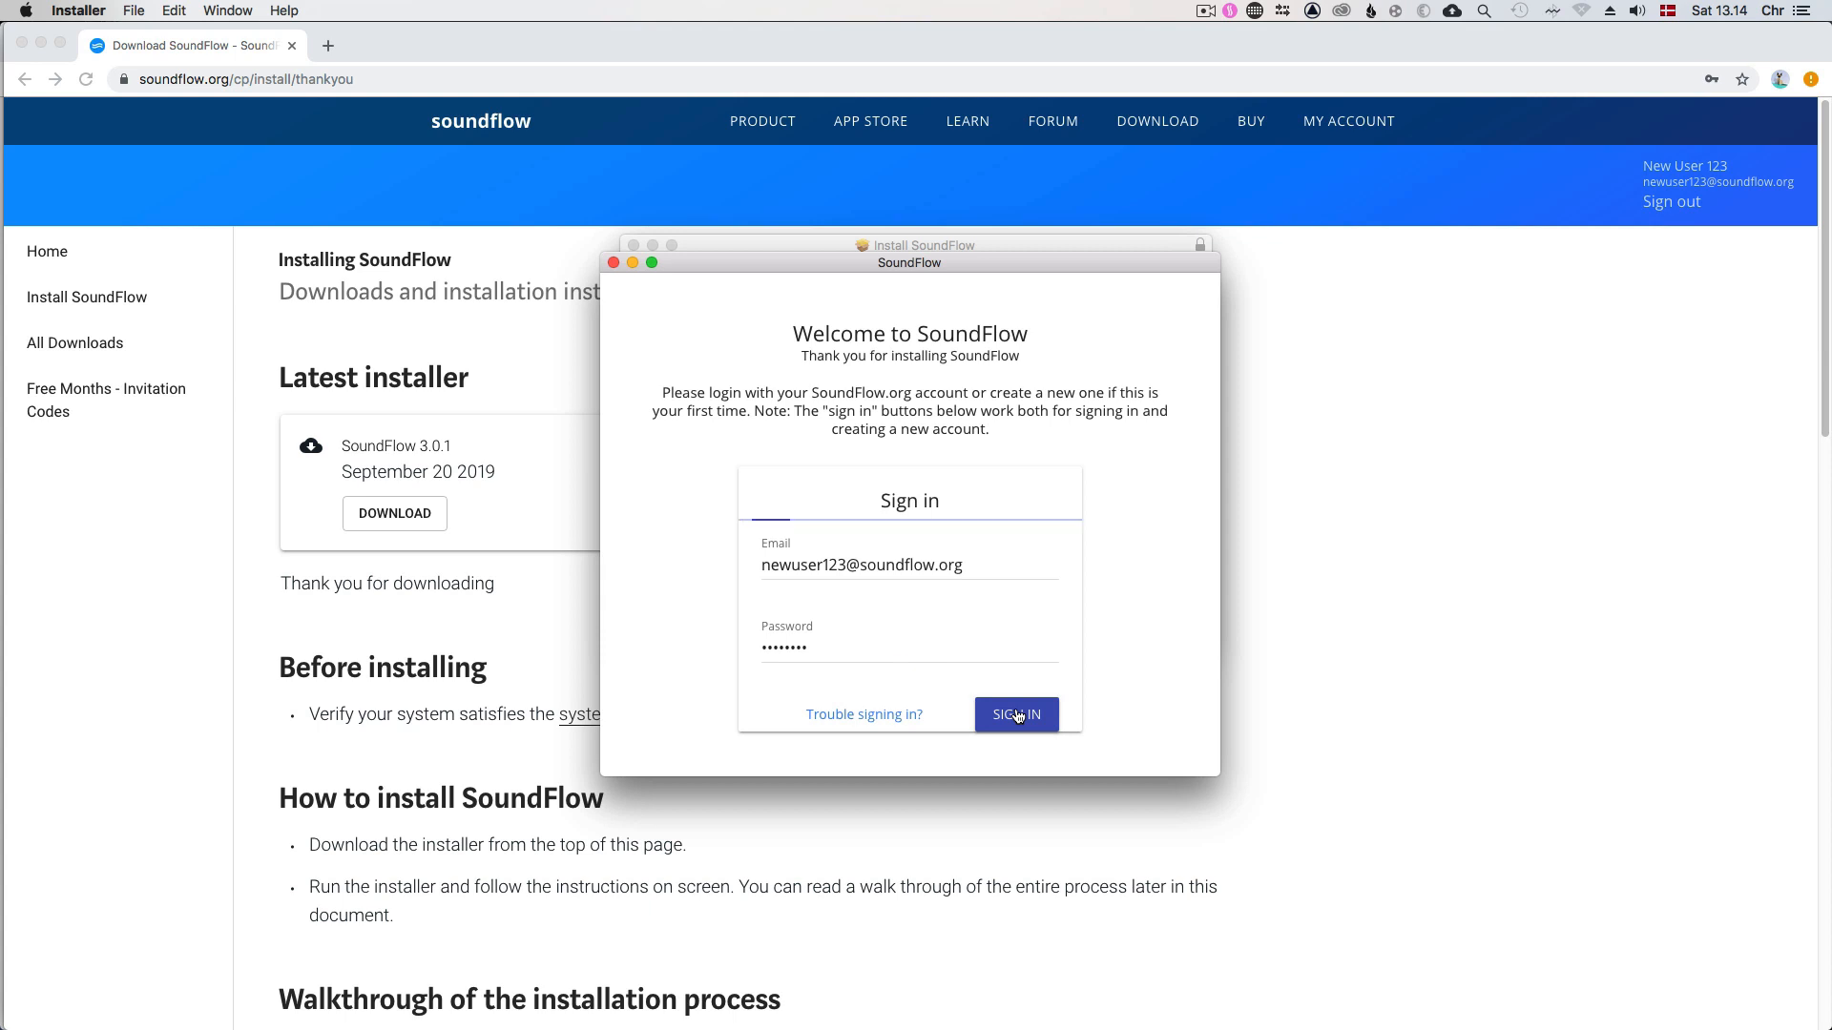
left_click(1015, 713)
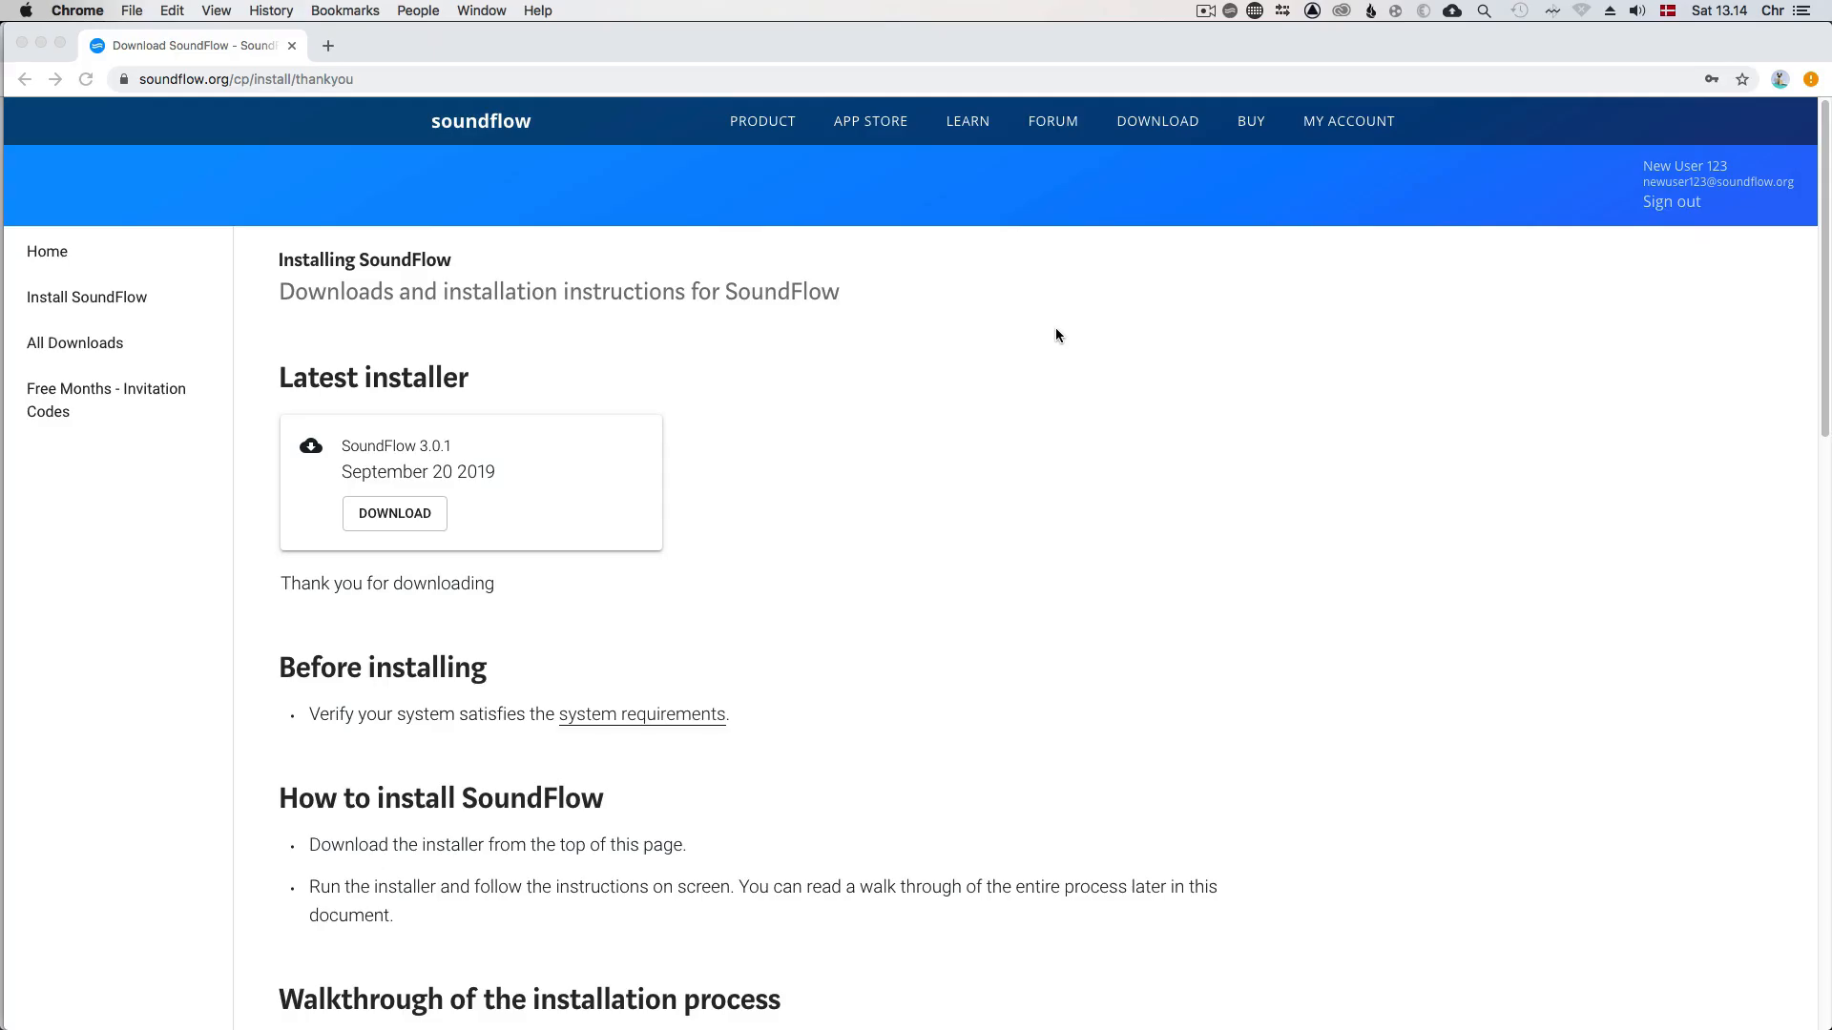
mouse_move(1229, 19)
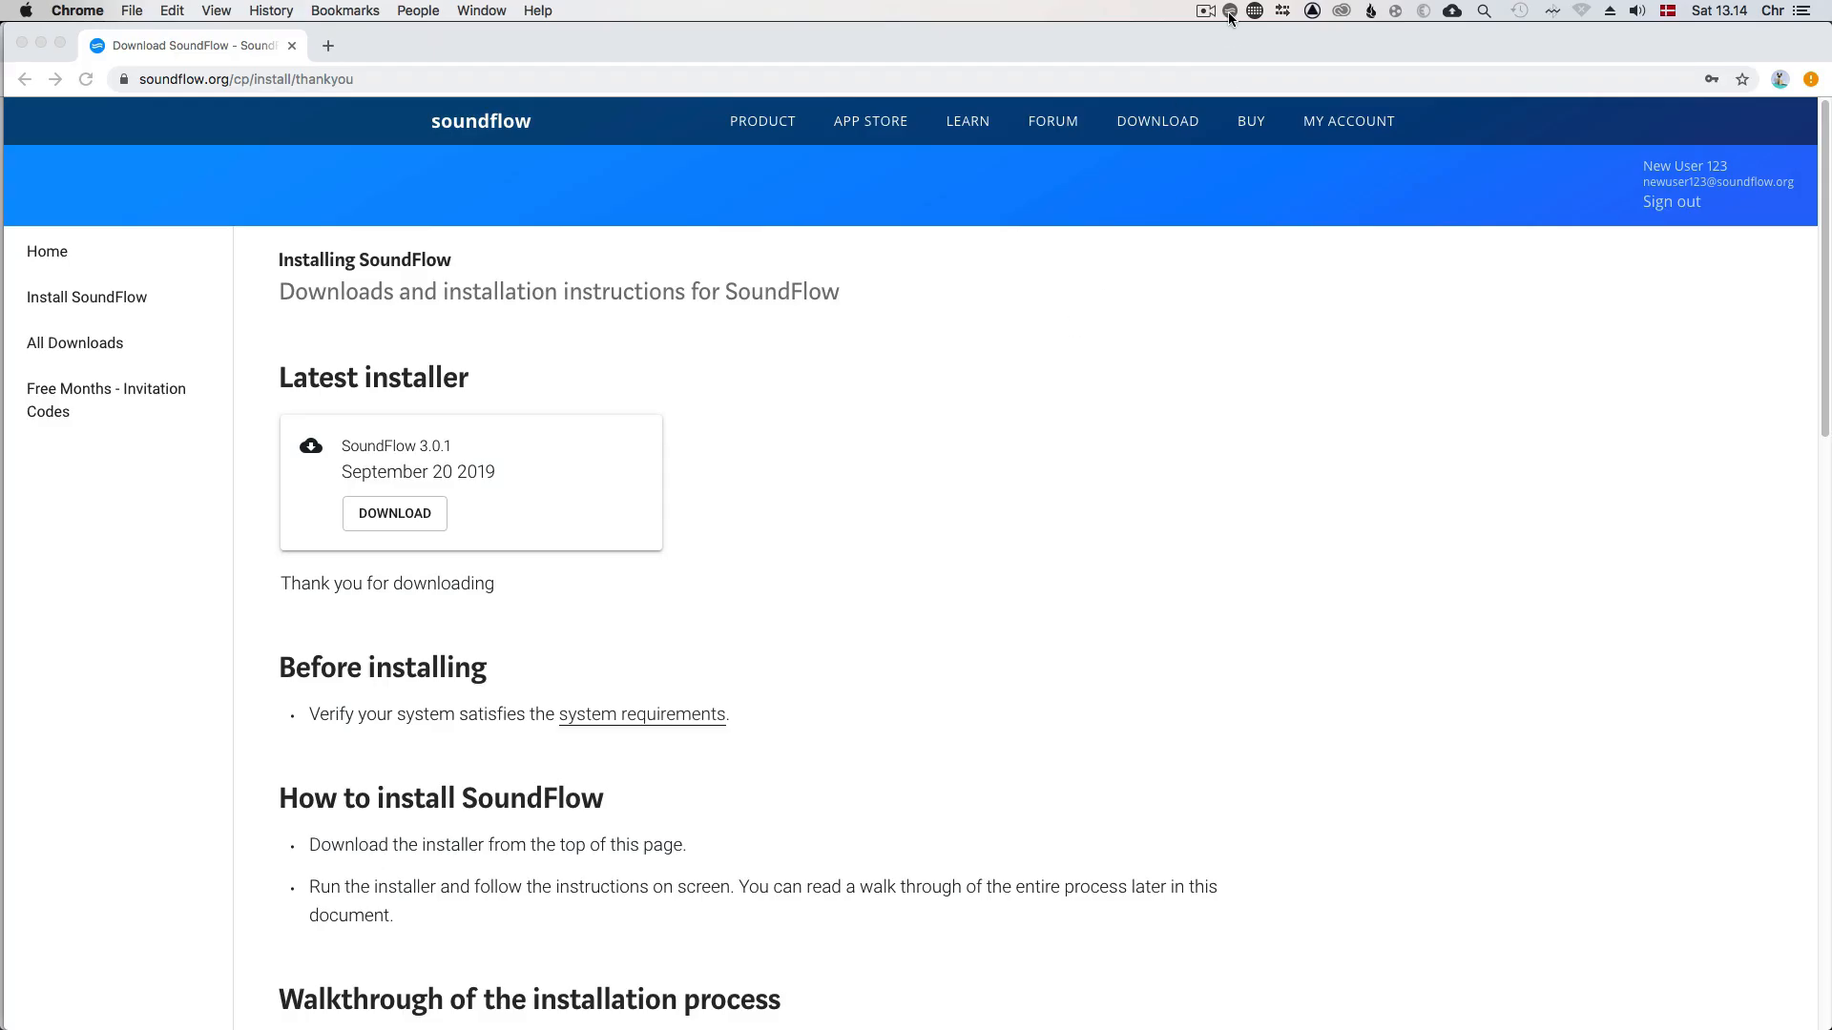
Show SoundFlow's menu-bar menu, confirming New User 123 on version 3.0.1.
left_click(1228, 10)
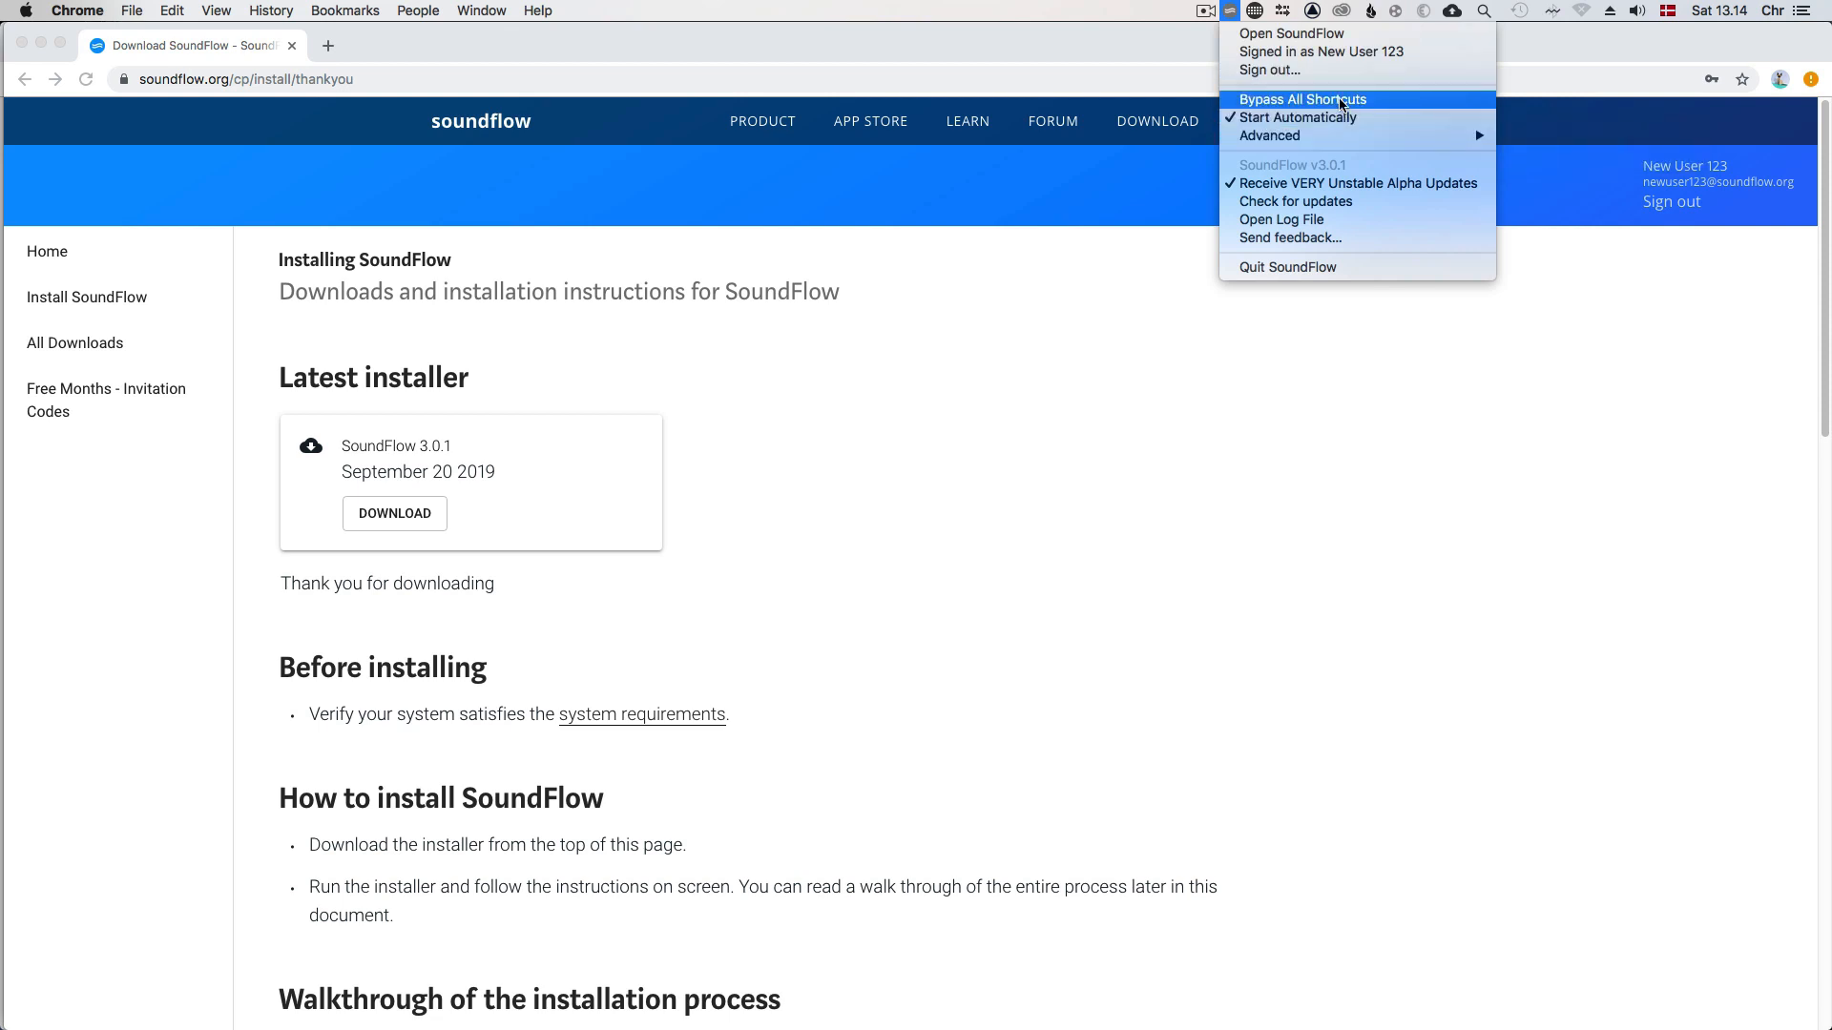
mouse_move(1269, 136)
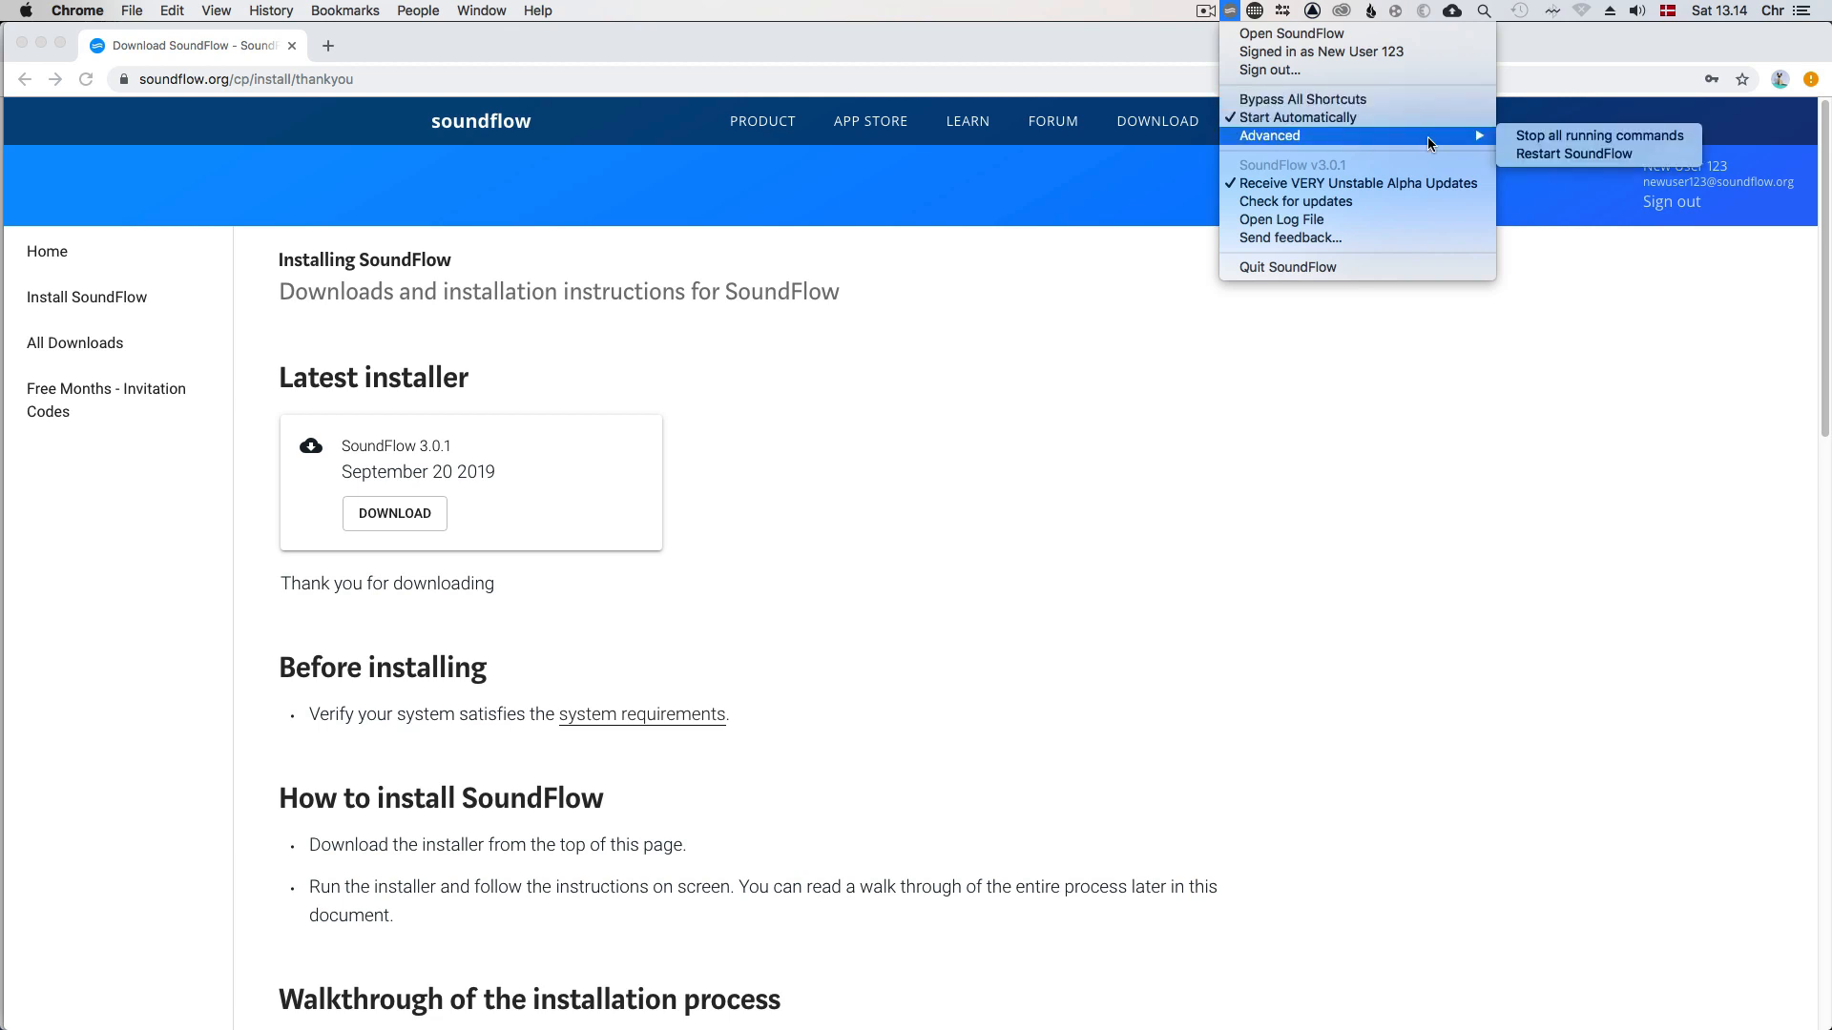
mouse_move(1586, 152)
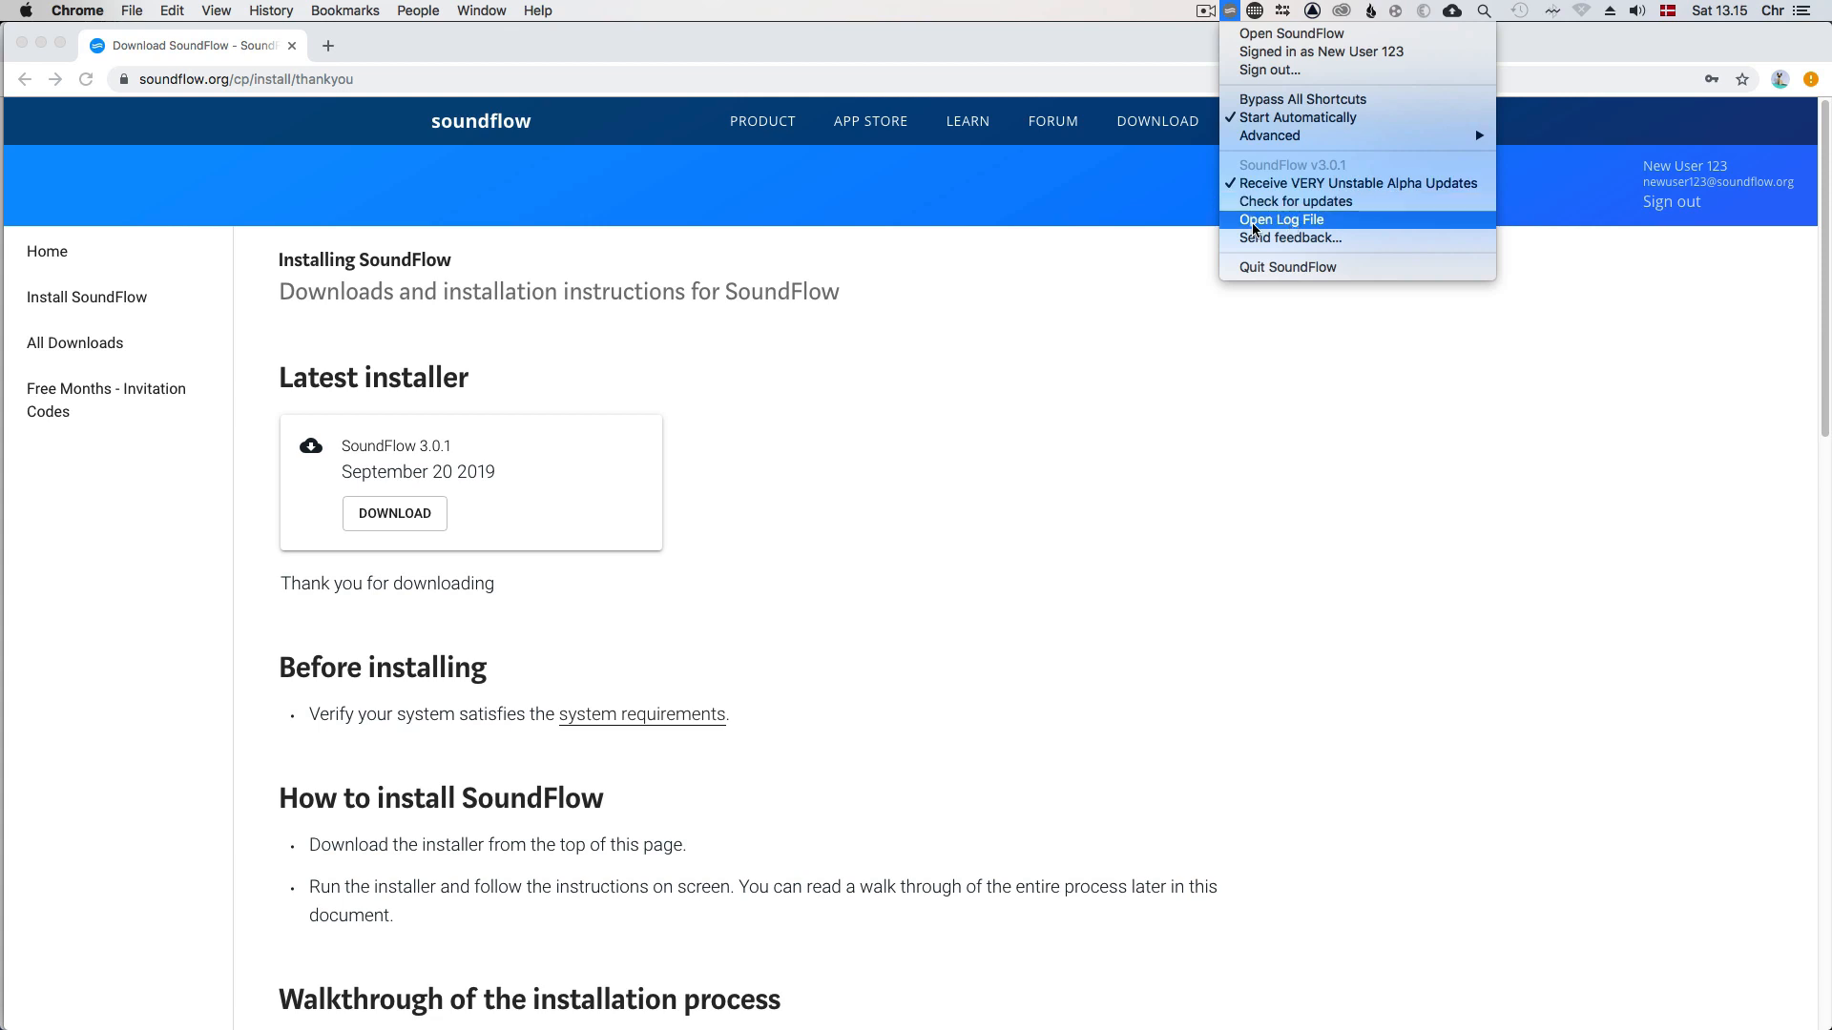
mouse_move(1340, 230)
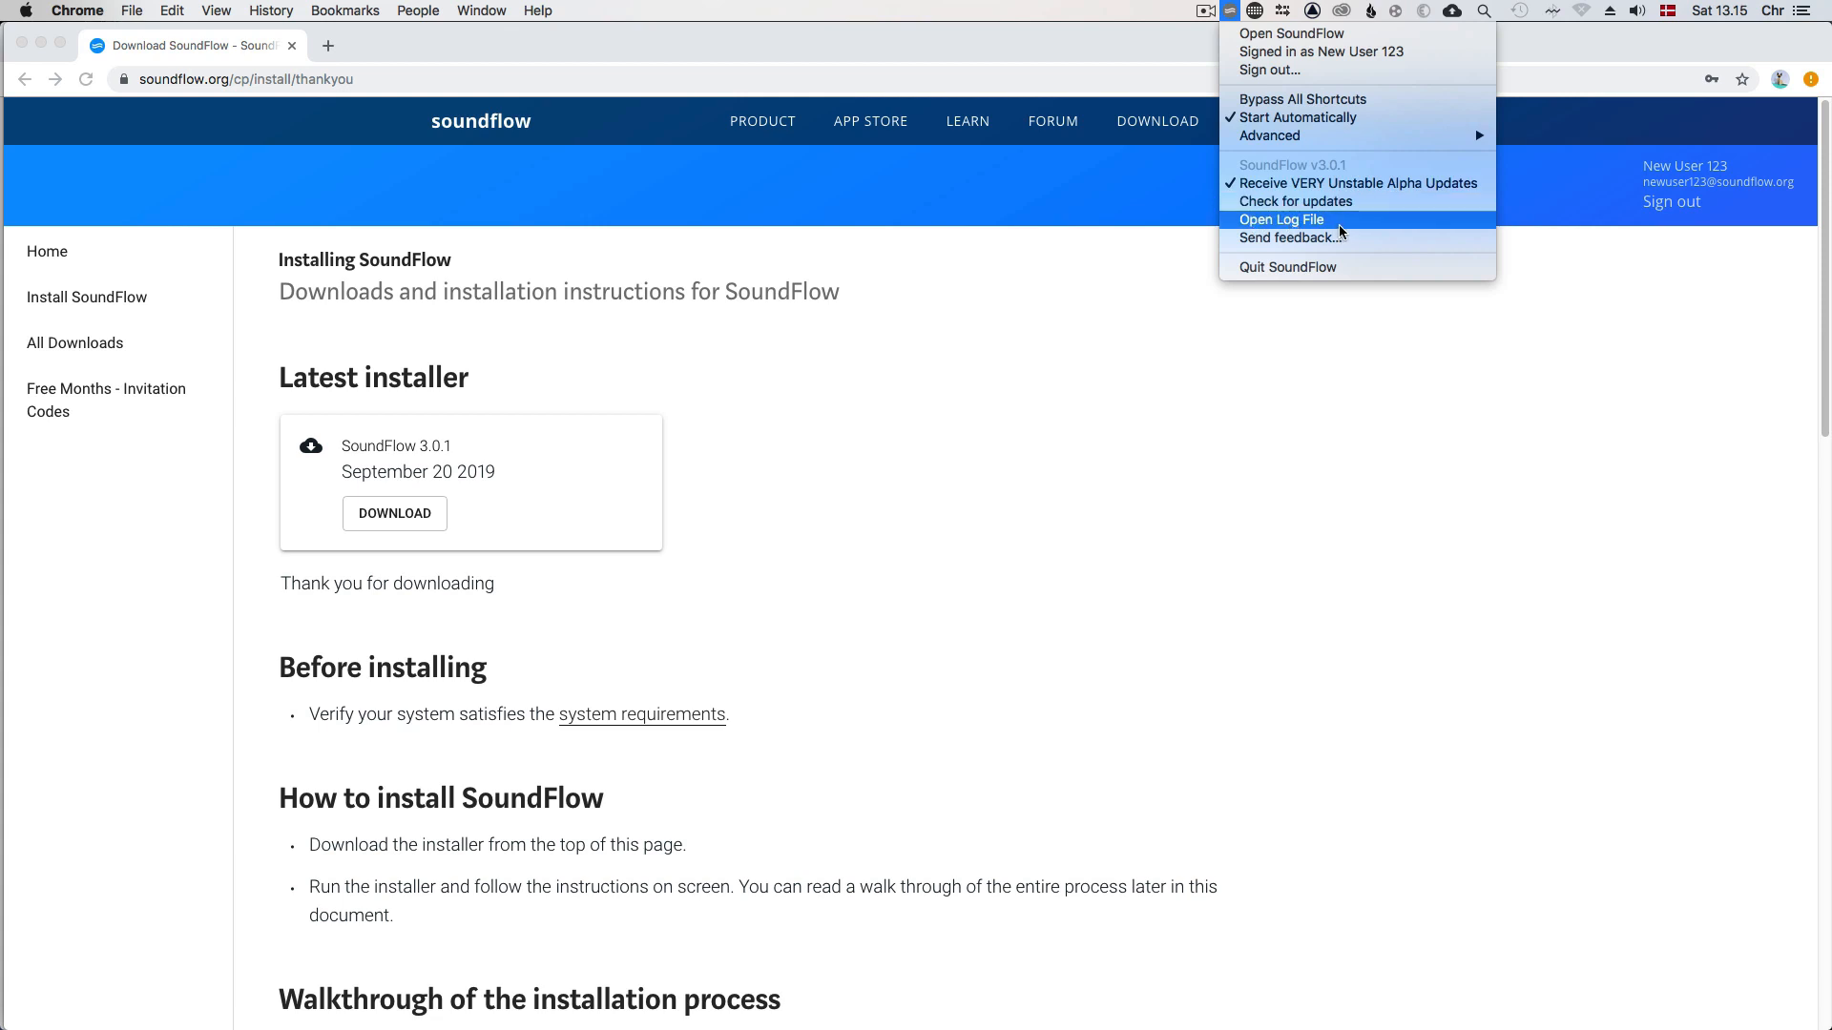
mouse_move(1290, 33)
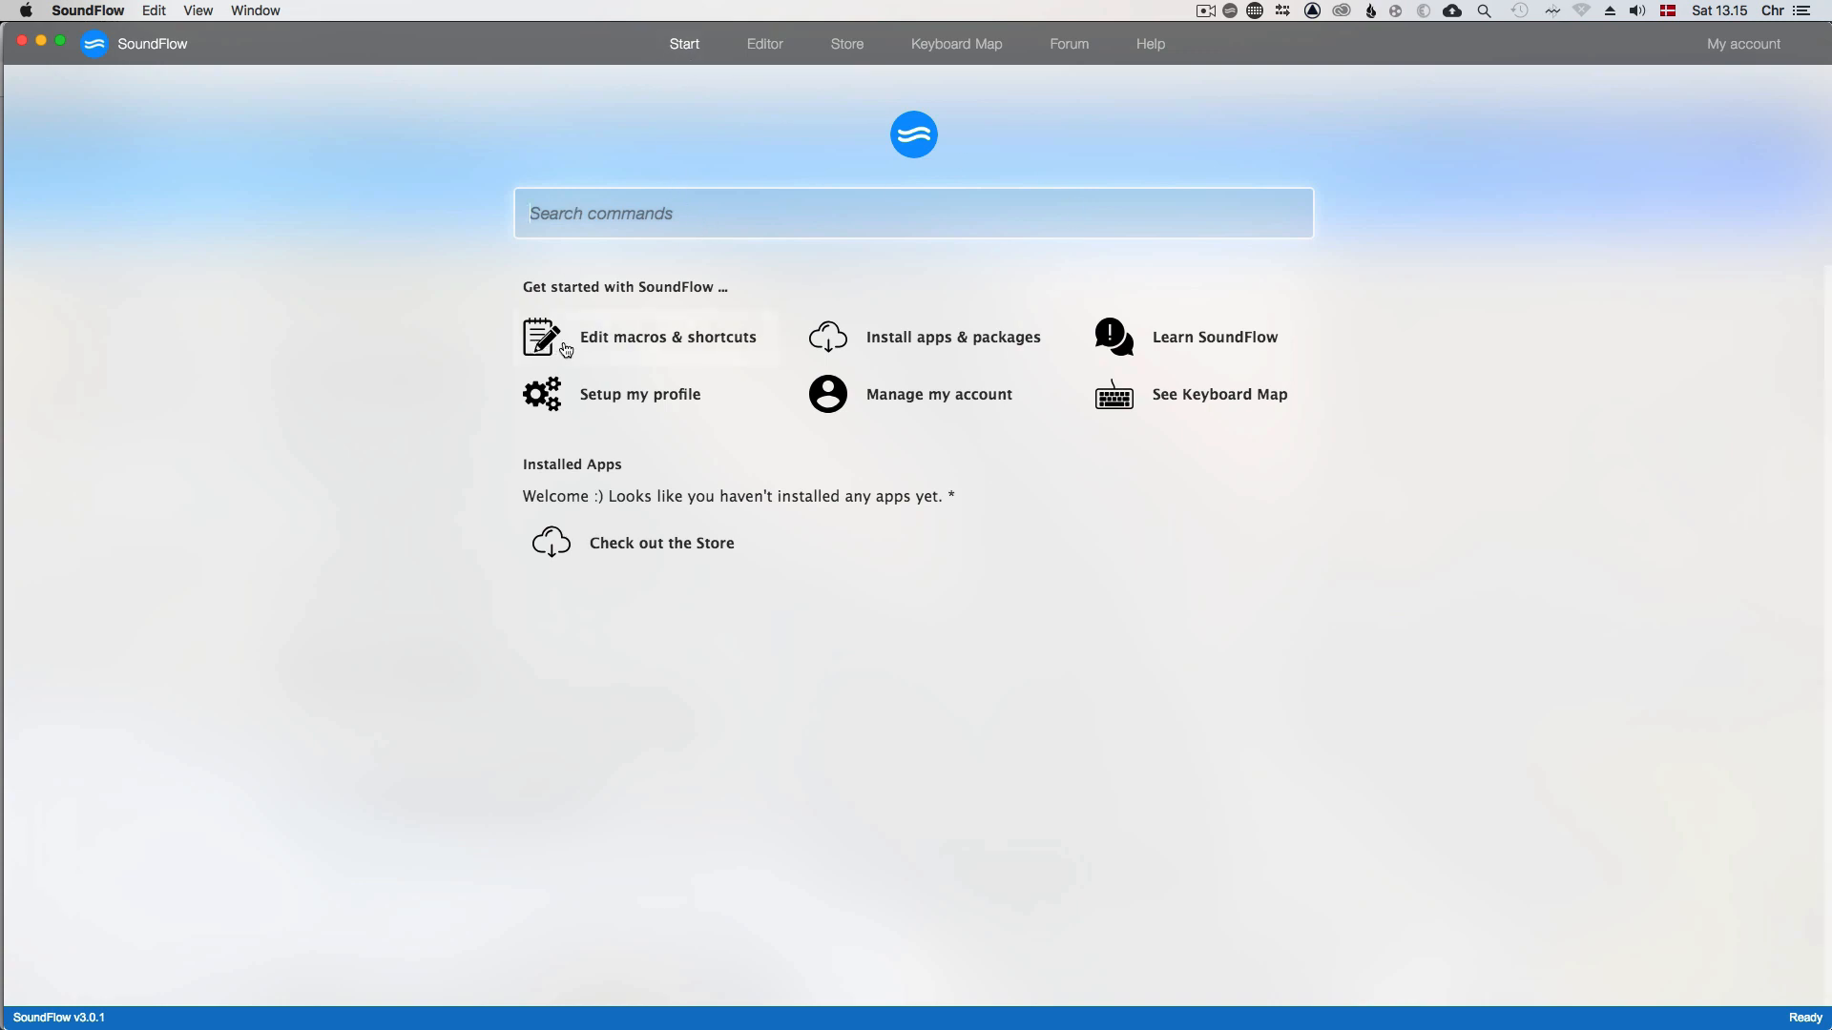
mouse_move(551, 359)
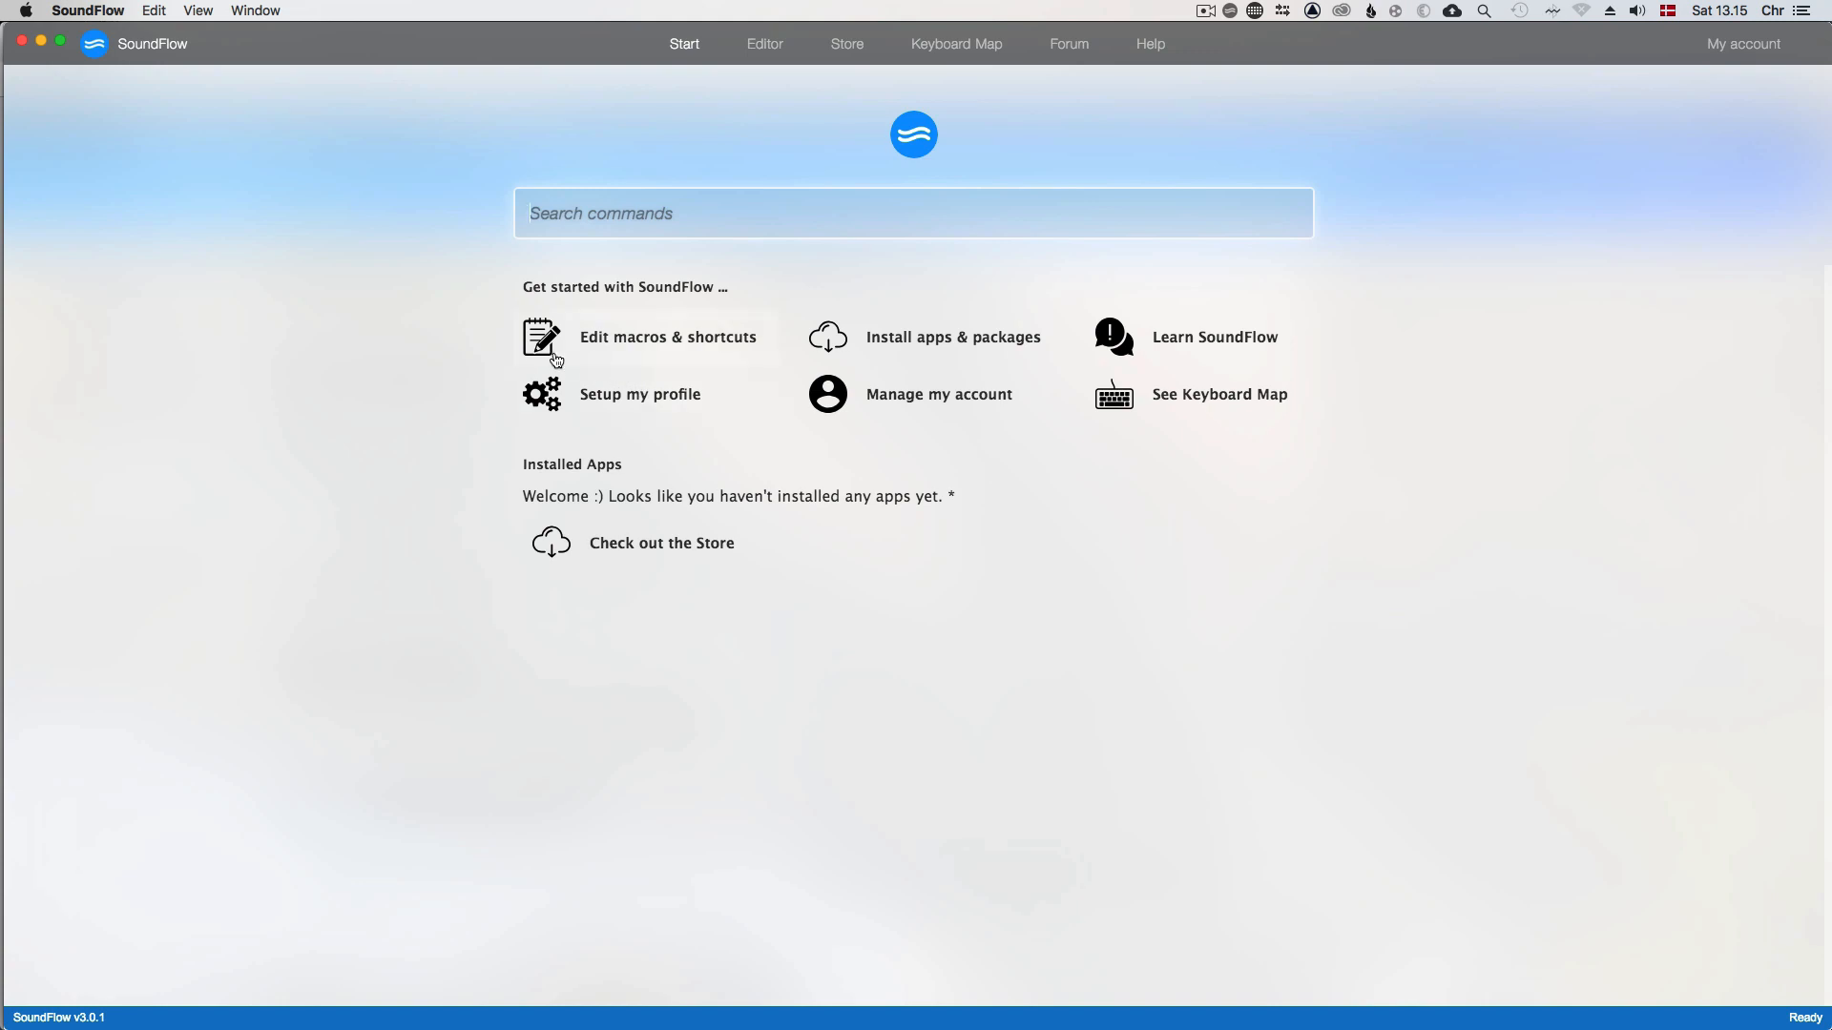
mouse_move(734, 163)
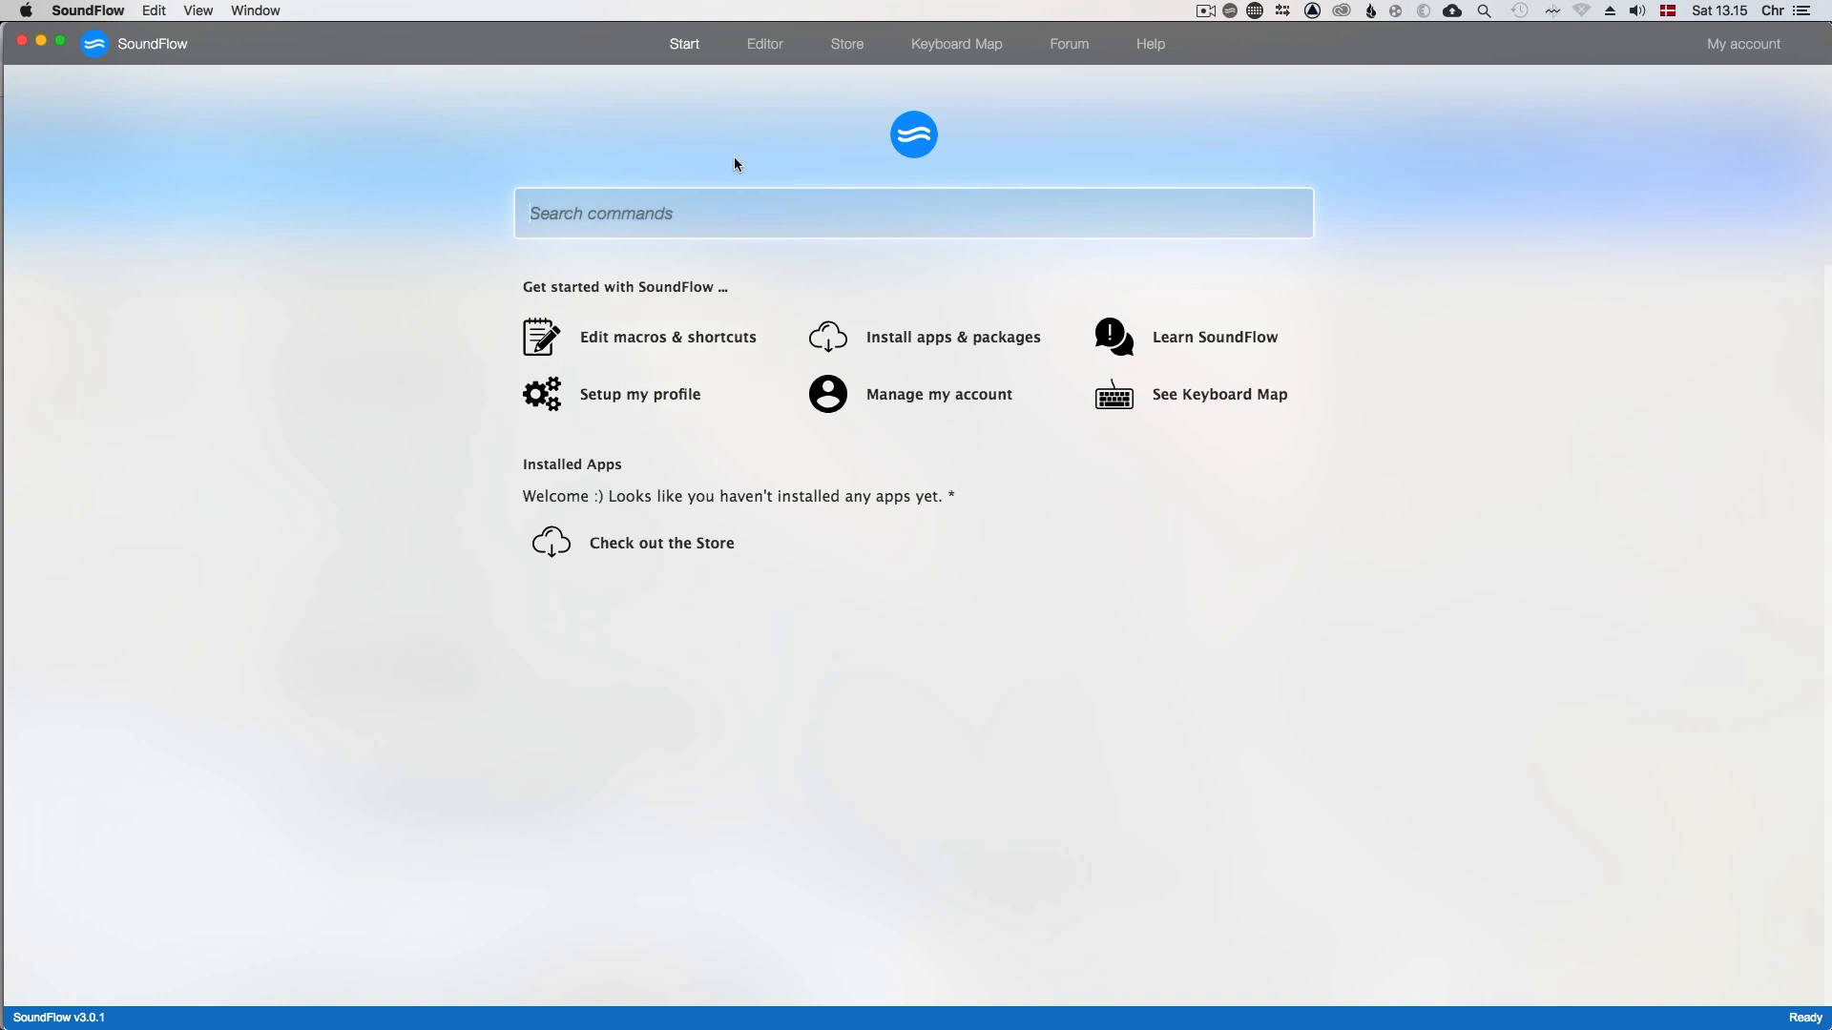
mouse_move(1133, 93)
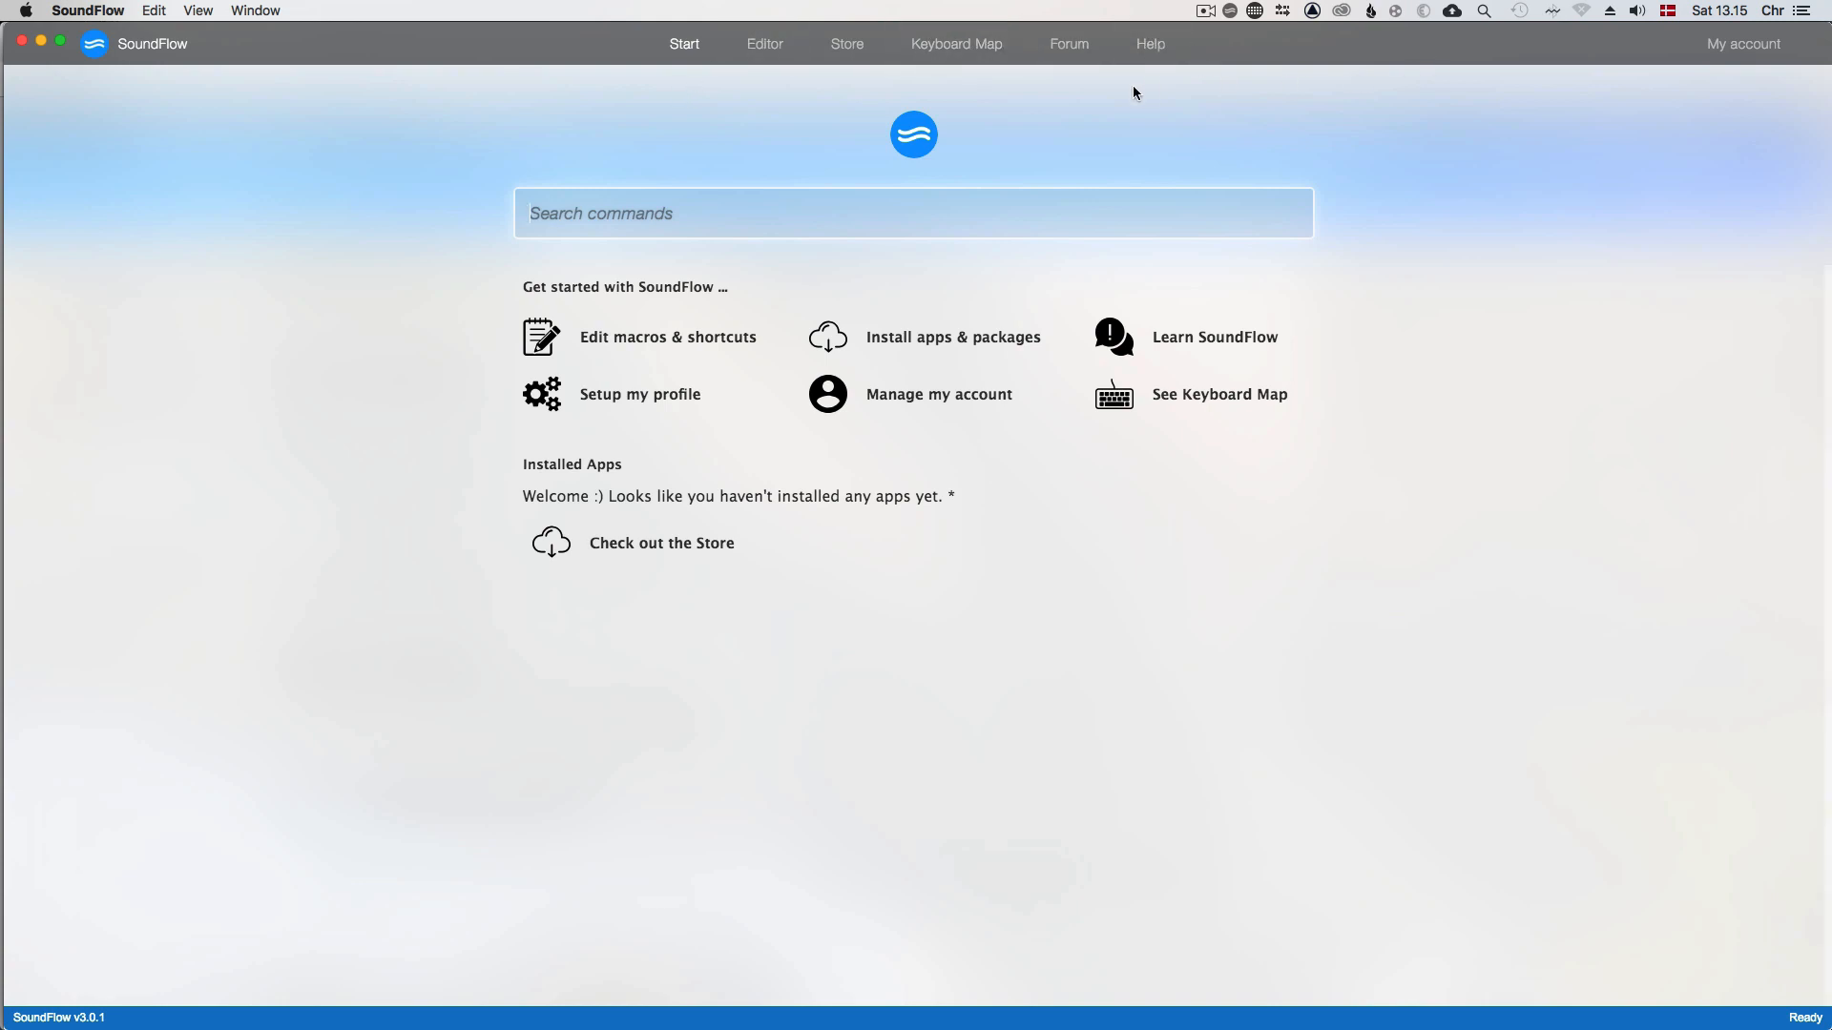
mouse_move(764, 43)
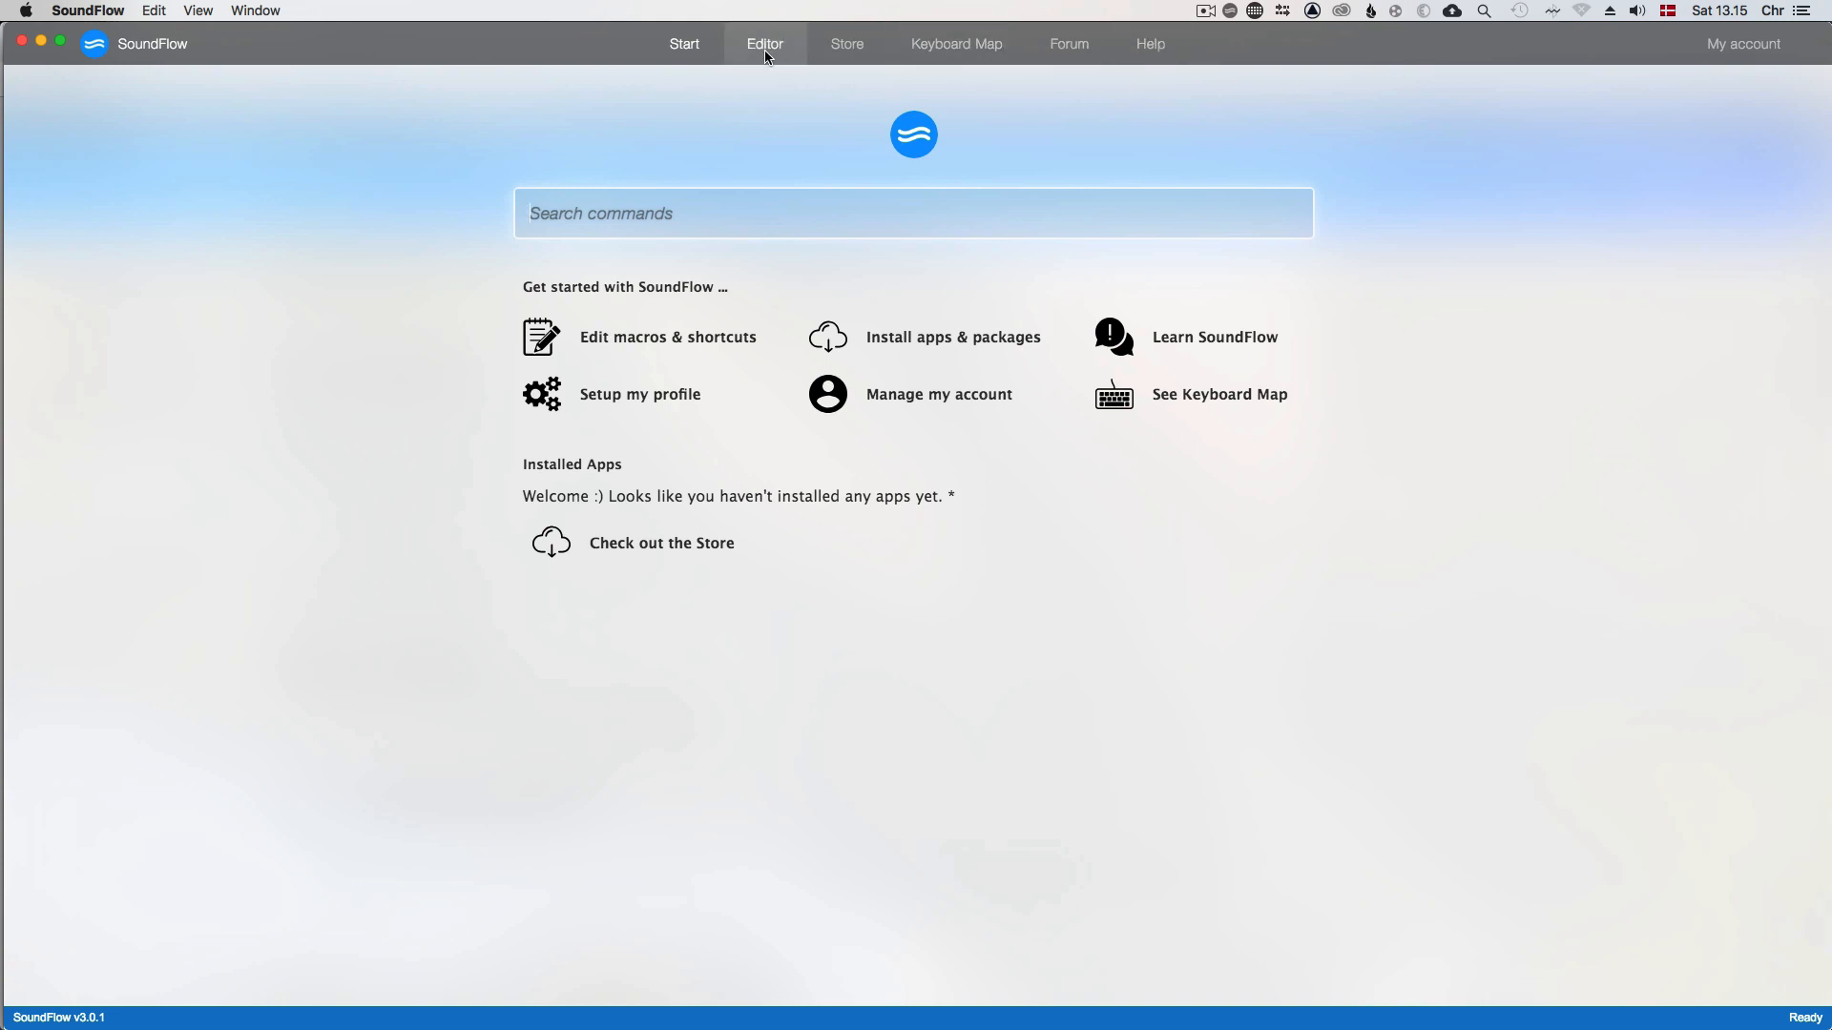
Switch to the Editor tab listing commands by package.
left_click(766, 43)
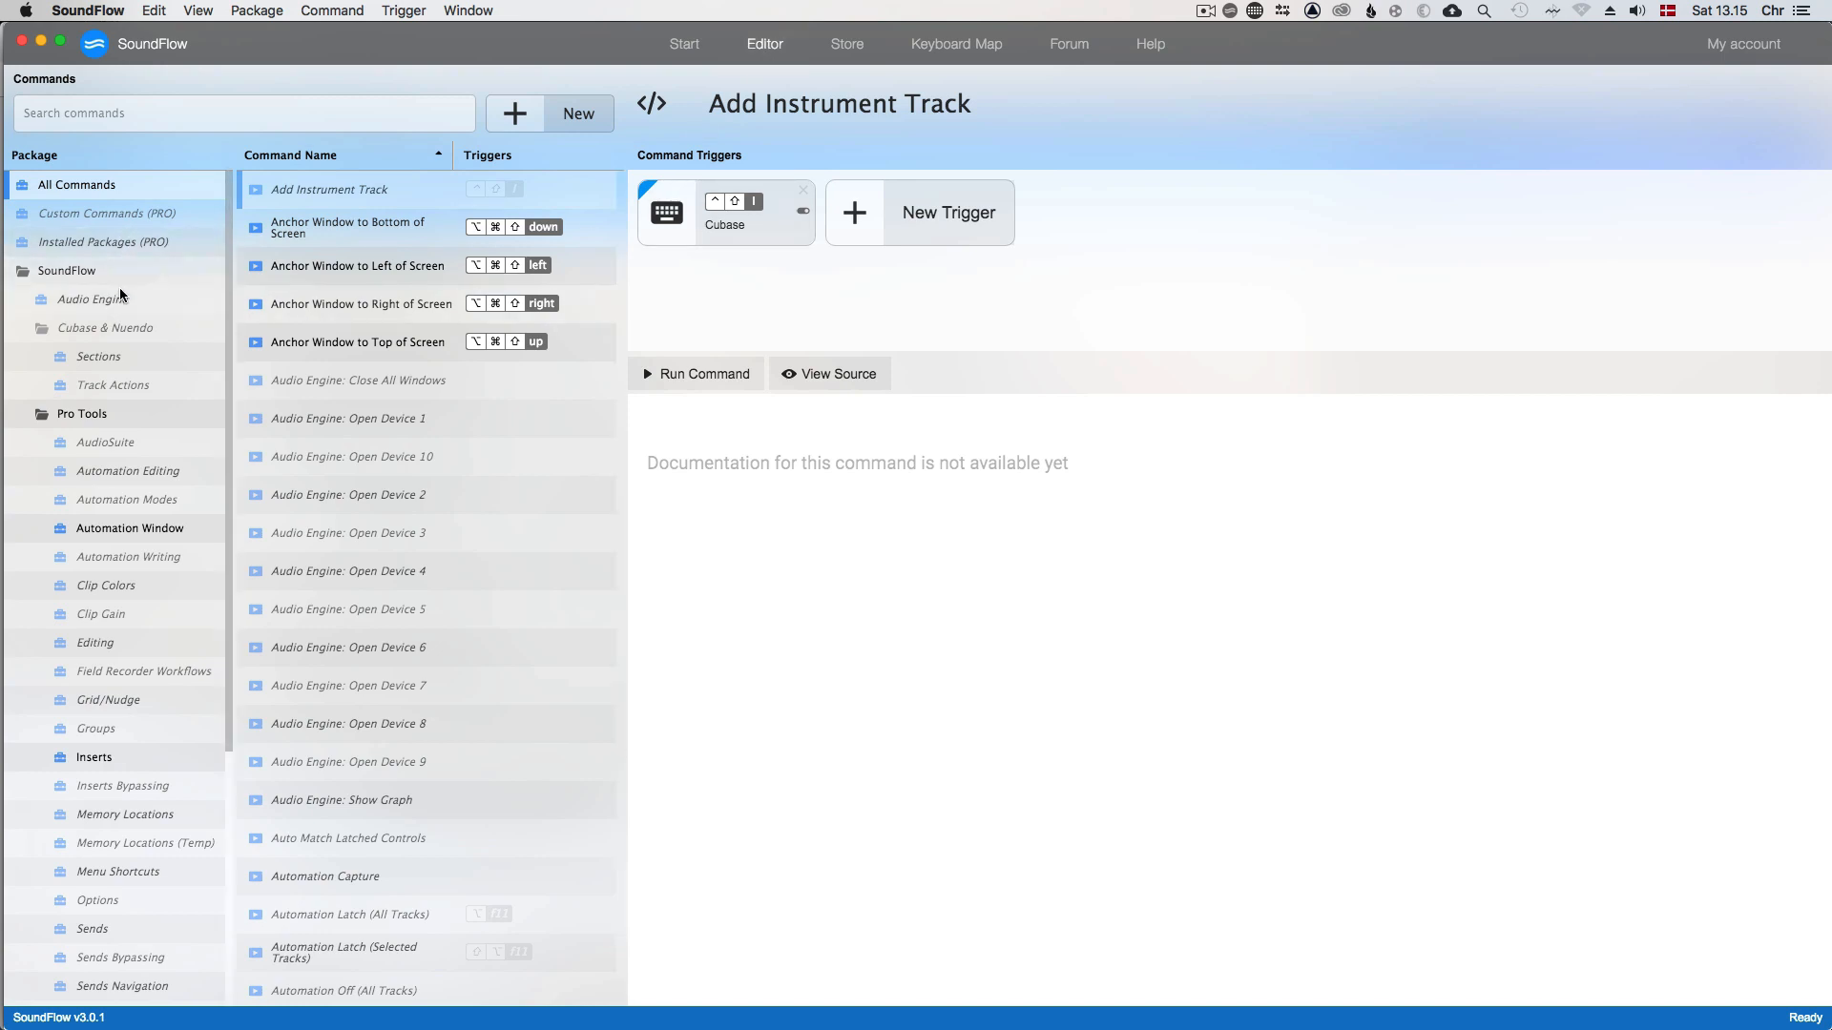
Browse Cubase & Nuendo and Pro Tools packages, then select Automation Read (Selected Tracks).
left_click(105, 328)
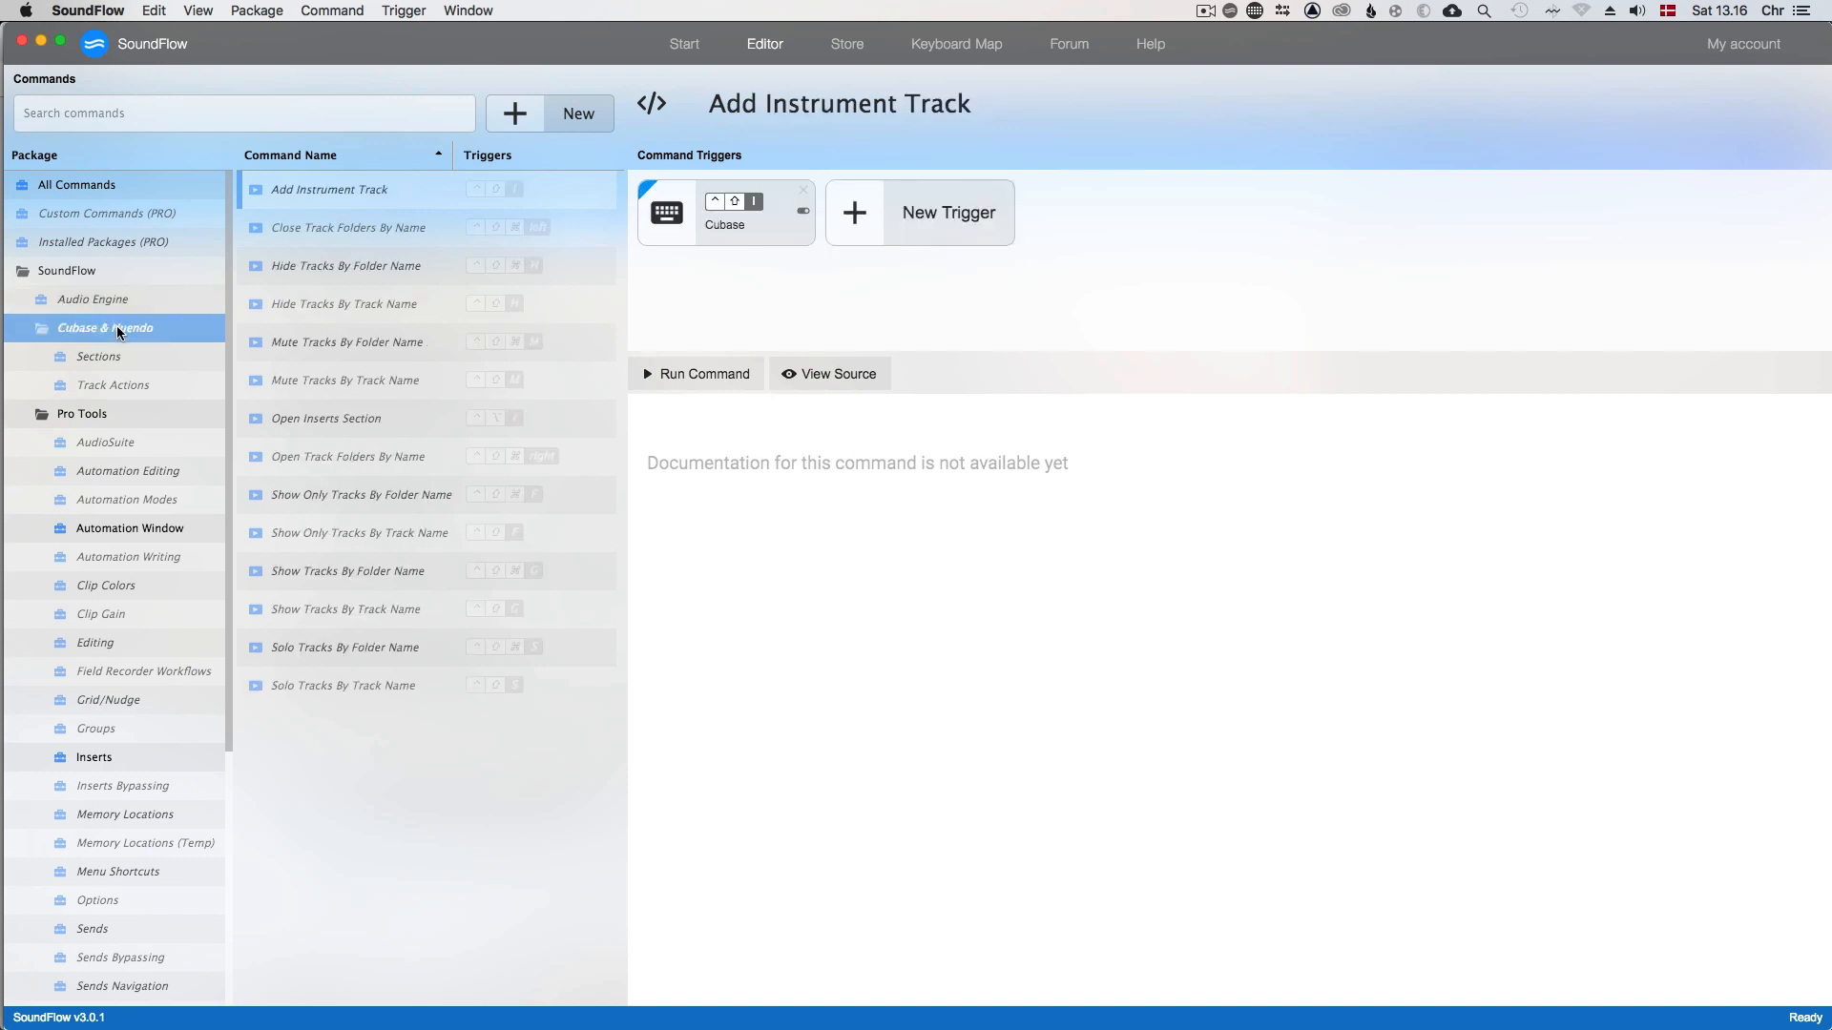
left_click(98, 355)
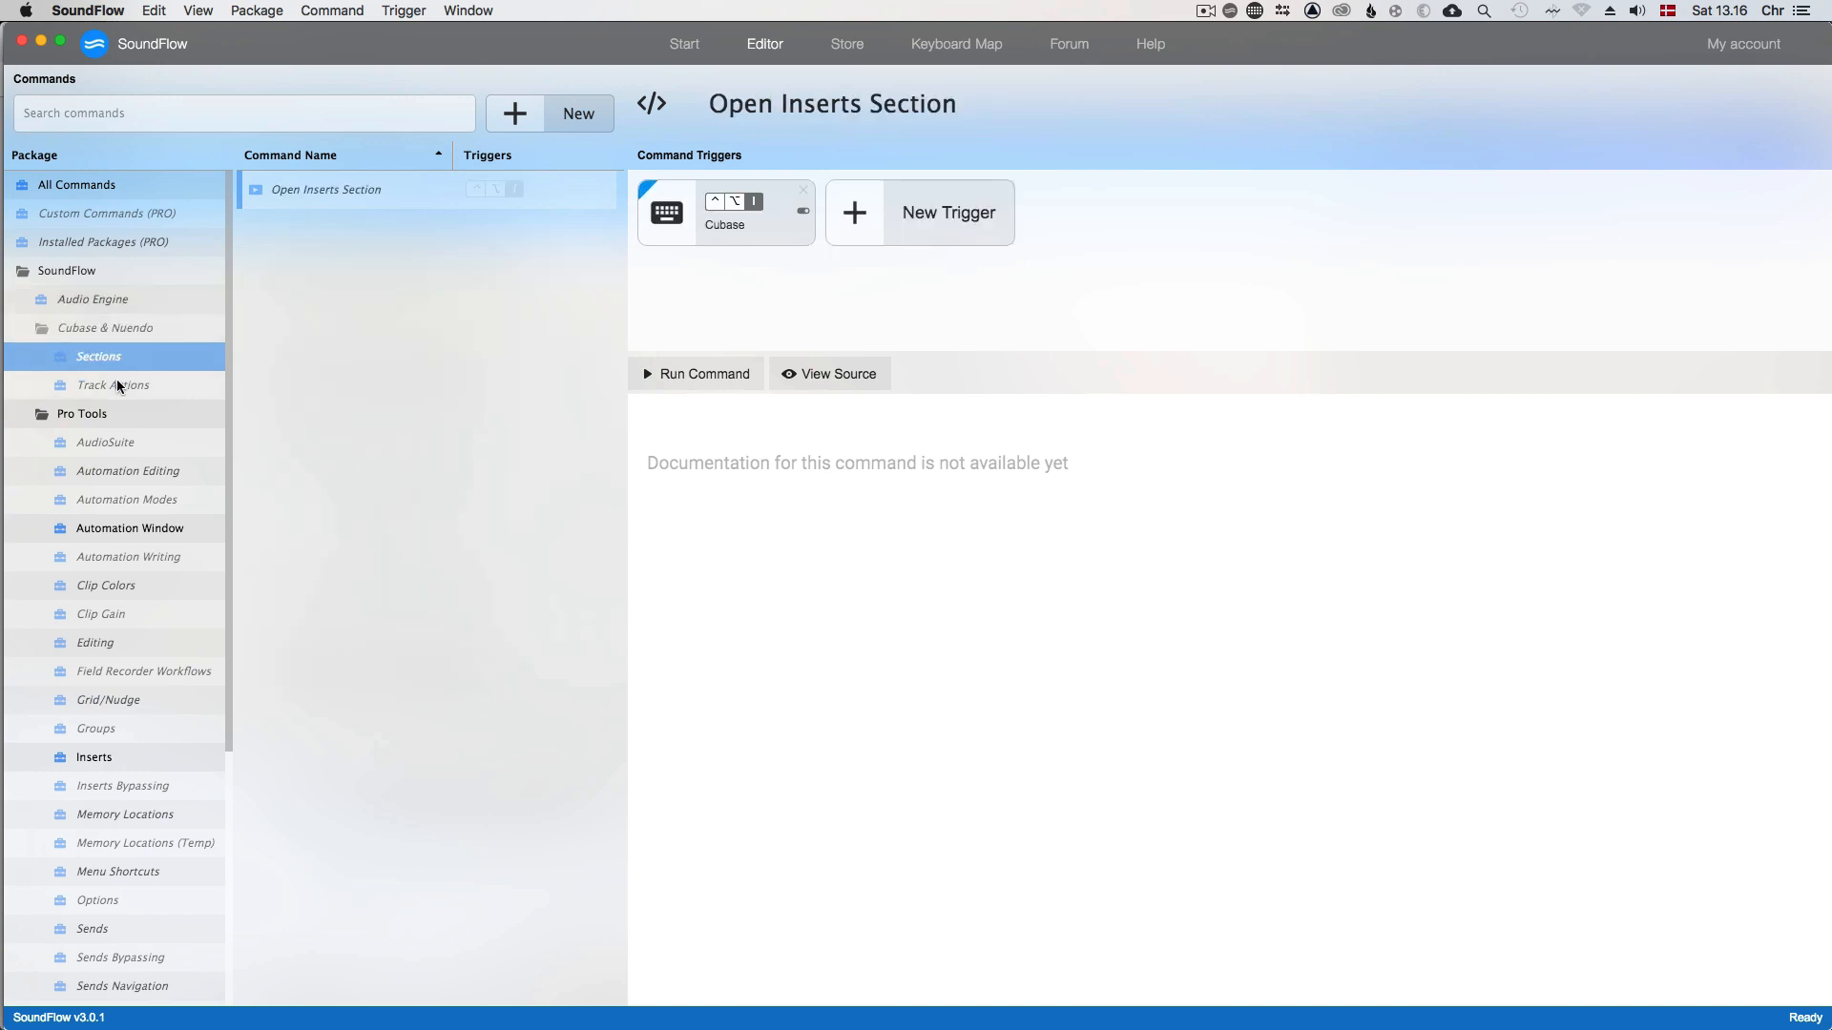
left_click(82, 412)
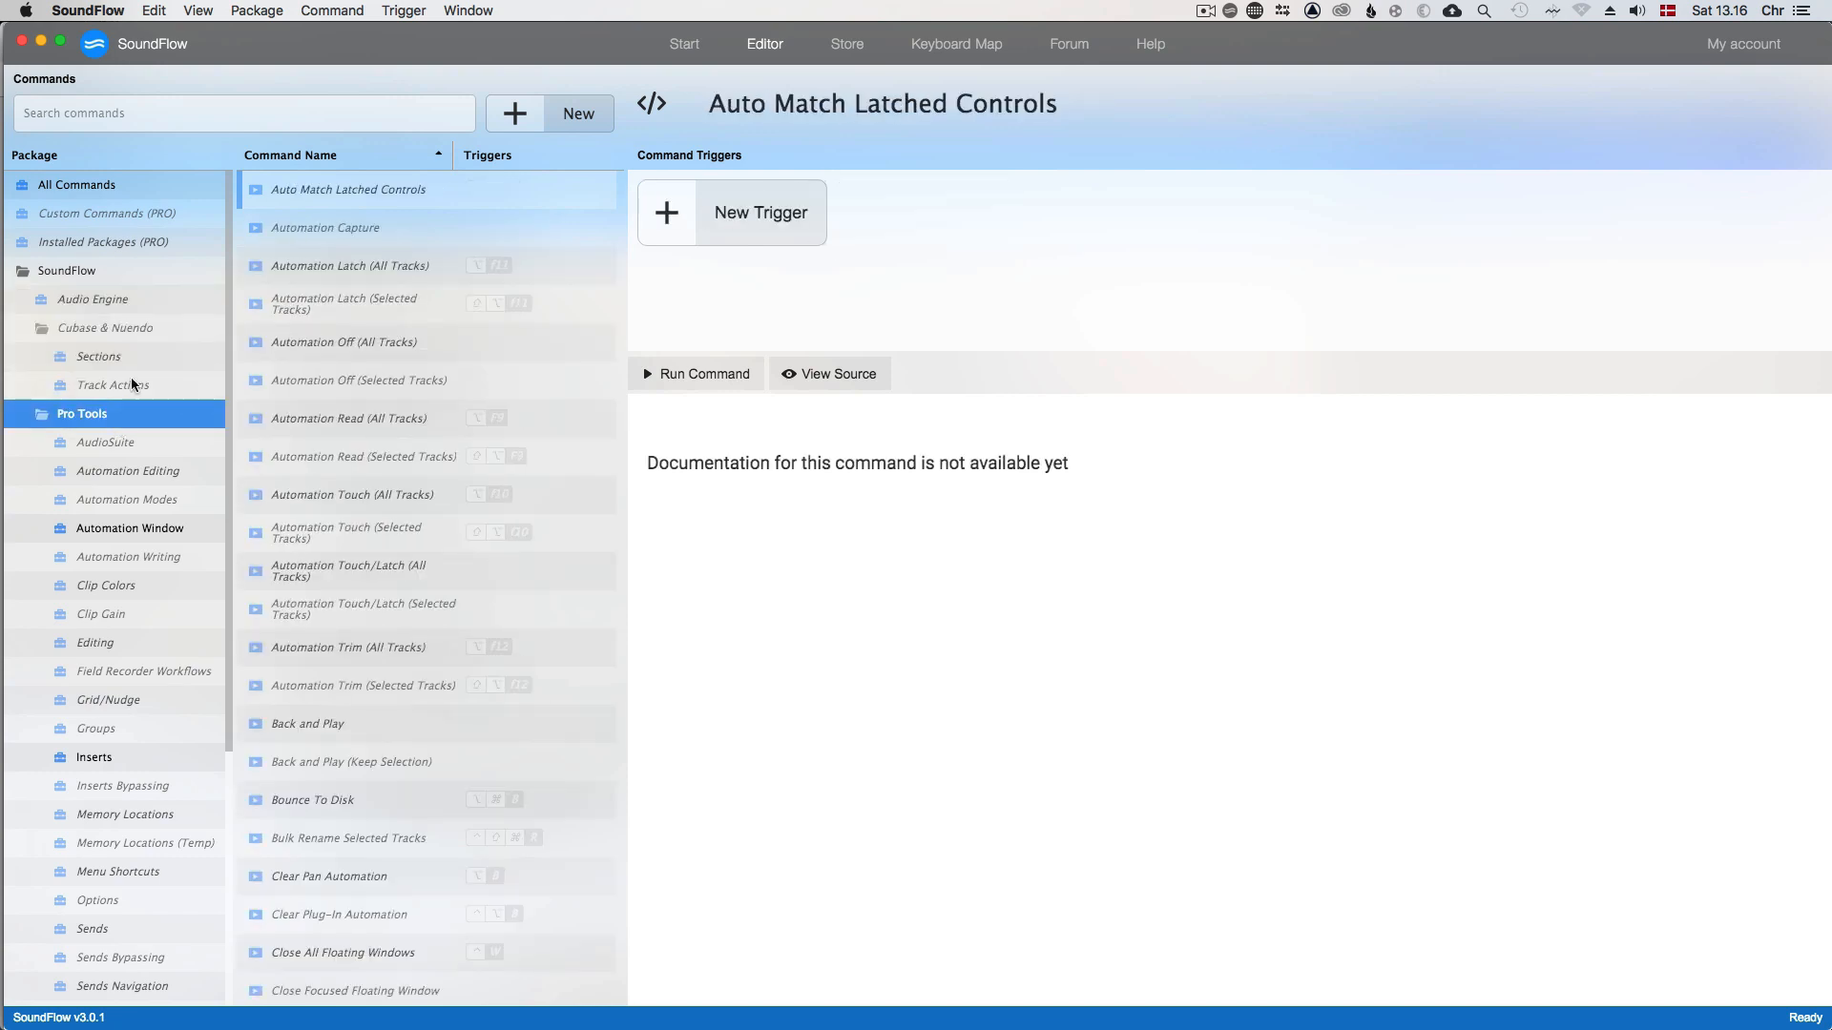
left_click(106, 442)
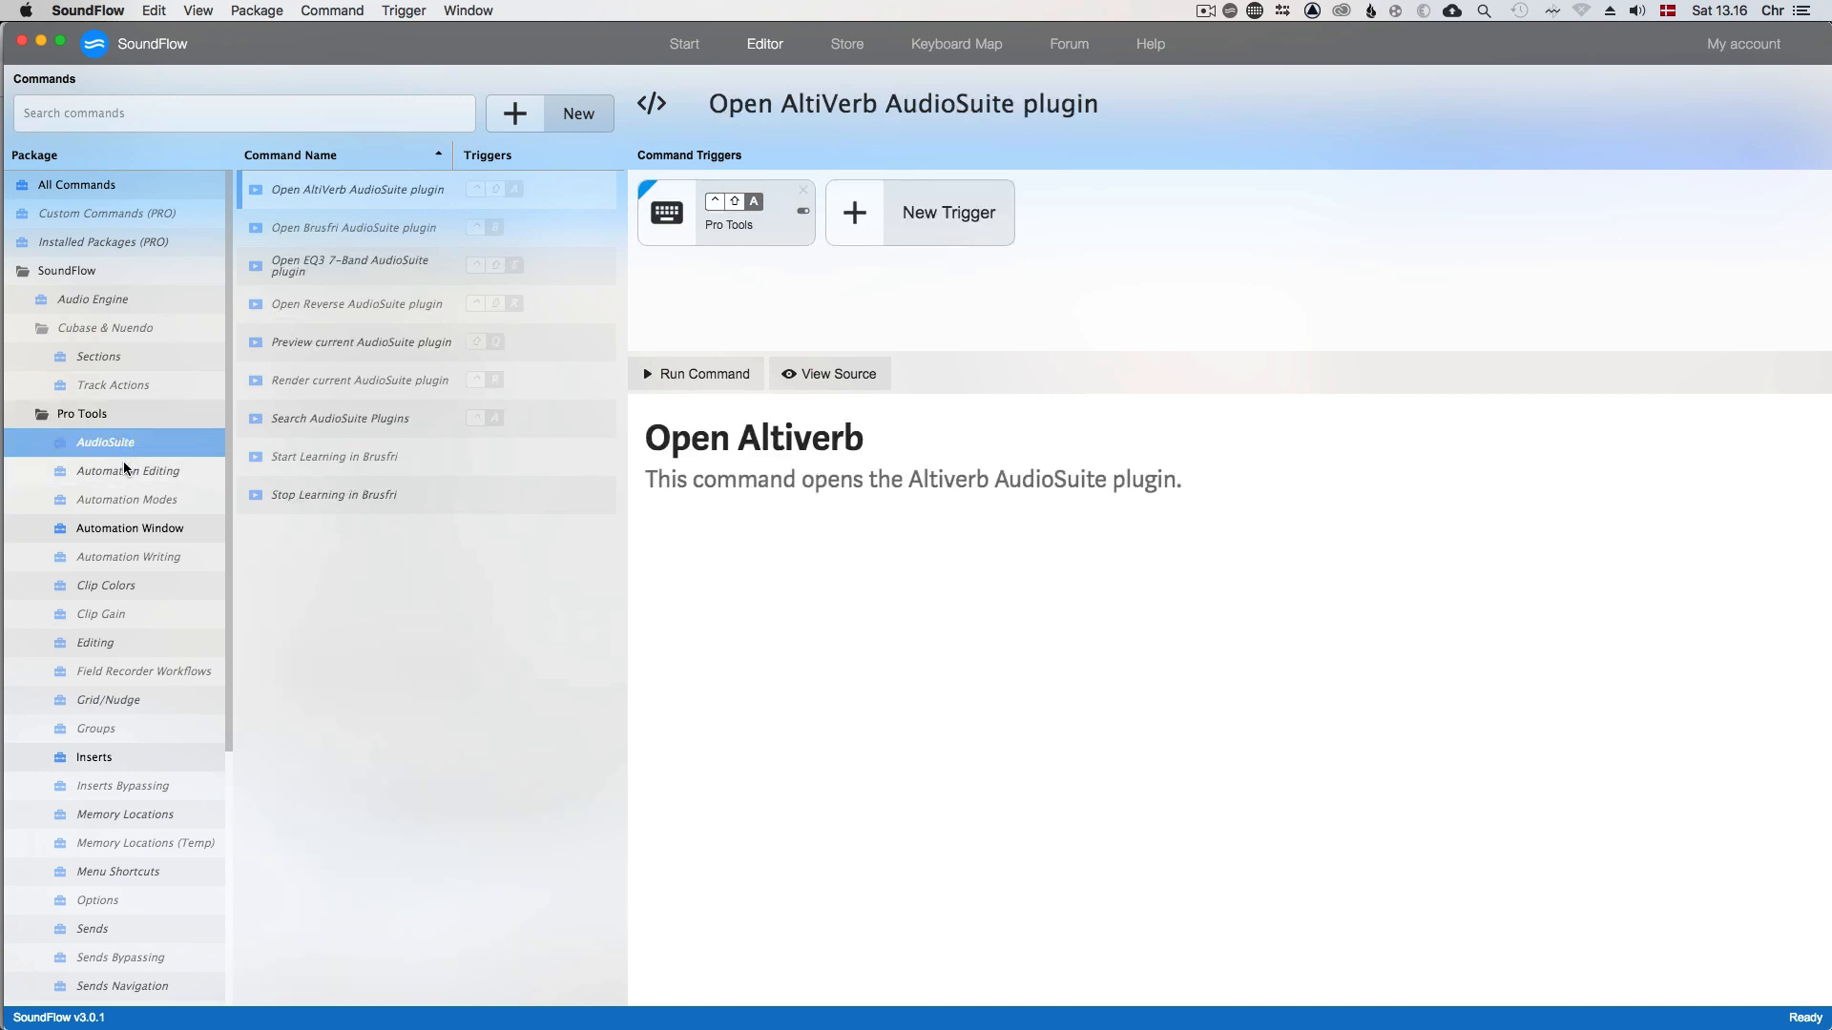
left_click(129, 470)
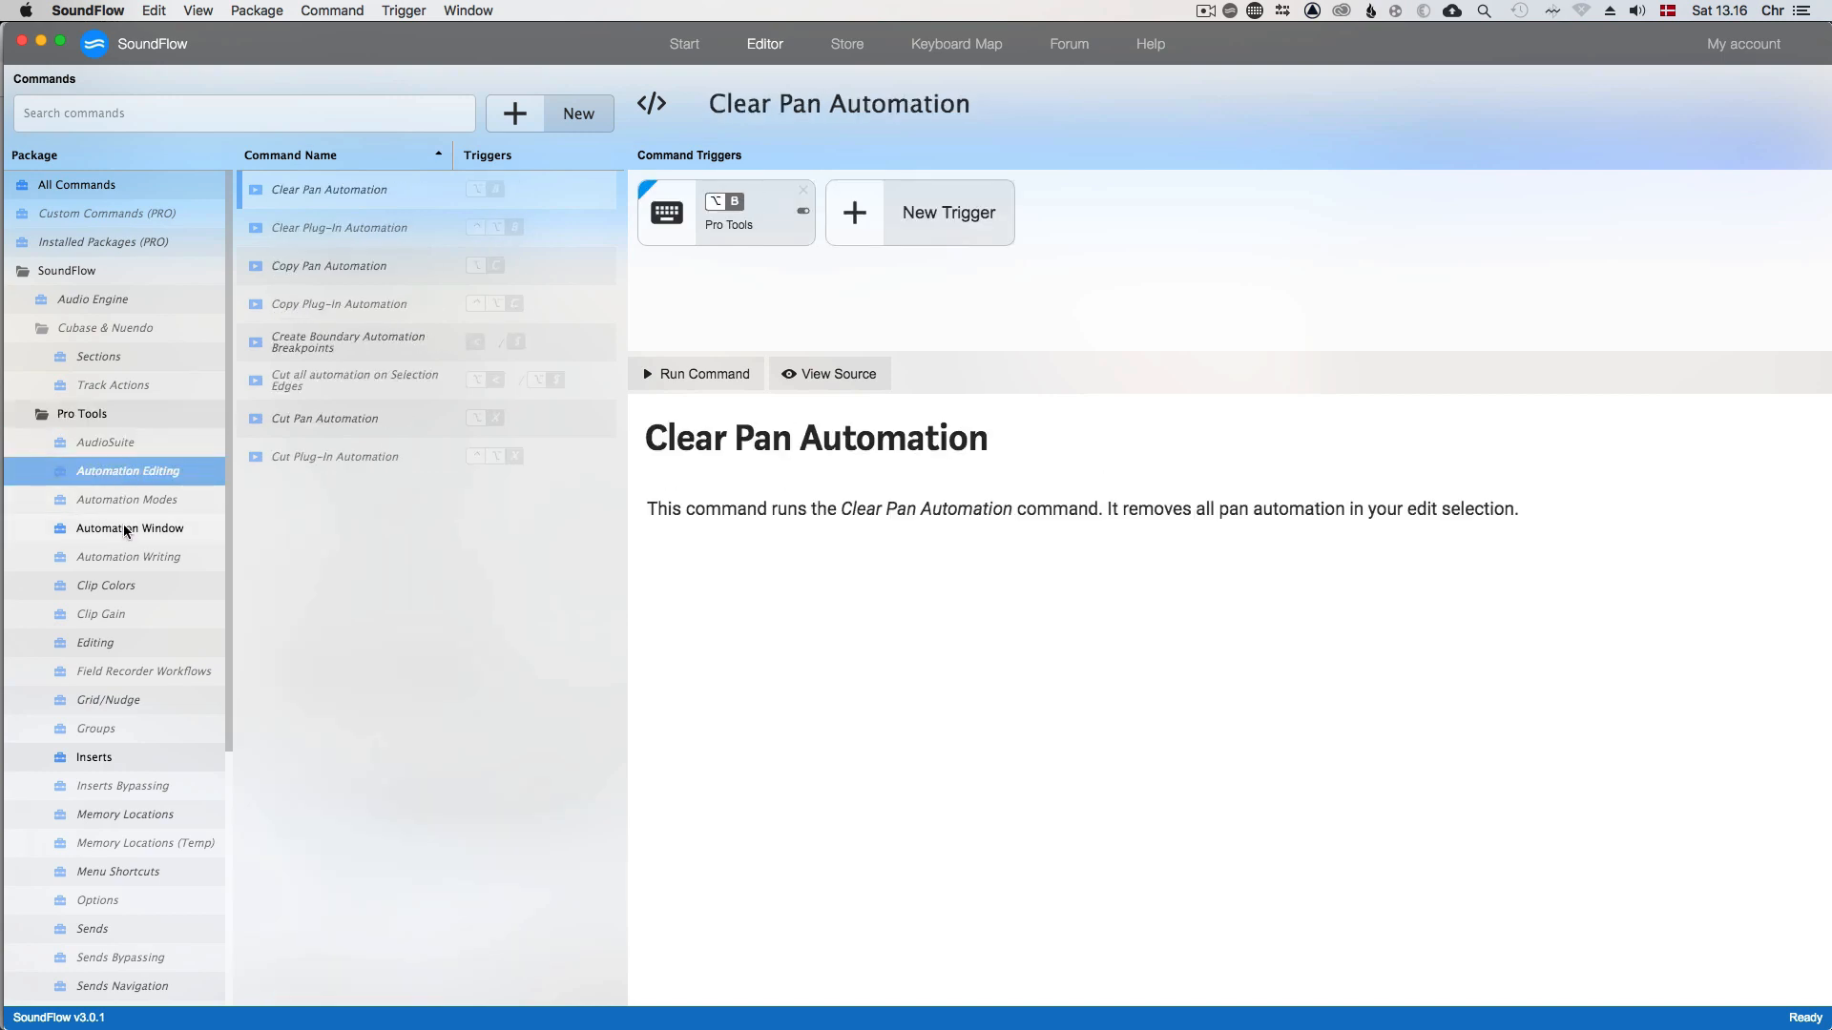
left_click(129, 557)
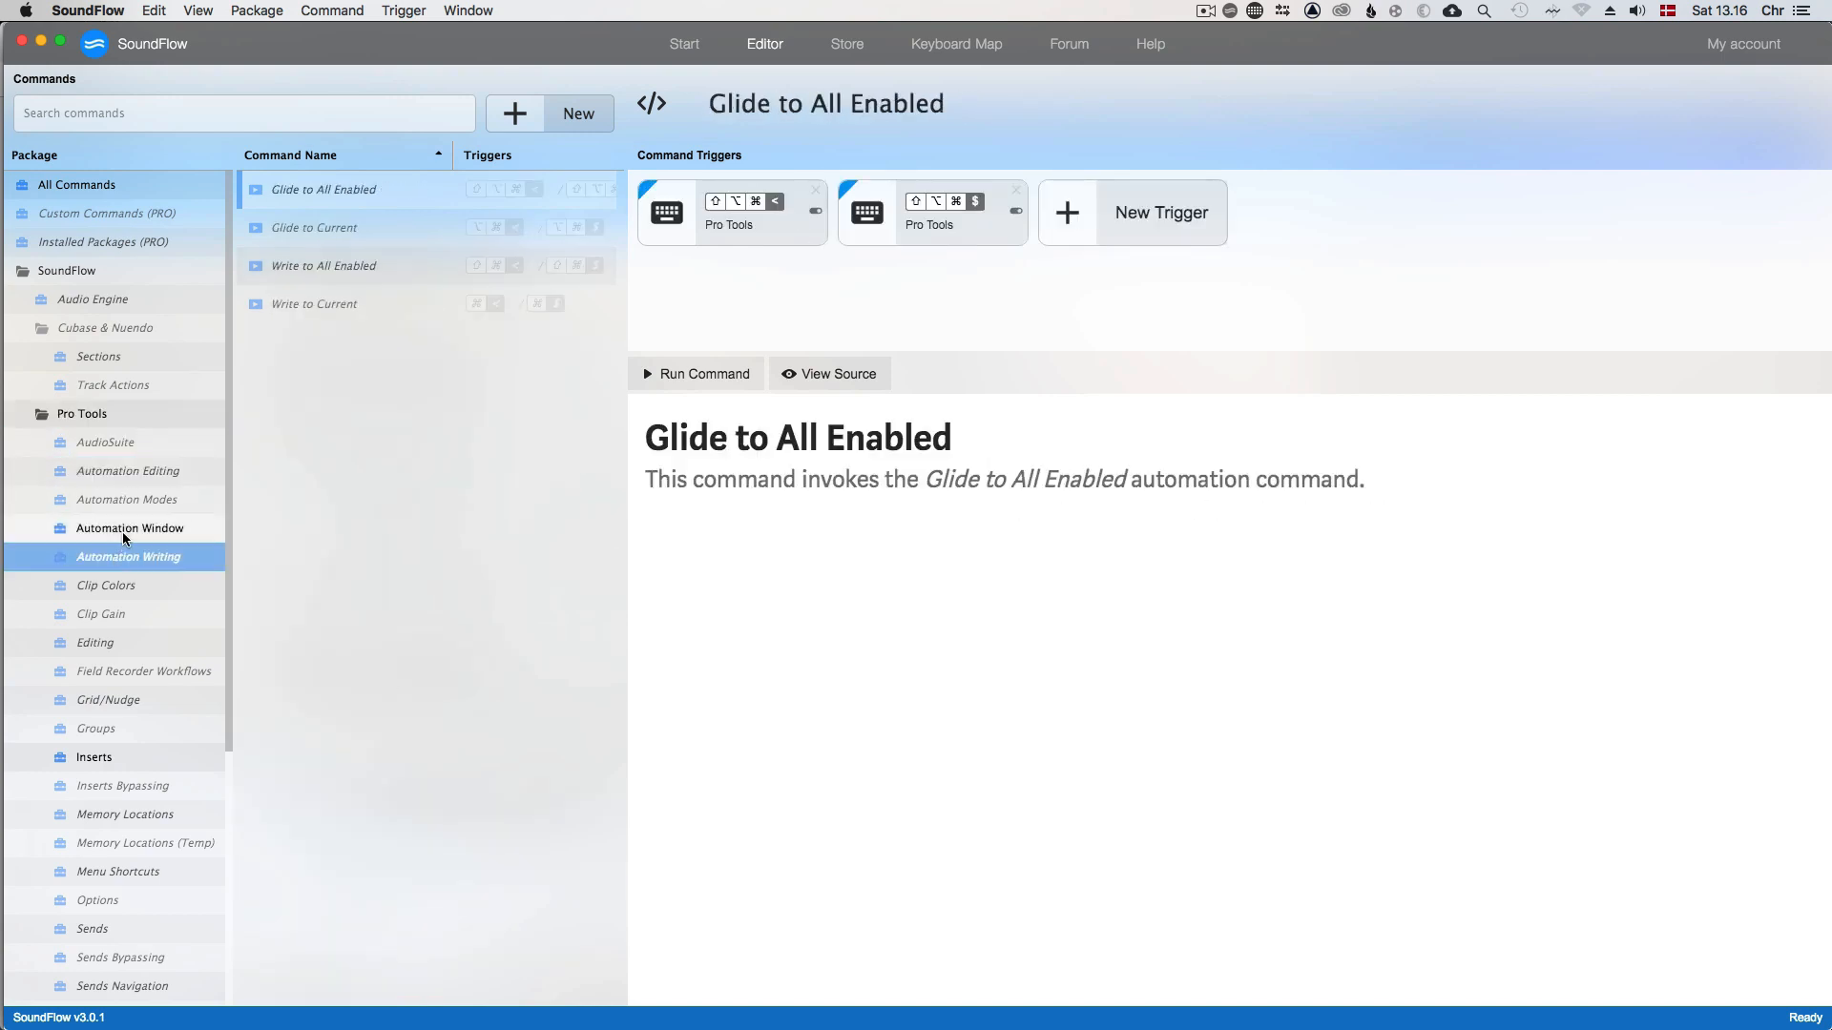
left_click(129, 499)
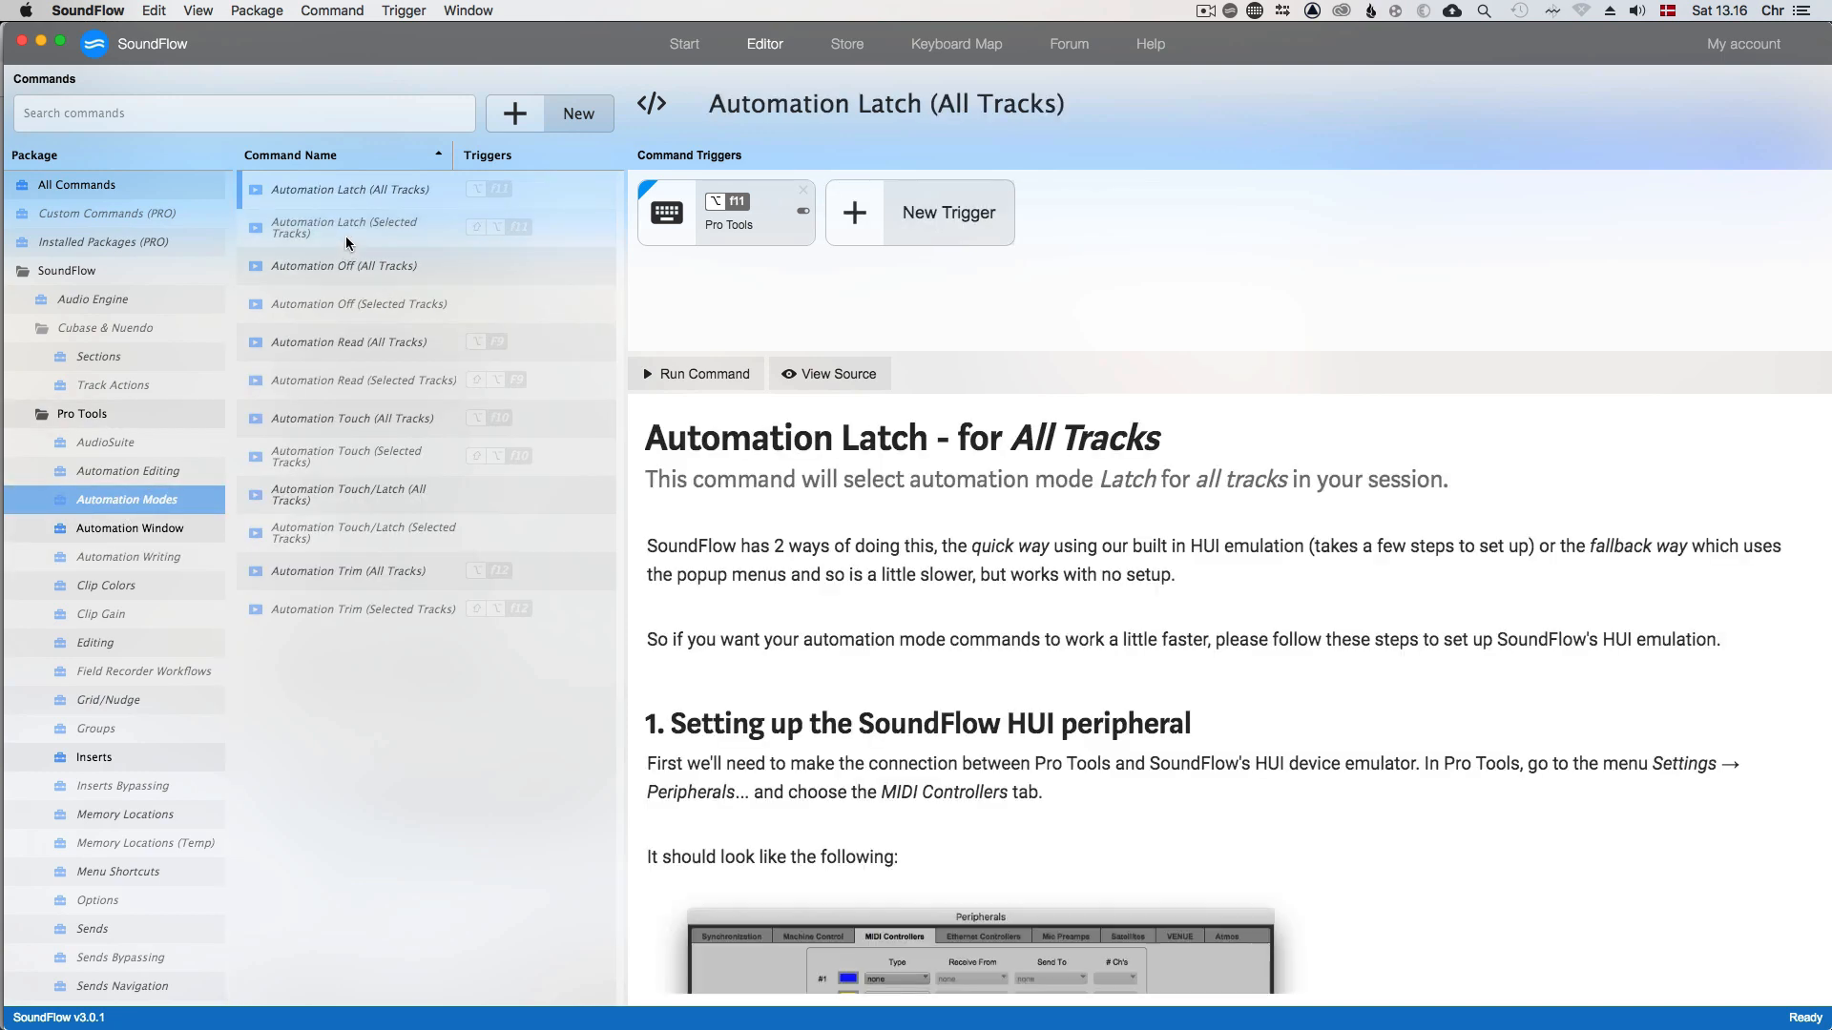
left_click(344, 265)
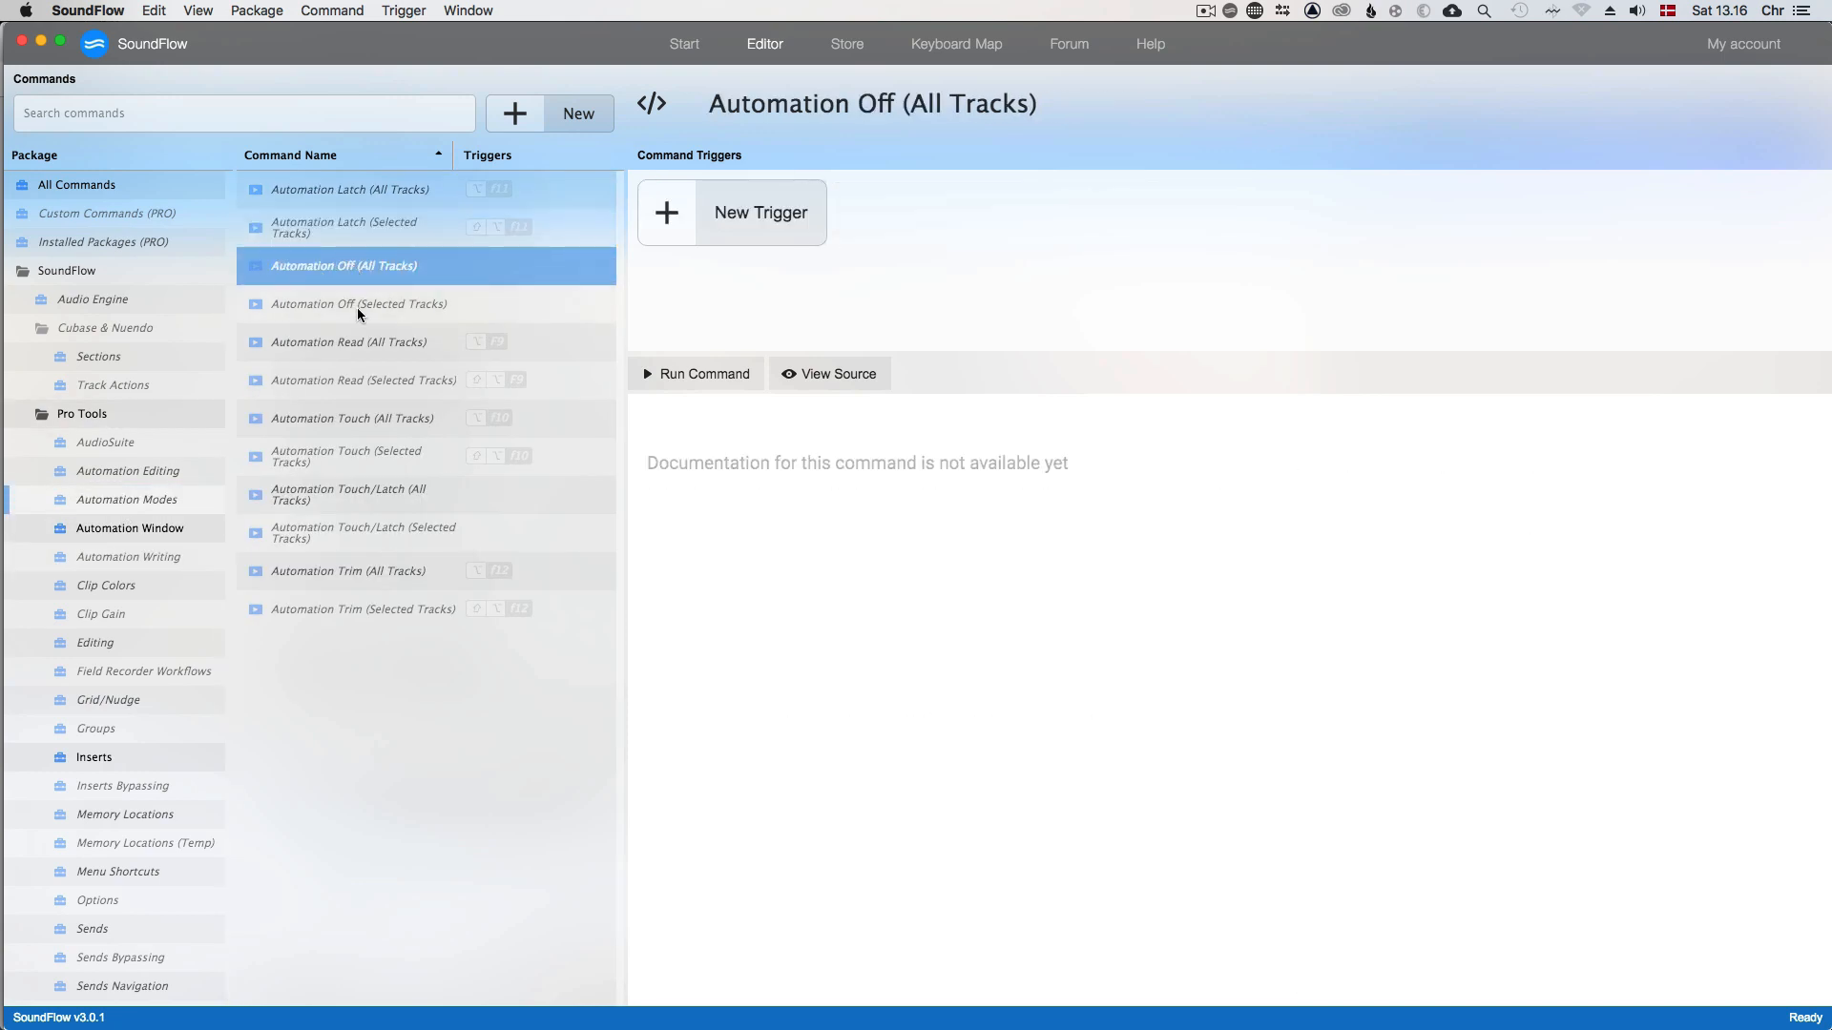
left_click(362, 379)
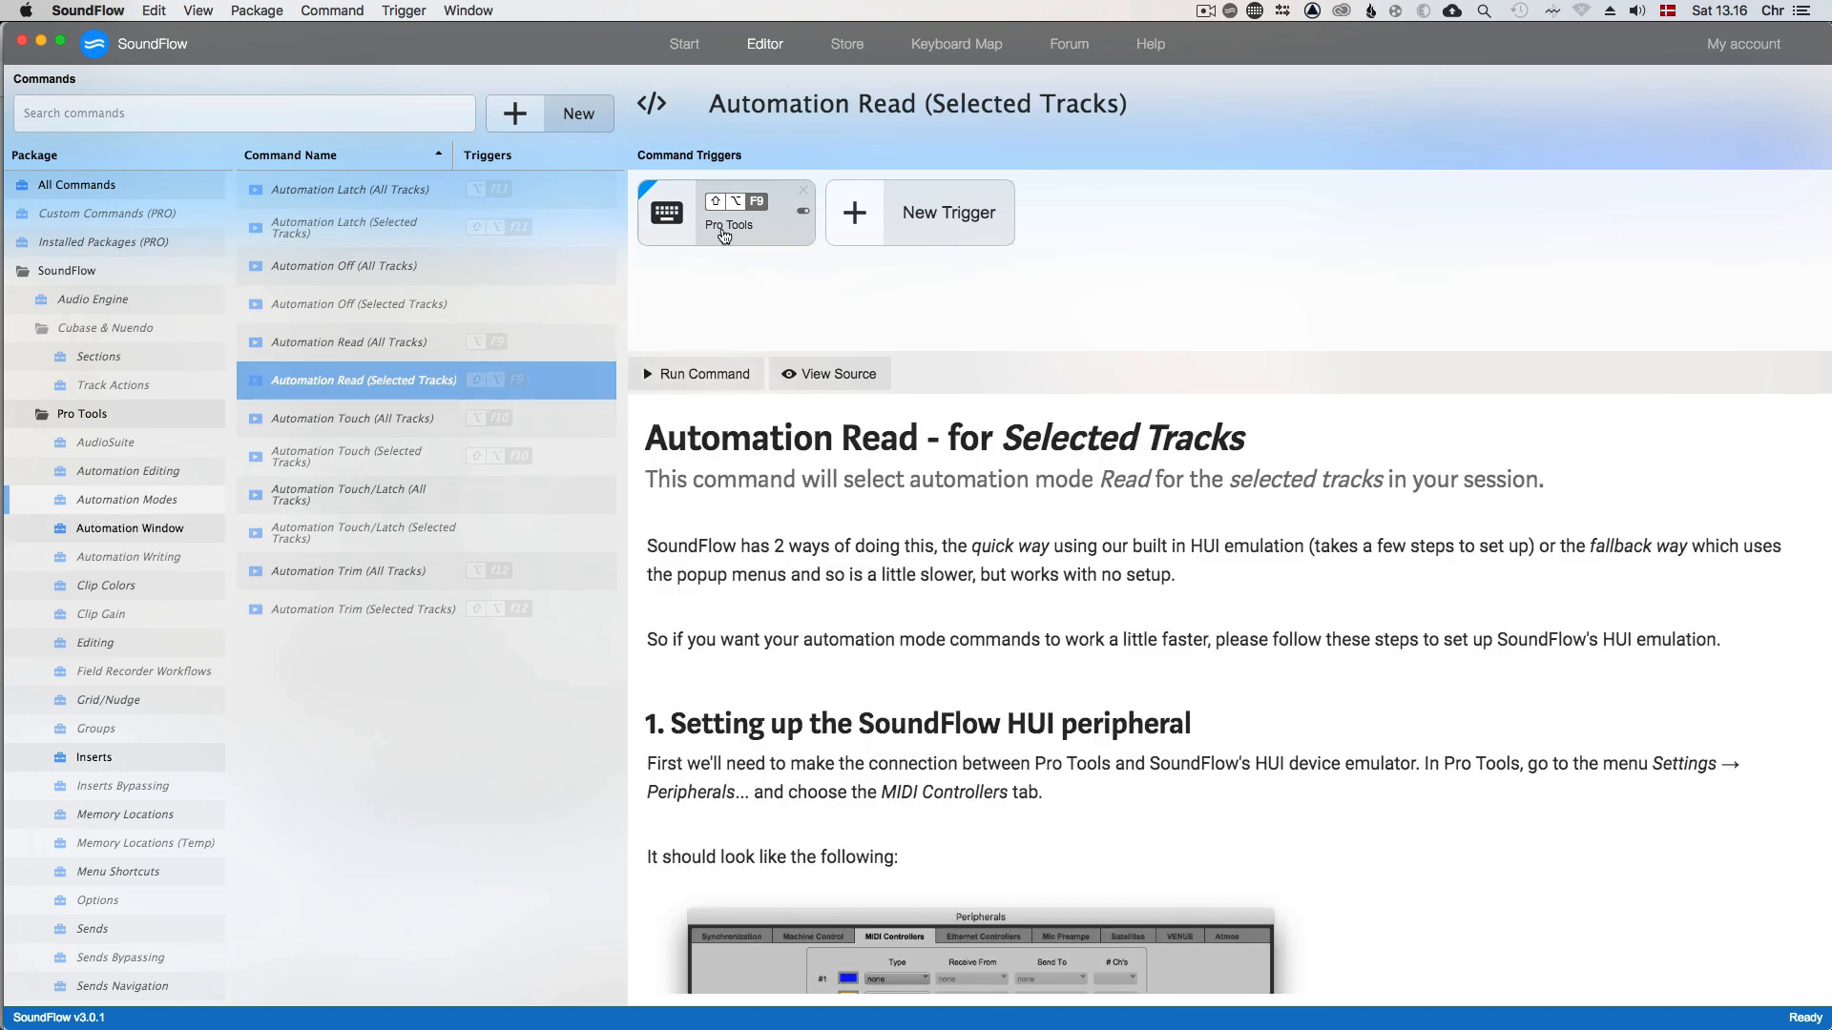
mouse_move(653, 186)
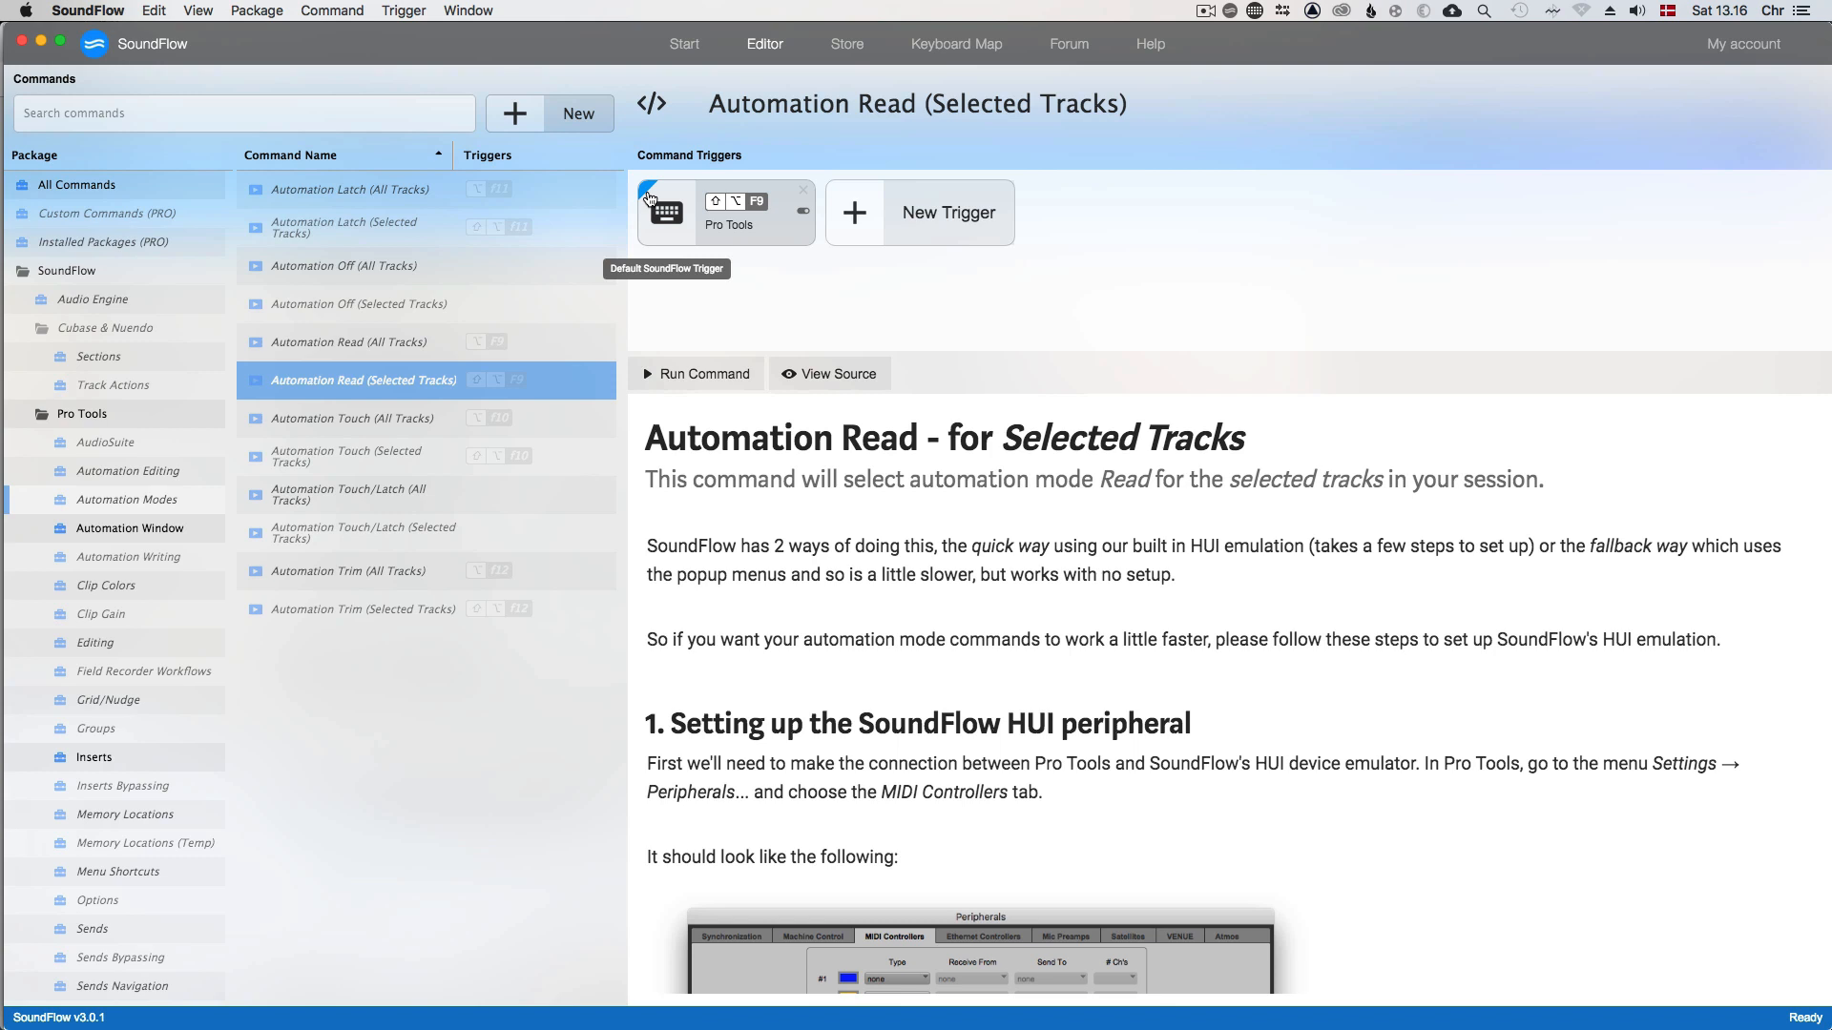
Review Automation Read, Latch and Off commands, ending on Automation Off (Selected Tracks).
left_click(346, 341)
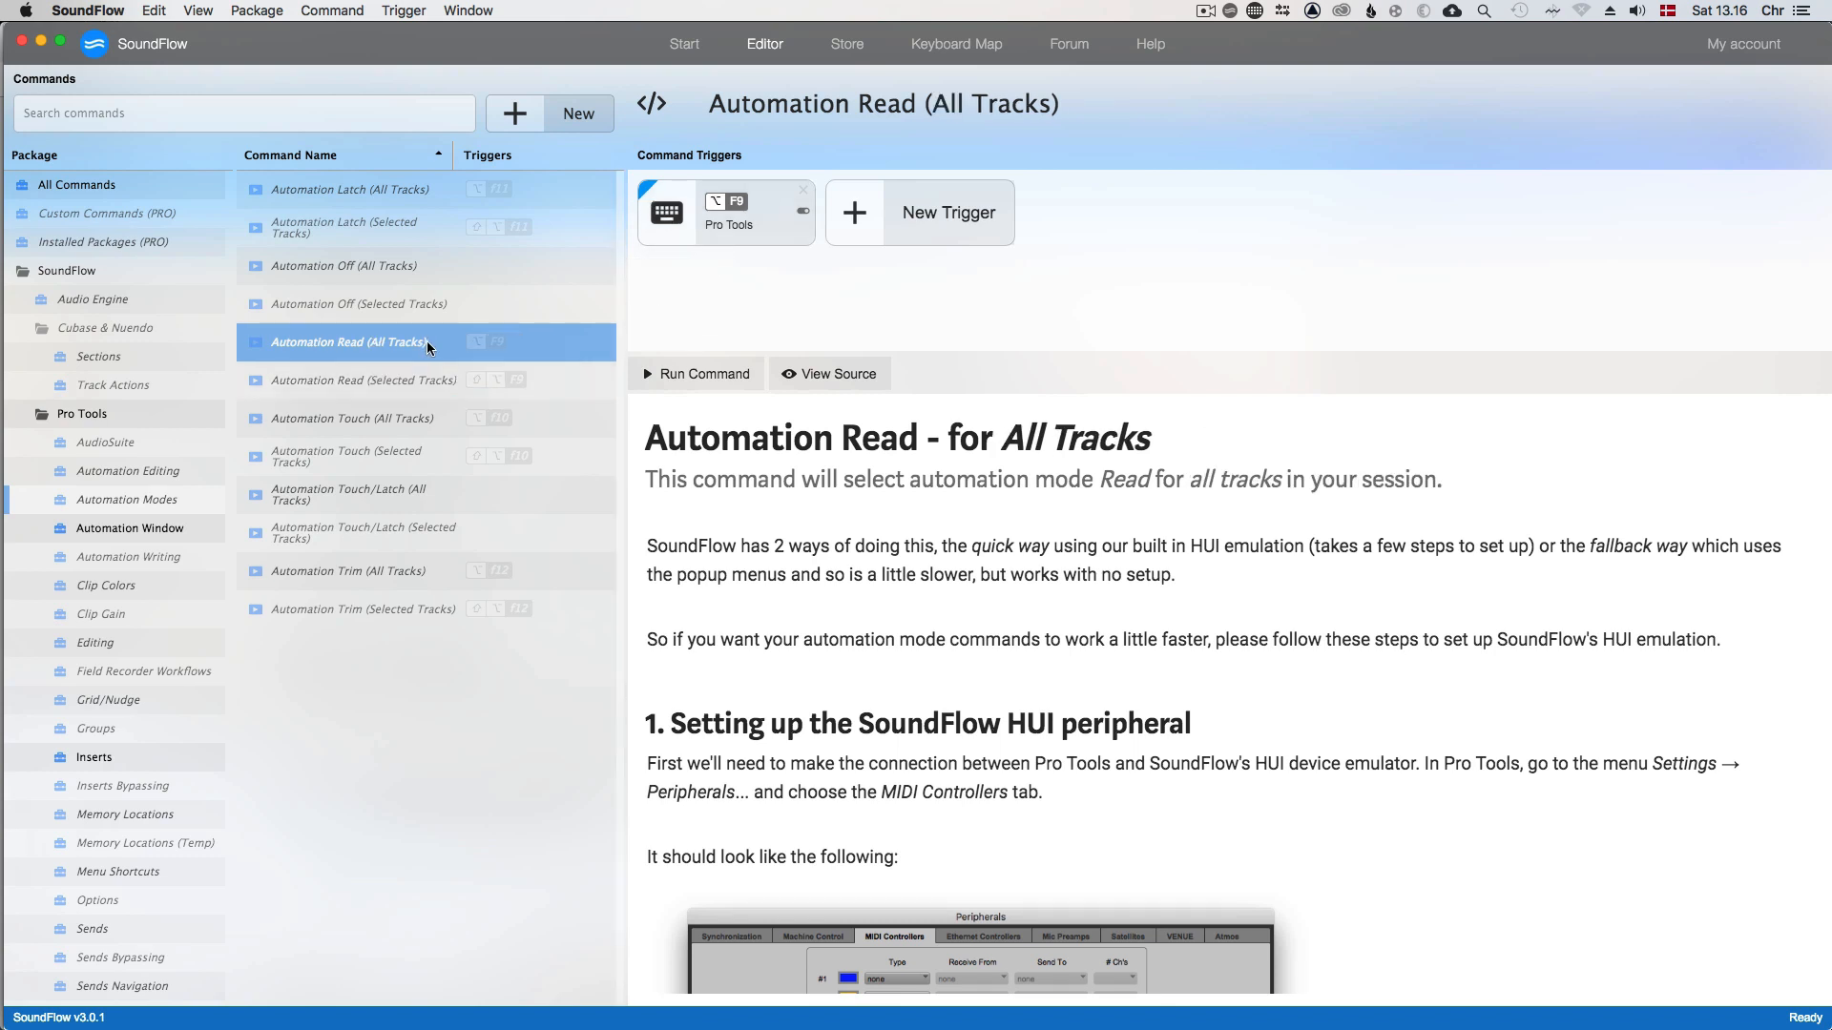
left_click(348, 188)
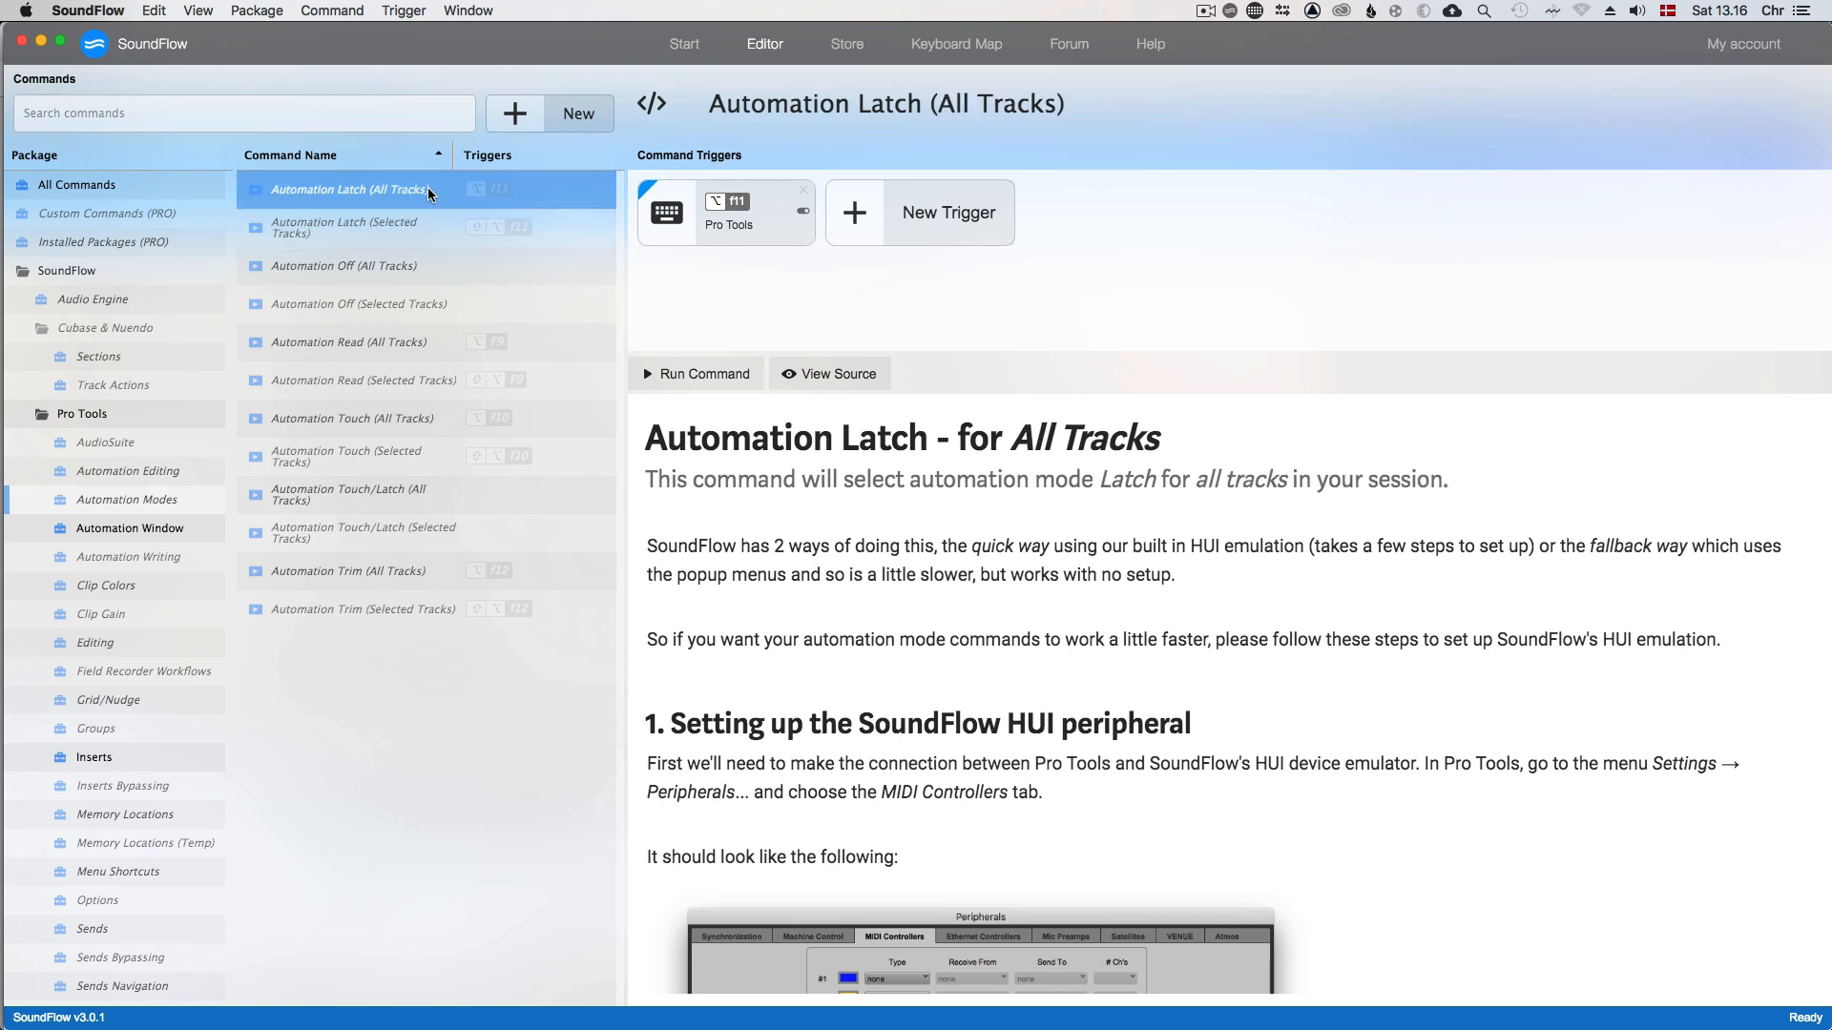
mouse_move(801, 237)
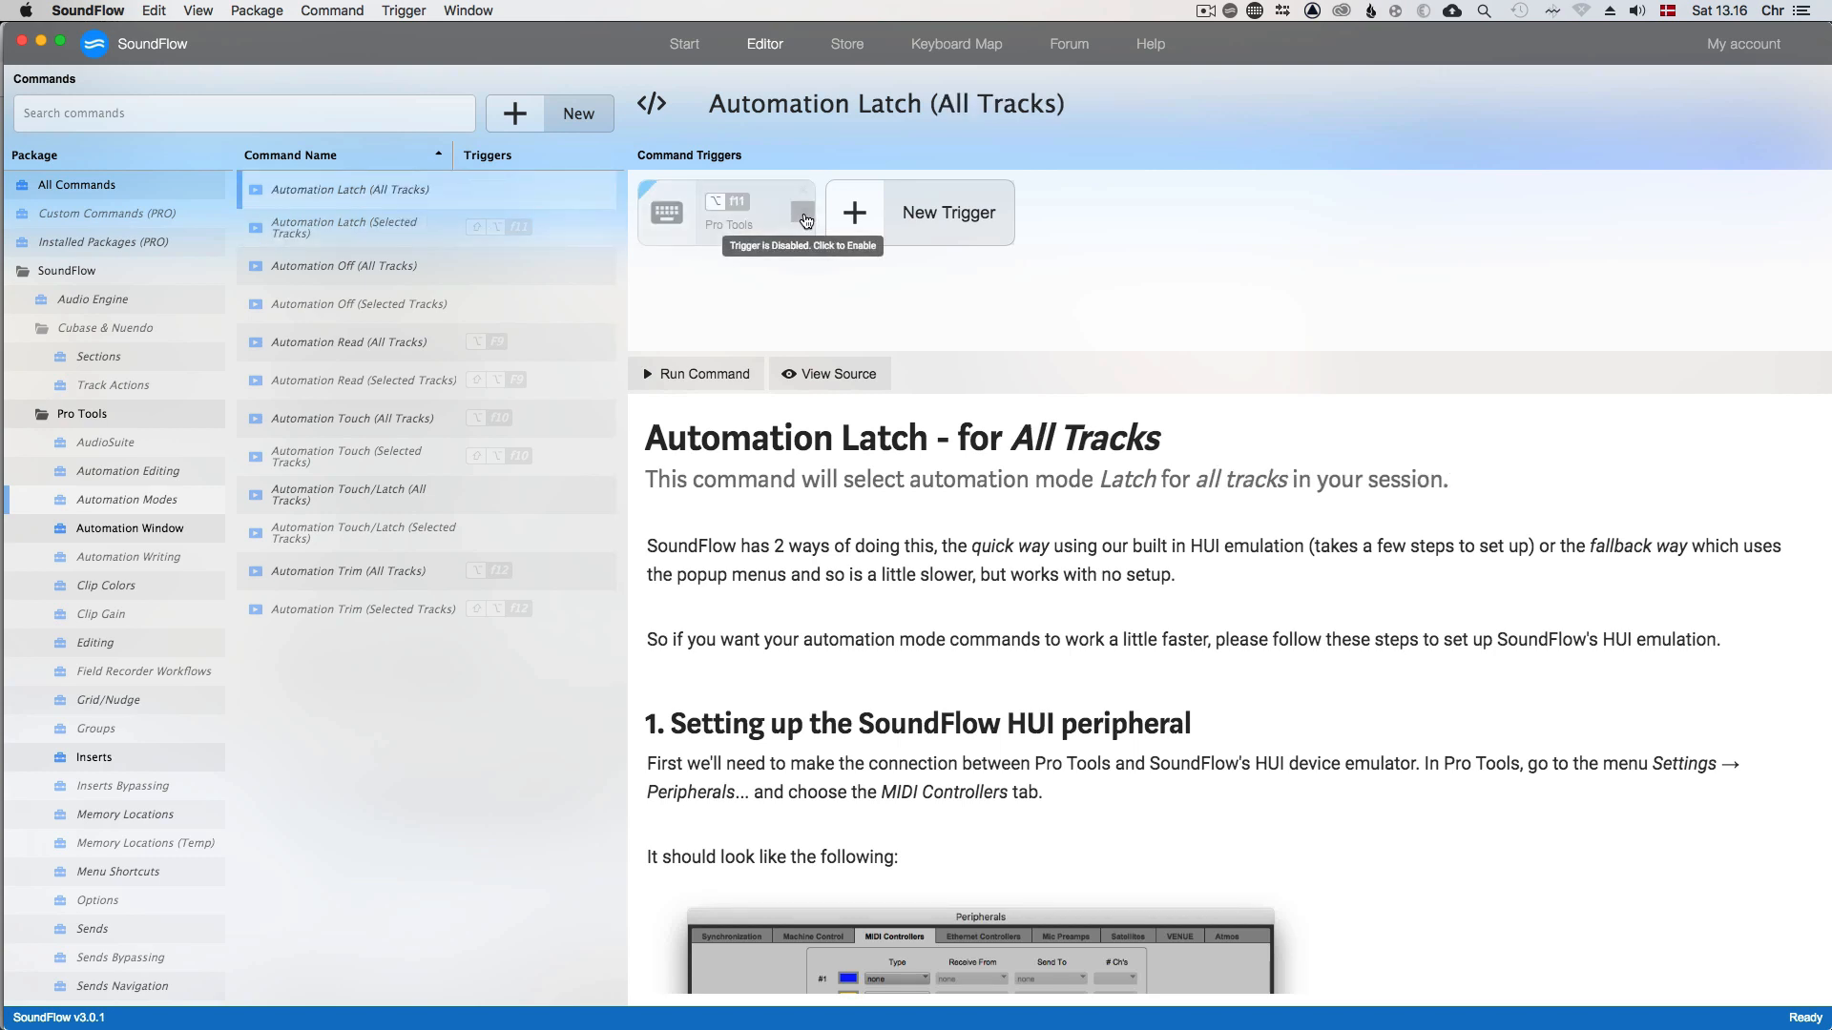
left_click(345, 228)
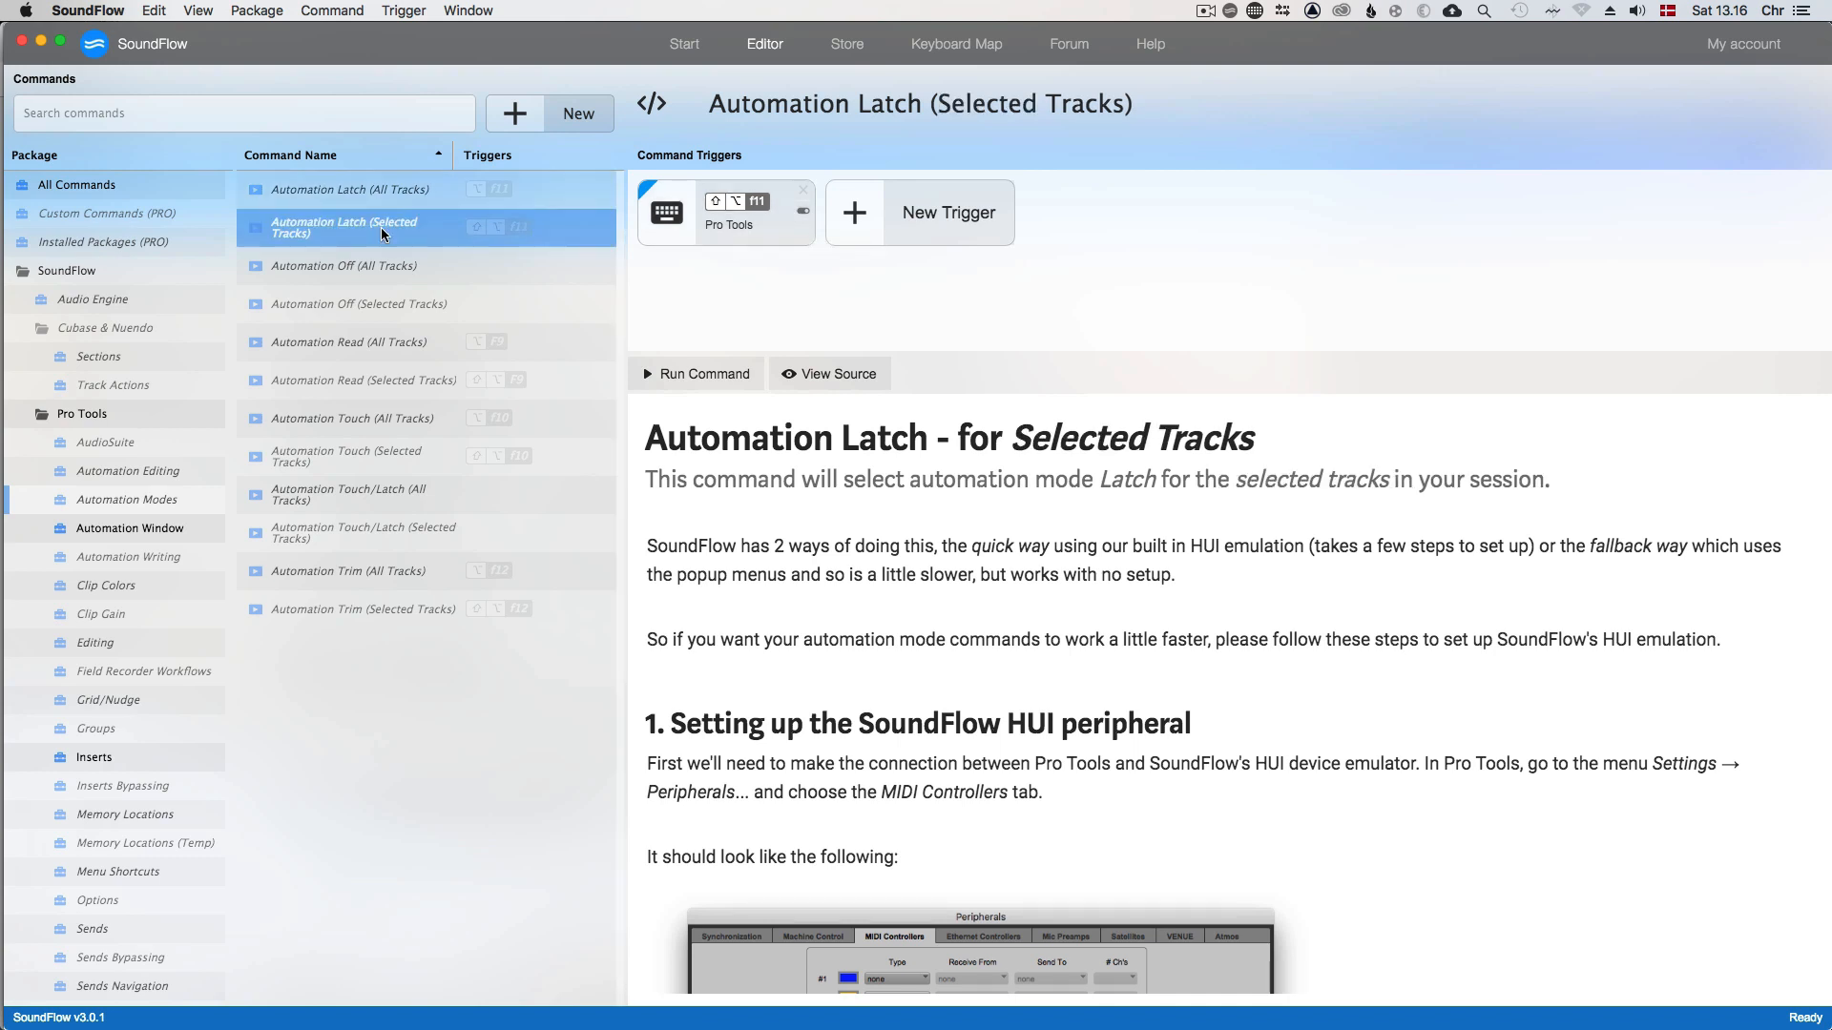
mouse_move(666, 213)
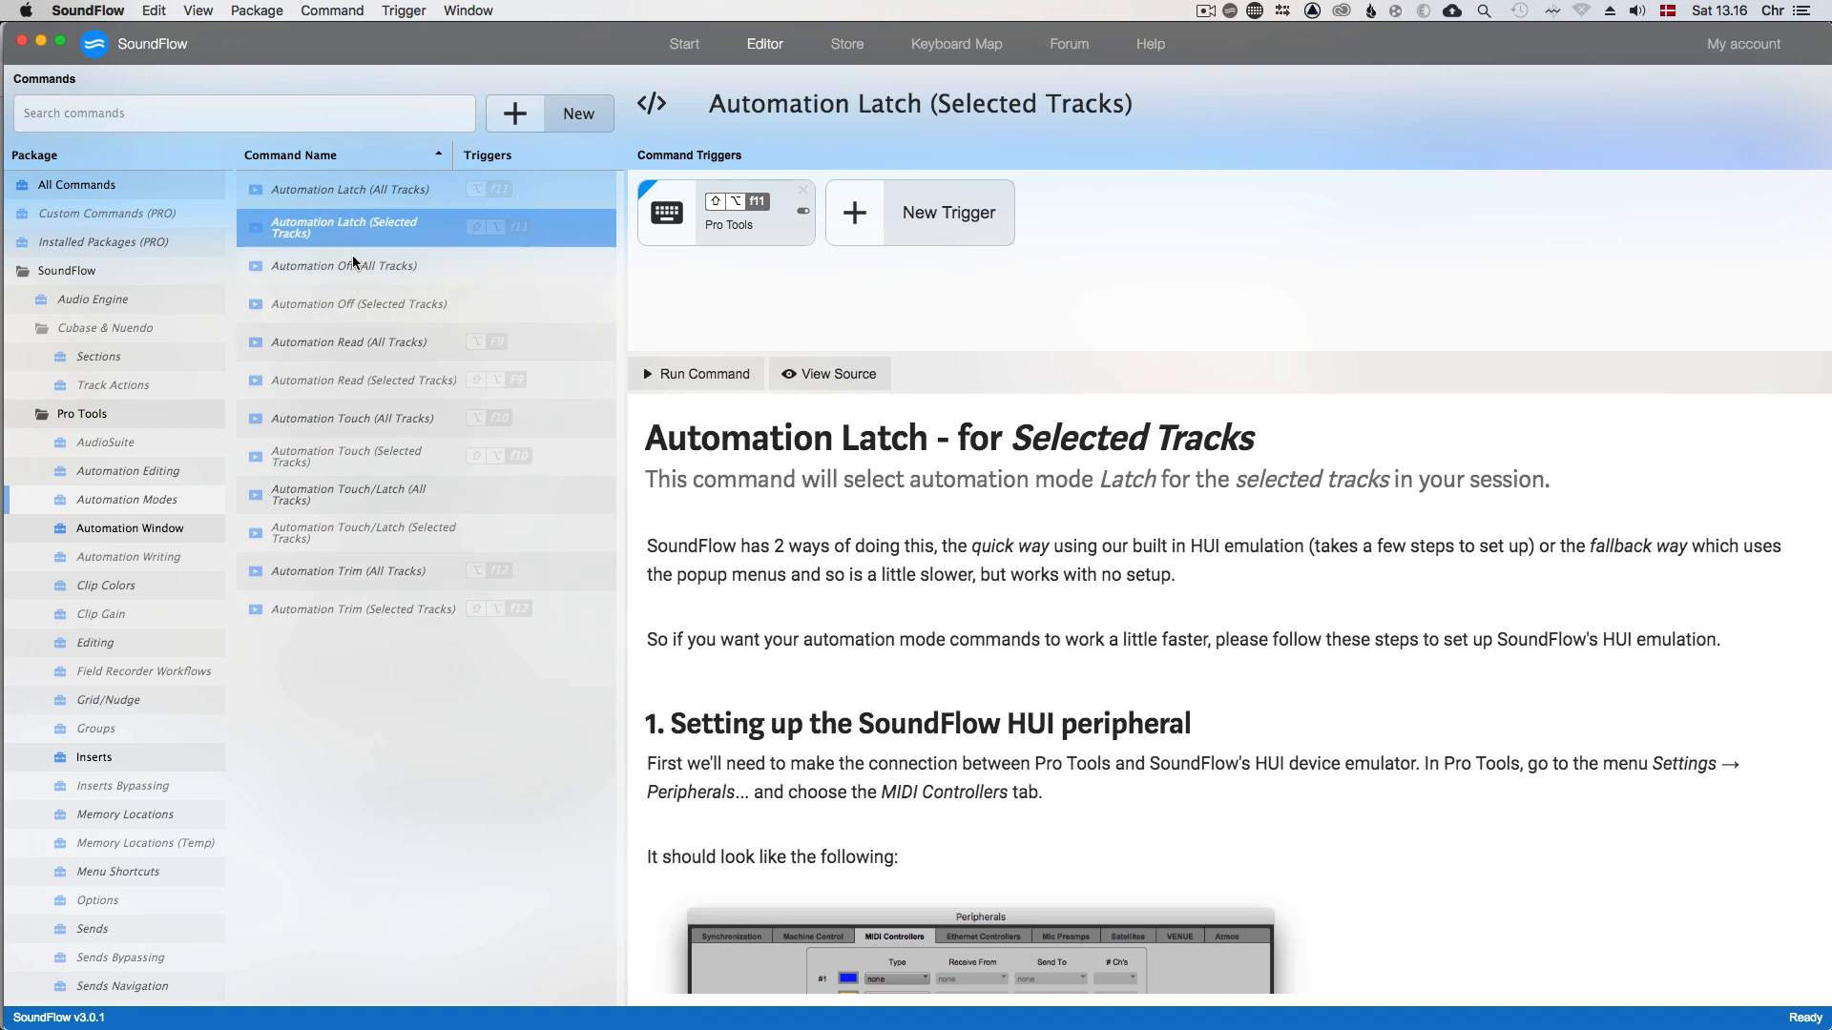
left_click(343, 266)
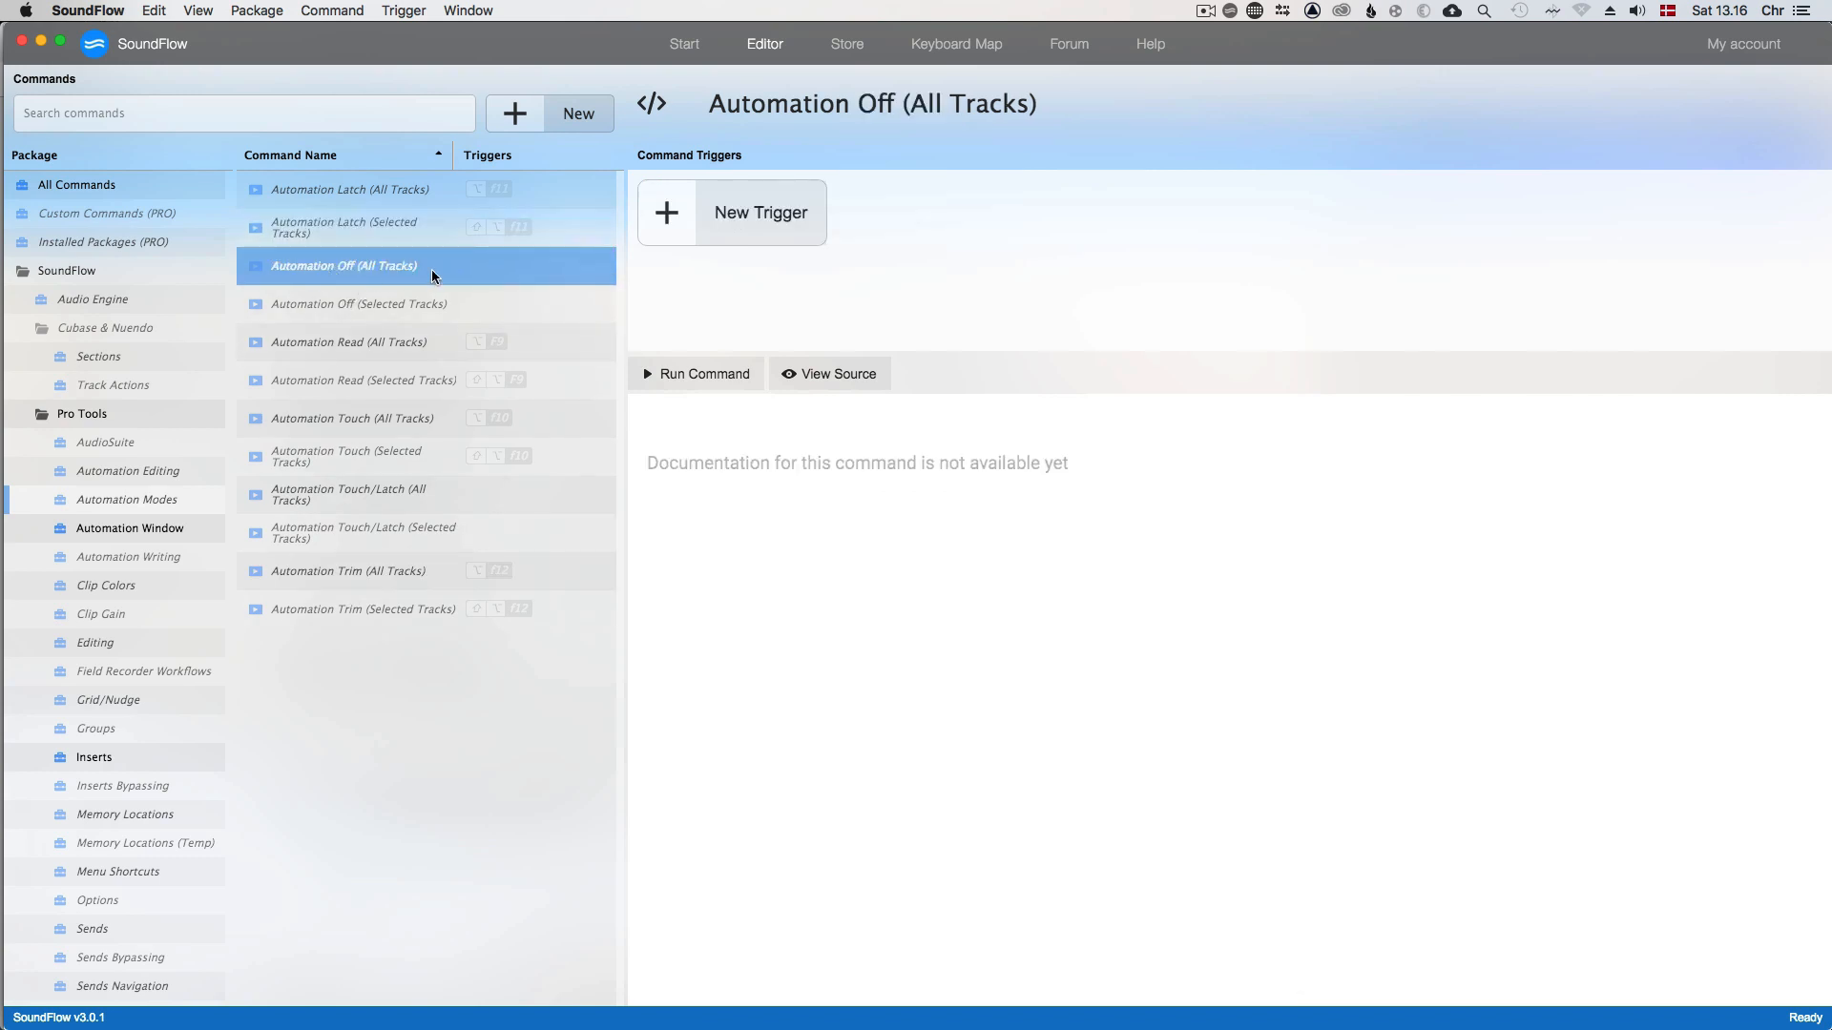
left_click(359, 304)
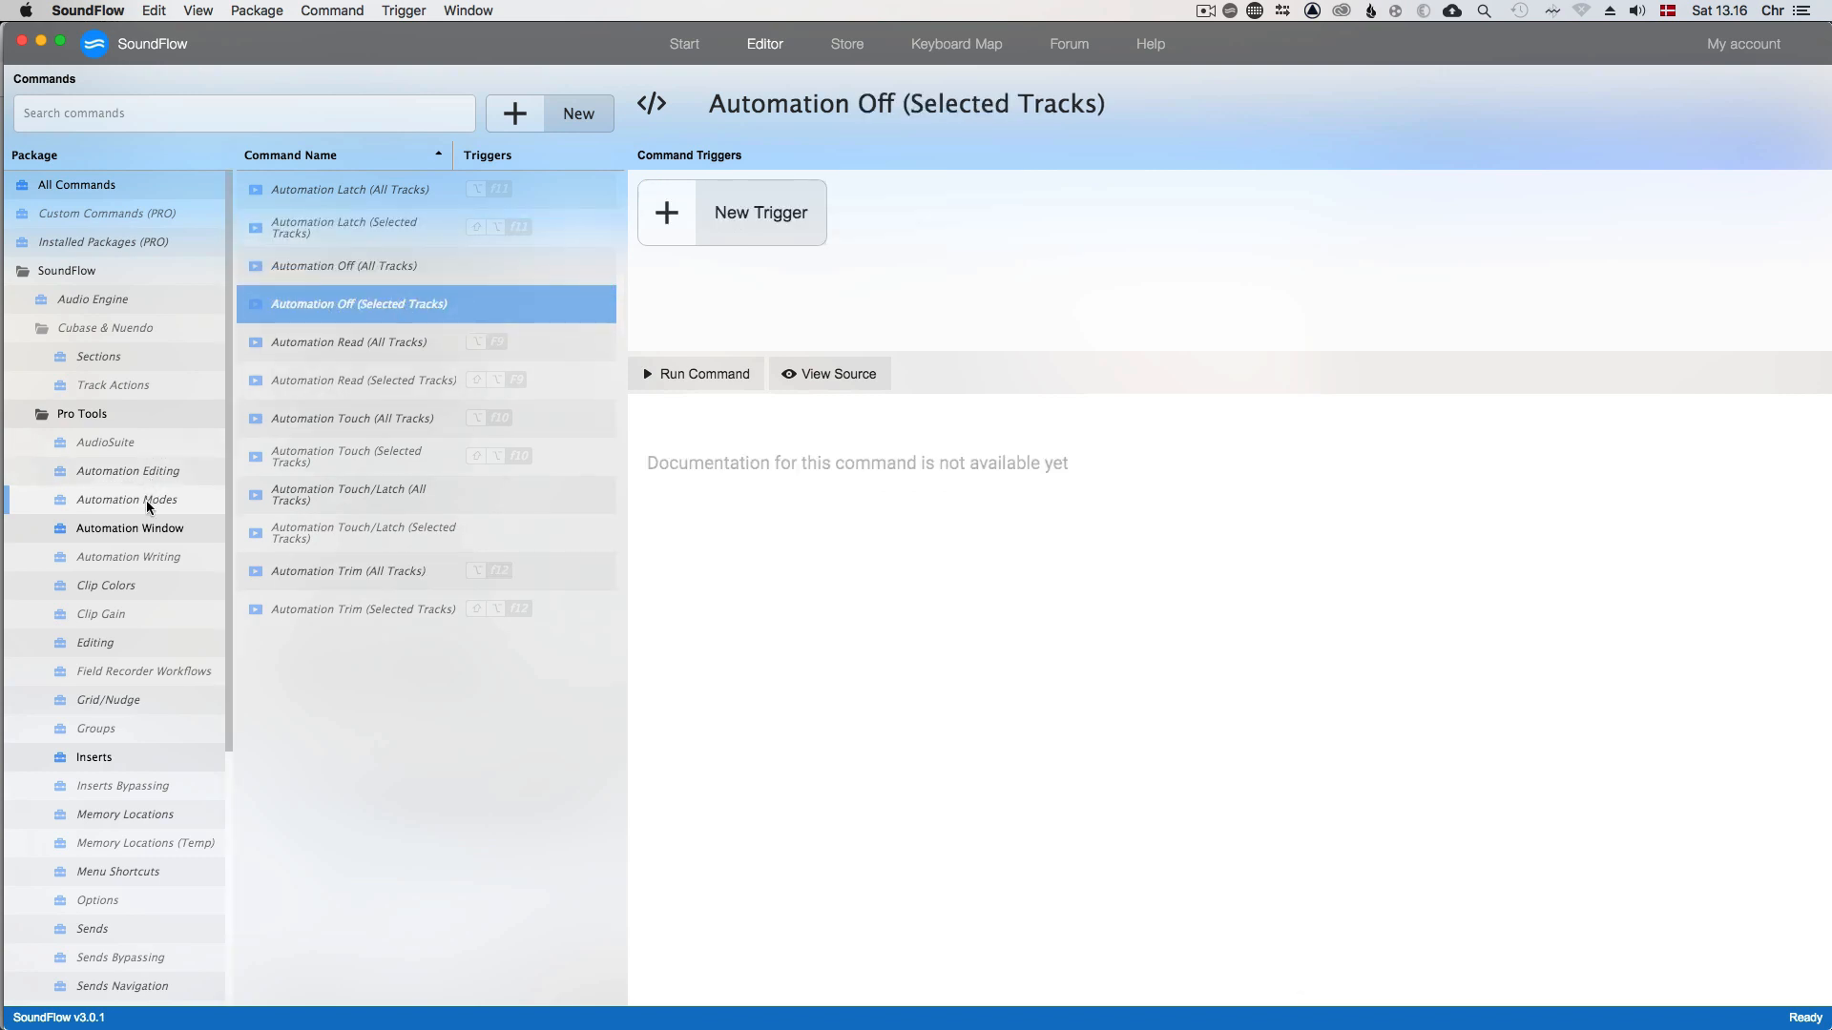
left_click(126, 499)
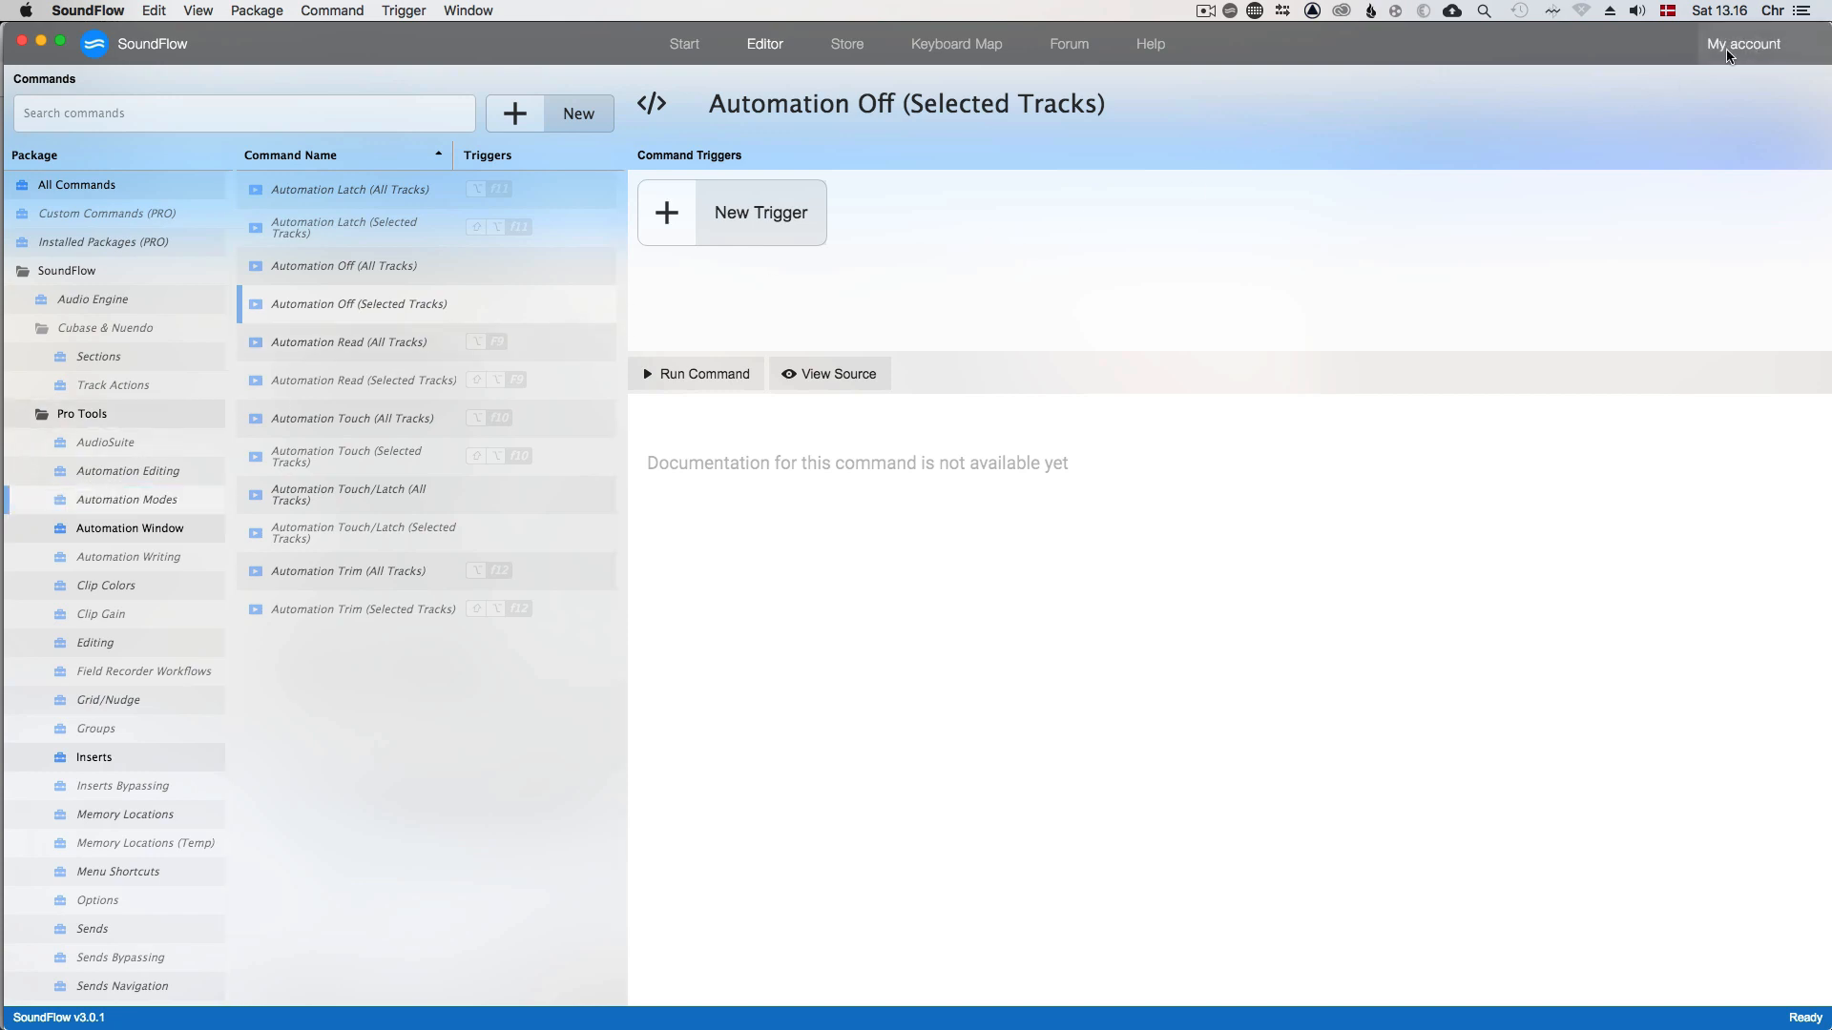
left_click(1743, 45)
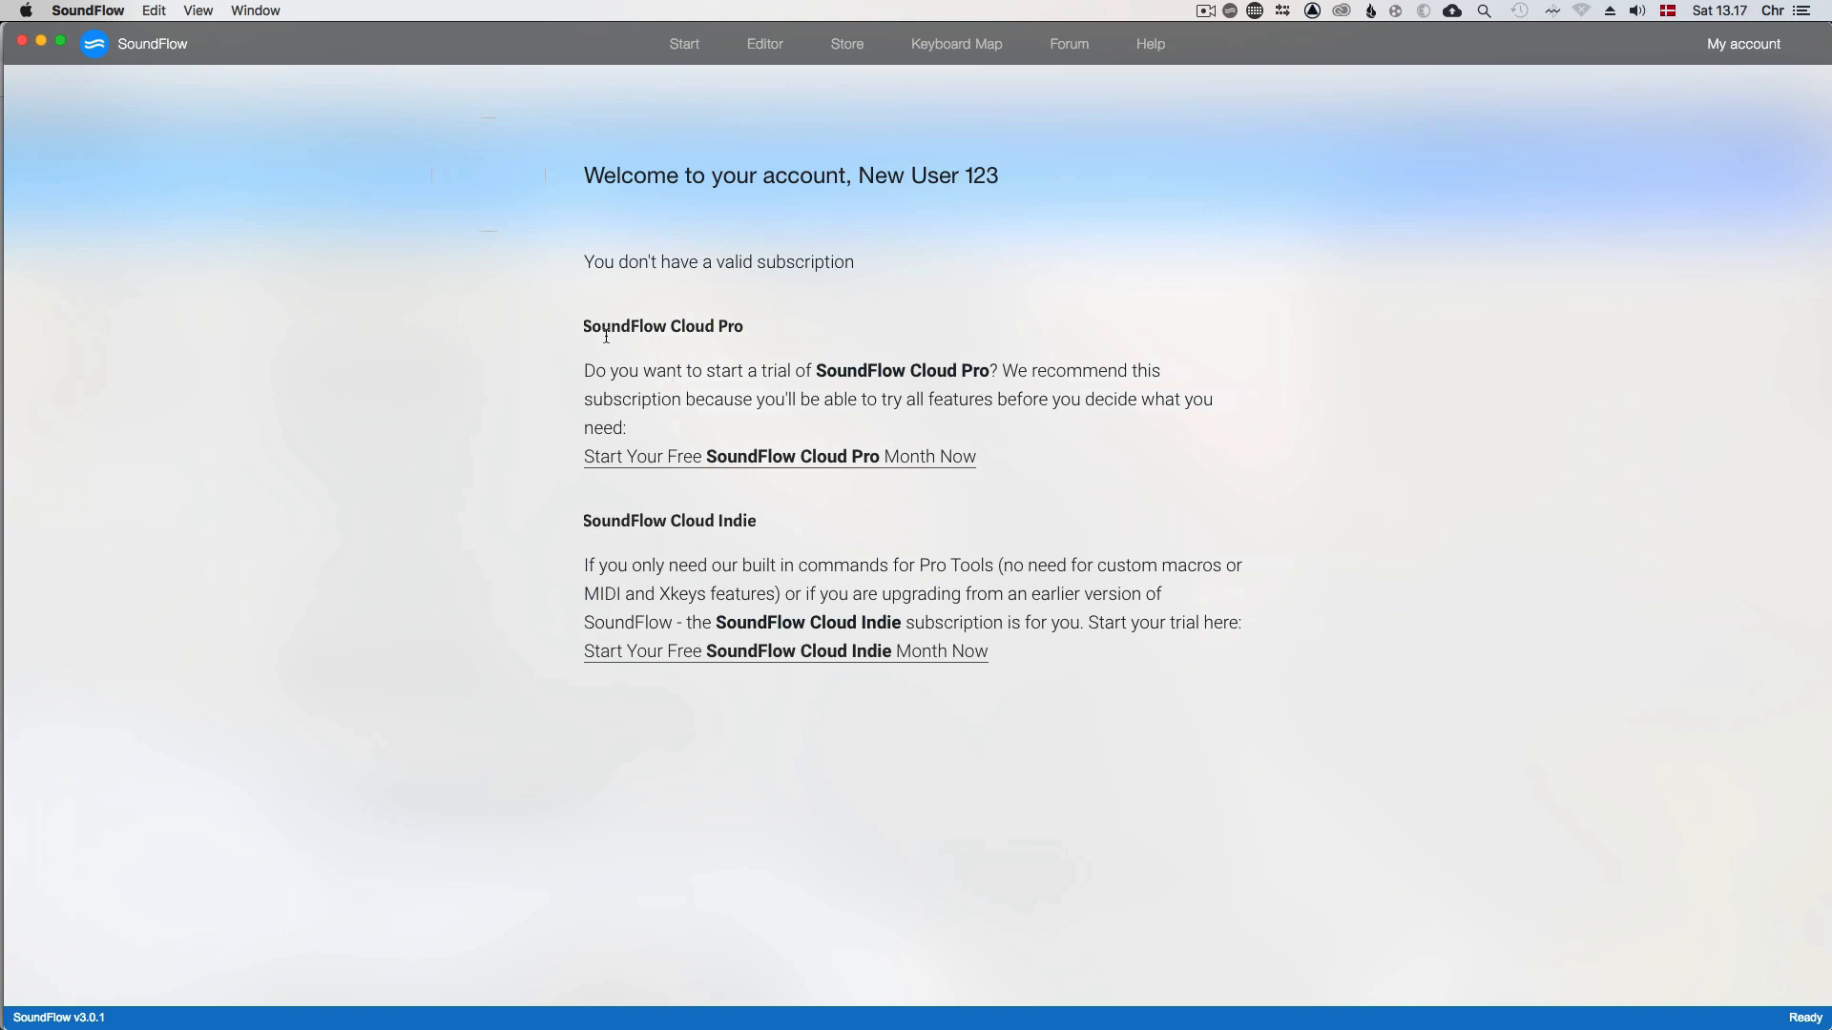
mouse_move(760, 534)
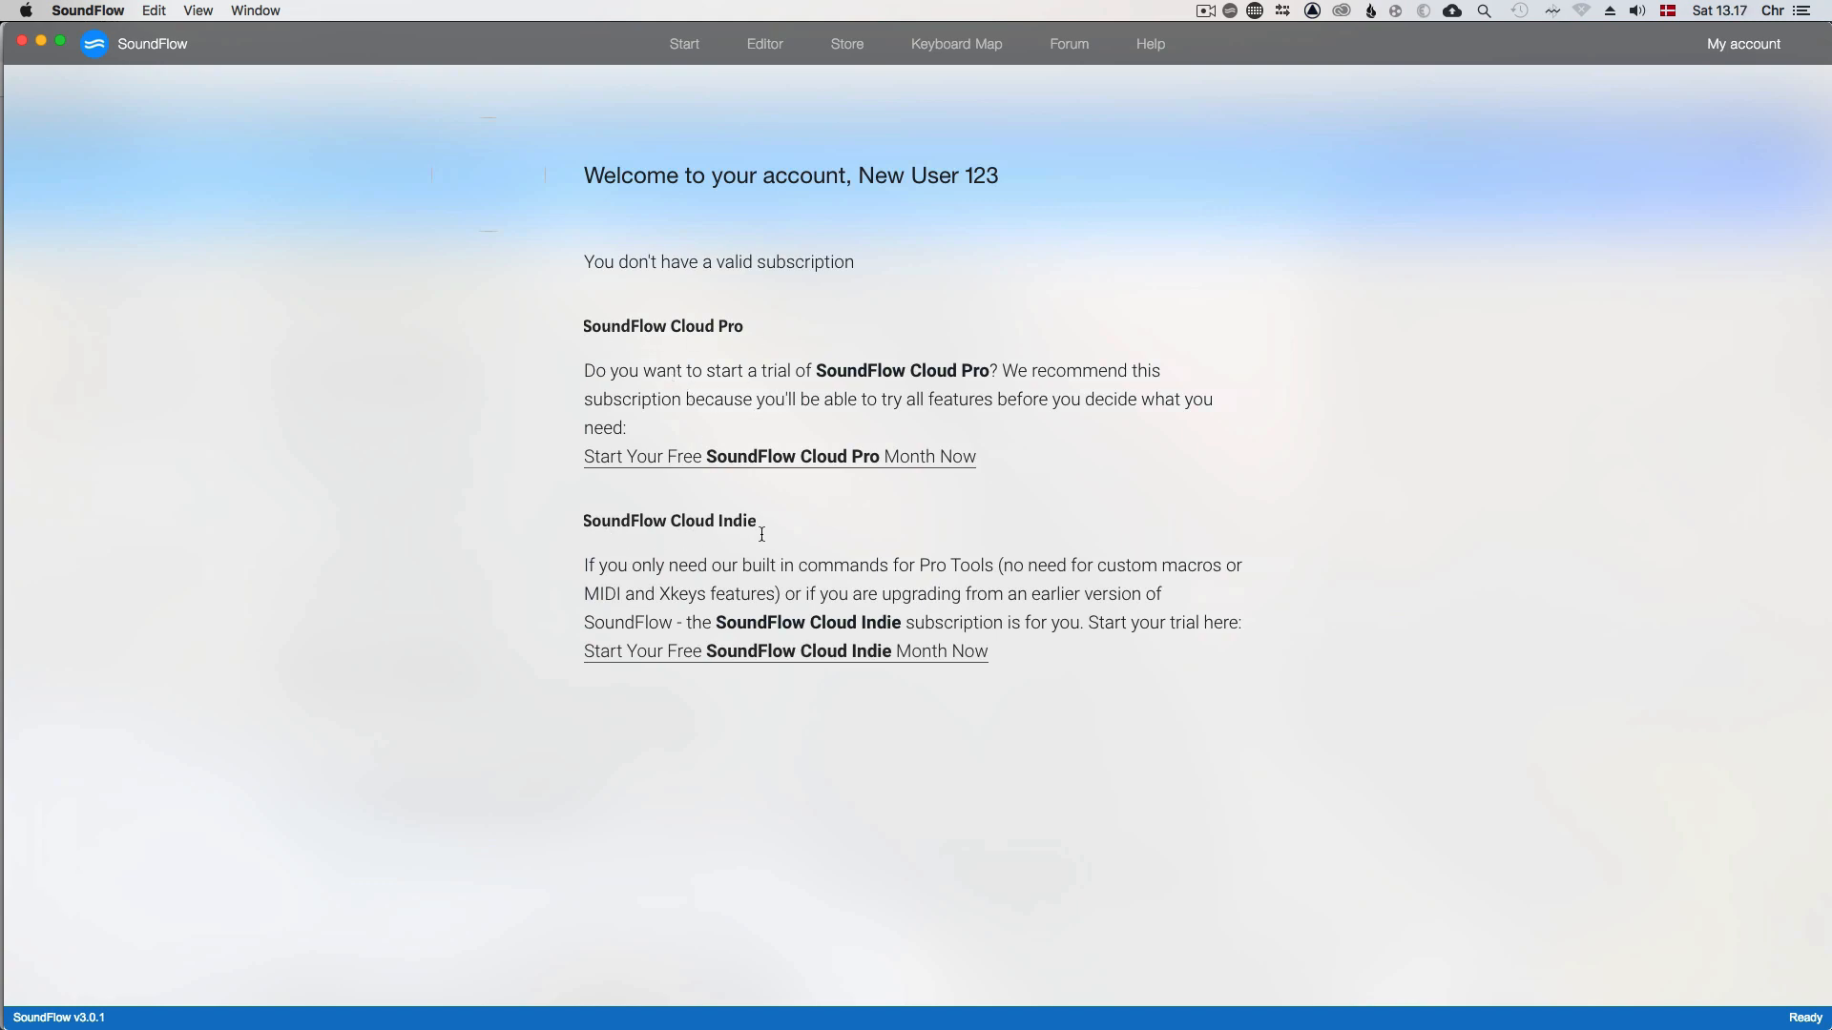
mouse_move(730, 468)
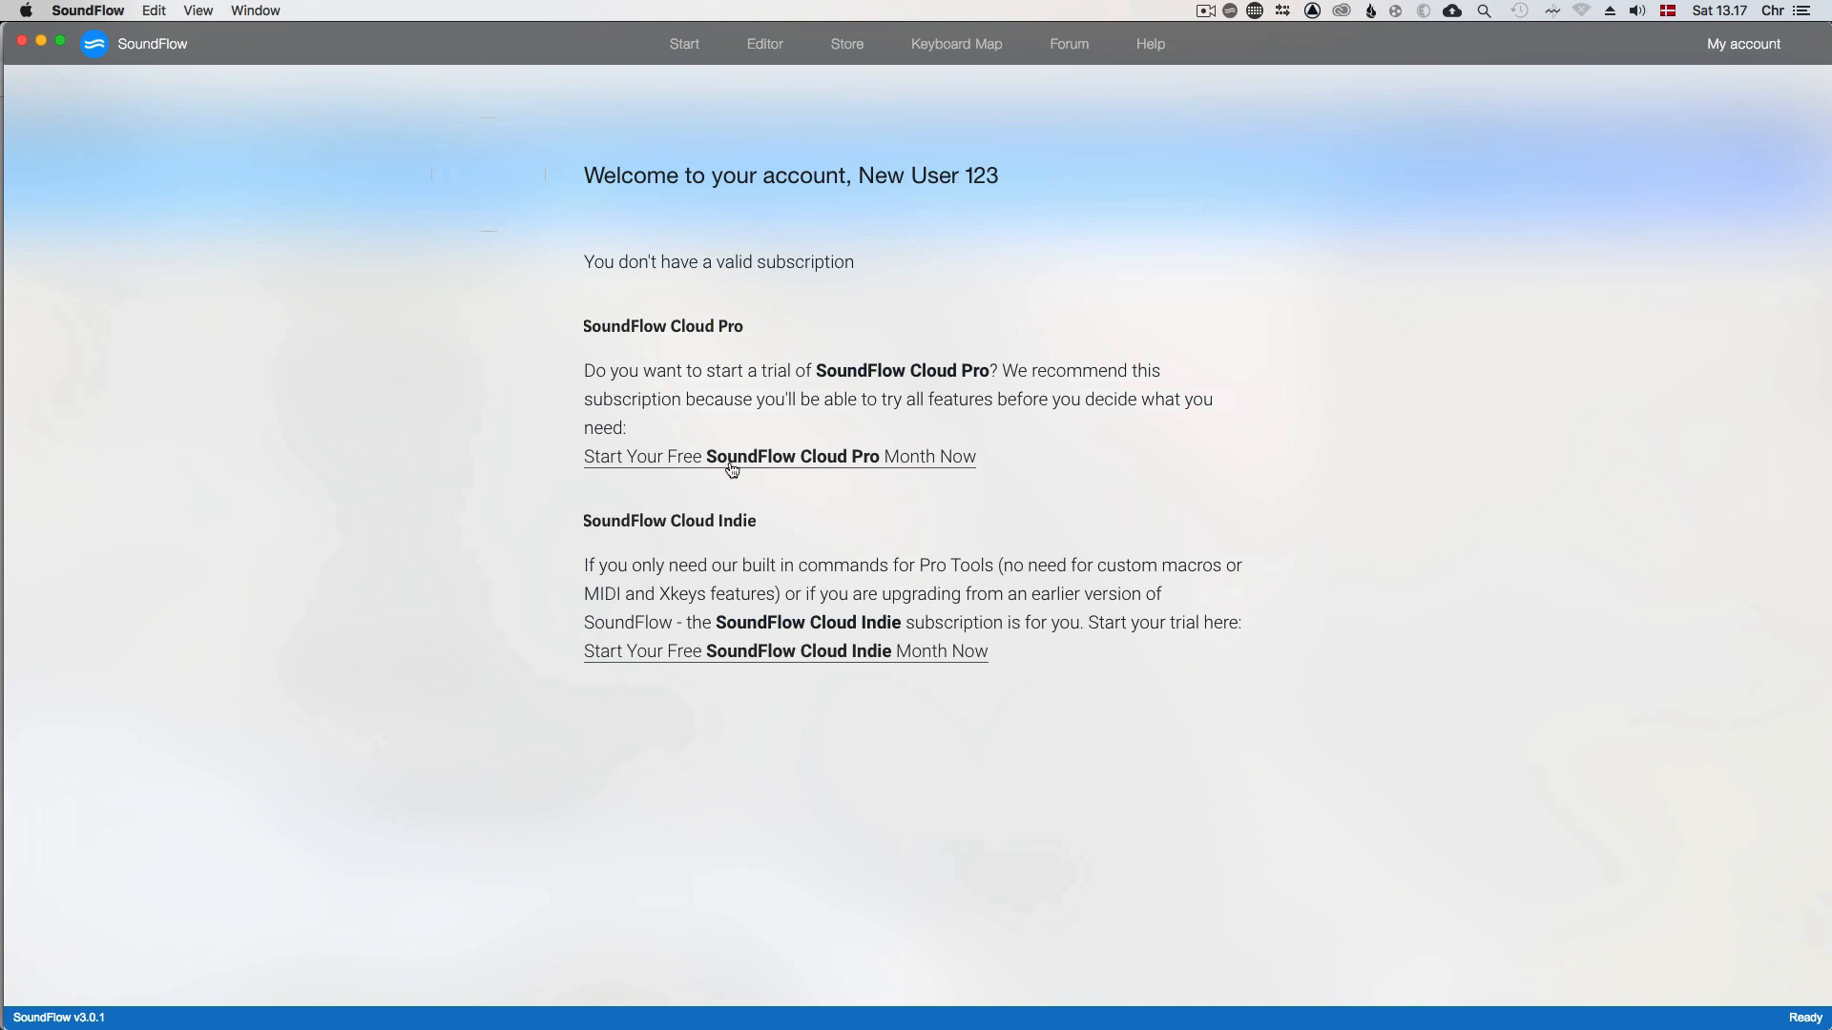
mouse_move(784, 470)
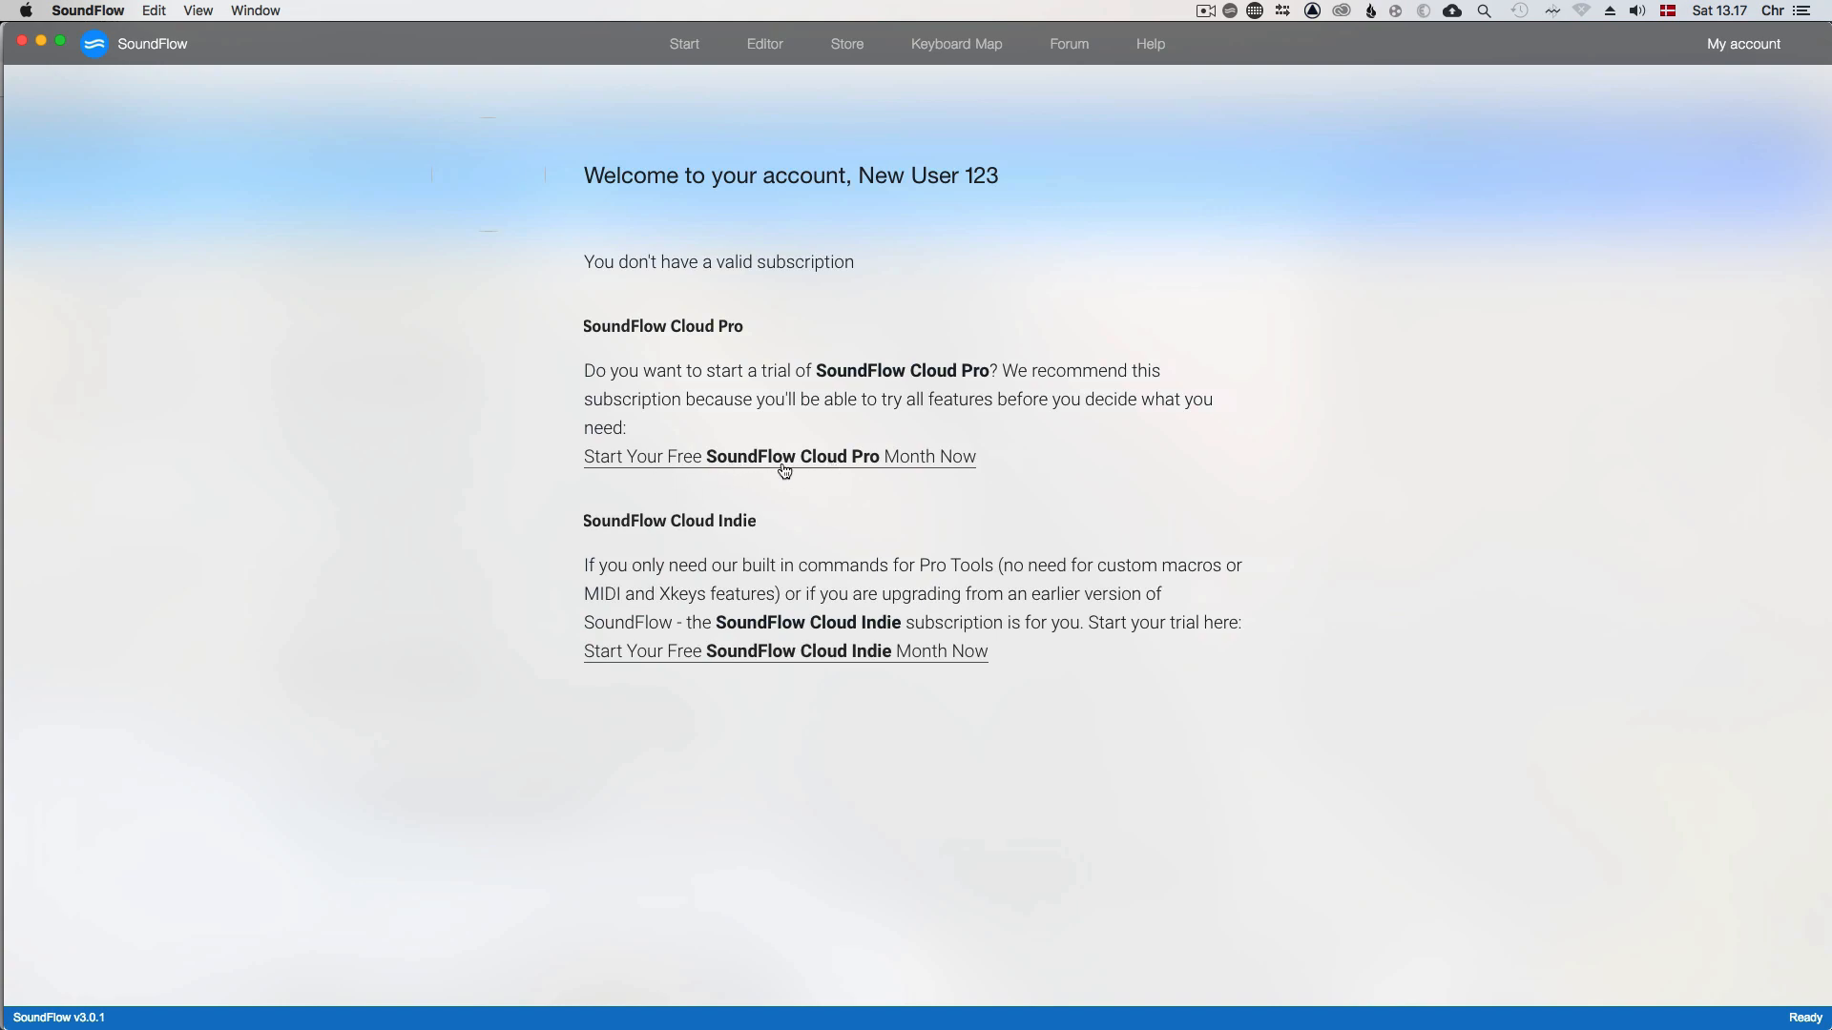
mouse_move(802, 468)
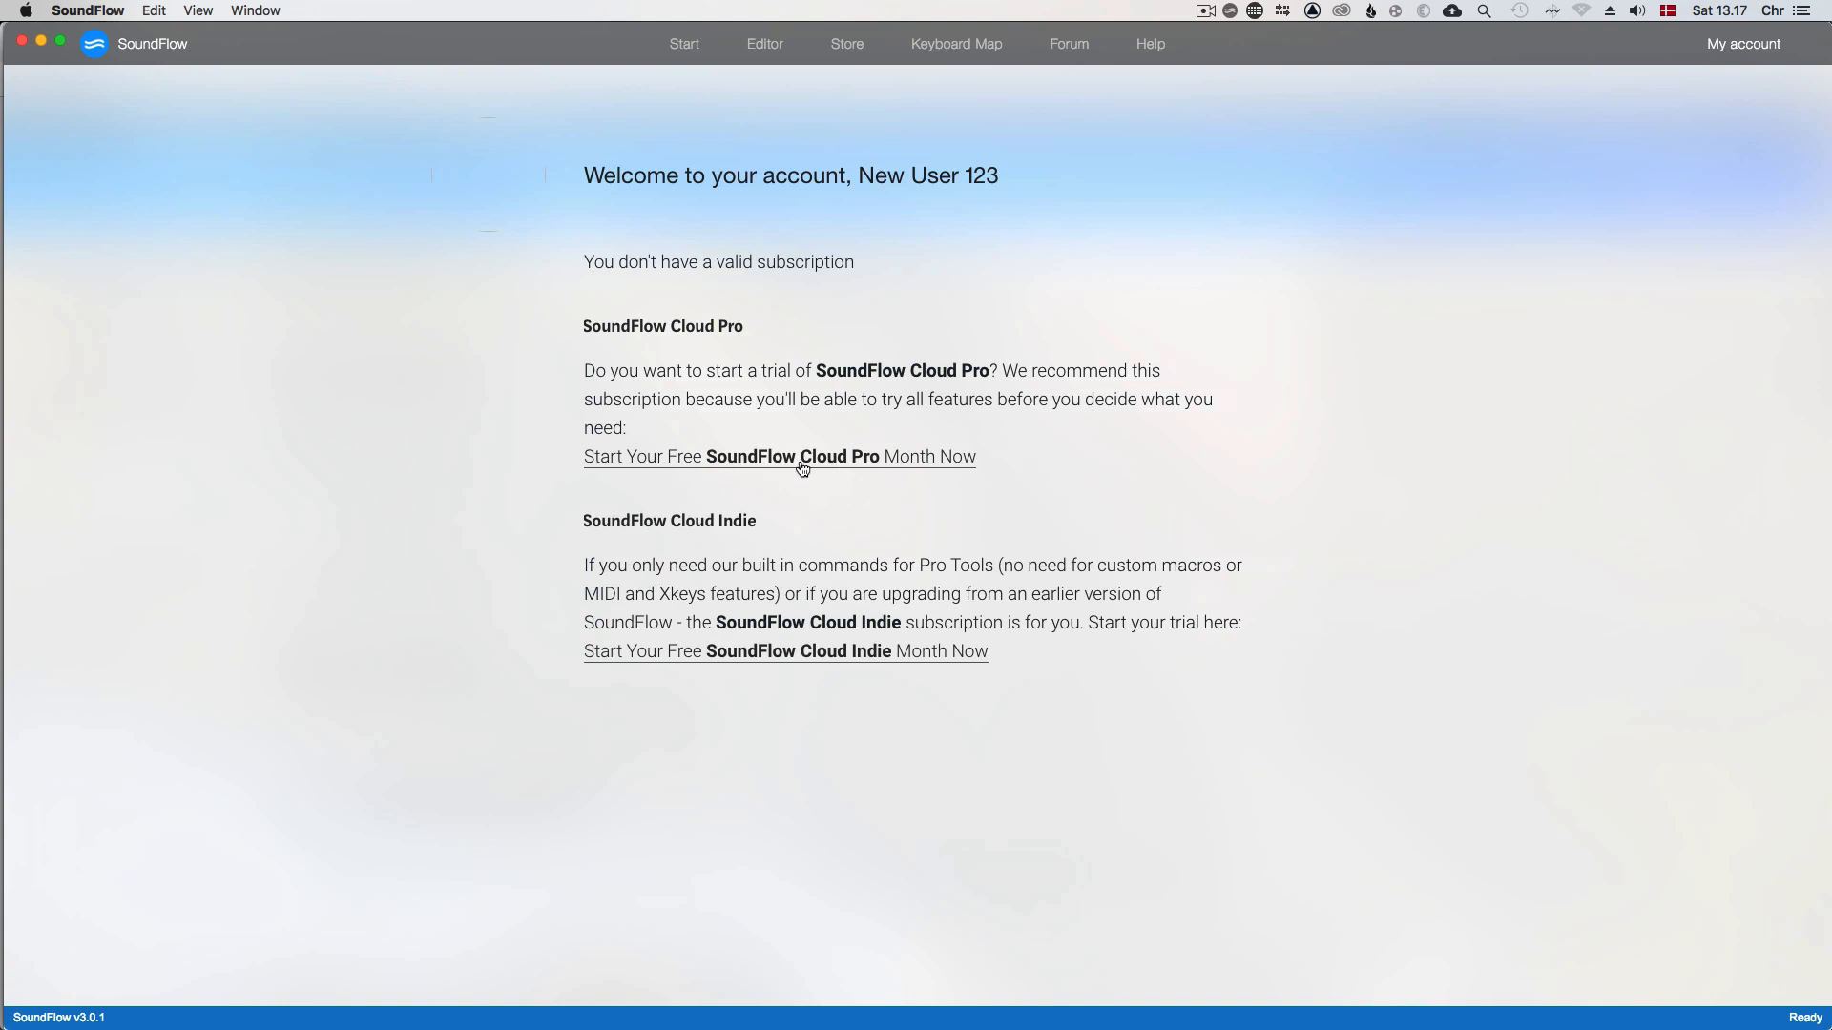
left_click(780, 457)
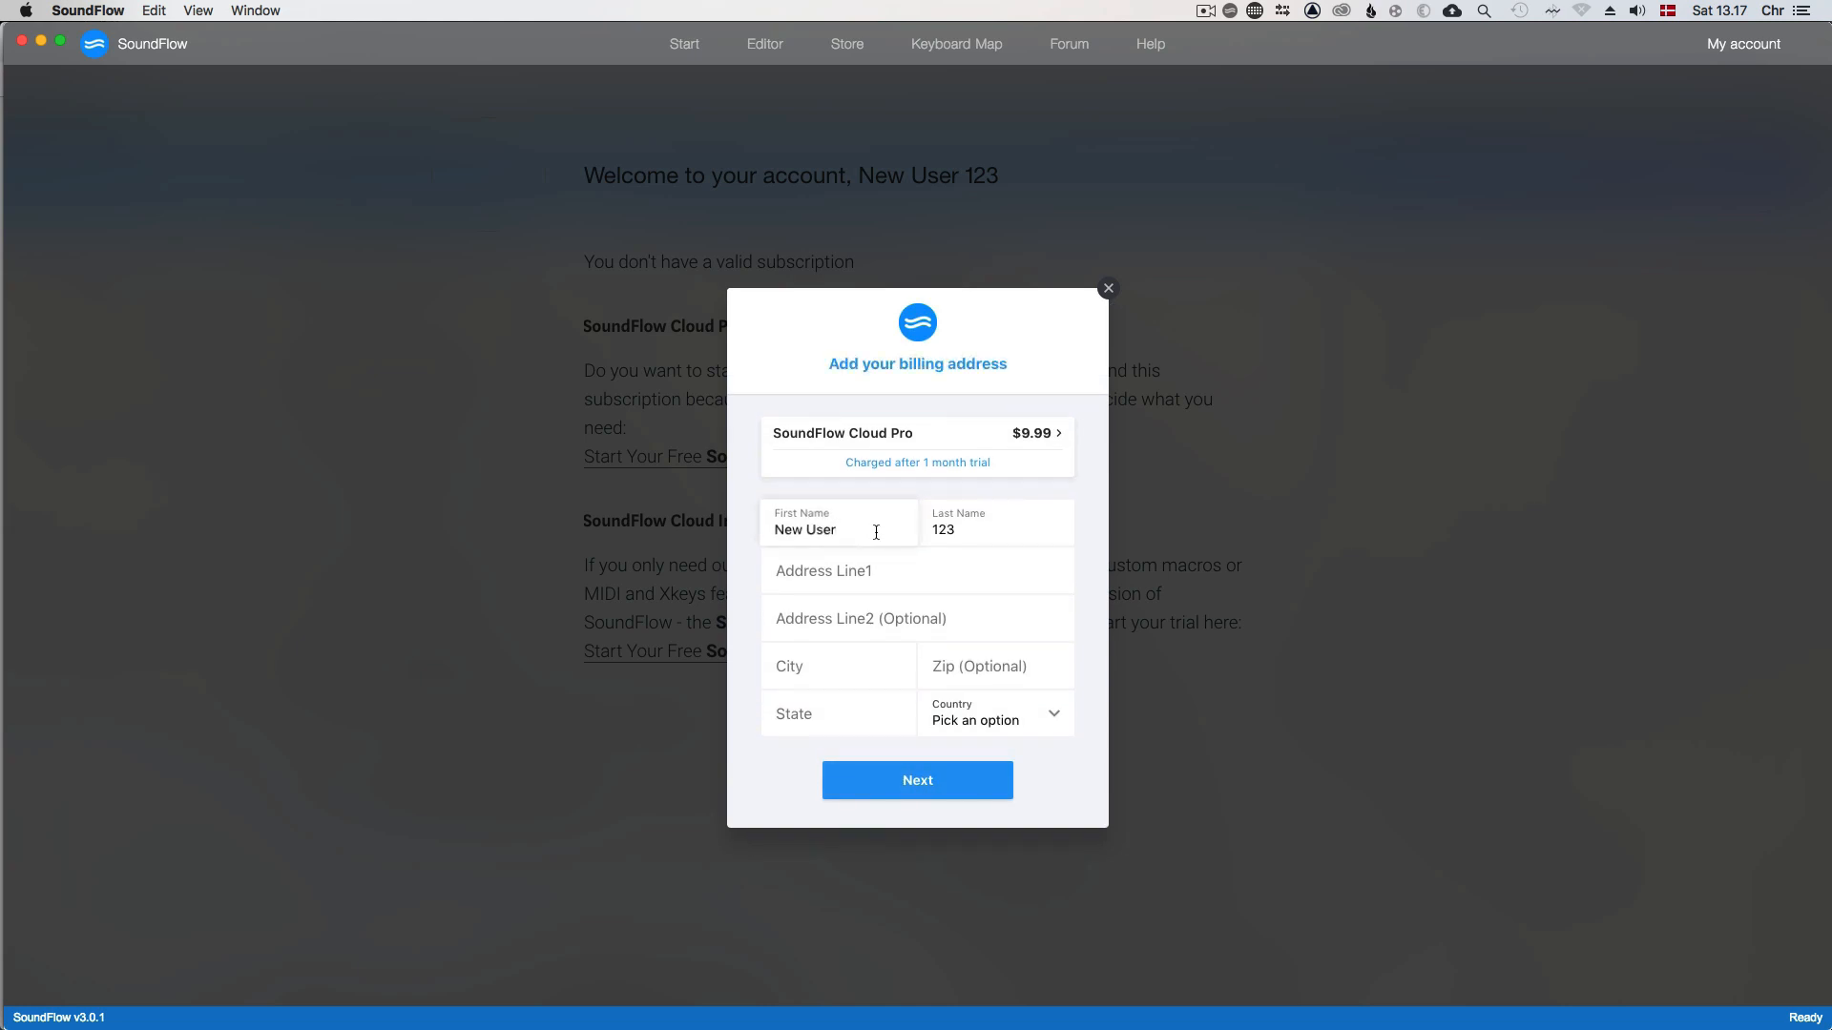
left_click(917, 572)
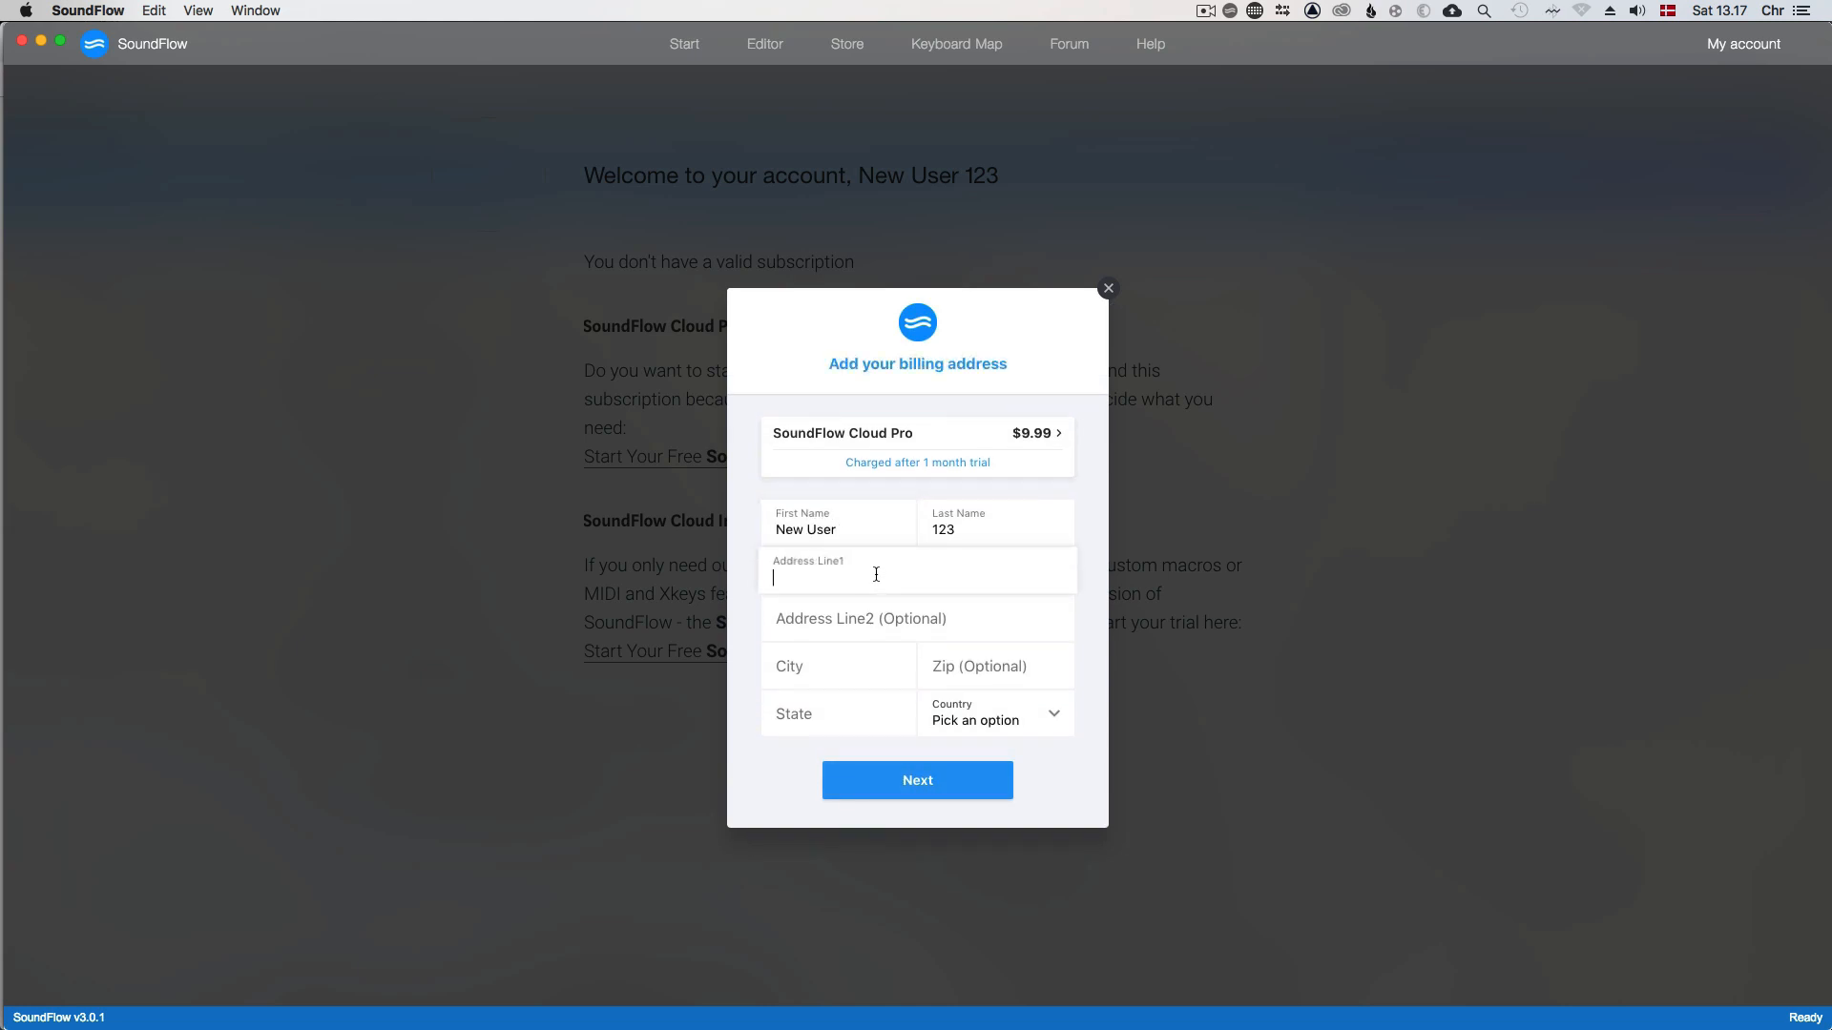
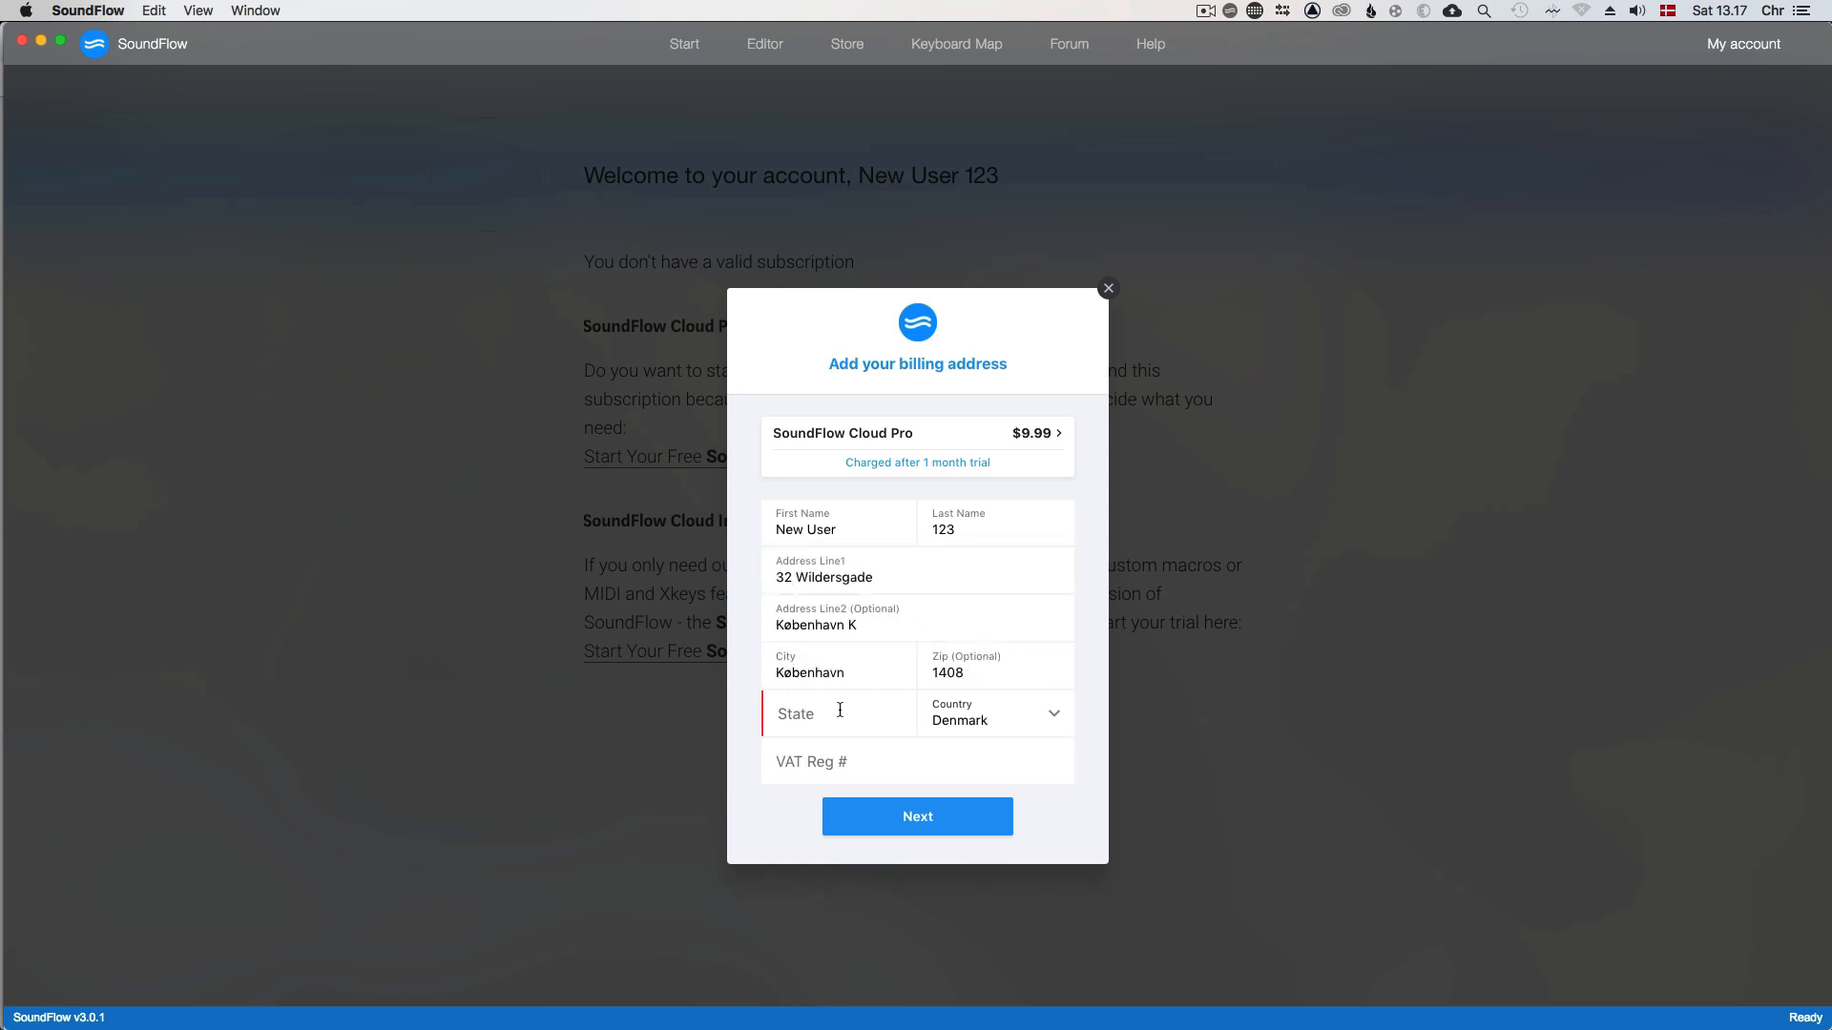
type("Denmark")
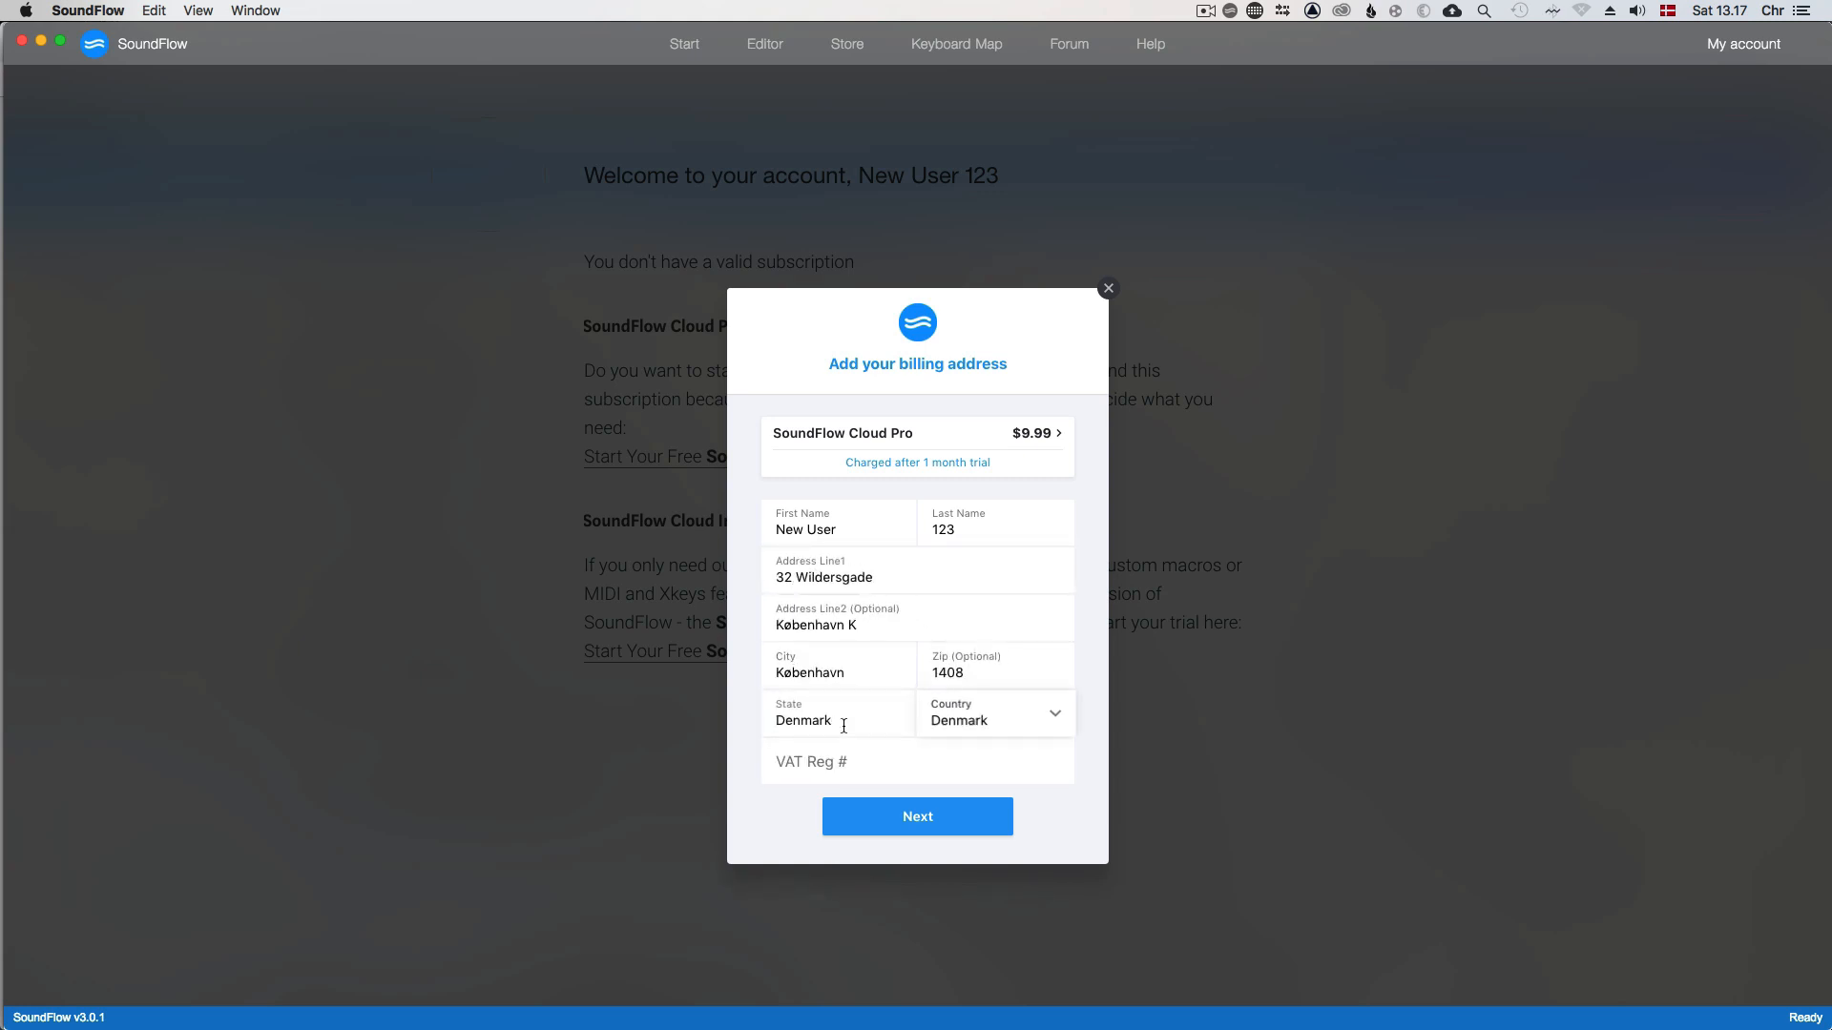
type("DK")
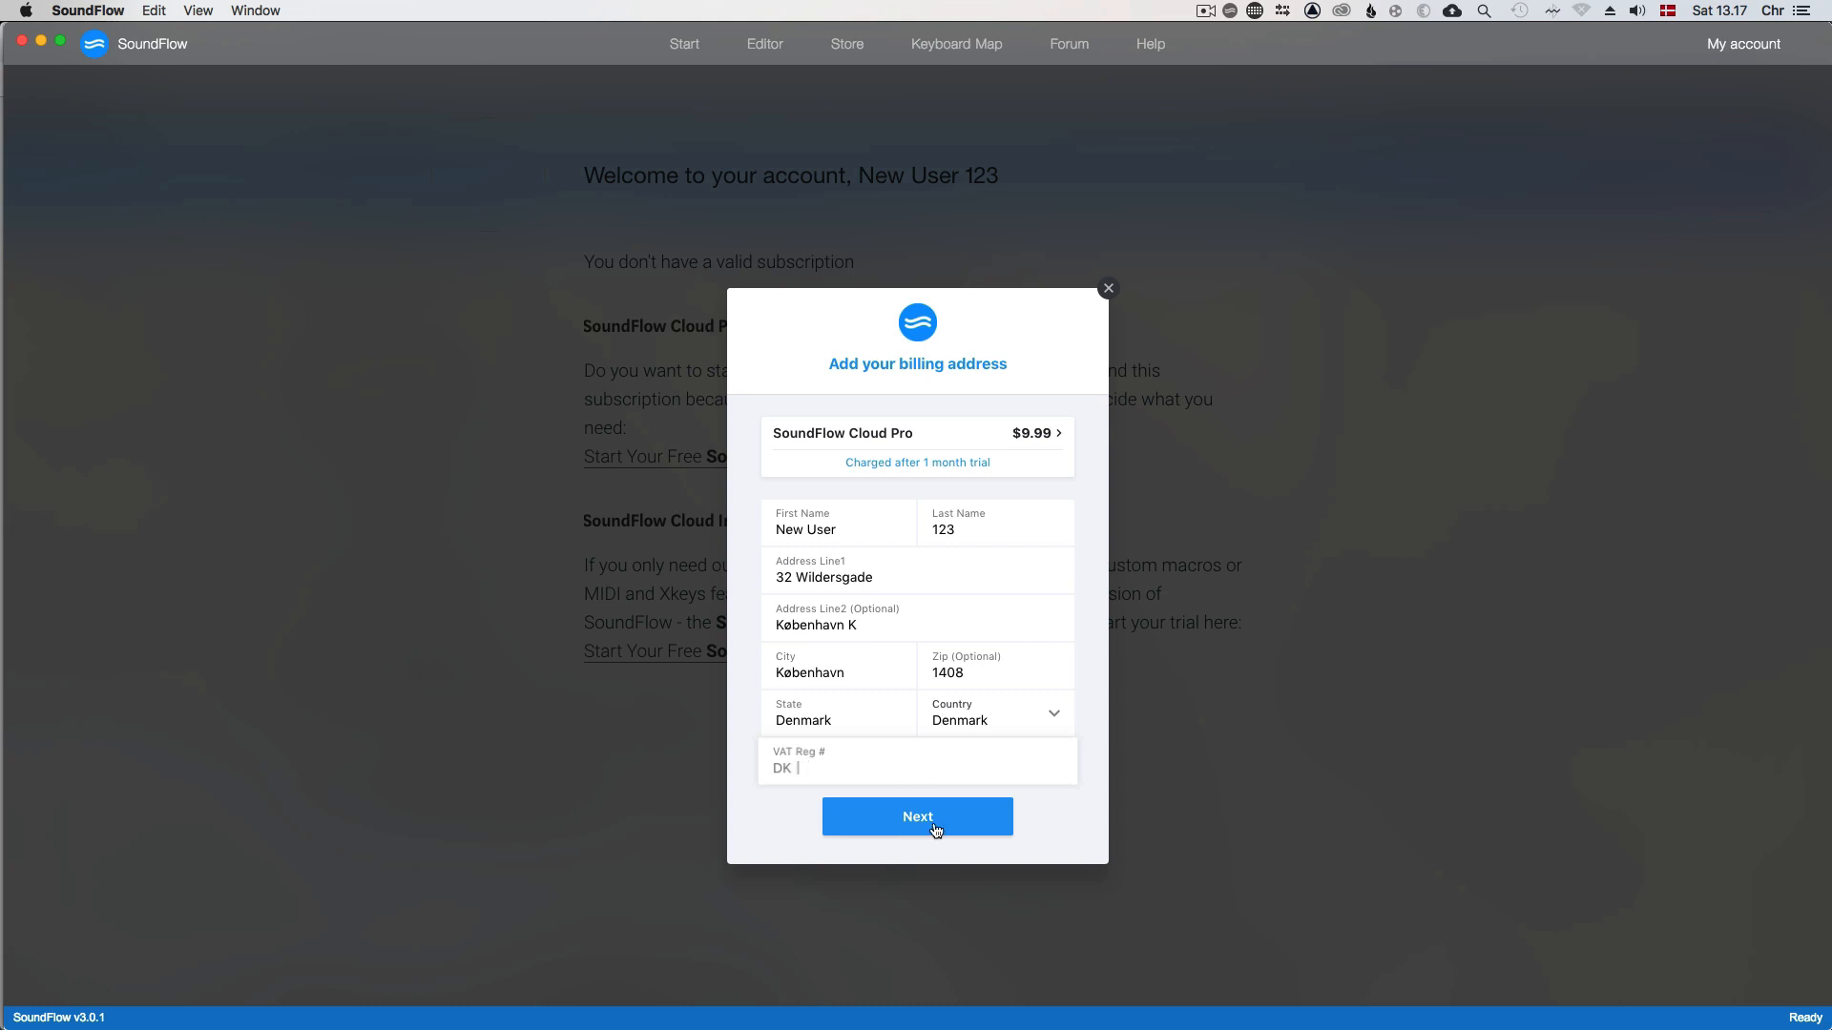
left_click(917, 816)
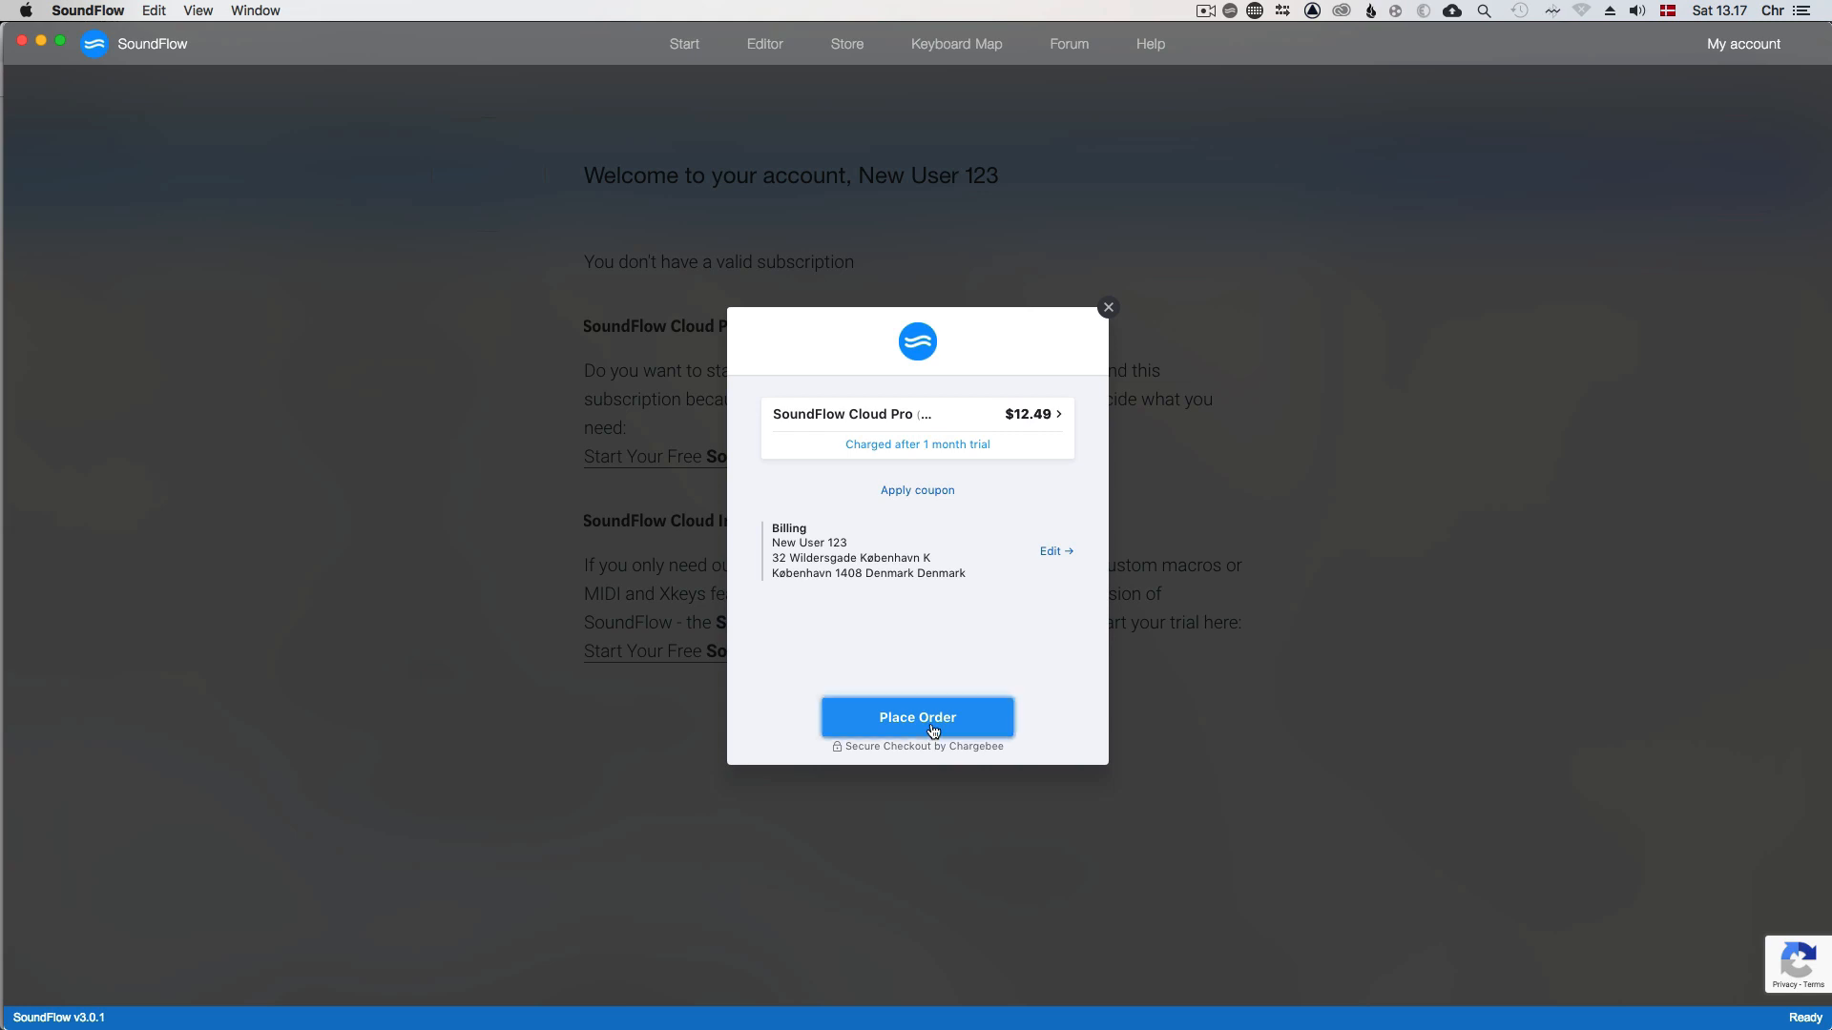
Place the Cloud Pro trial order and return to the command Editor.
left_click(917, 716)
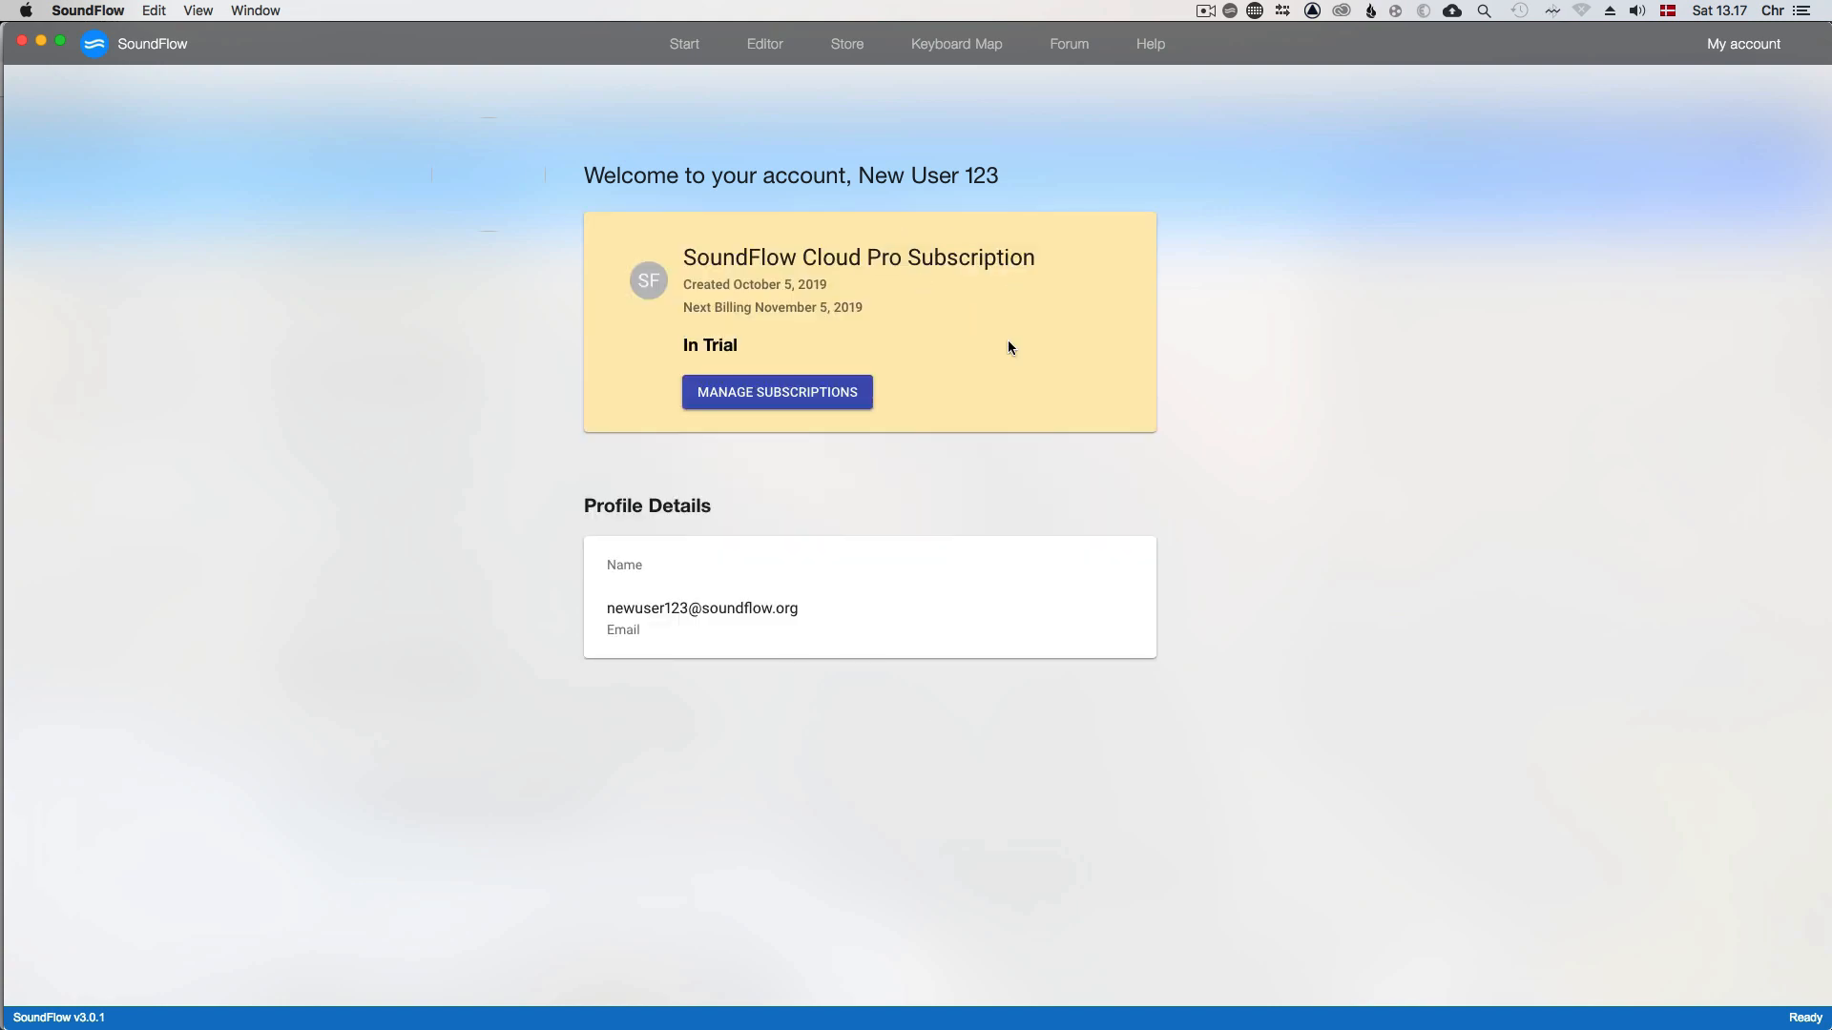
left_click(764, 42)
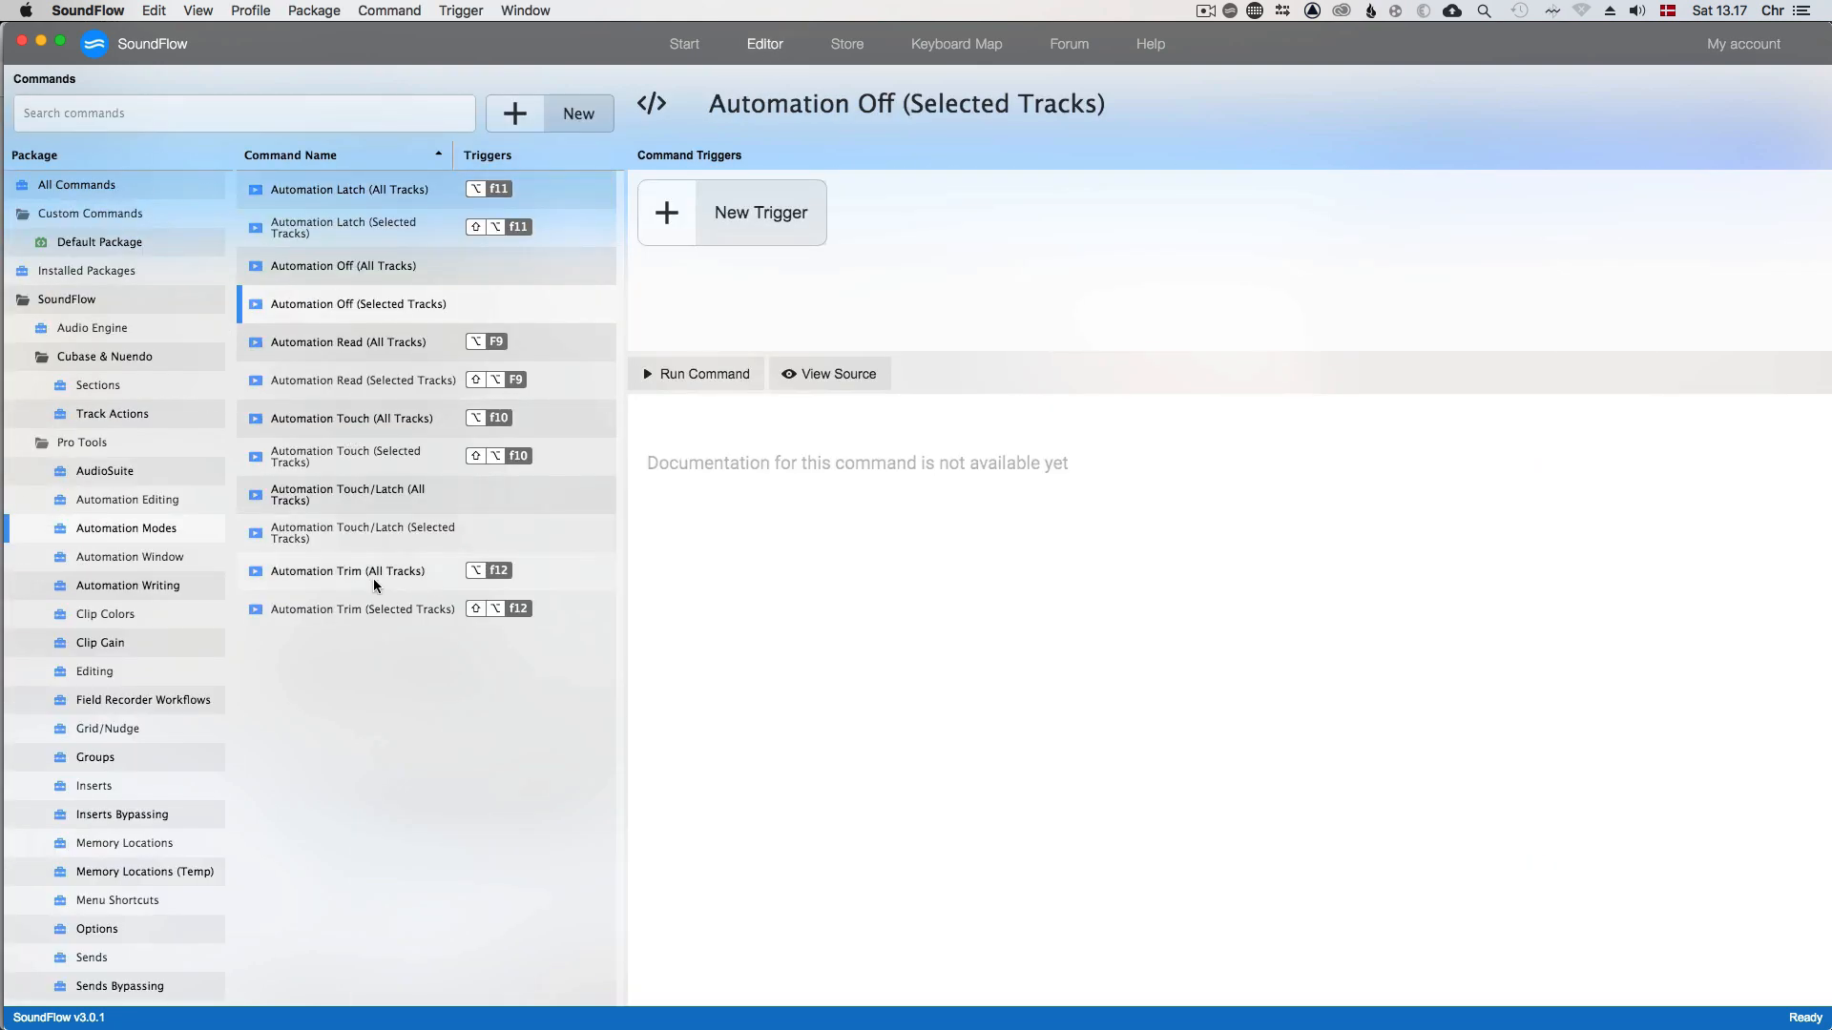
Show Automation Read (Selected Tracks) with its Pro Tools trigger and HUI documentation.
left_click(348, 342)
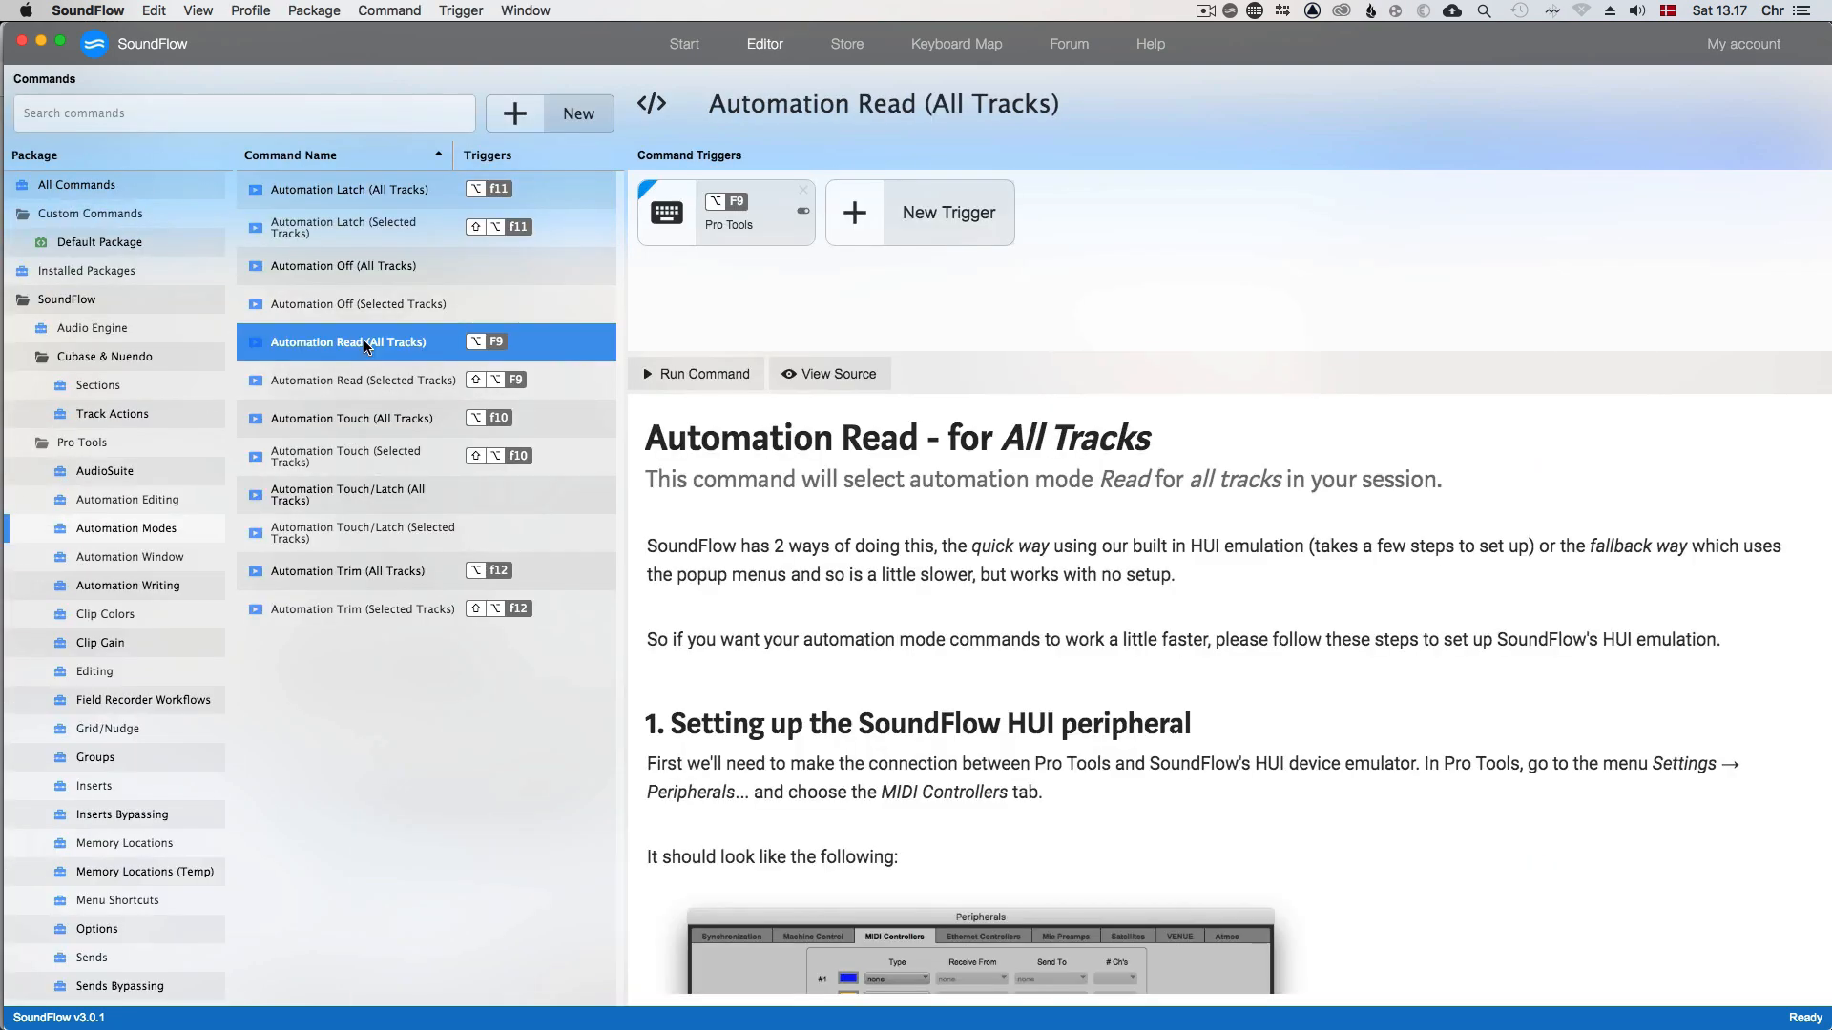
left_click(363, 379)
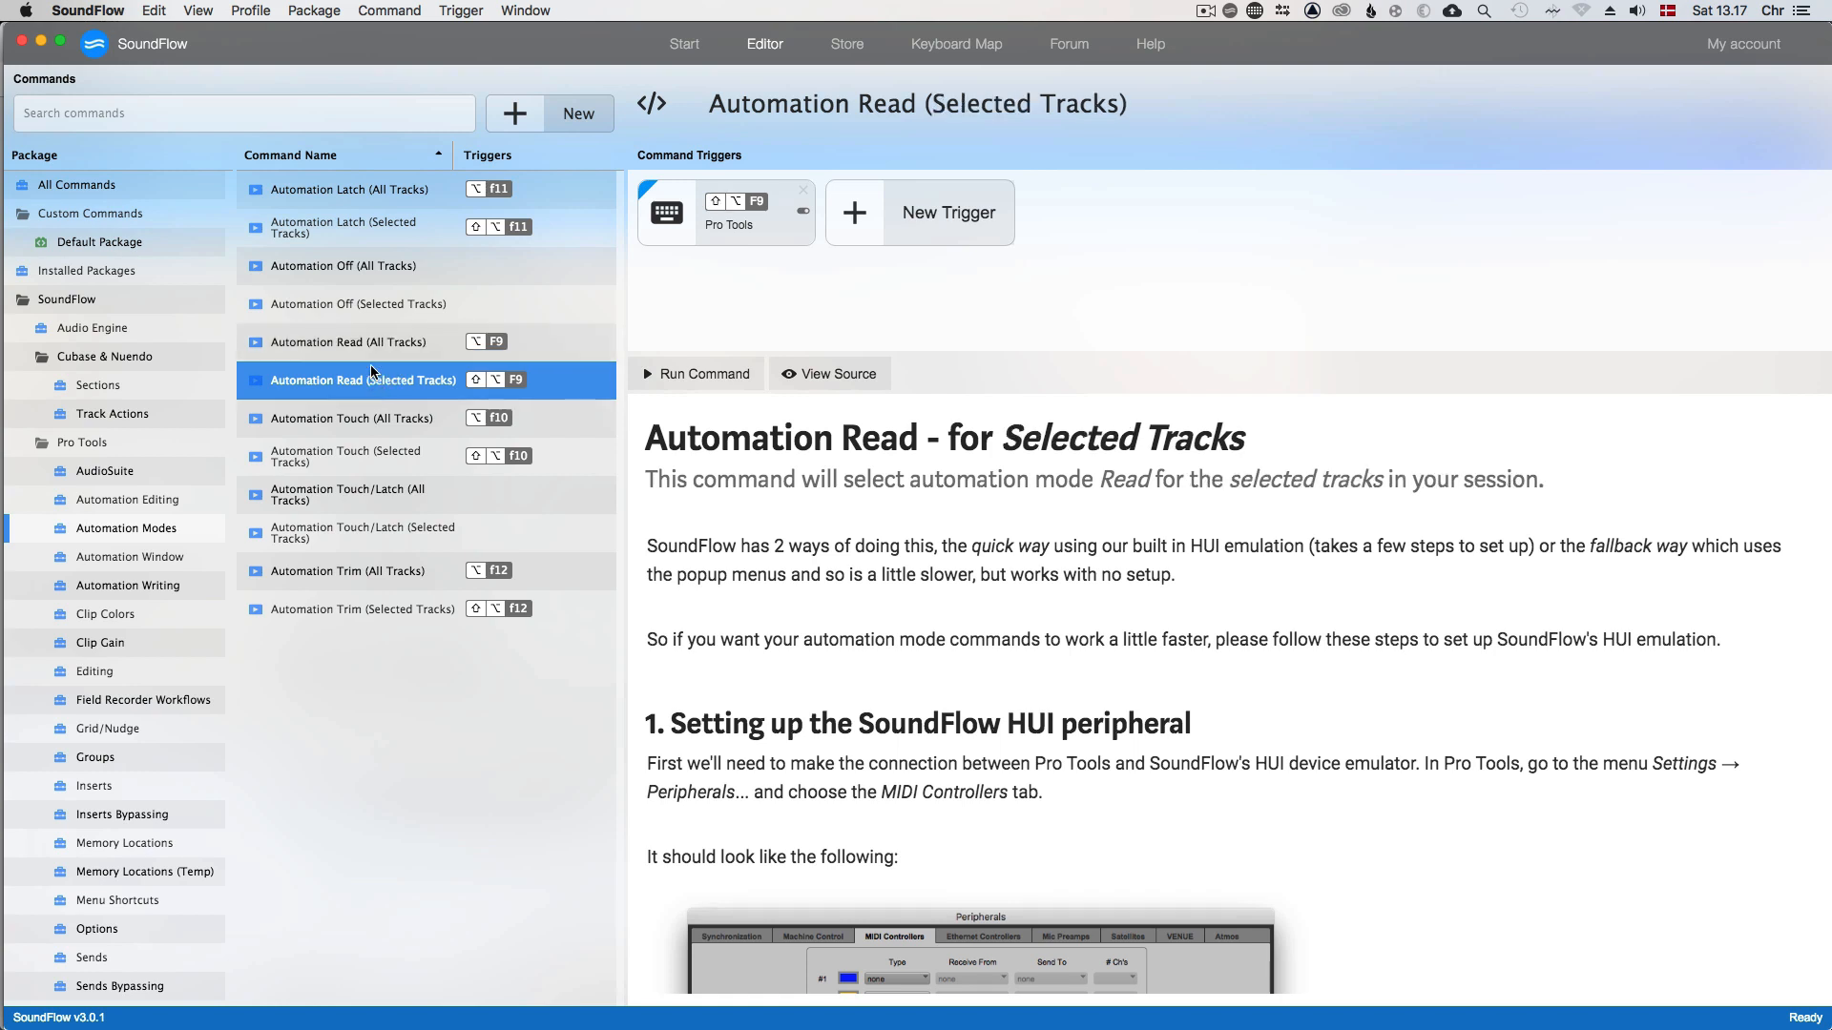
mouse_move(360, 193)
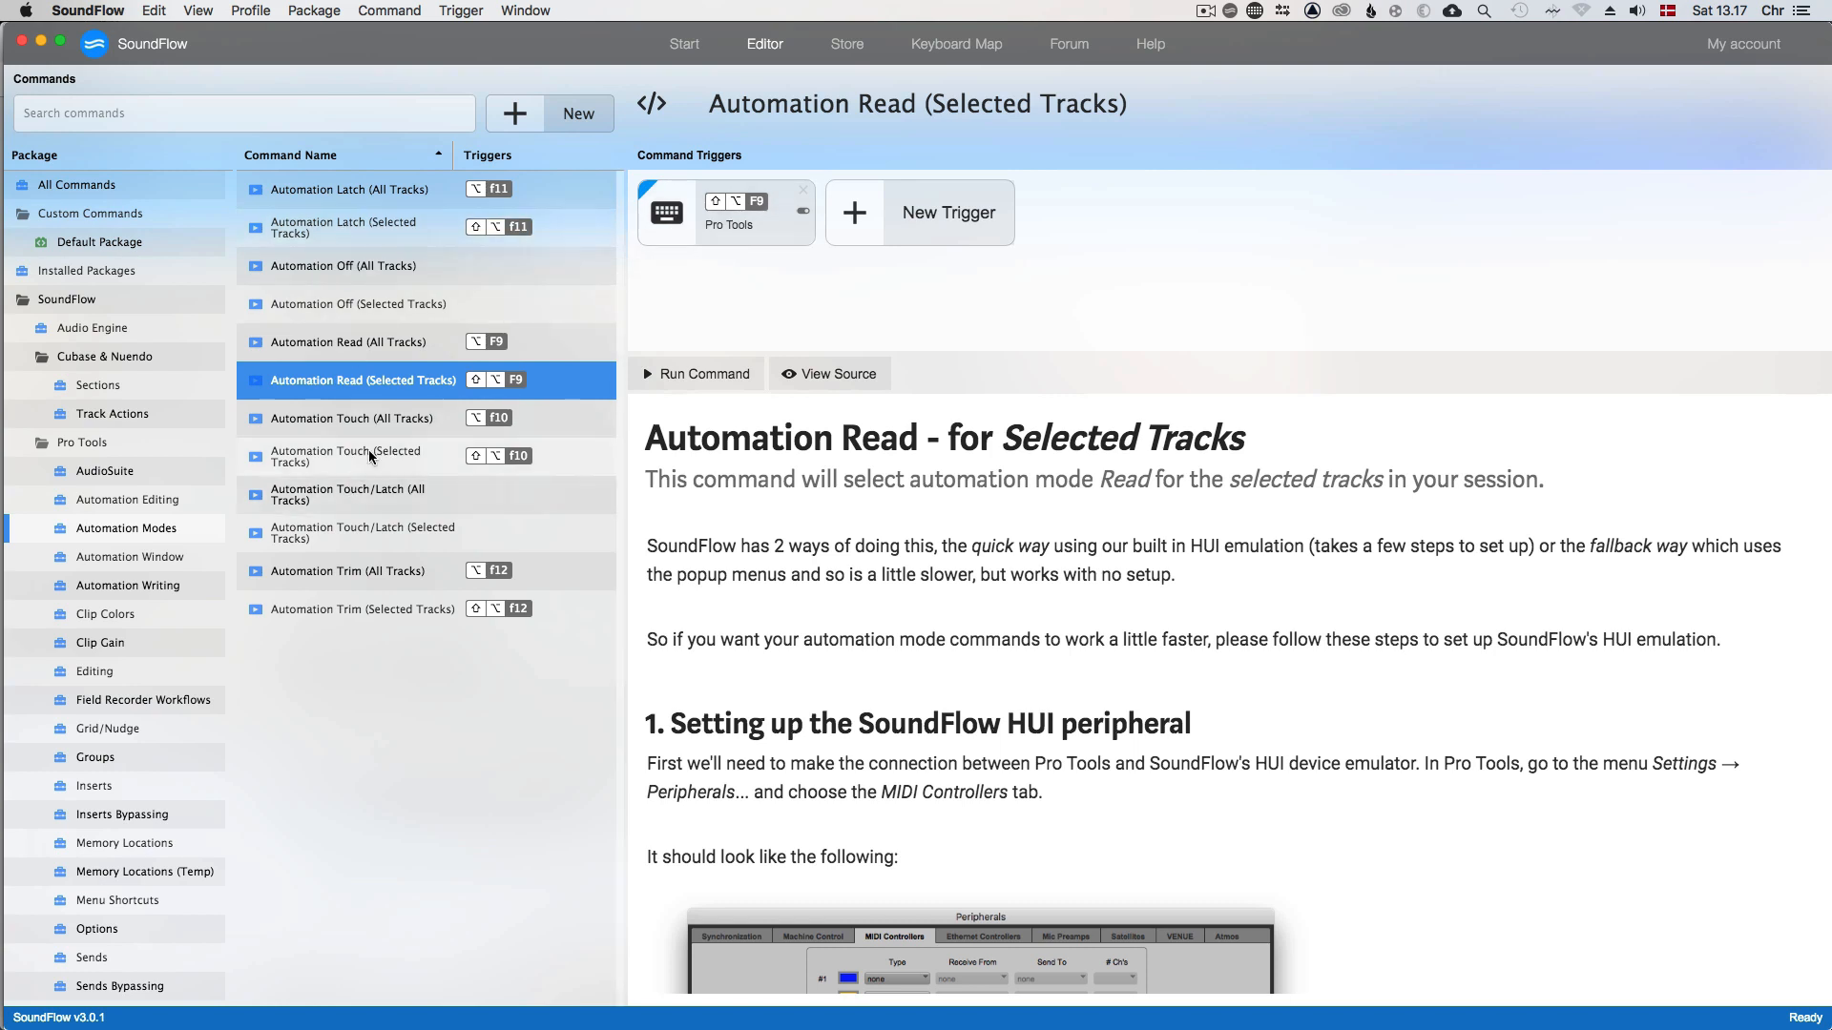
mouse_move(344, 532)
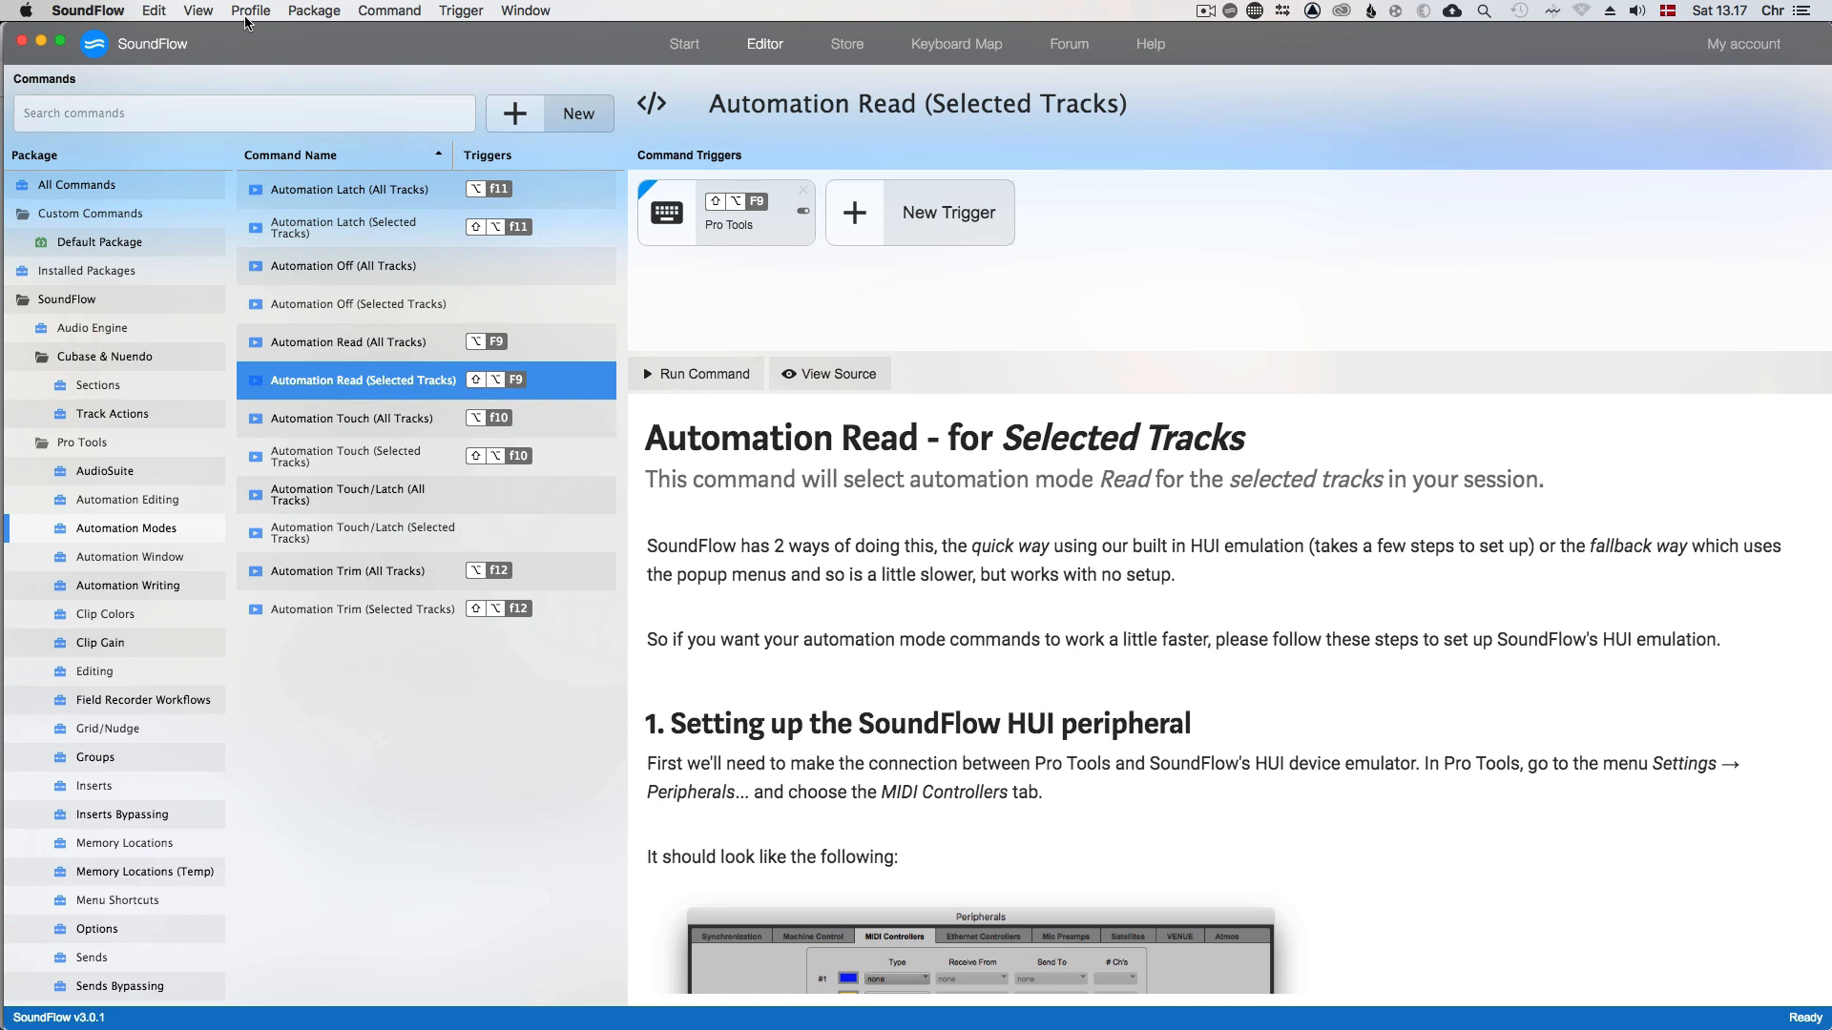
Name a new profile 'Christian' and continue to package selection.
left_click(250, 9)
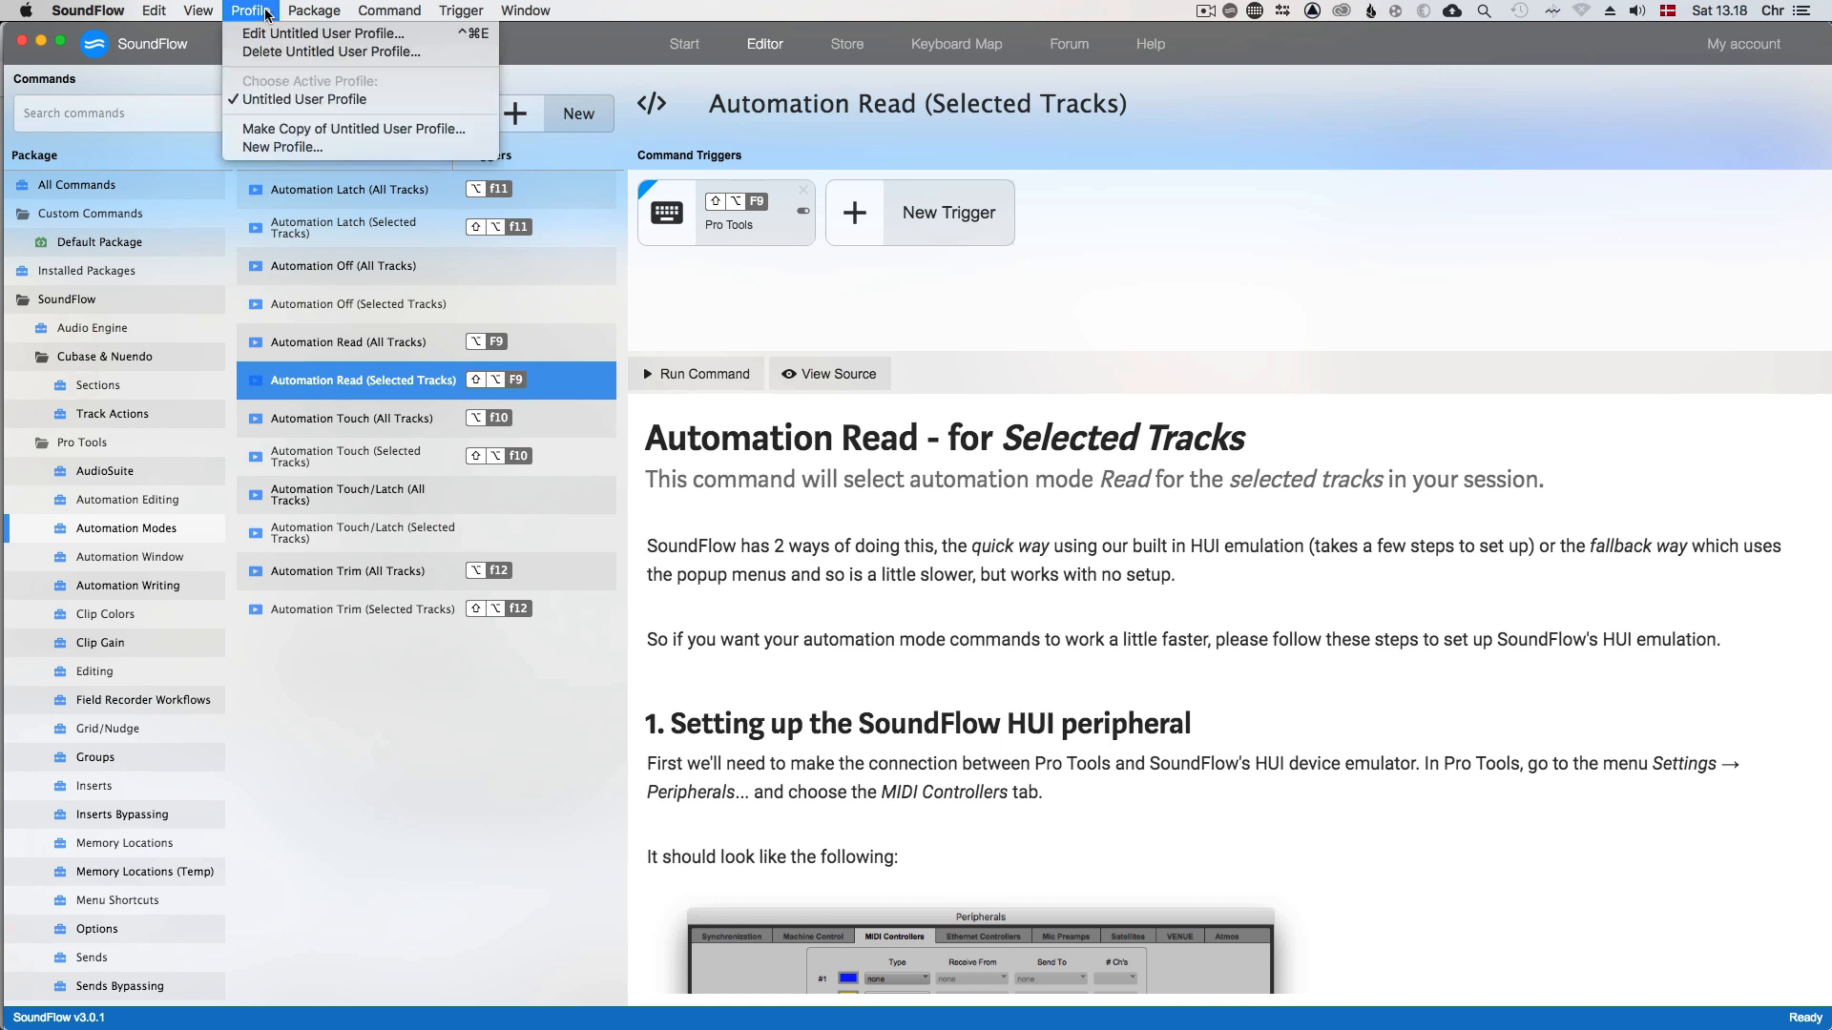
mouse_move(345, 115)
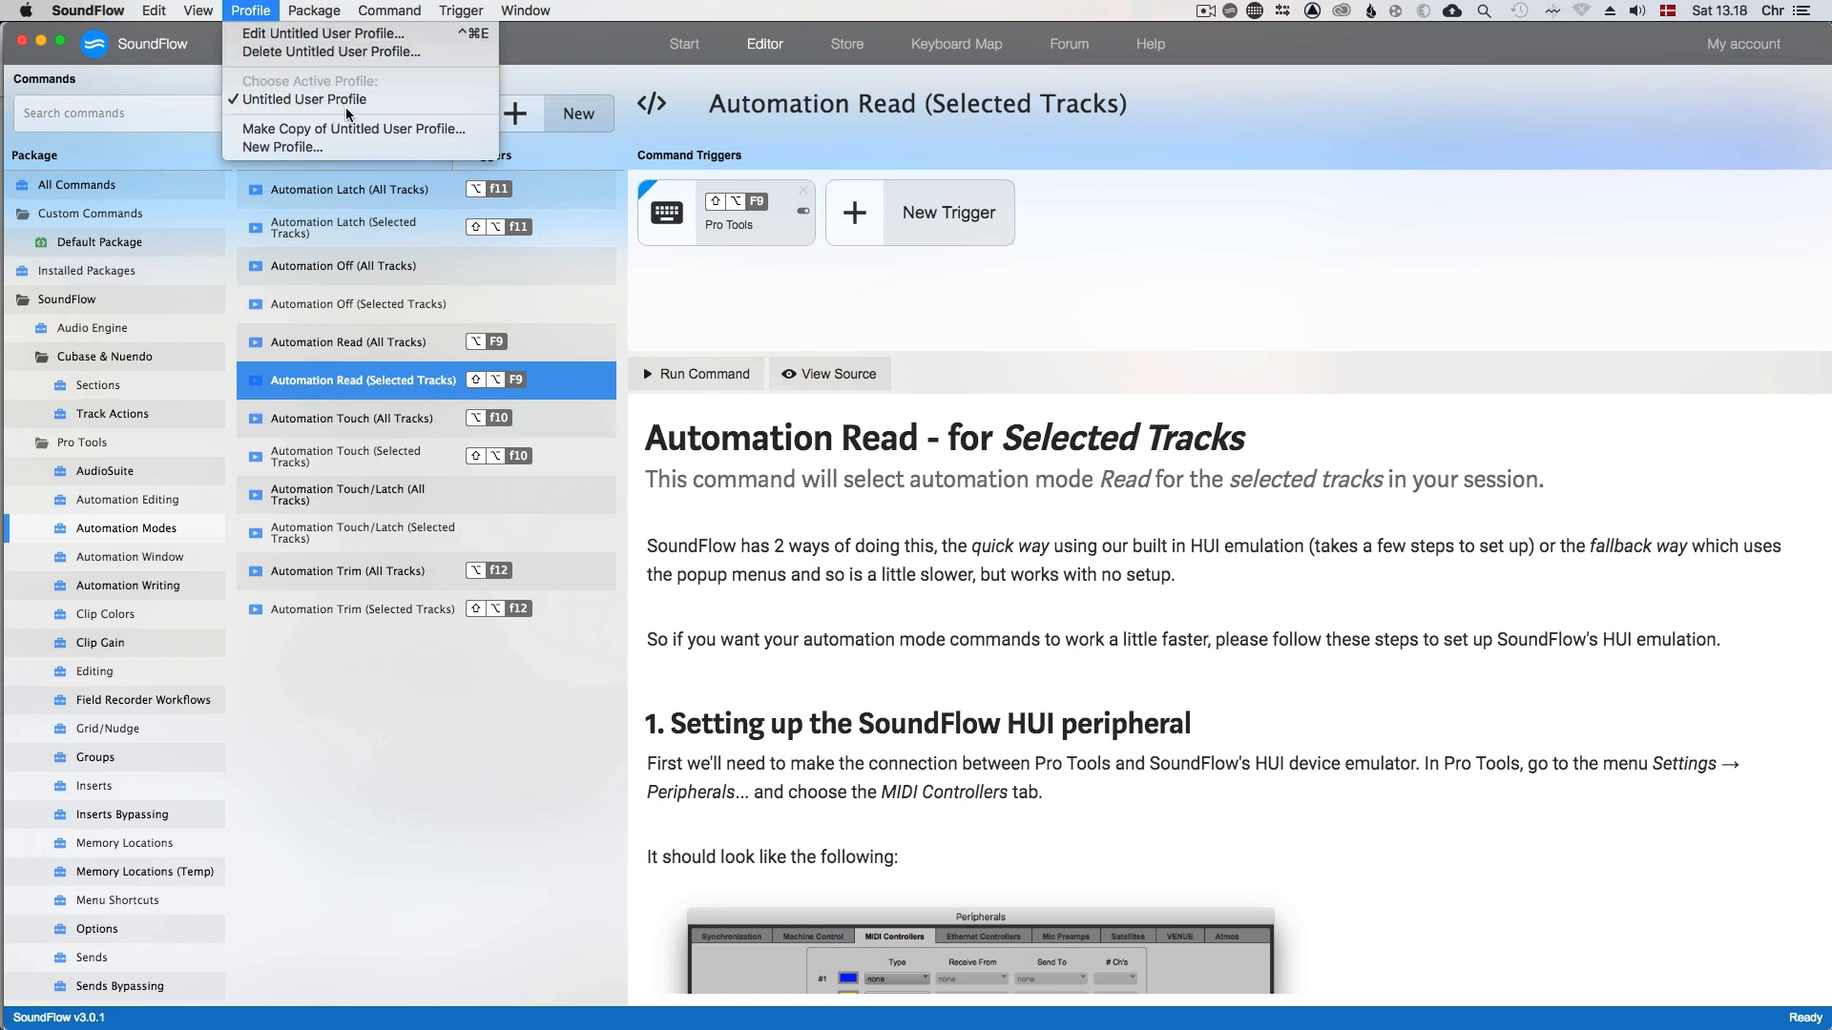
mouse_move(323, 33)
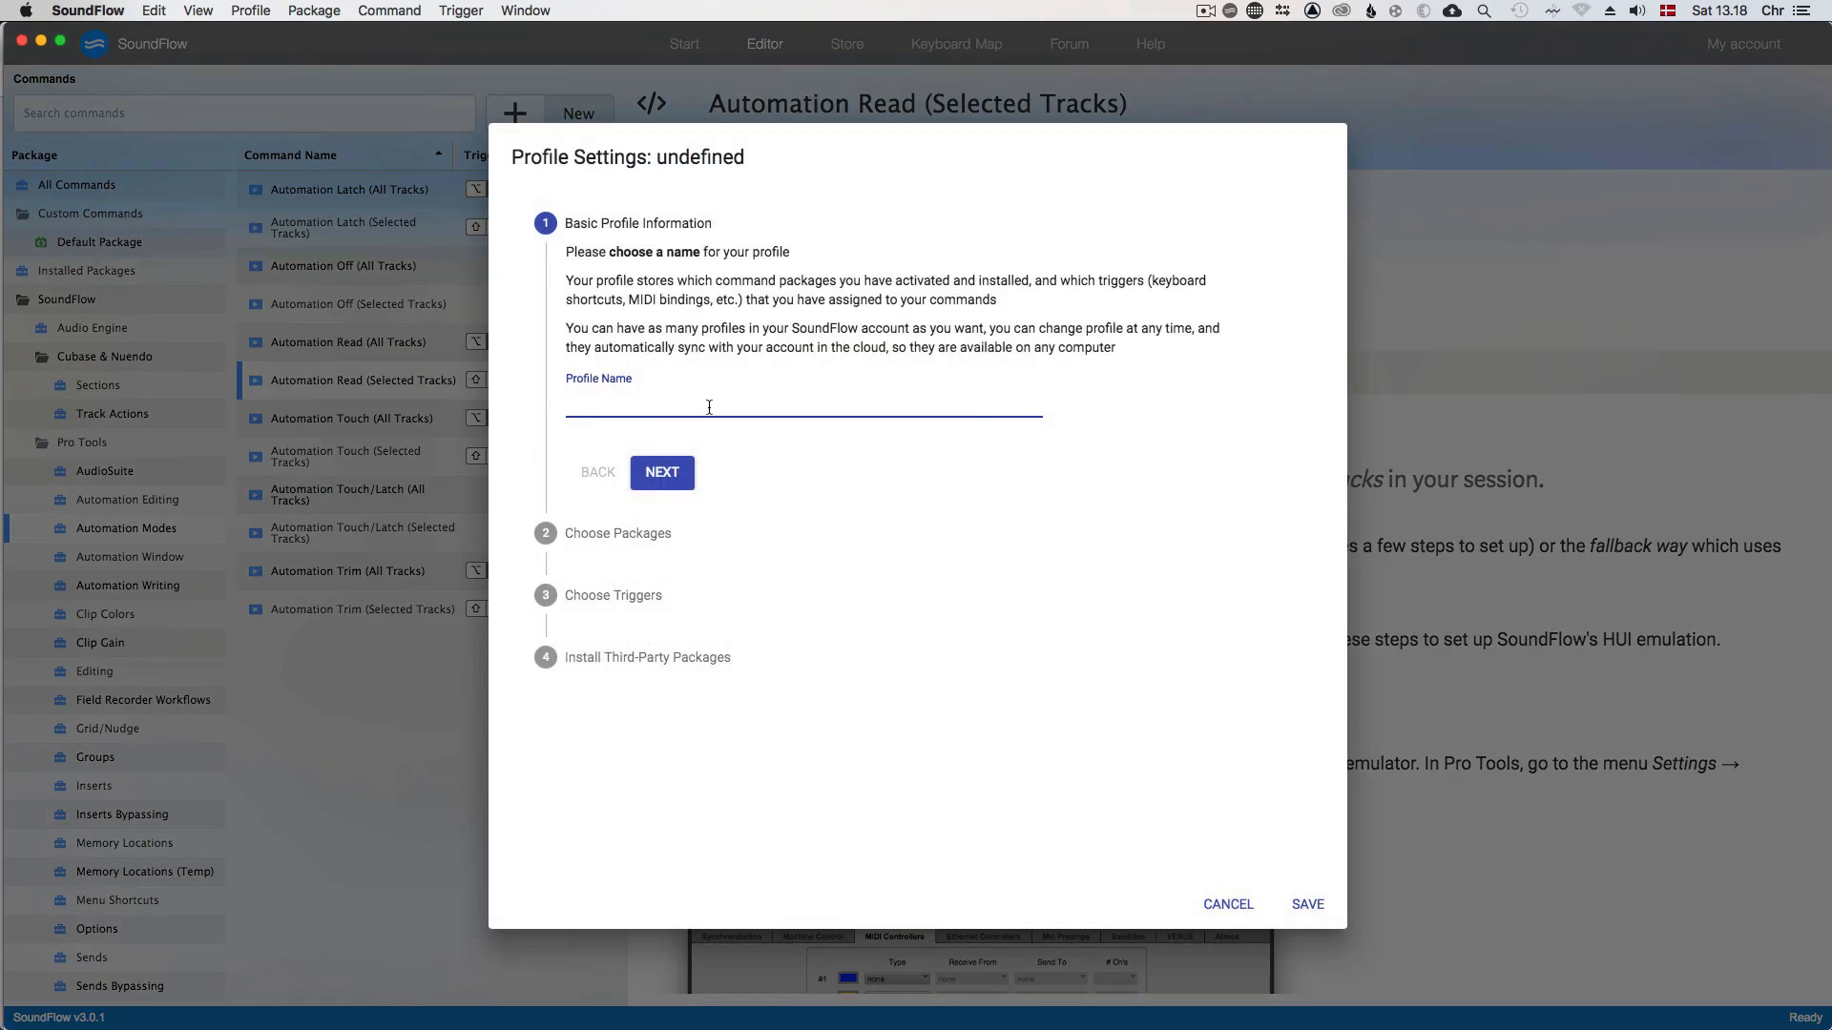
type("Christian's Default Profile")
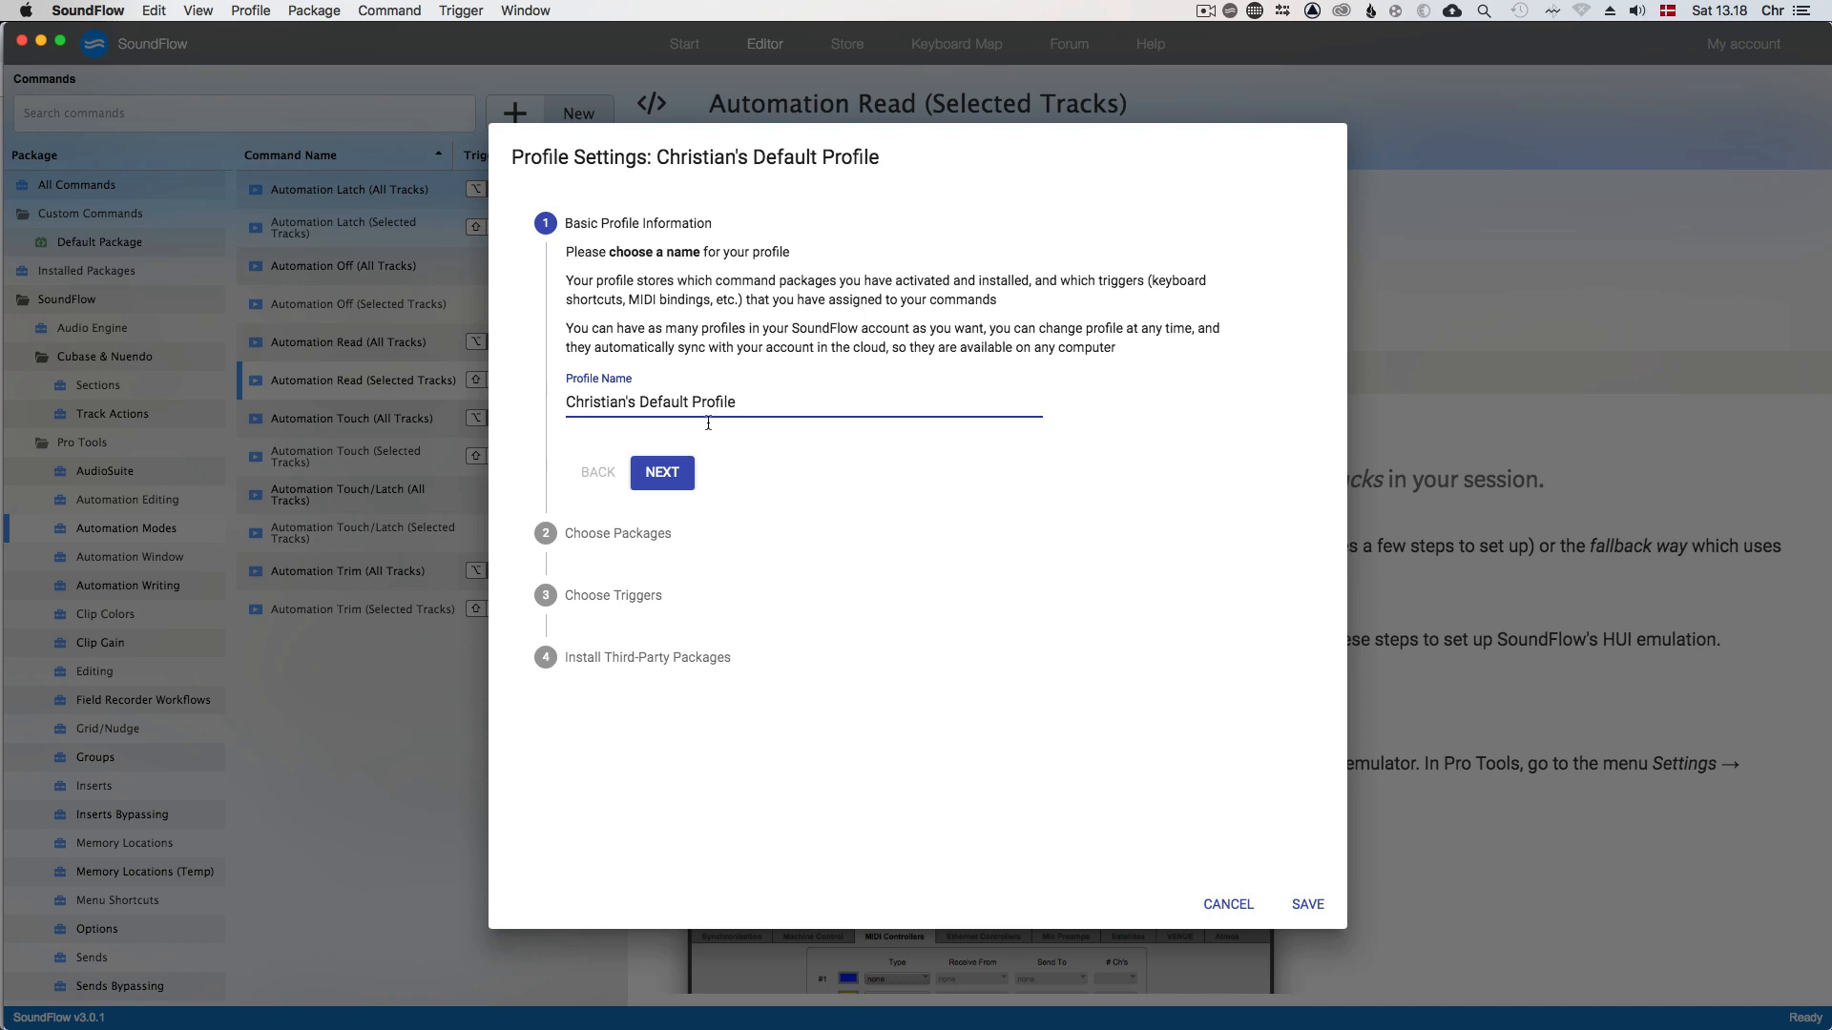
left_click(661, 472)
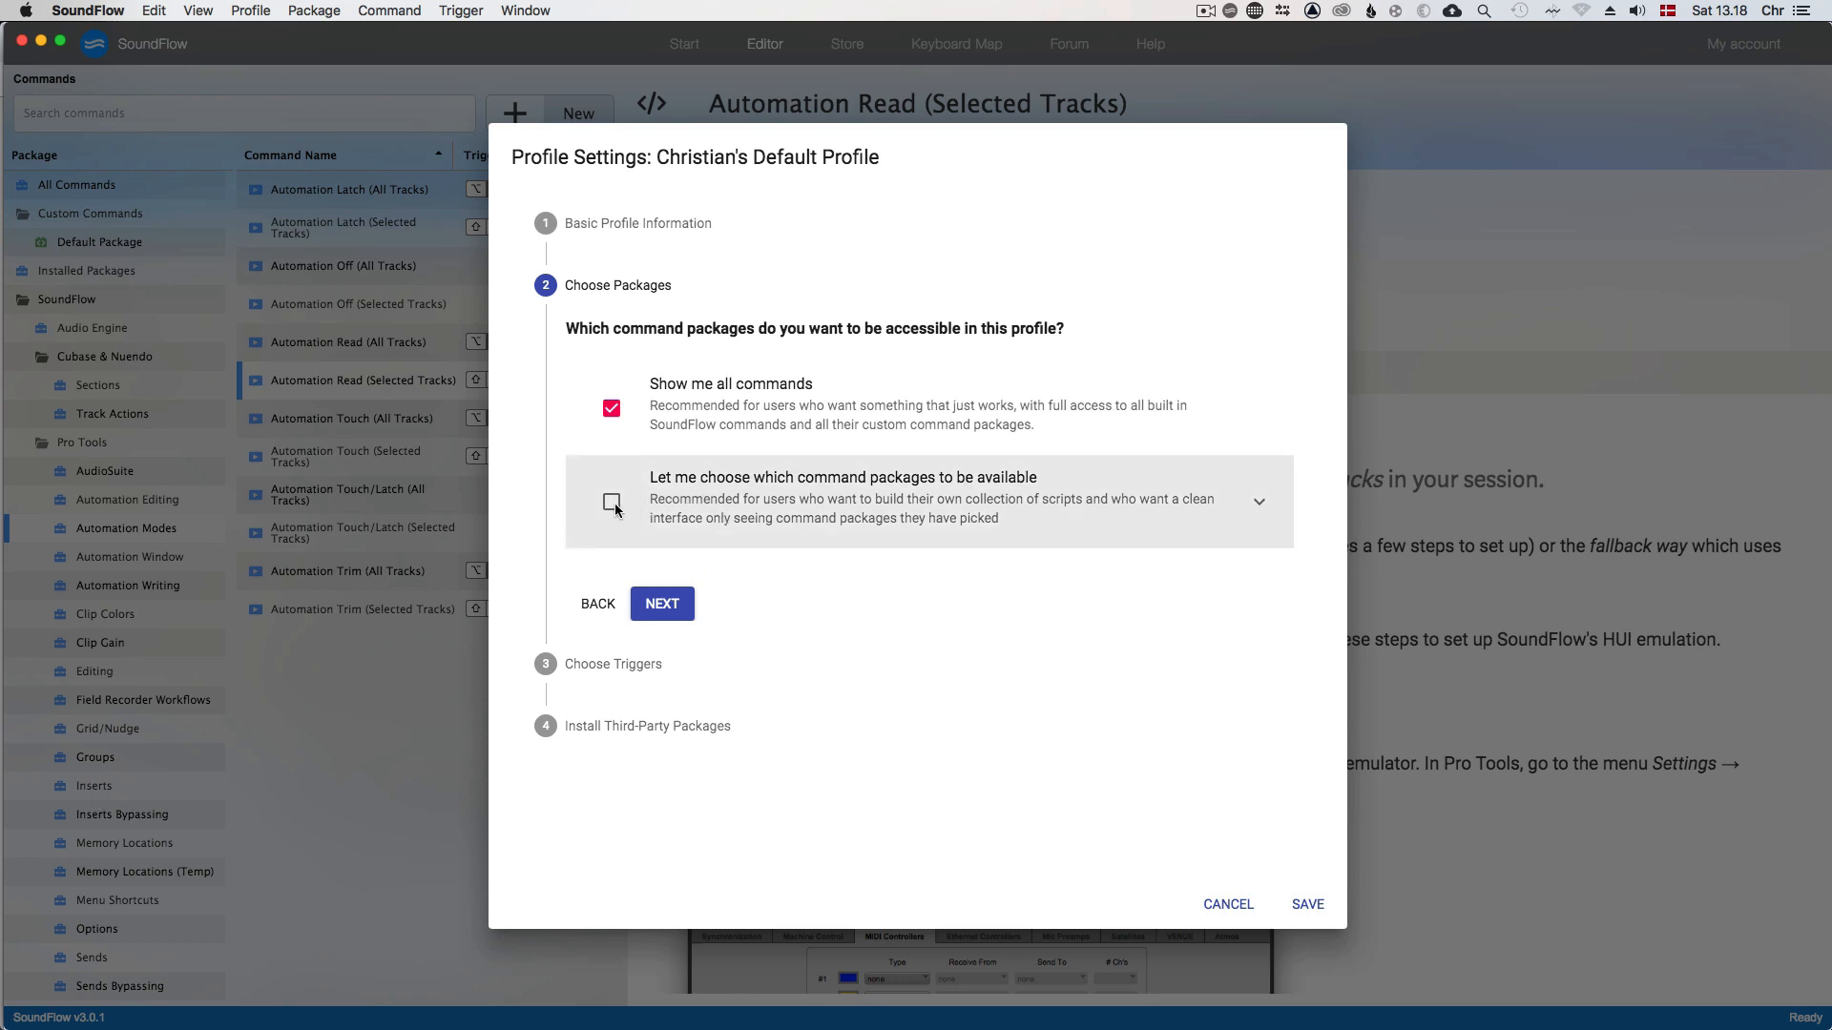
Include the Pro Tools, Windows and another package, and show all commands.
left_click(610, 503)
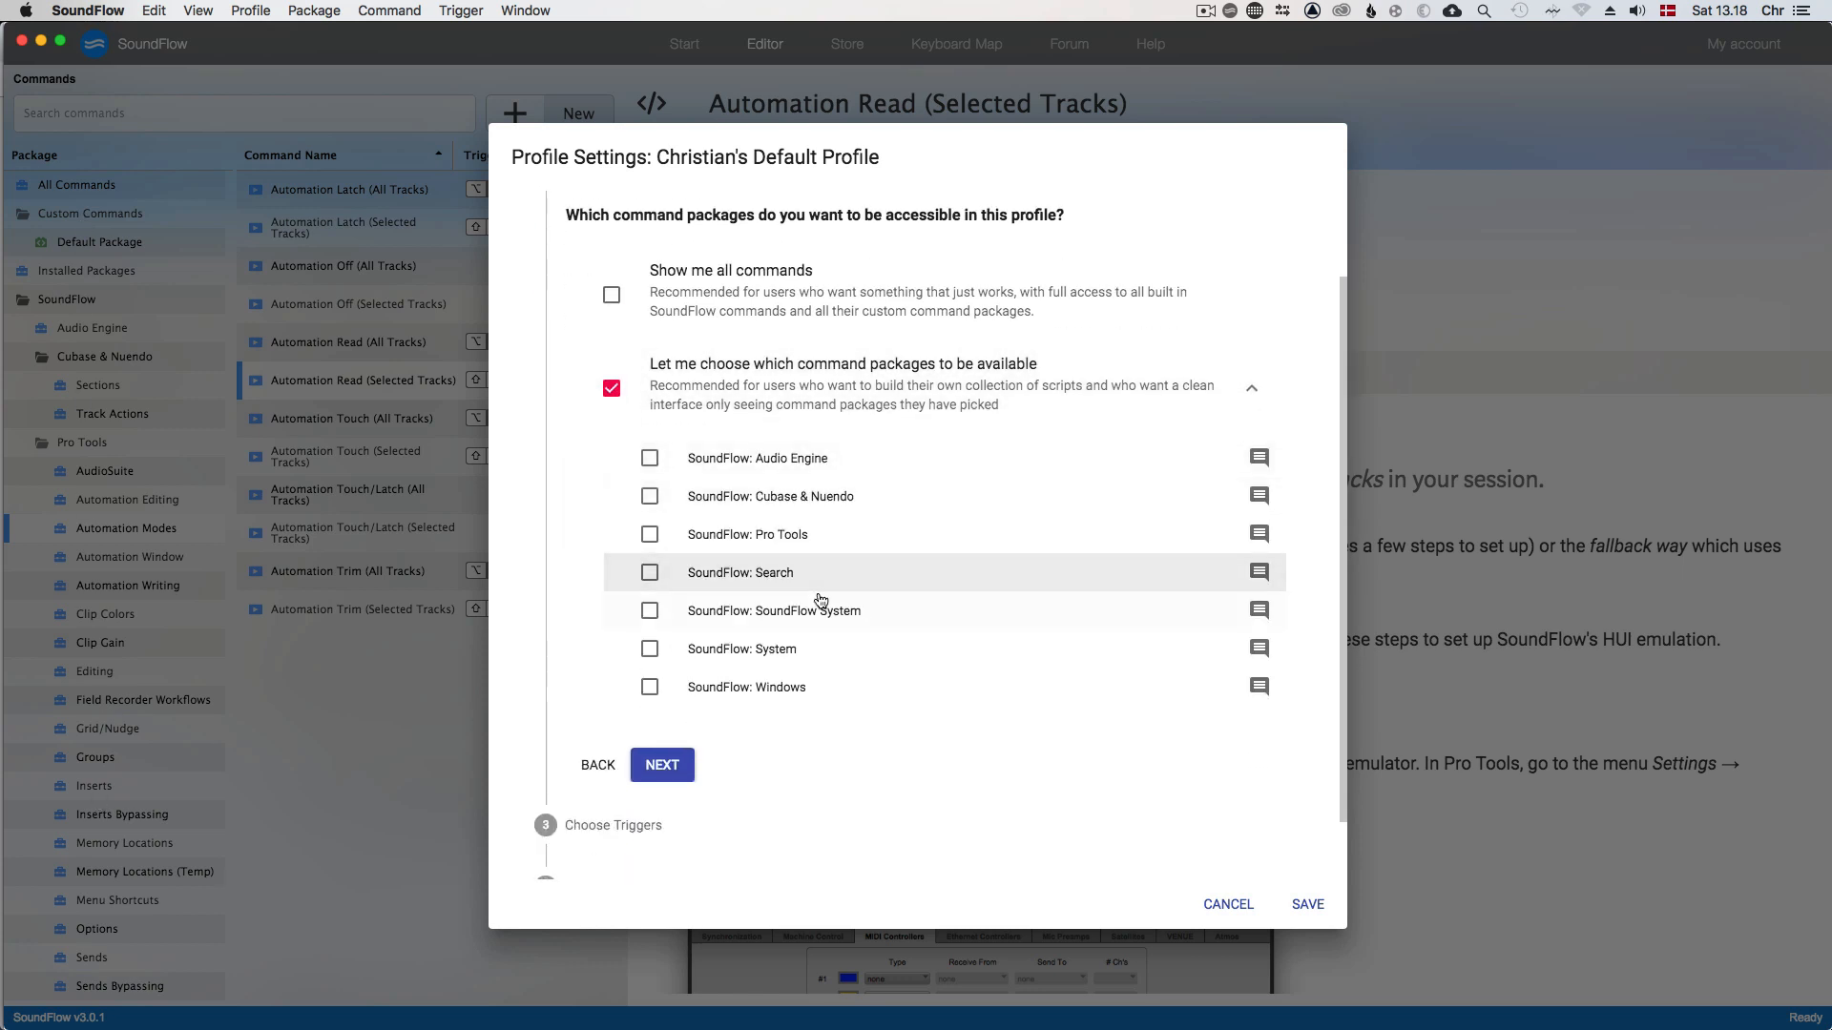
left_click(650, 534)
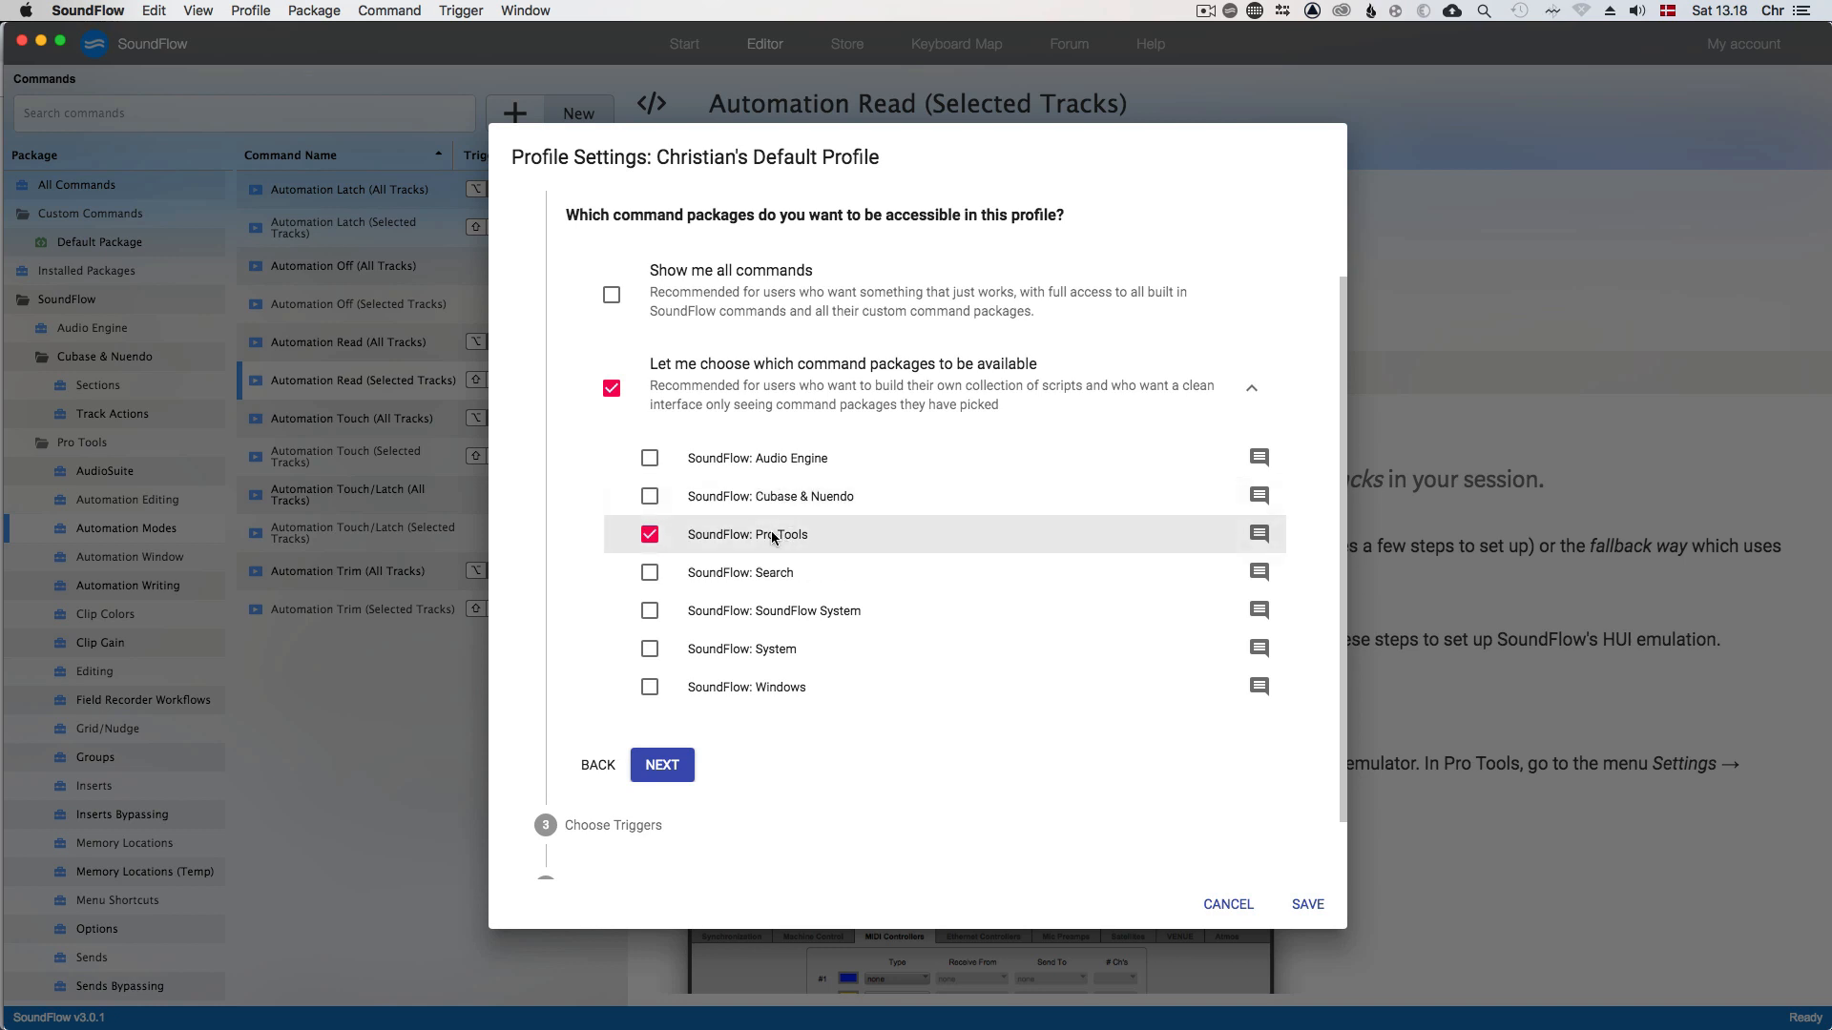
left_click(650, 534)
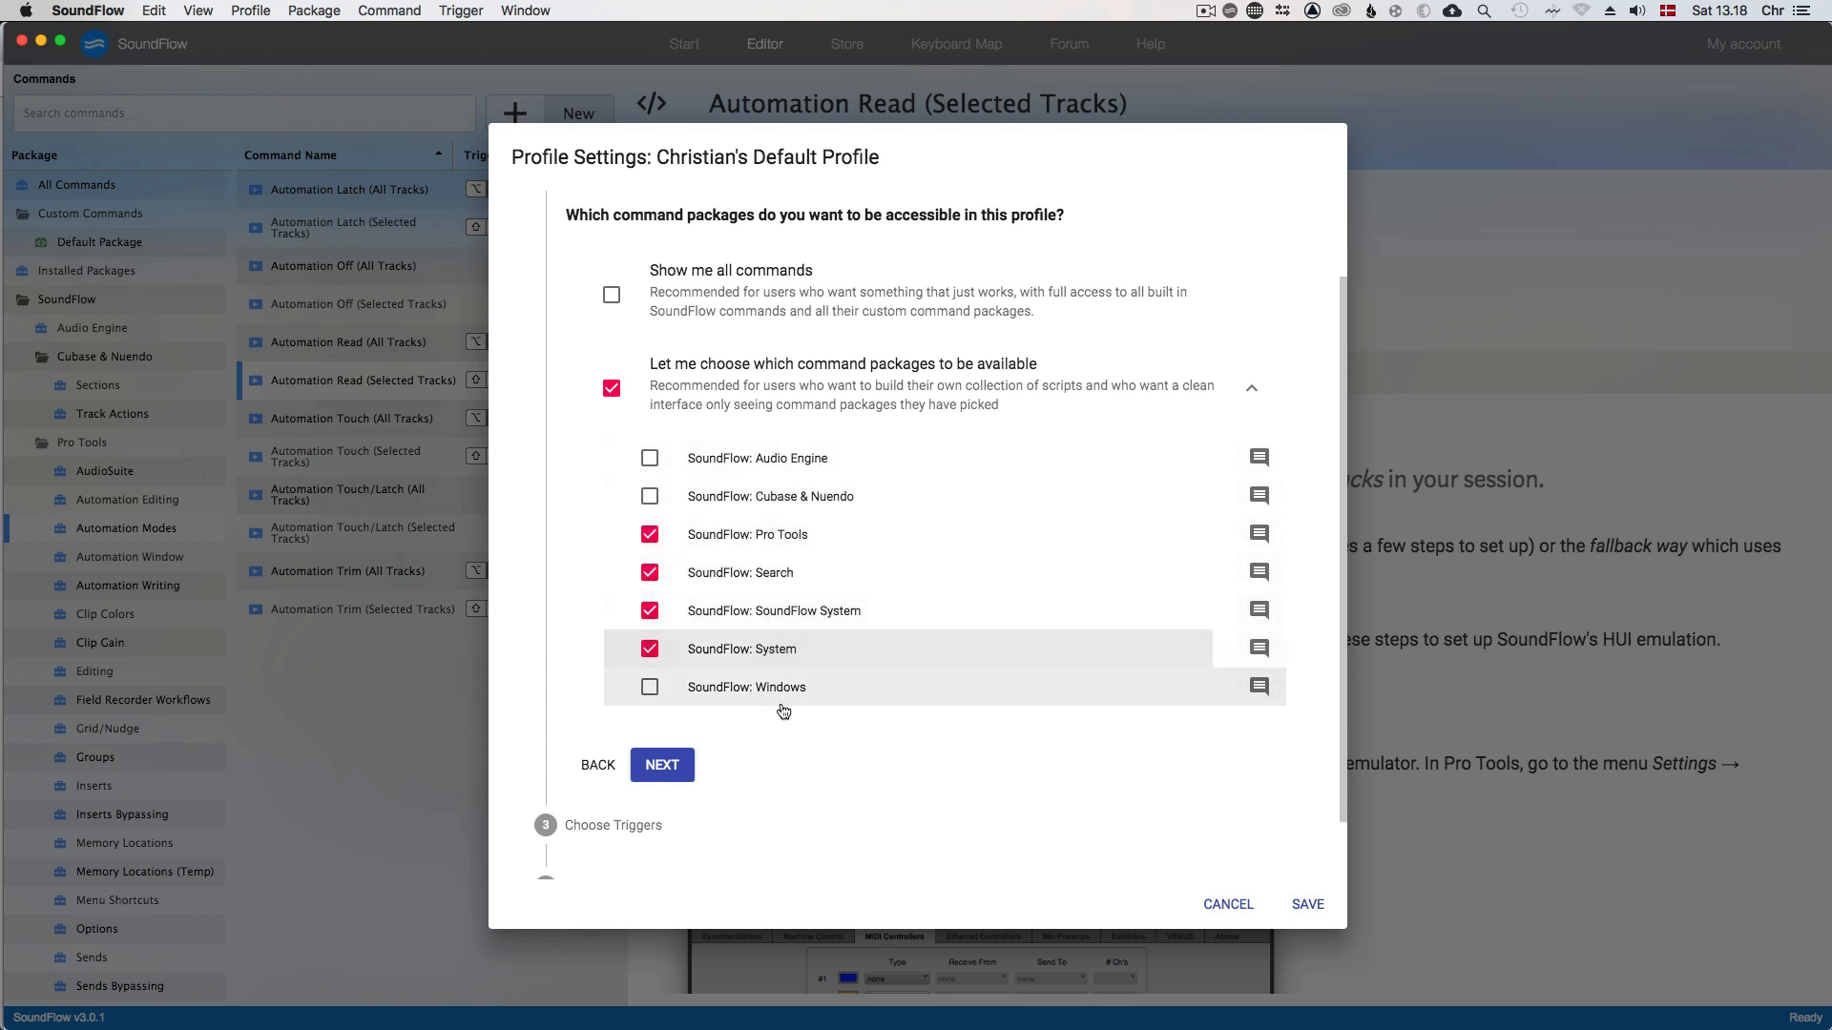
left_click(649, 687)
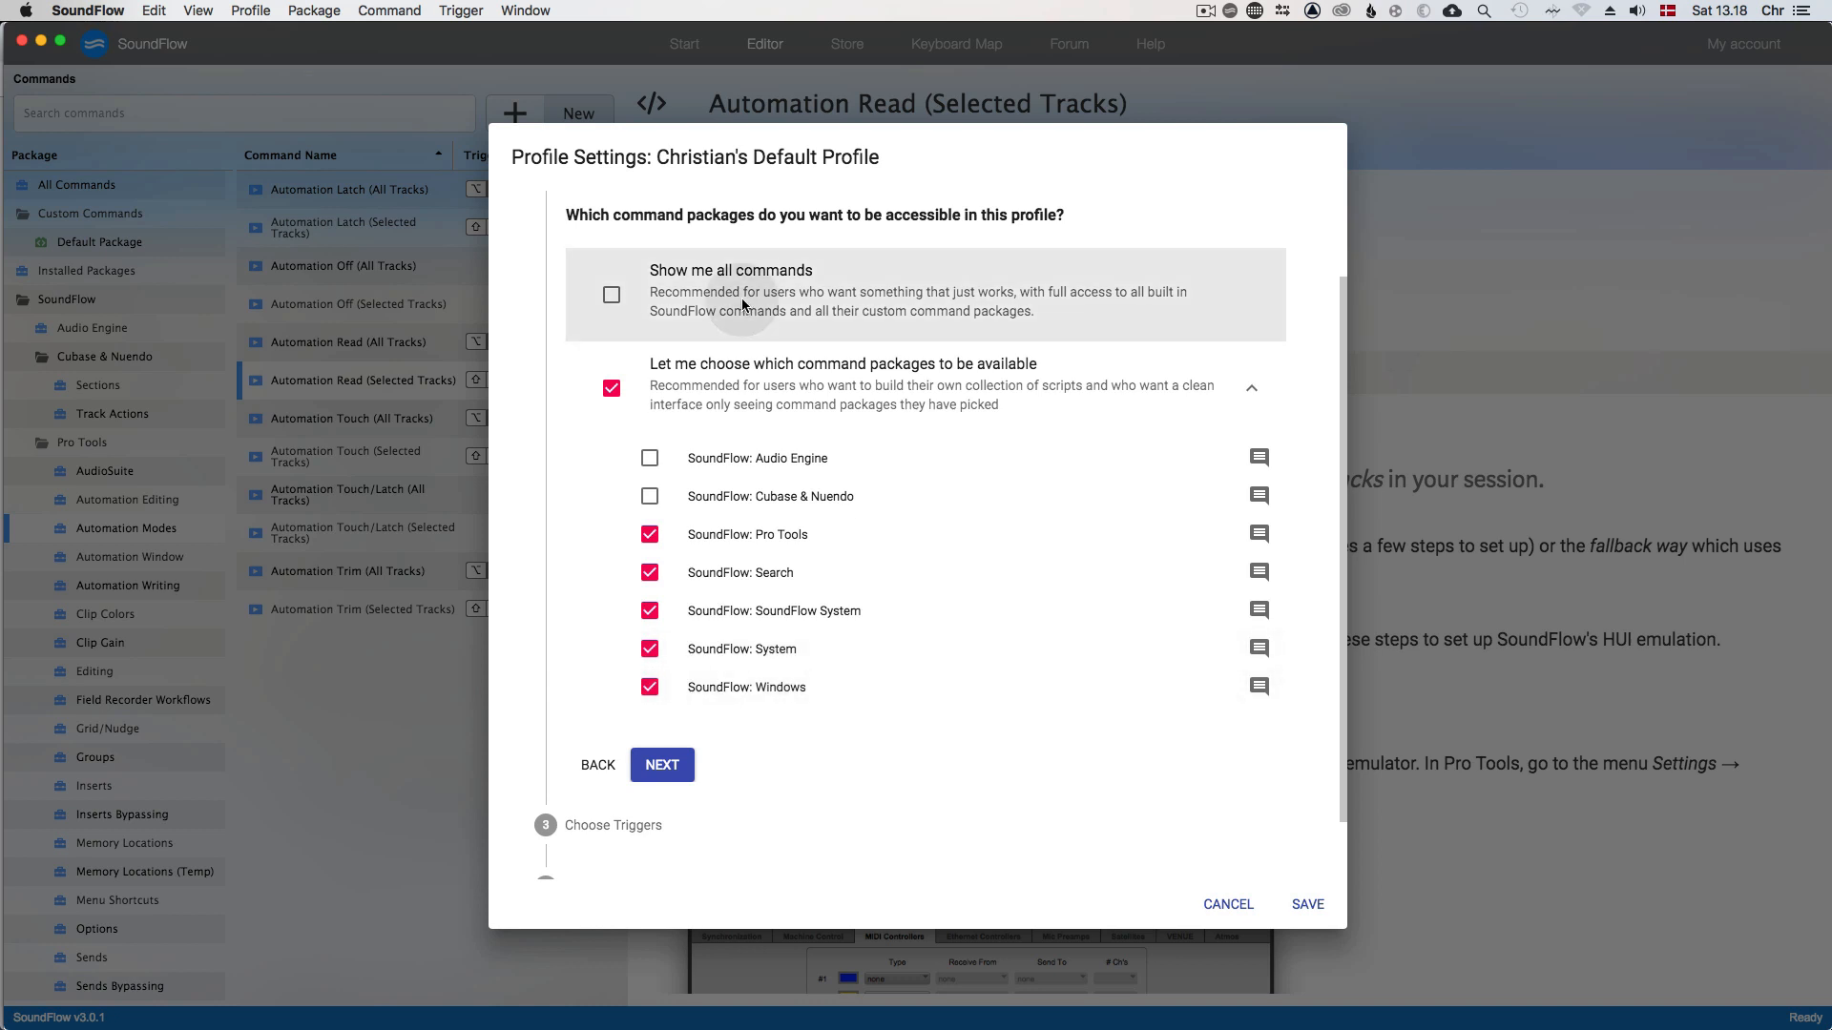
left_click(611, 295)
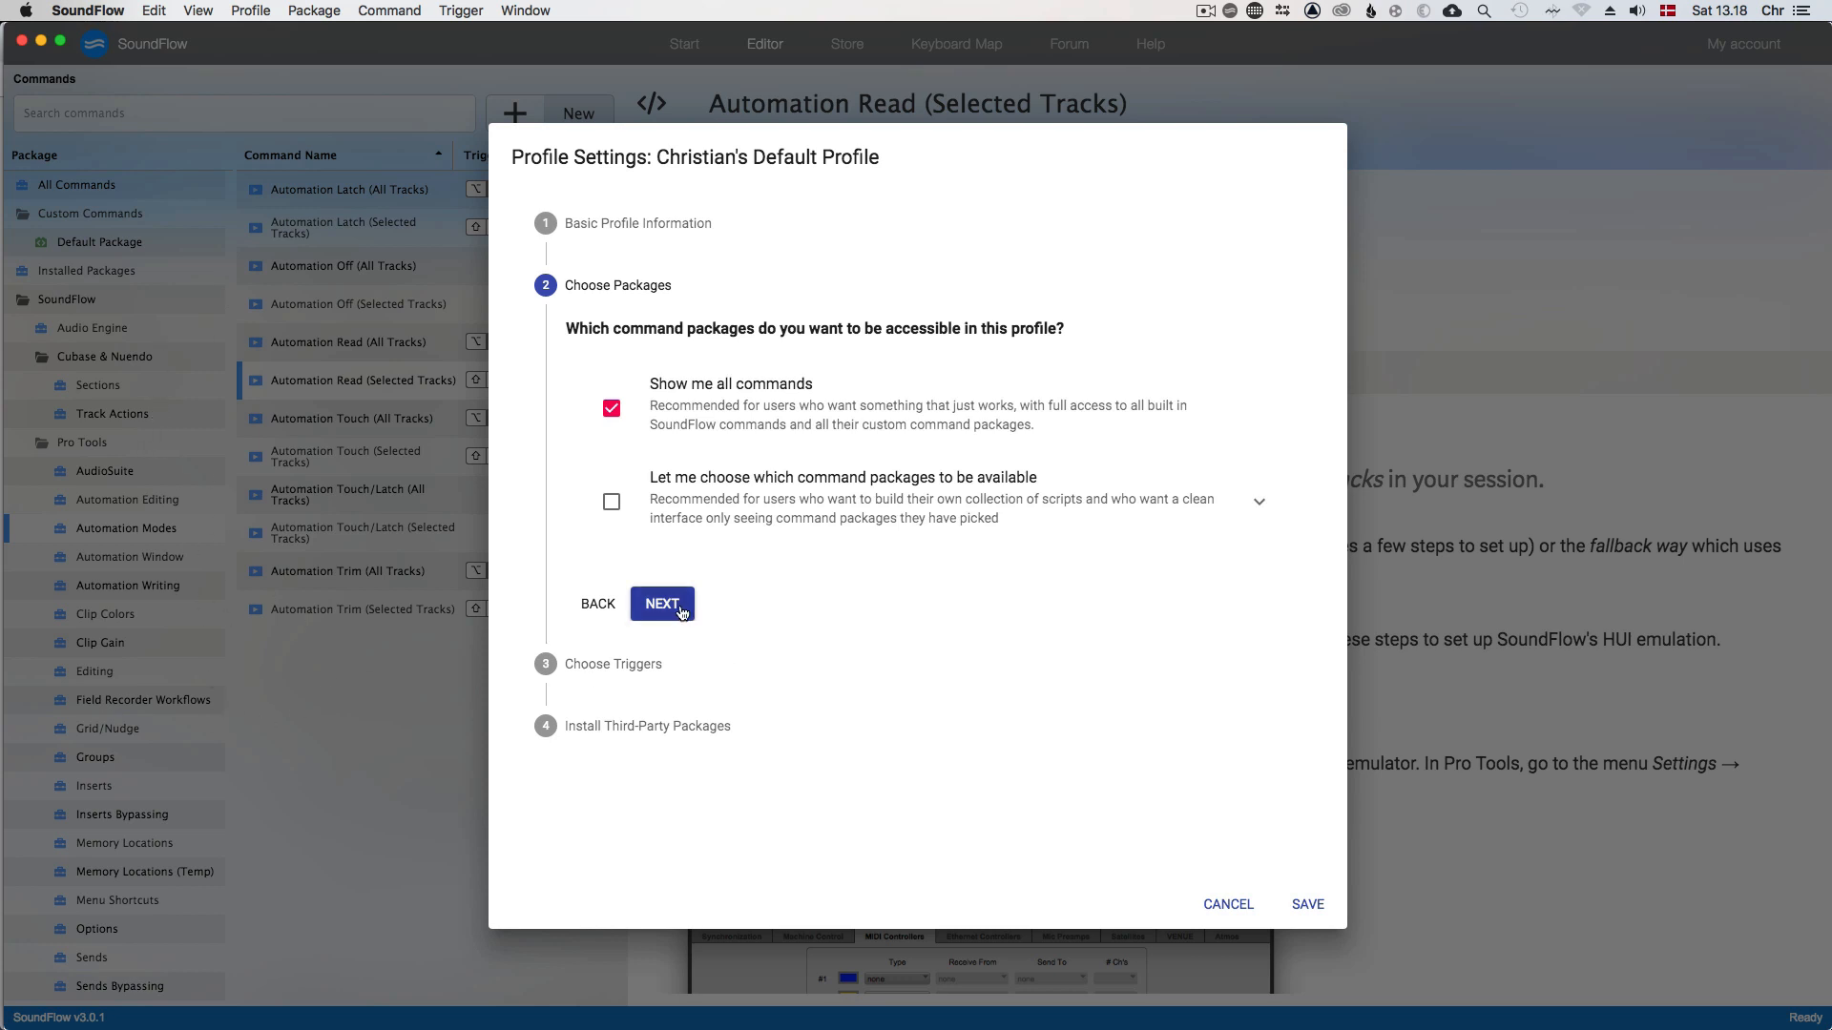
Make the profile empty-based with no triggers and reach the third-party packages step.
left_click(661, 604)
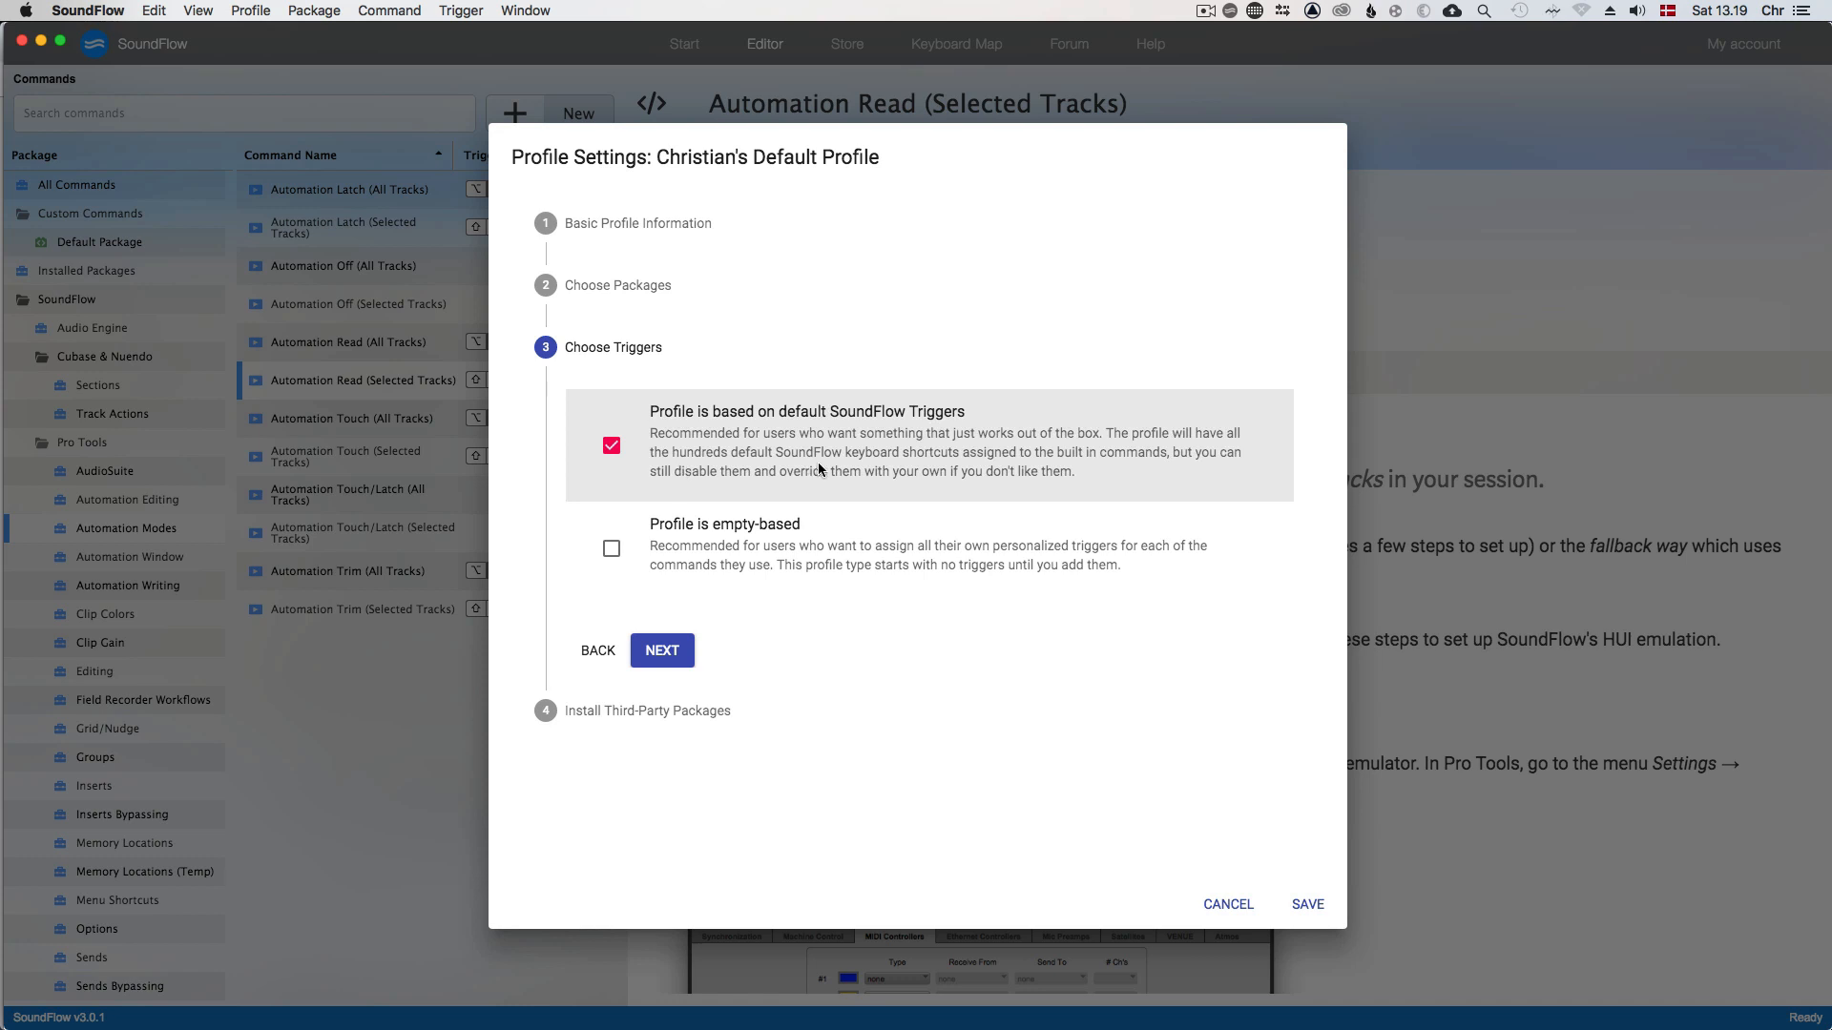
mouse_move(824, 467)
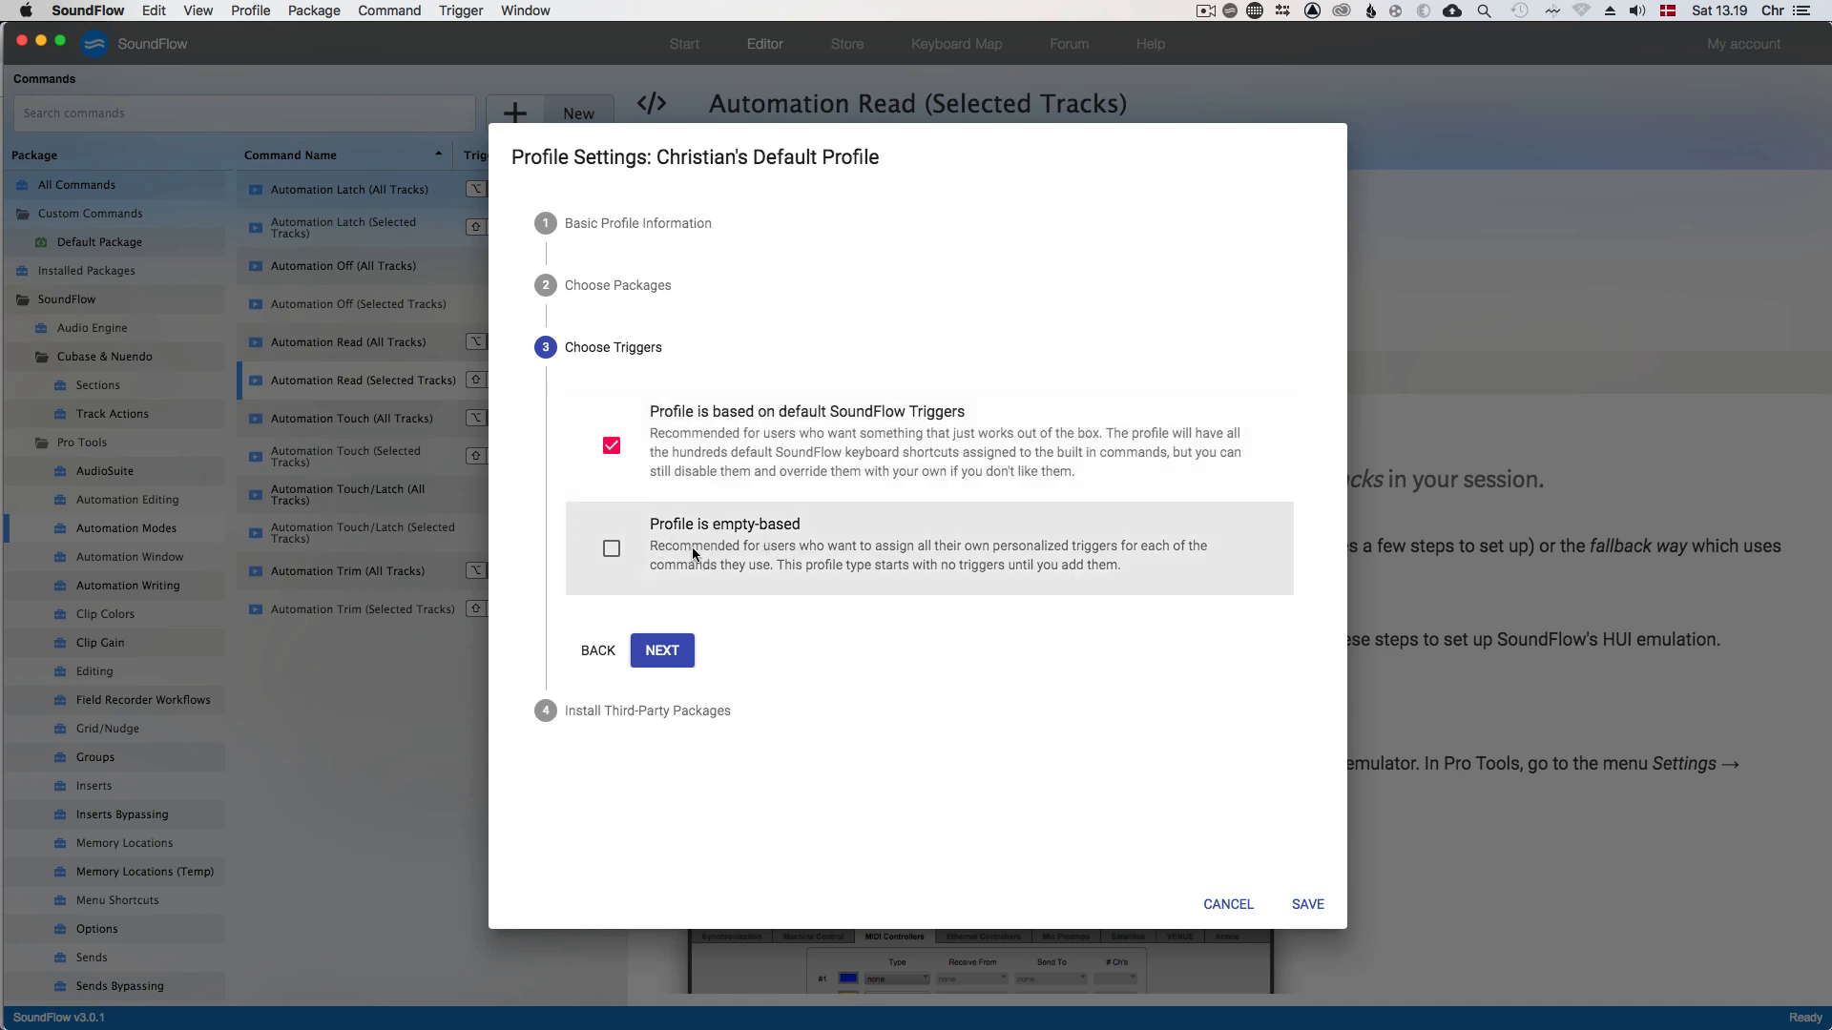
left_click(610, 549)
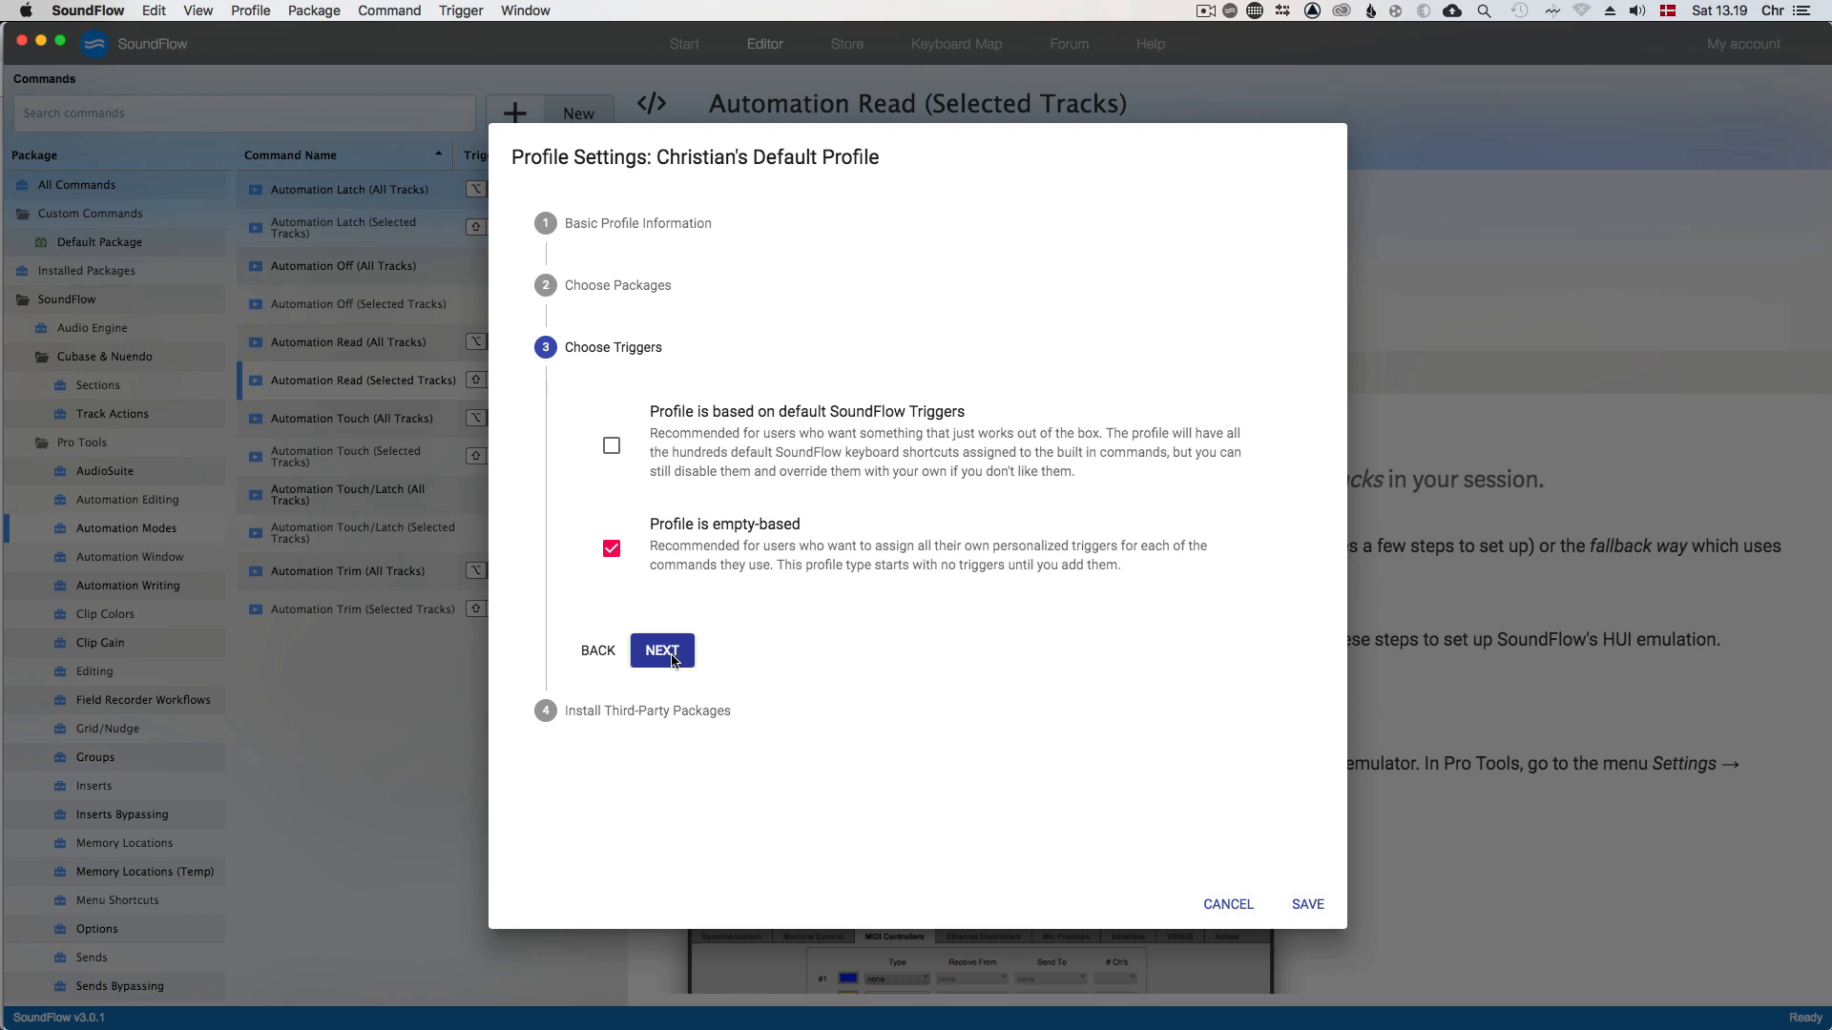
left_click(661, 651)
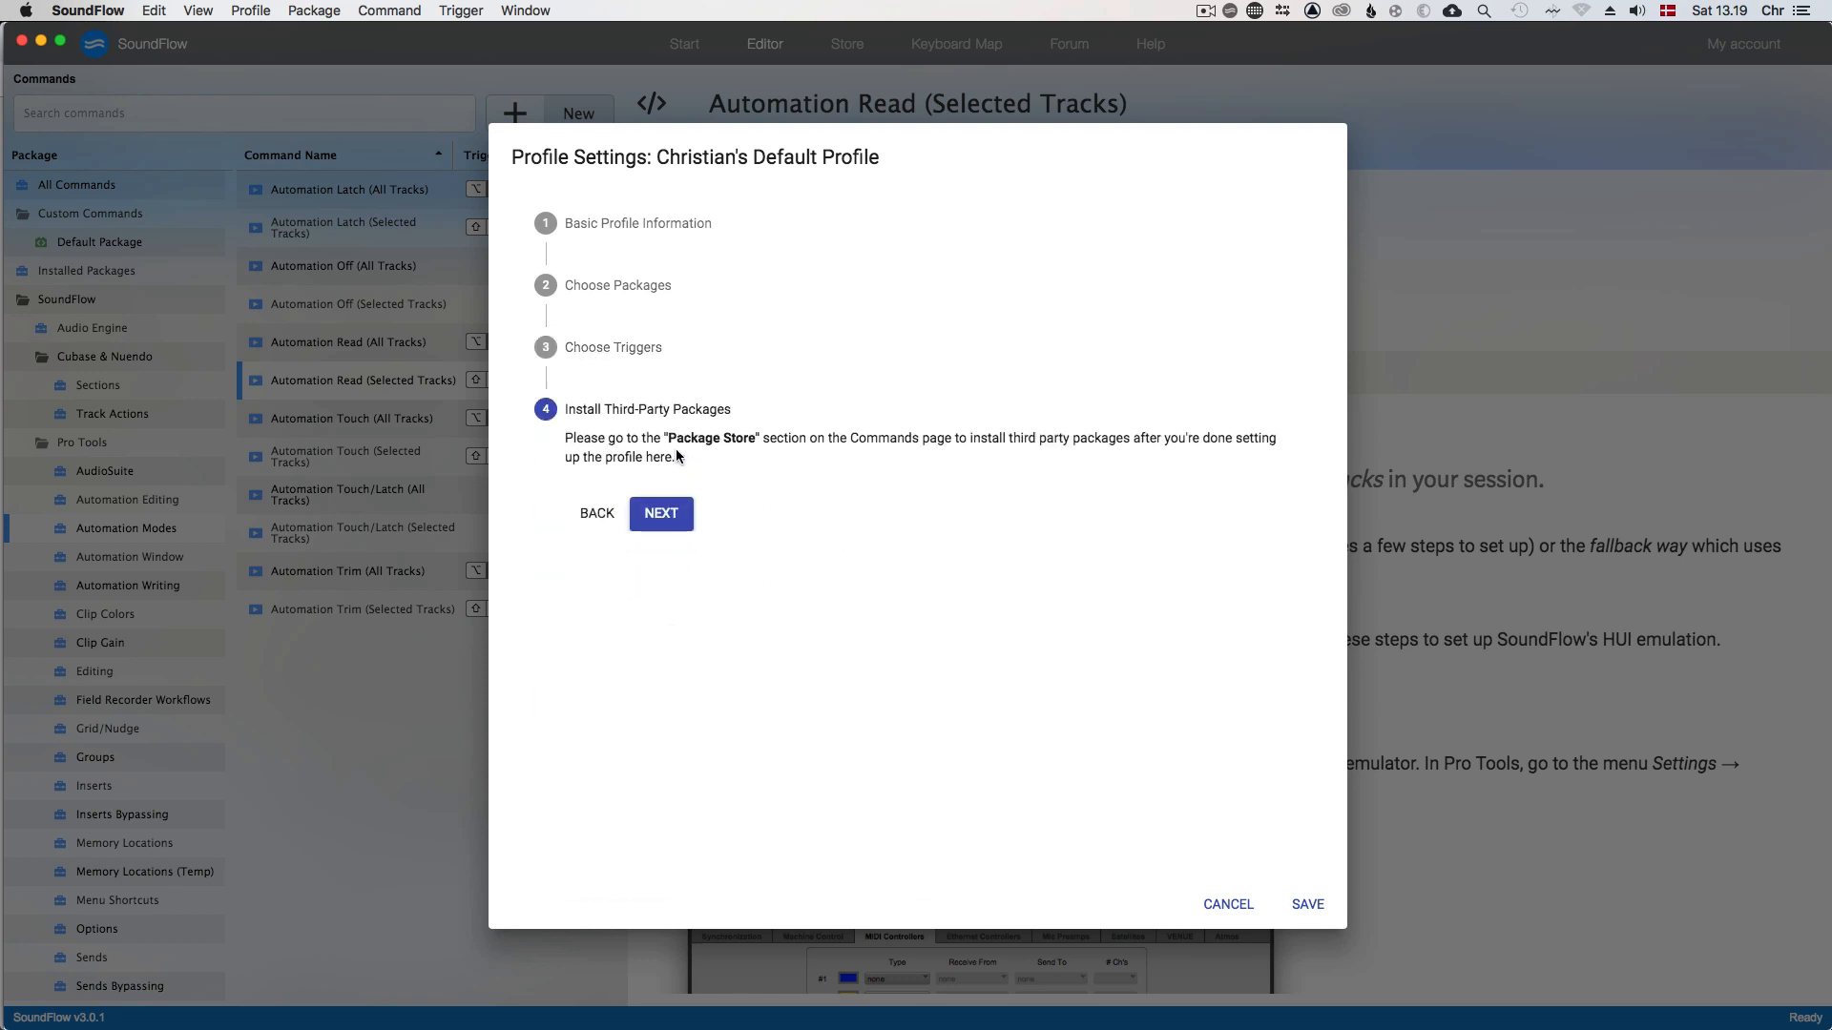
mouse_move(688, 434)
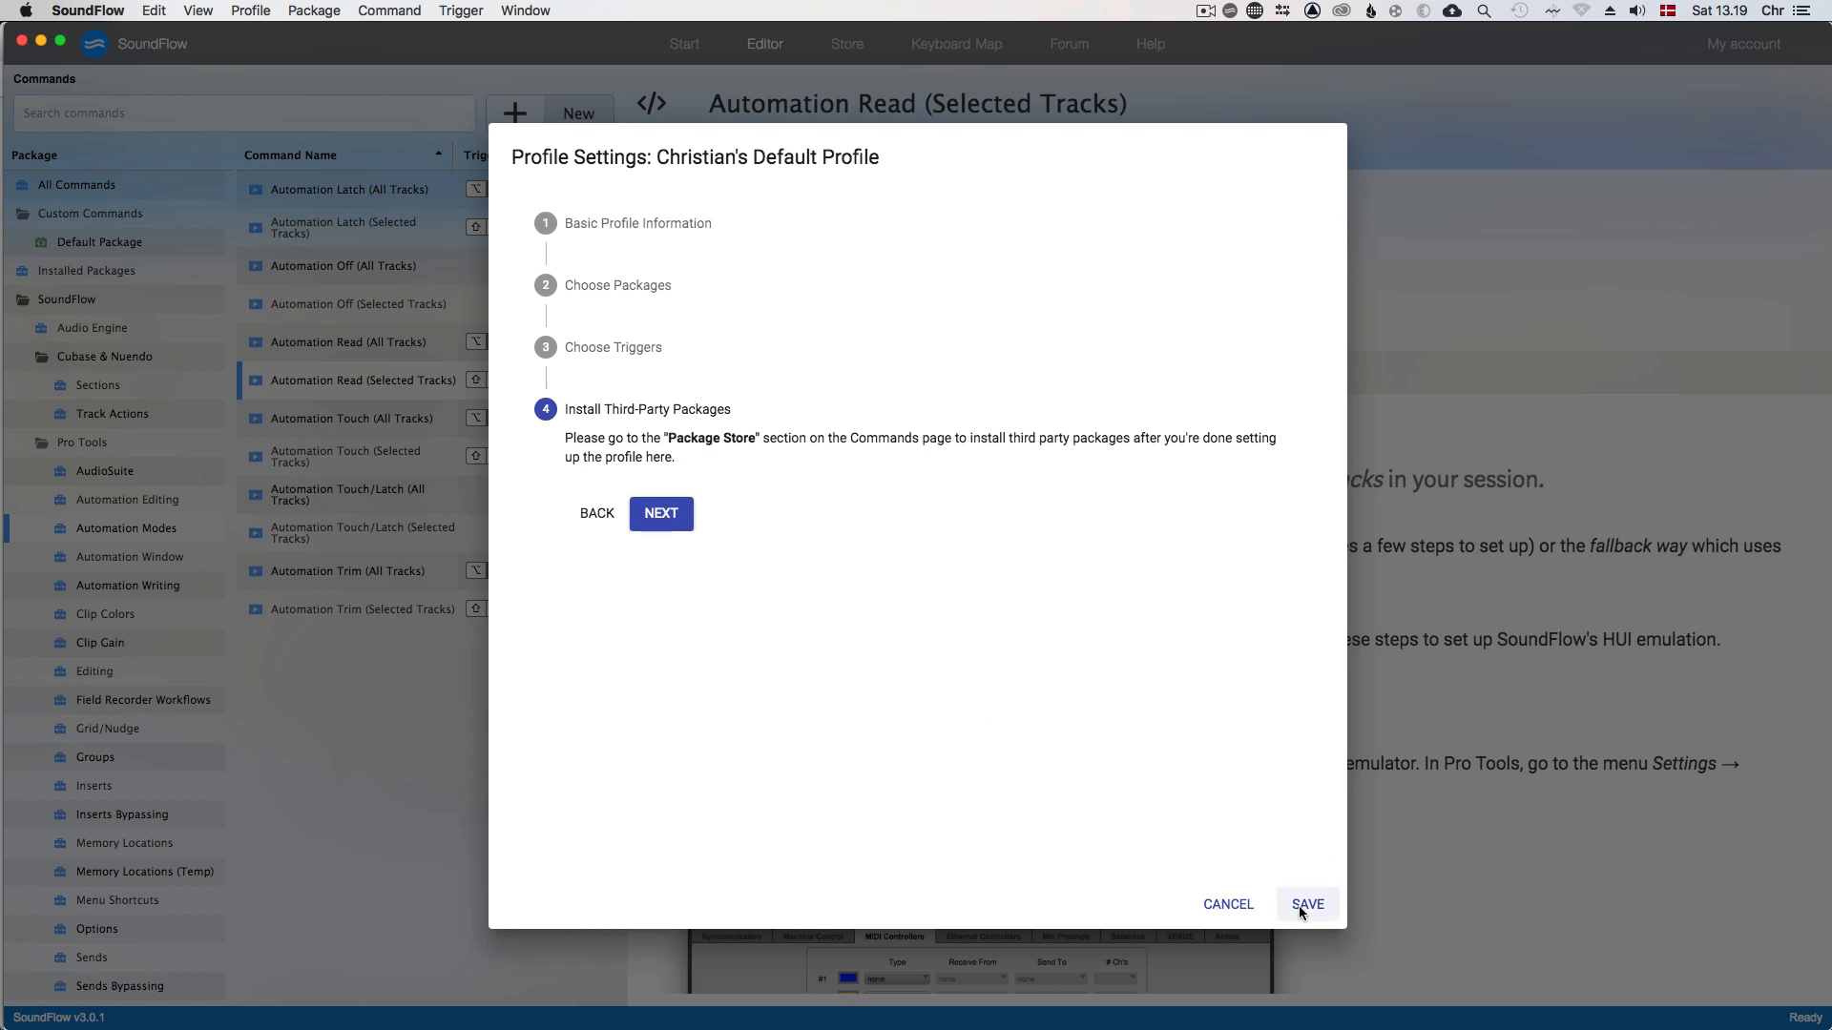
Save the Christian profile and close Profile Settings.
left_click(1305, 903)
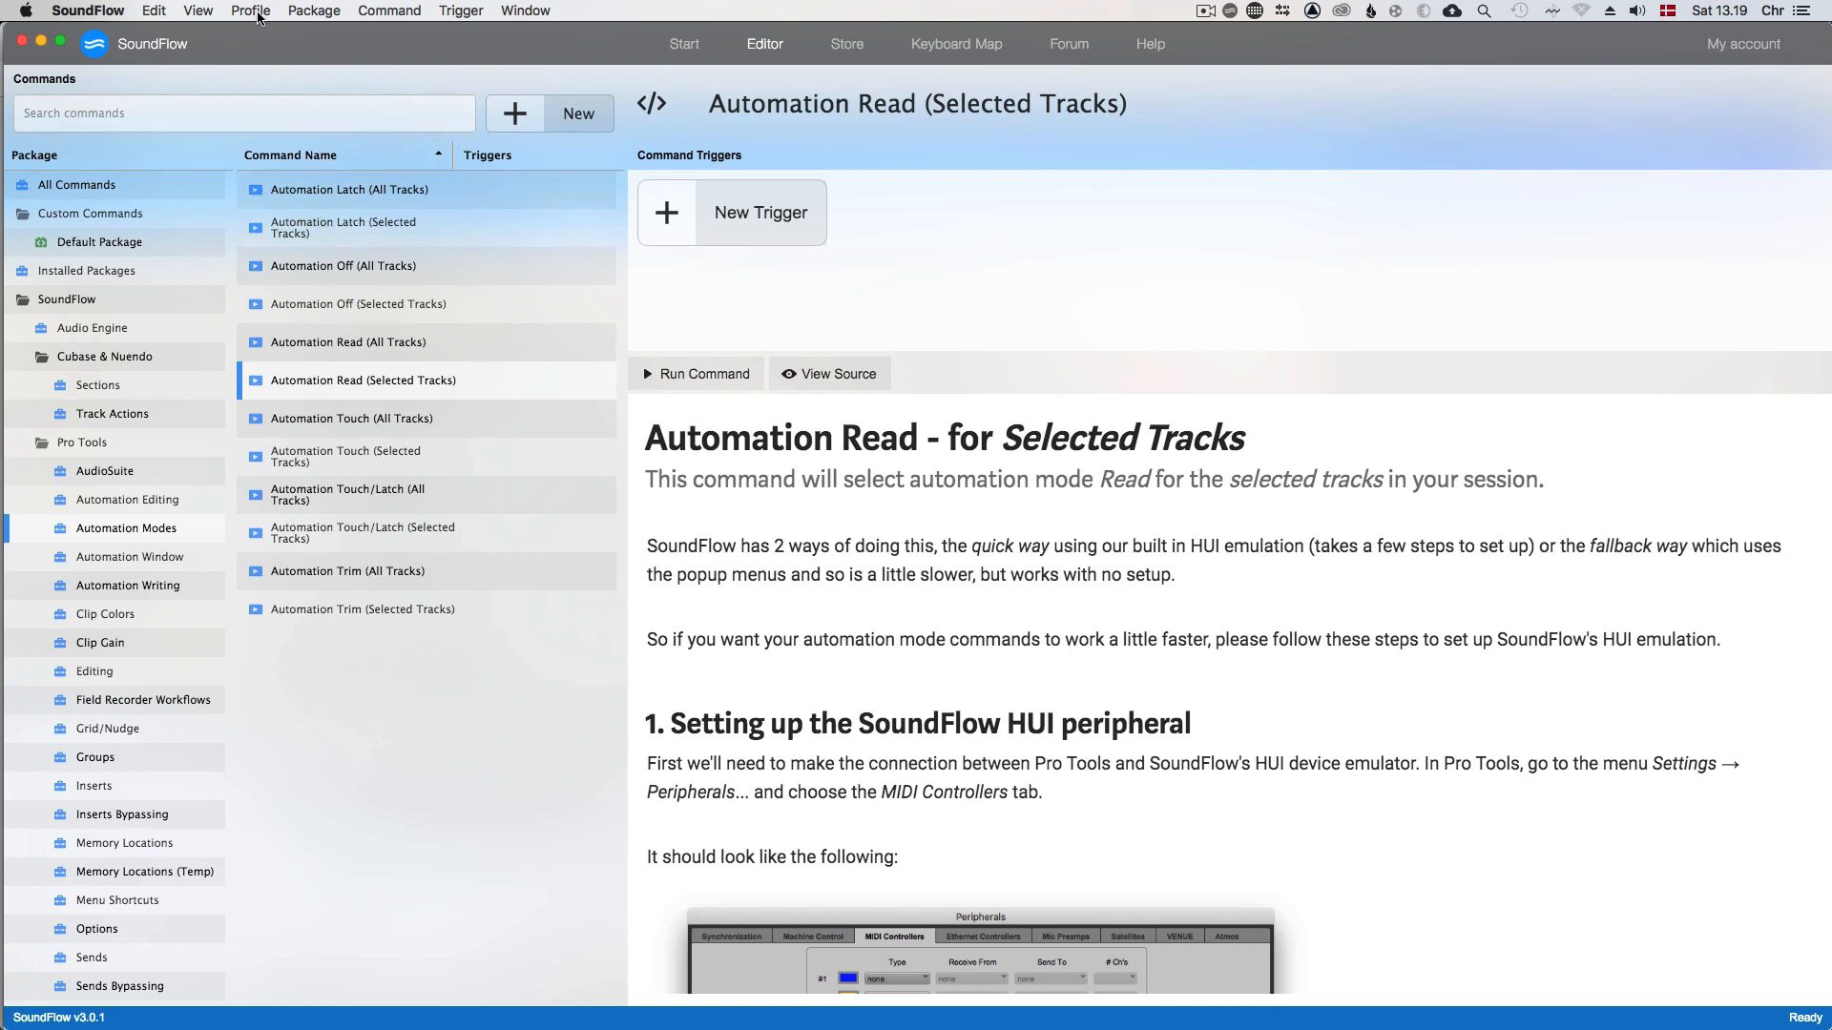
Create and save profile 'SoundFlow Default Triggers' with all commands and default triggers.
left_click(250, 10)
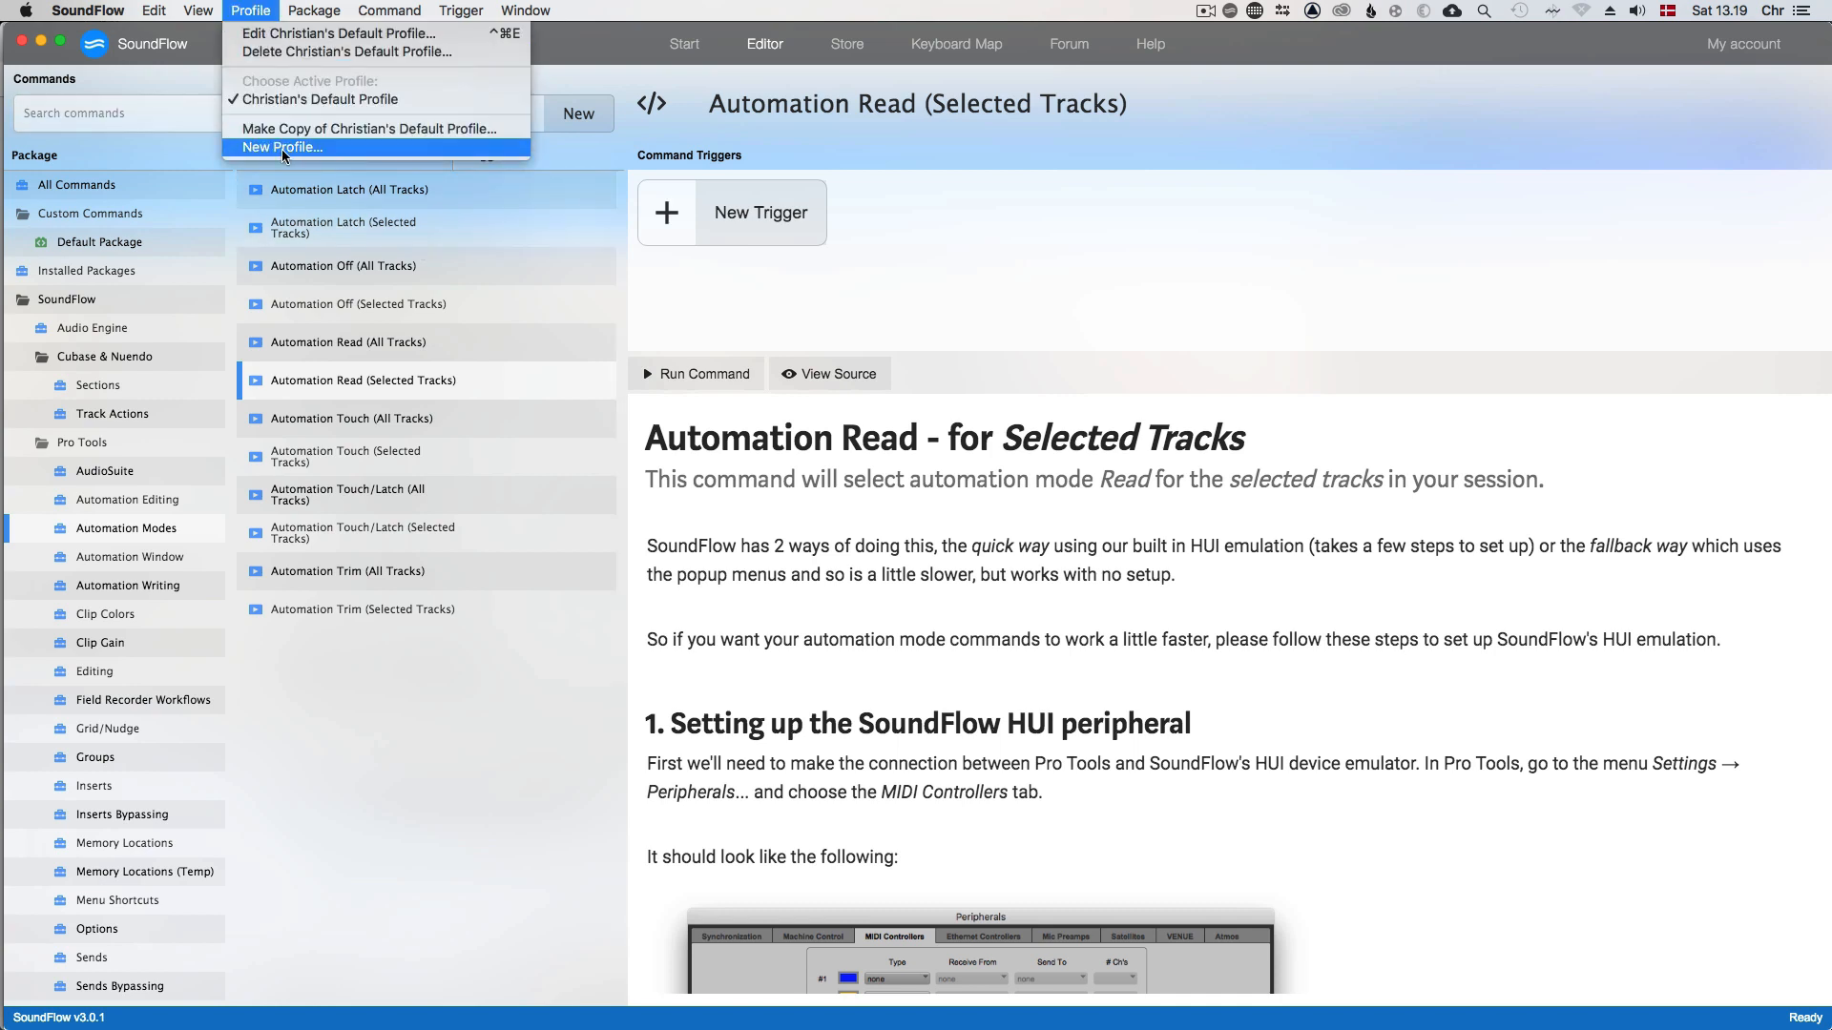
left_click(280, 147)
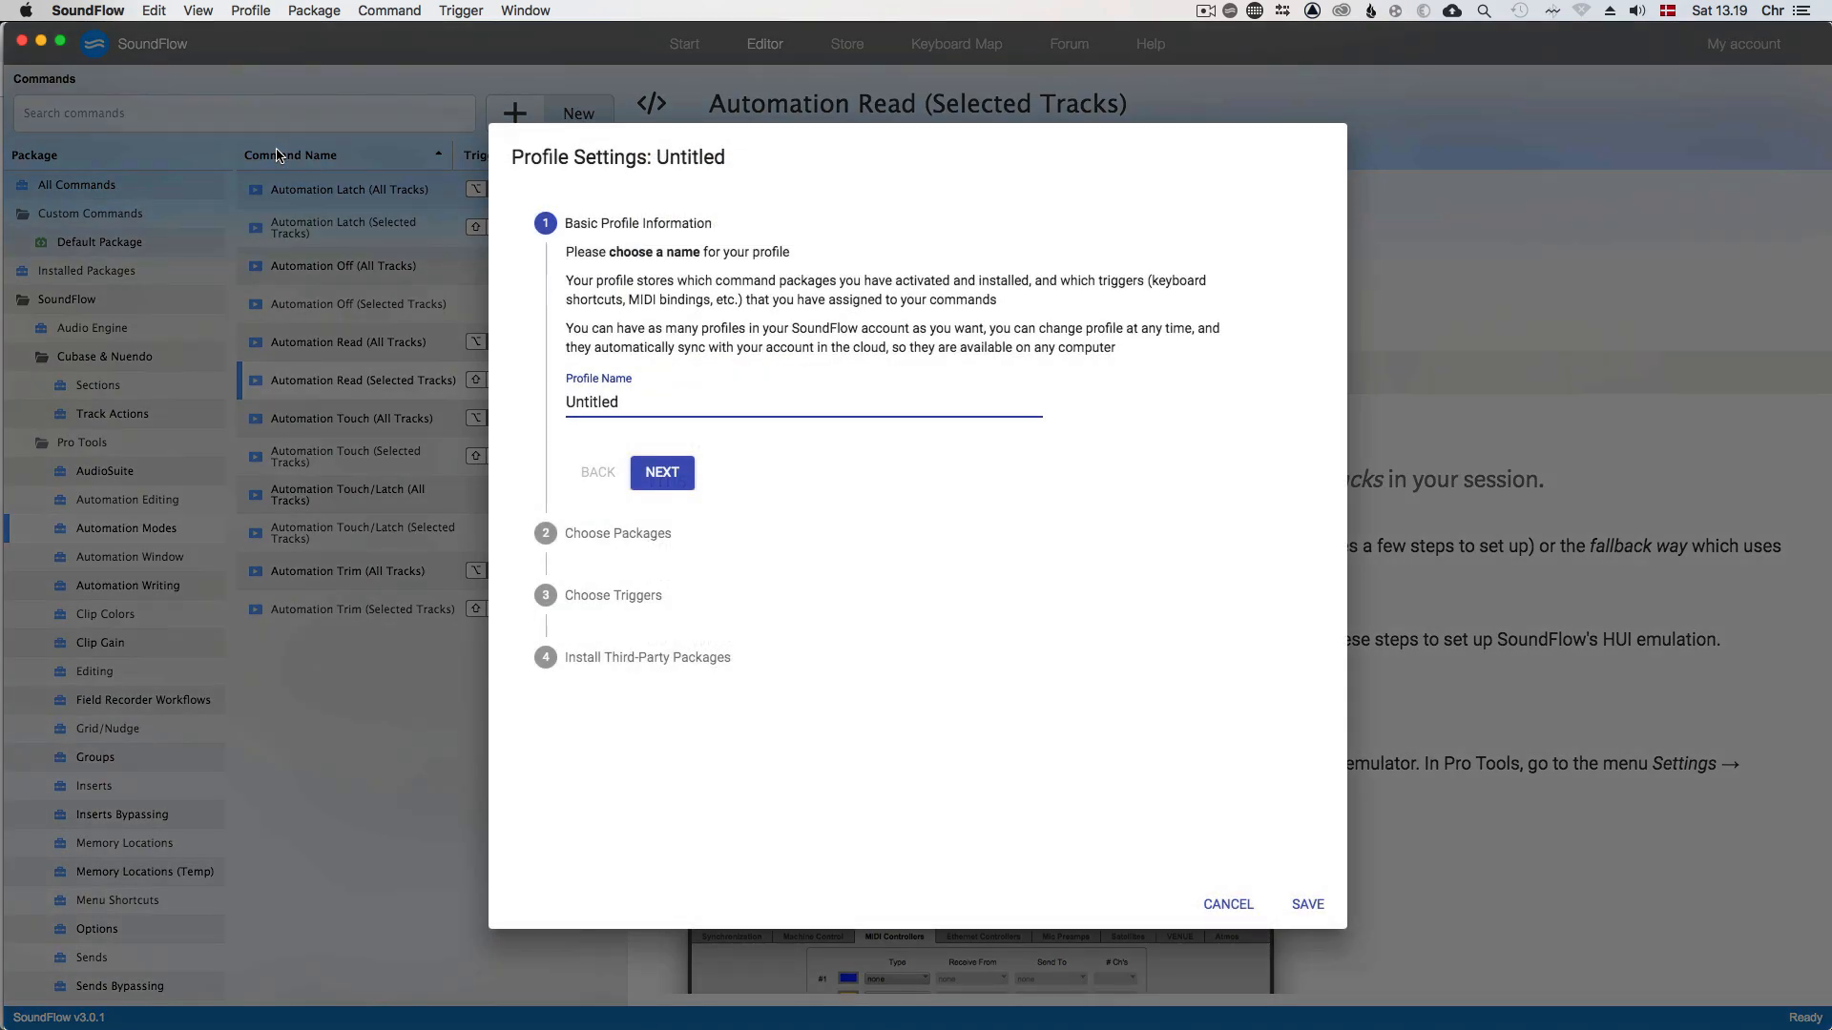
type("SoundFlow Default Triggers")
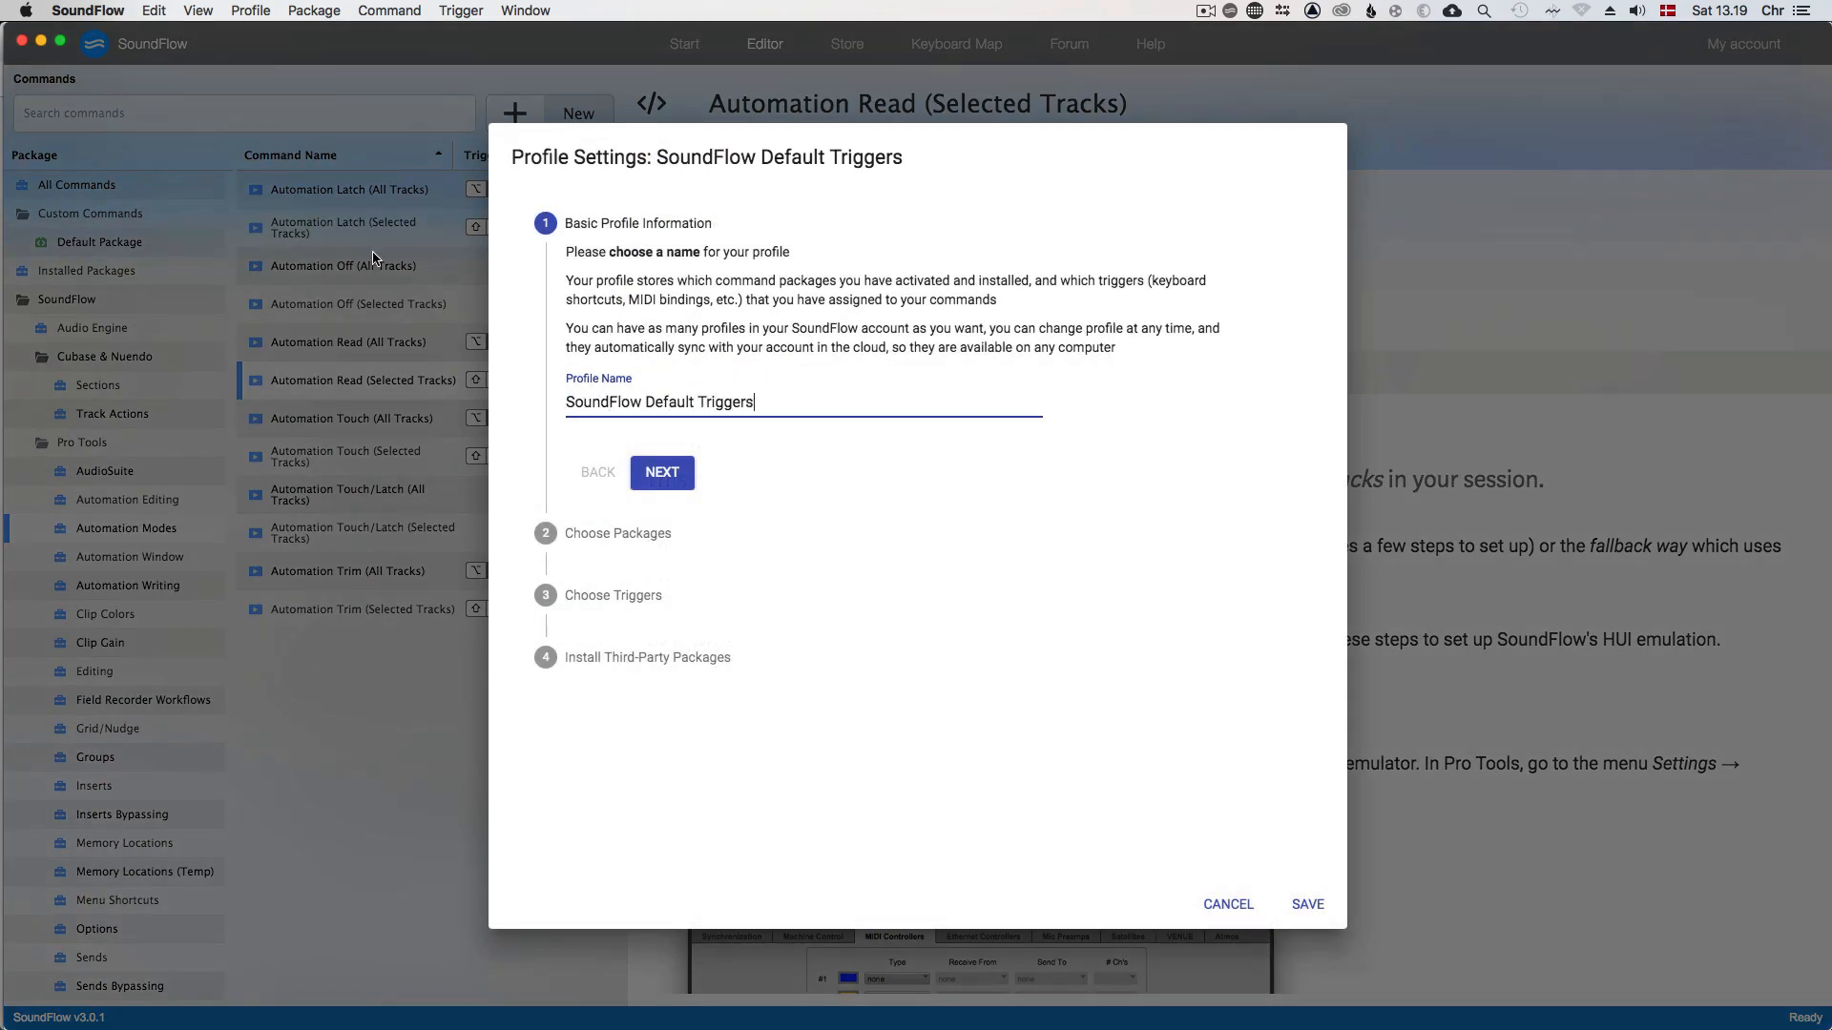
left_click(661, 472)
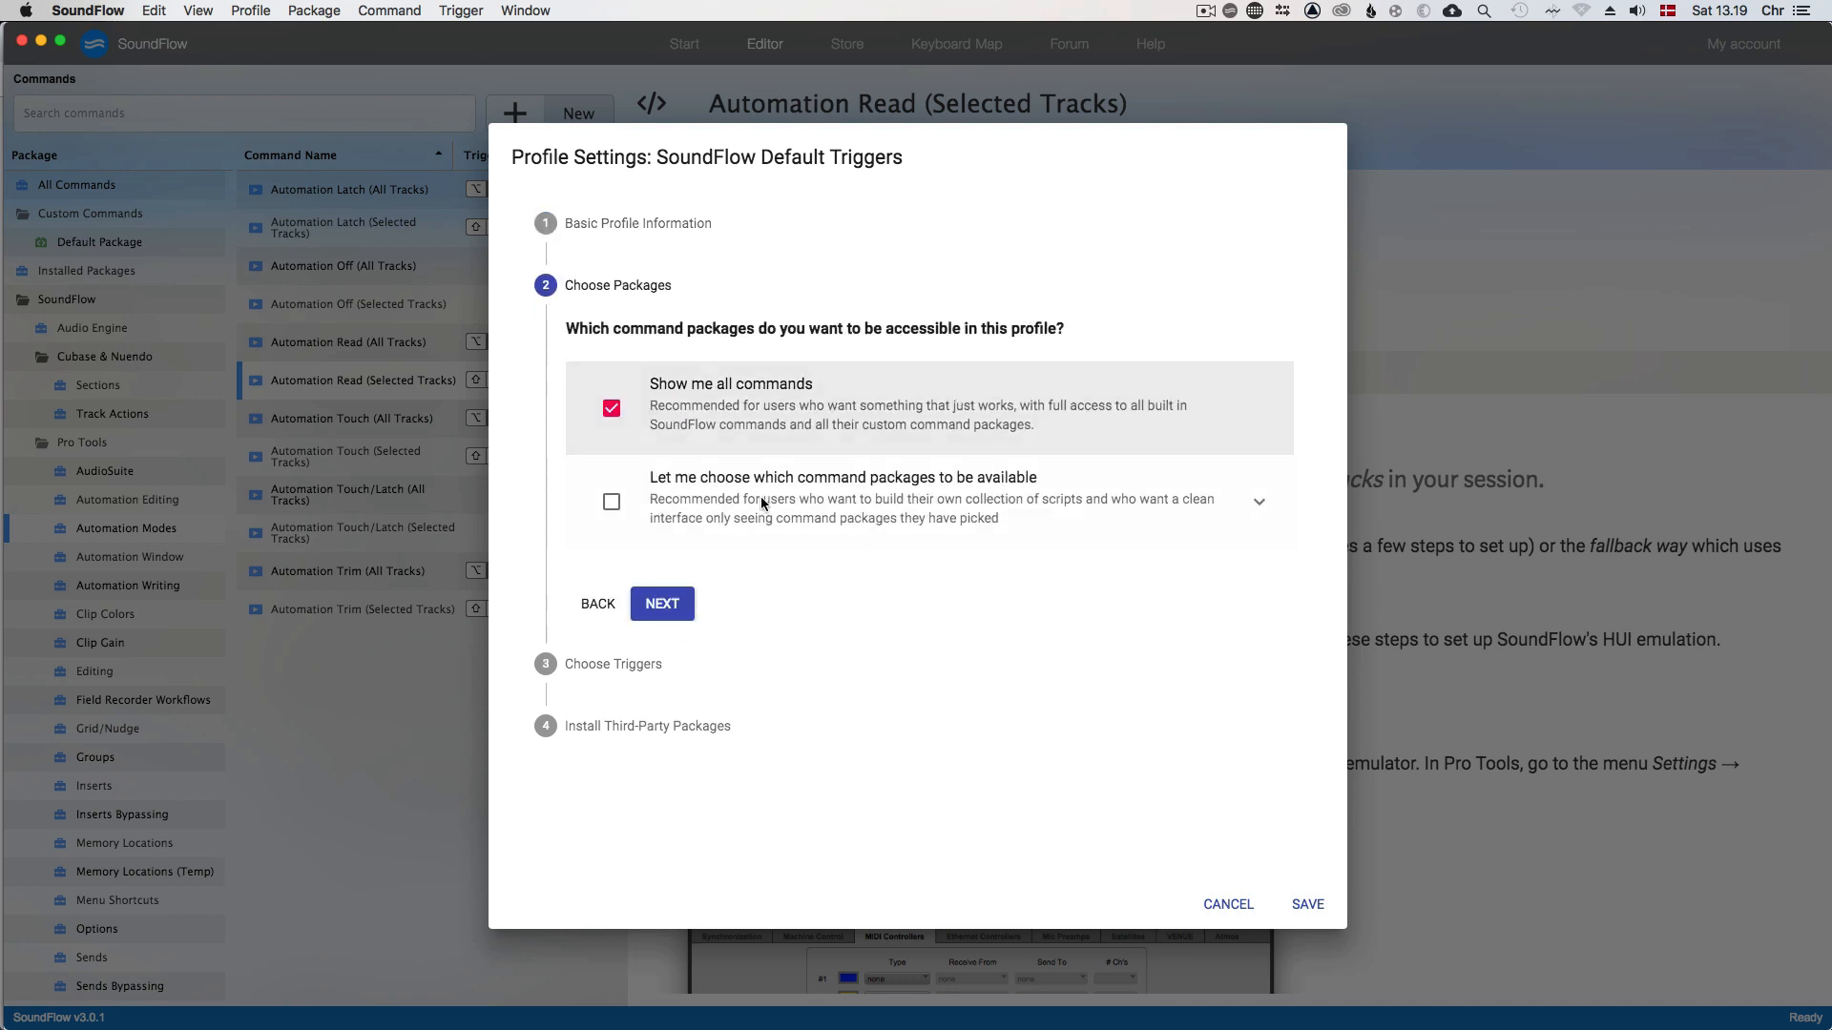
left_click(661, 603)
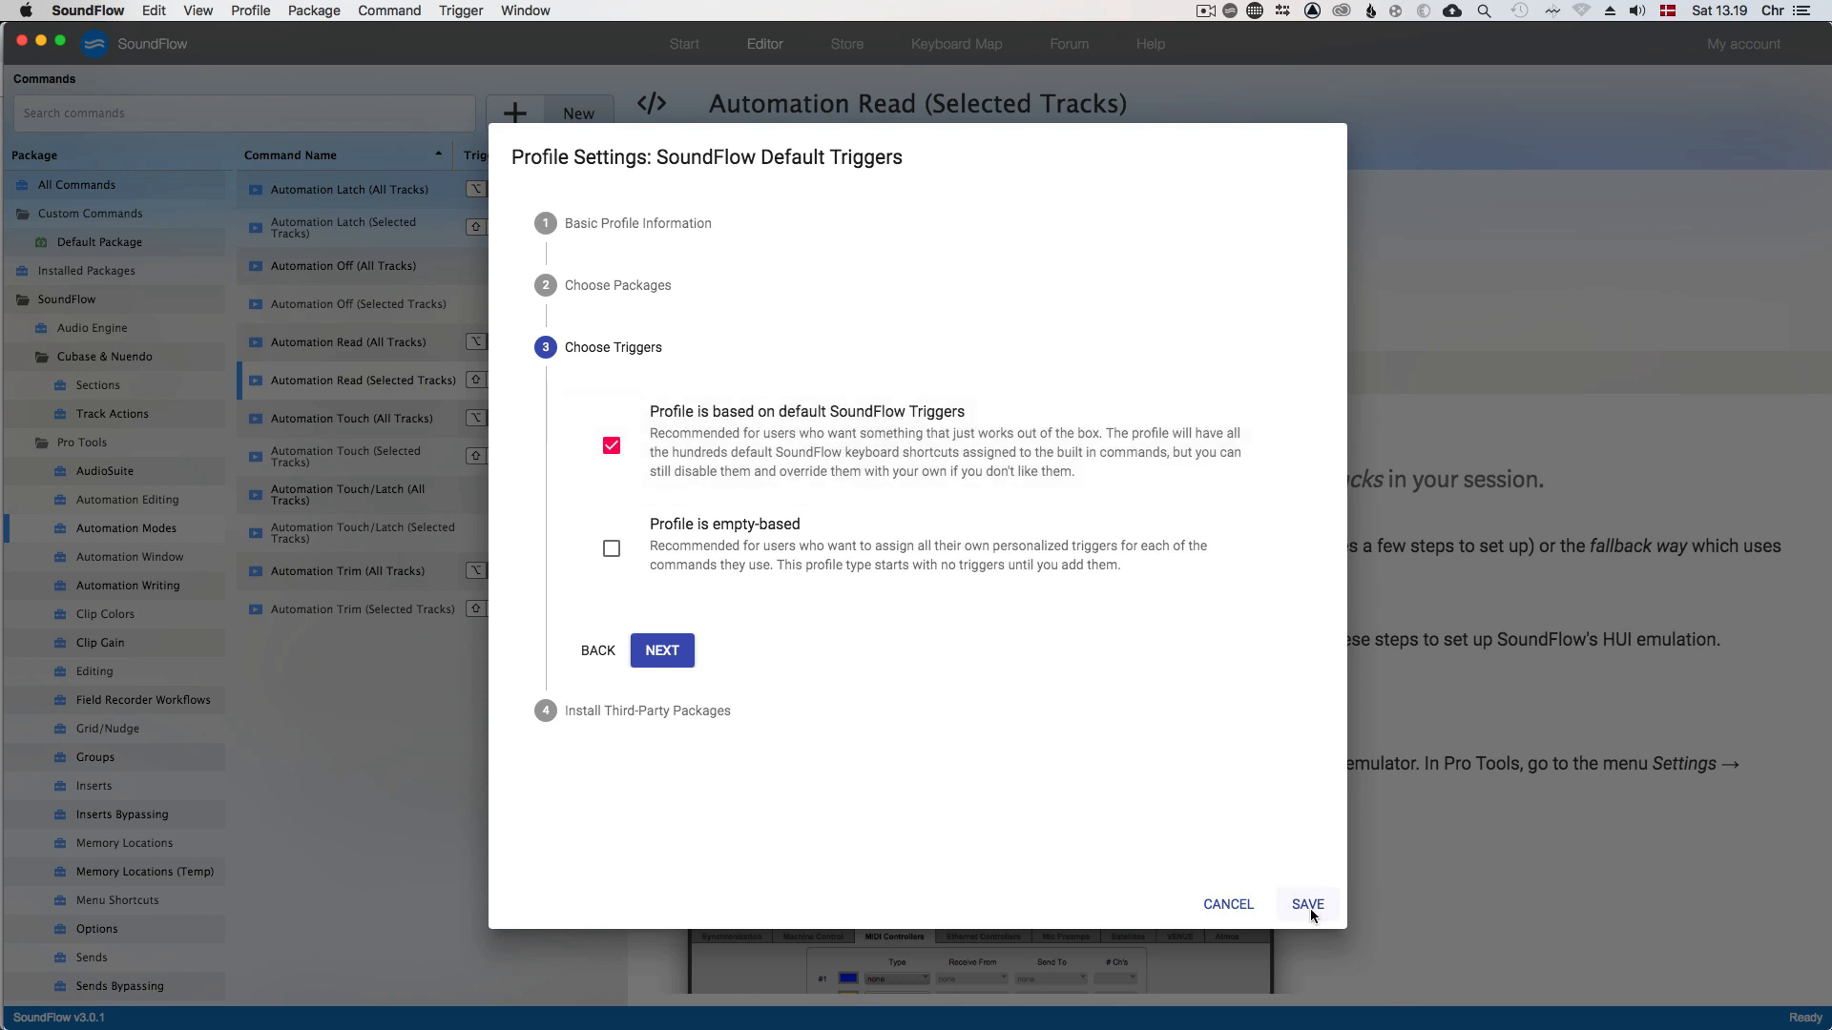
left_click(1305, 904)
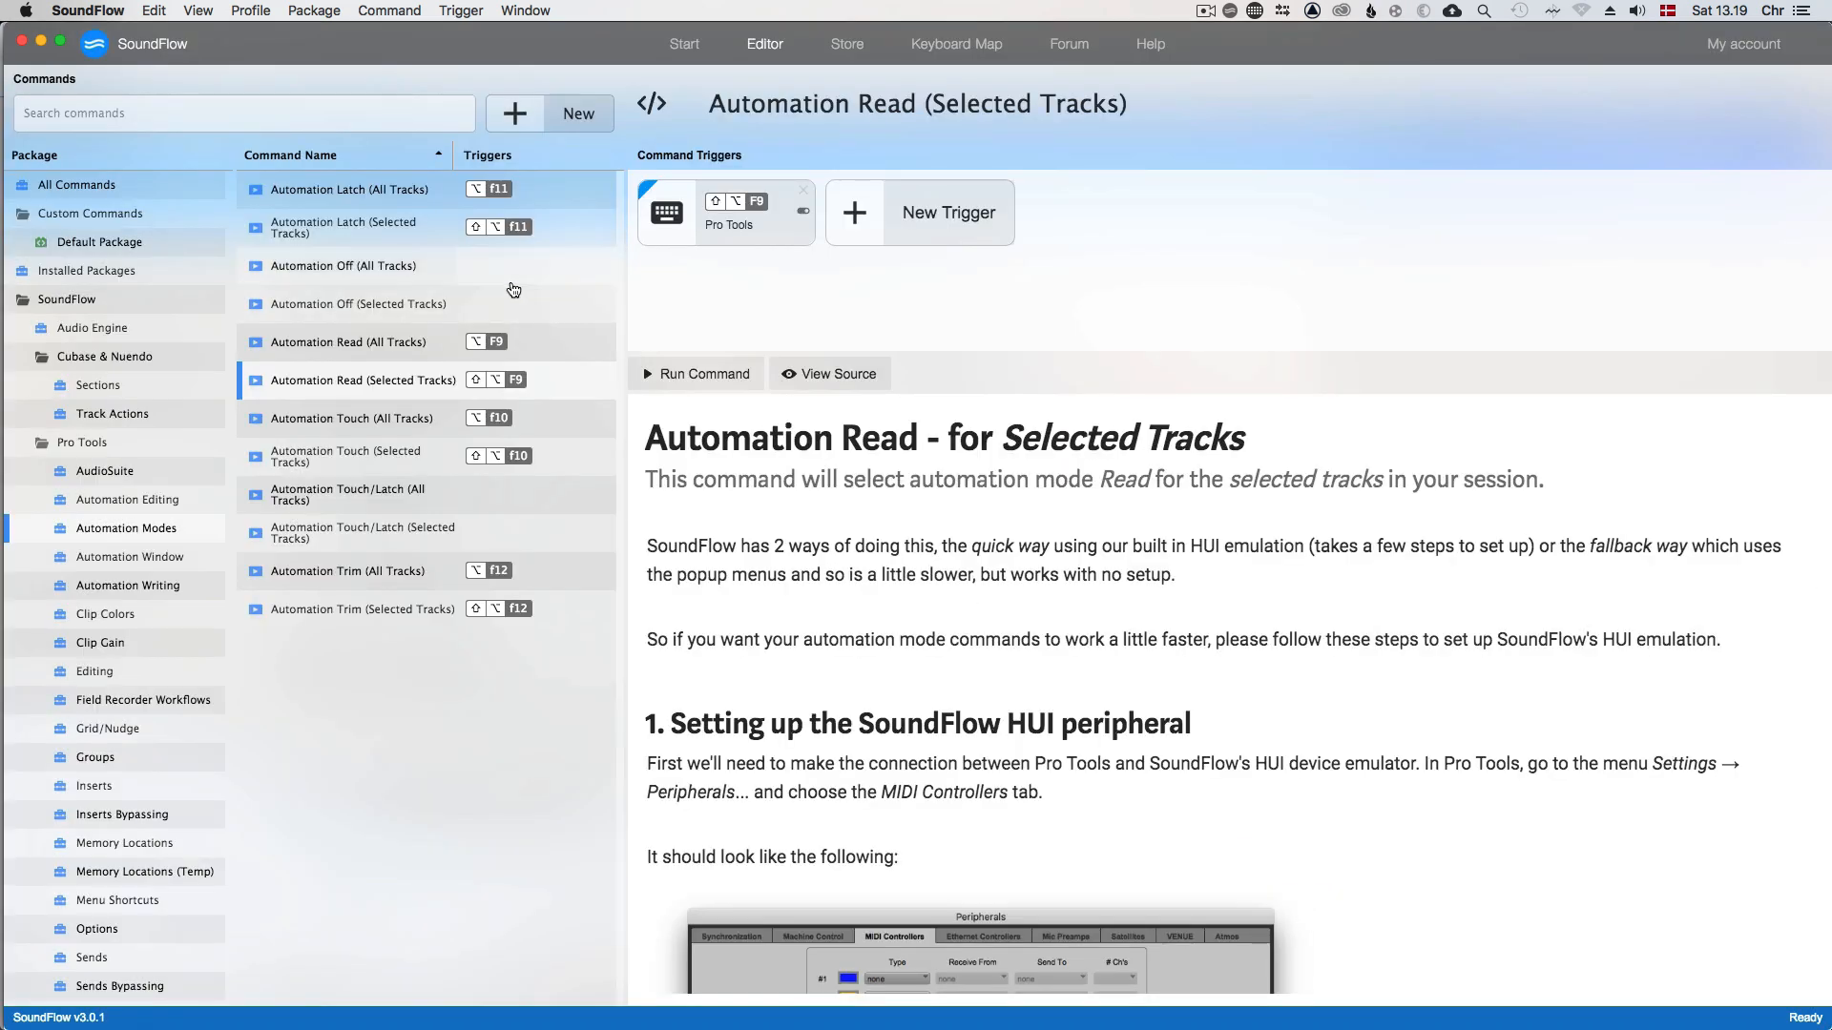
mouse_move(282, 92)
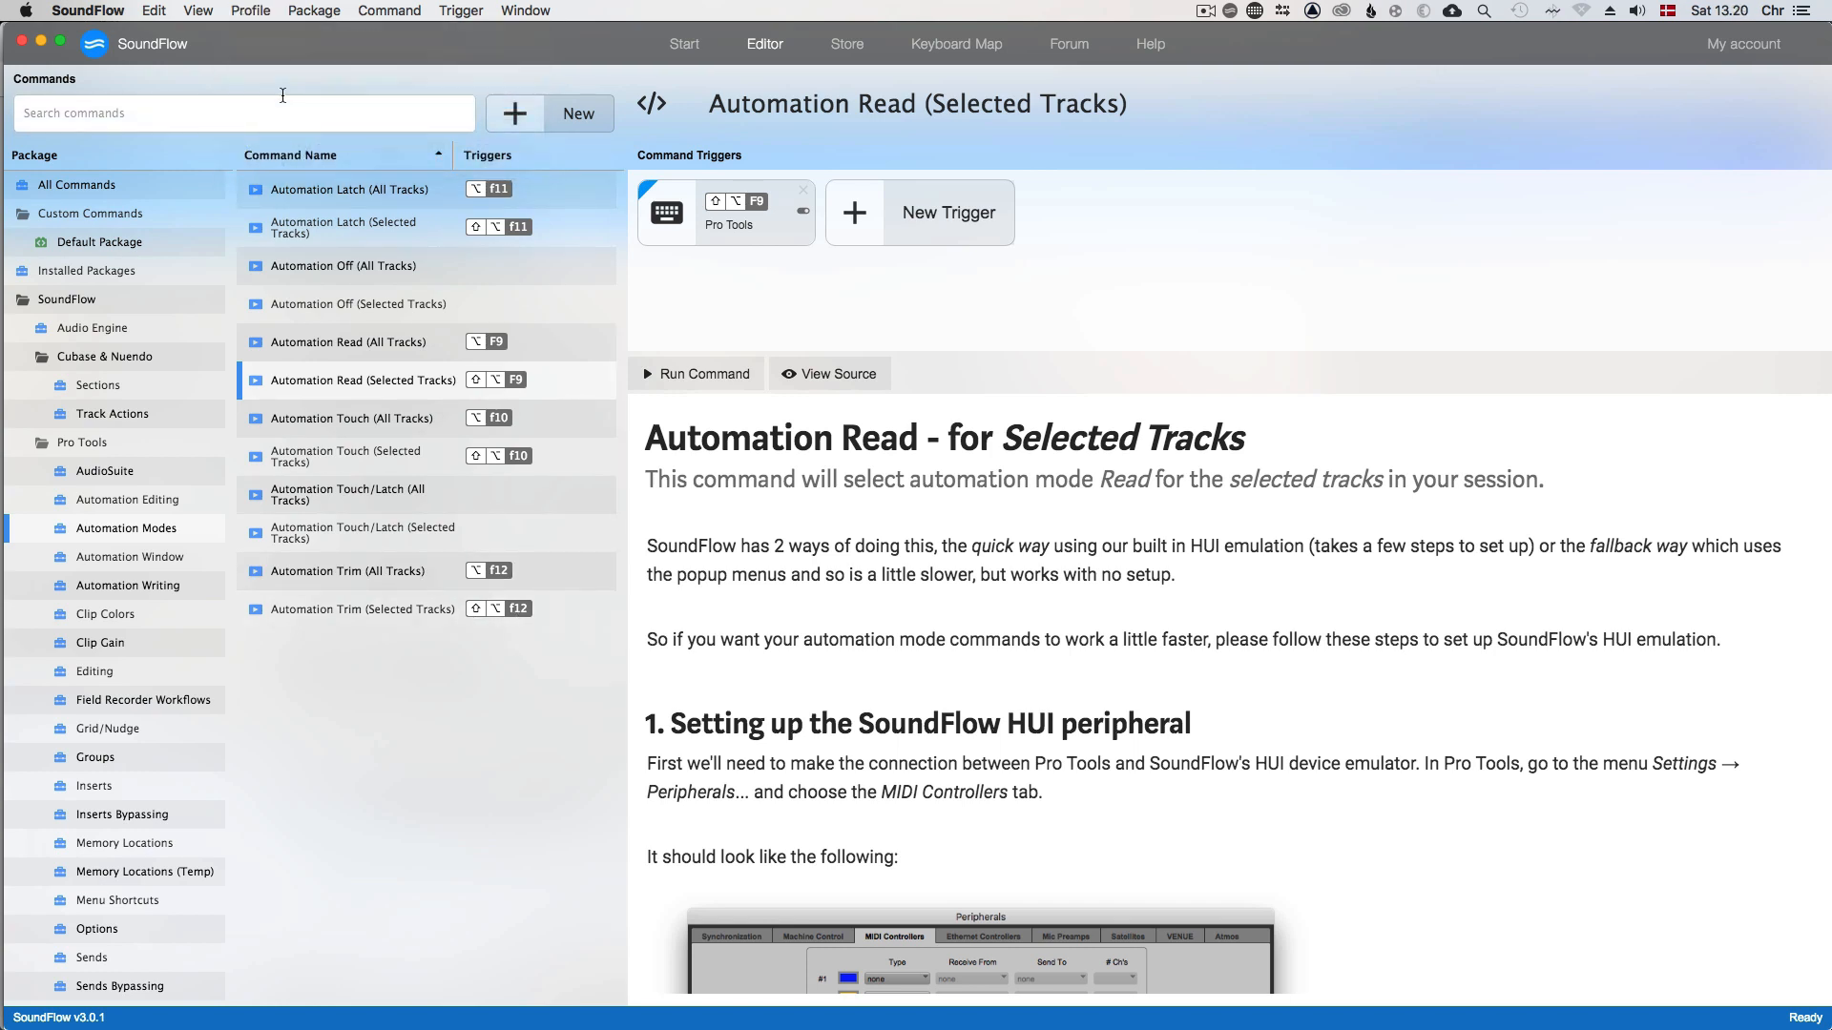
left_click(250, 11)
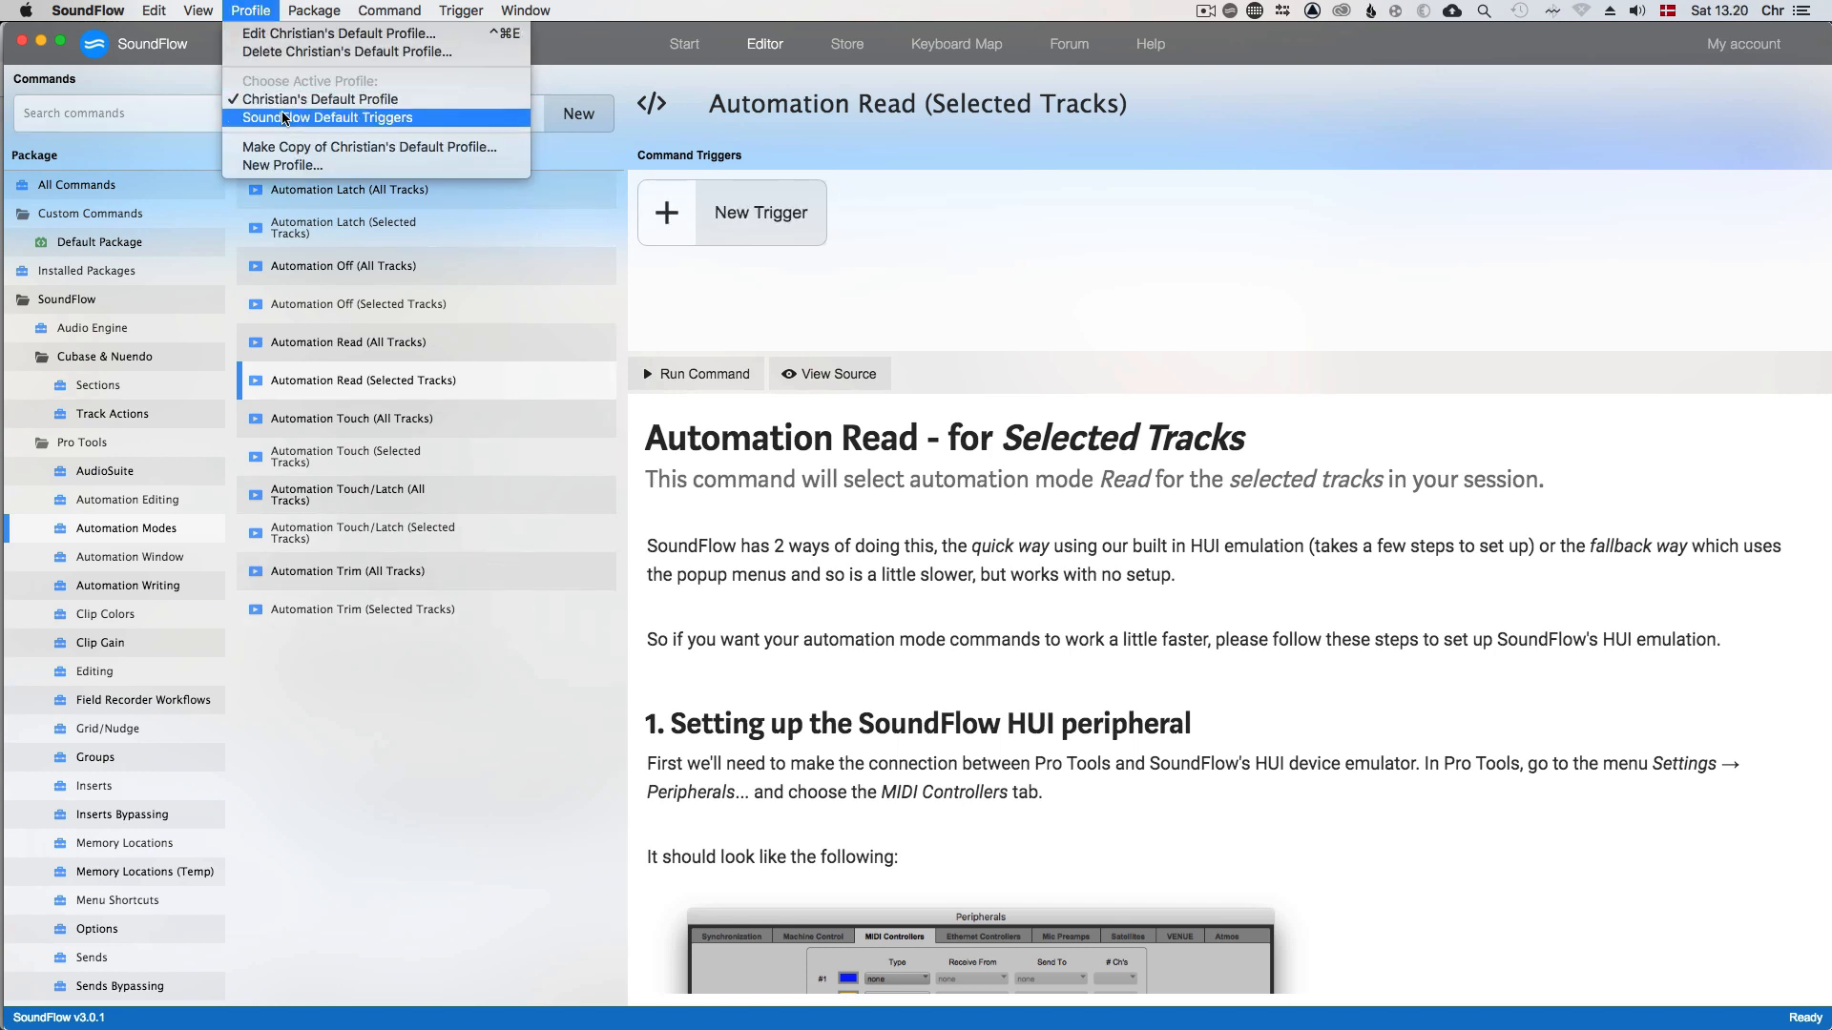
left_click(326, 117)
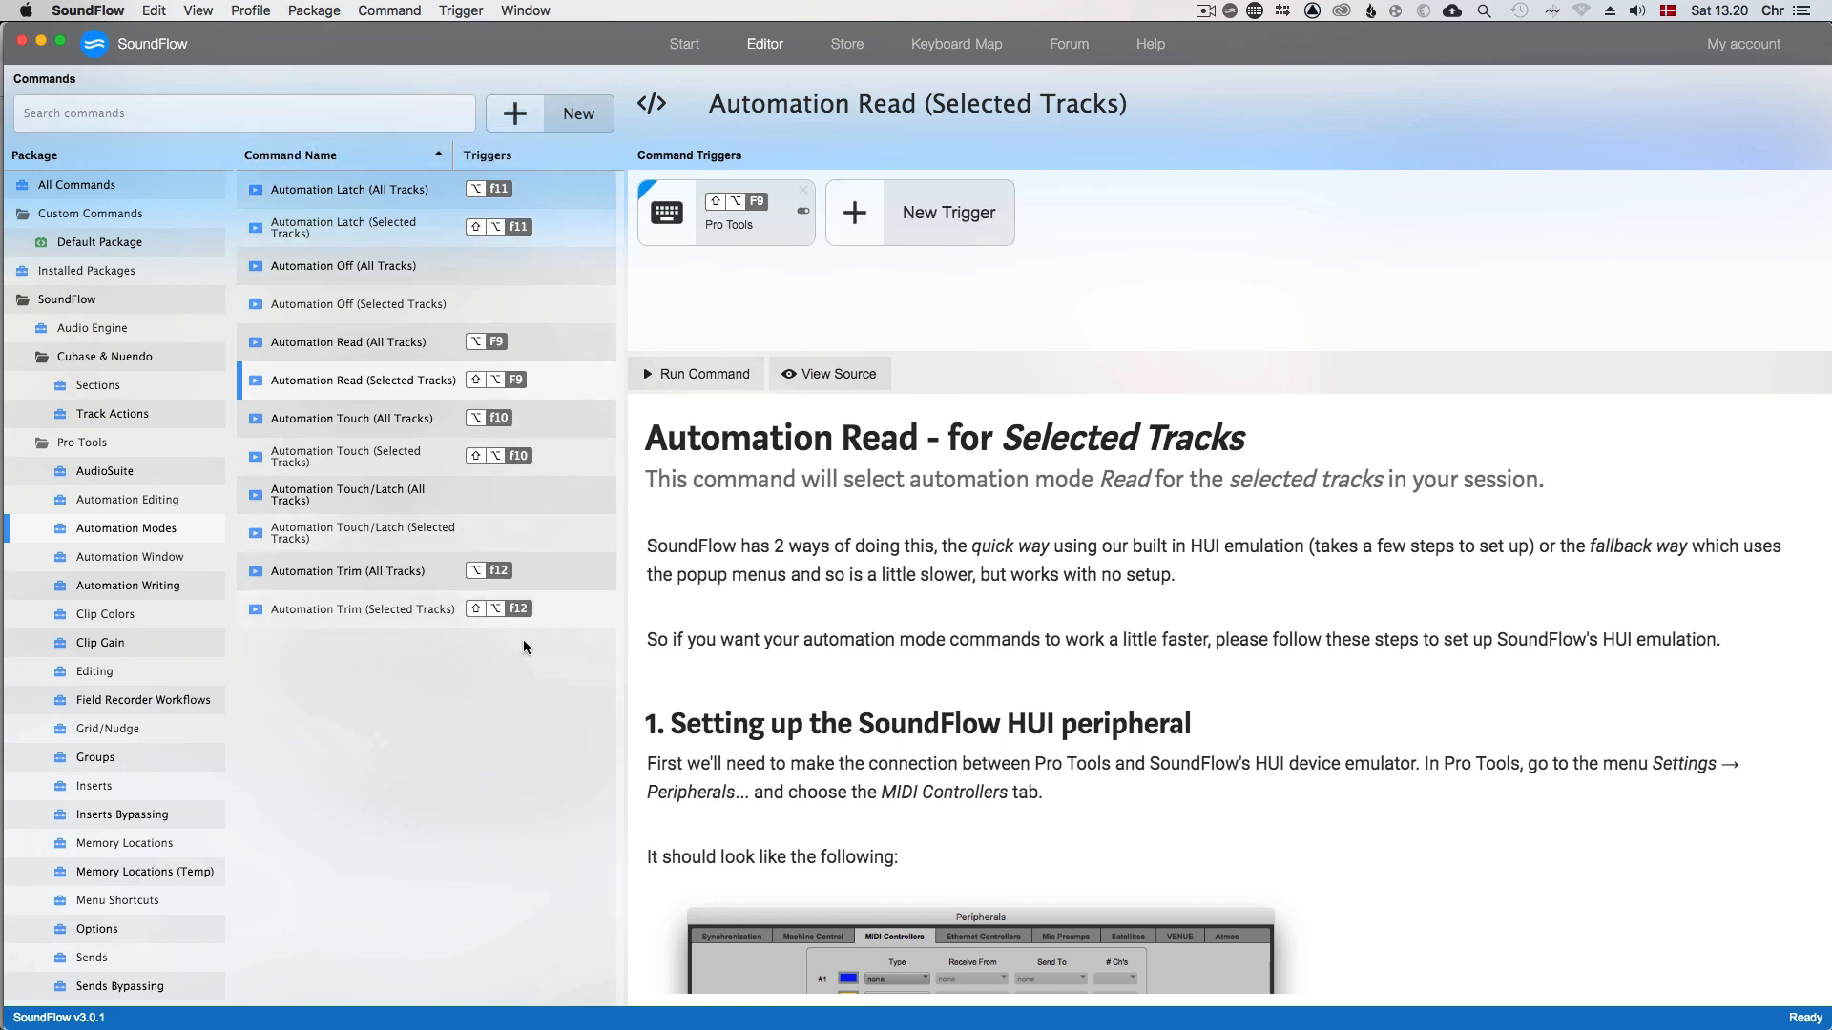
mouse_move(535, 647)
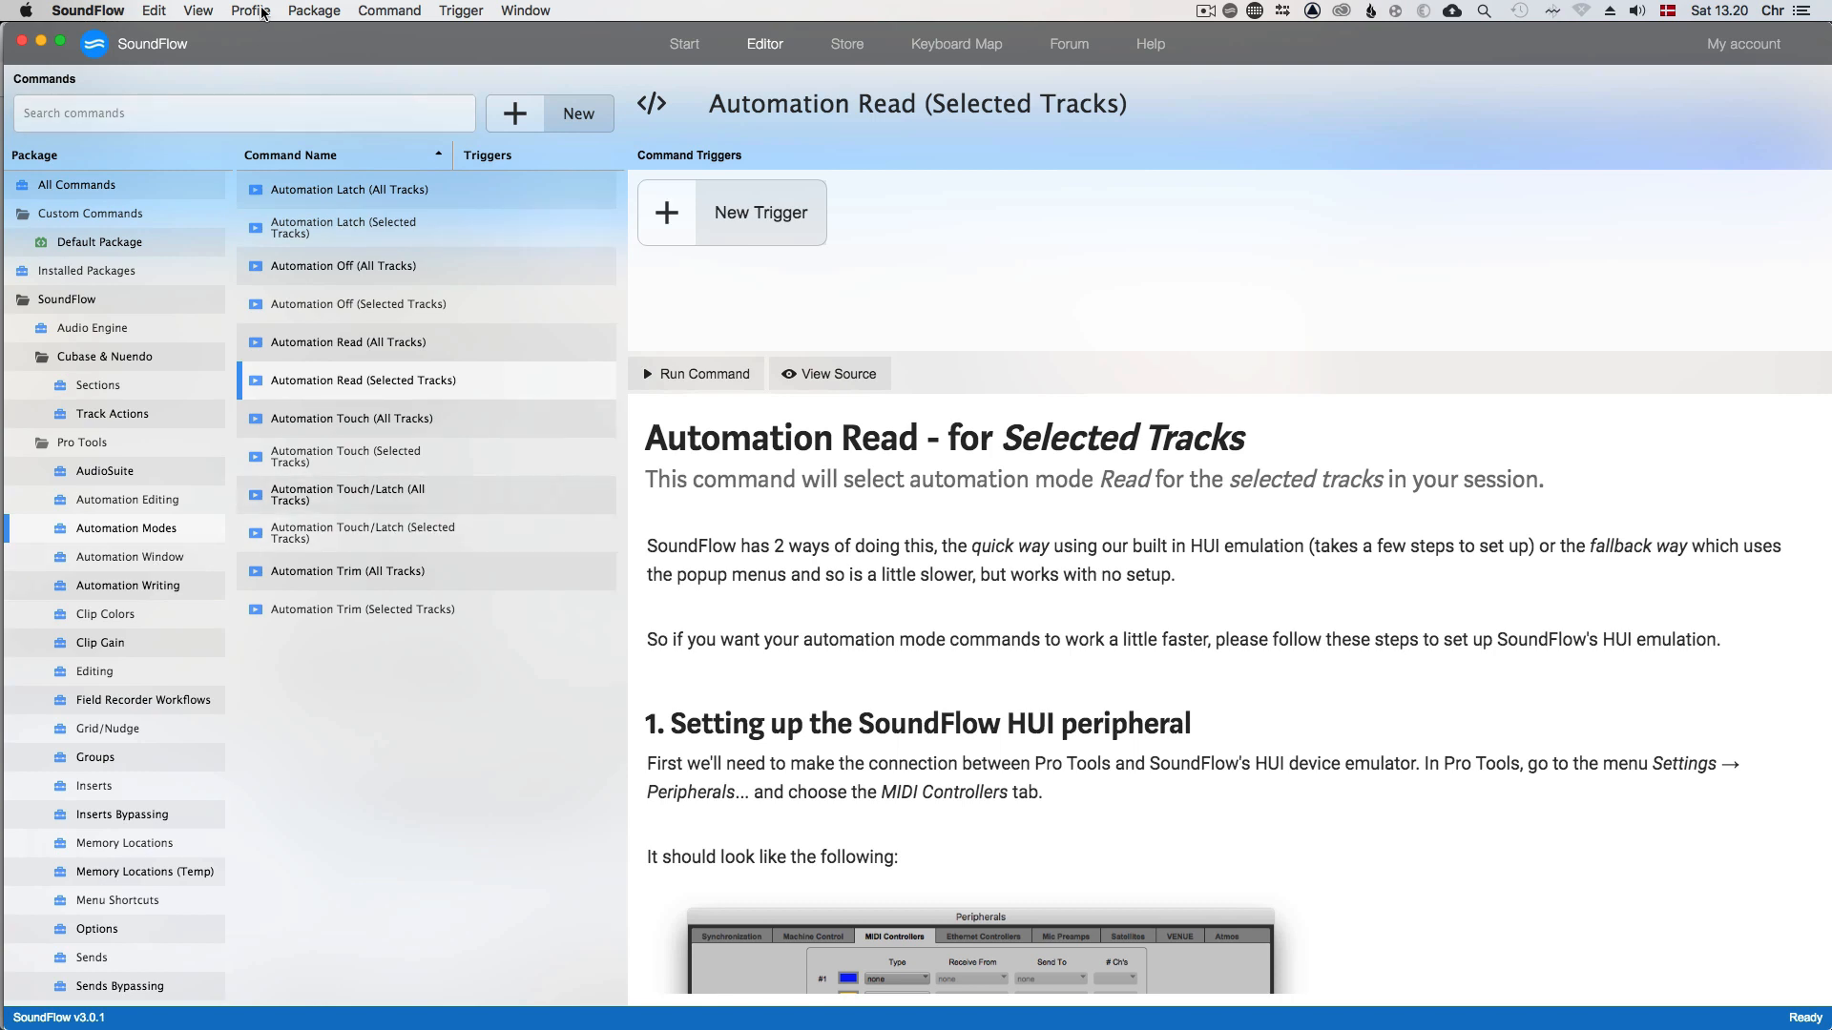
left_click(250, 11)
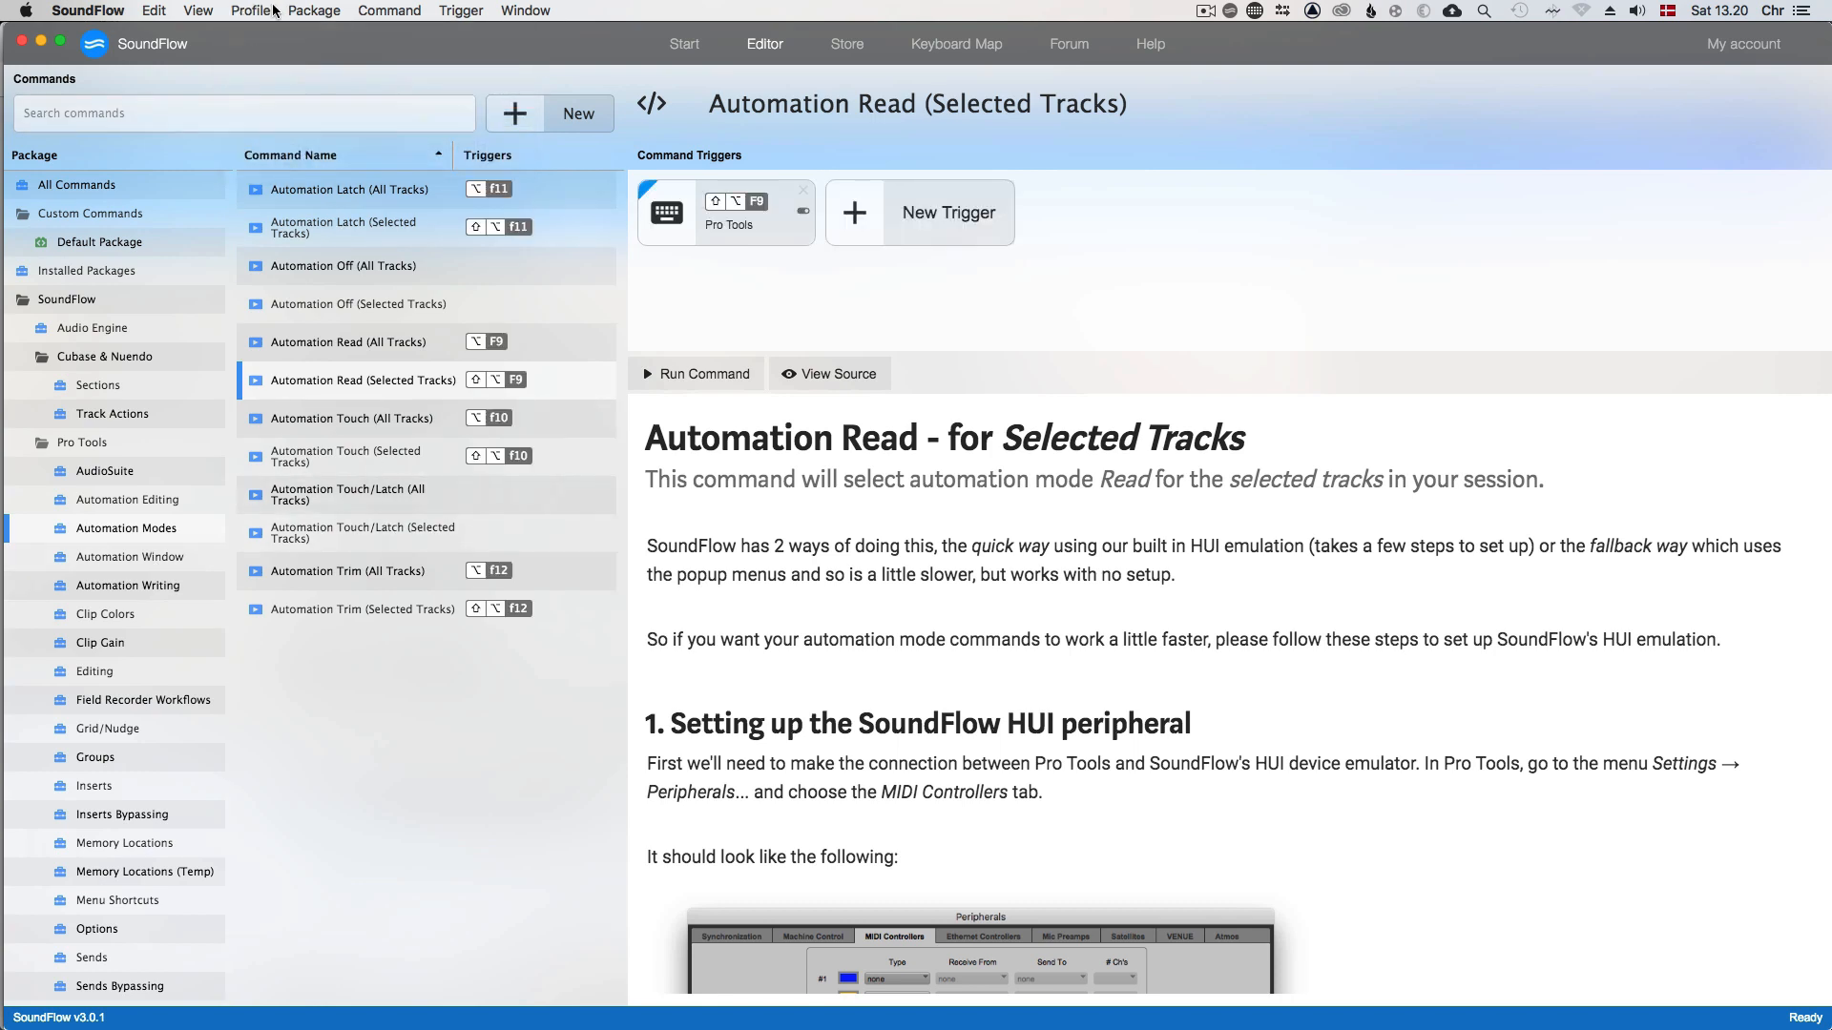
mouse_move(379, 442)
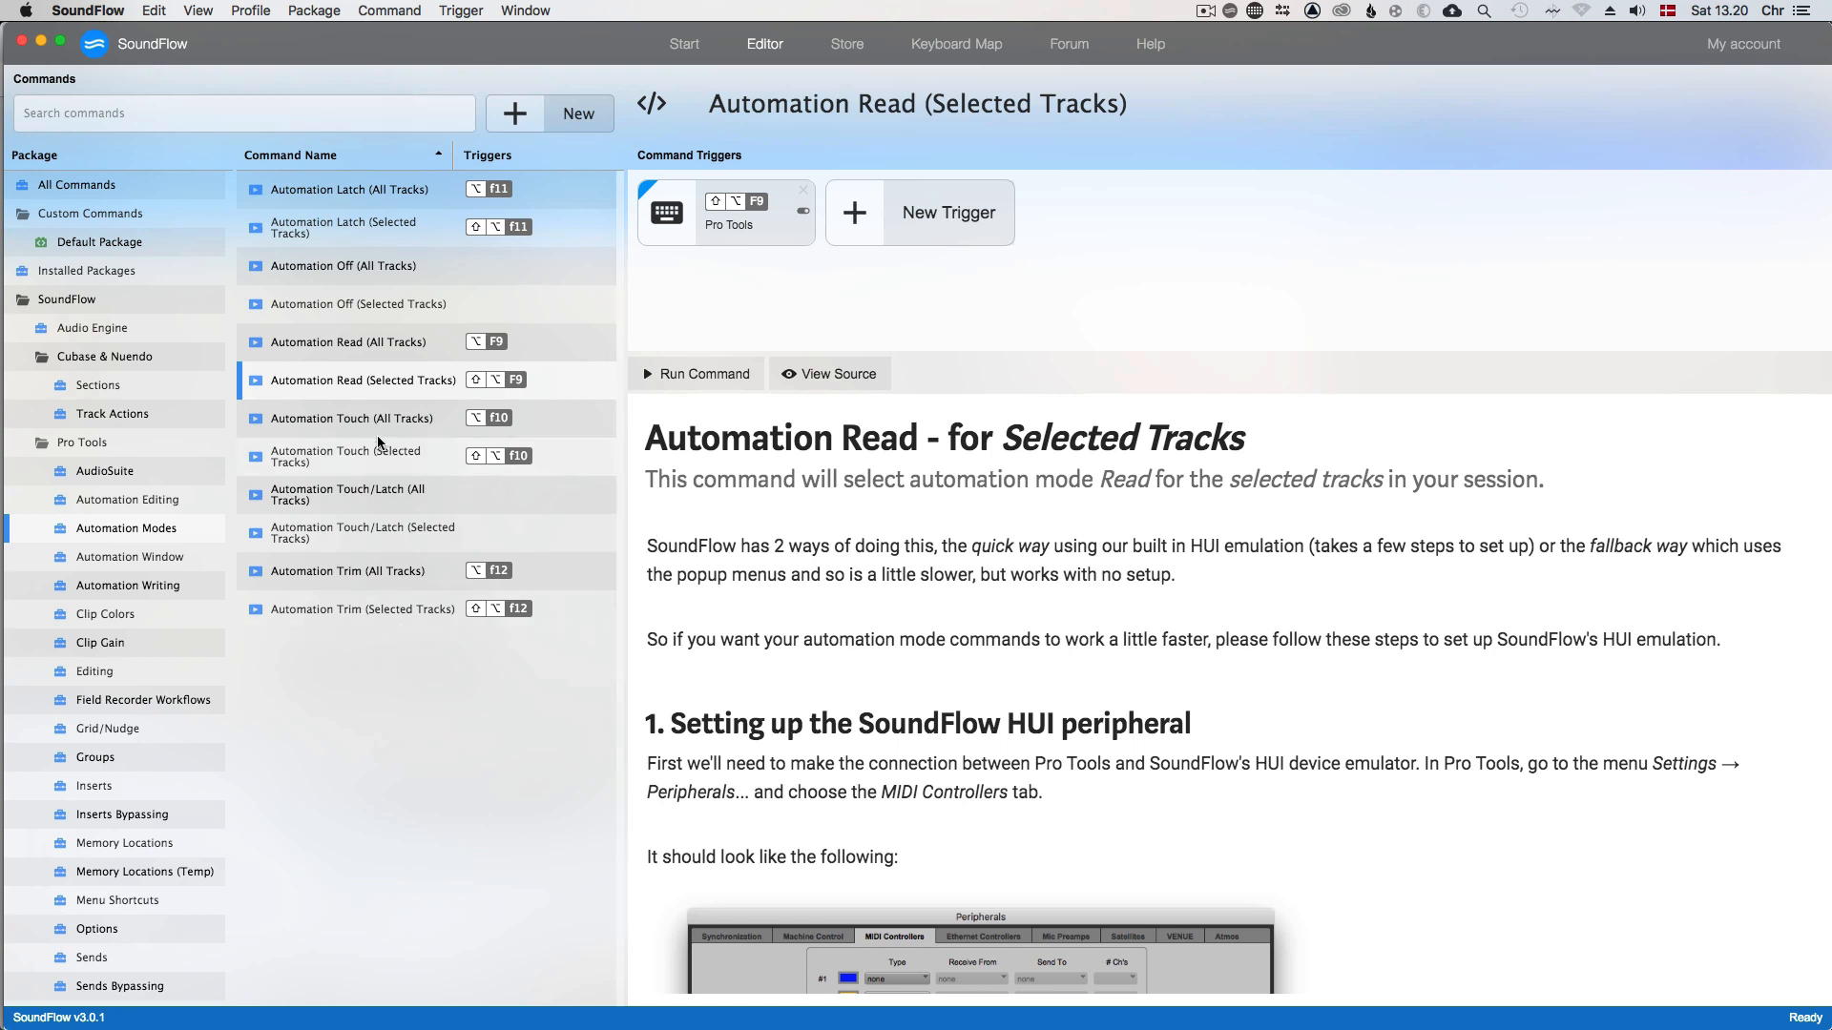
mouse_move(677, 334)
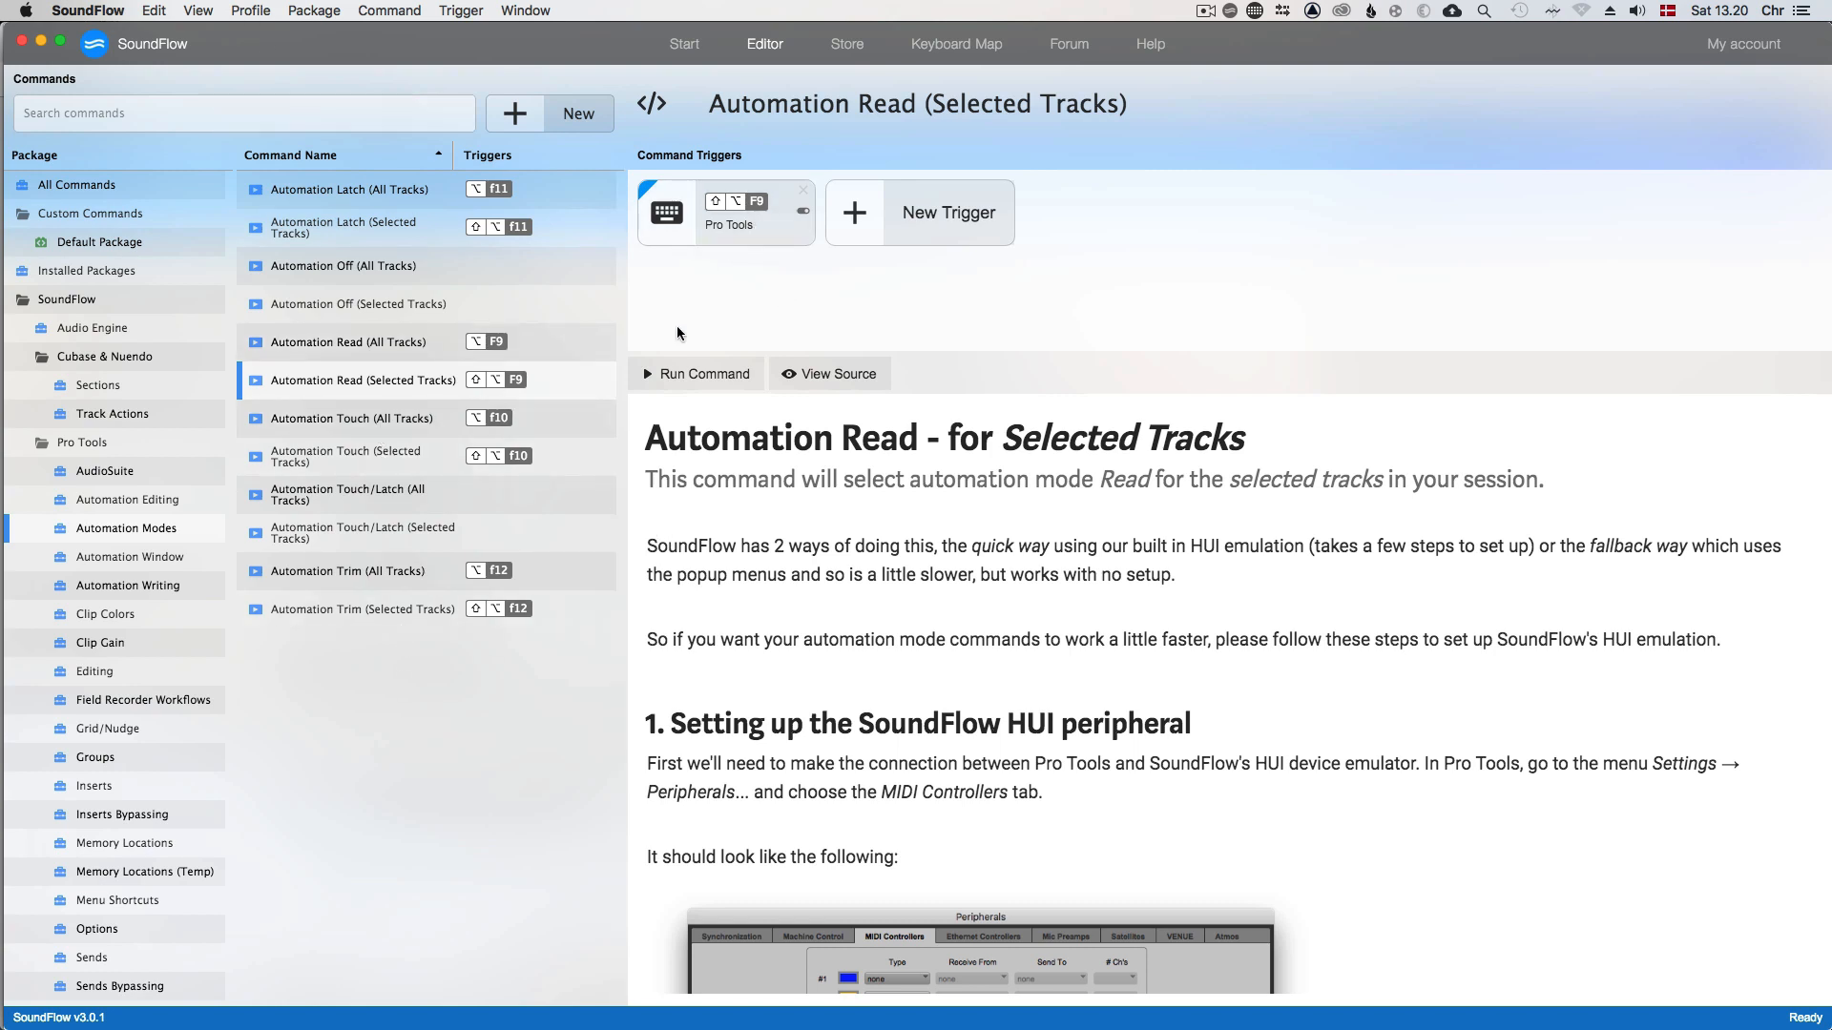
left_click(363, 380)
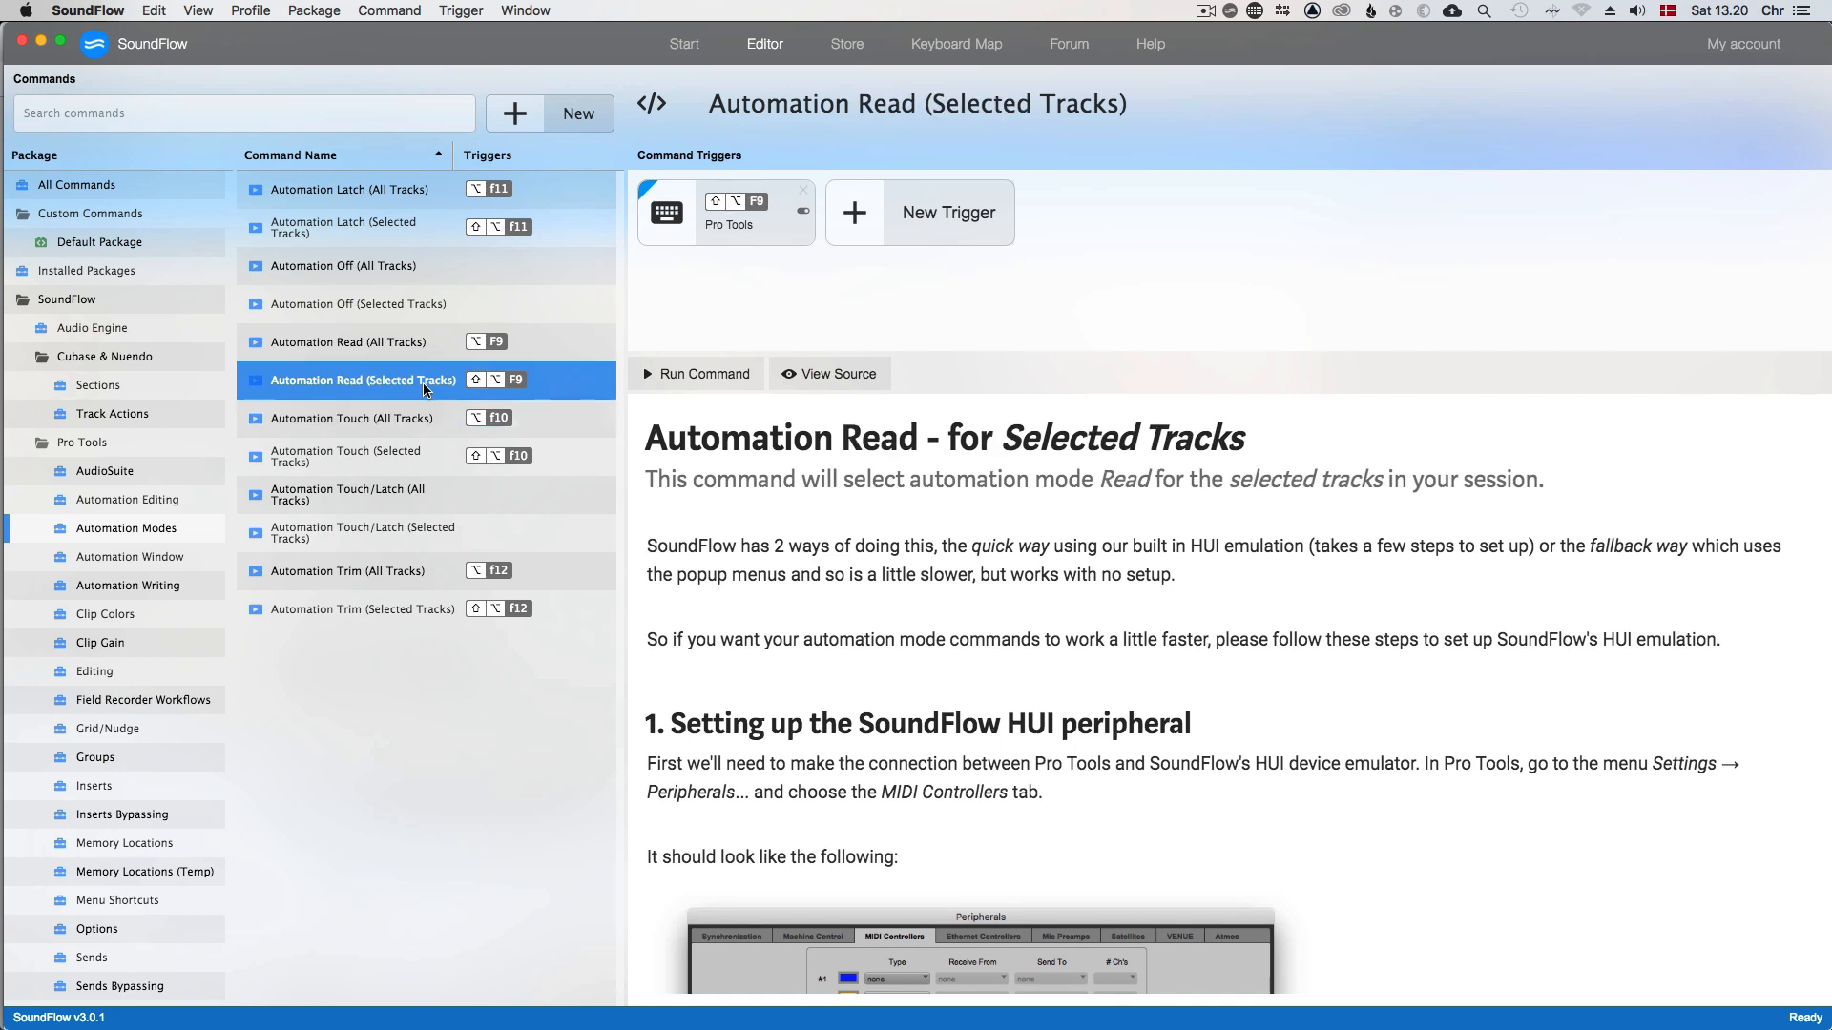
mouse_move(803, 212)
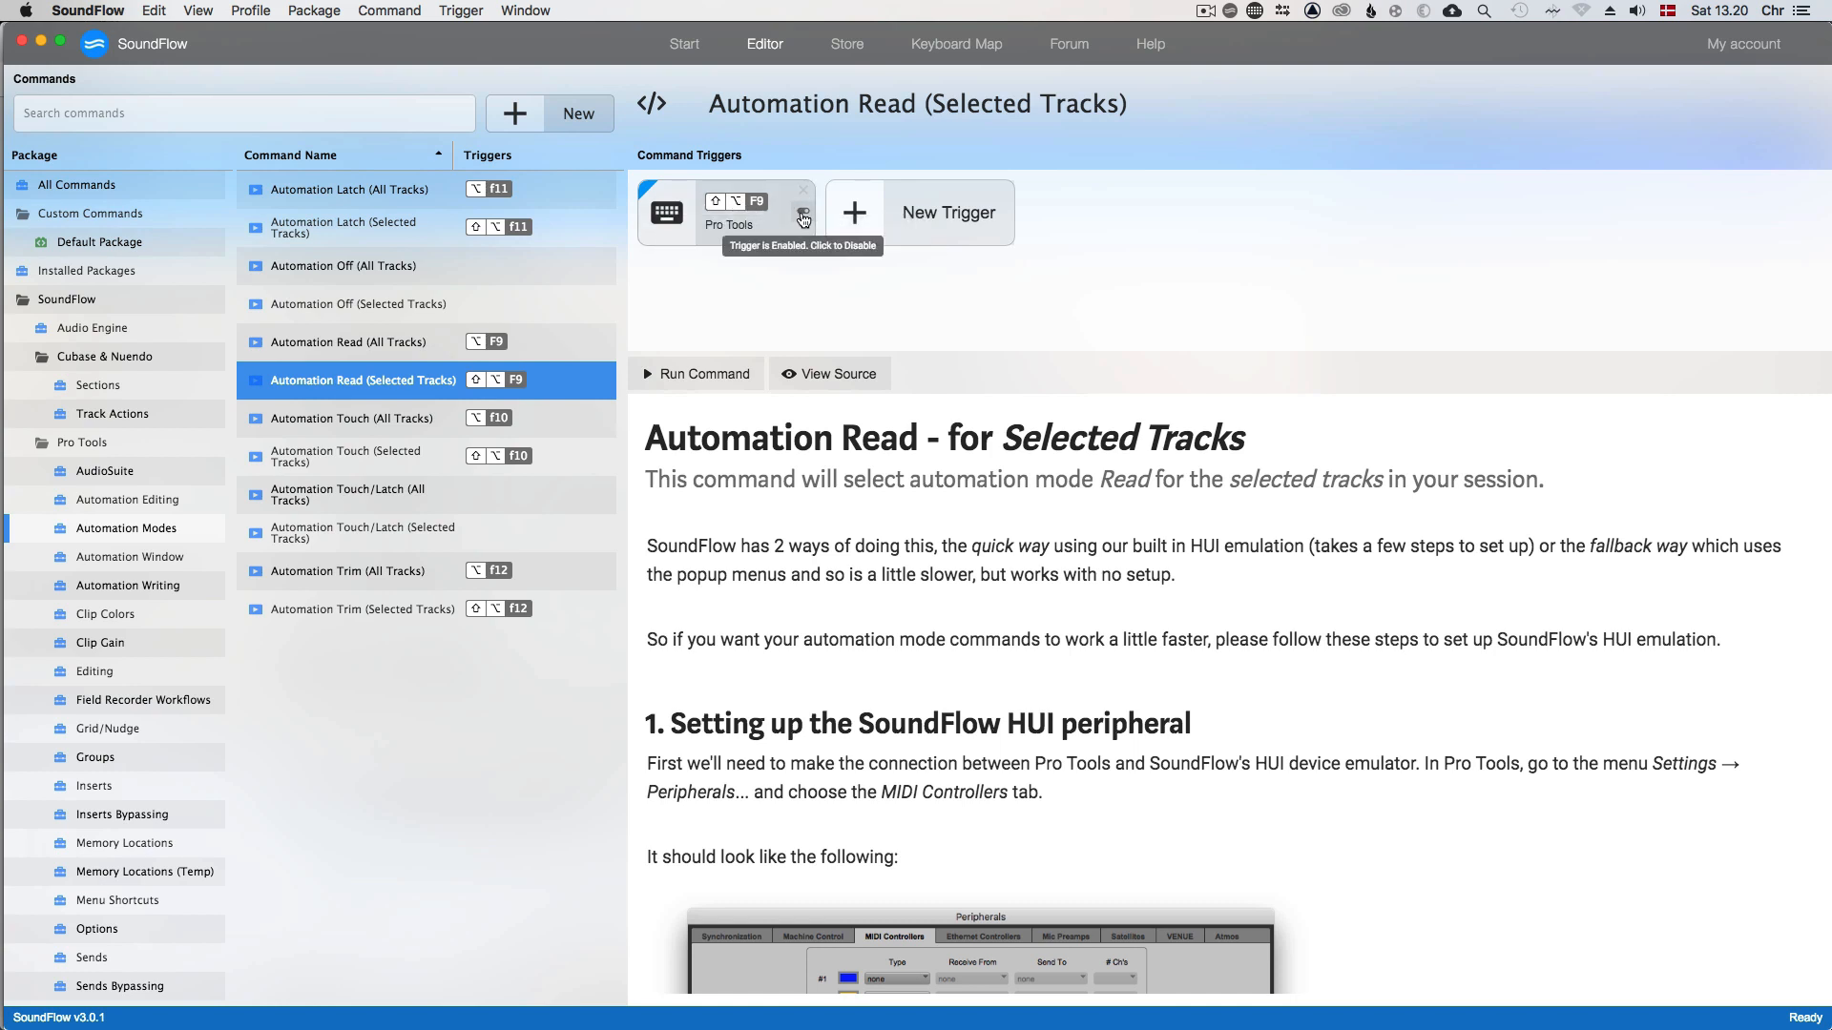
Disable the default F9 trigger and add a new keyboard trigger.
left_click(802, 220)
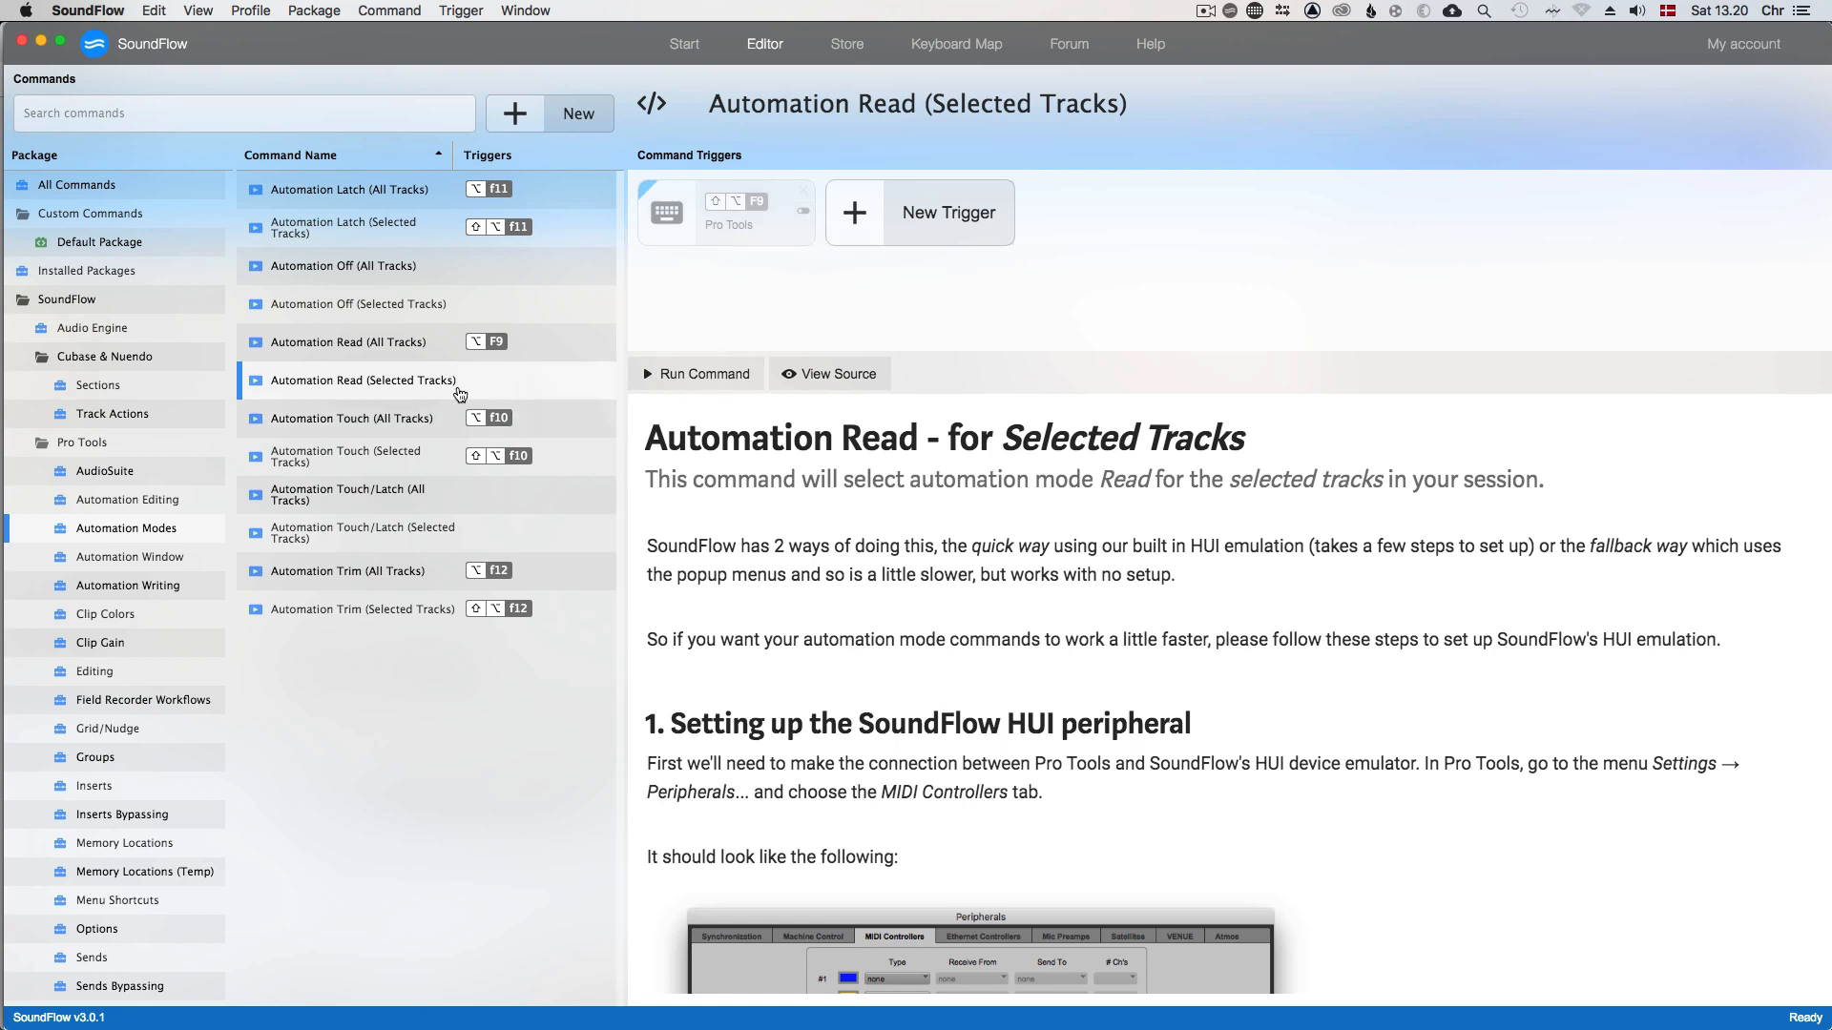
left_click(947, 213)
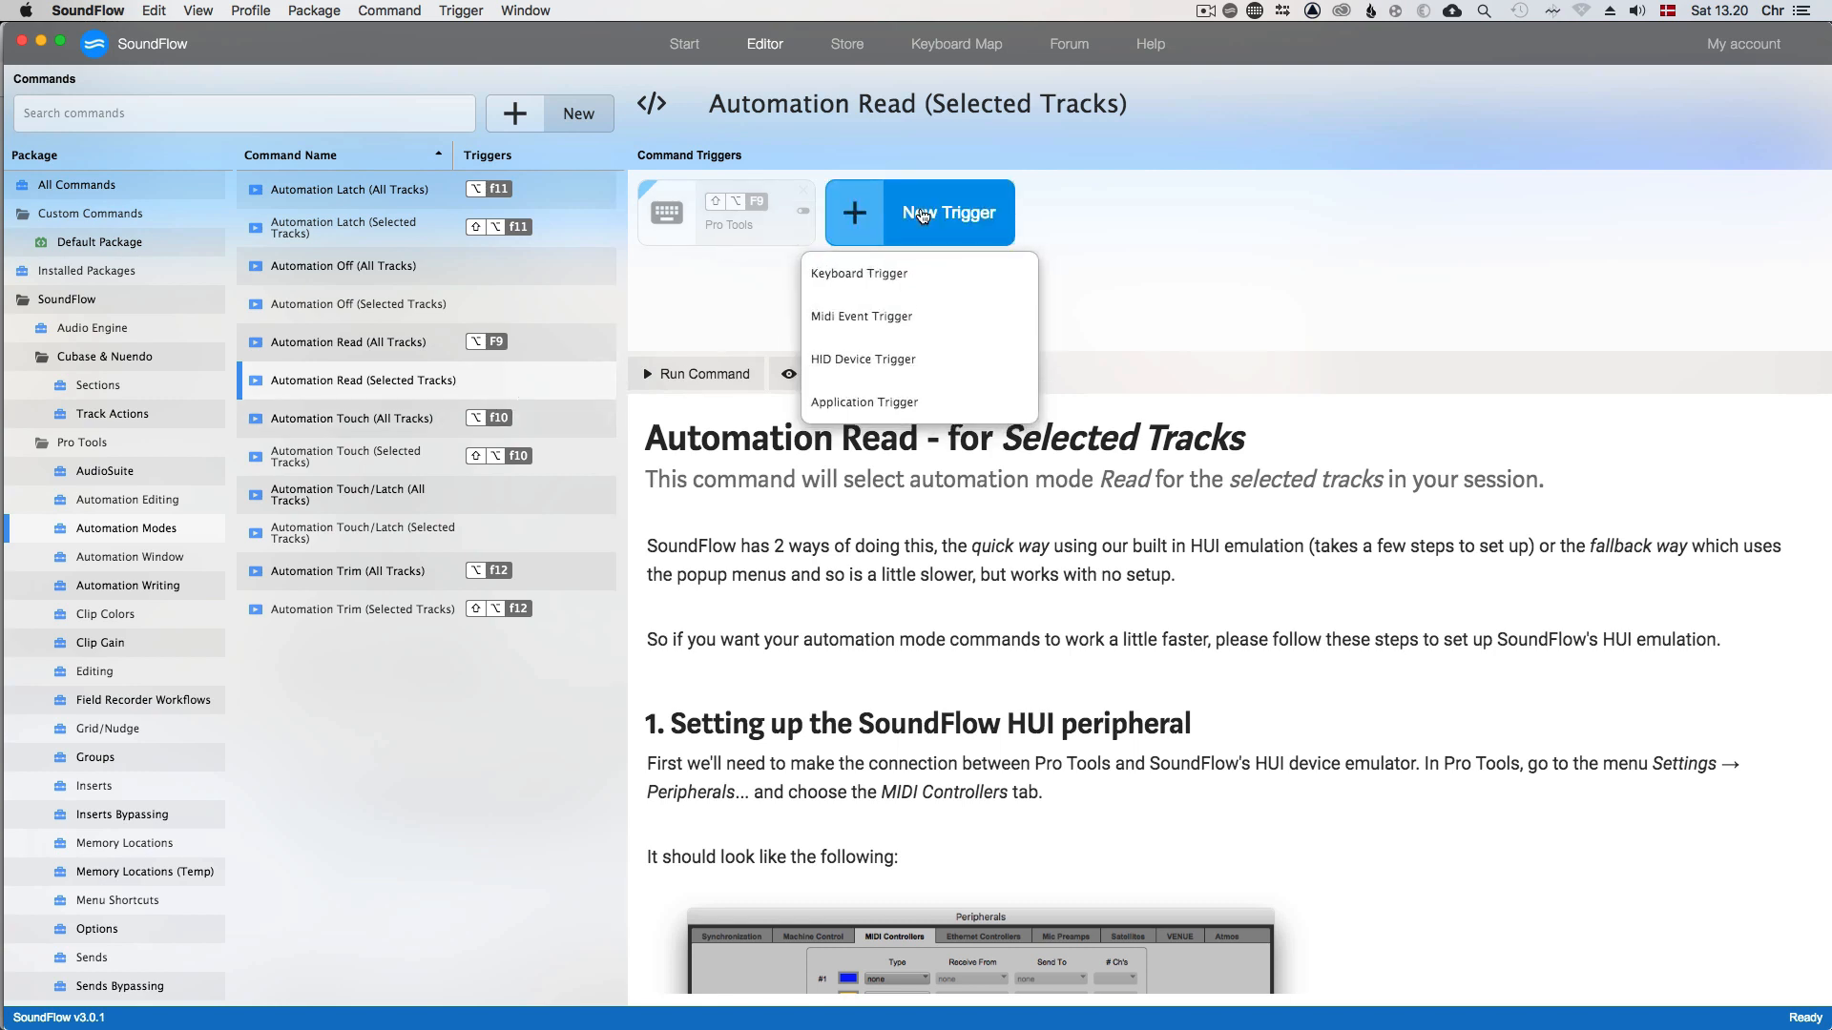
mouse_move(927, 274)
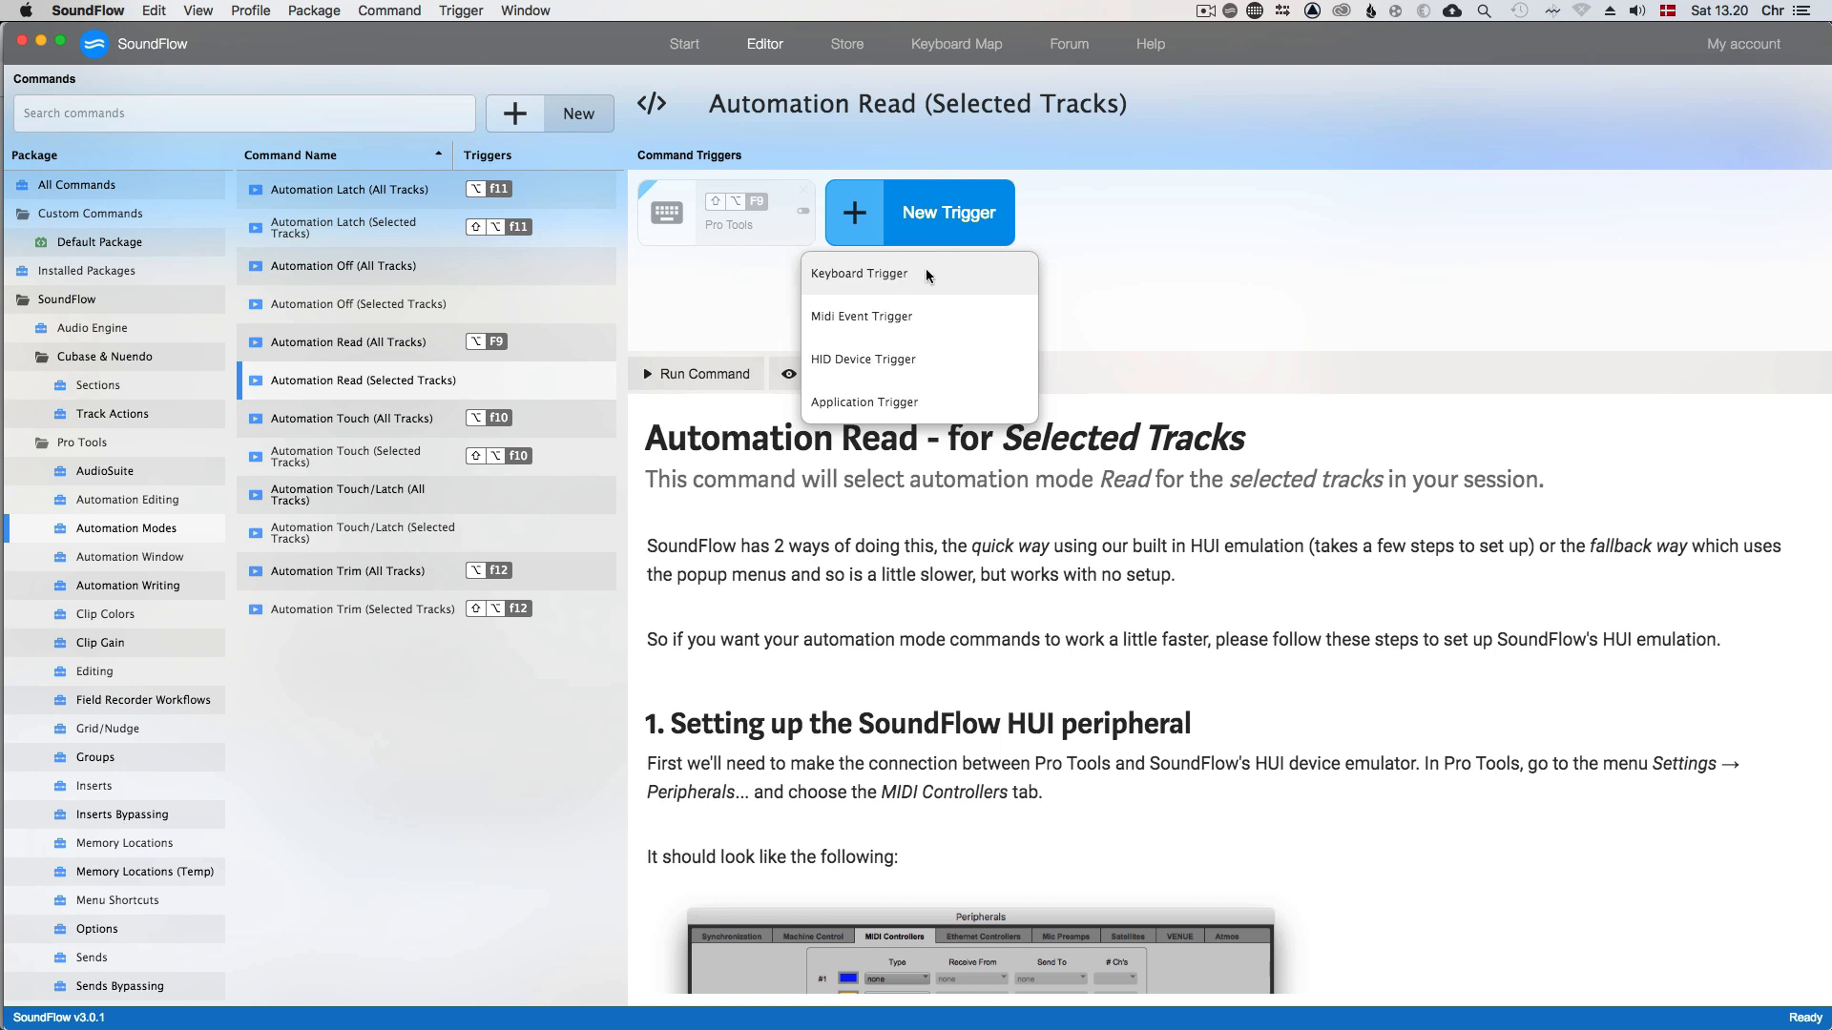
left_click(858, 274)
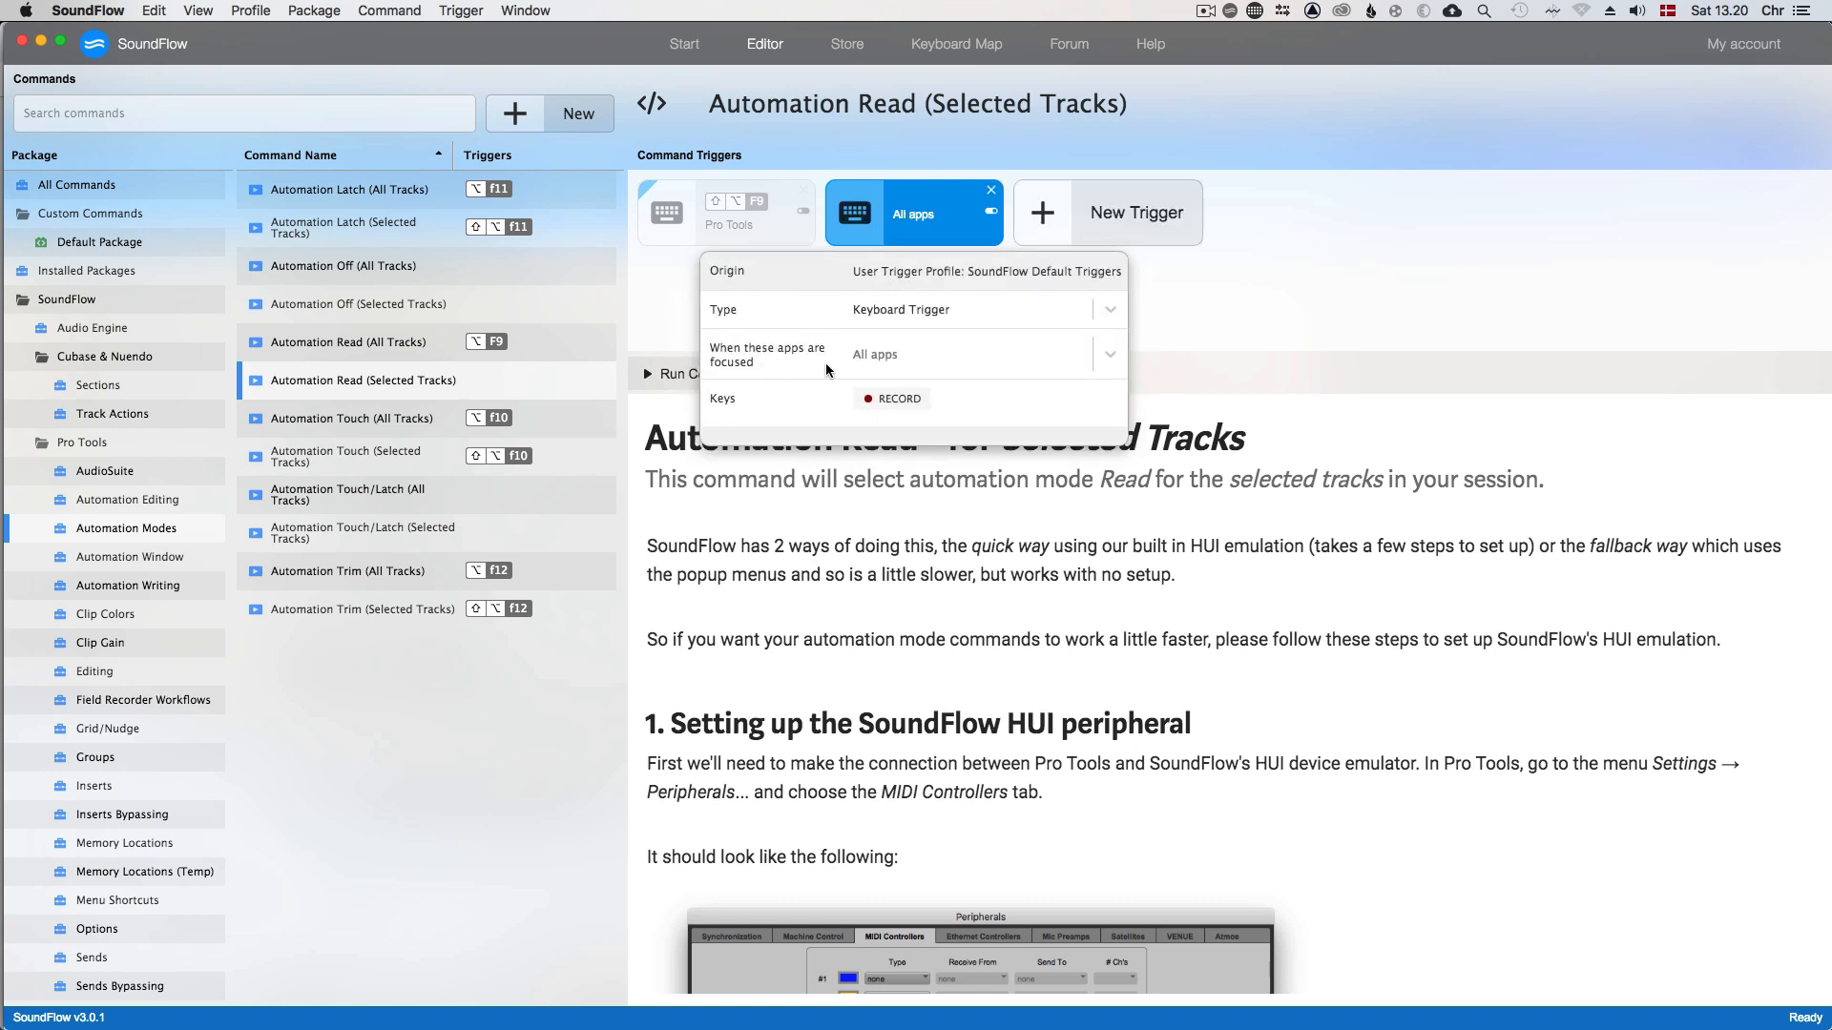
mouse_move(800, 364)
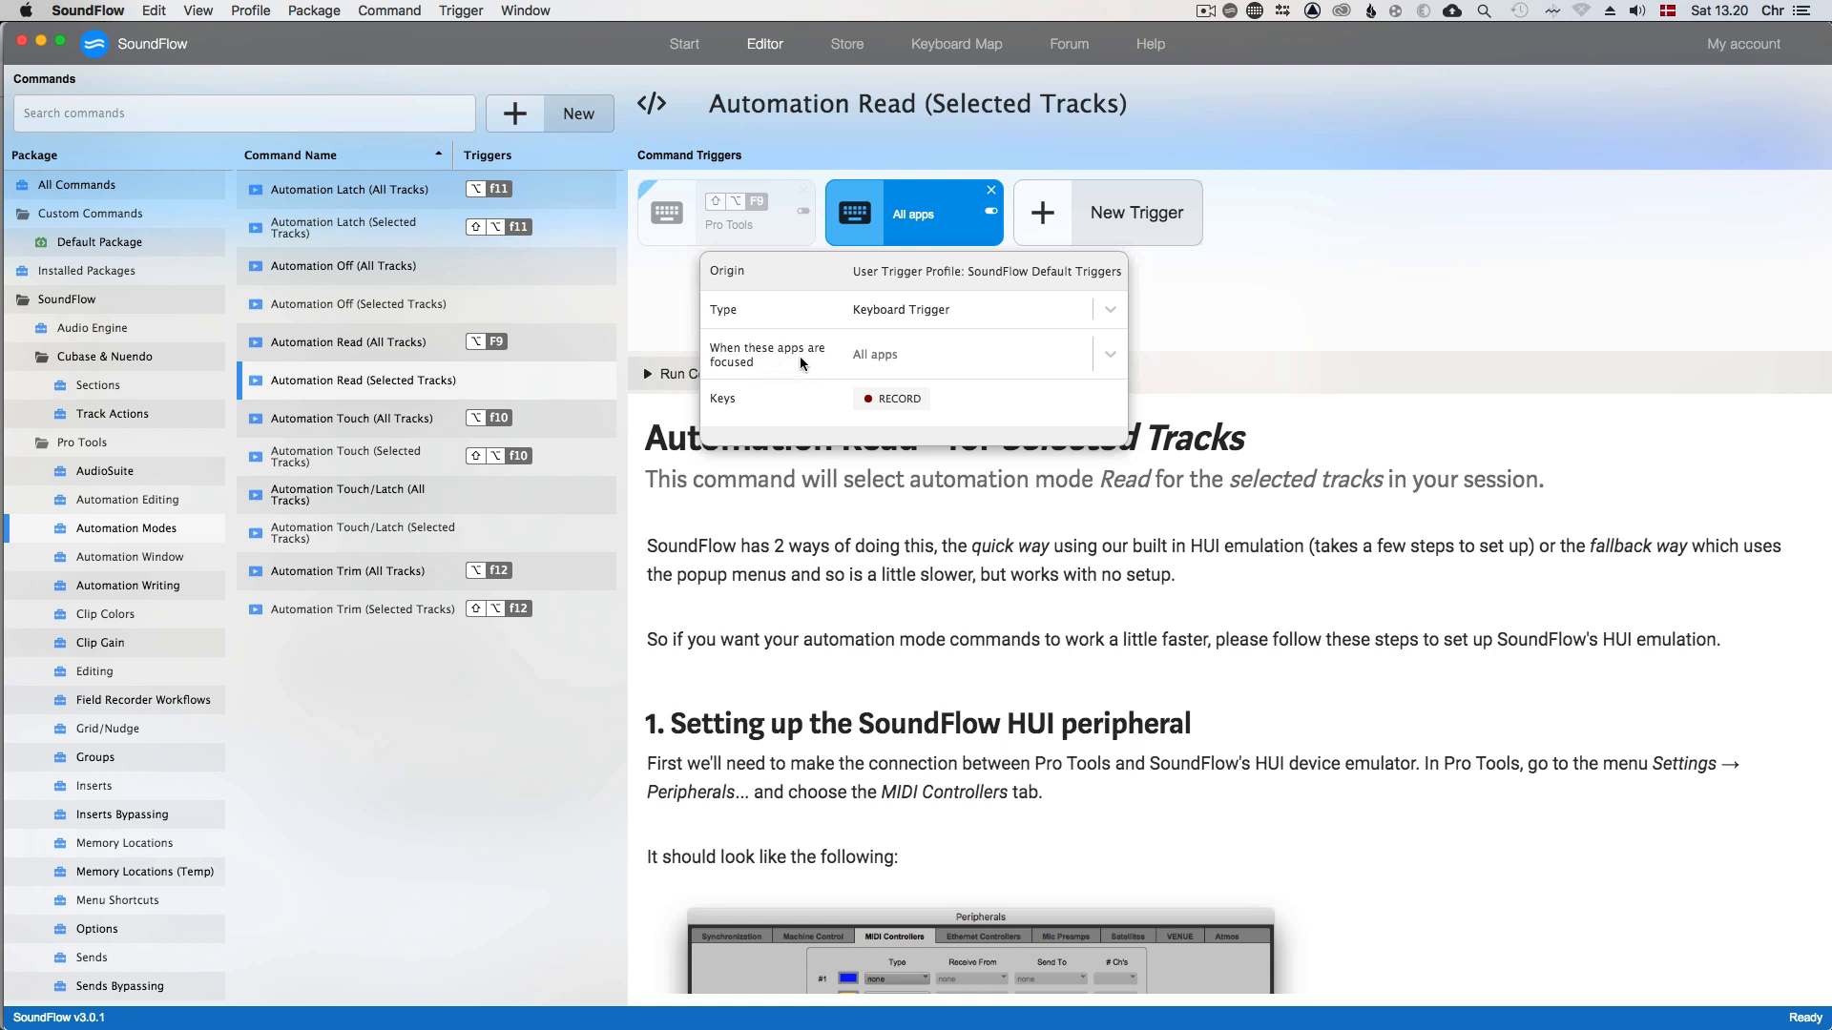
mouse_move(879, 370)
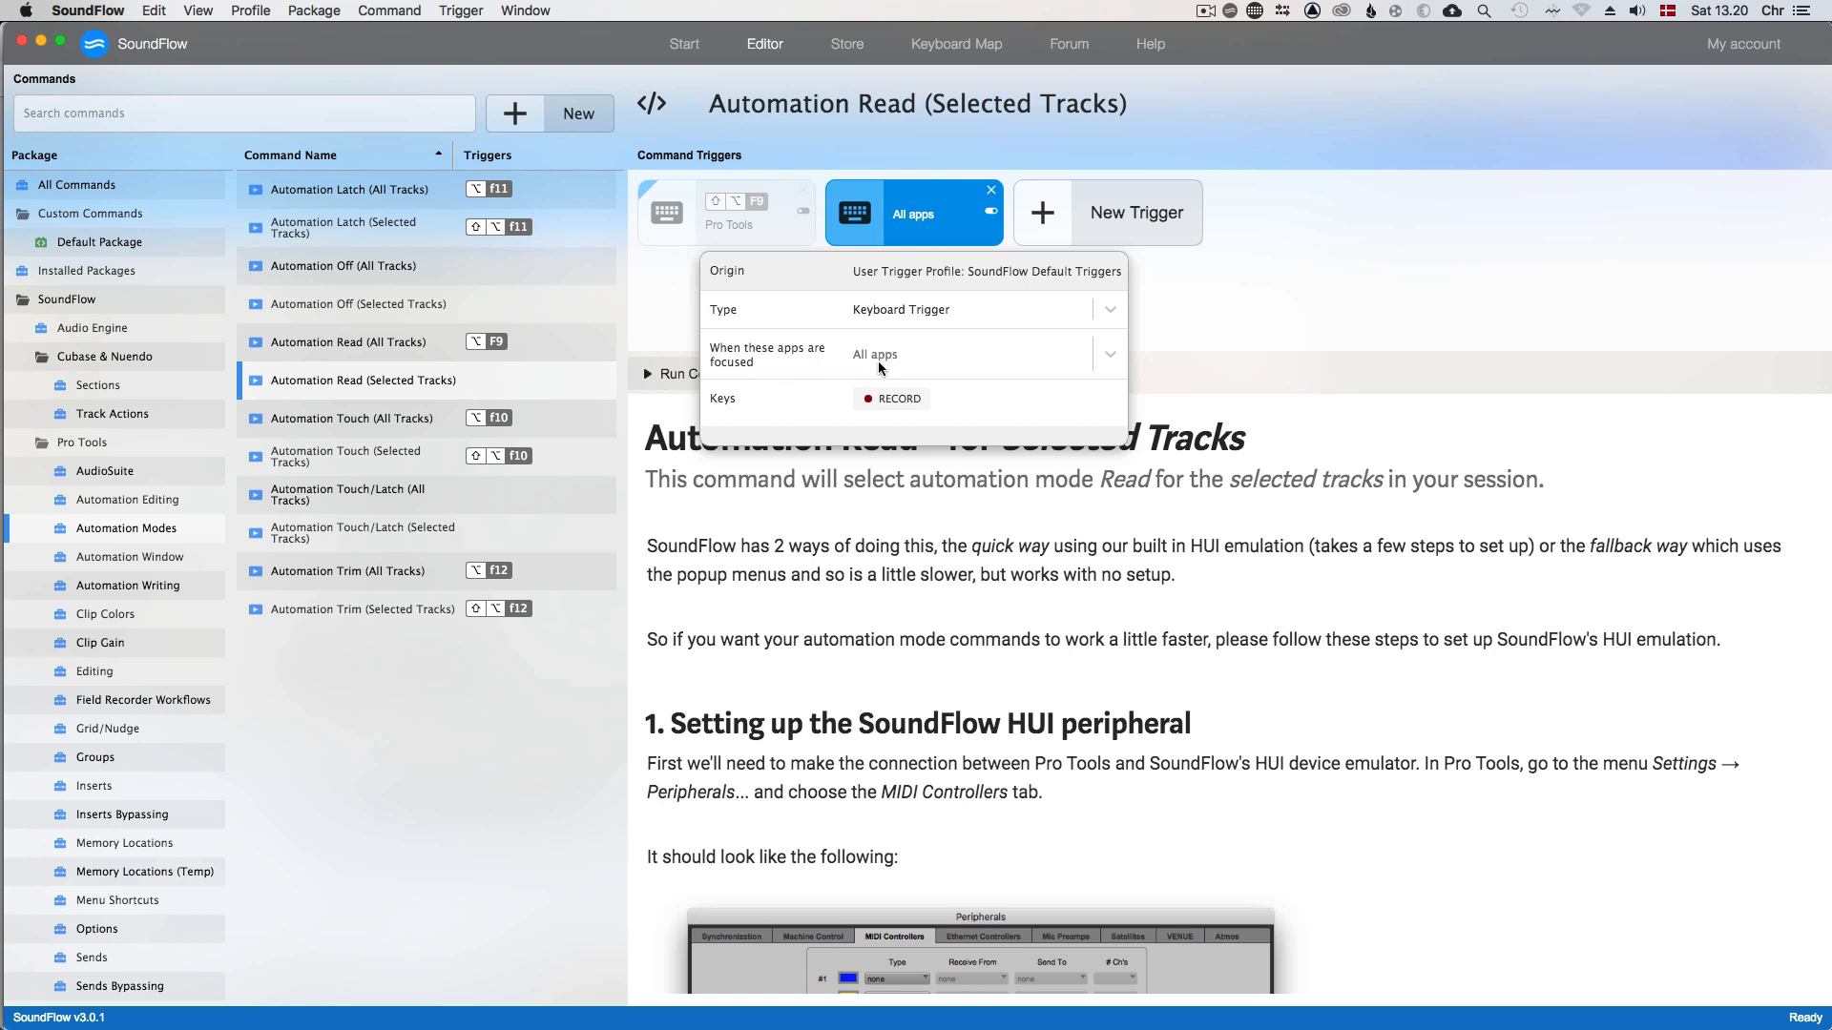
mouse_move(909, 366)
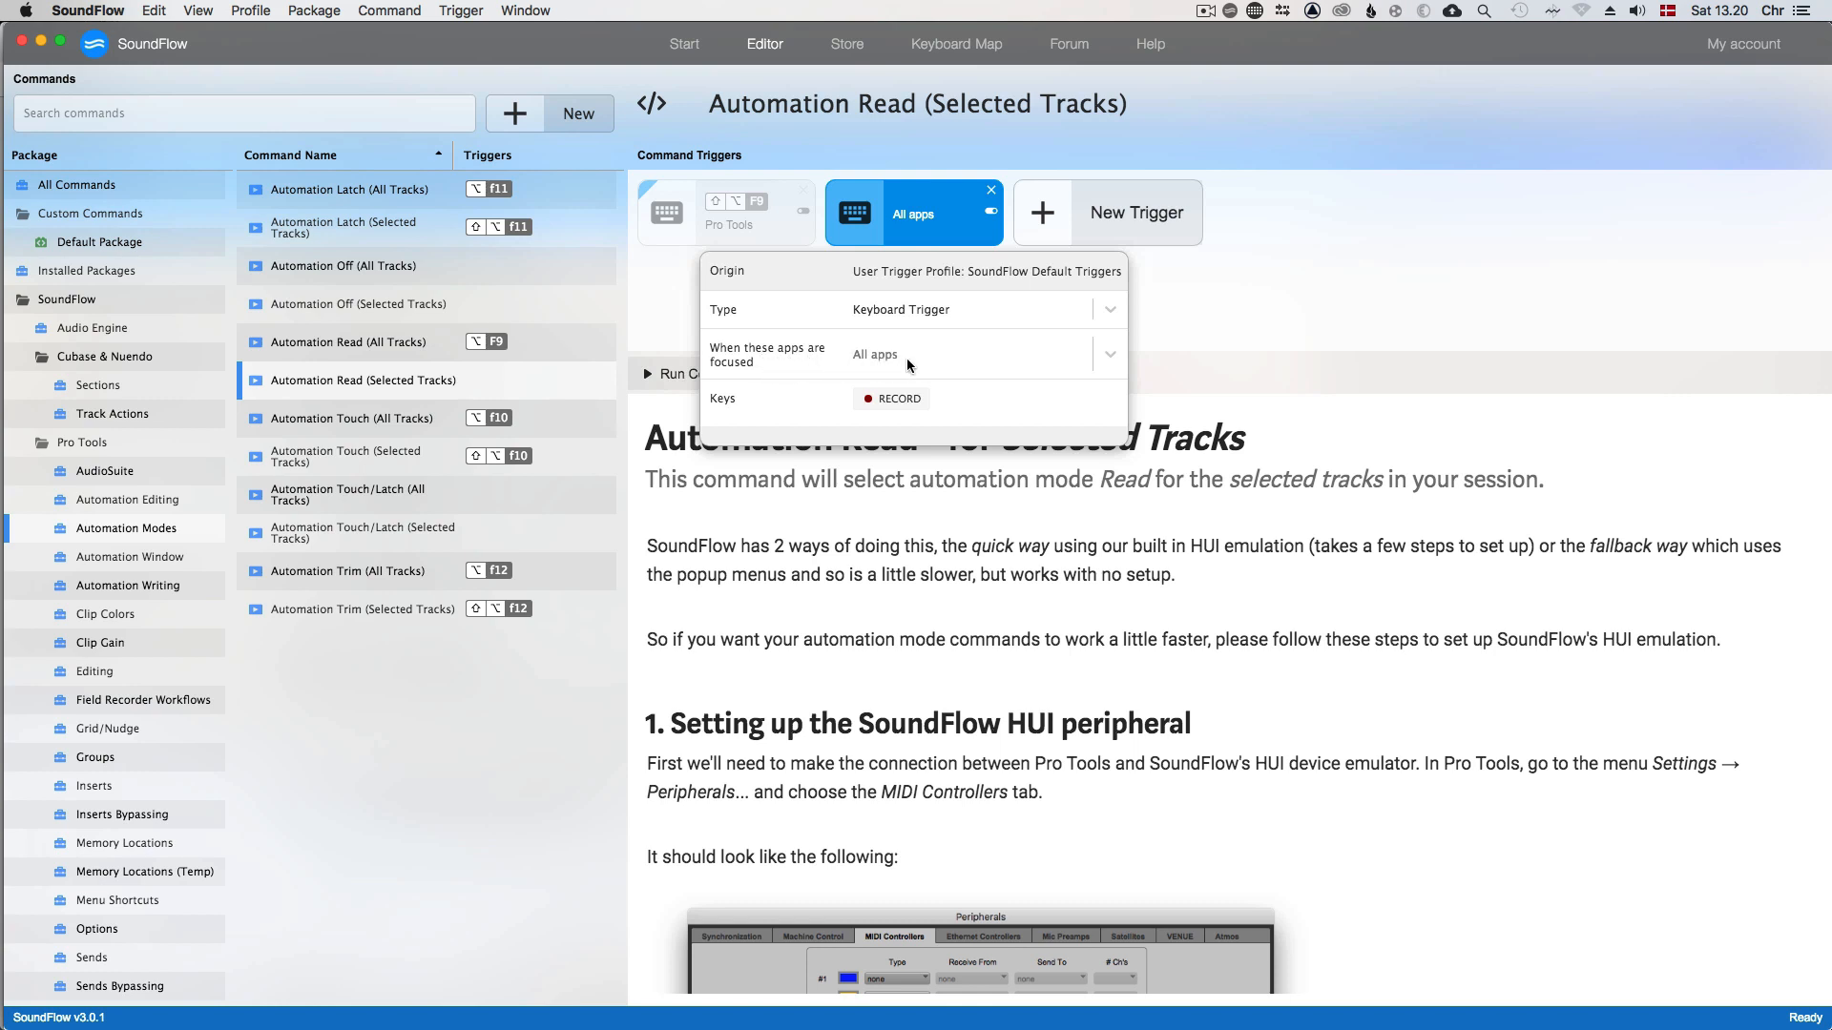
Limit the new trigger to Pro Tools and record F10 as its key.
left_click(985, 353)
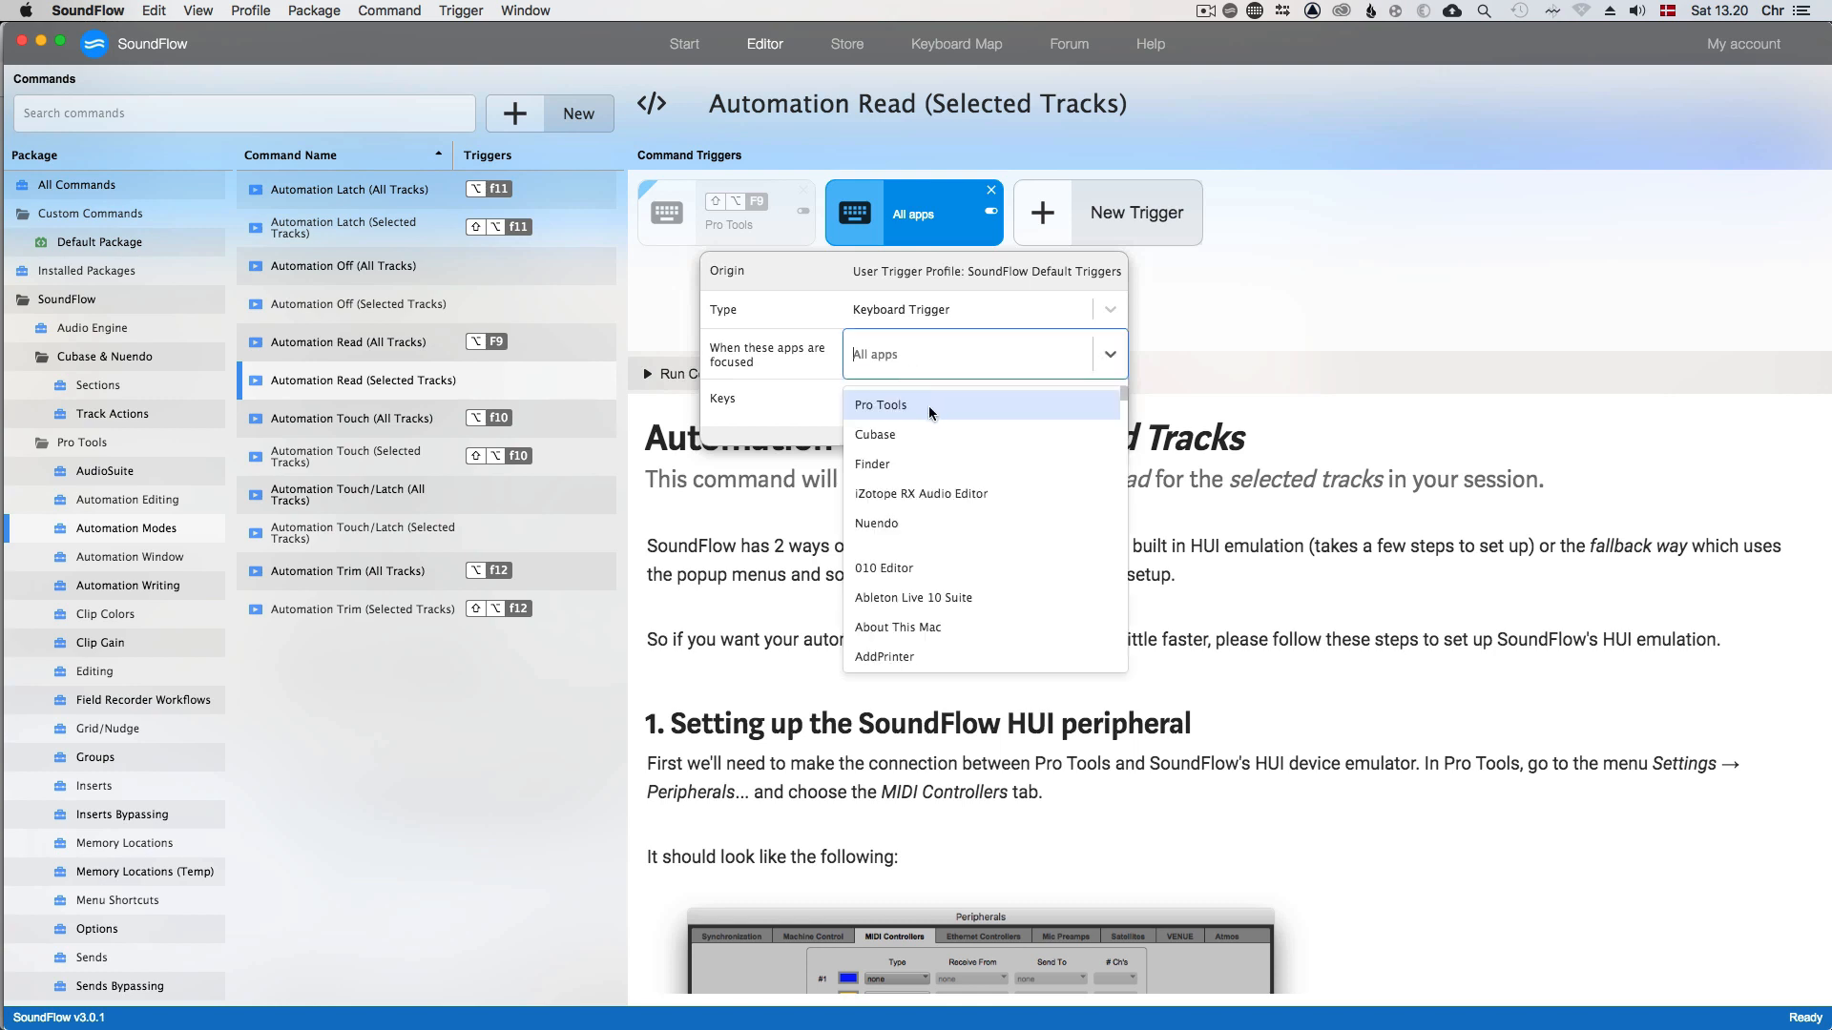
left_click(881, 406)
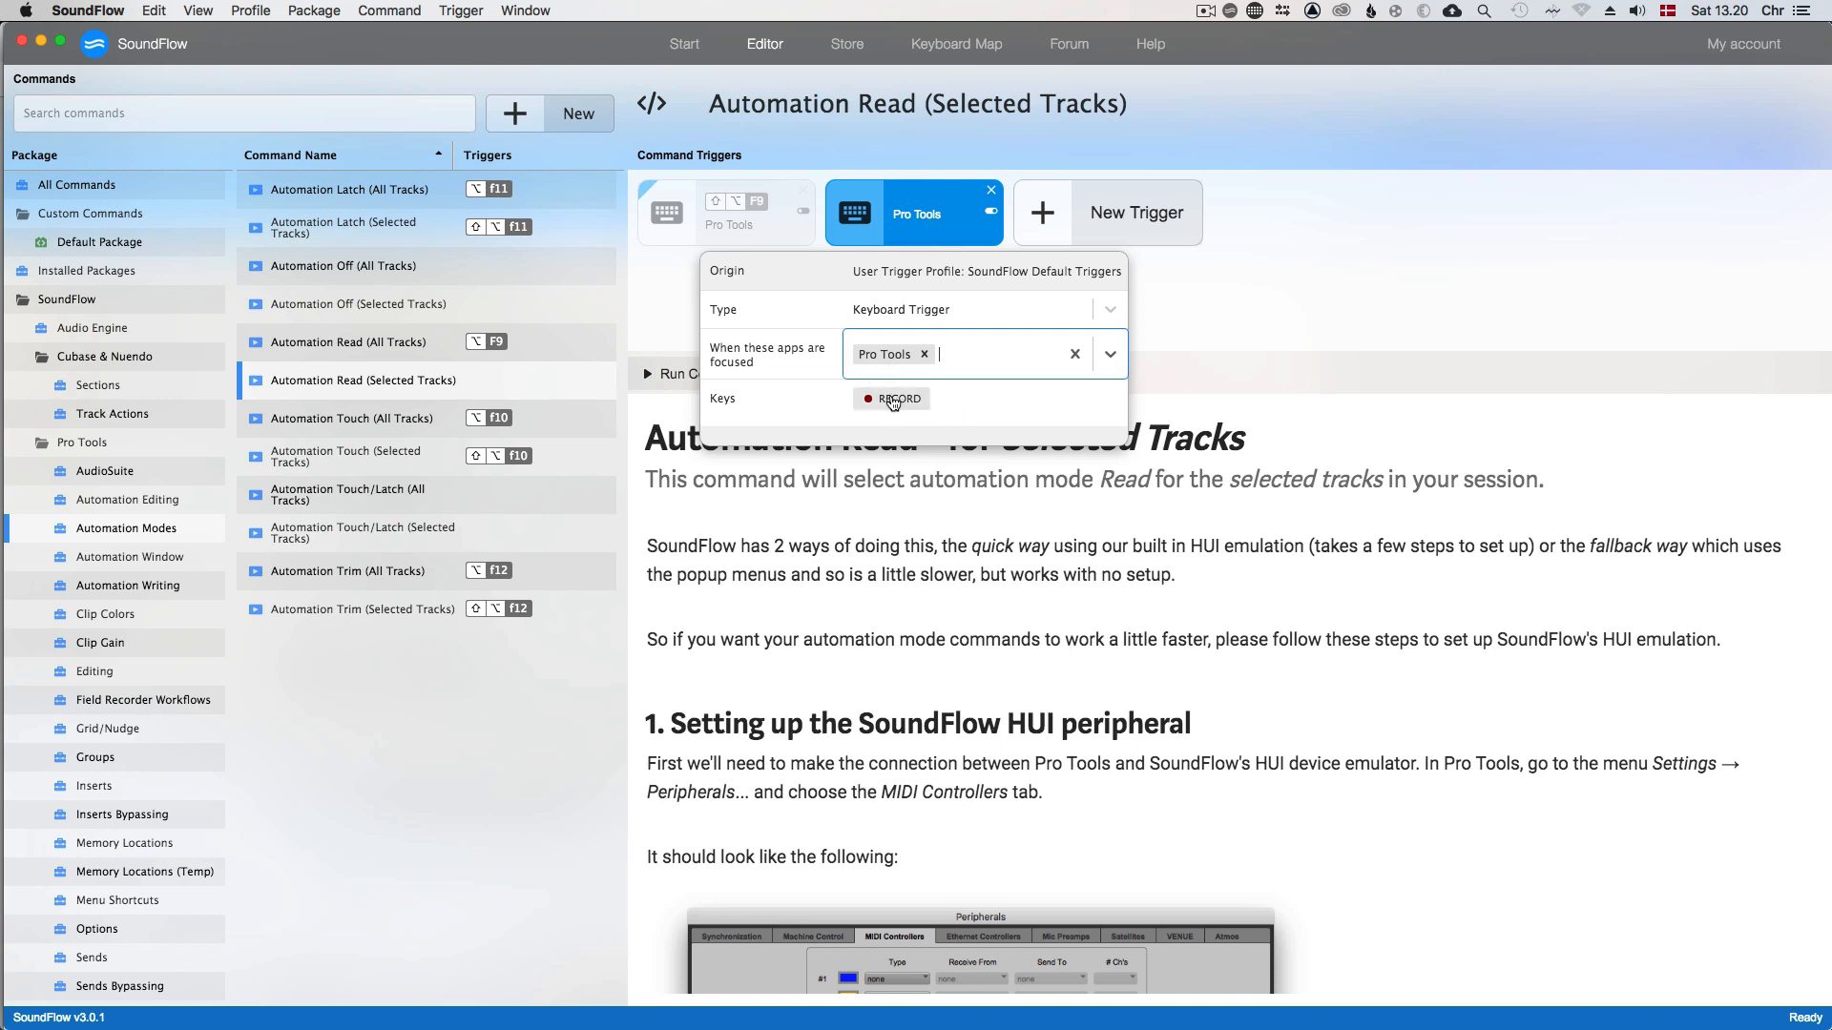
left_click(890, 399)
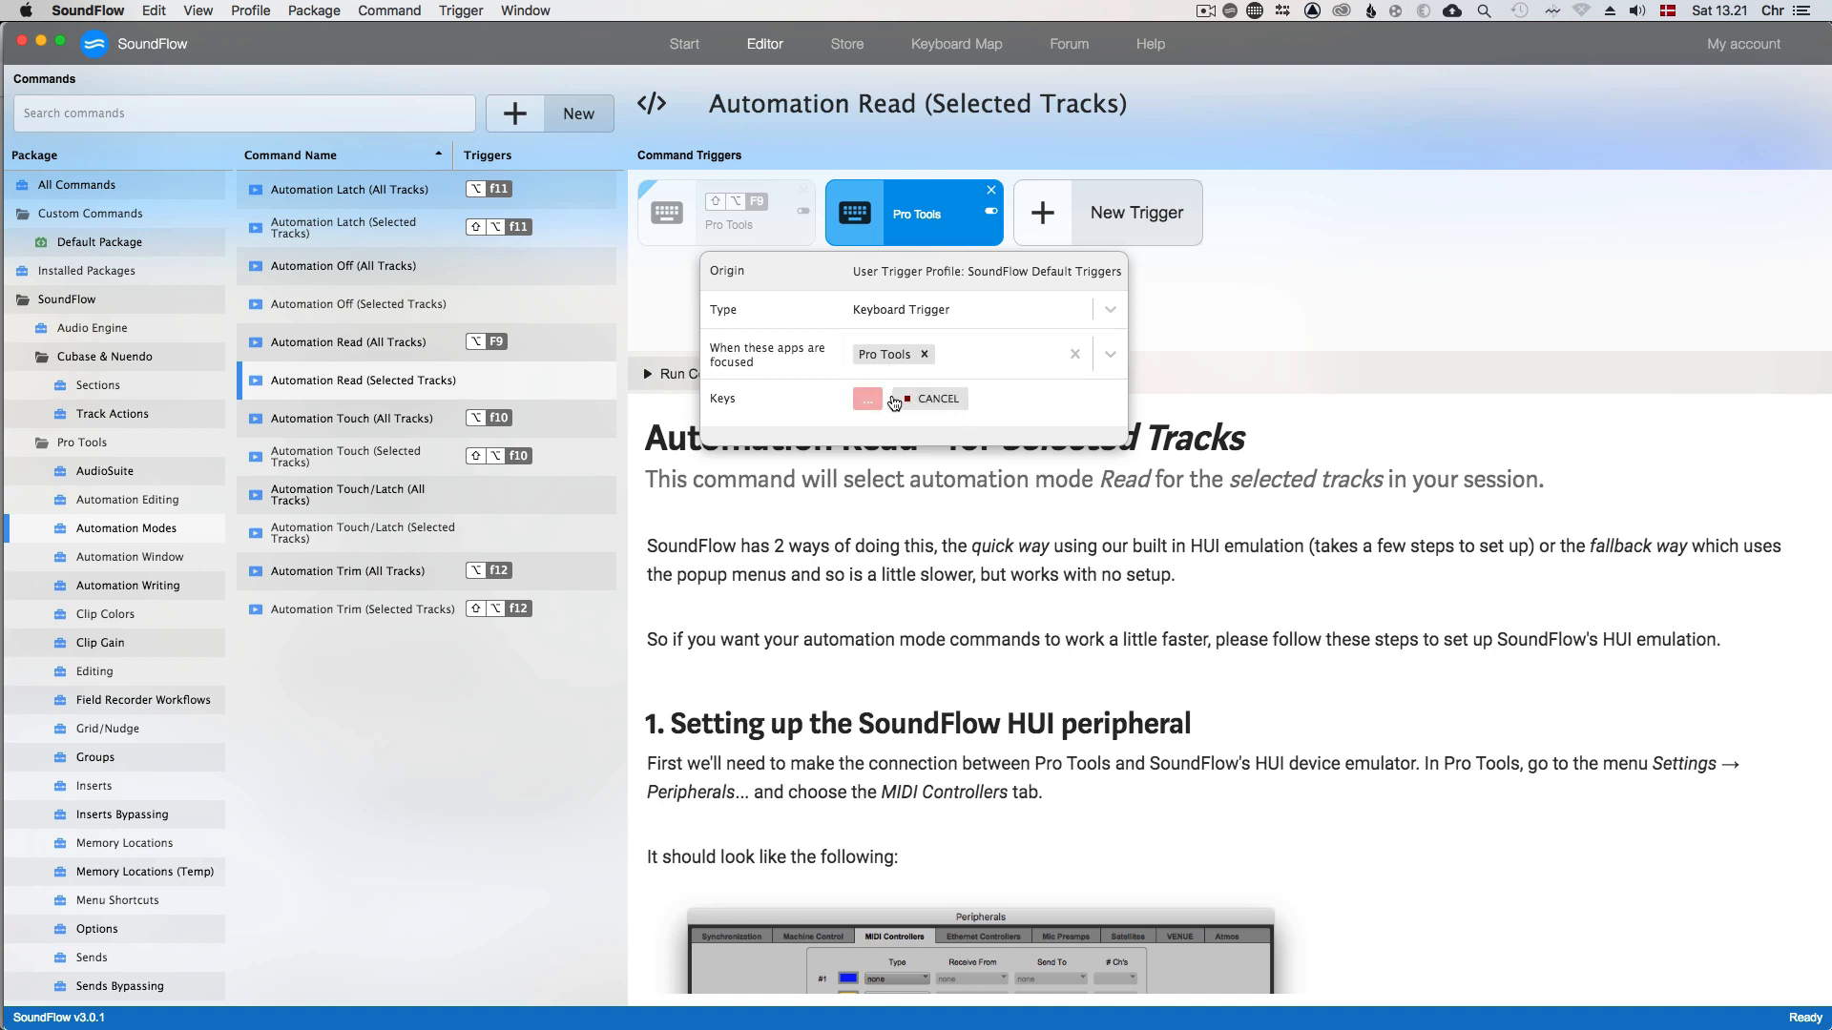
key("f10")
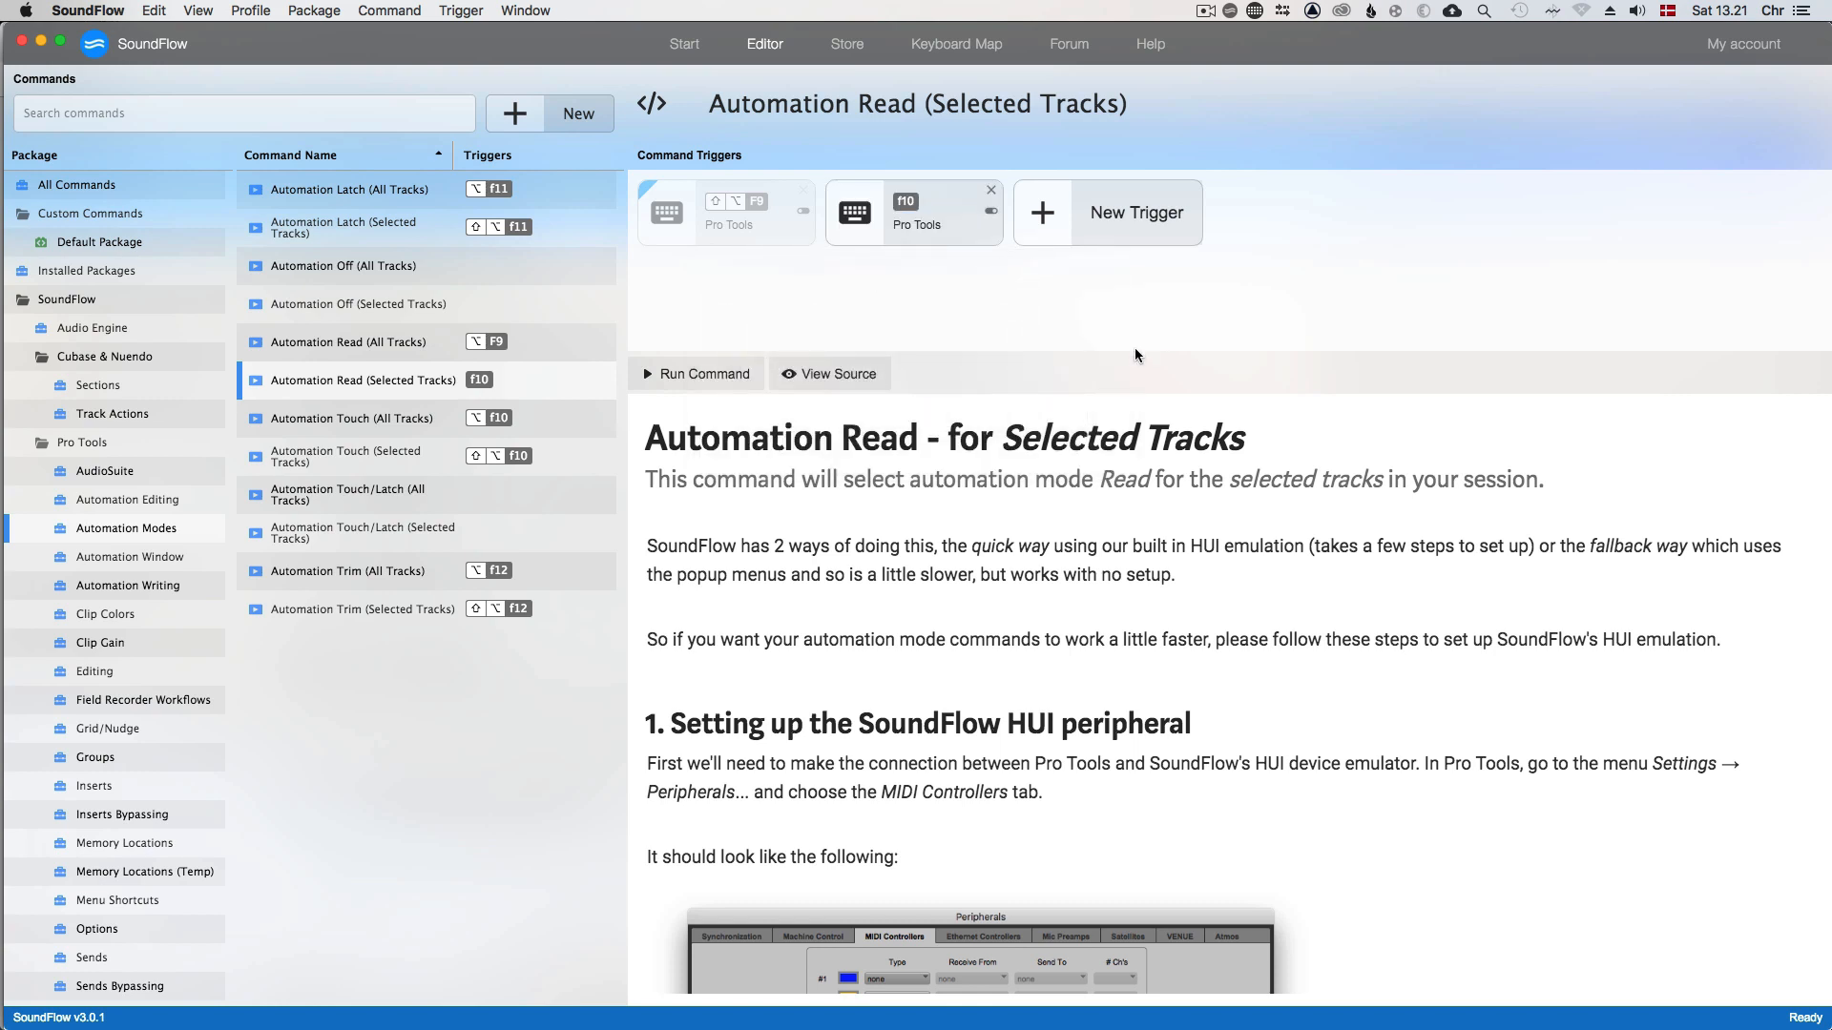
mouse_move(725, 230)
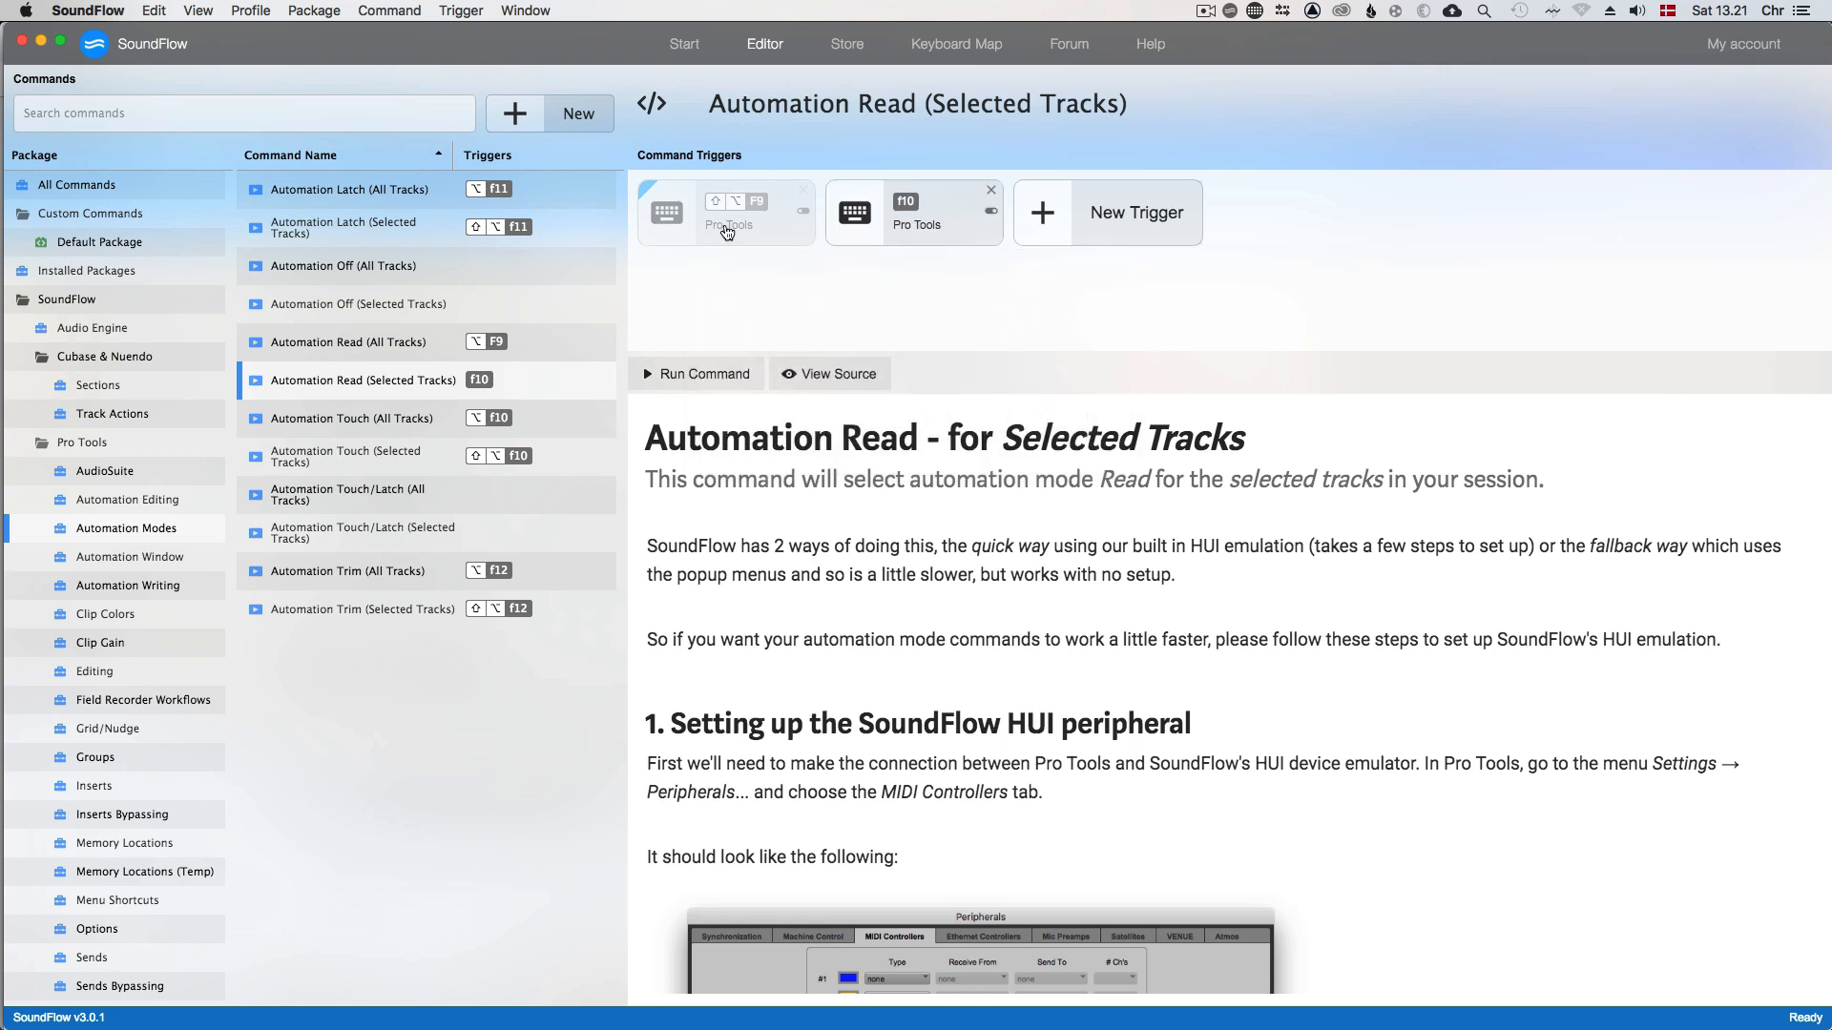
mouse_move(723, 265)
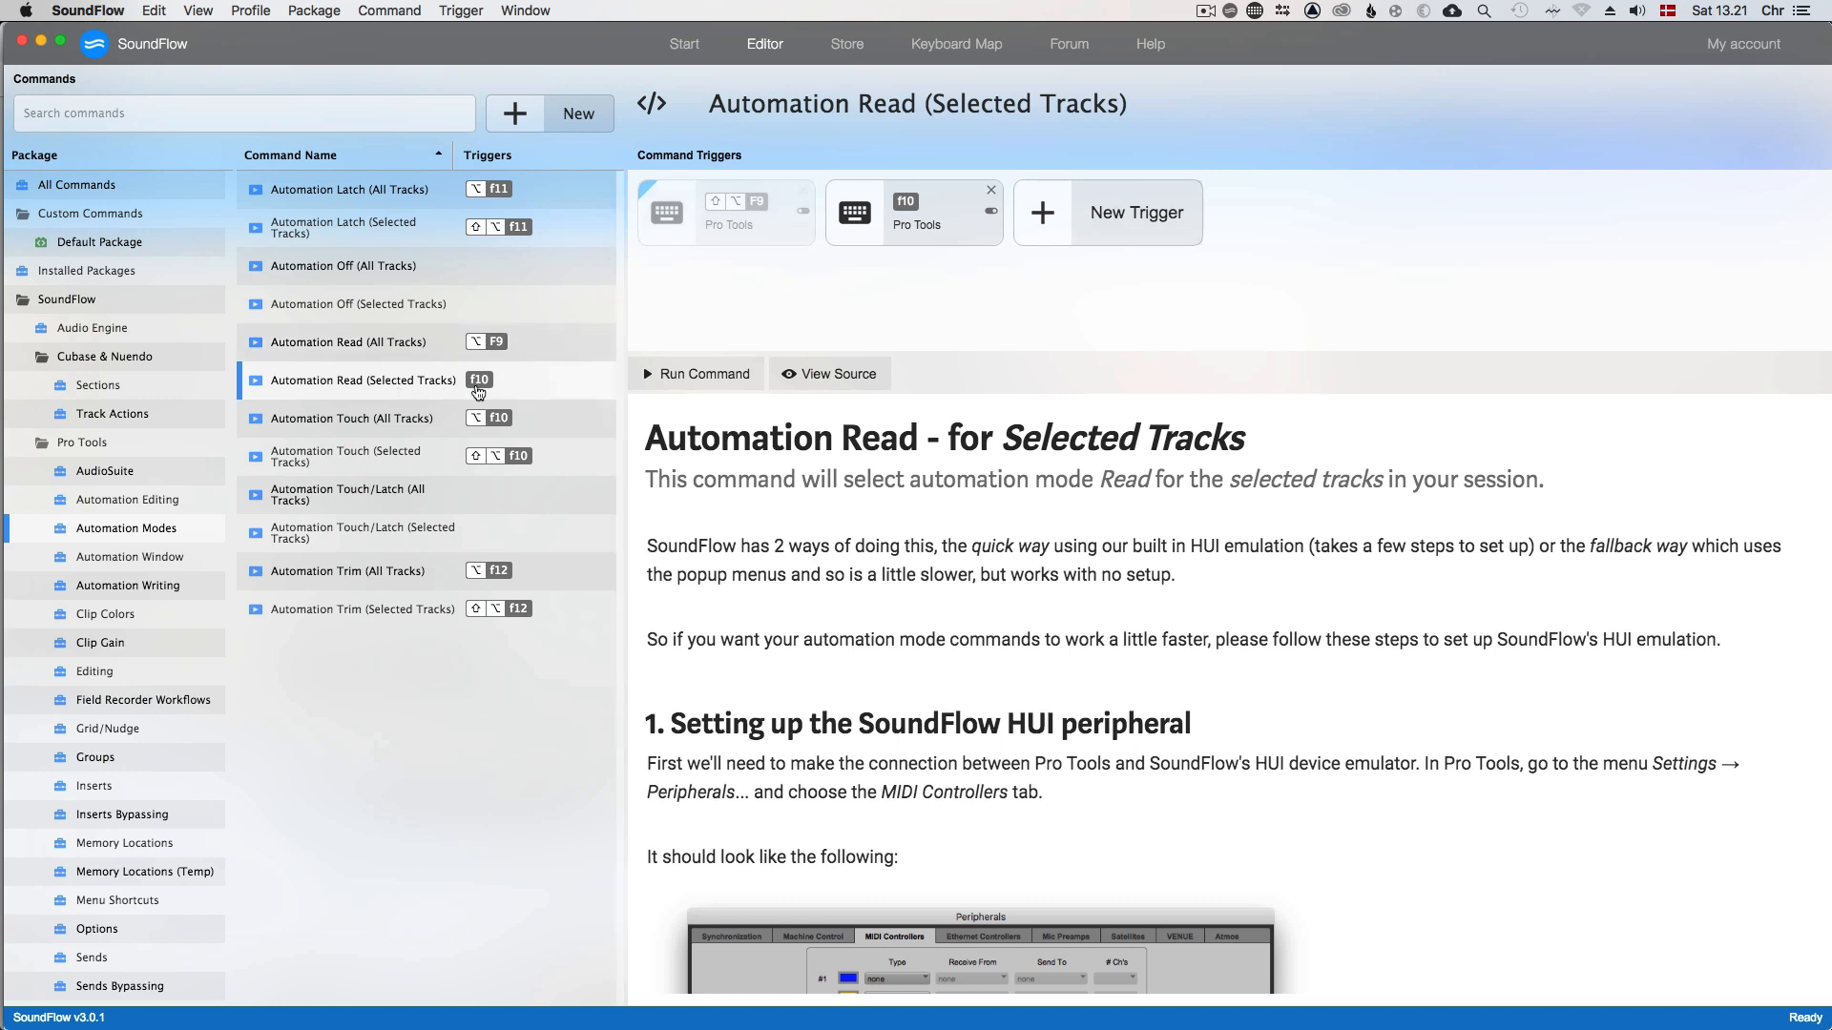
mouse_move(421, 400)
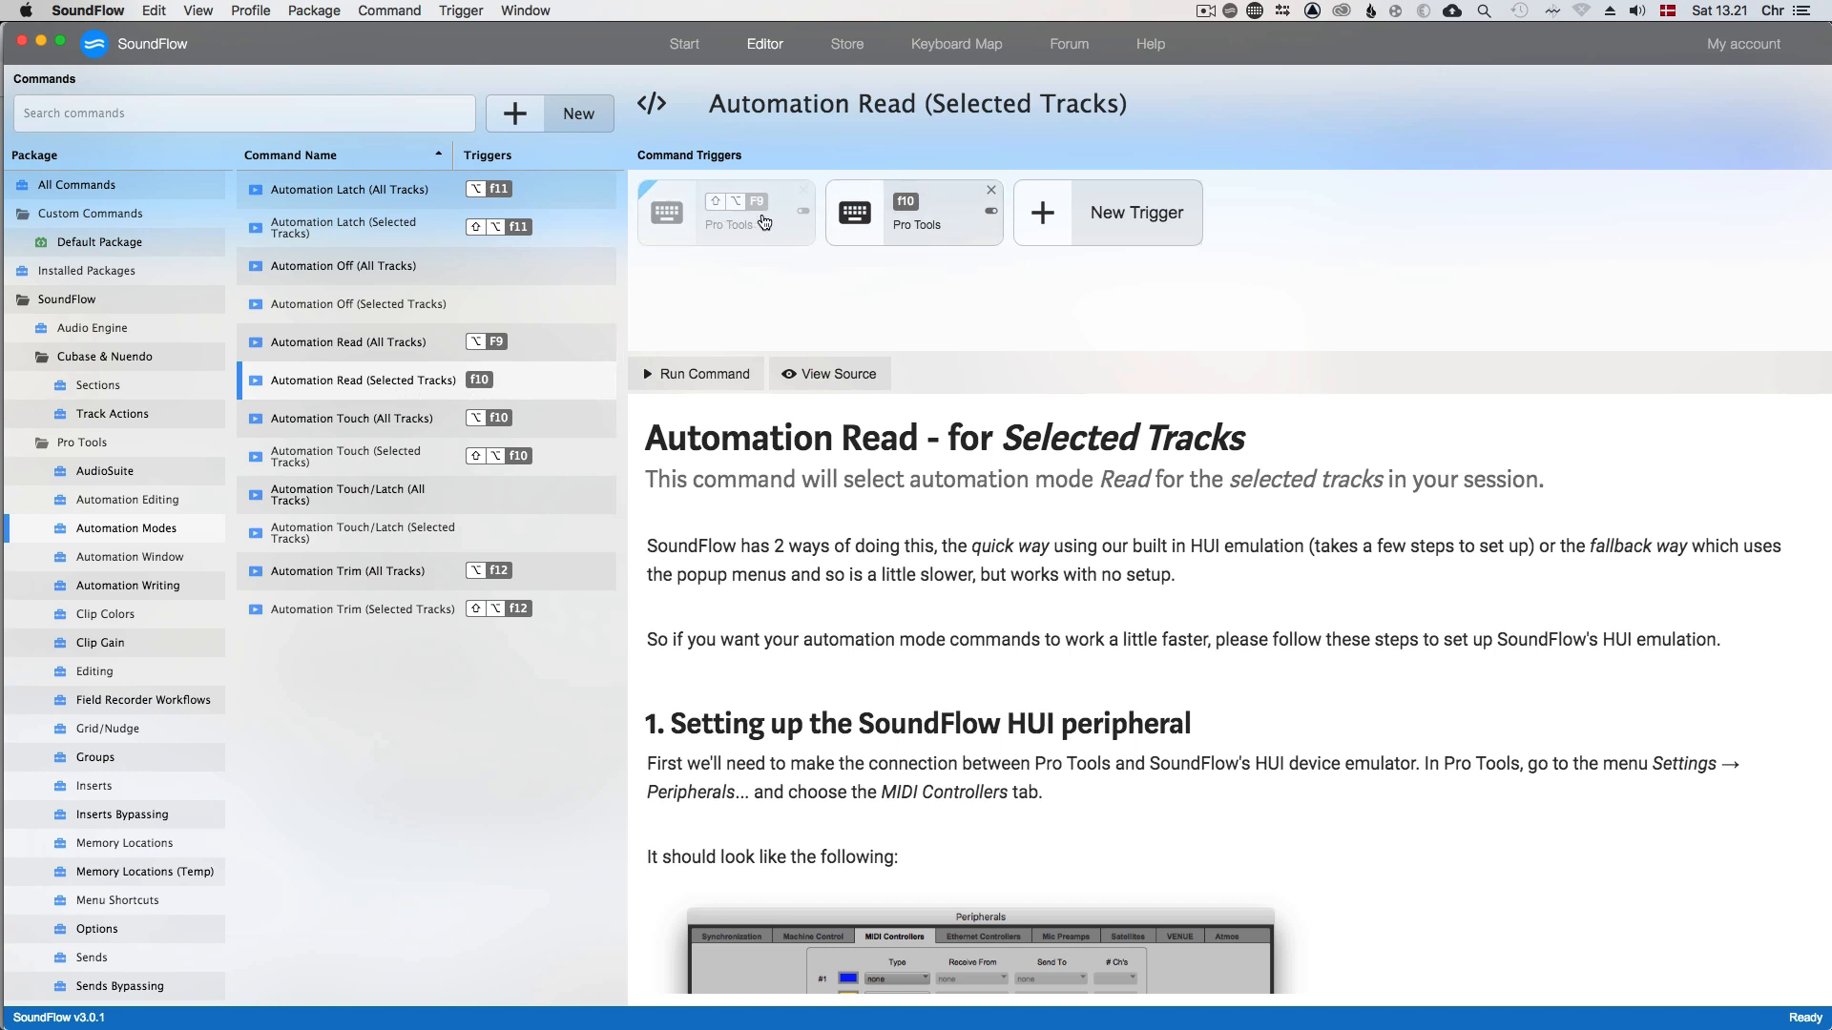
mouse_move(831, 302)
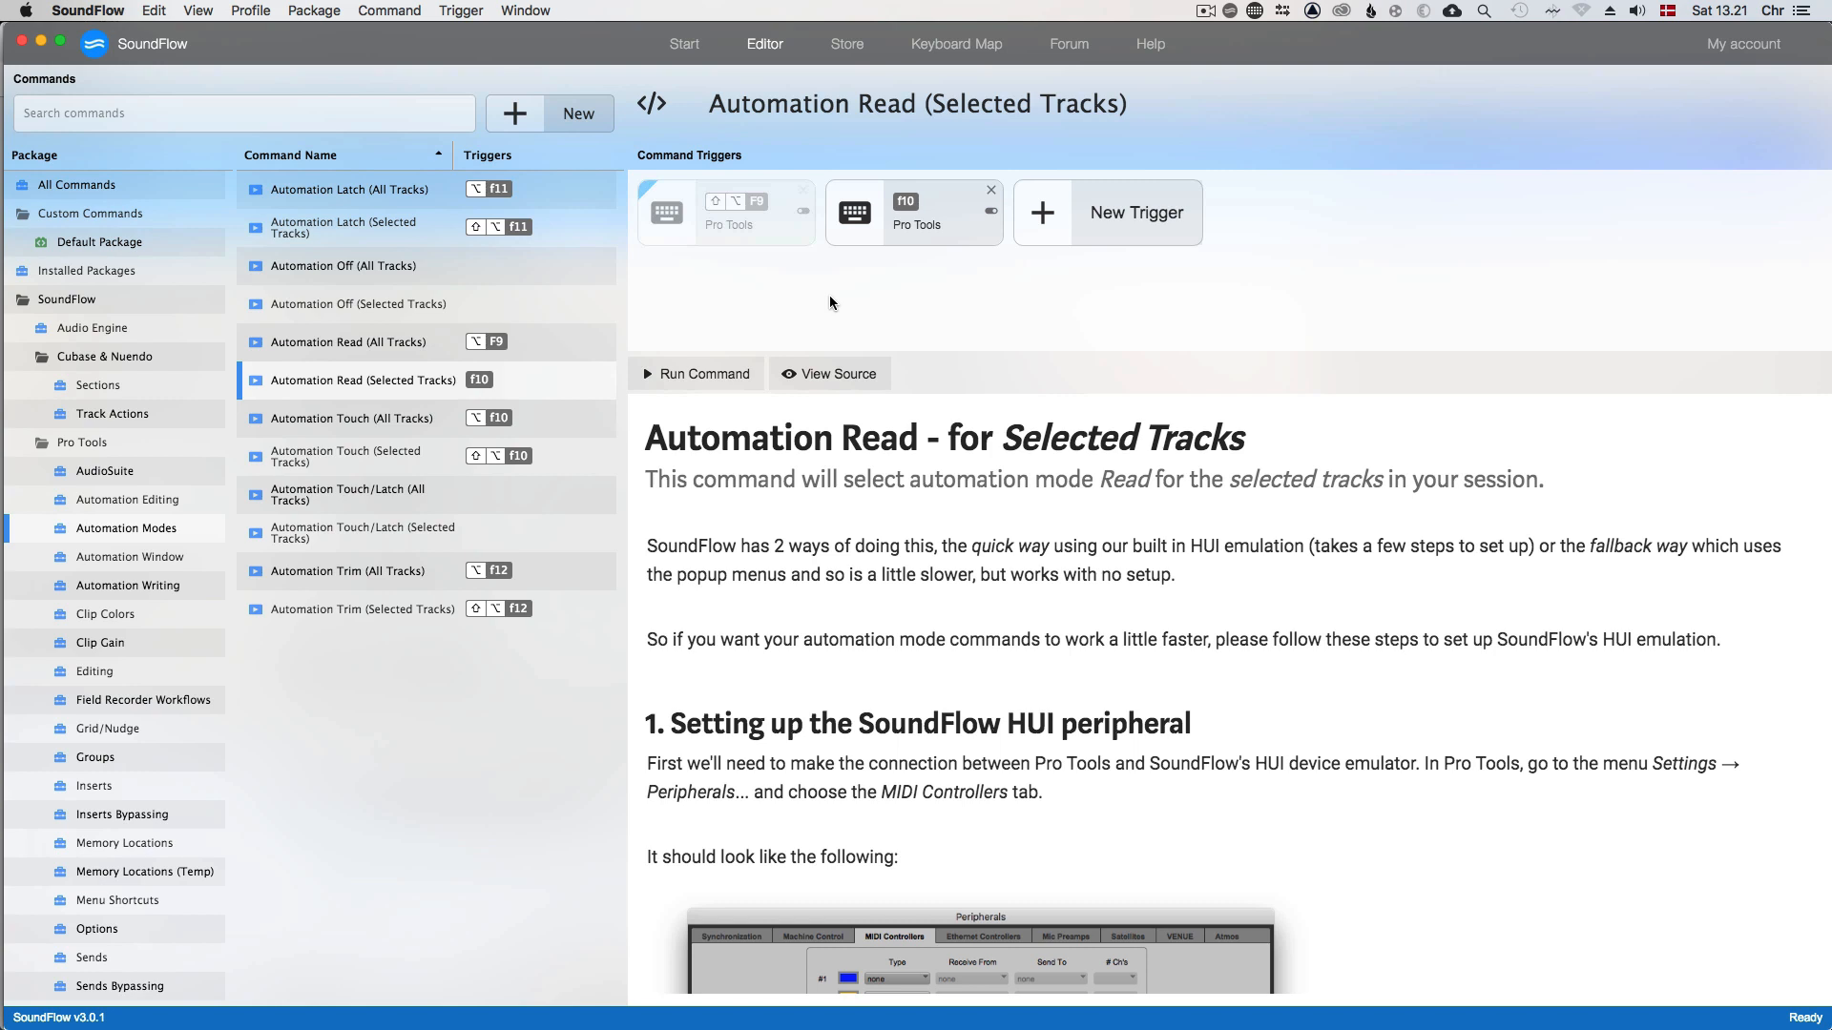
mouse_move(823, 306)
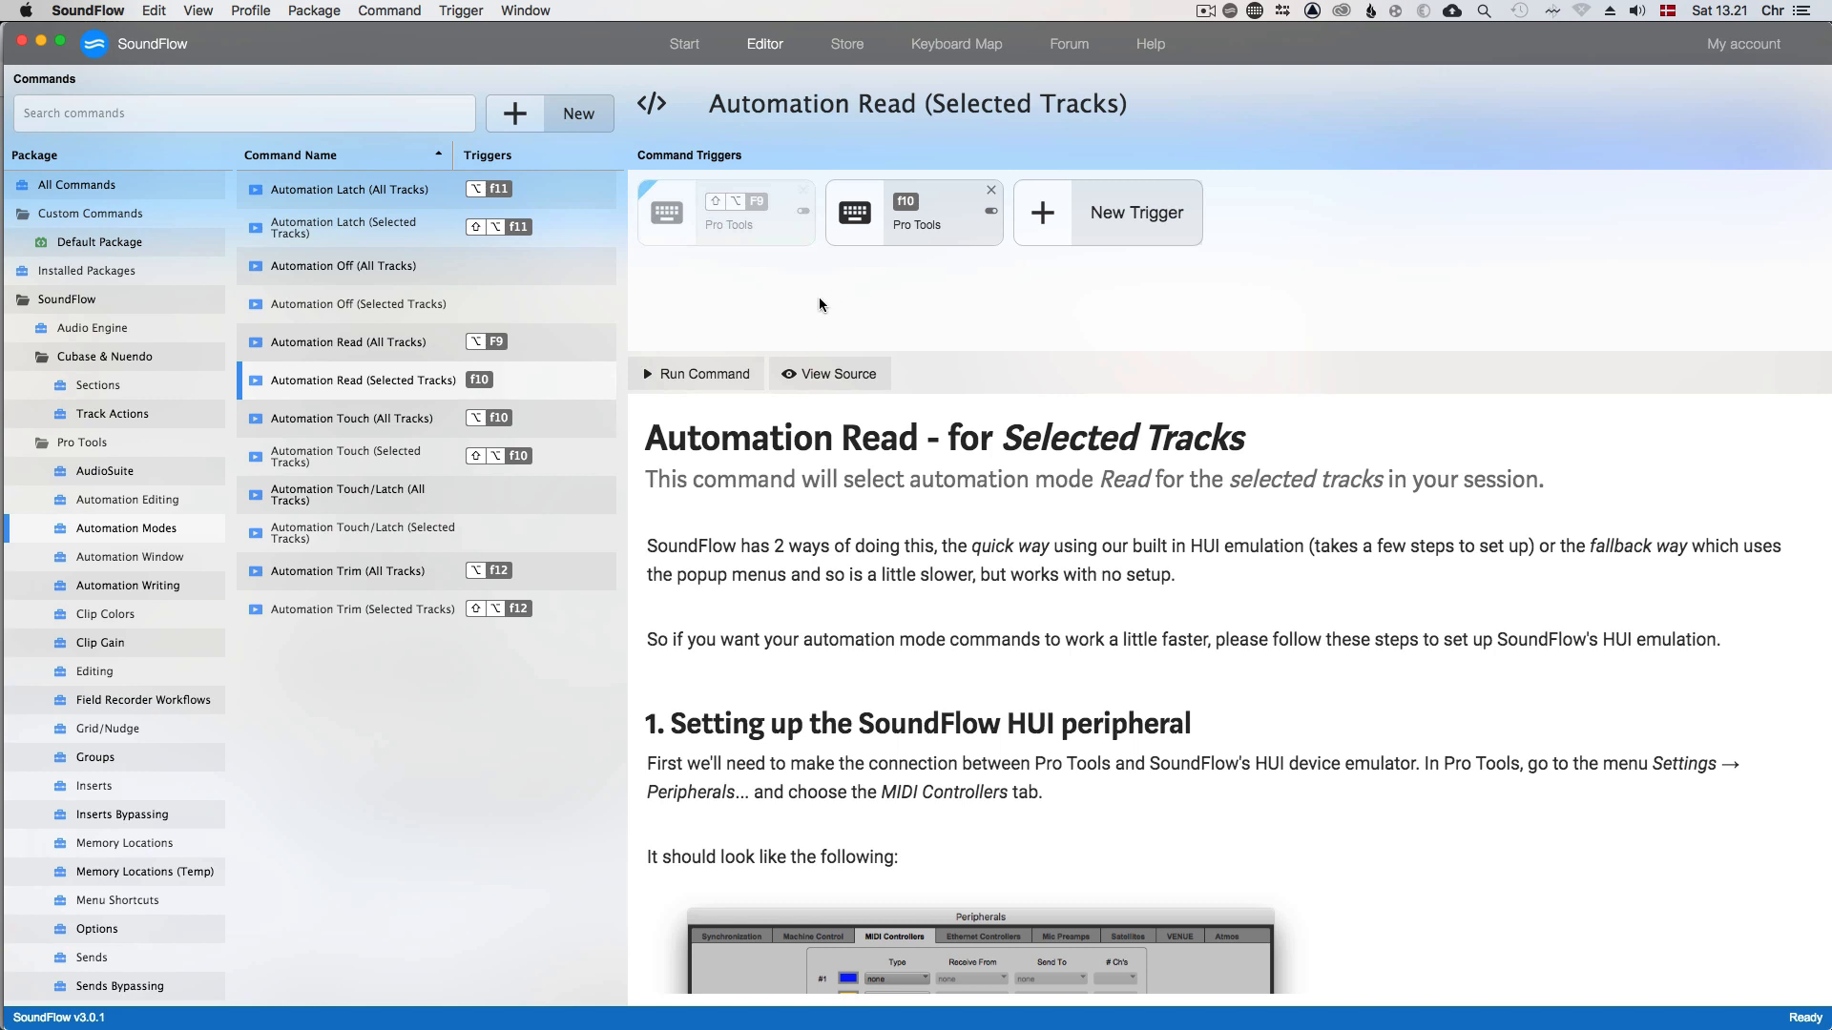
mouse_move(695, 375)
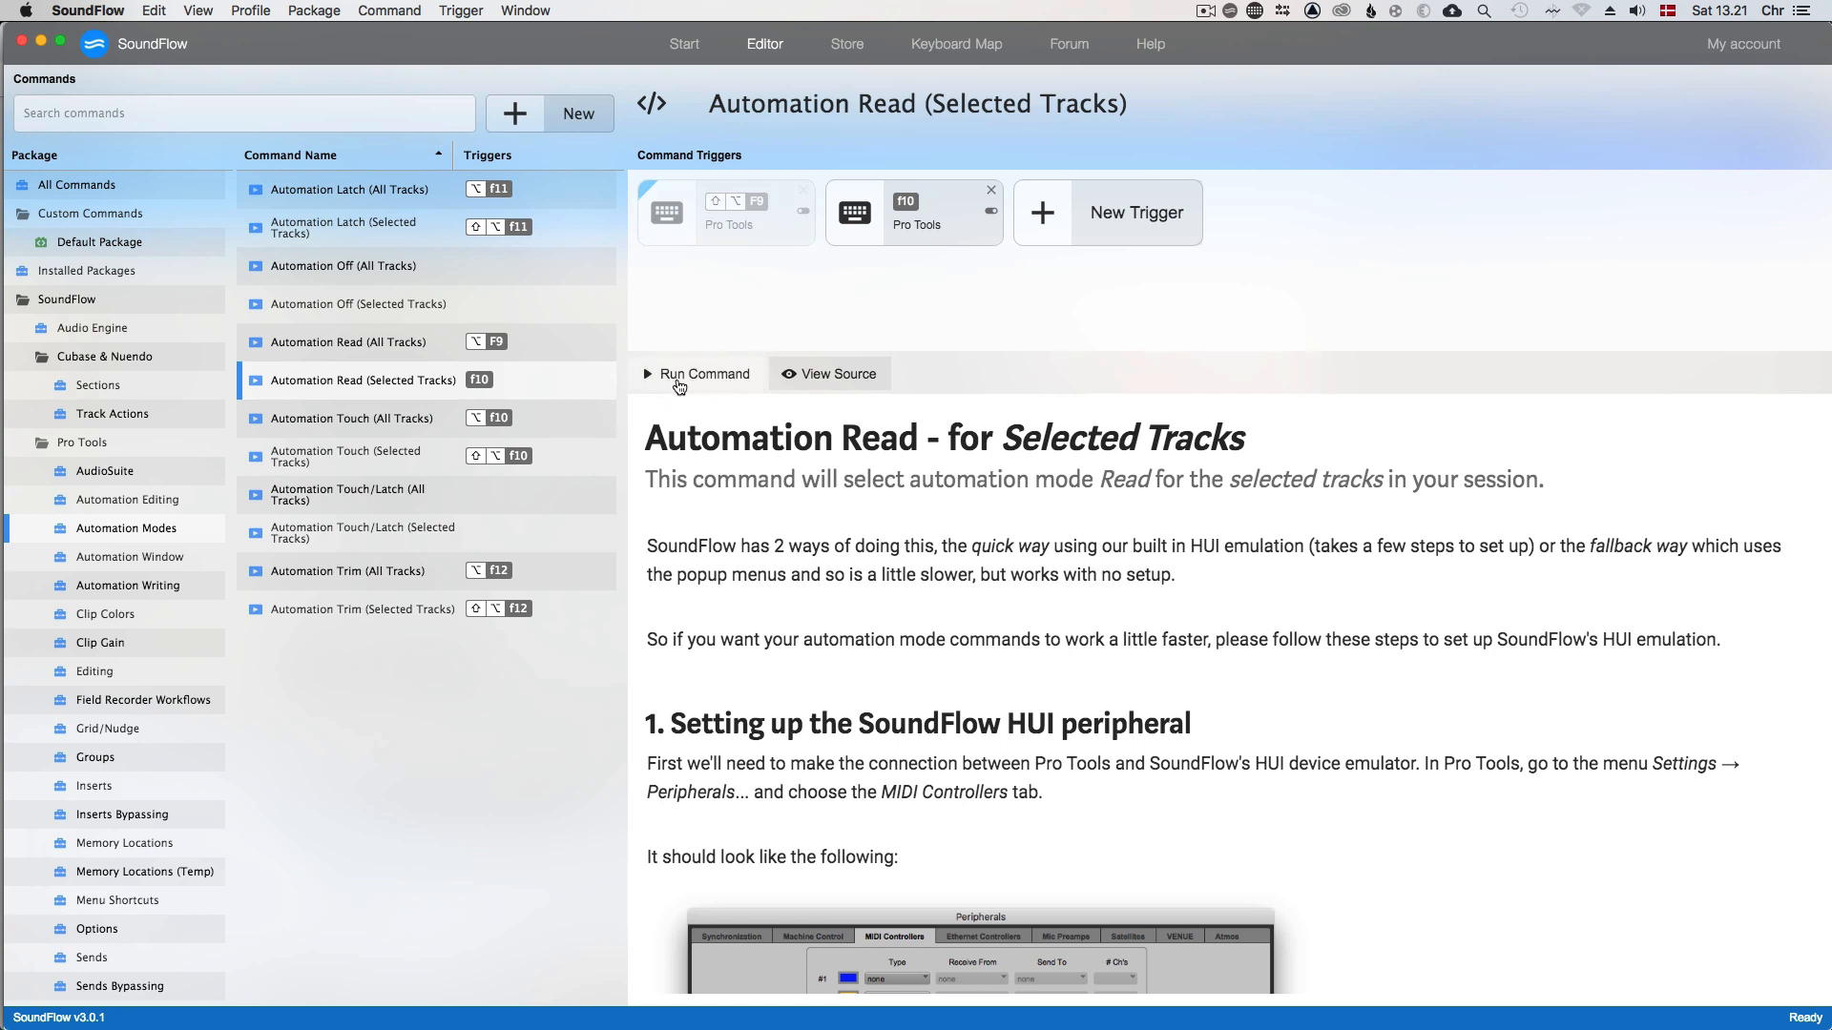
mouse_move(852, 384)
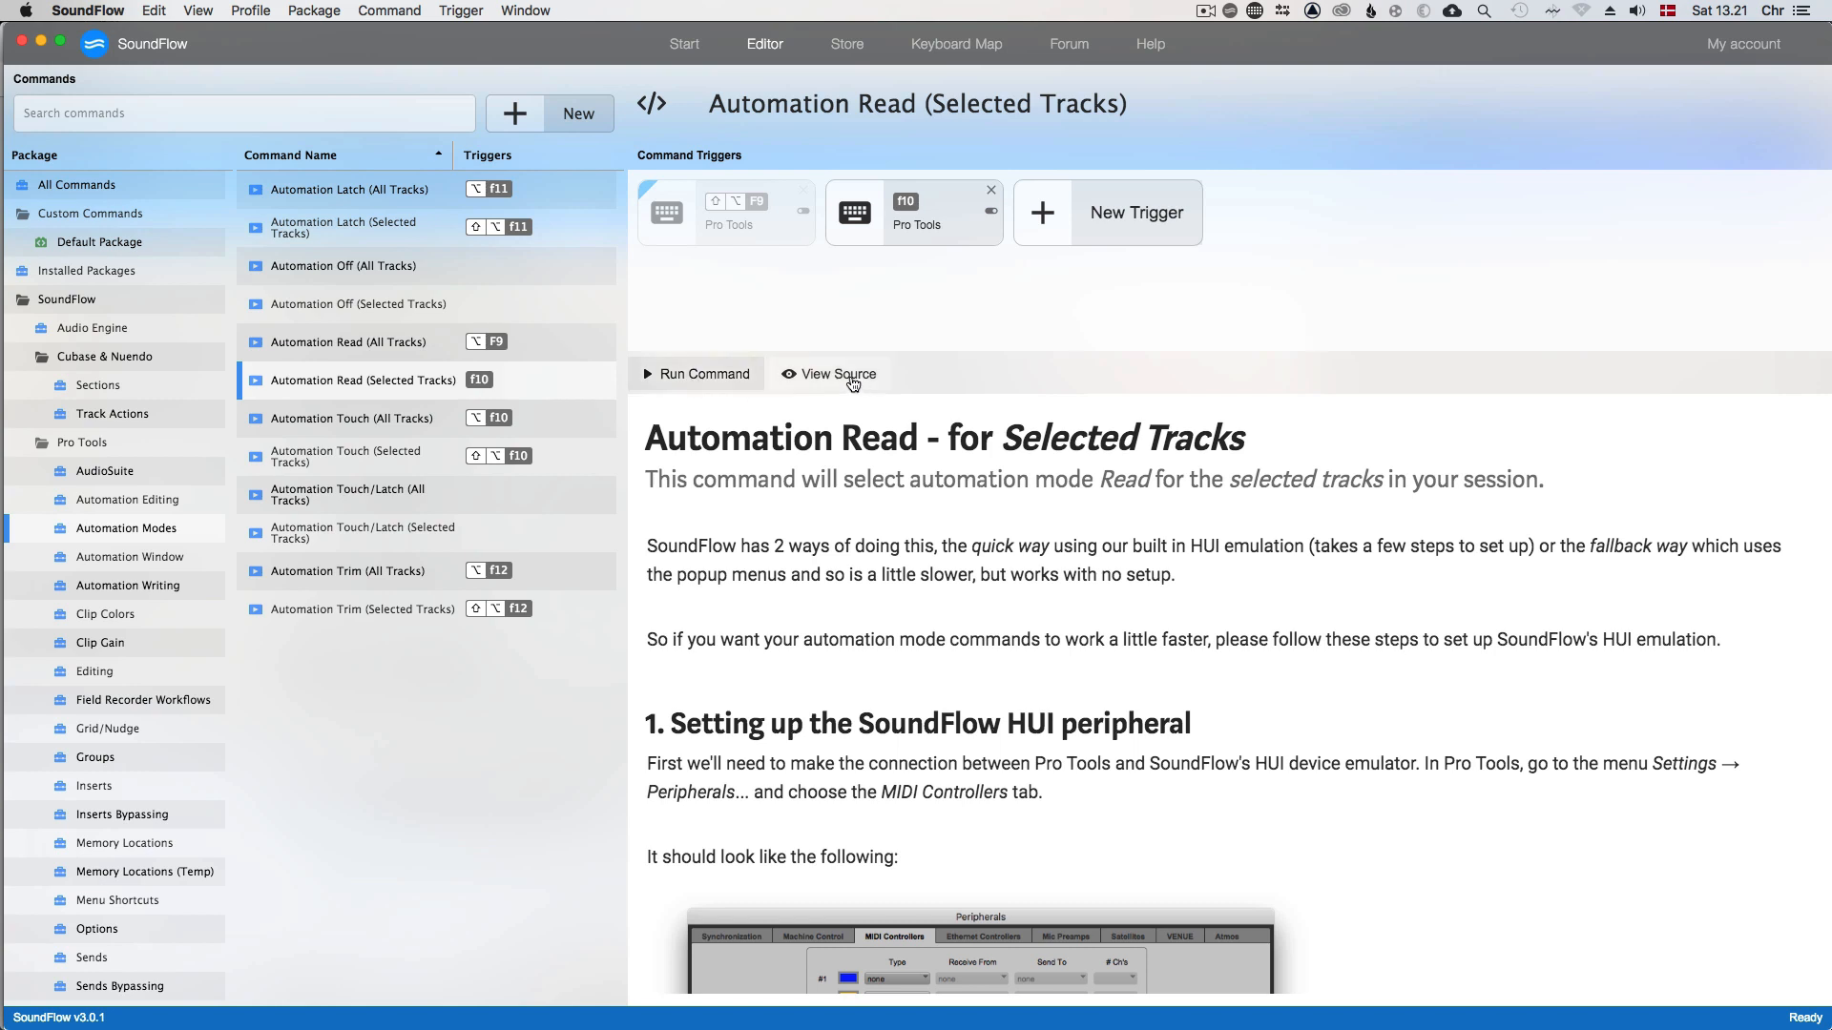
View the Automation Read (Selected Tracks) script source, then return to documentation.
left_click(838, 374)
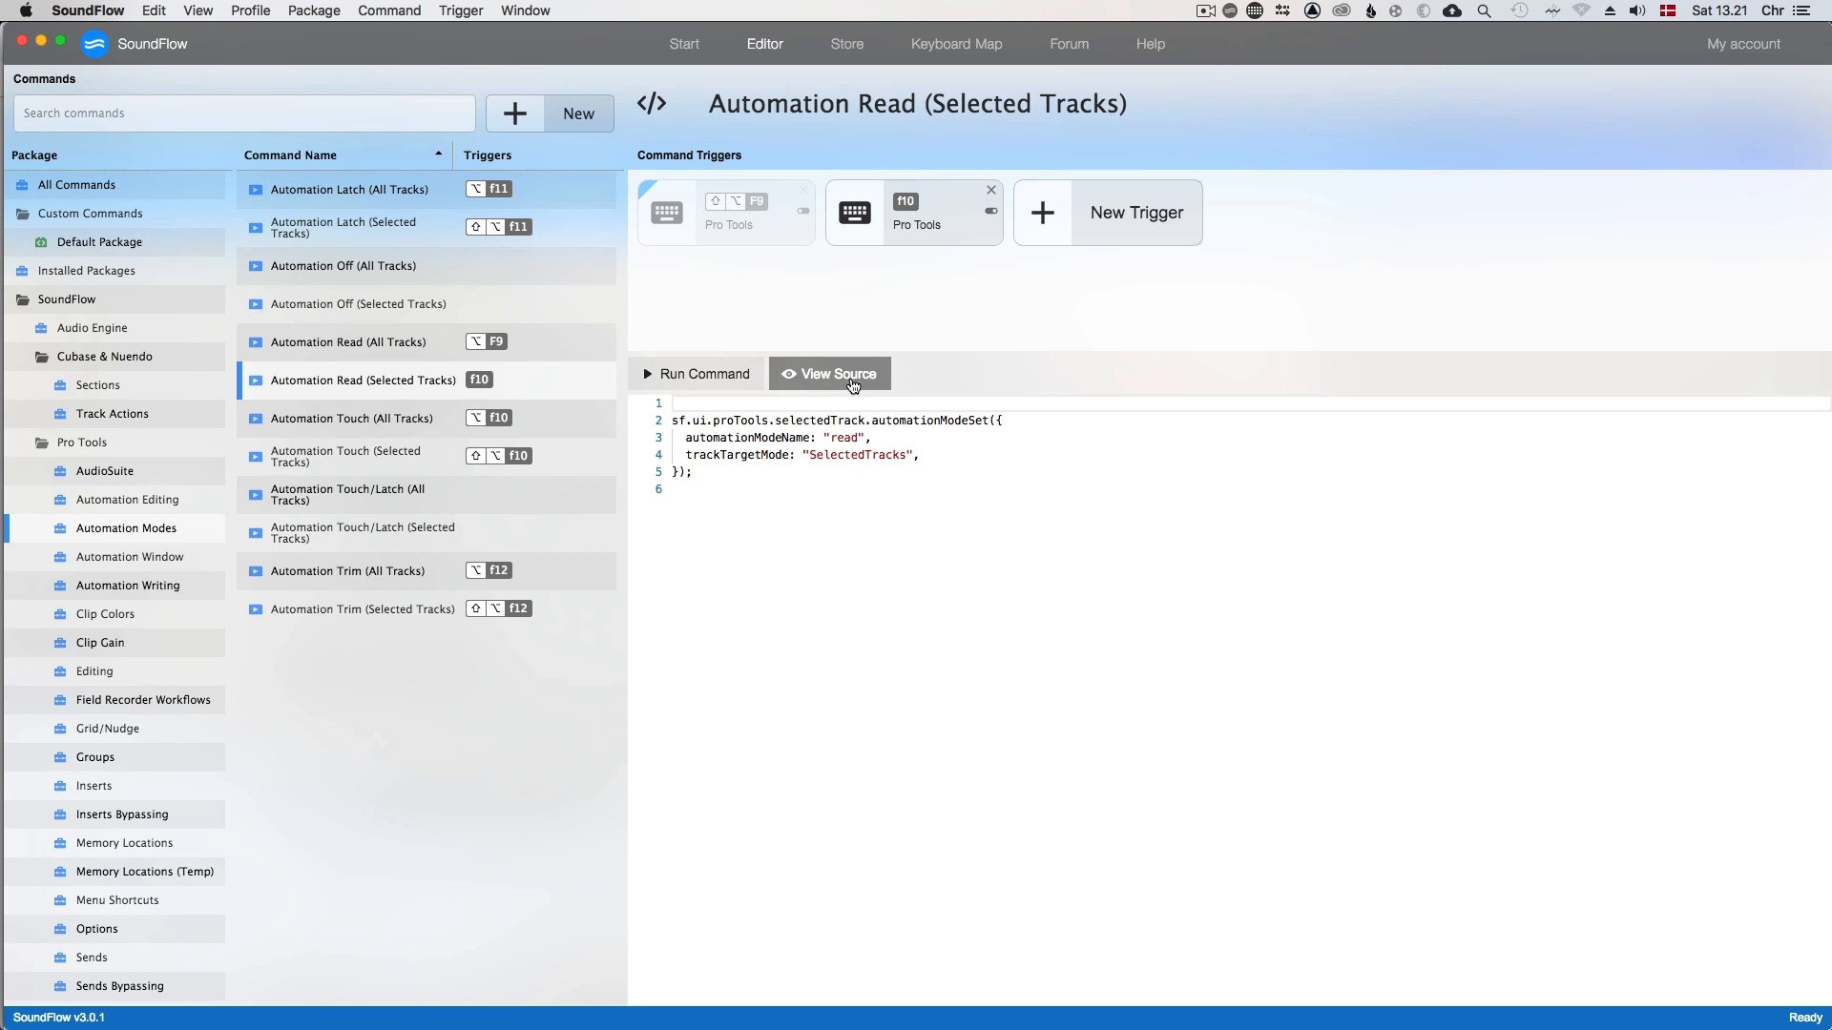
left_click(829, 374)
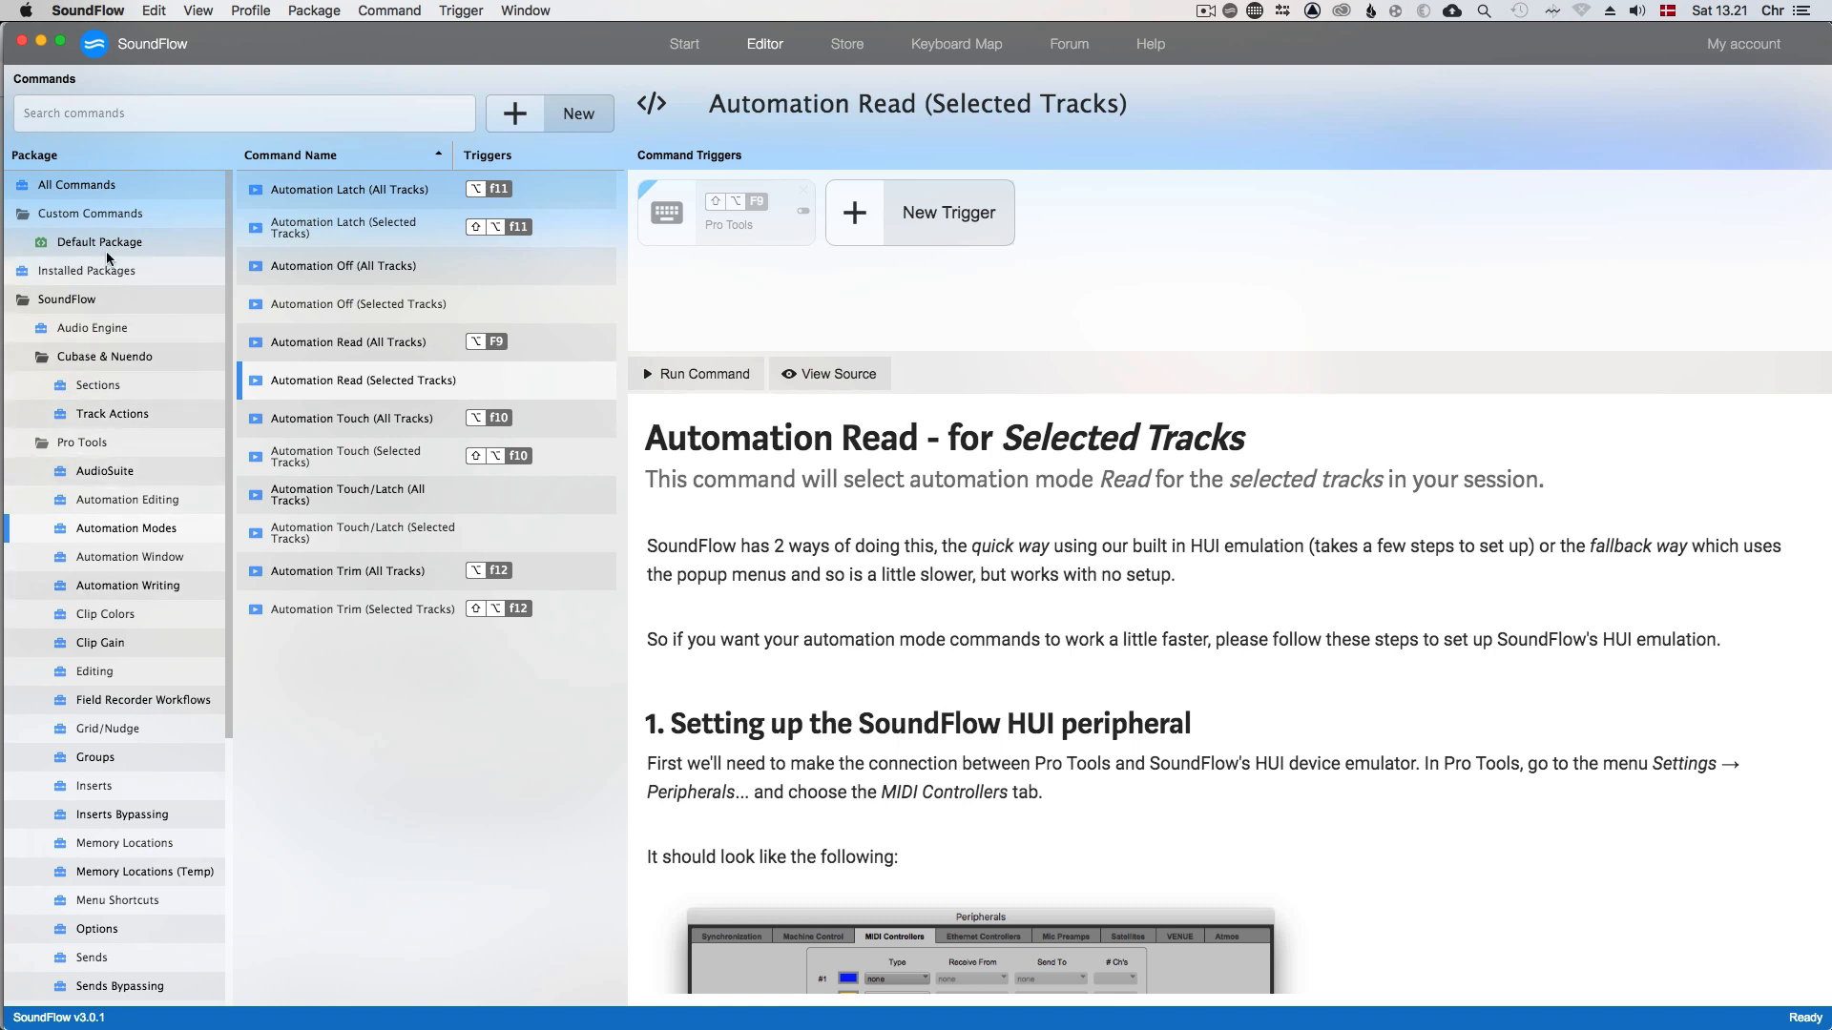
Show All Commands, search 'prev', and open the empty Default Package.
left_click(76, 184)
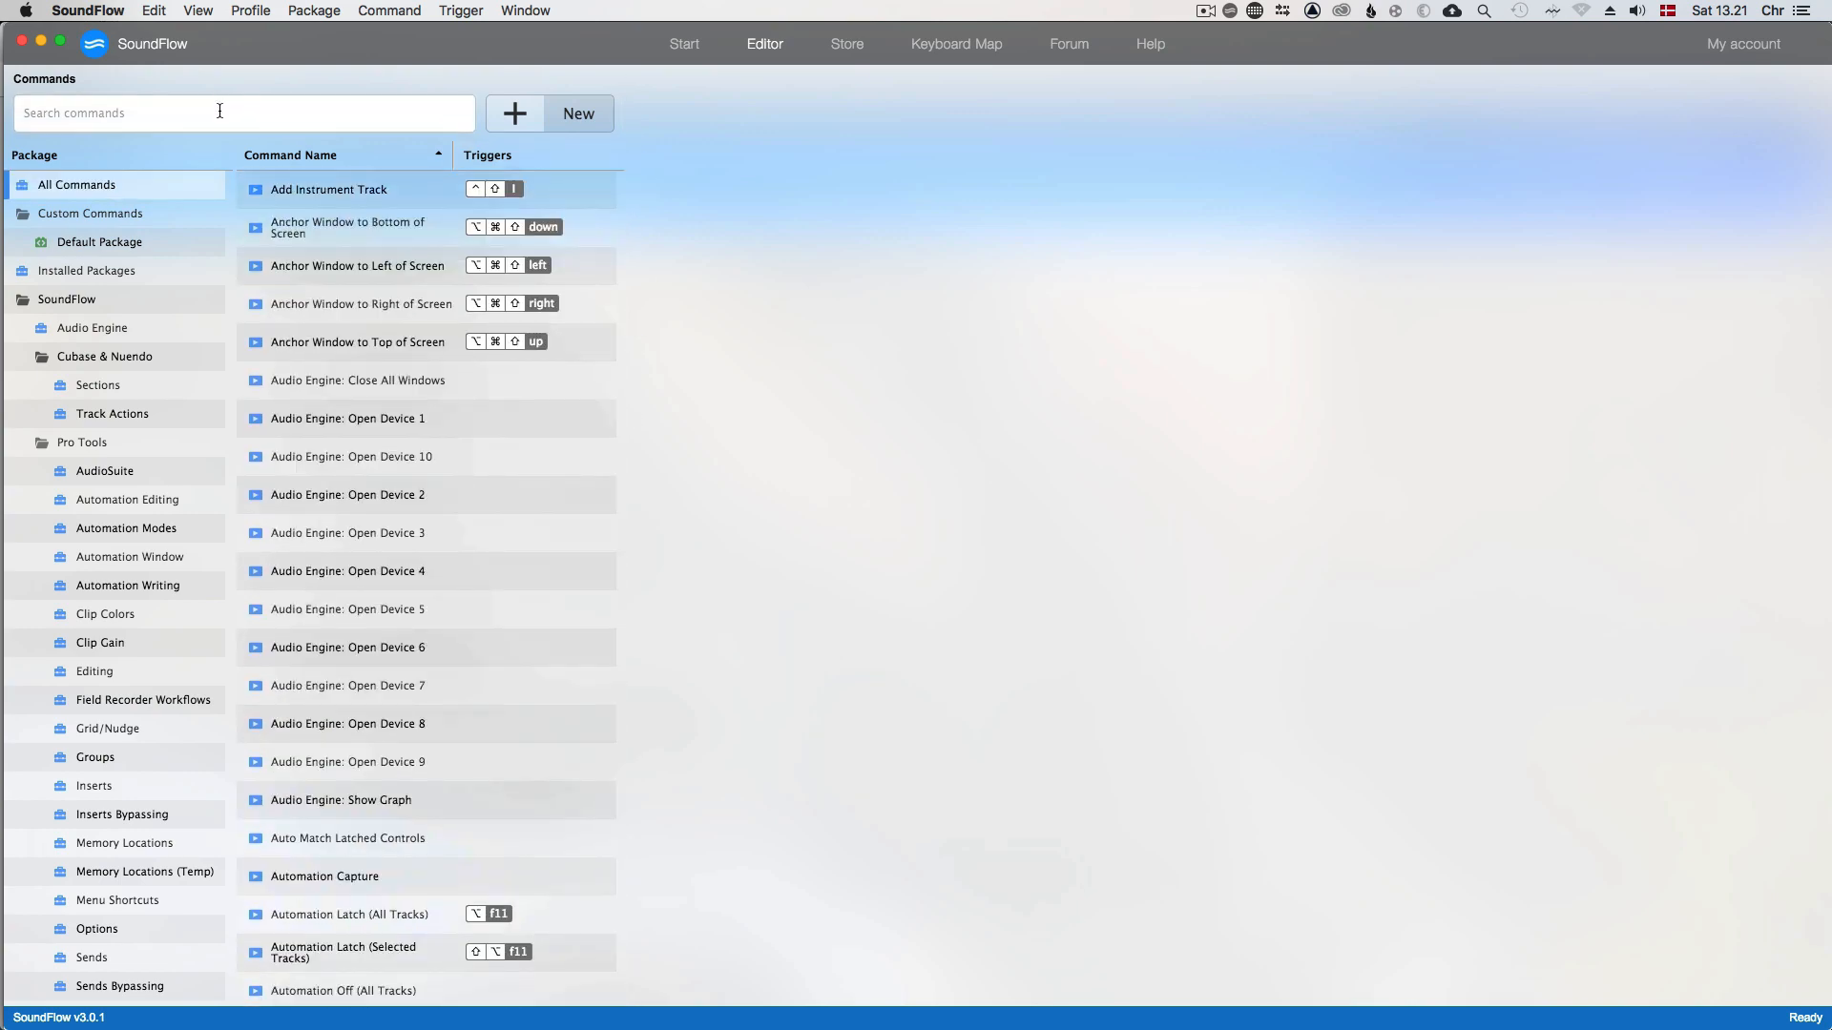
type("preview")
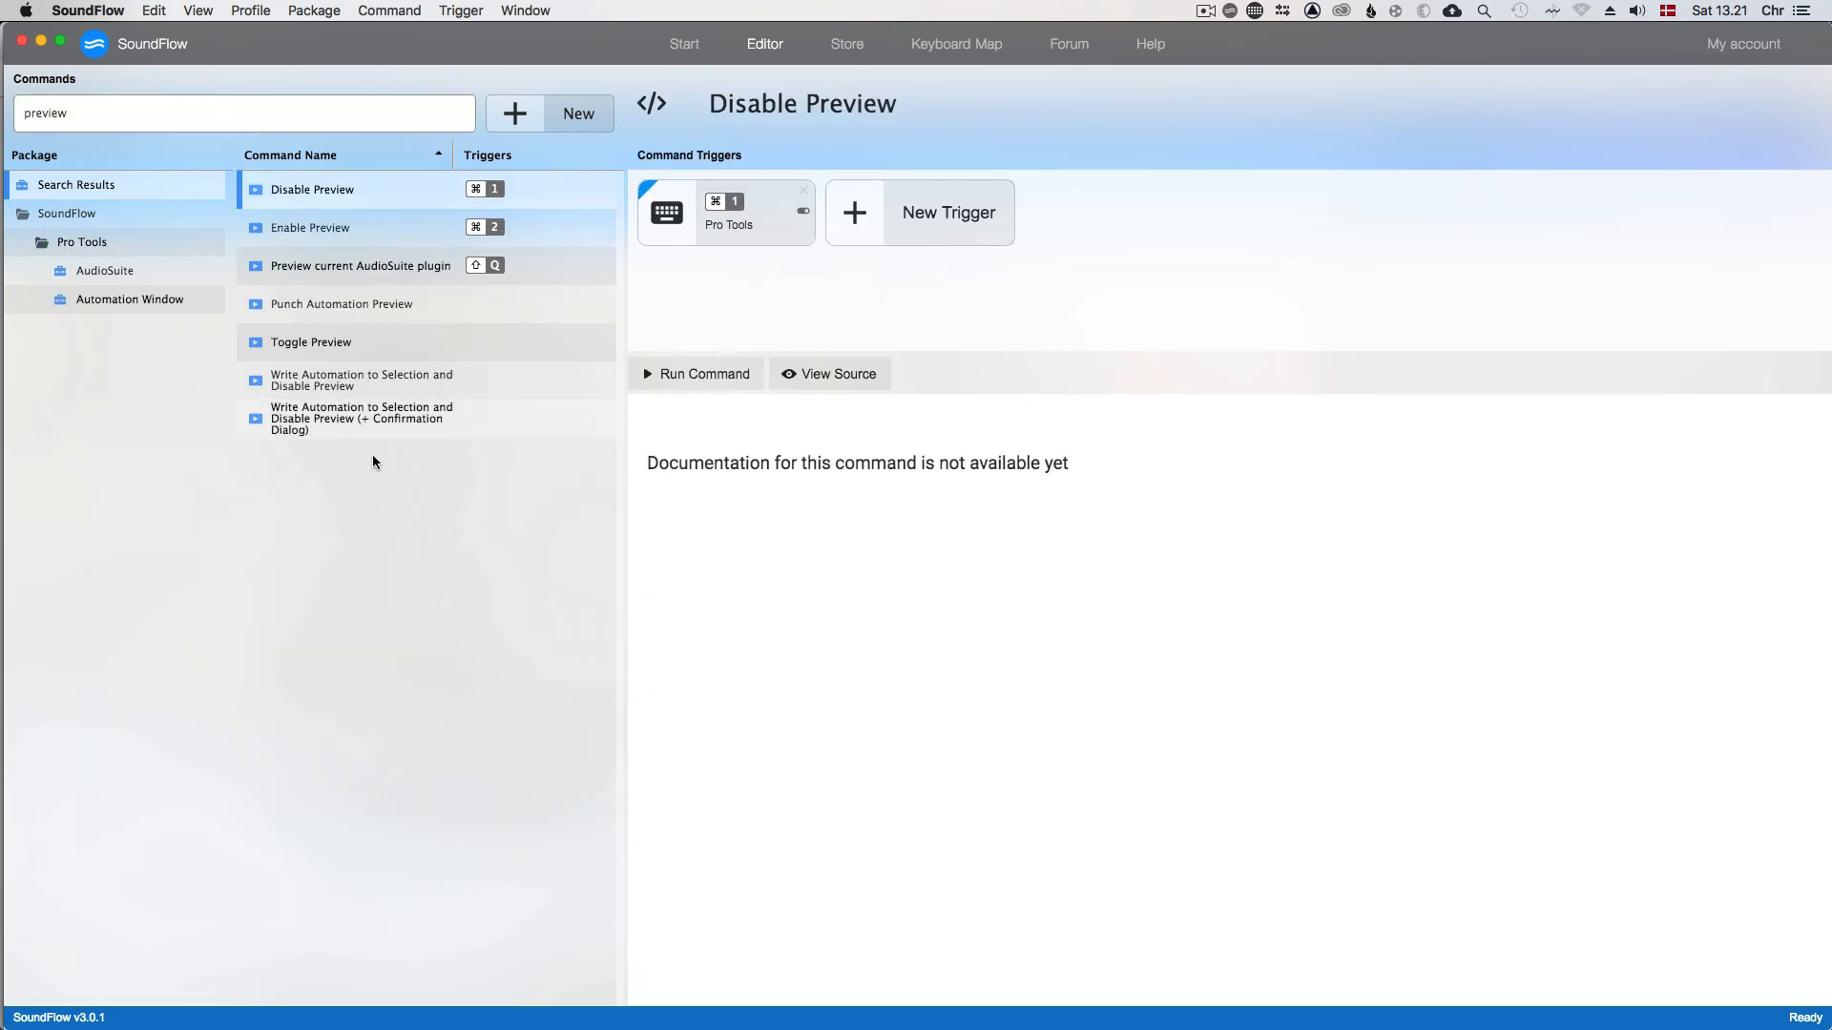
mouse_move(377, 530)
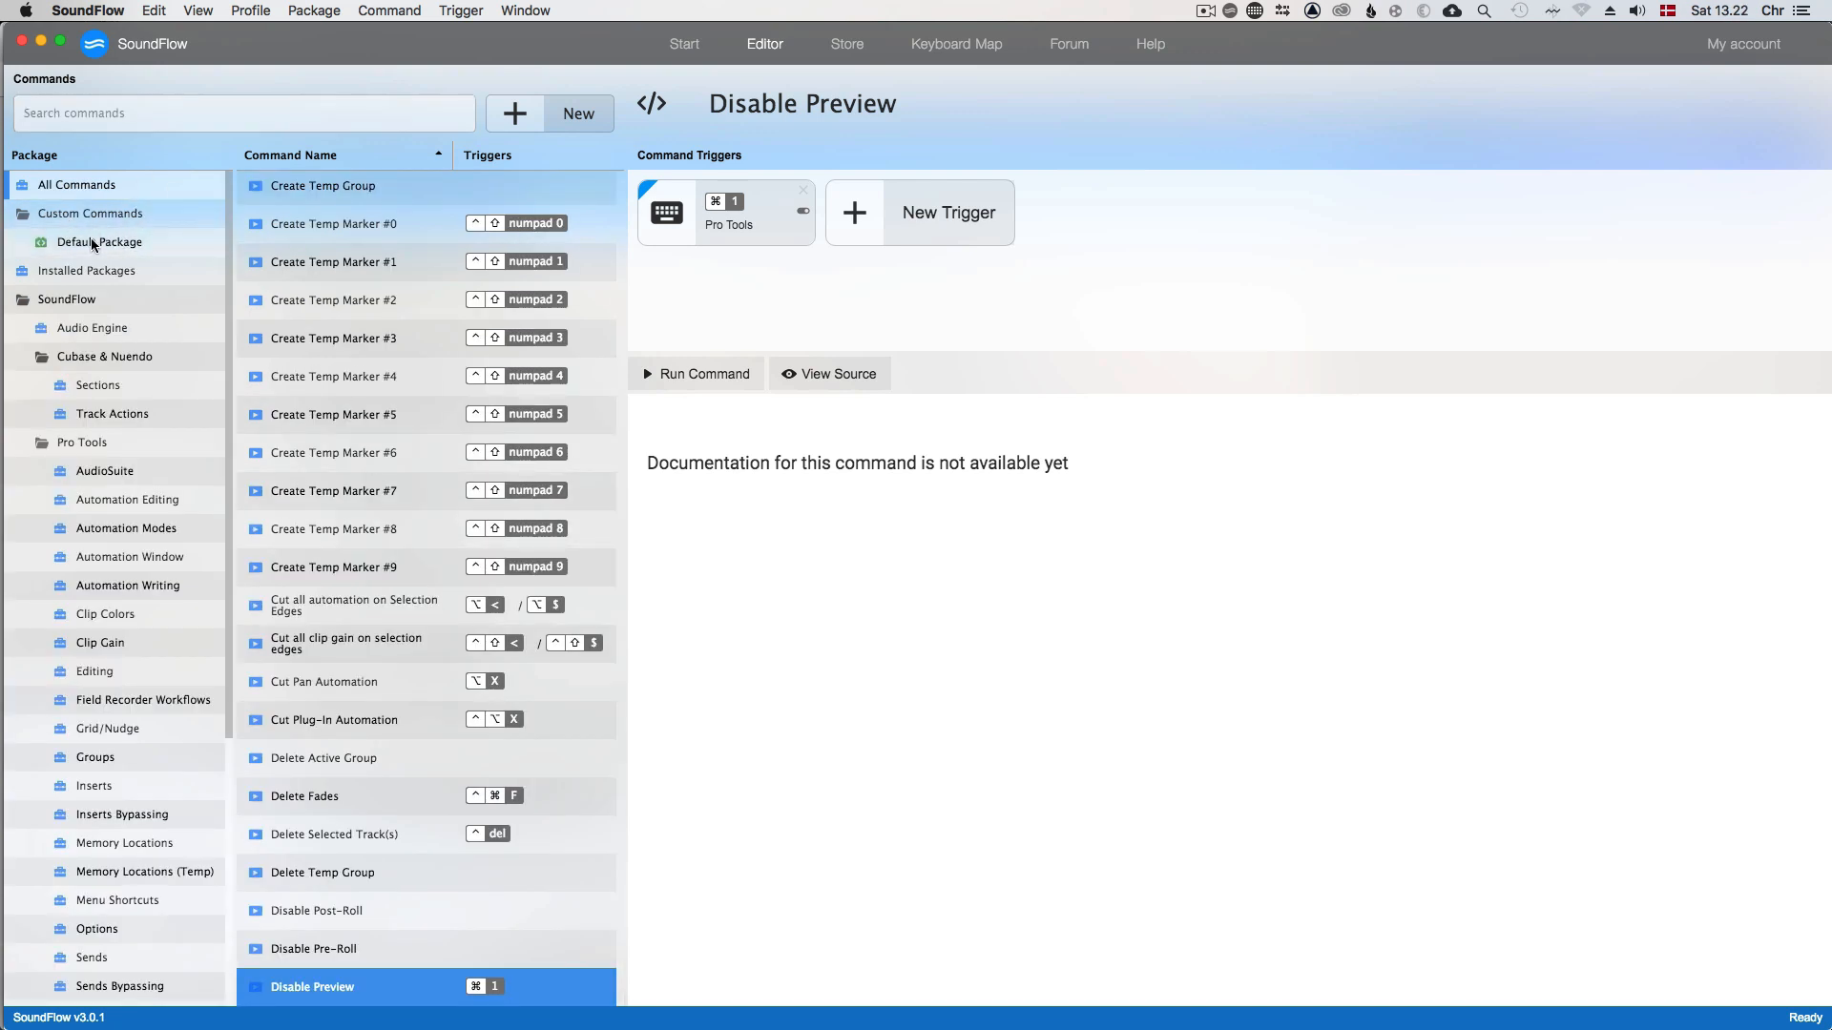
left_click(99, 242)
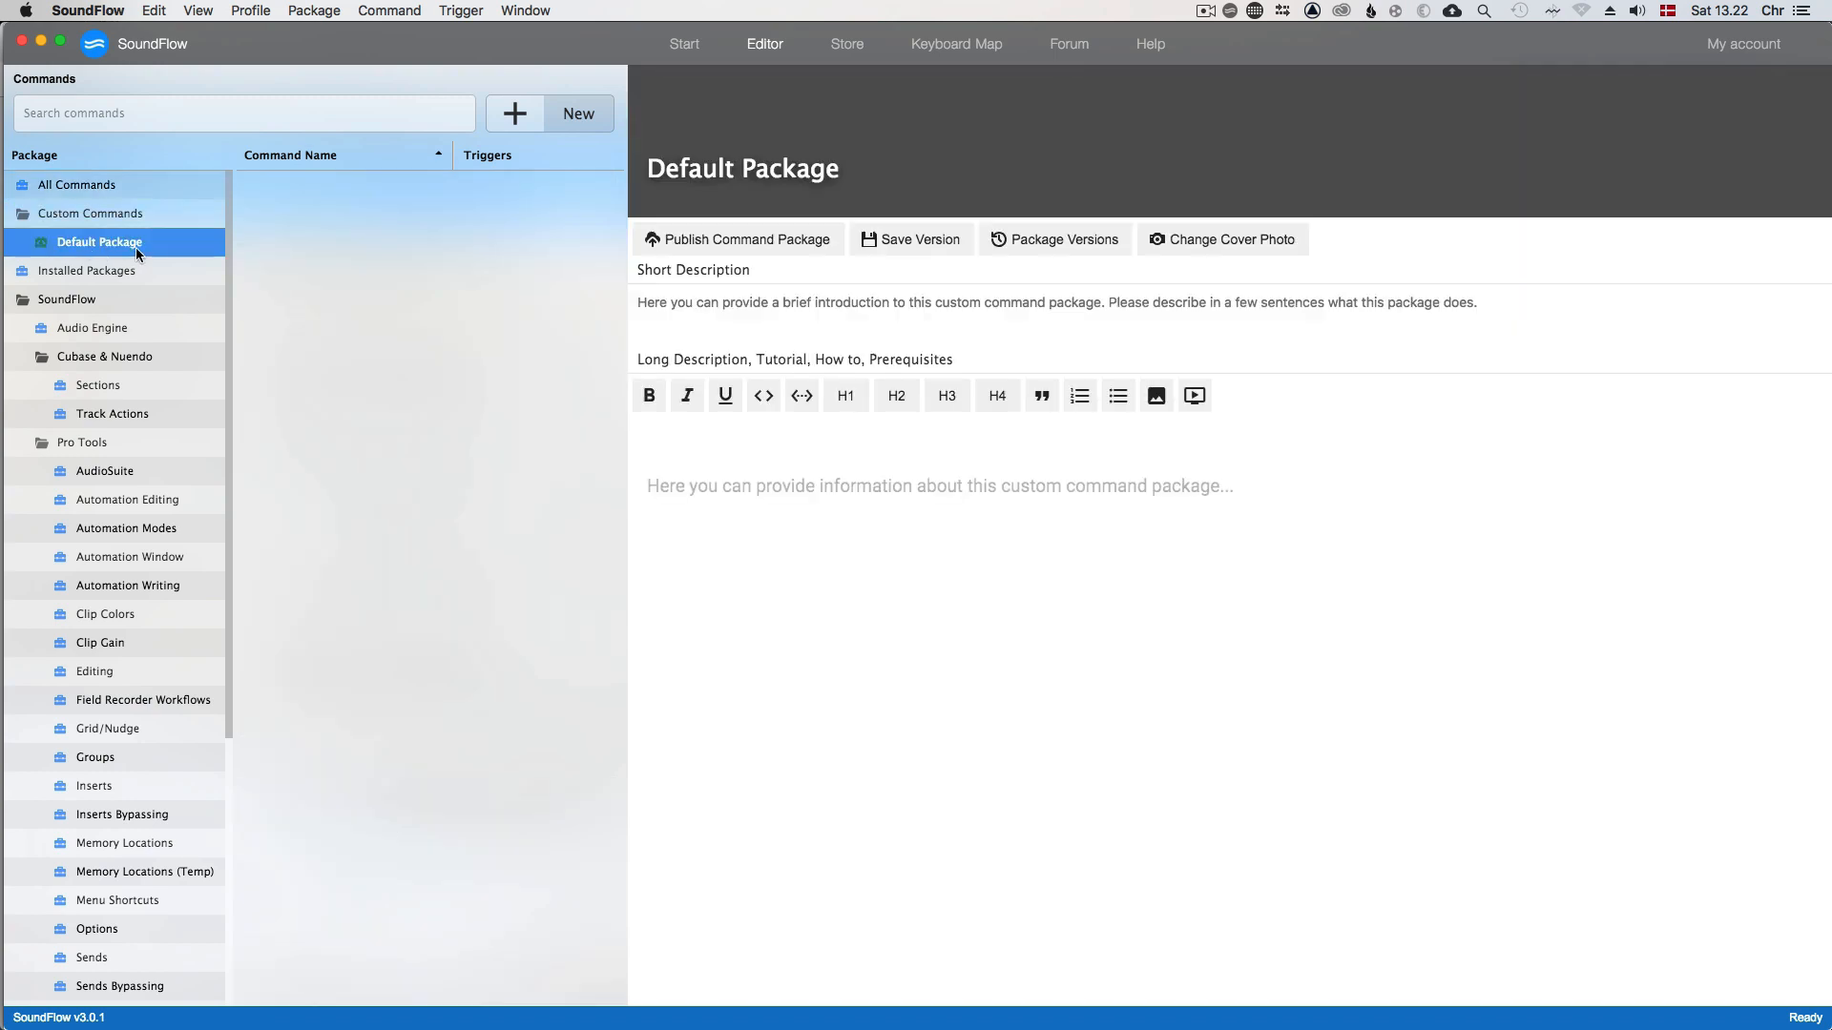
mouse_move(342, 271)
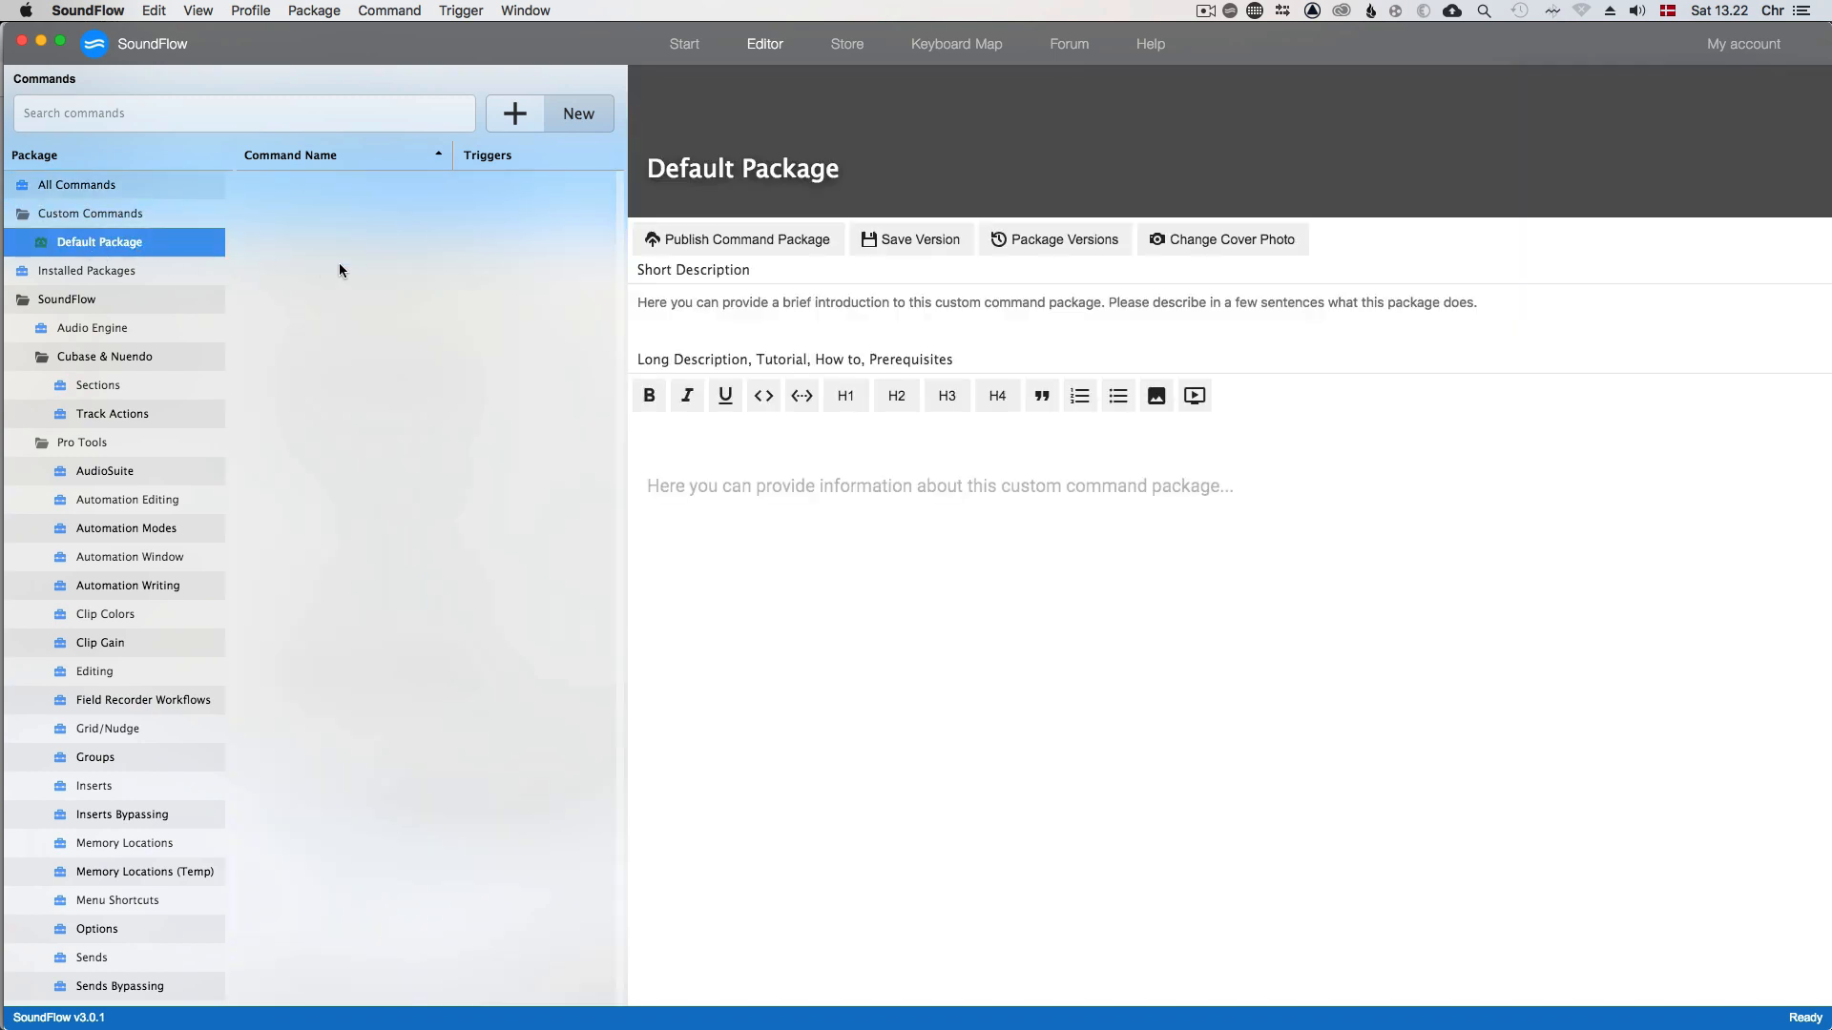
mouse_move(444, 258)
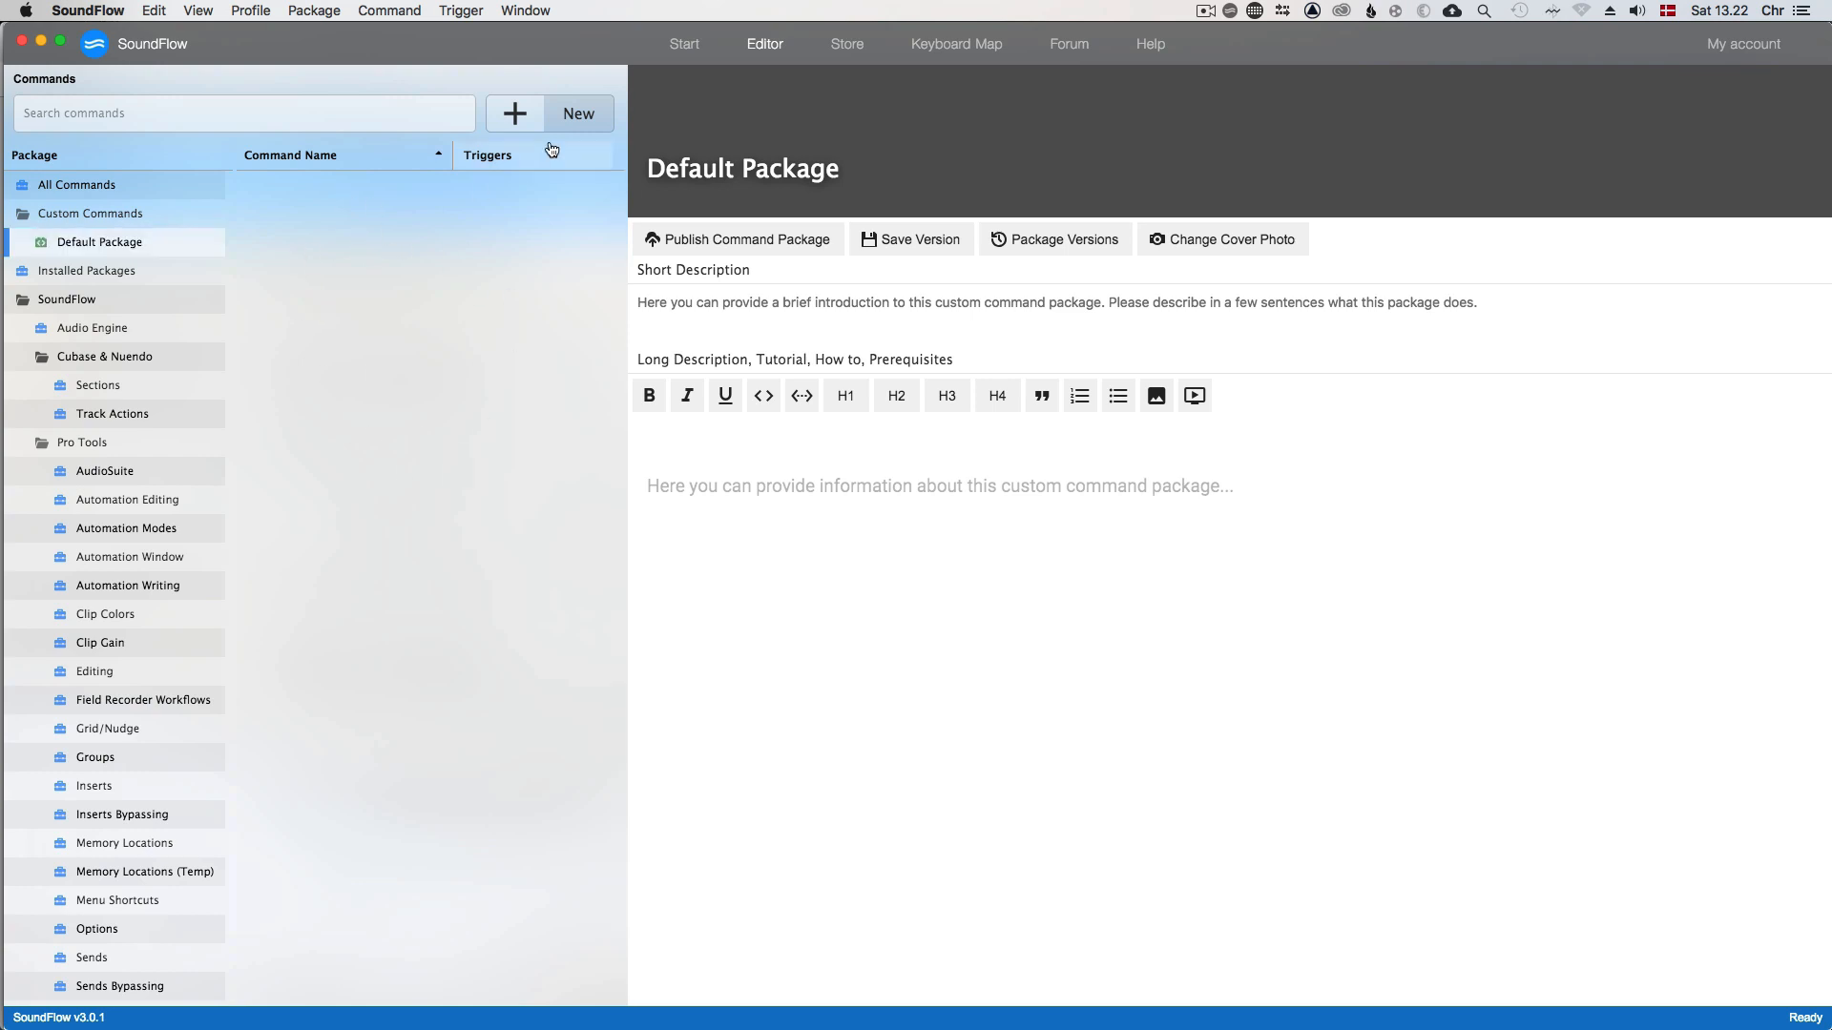
left_click(577, 113)
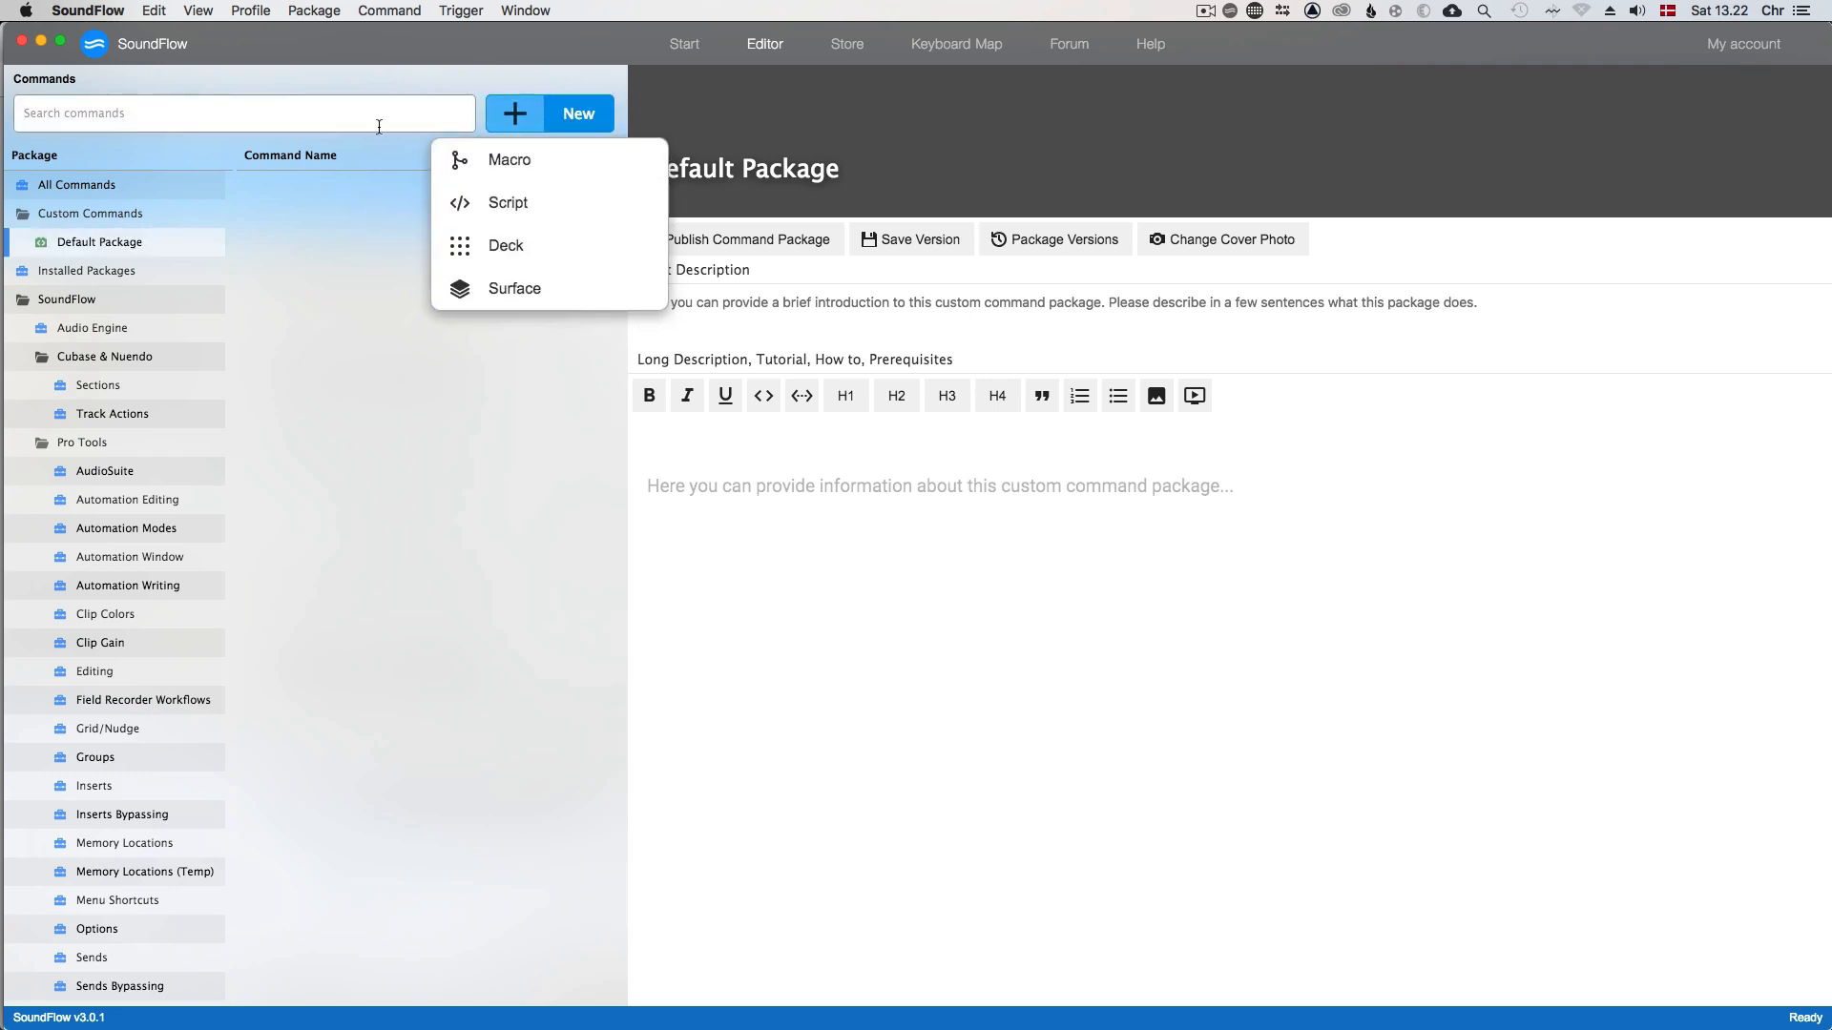
left_click(99, 241)
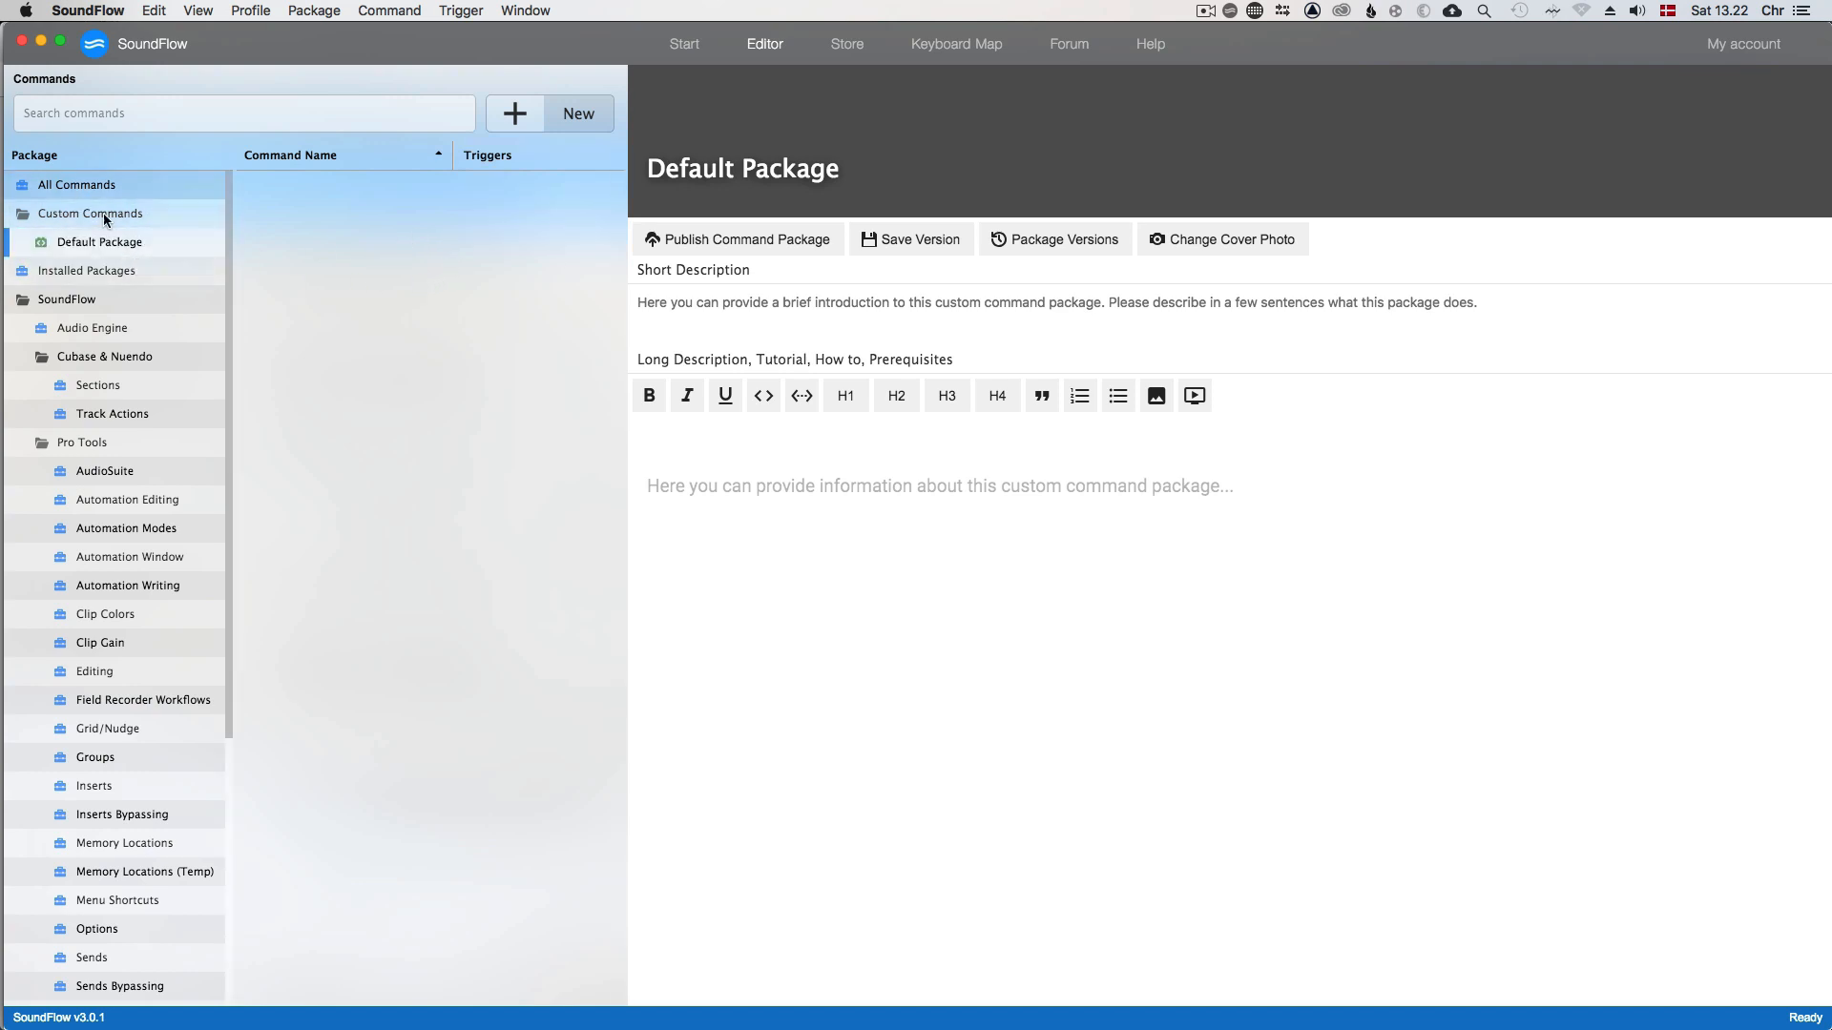
left_click(99, 242)
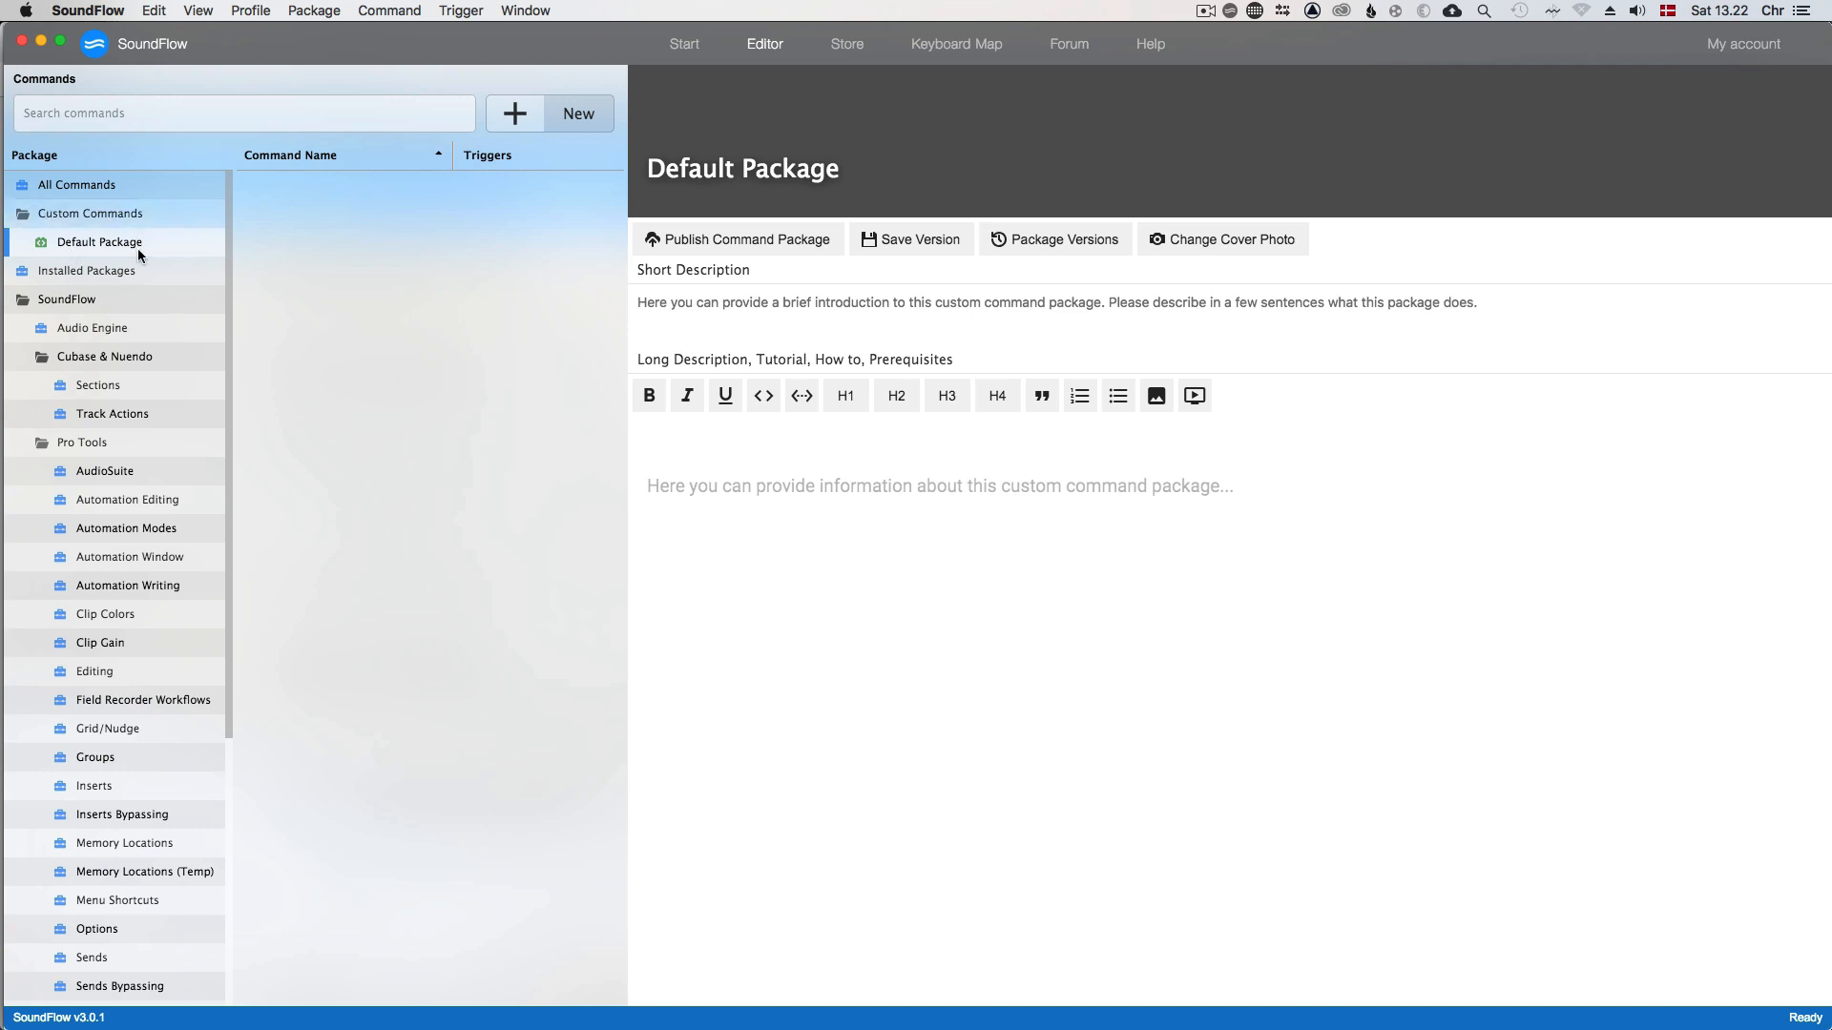
mouse_move(162, 246)
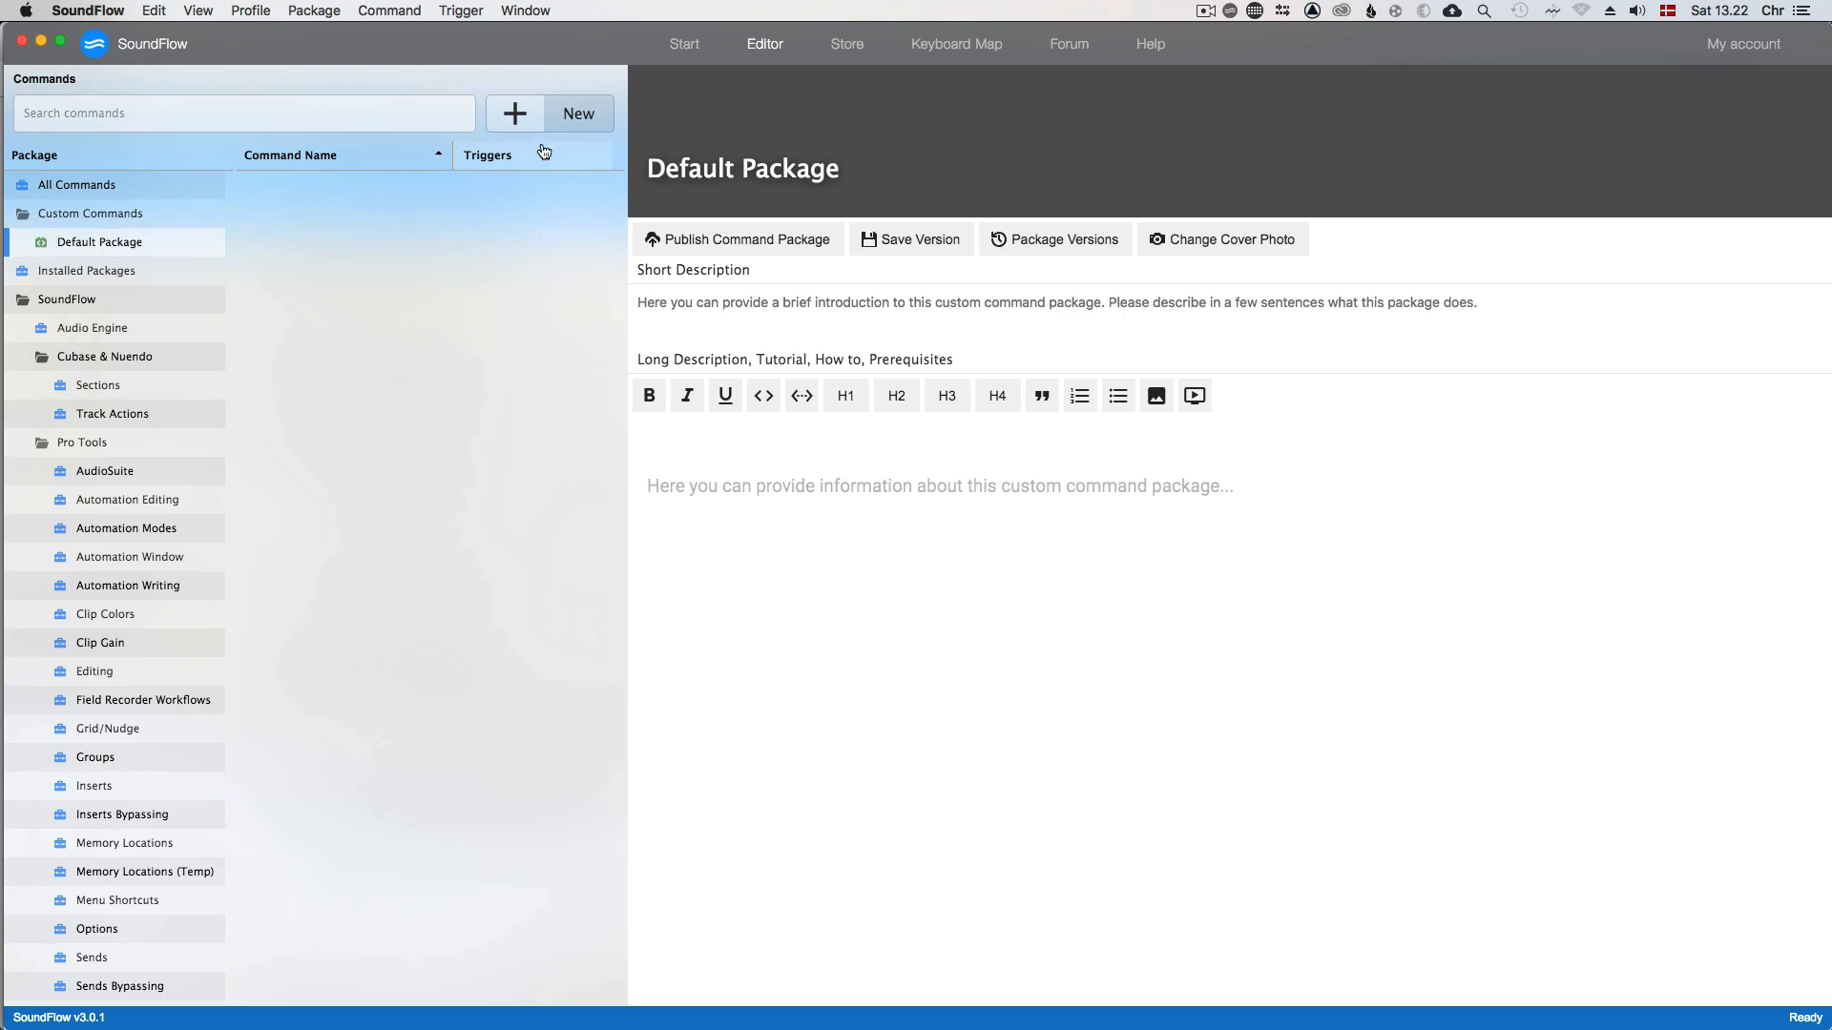
Add a new macro named 'Test' to the Default Package.
left_click(514, 114)
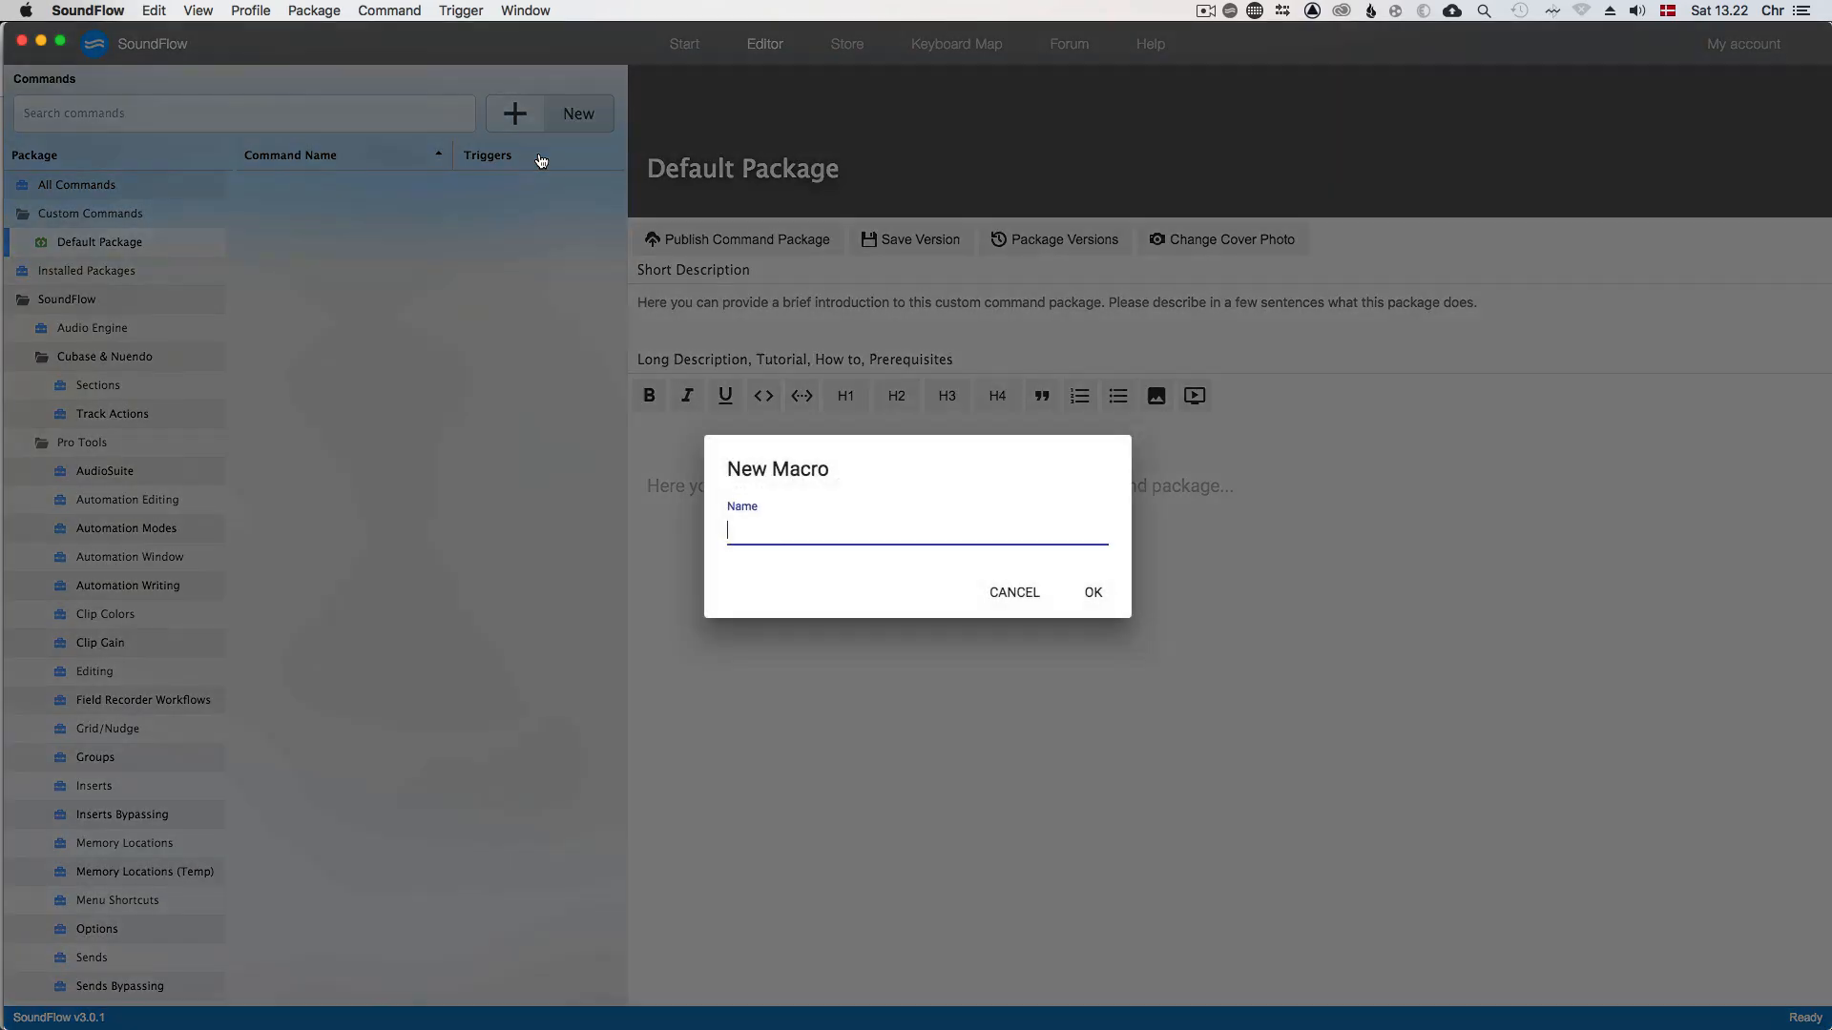
type("Test")
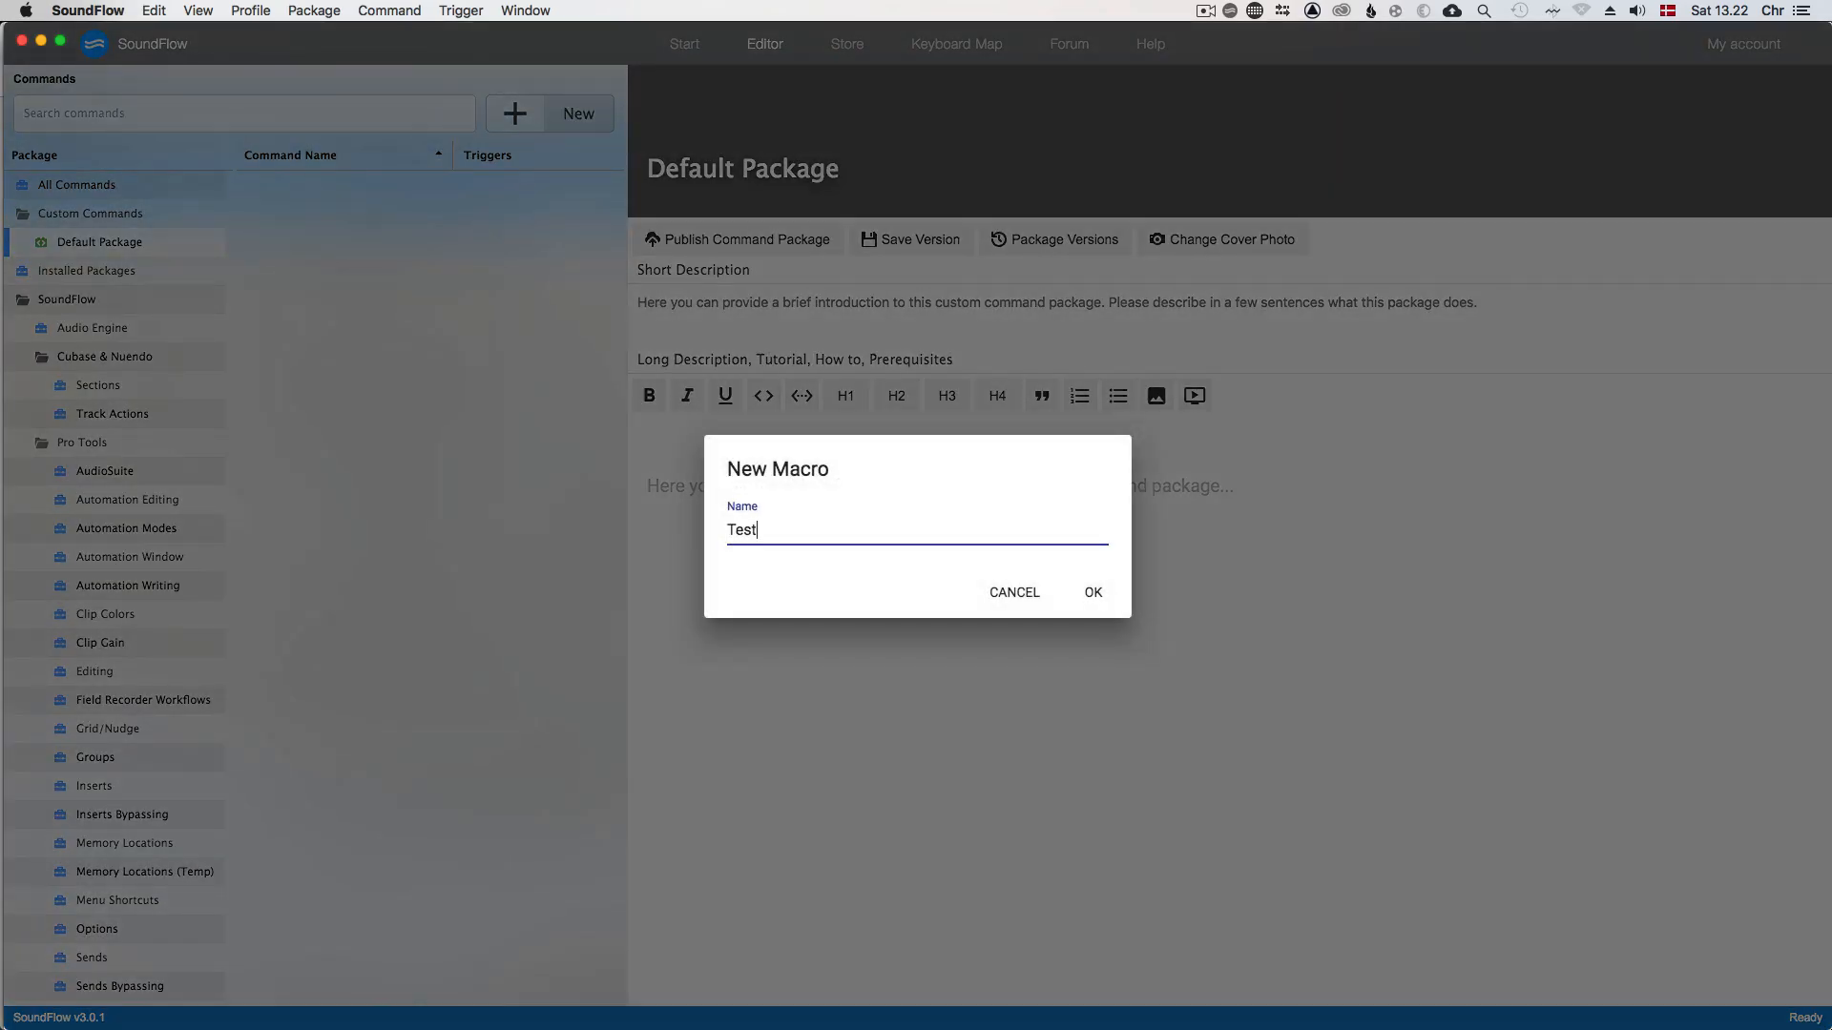
left_click(1091, 593)
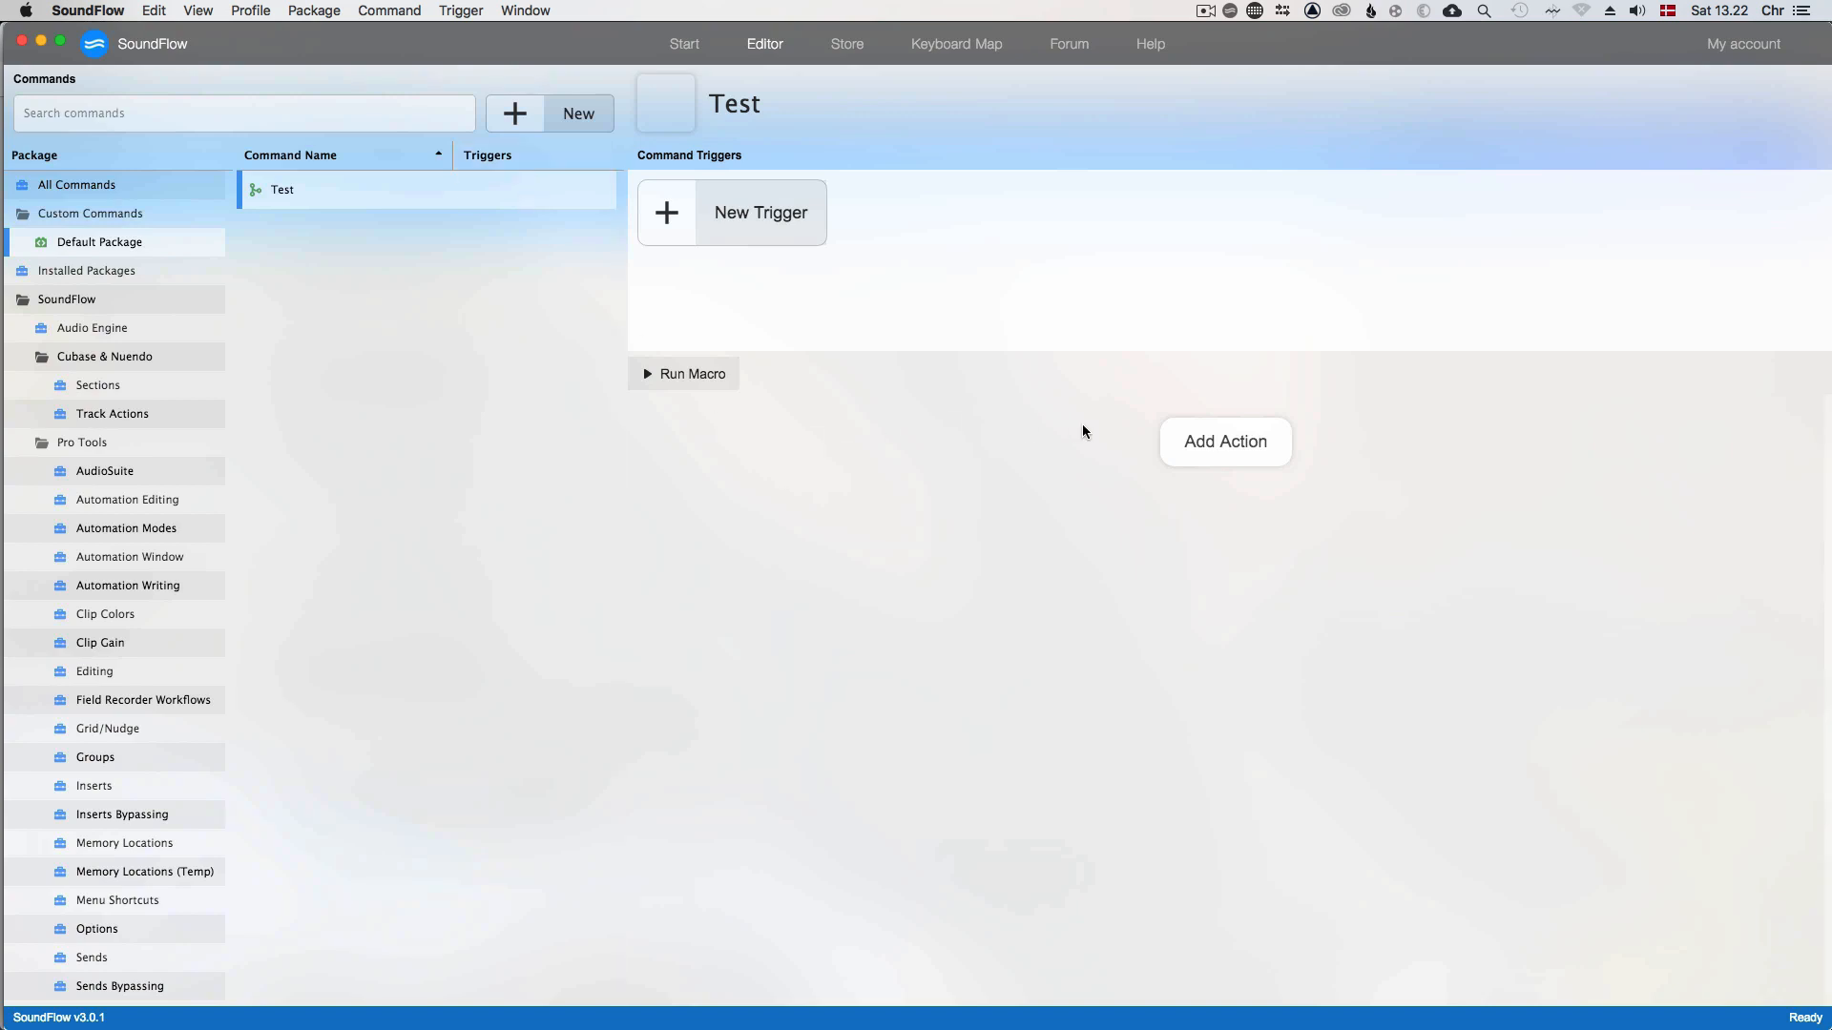
mouse_move(713, 239)
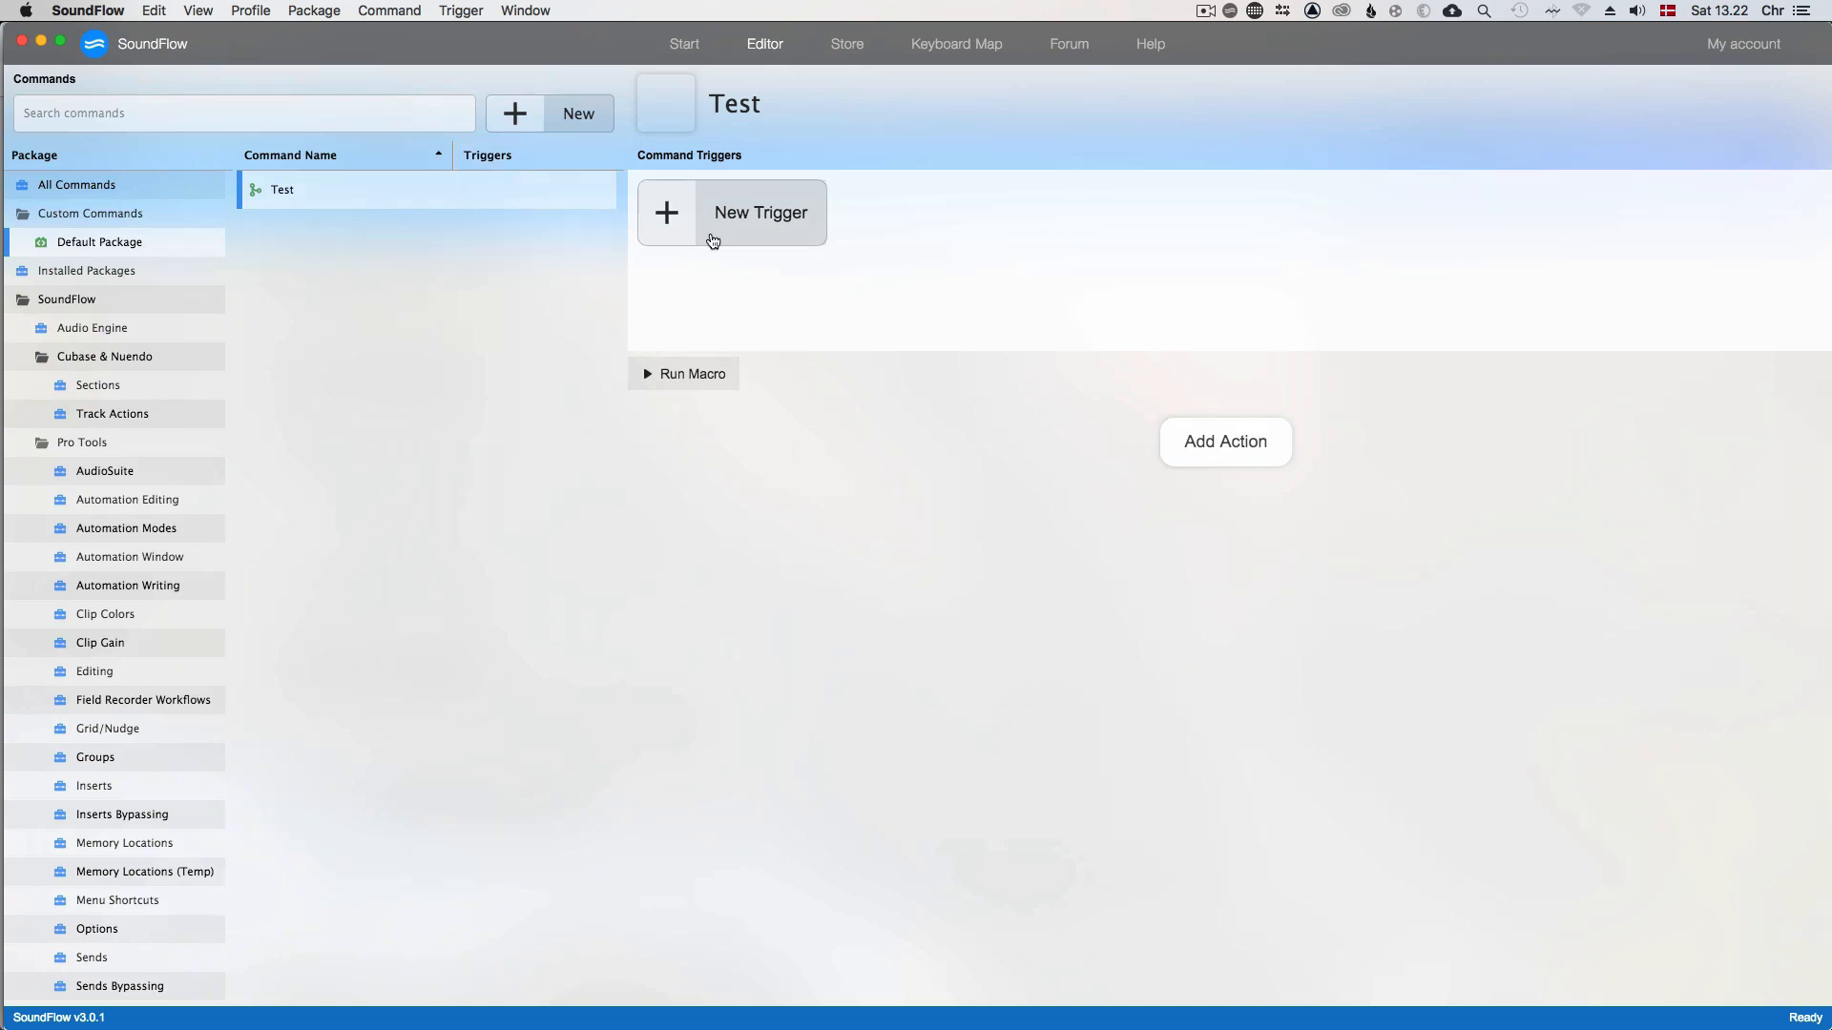
mouse_move(764, 231)
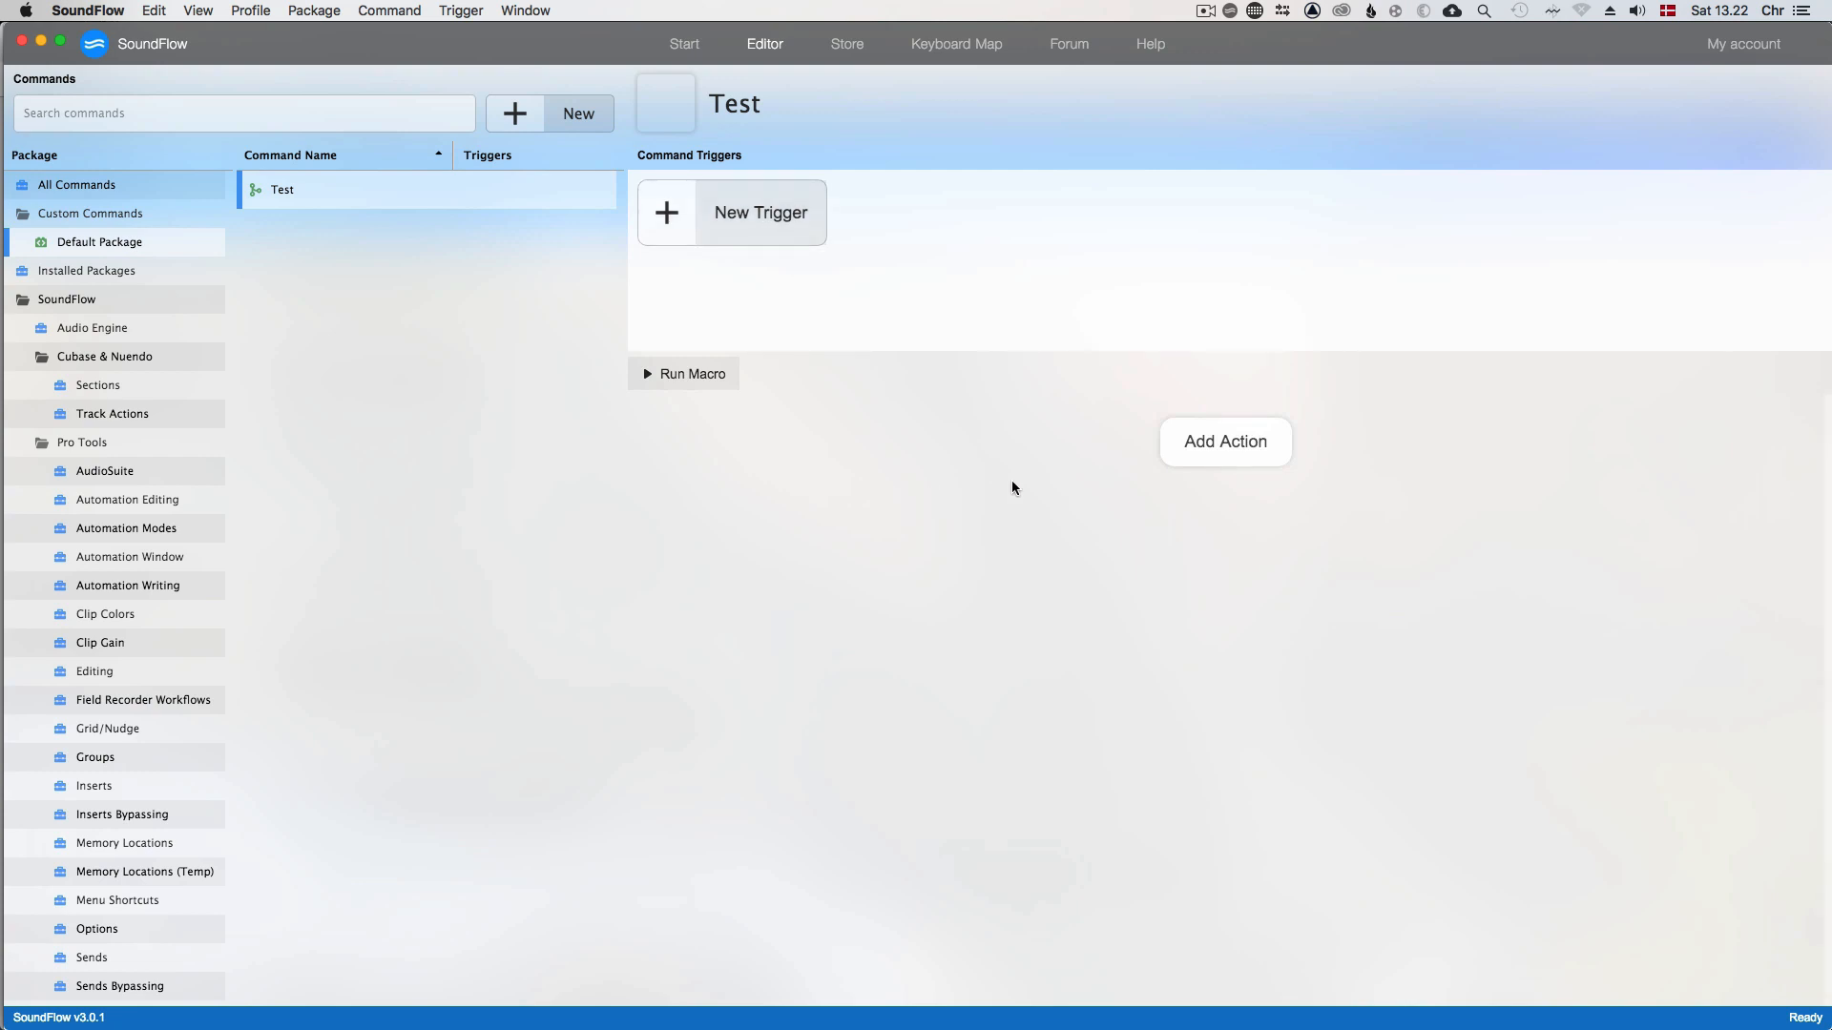
mouse_move(1225, 442)
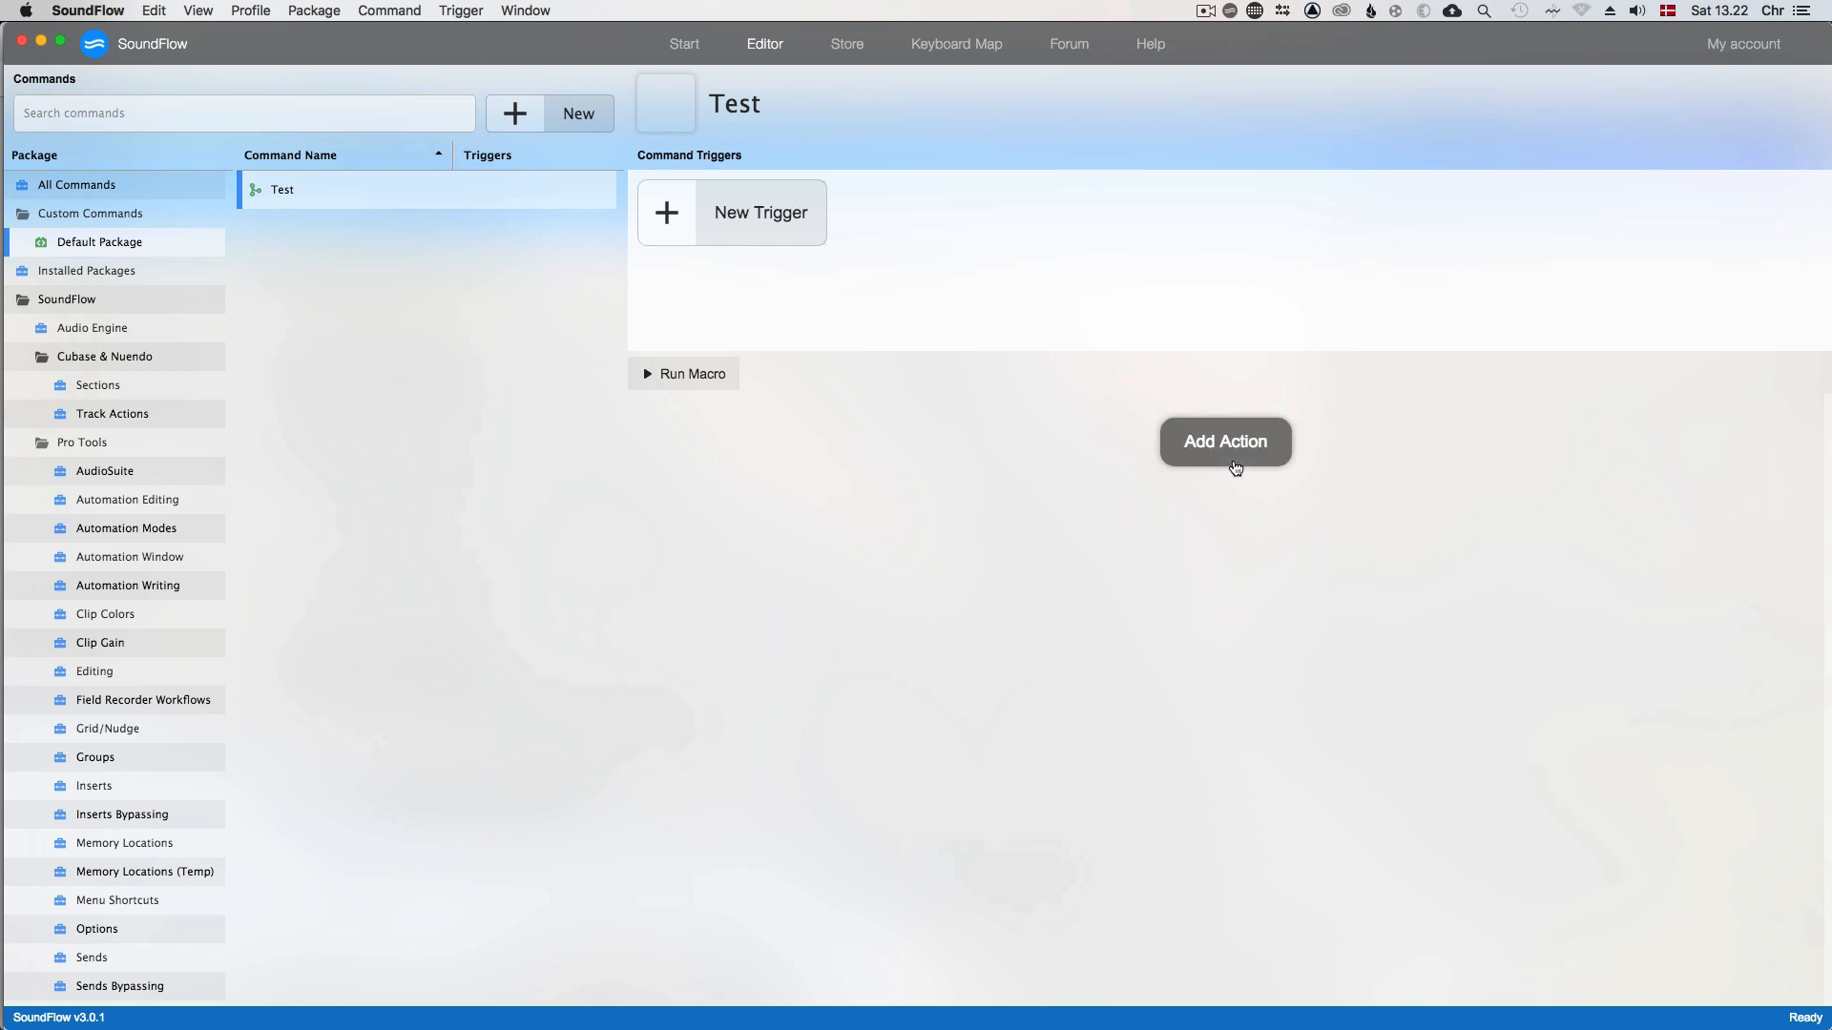
Add an Activate App action for Google Chrome to Test, then dismiss the trigger-type menu.
left_click(1224, 442)
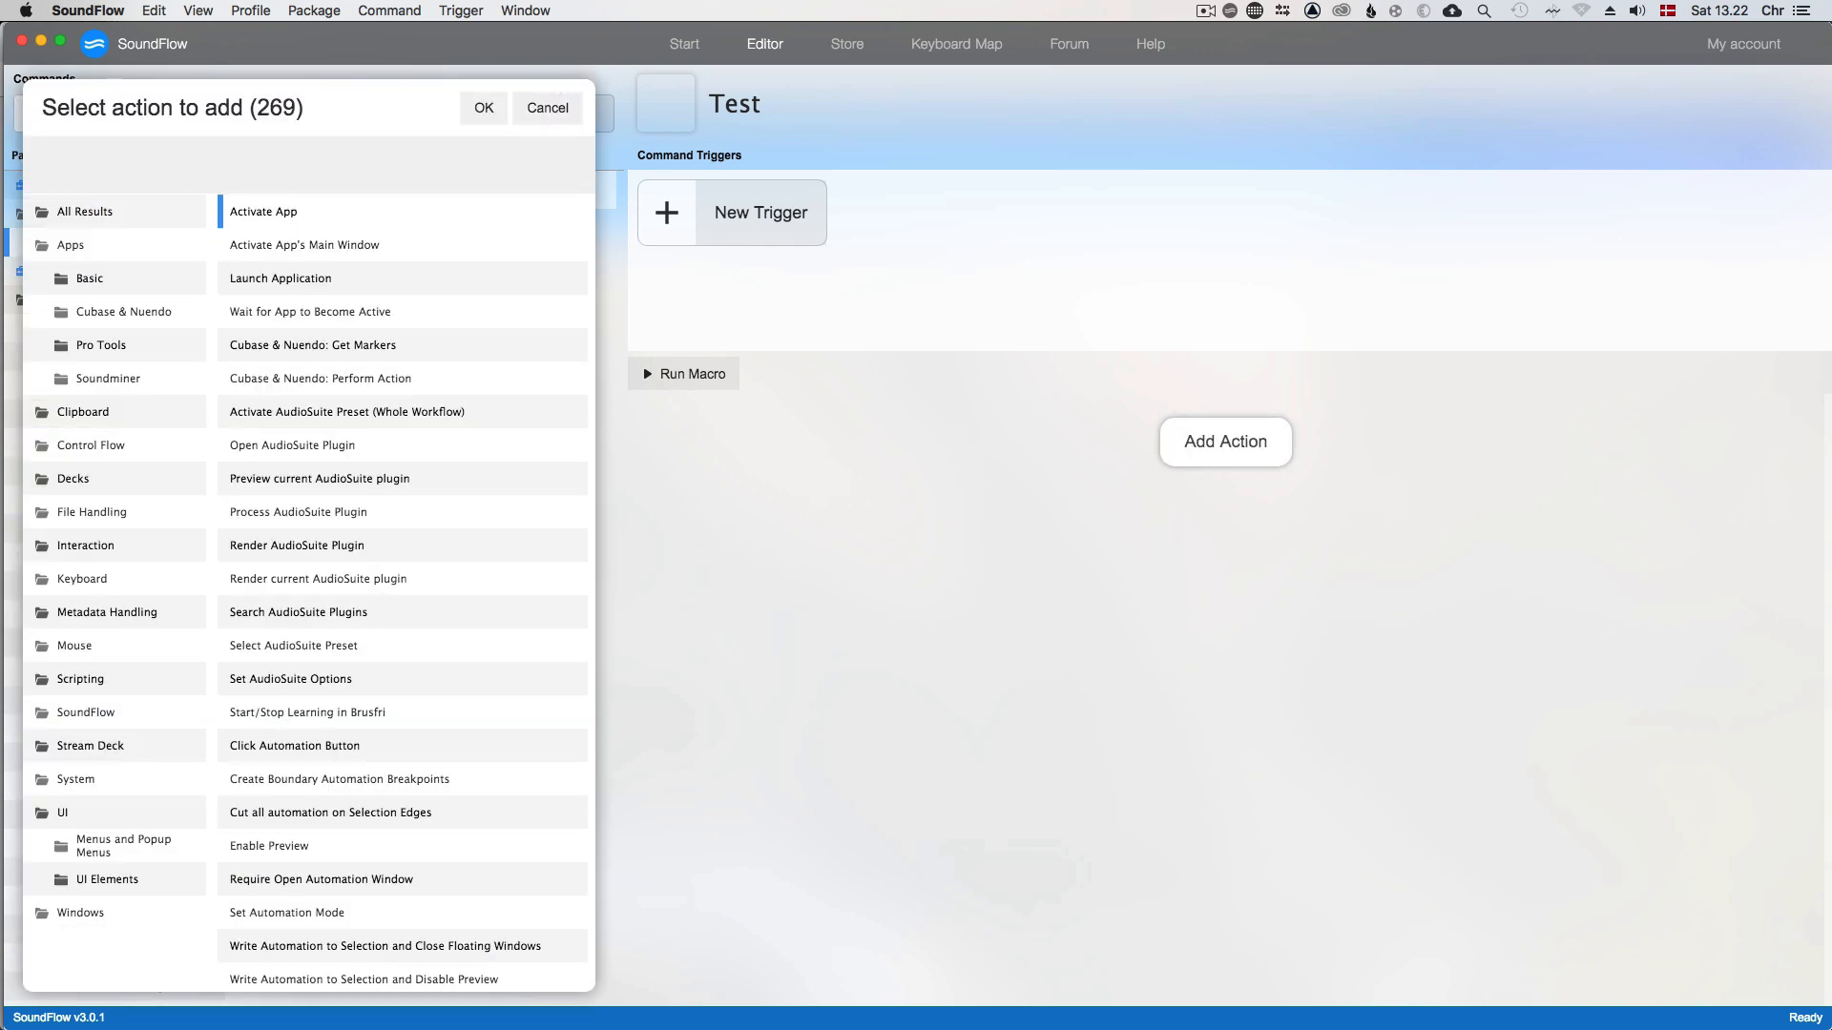
left_click(483, 108)
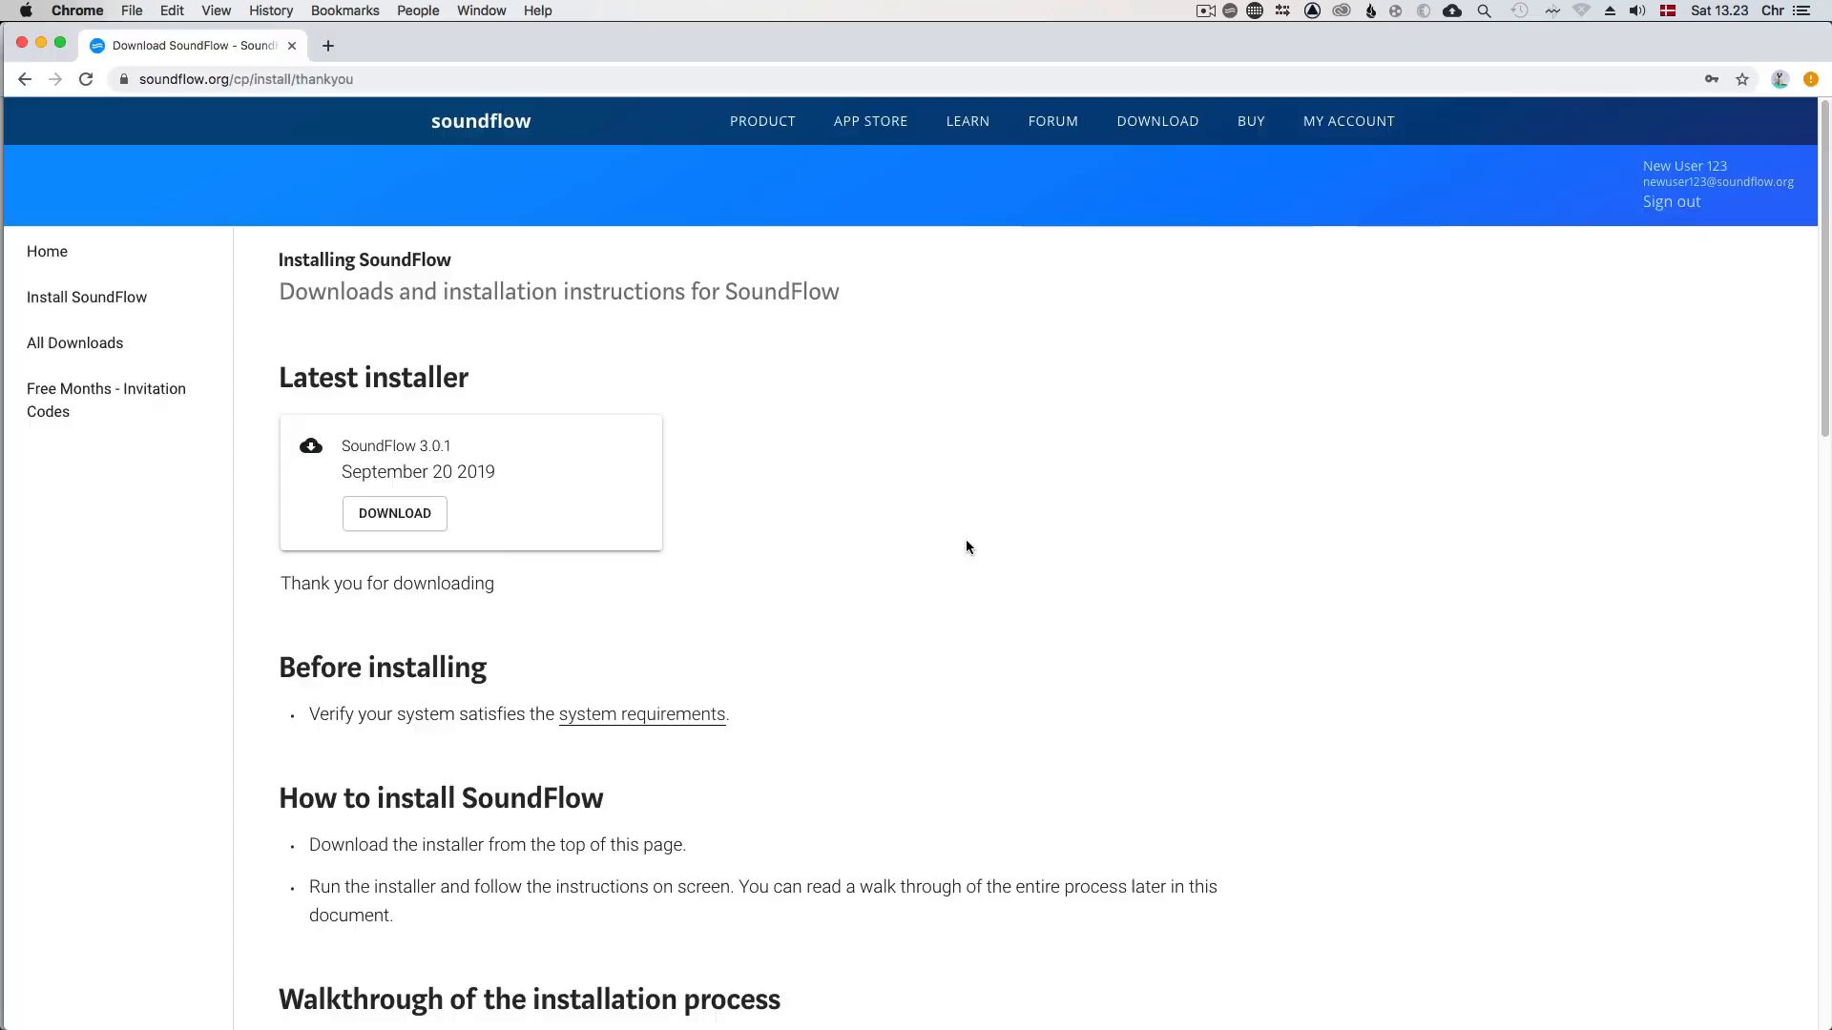
mouse_move(965, 541)
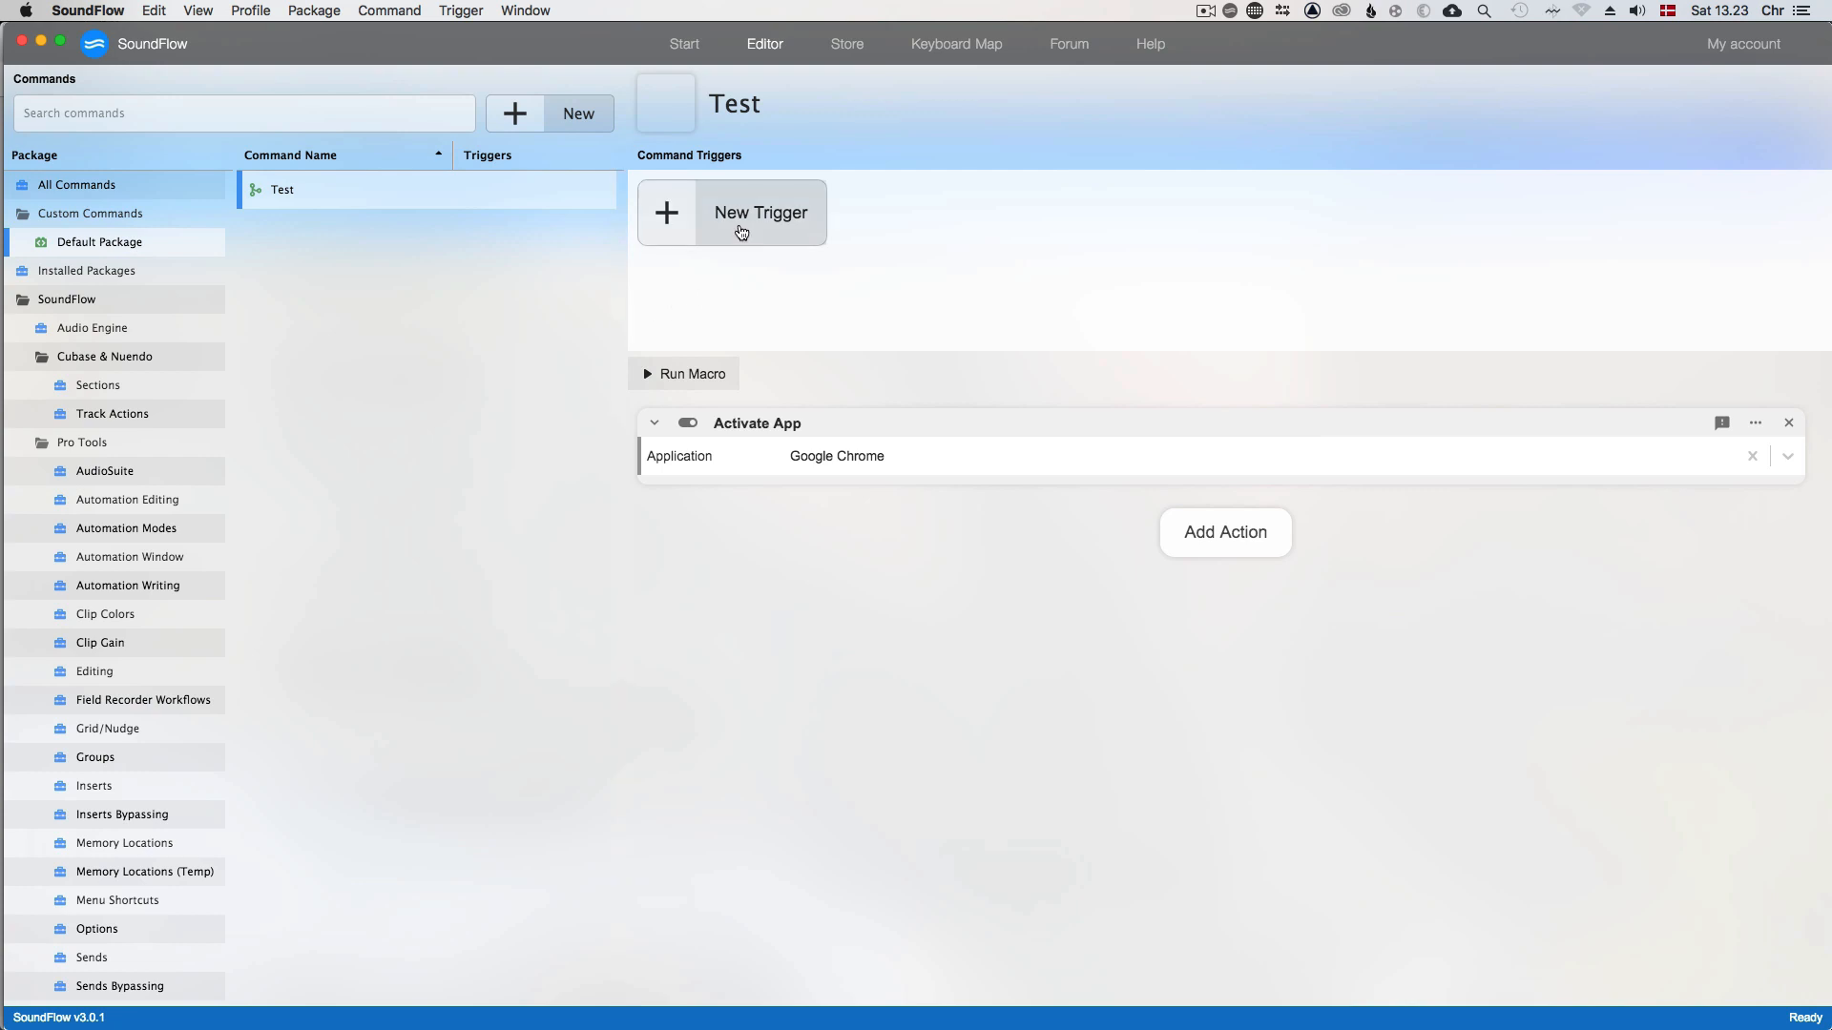
left_click(761, 212)
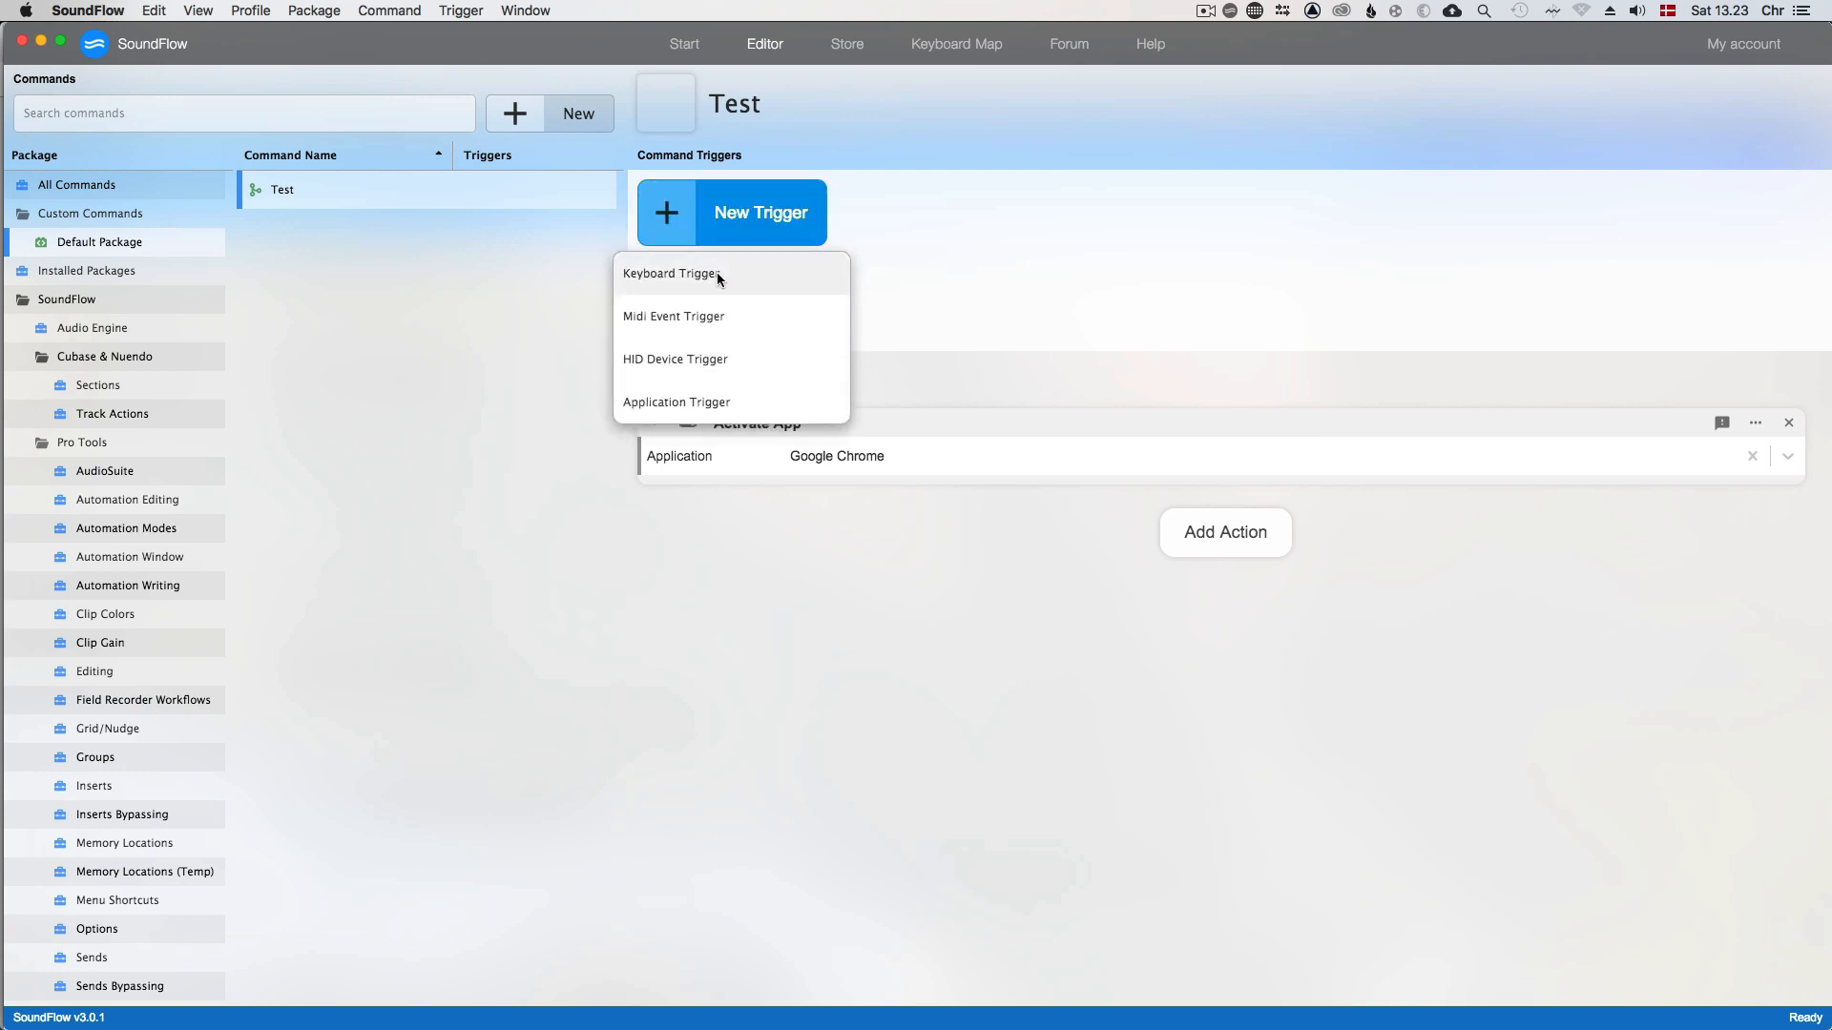
left_click(671, 274)
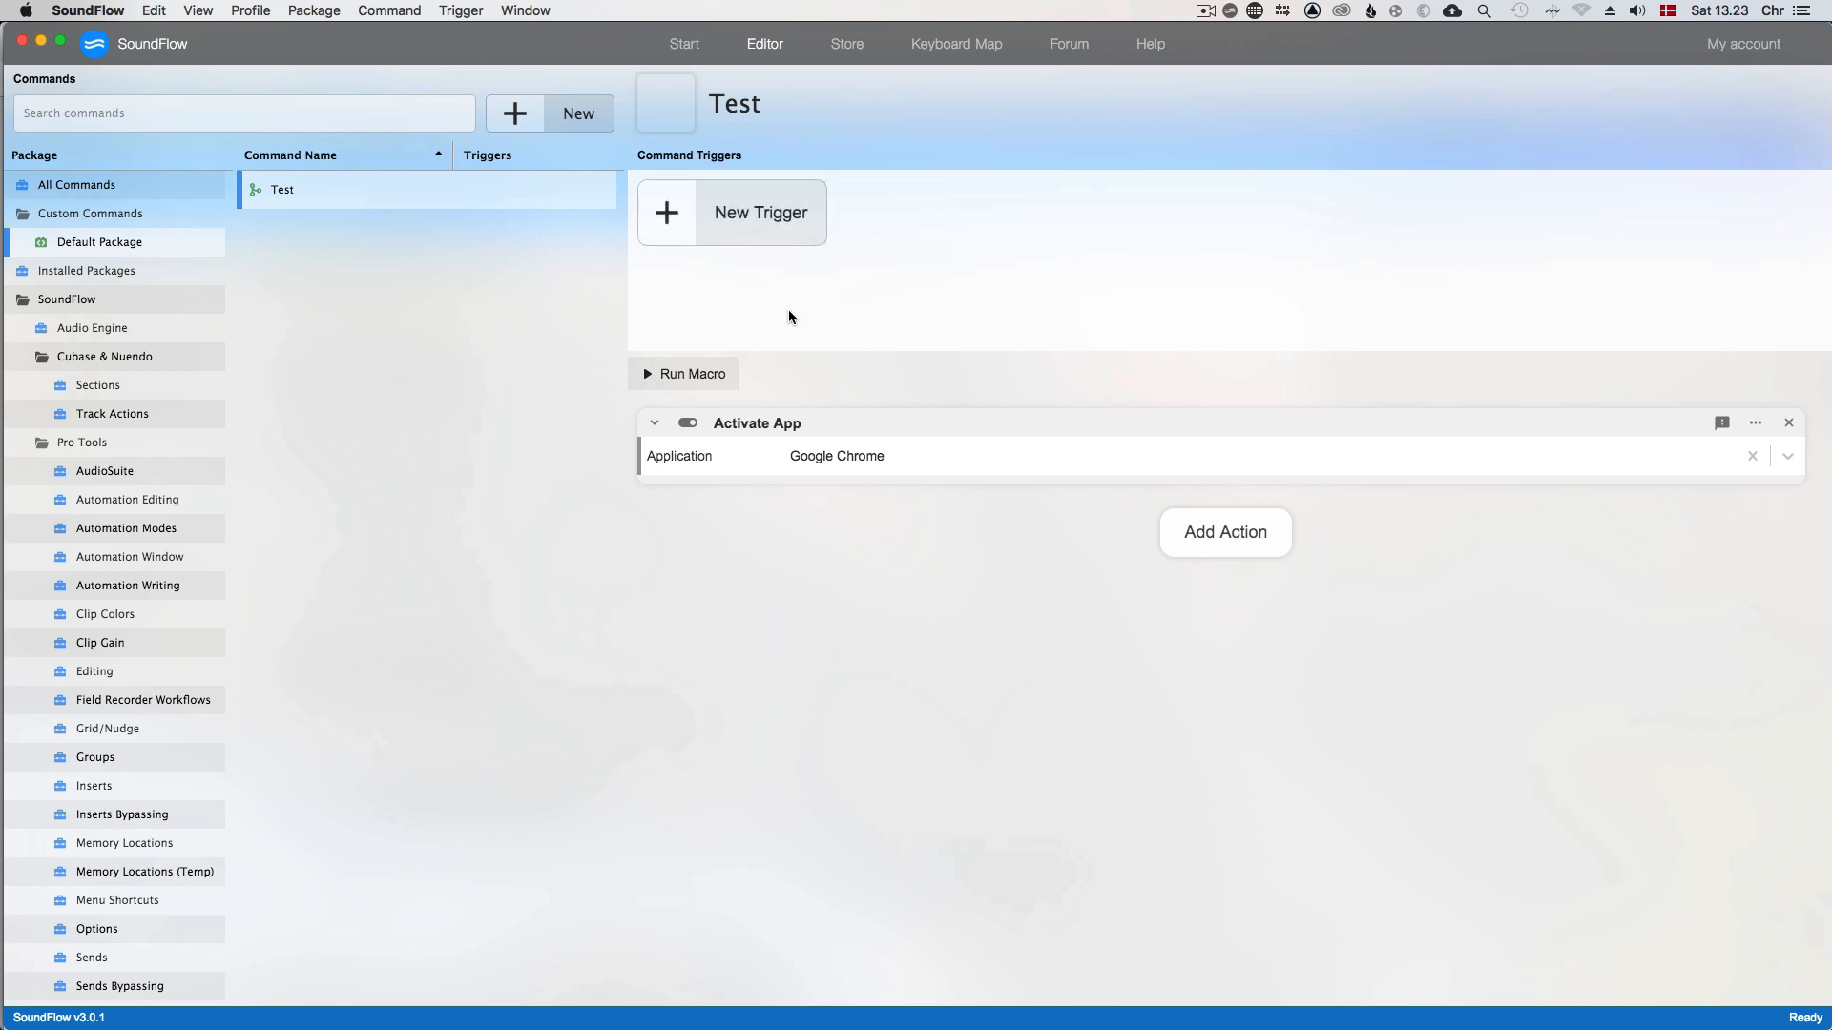
mouse_move(706, 282)
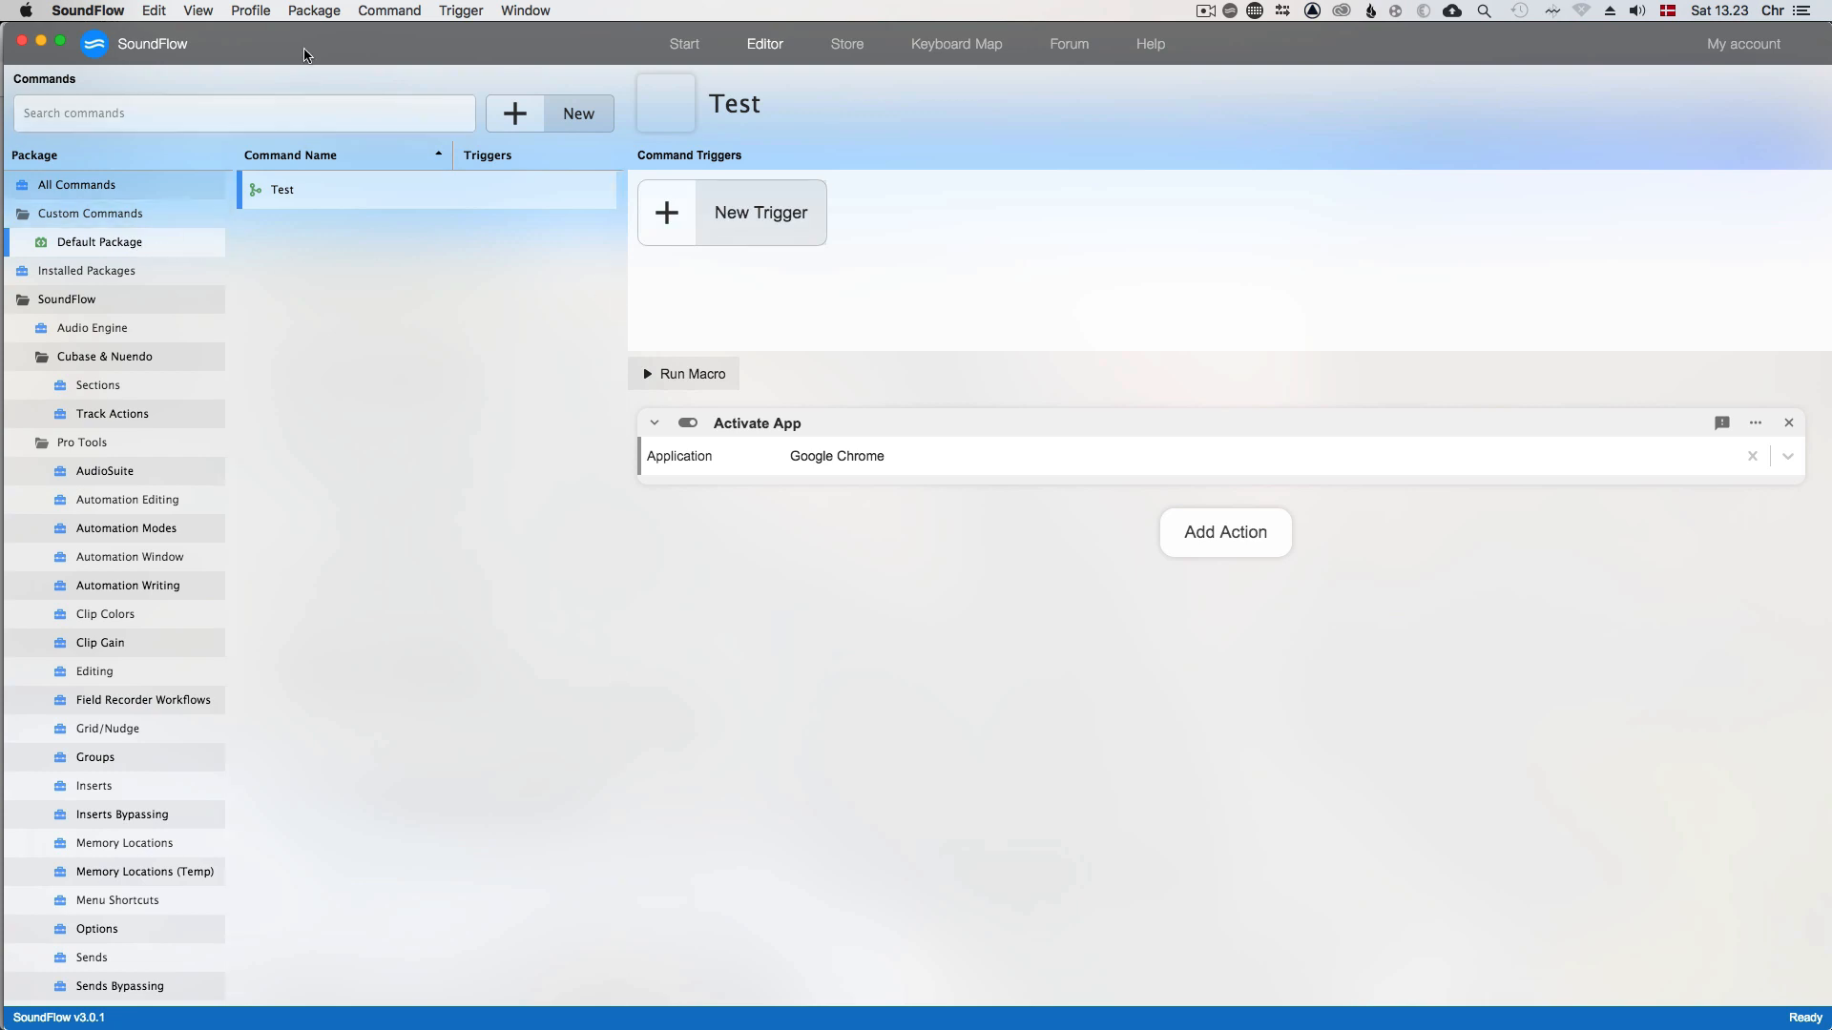
Create a custom package named Christian's Pro Tools Macros and open its page.
left_click(313, 10)
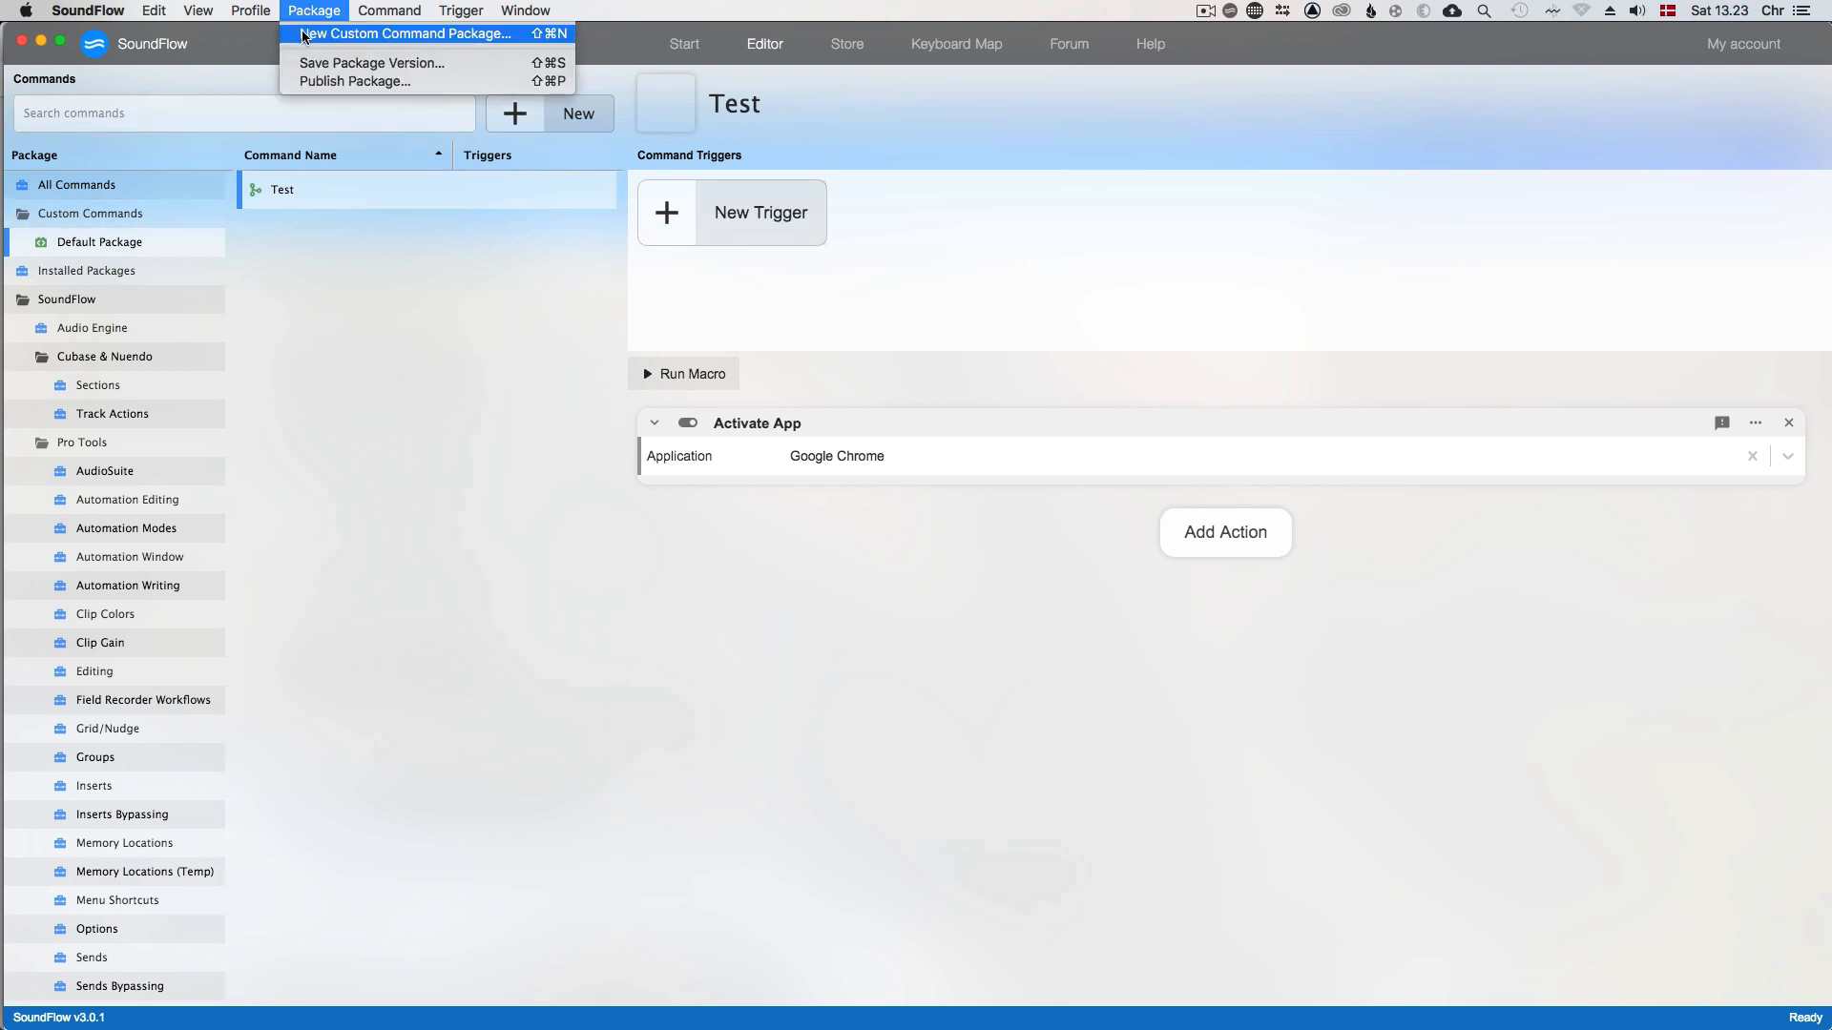
left_click(405, 32)
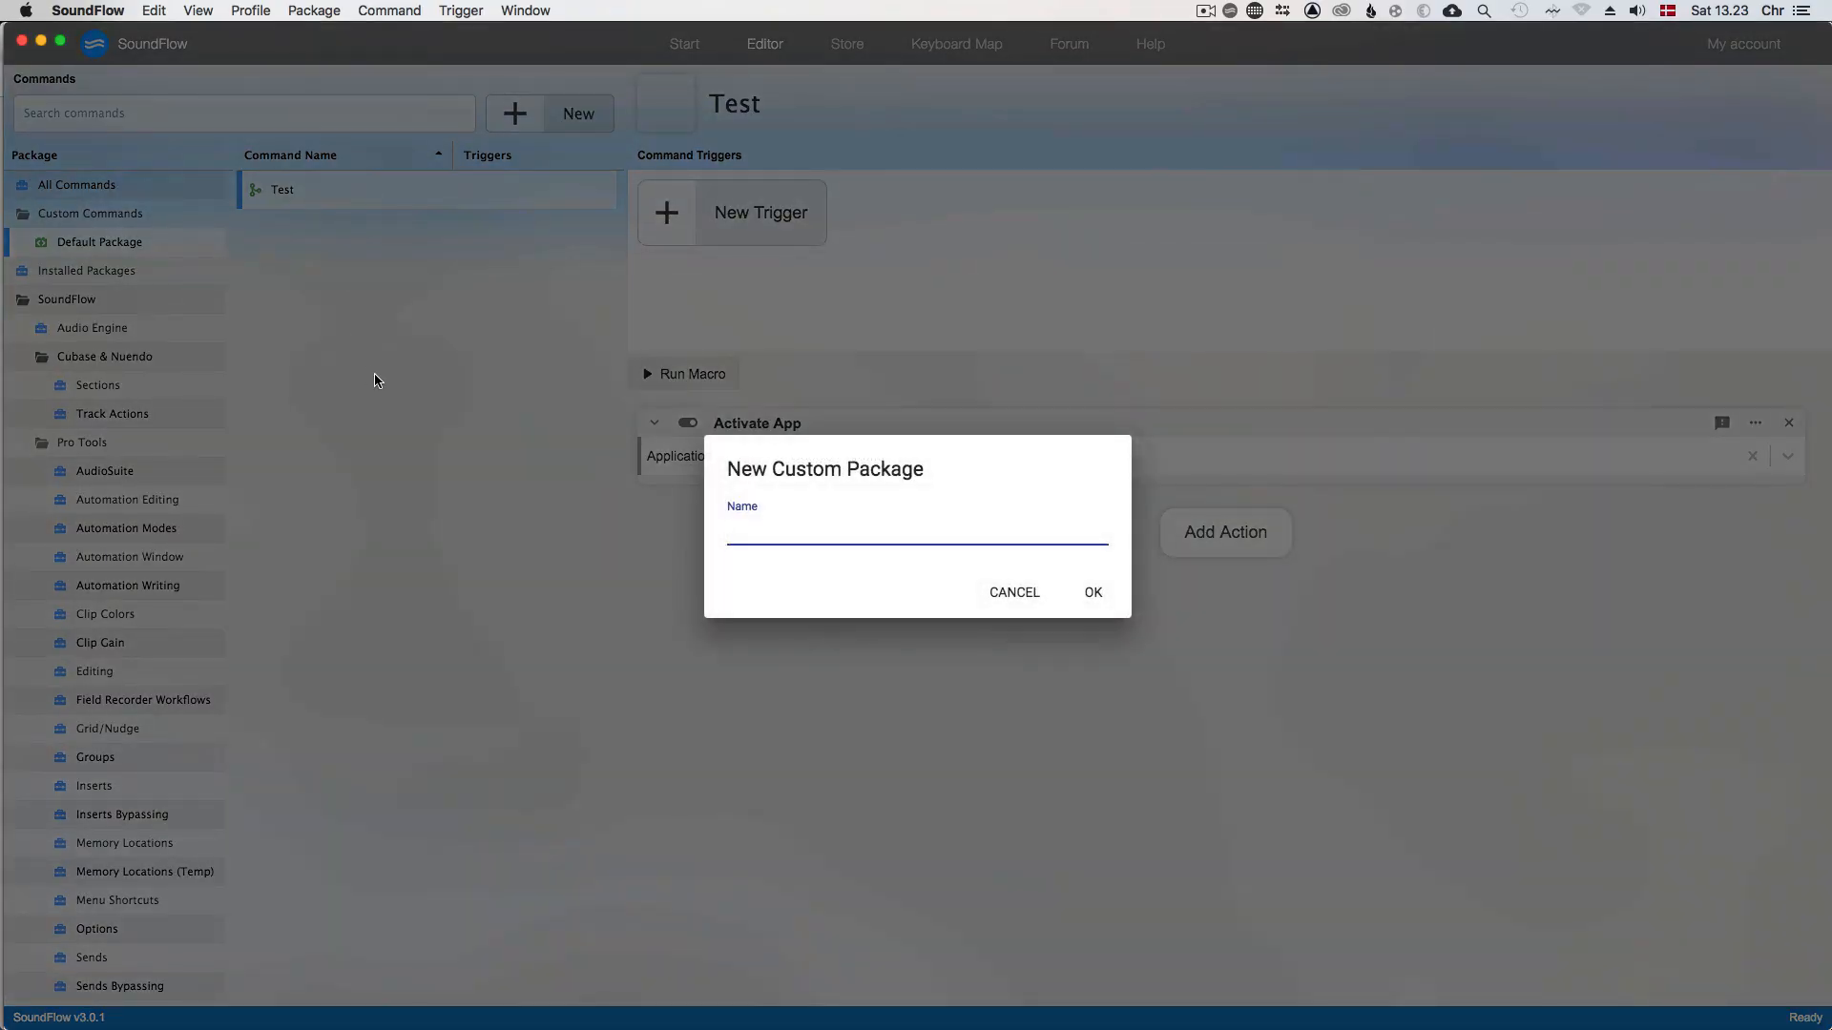
type("Pro Toosl")
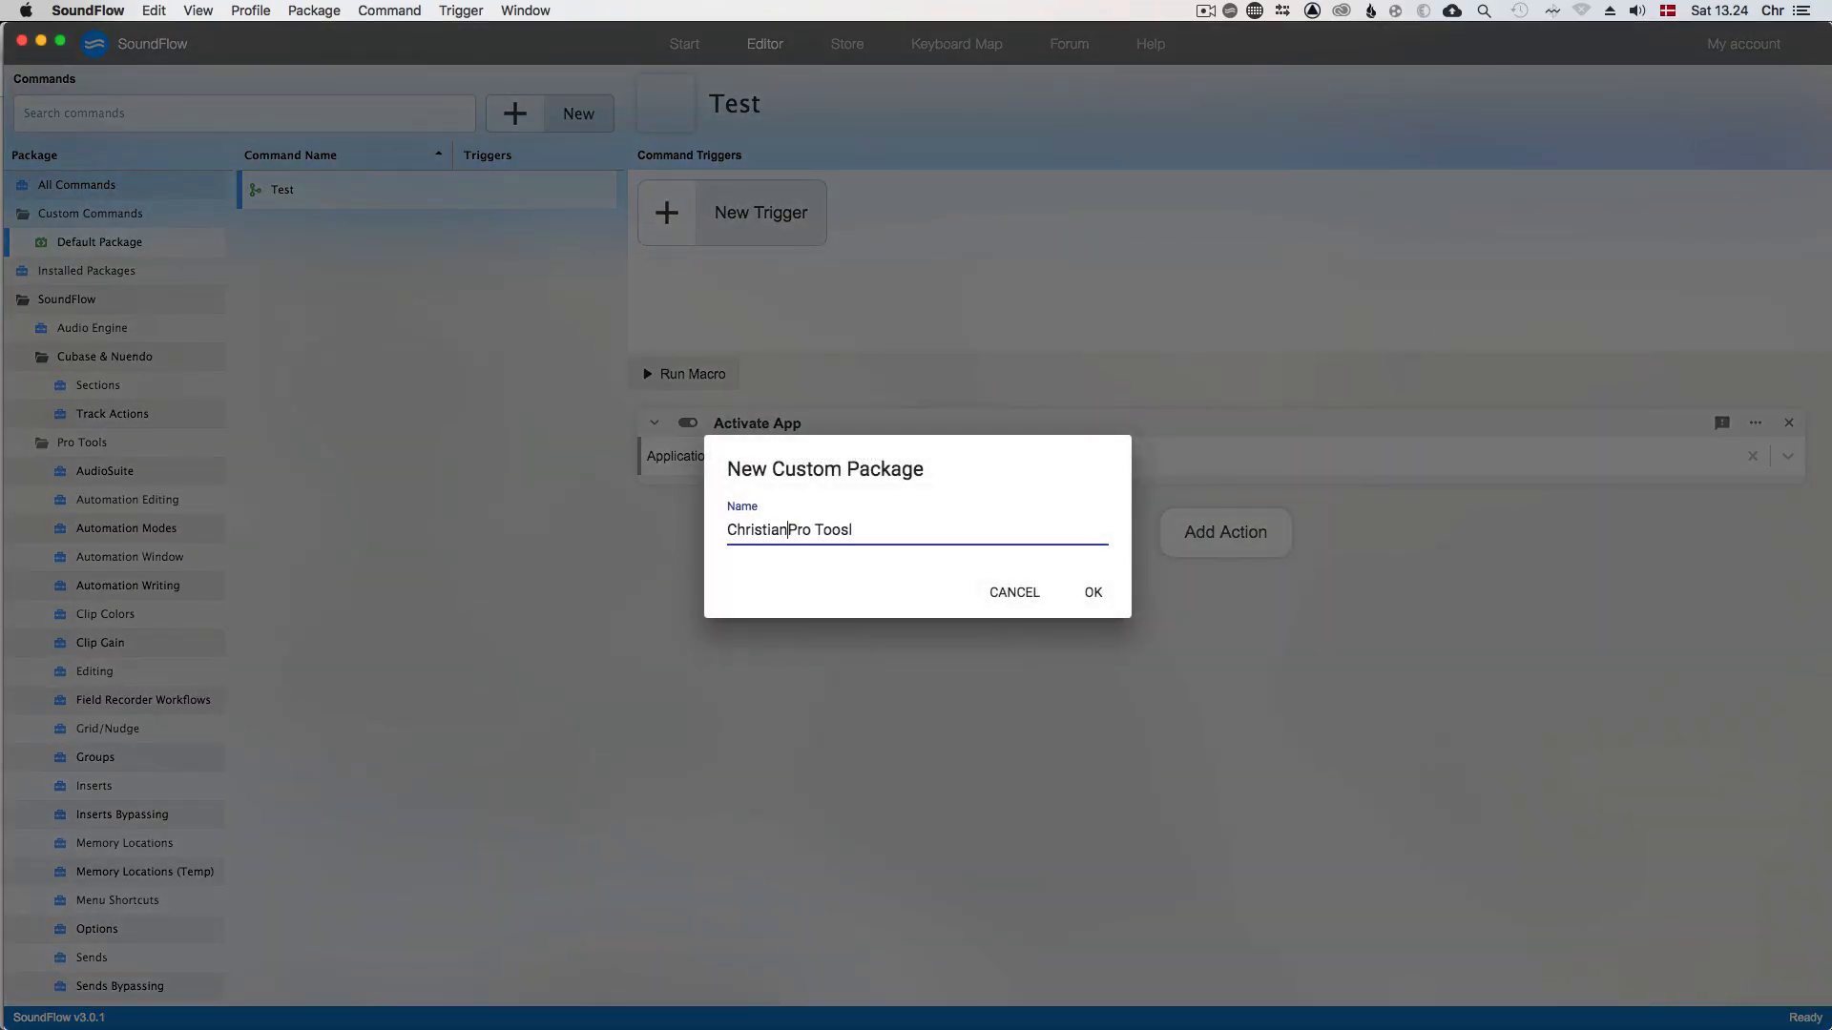
type("Christian's Pro Tools")
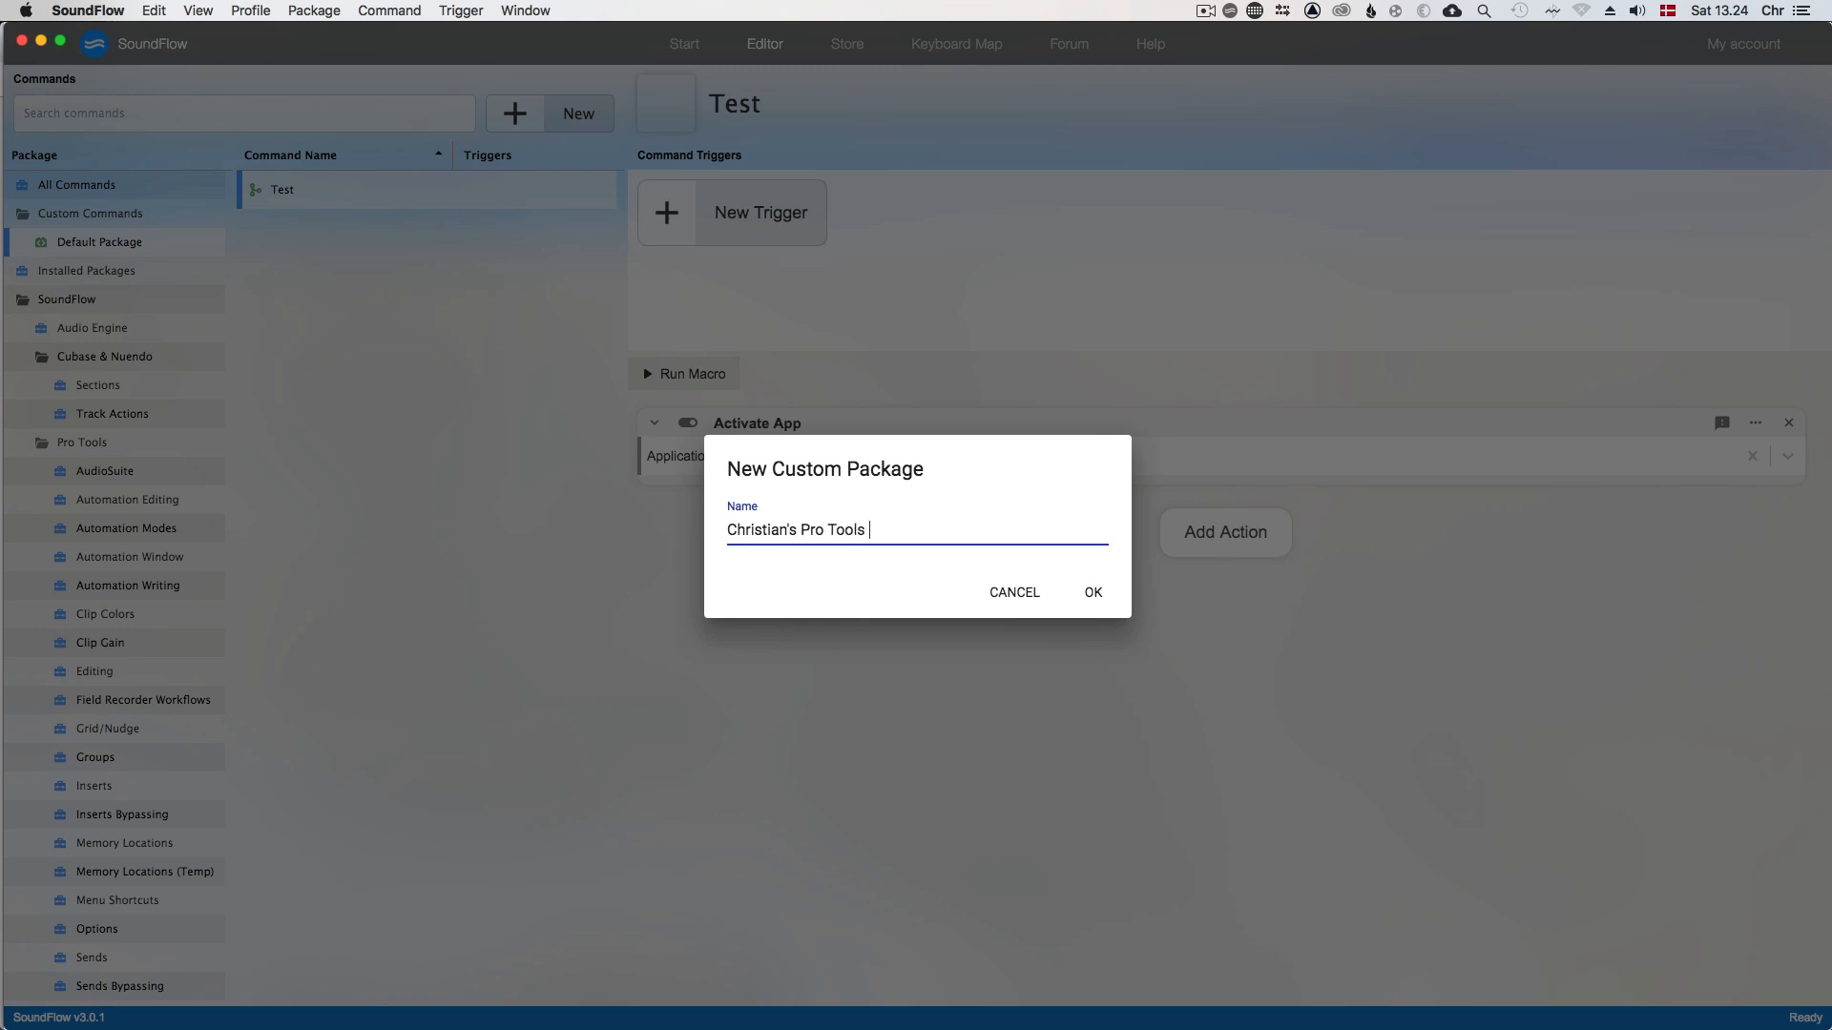
type("Commands")
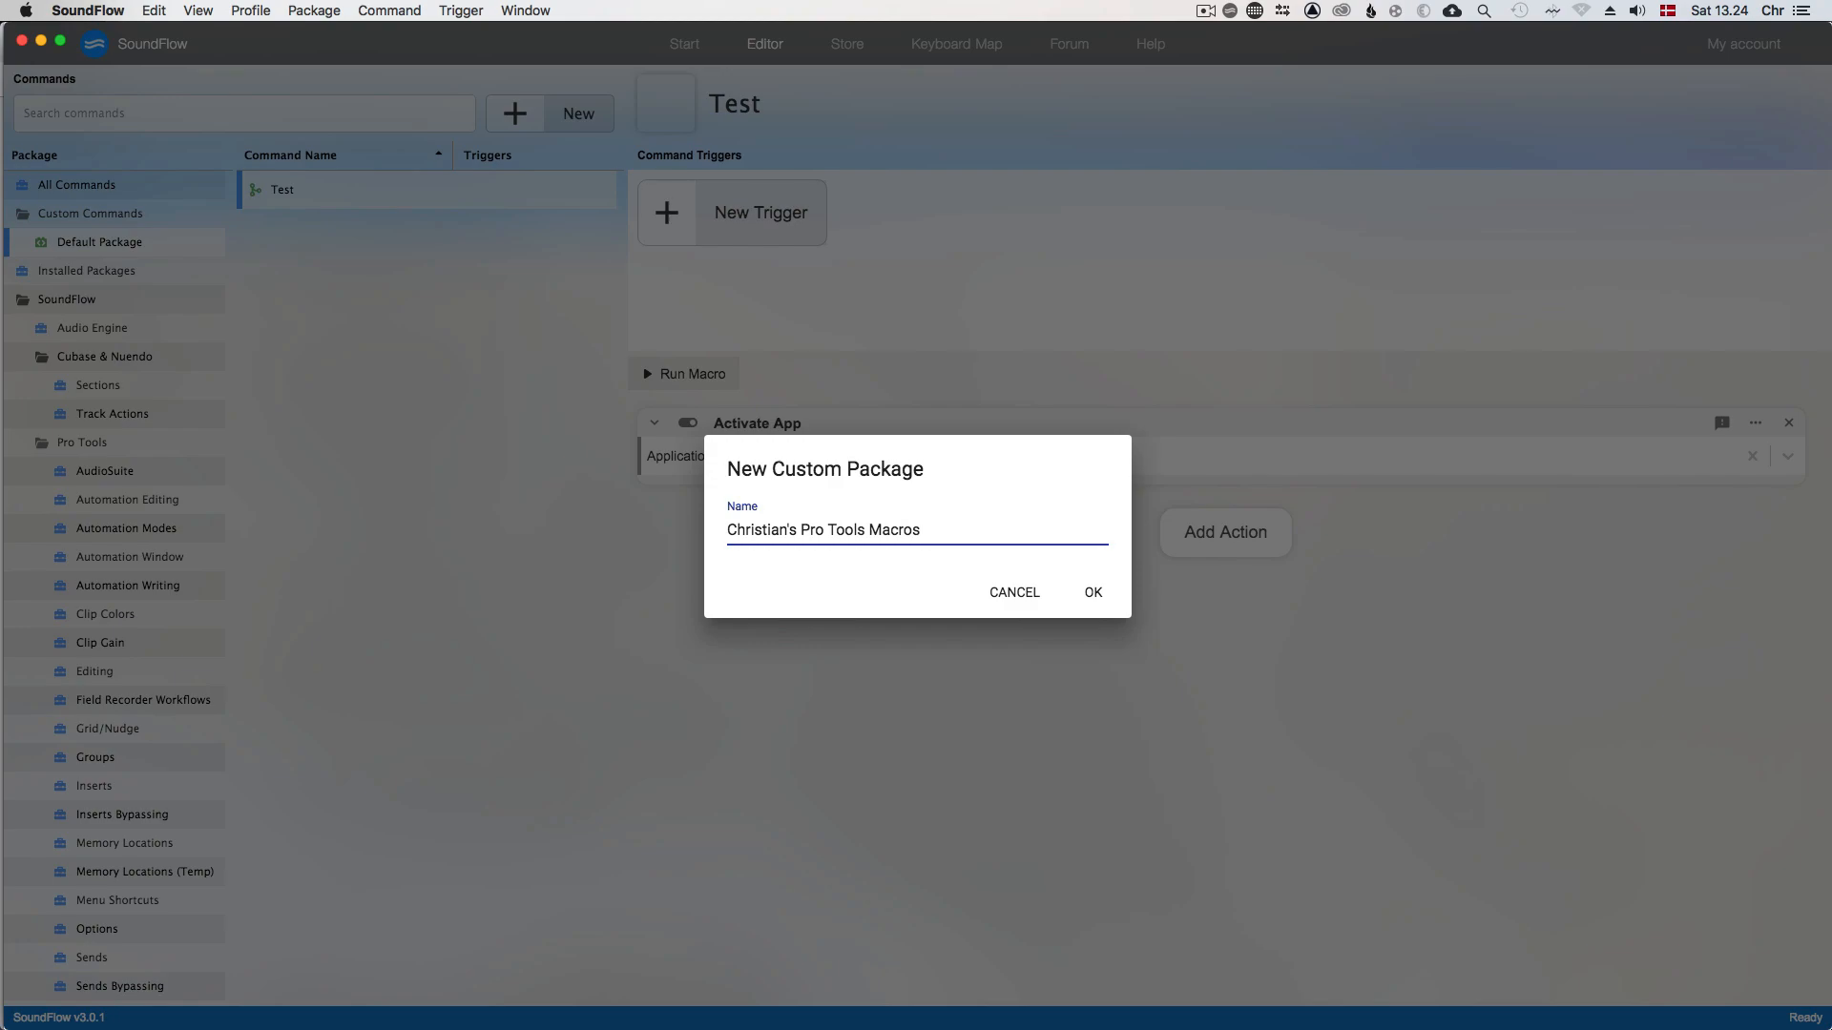
left_click(1091, 592)
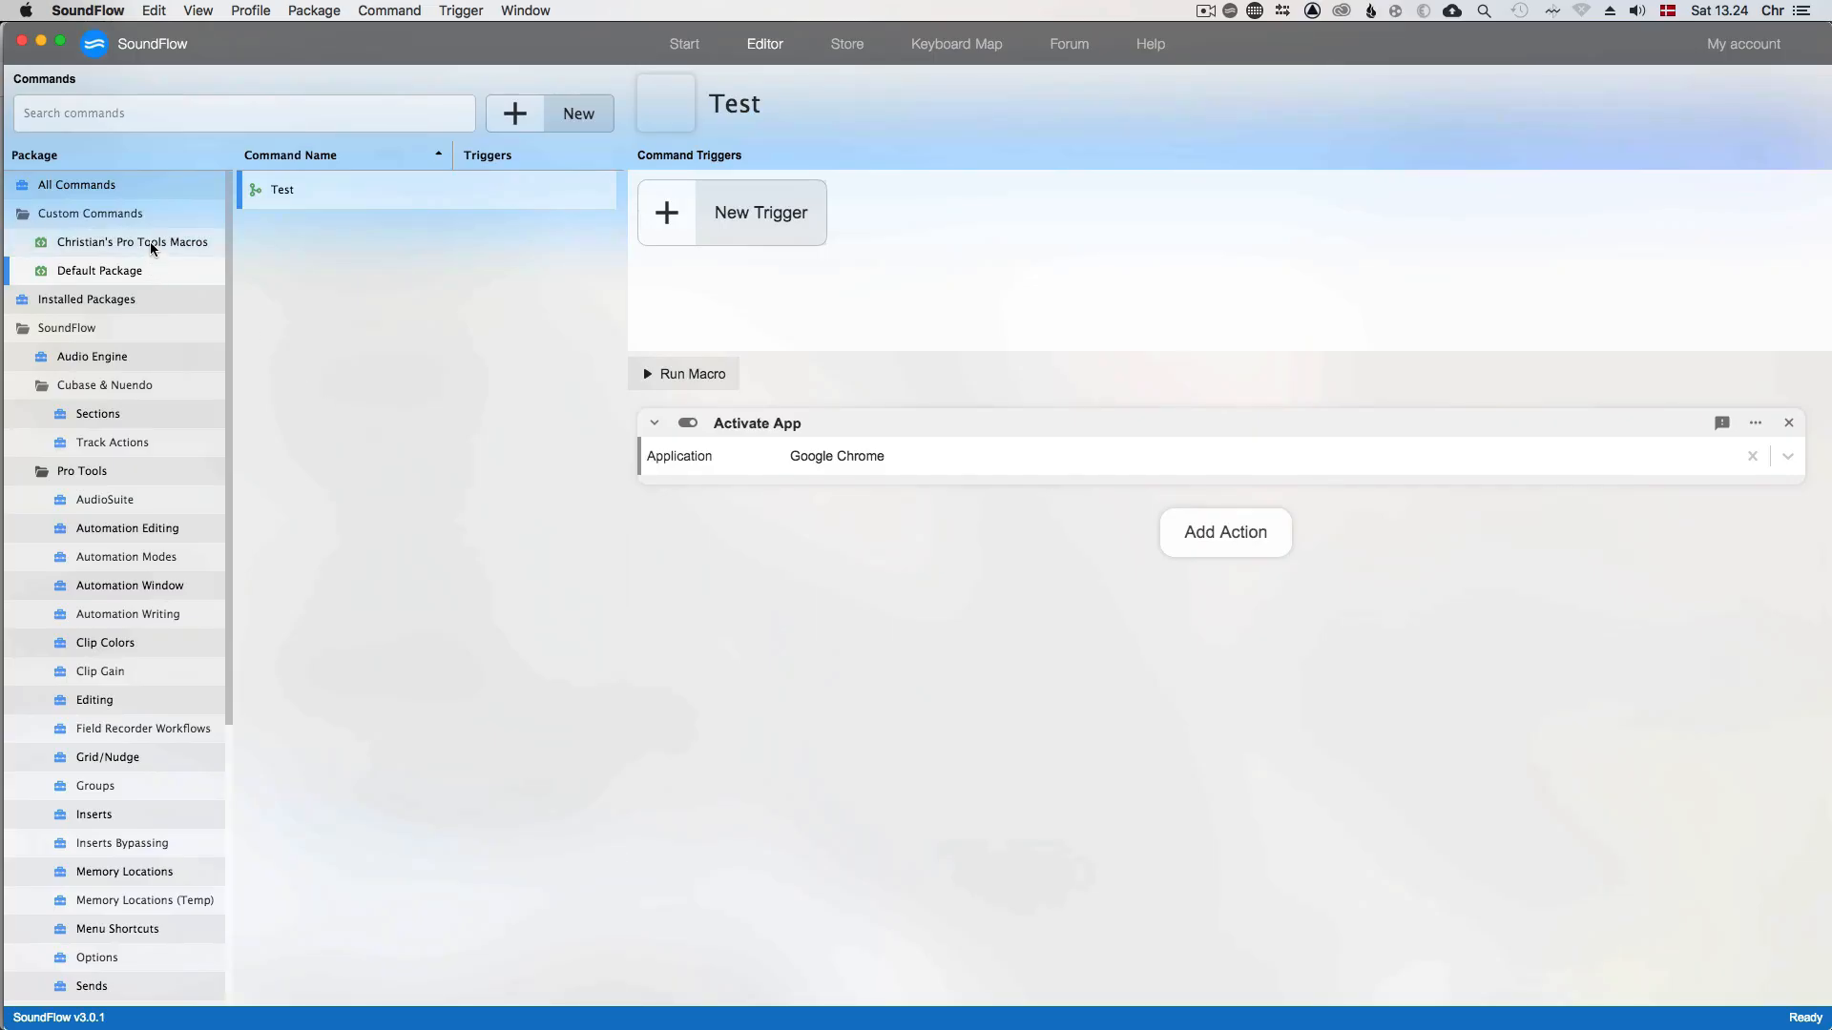
left_click(132, 241)
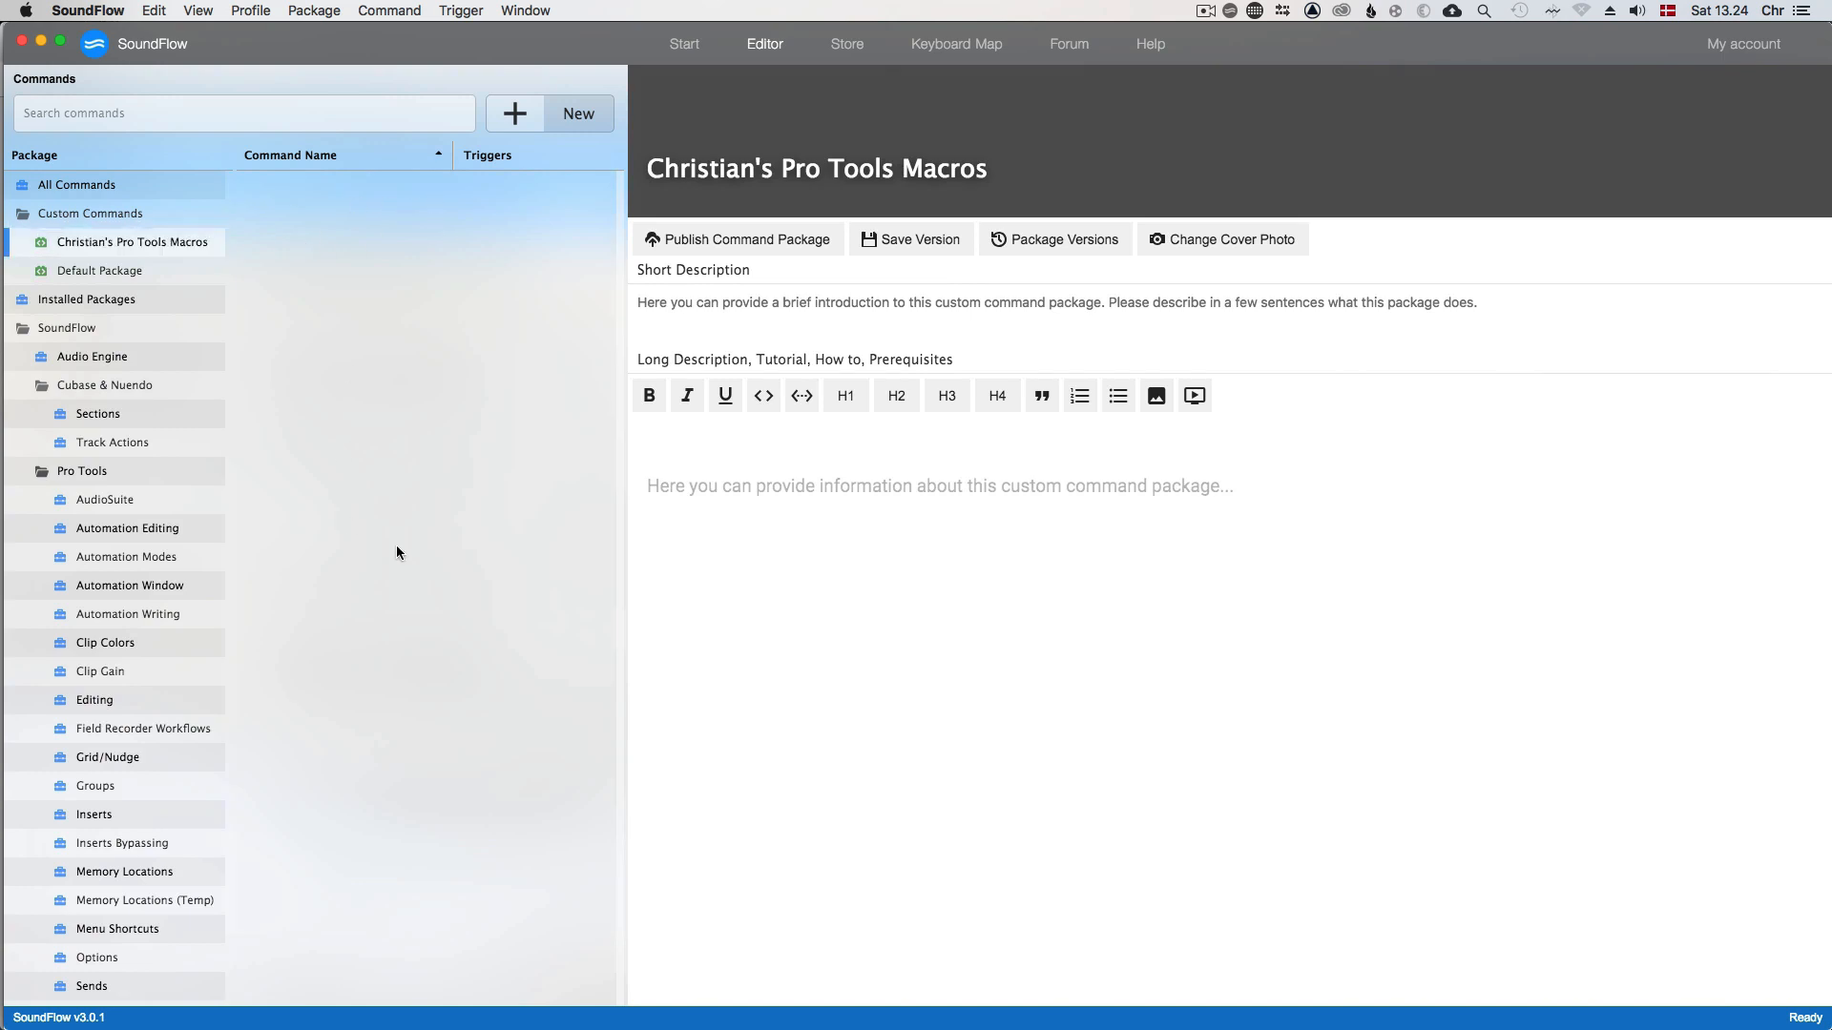
mouse_move(626, 68)
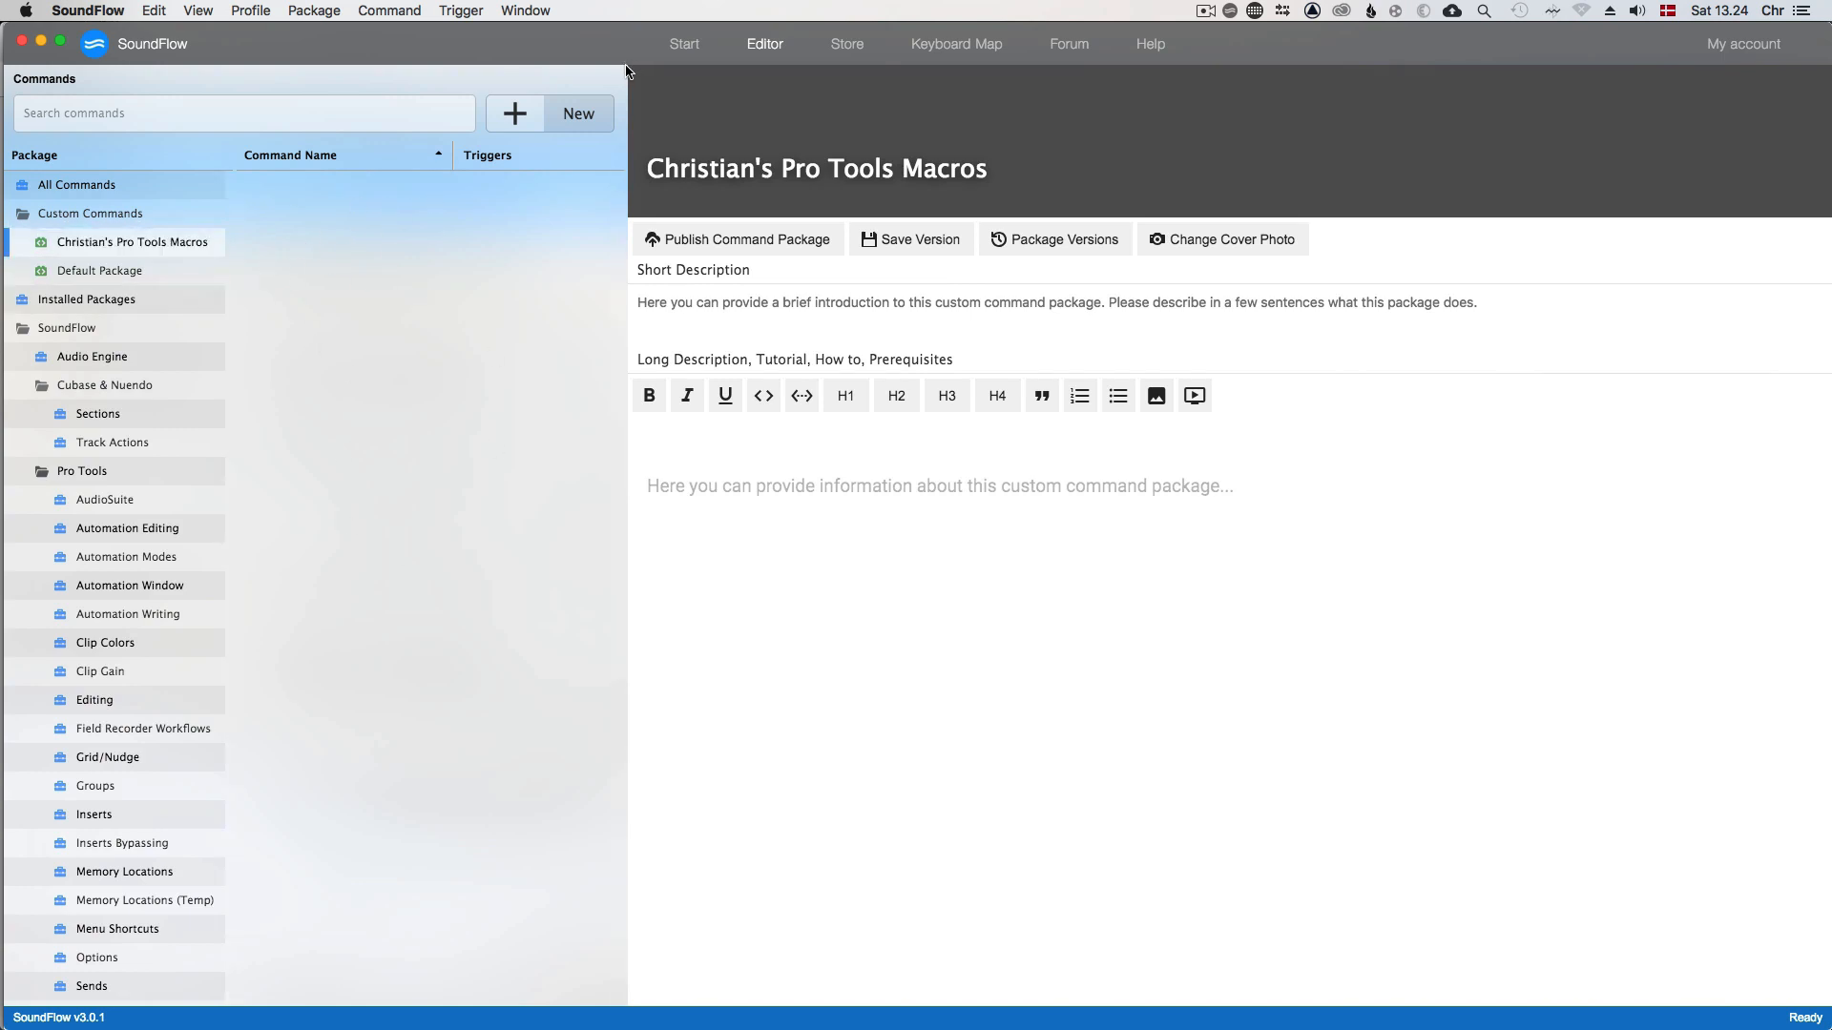
Open the + New menu listing Macro, Script, Deck and Surface.
left_click(577, 114)
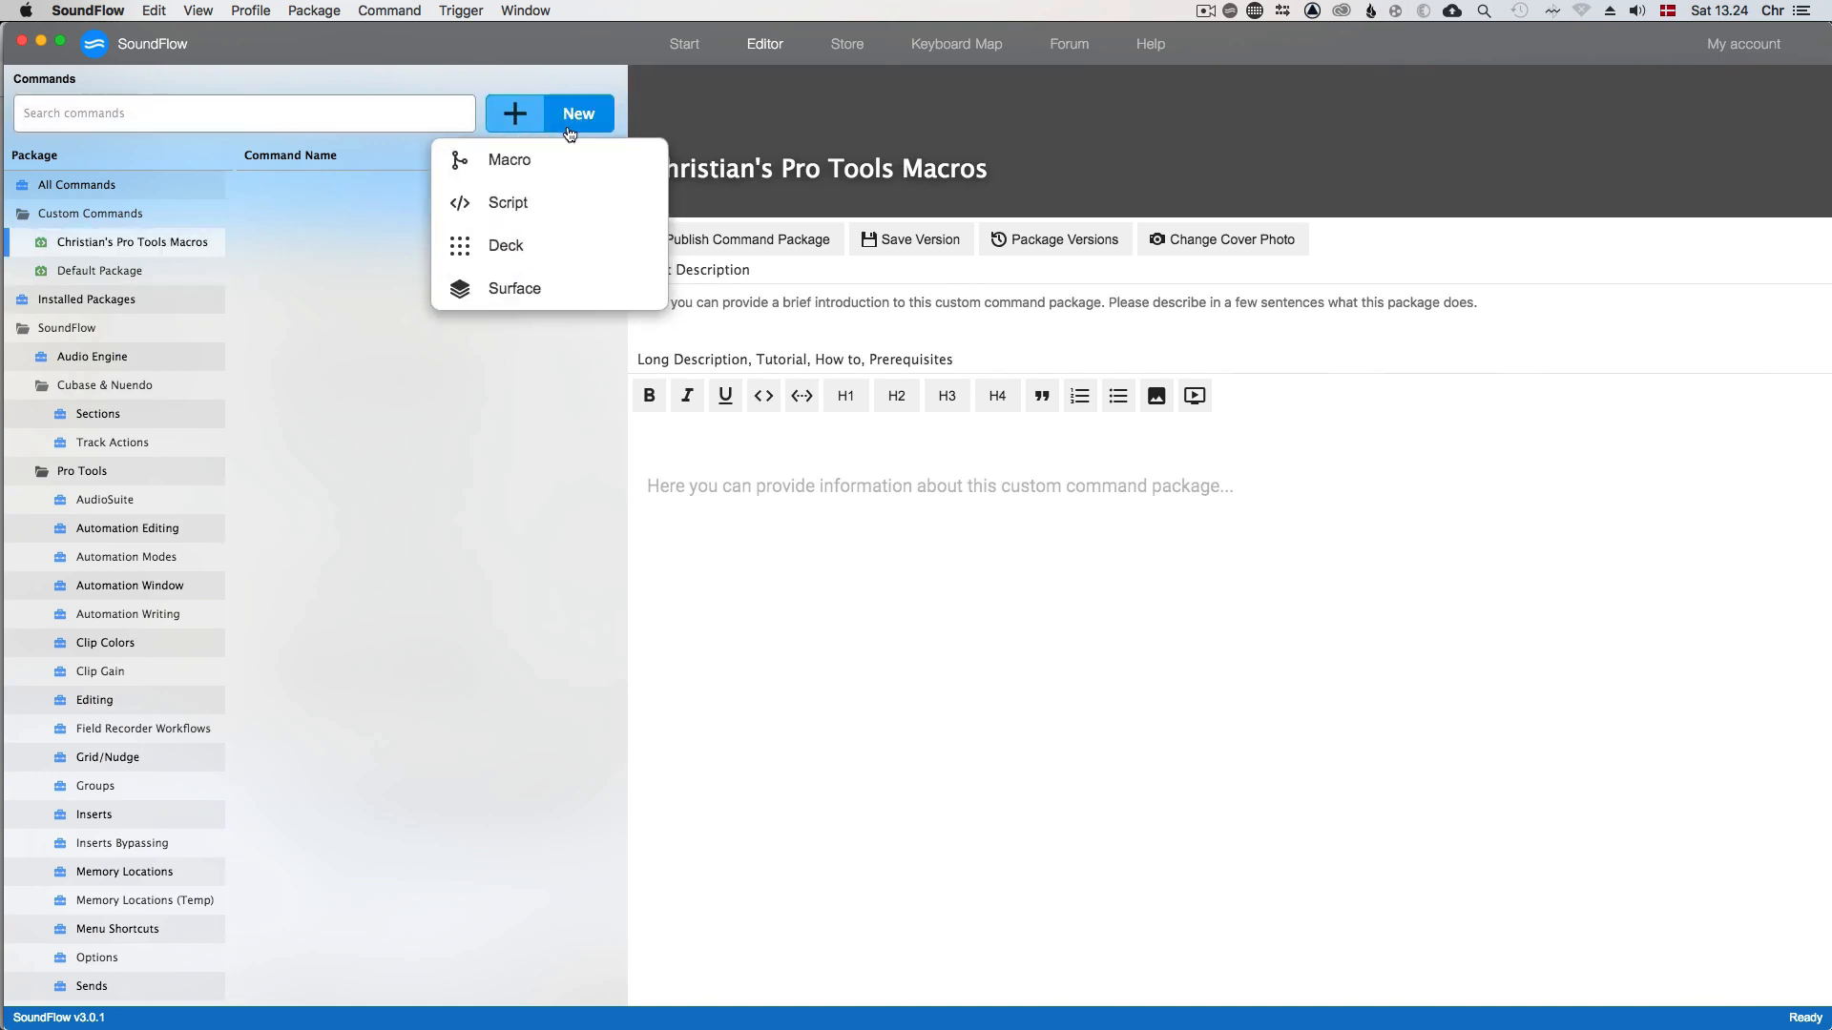
mouse_move(581, 215)
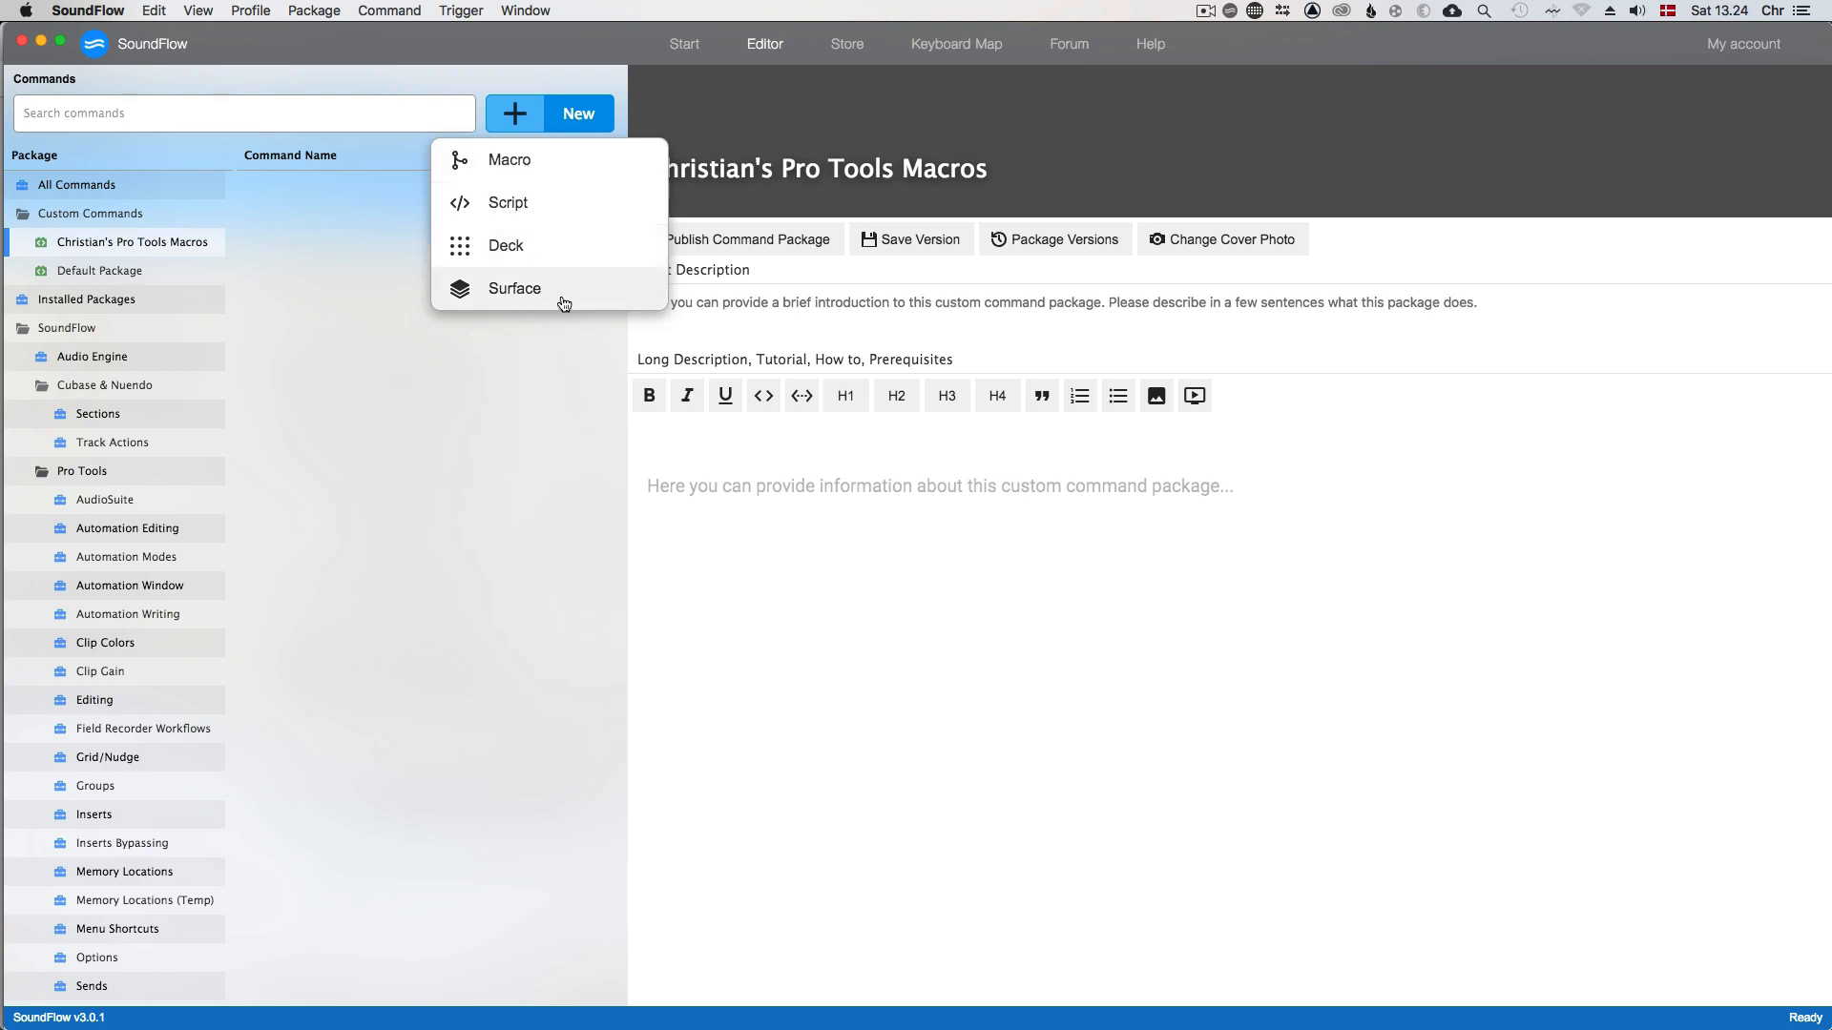
mouse_move(576, 308)
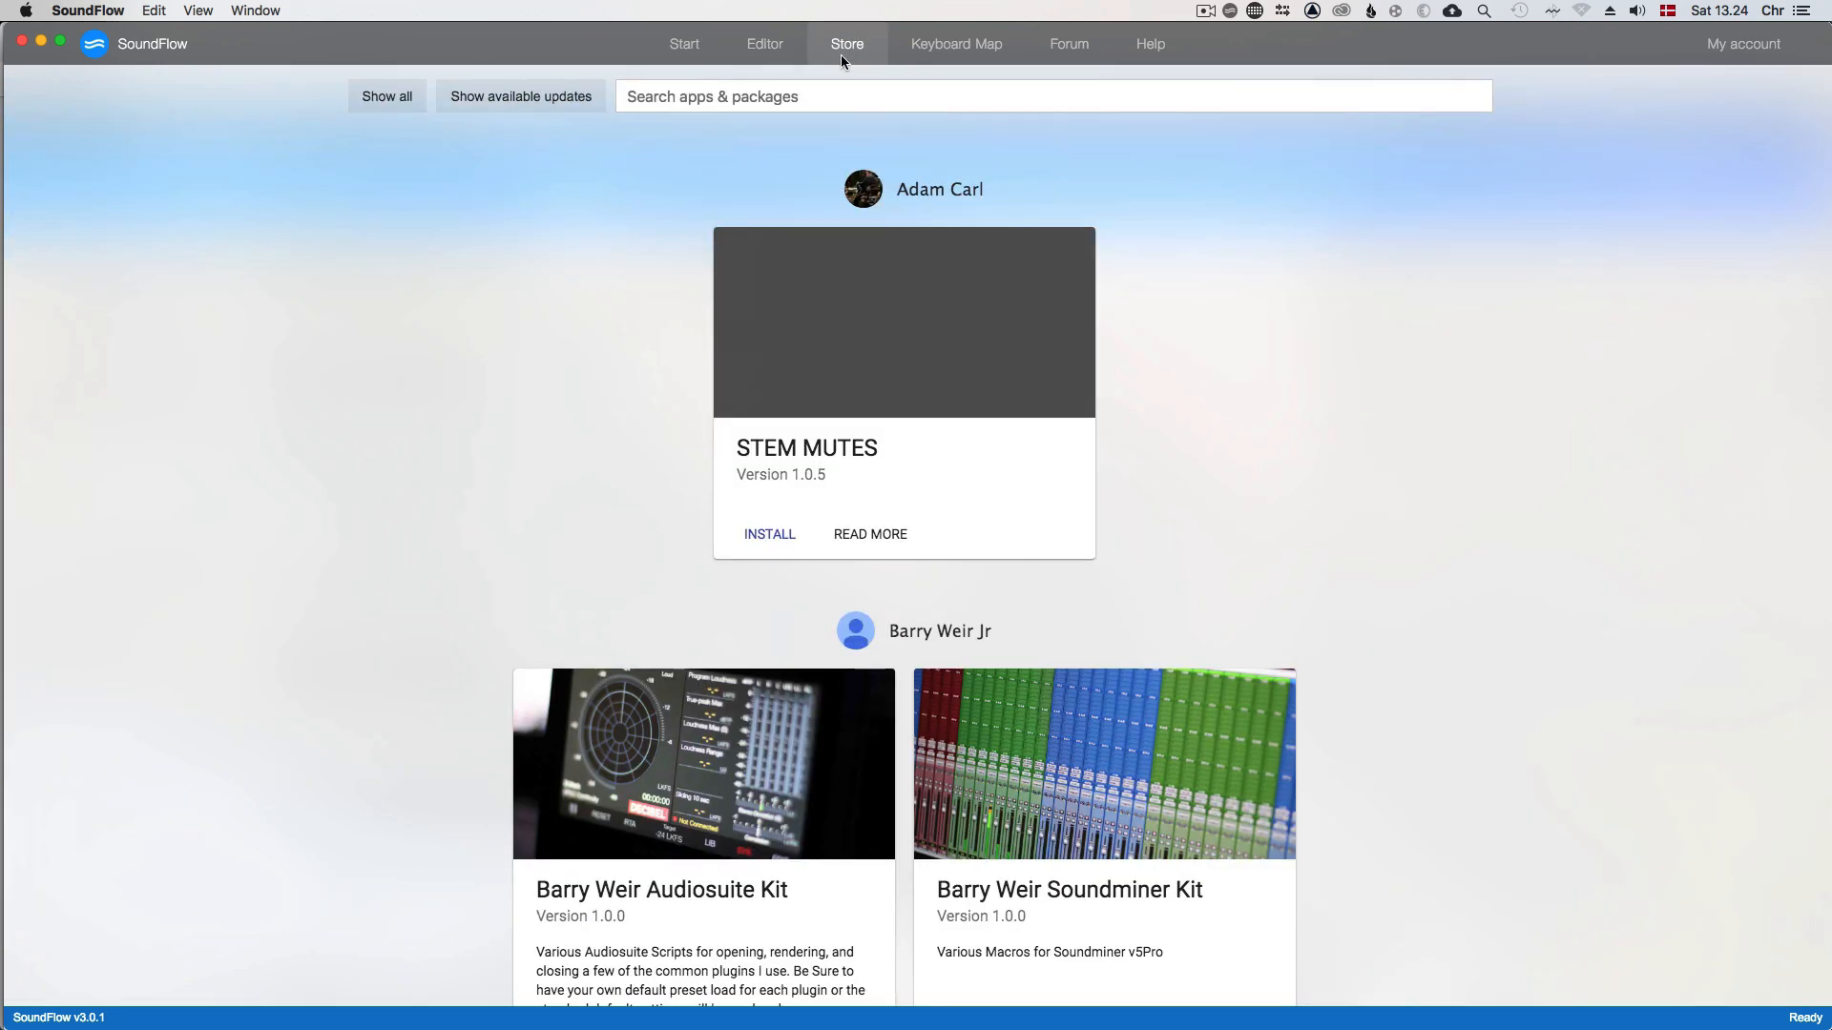
Scroll the Store listing down to the Dialog Editing iZotope package card.
scroll("down", 3)
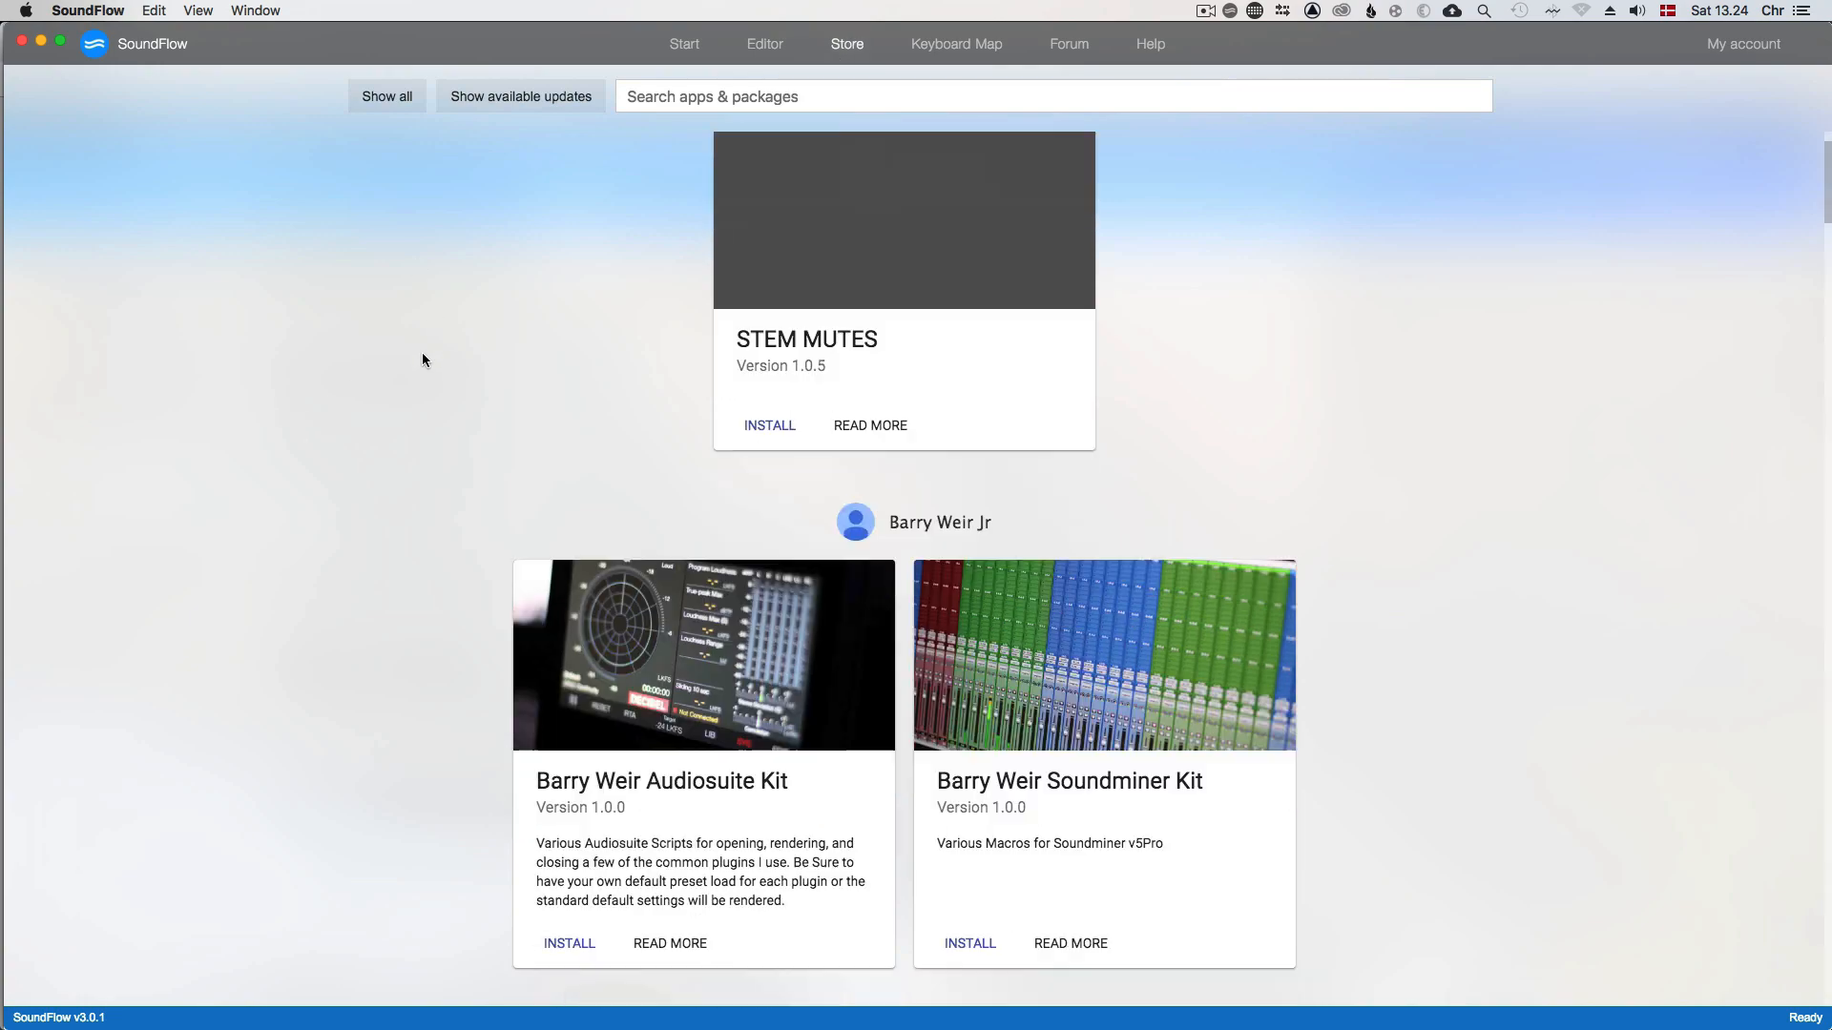
scroll("down", 3)
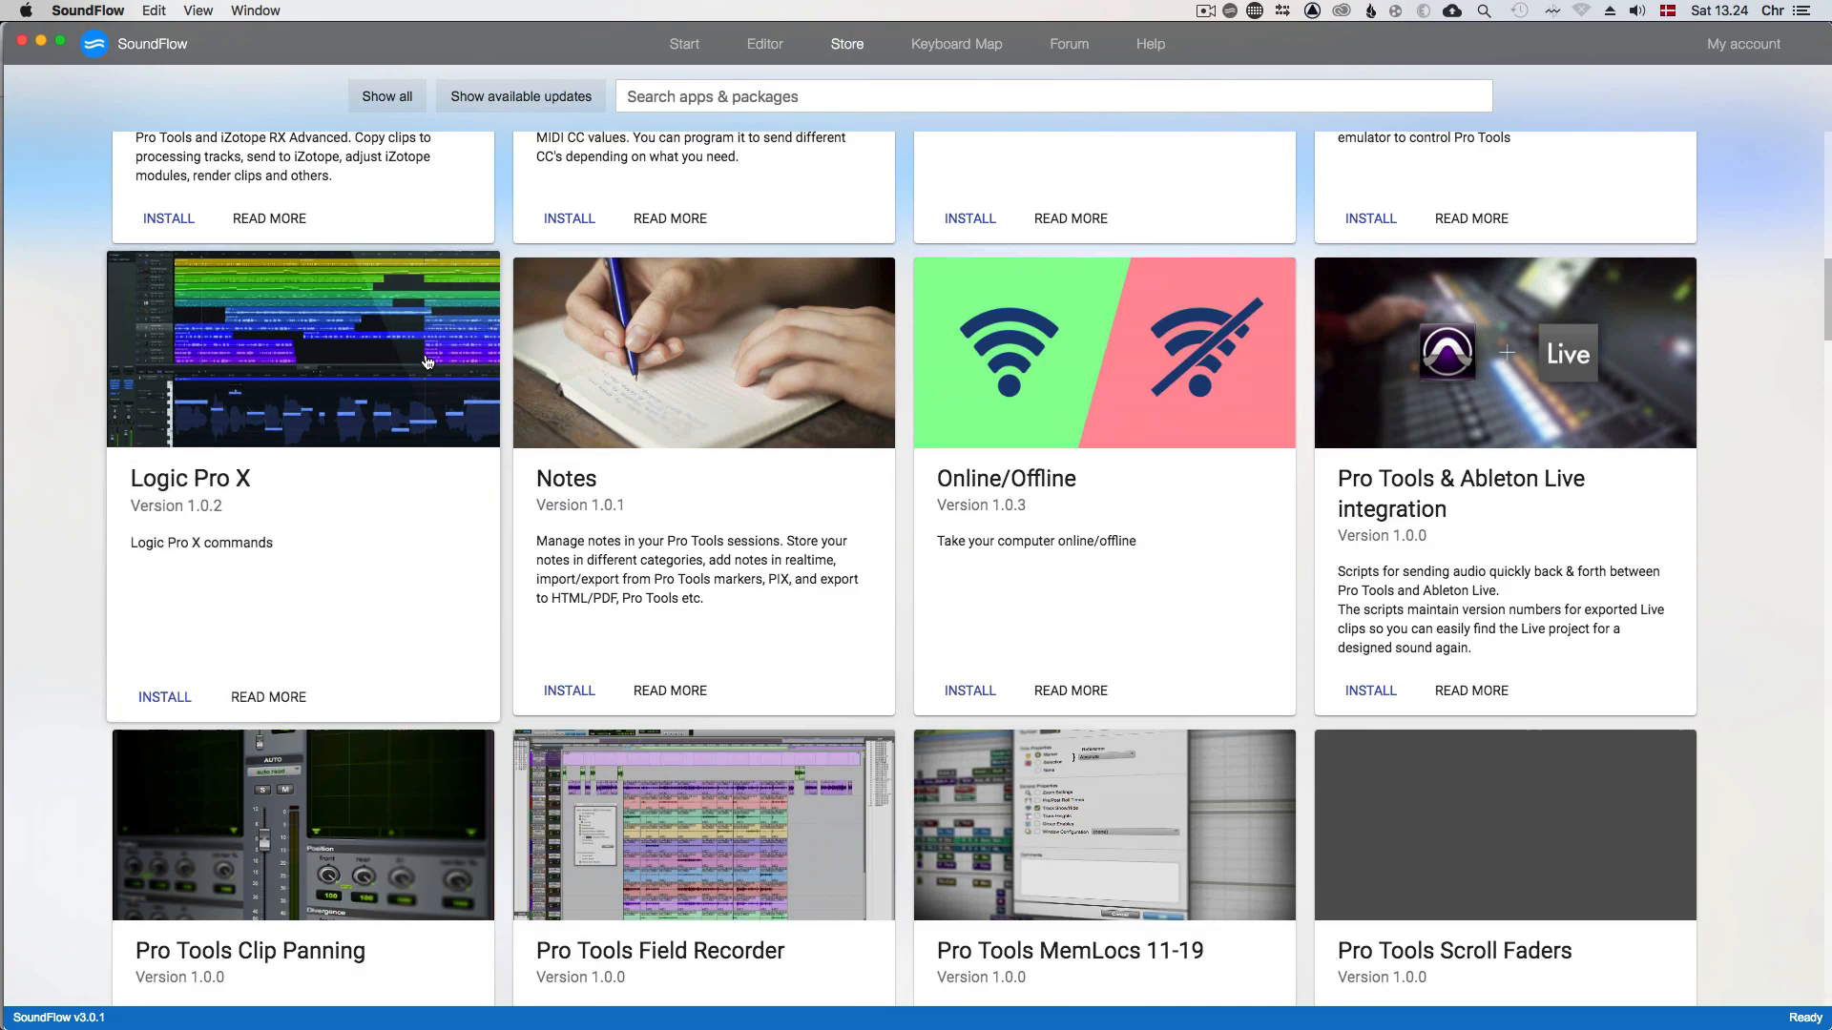
scroll("down", 3)
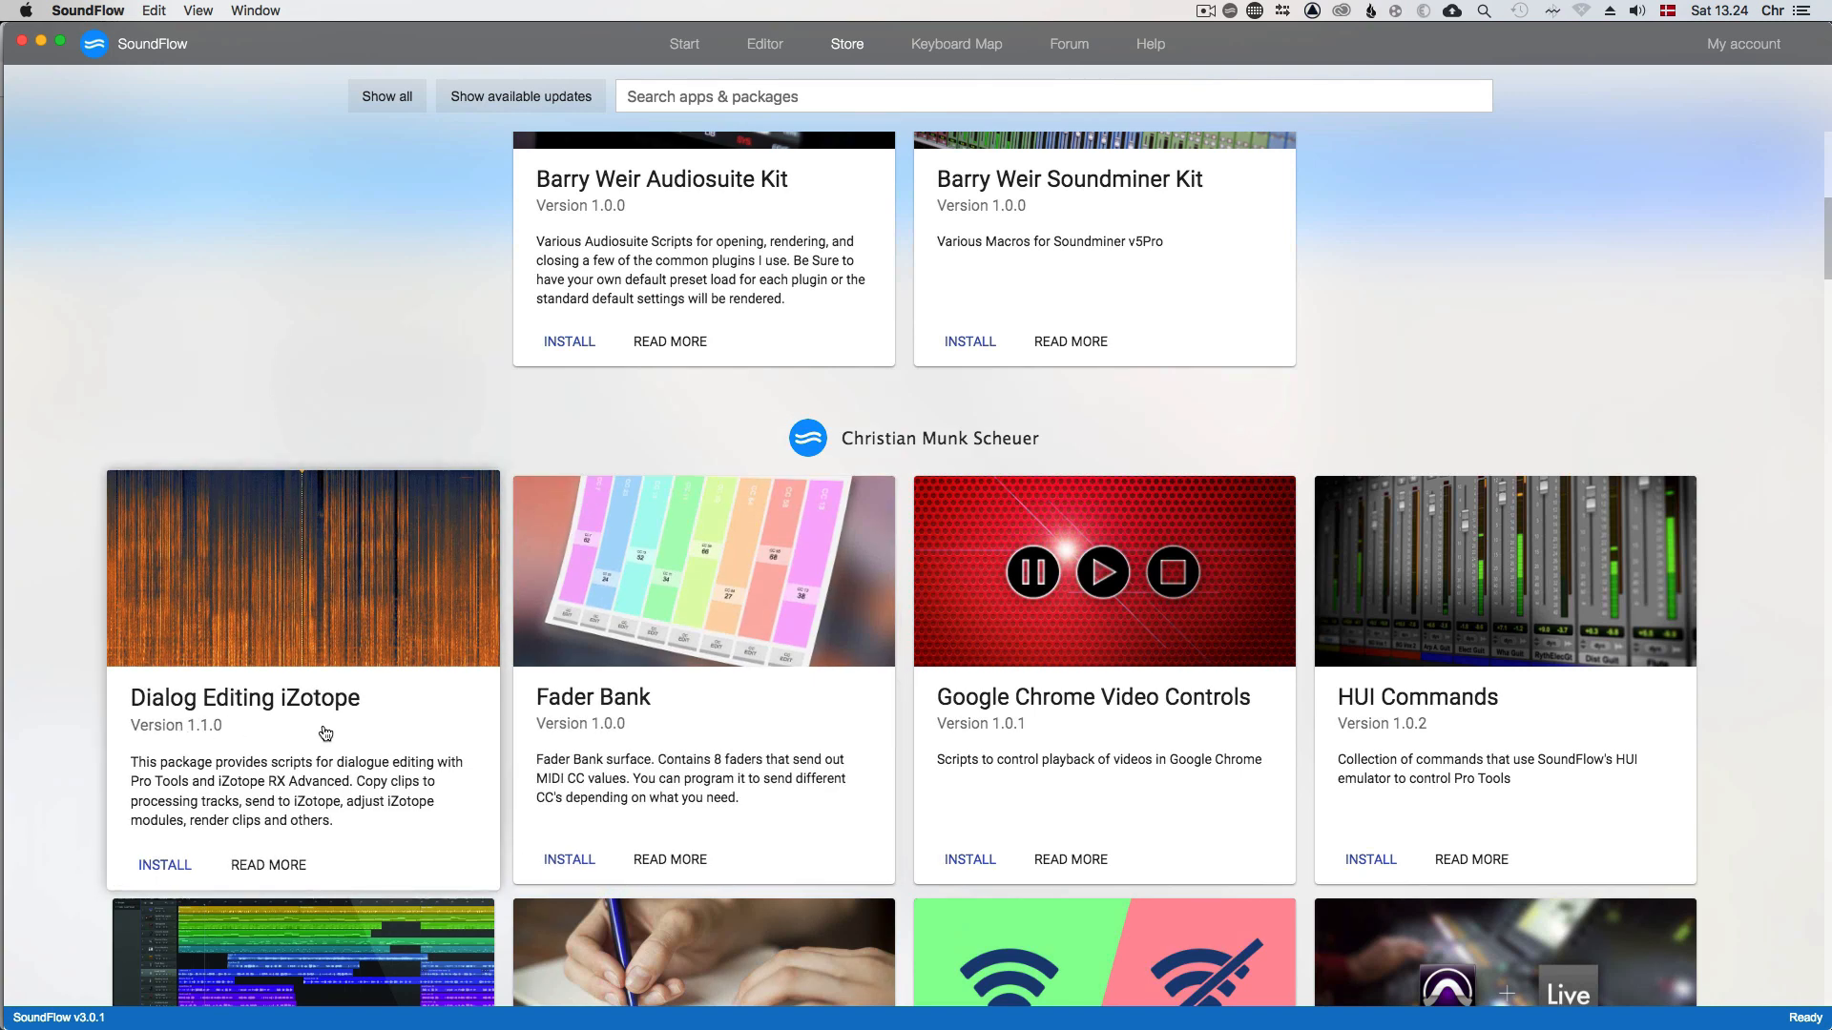
mouse_move(292, 733)
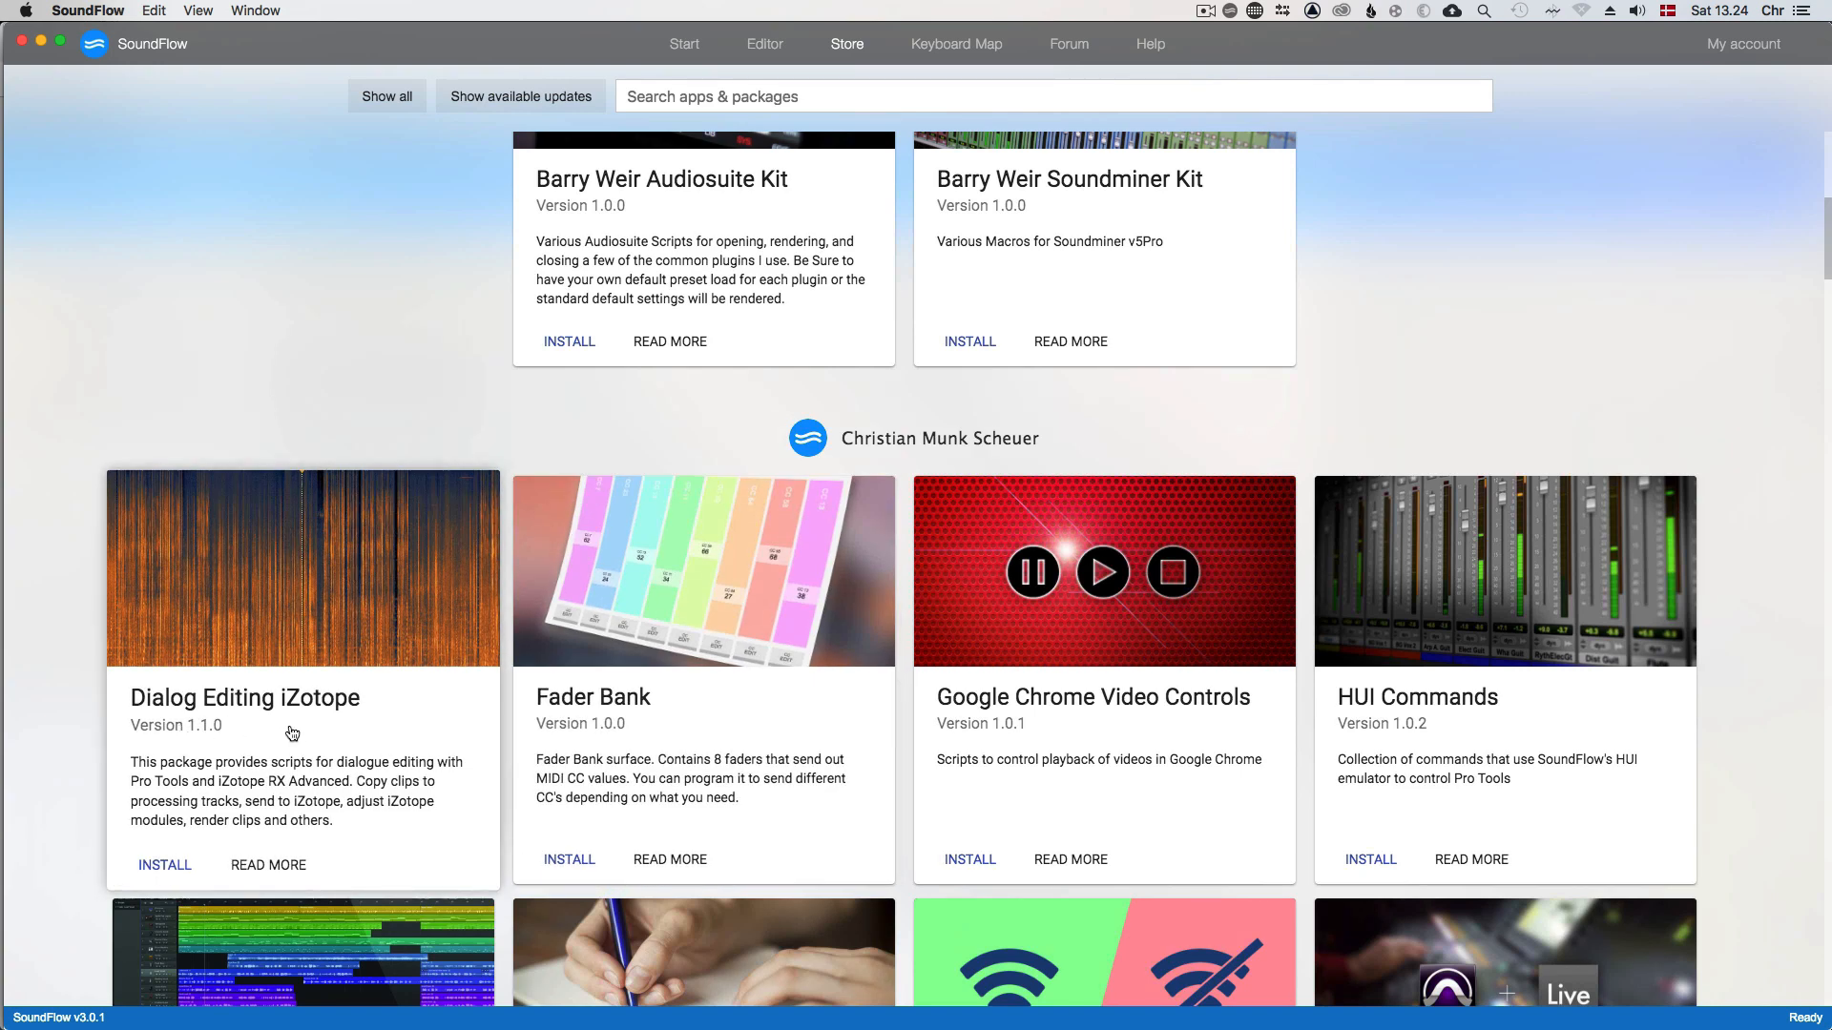
scroll("down", 3)
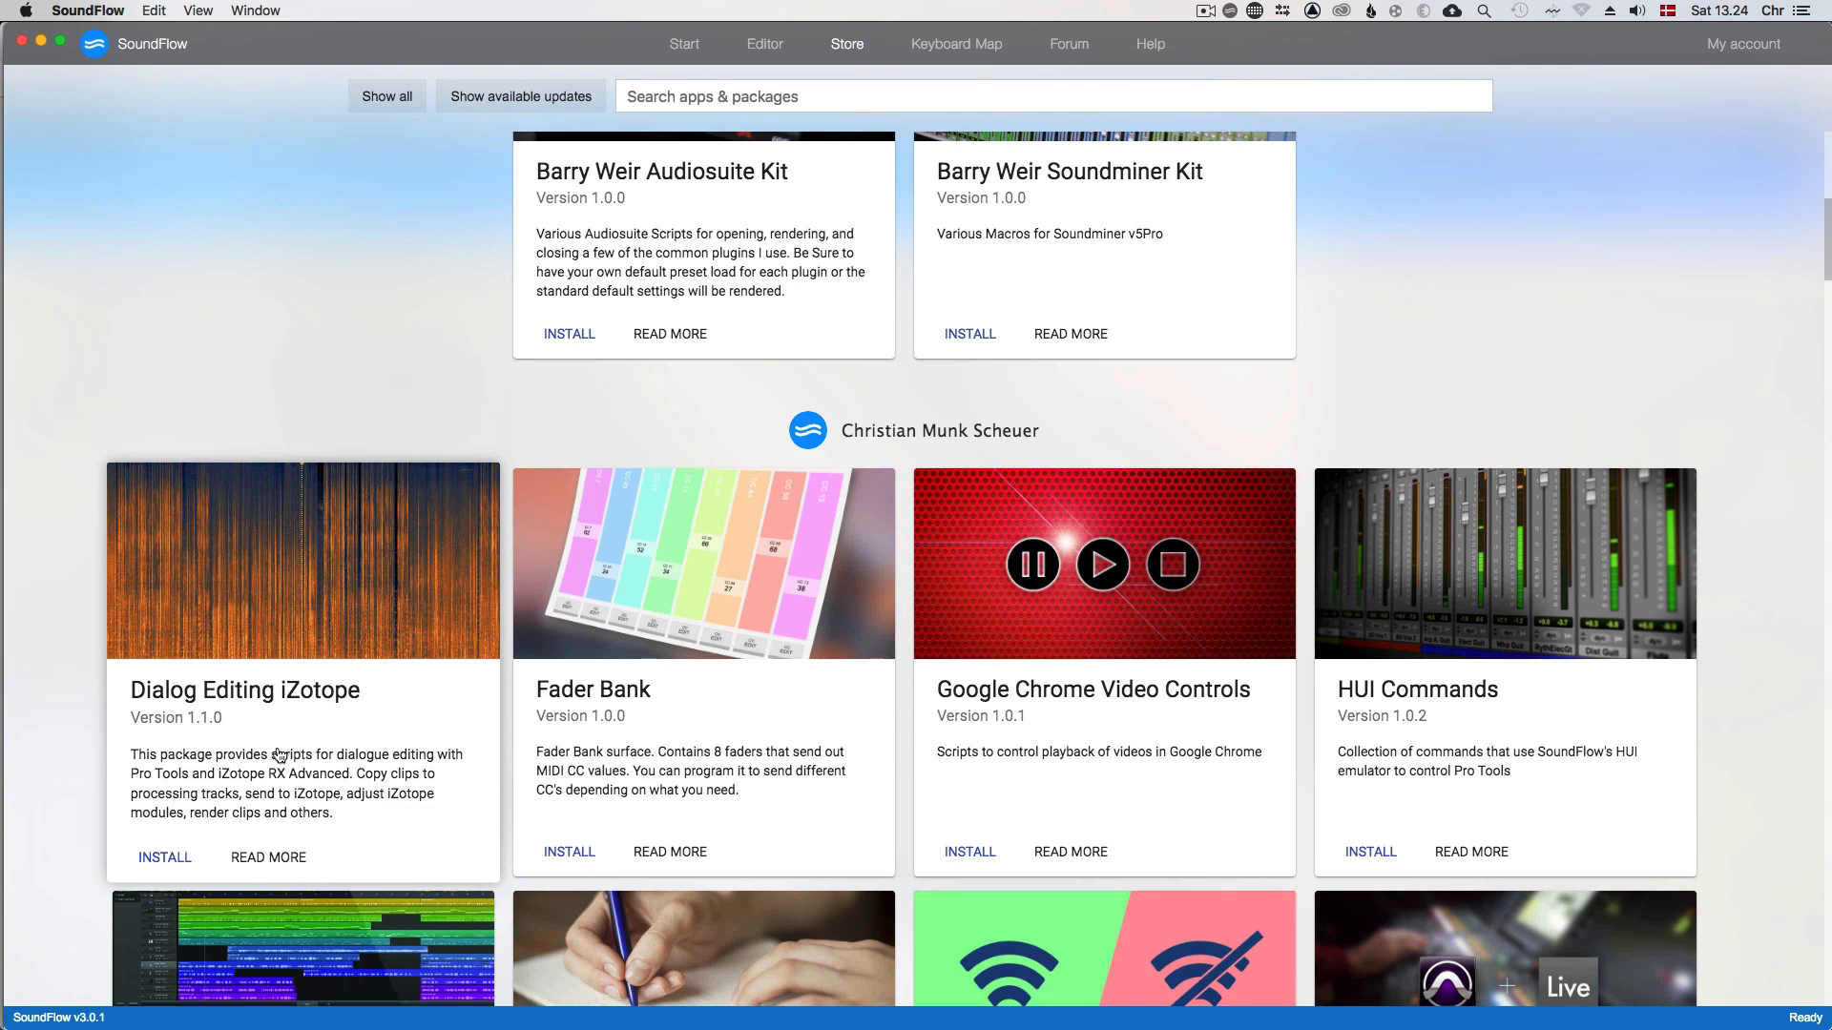
left_click(267, 857)
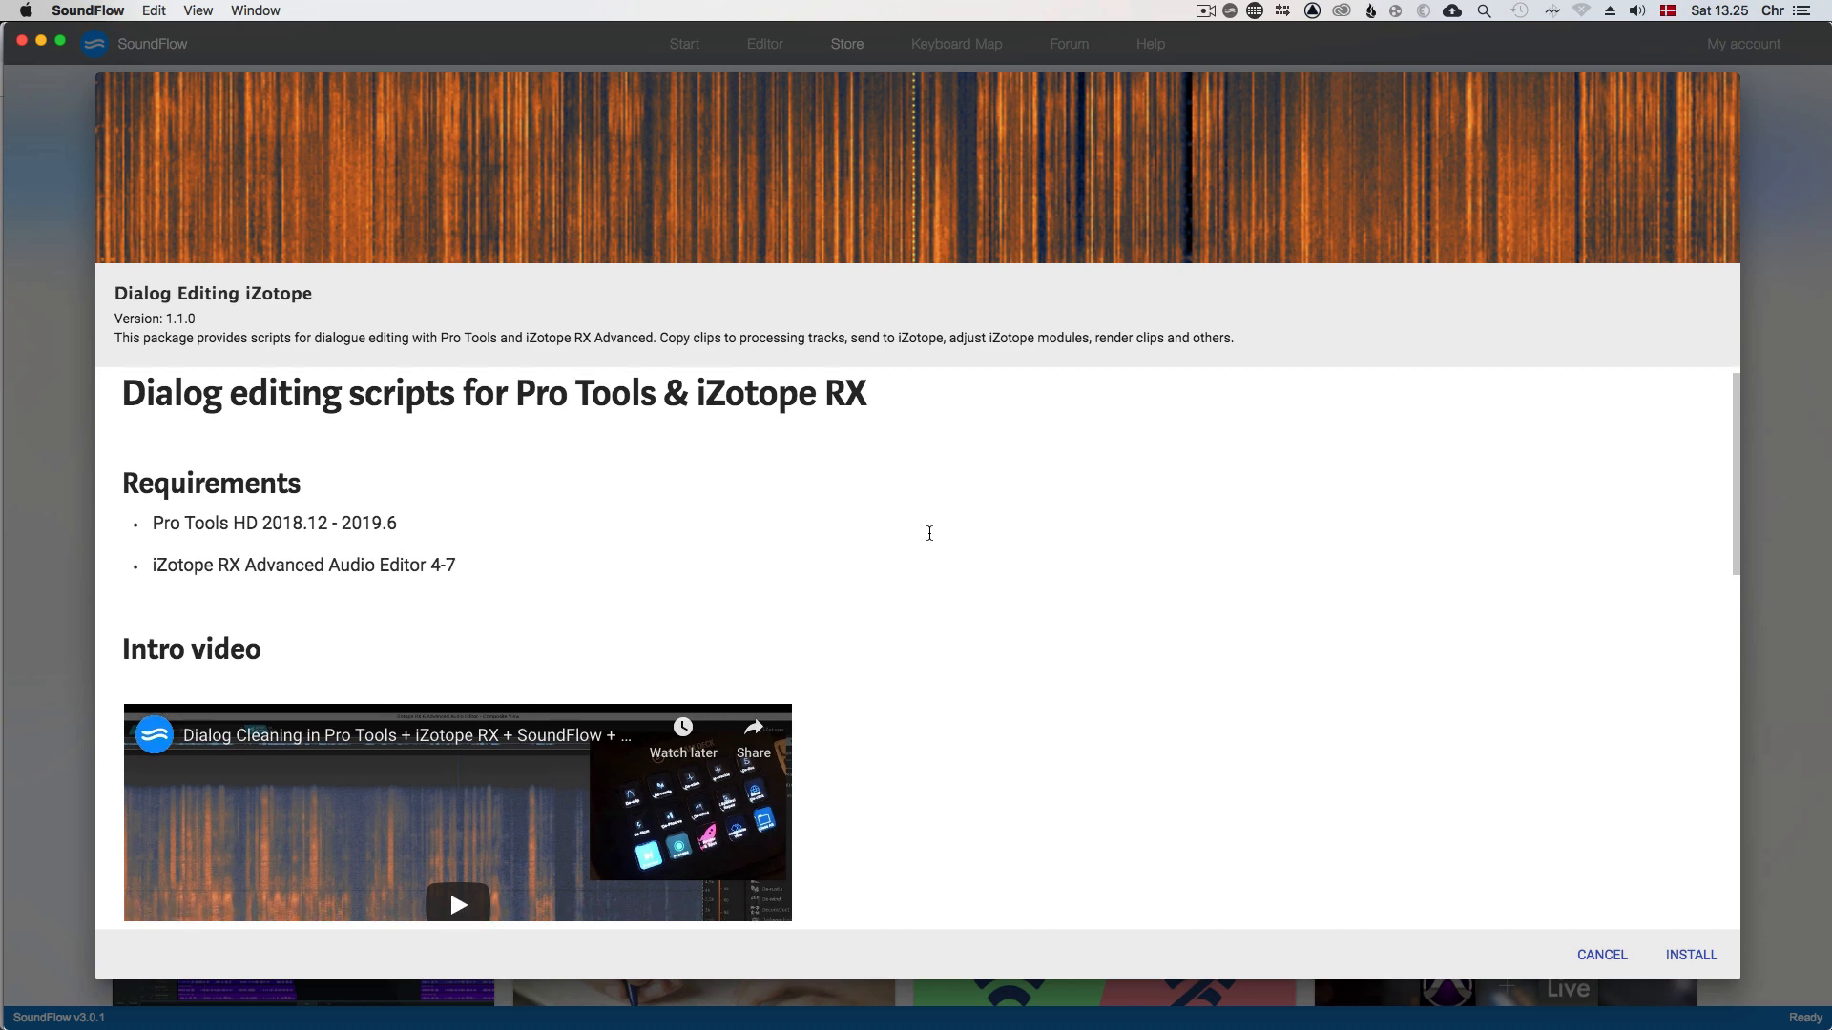
scroll("down", 3)
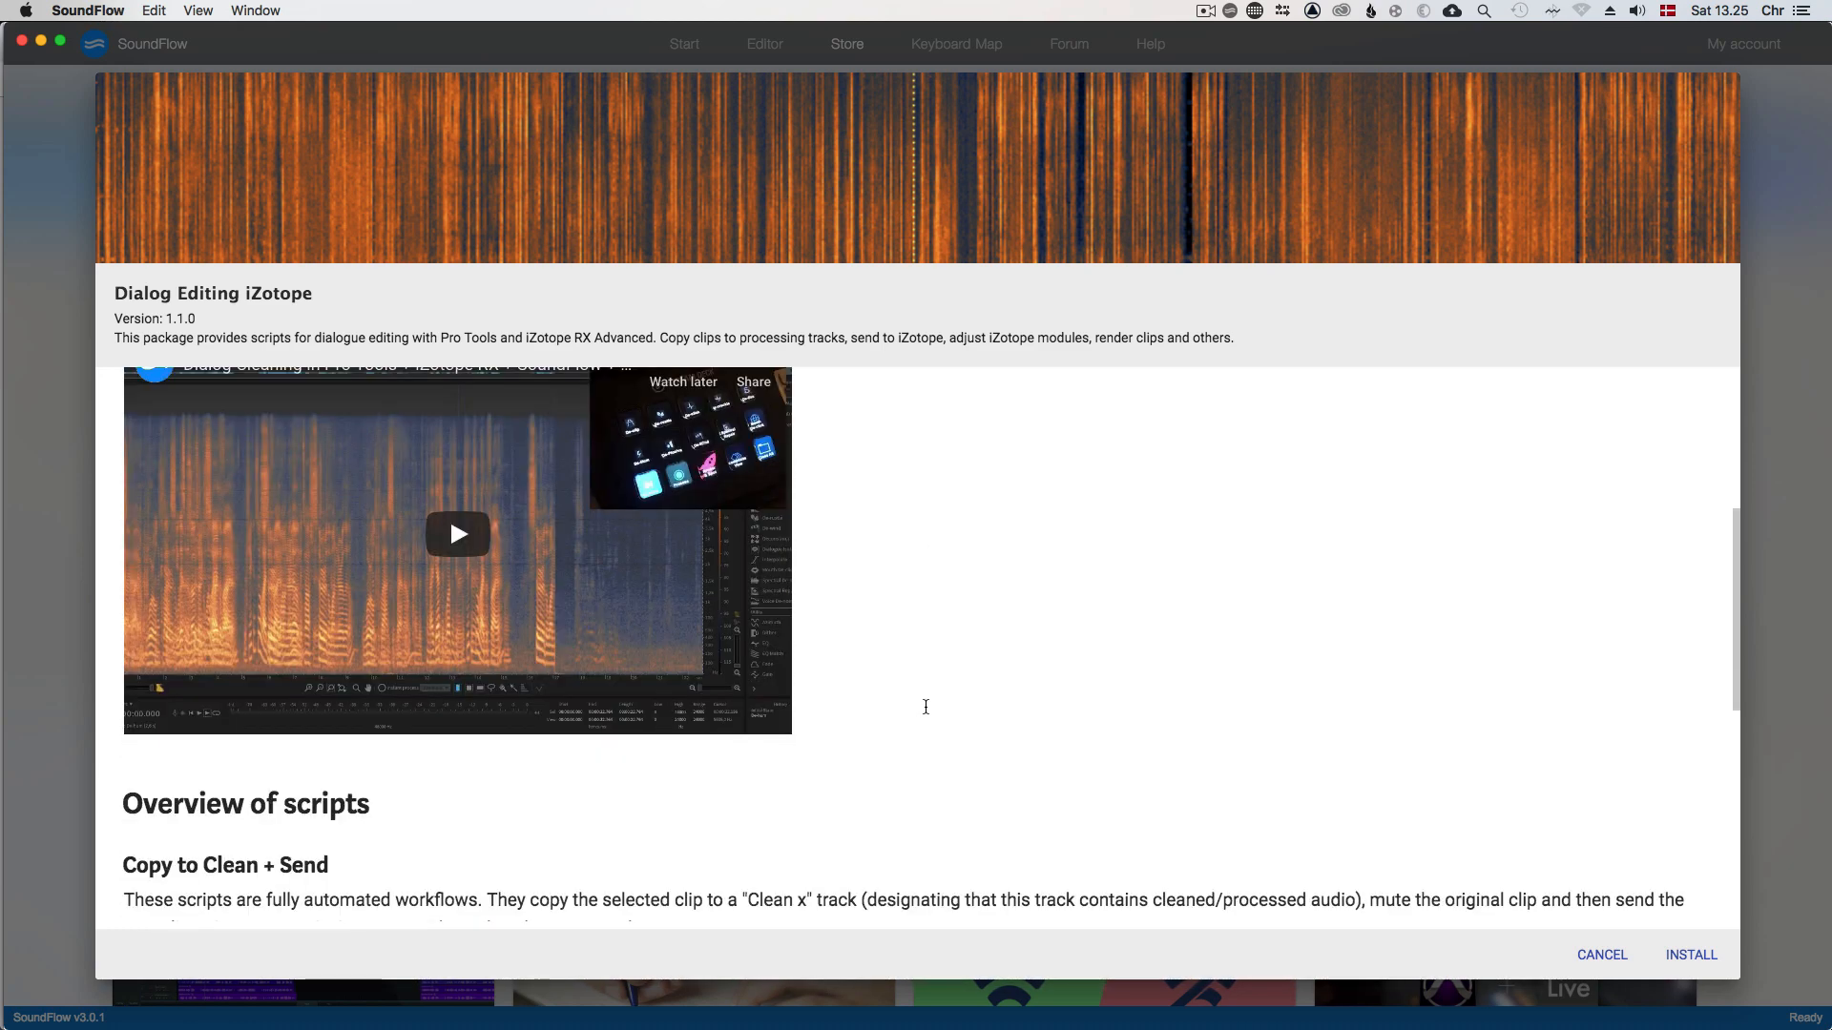
scroll("down", 3)
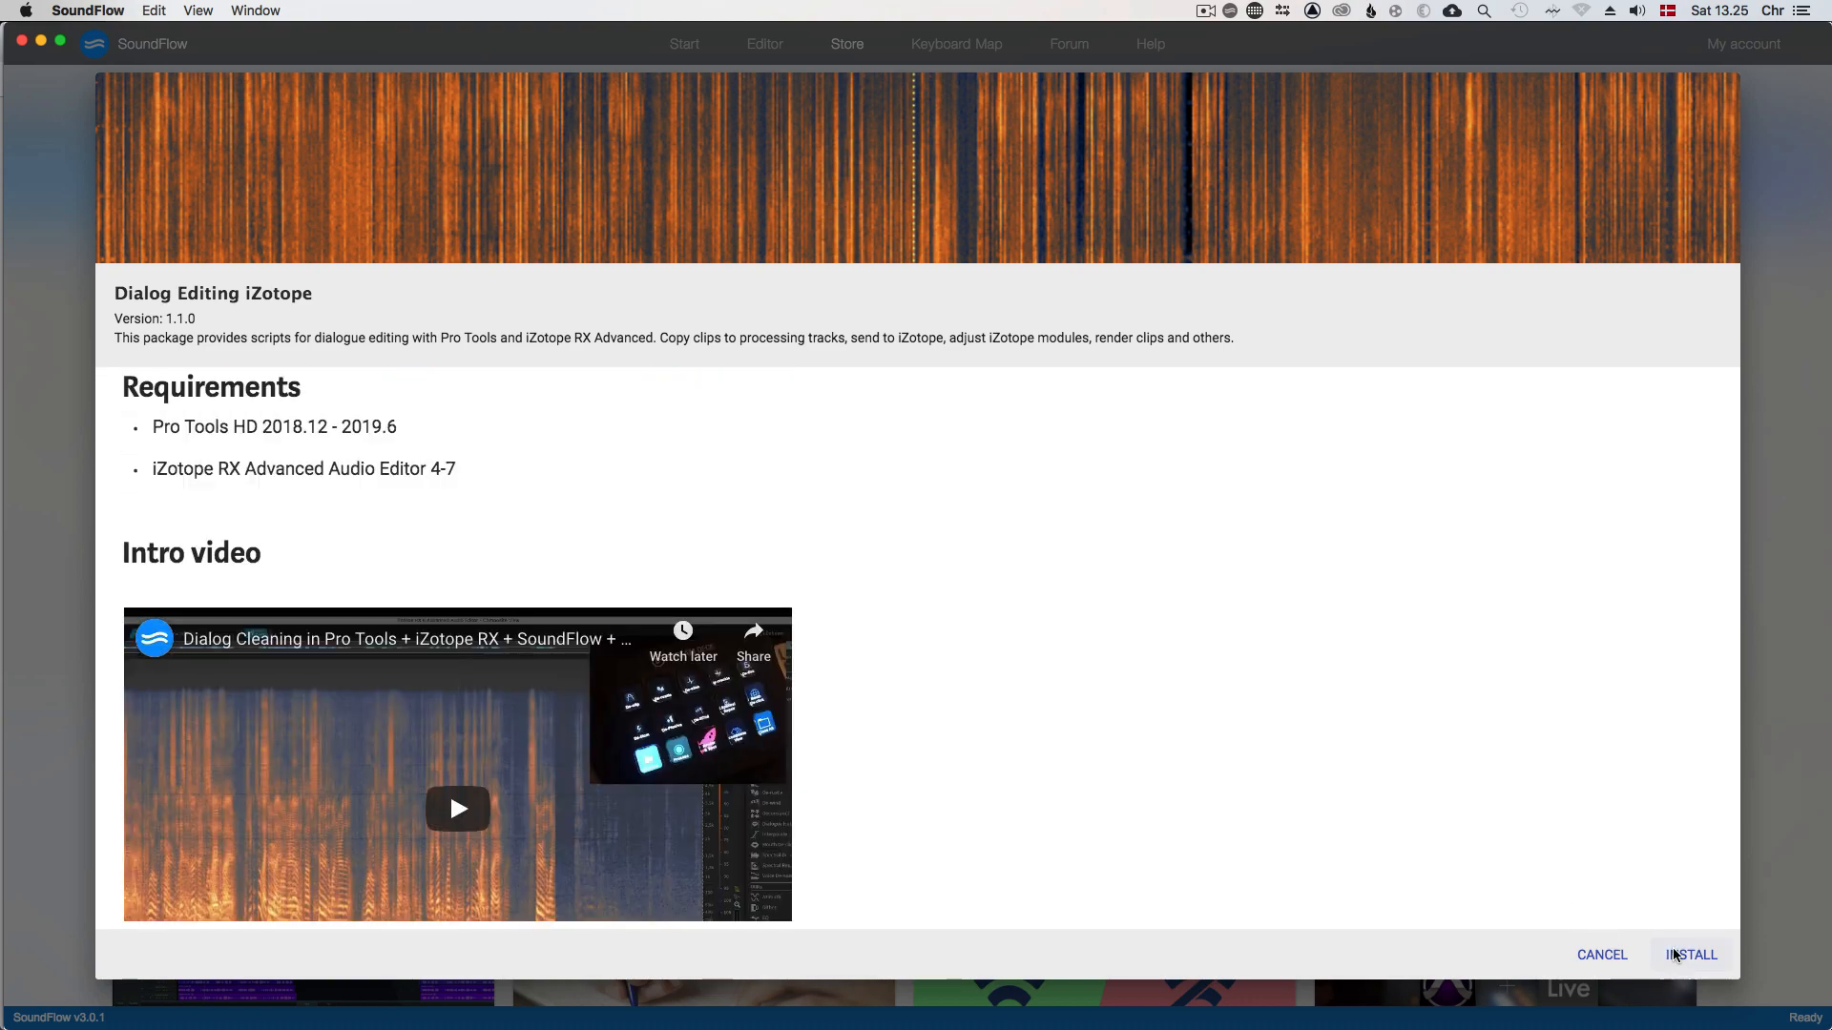
left_click(1601, 954)
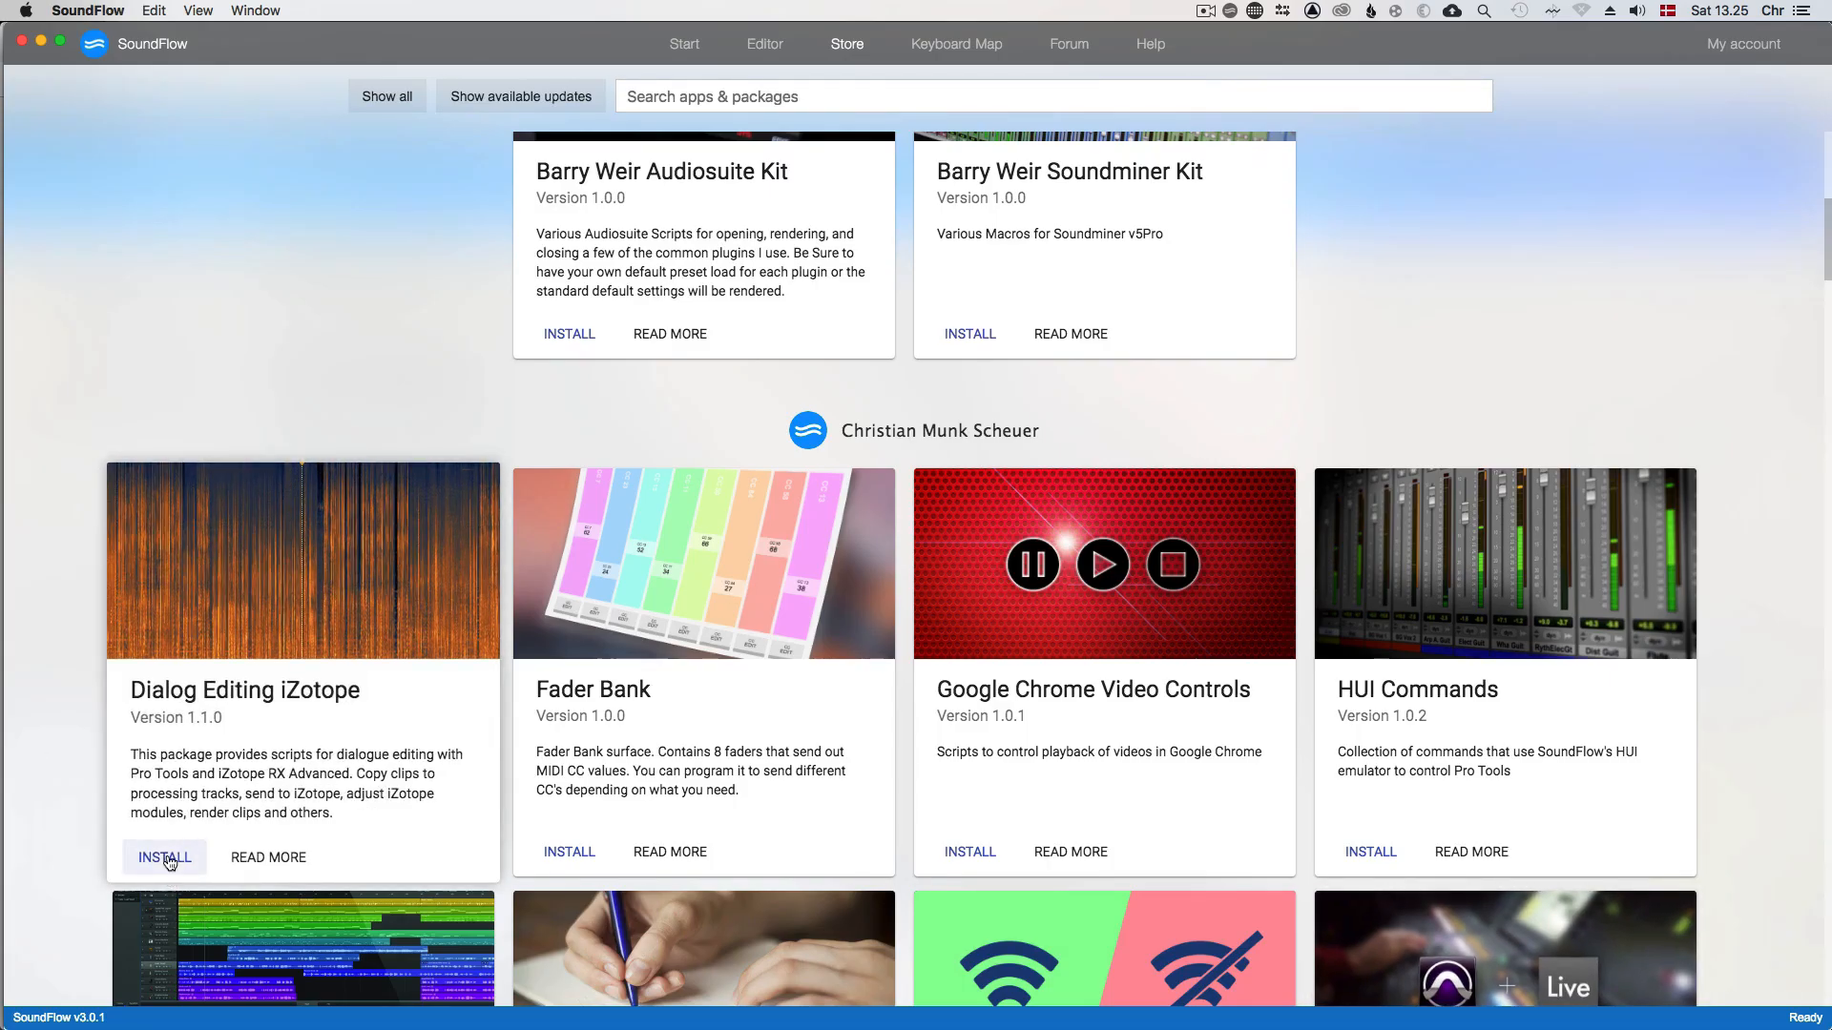
Install Dialog Editing iZotope from its Store card and go to the package.
left_click(163, 857)
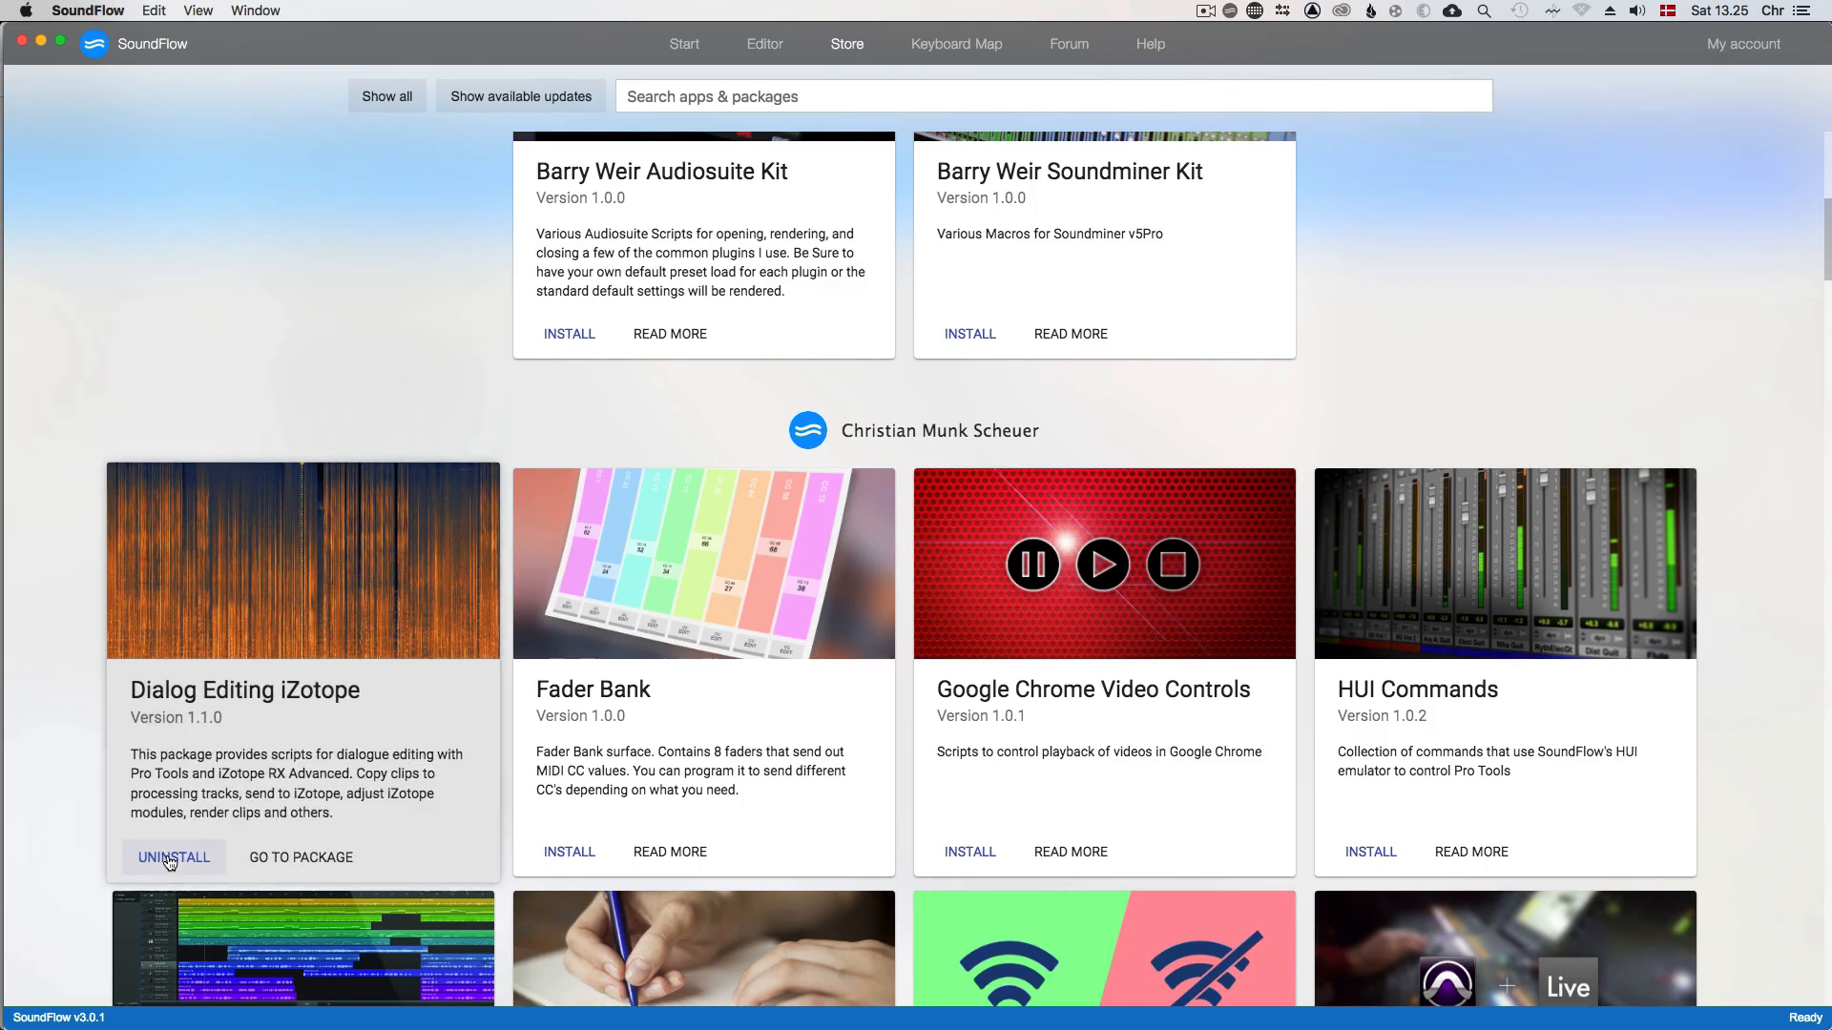
mouse_move(333, 813)
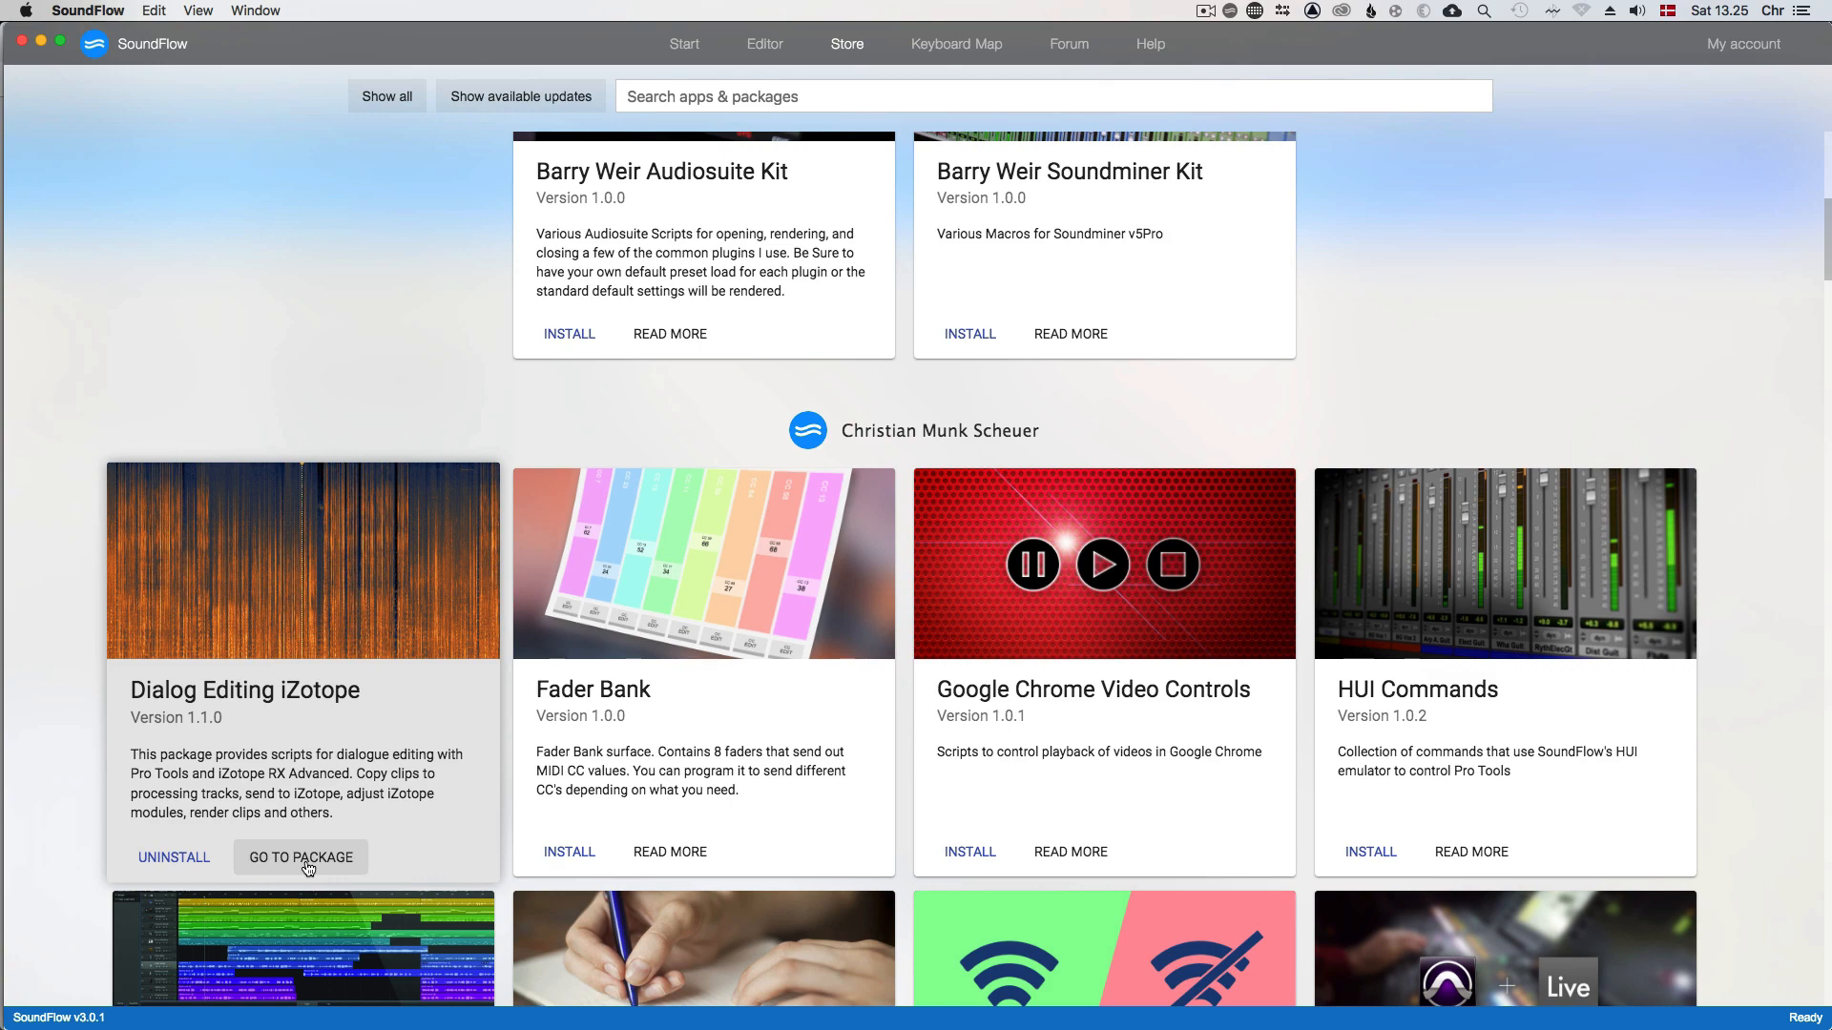
left_click(300, 857)
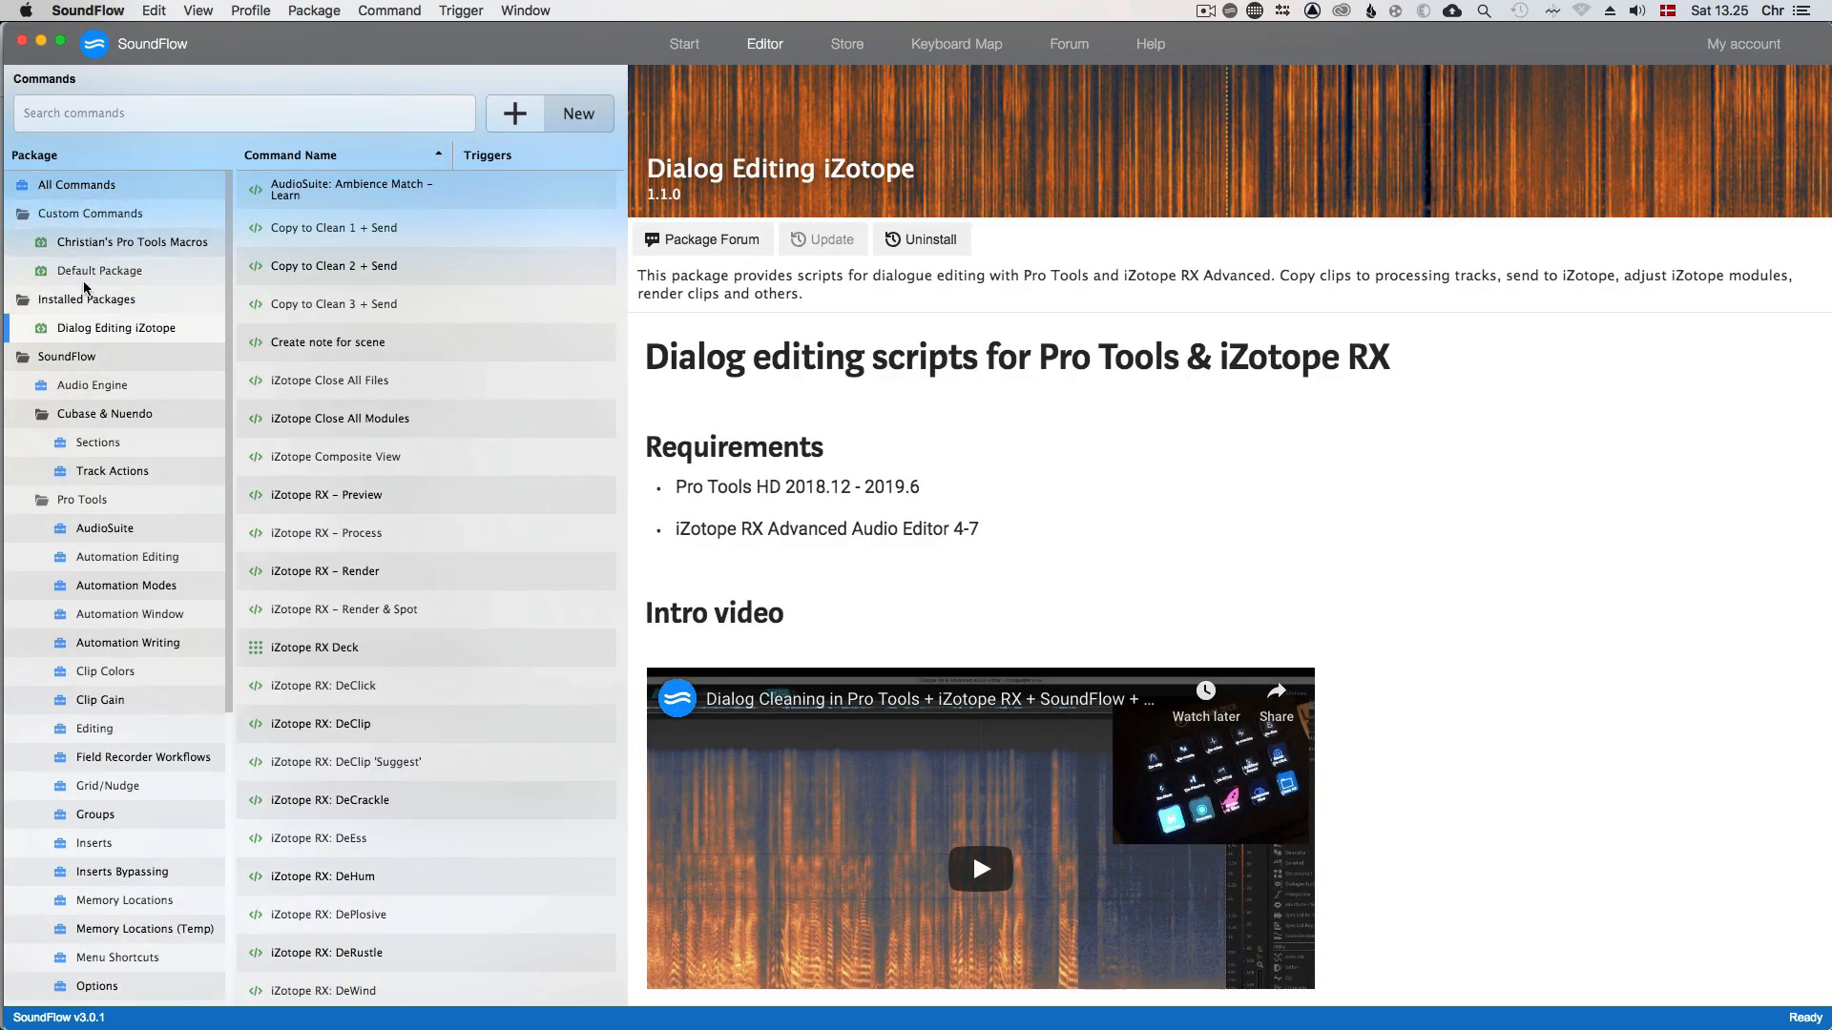
left_click(114, 327)
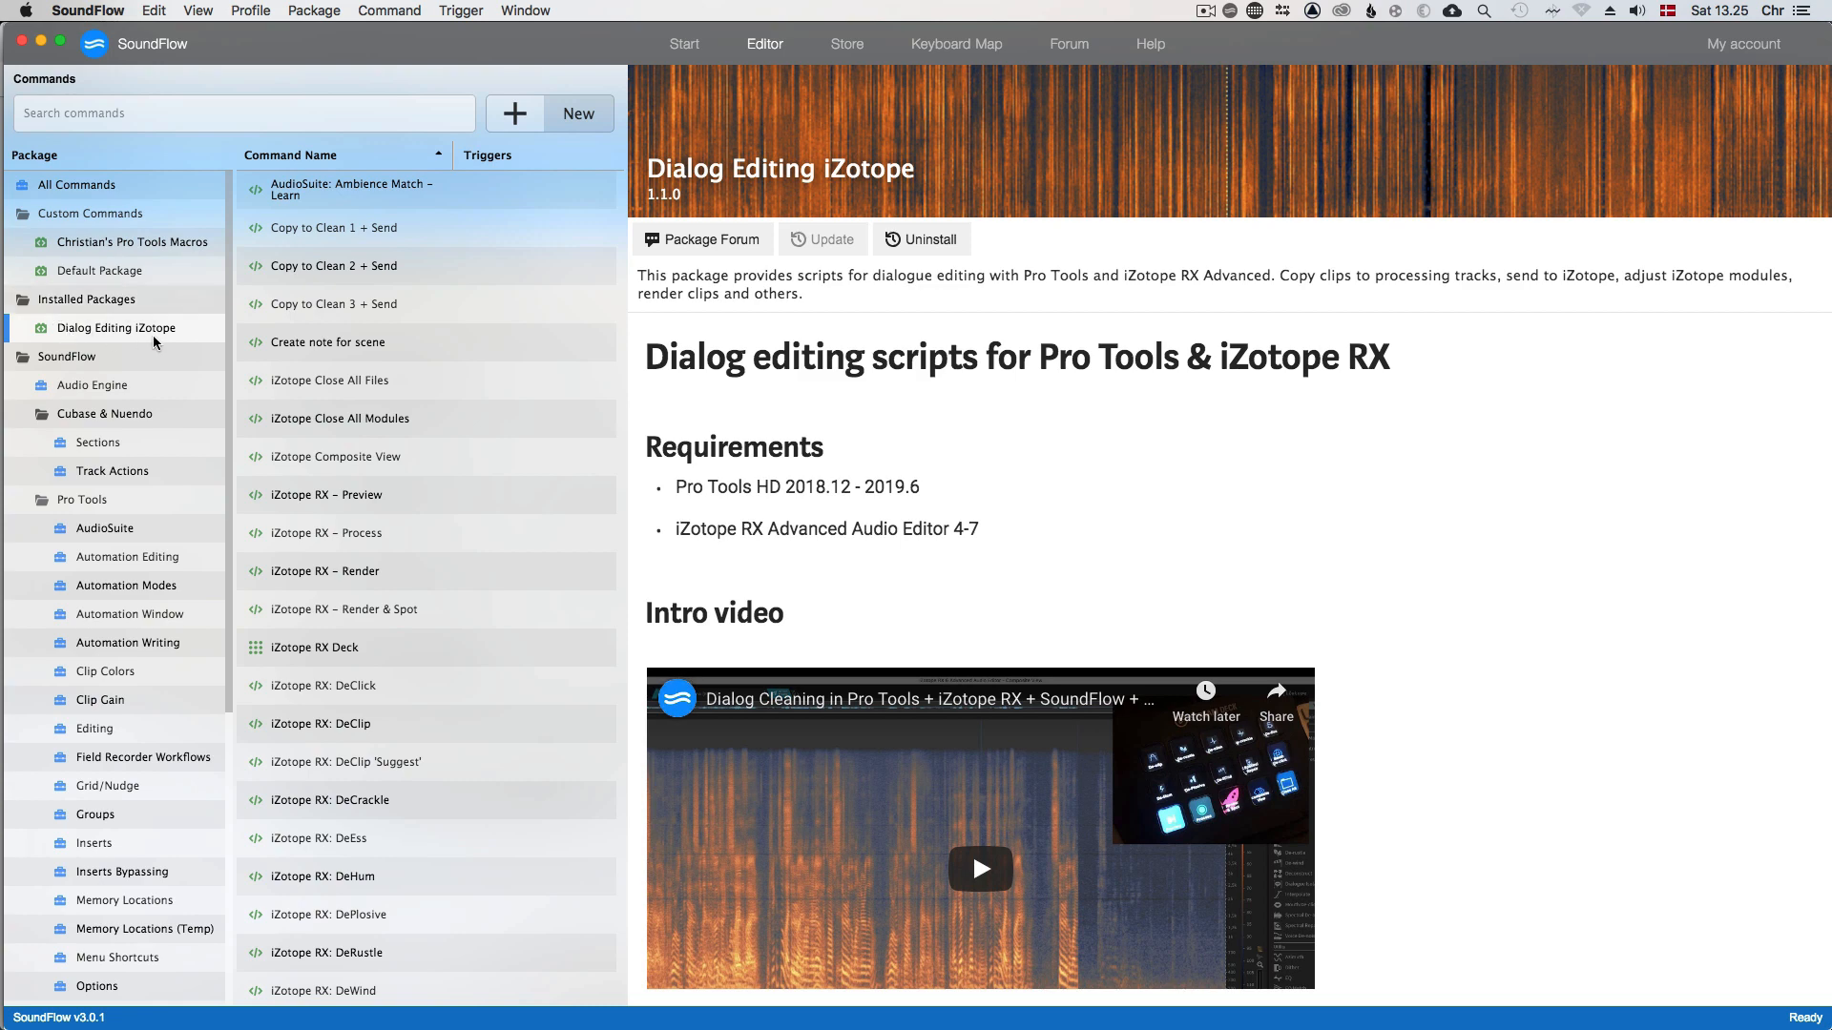
left_click(115, 328)
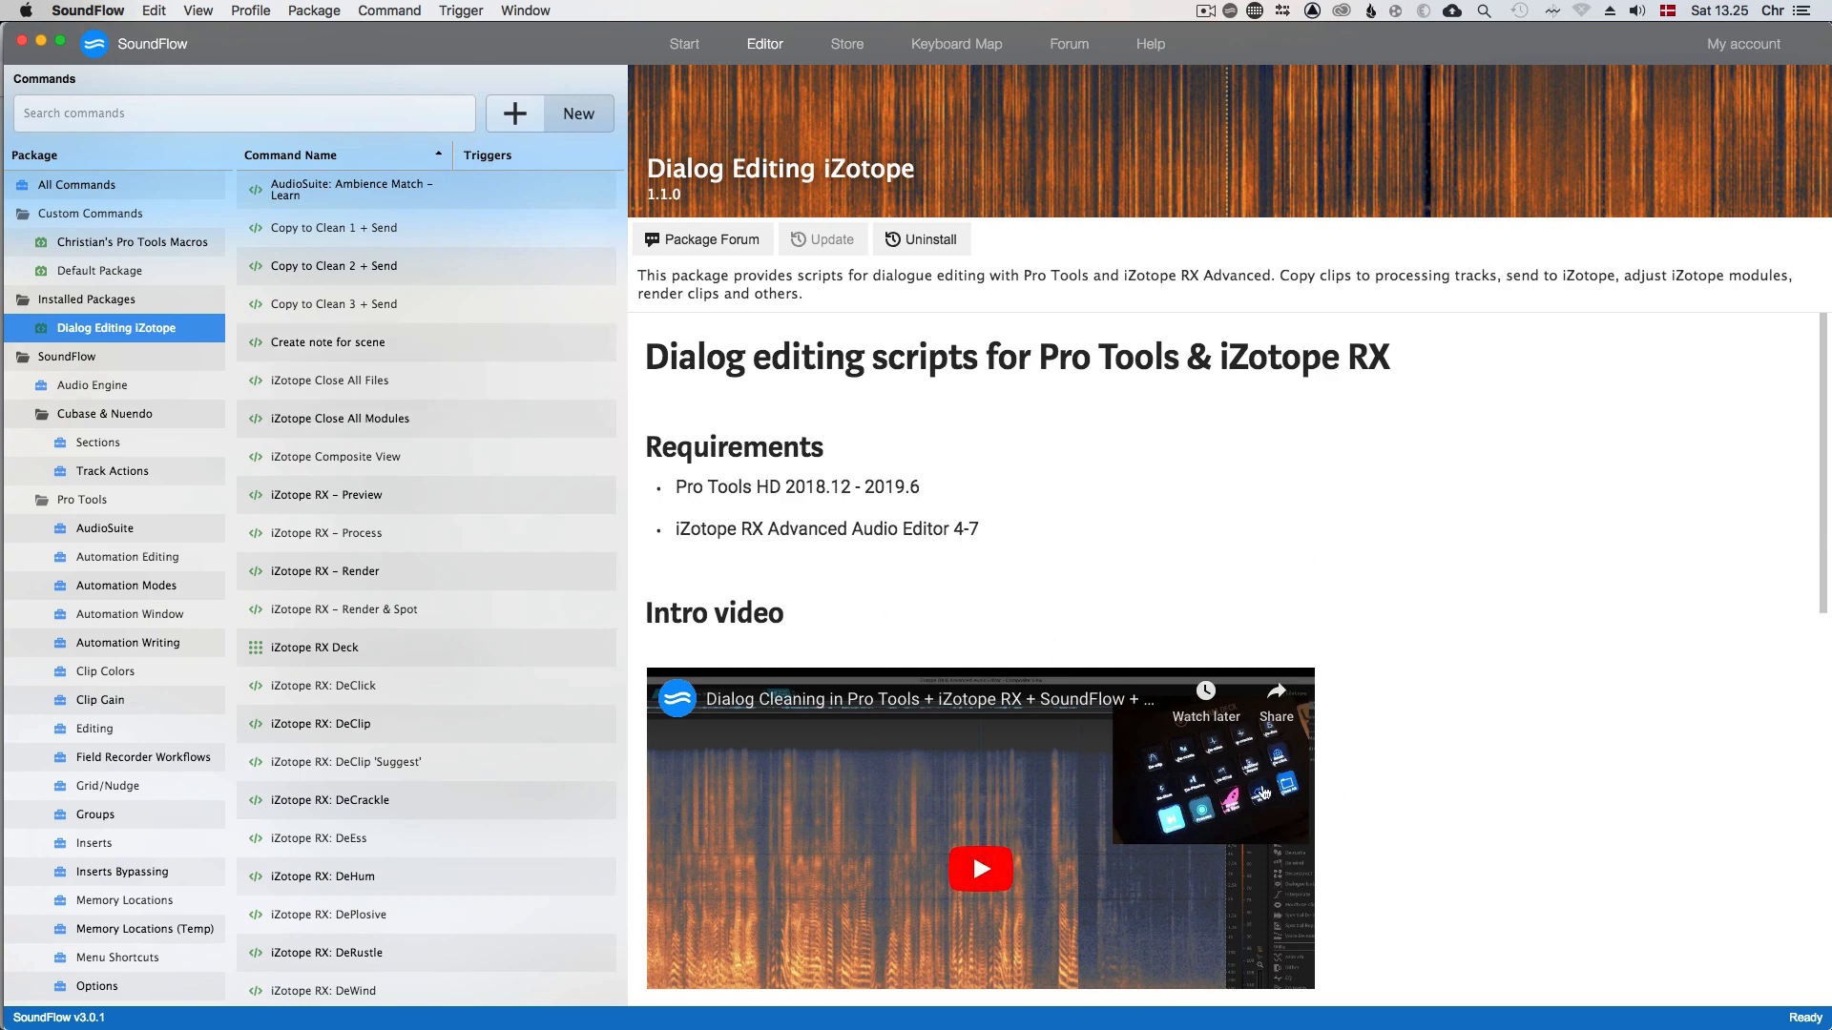
left_click(339, 342)
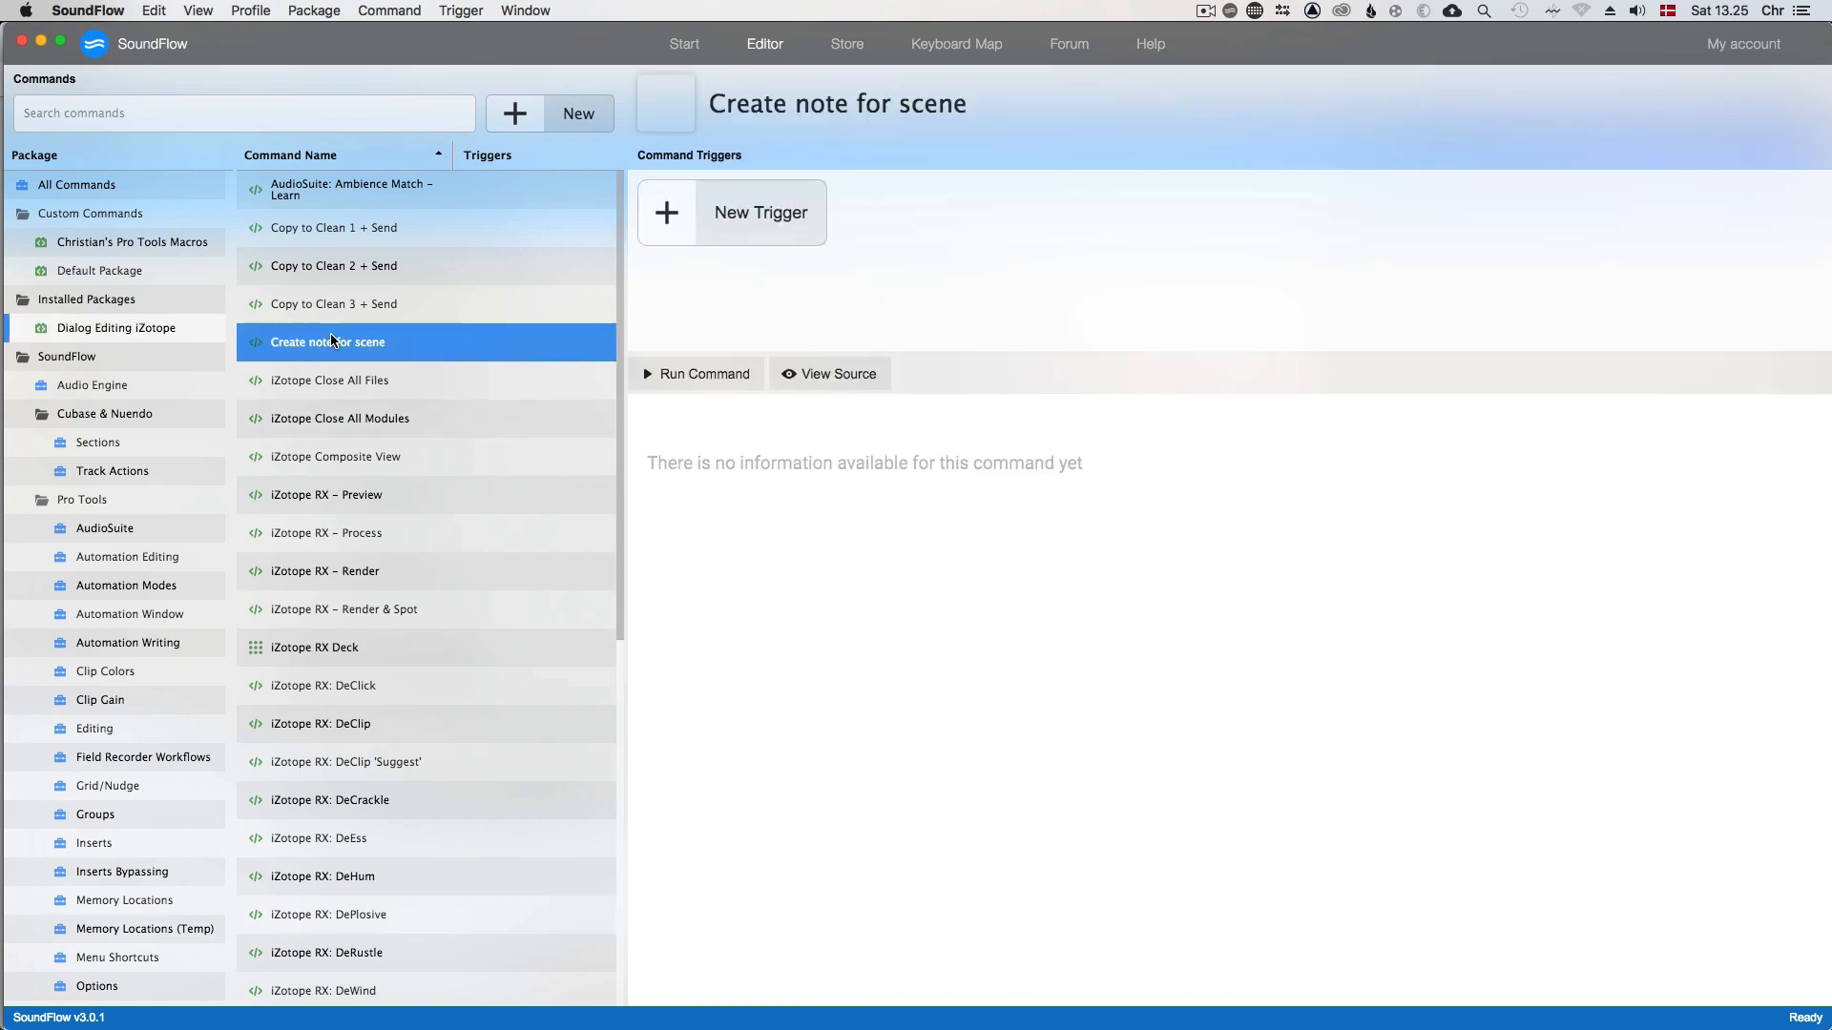
left_click(333, 303)
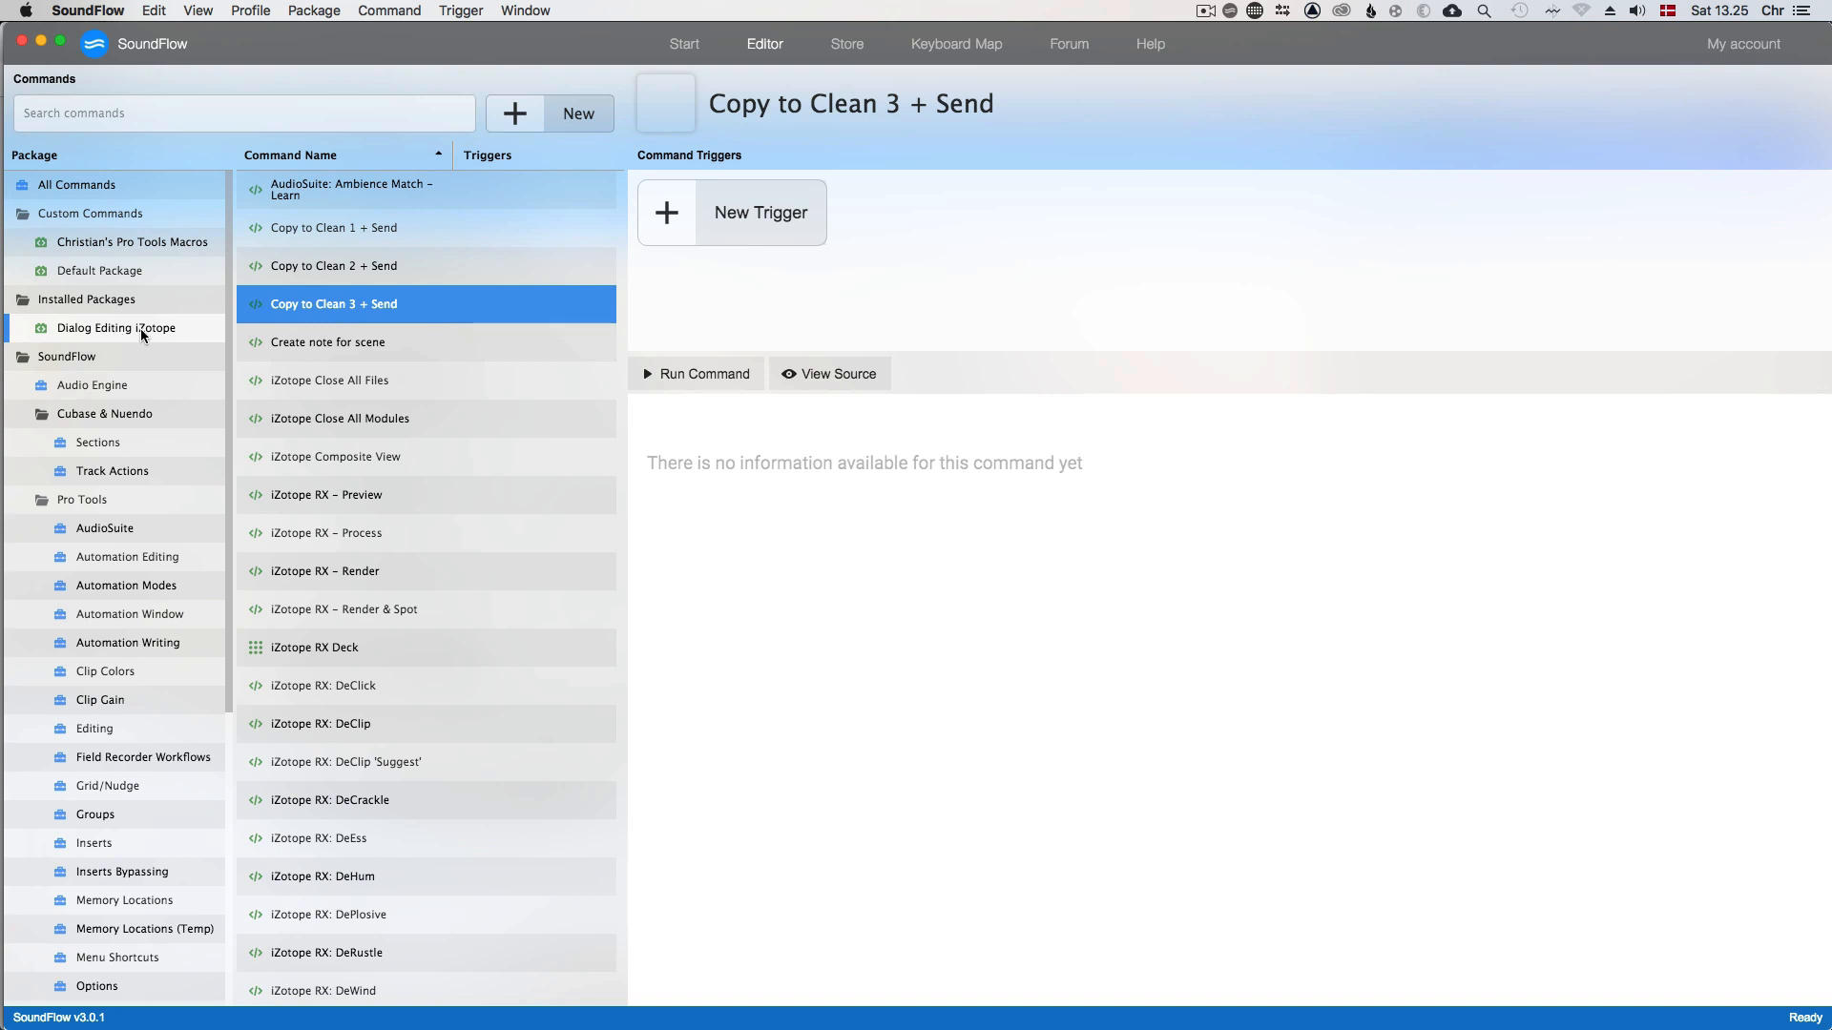
left_click(115, 328)
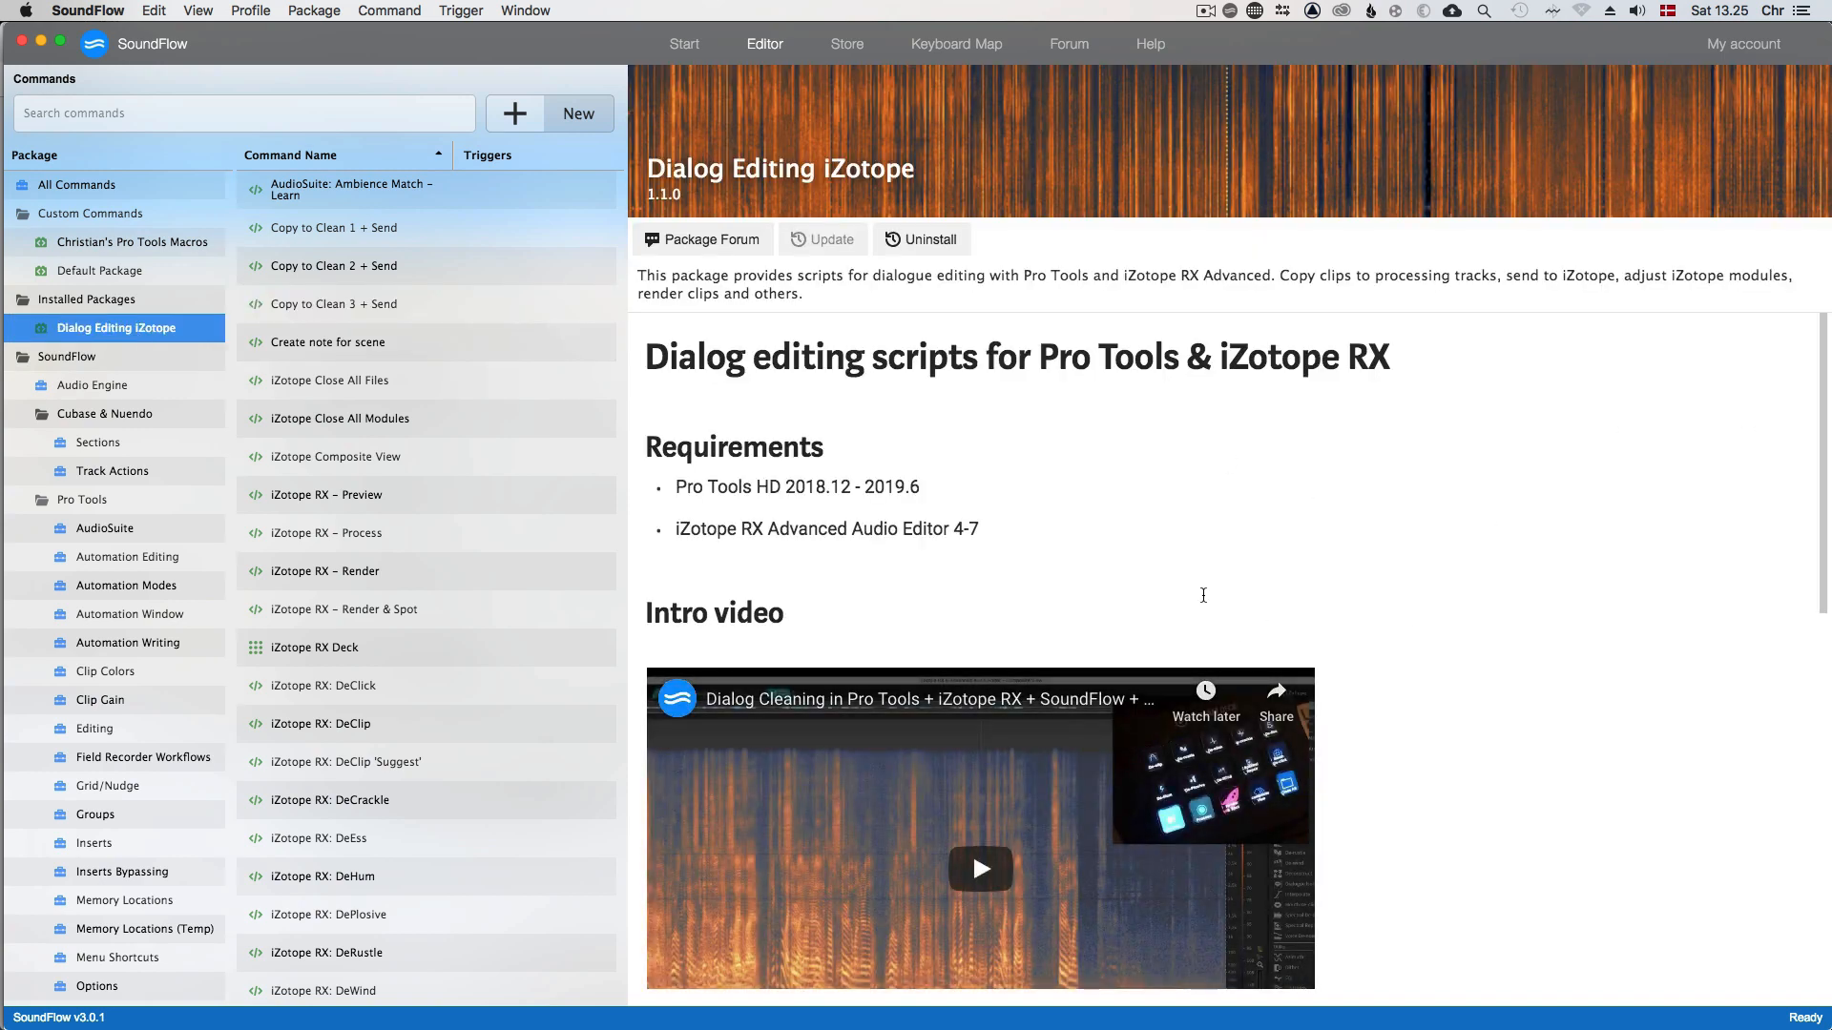
left_click(702, 240)
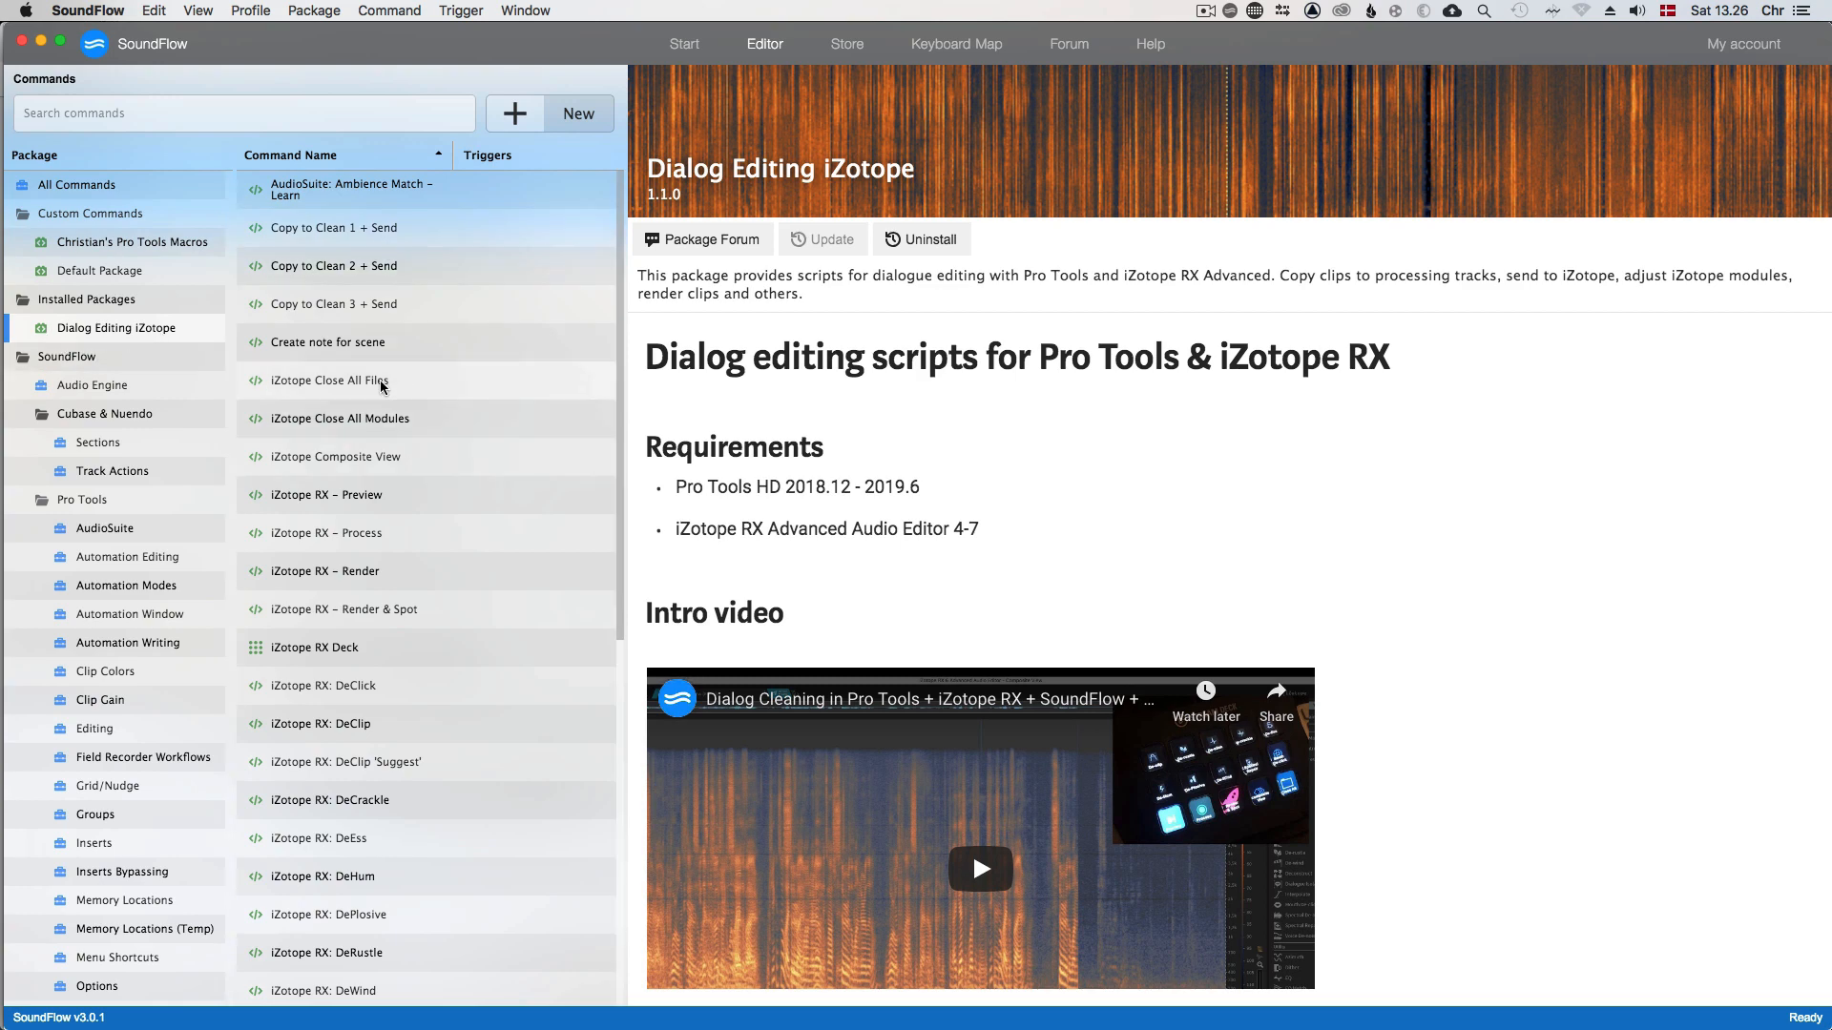
left_click(351, 494)
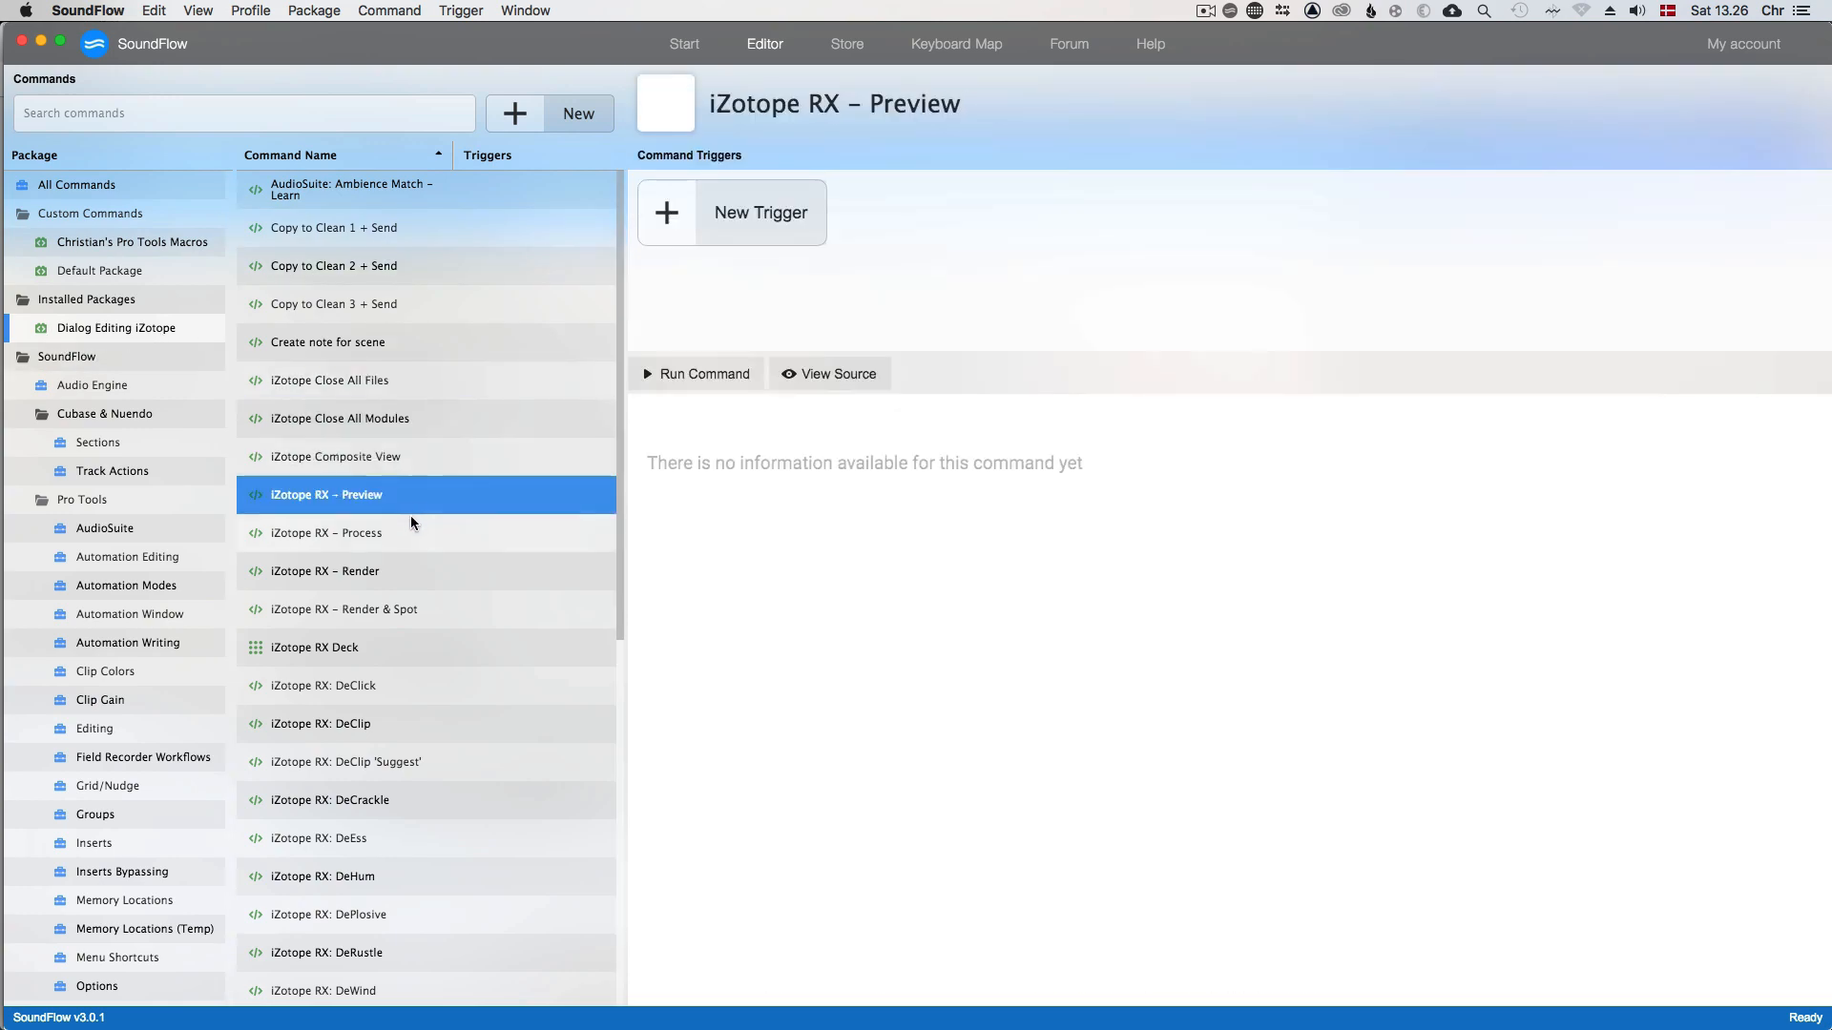
left_click(344, 609)
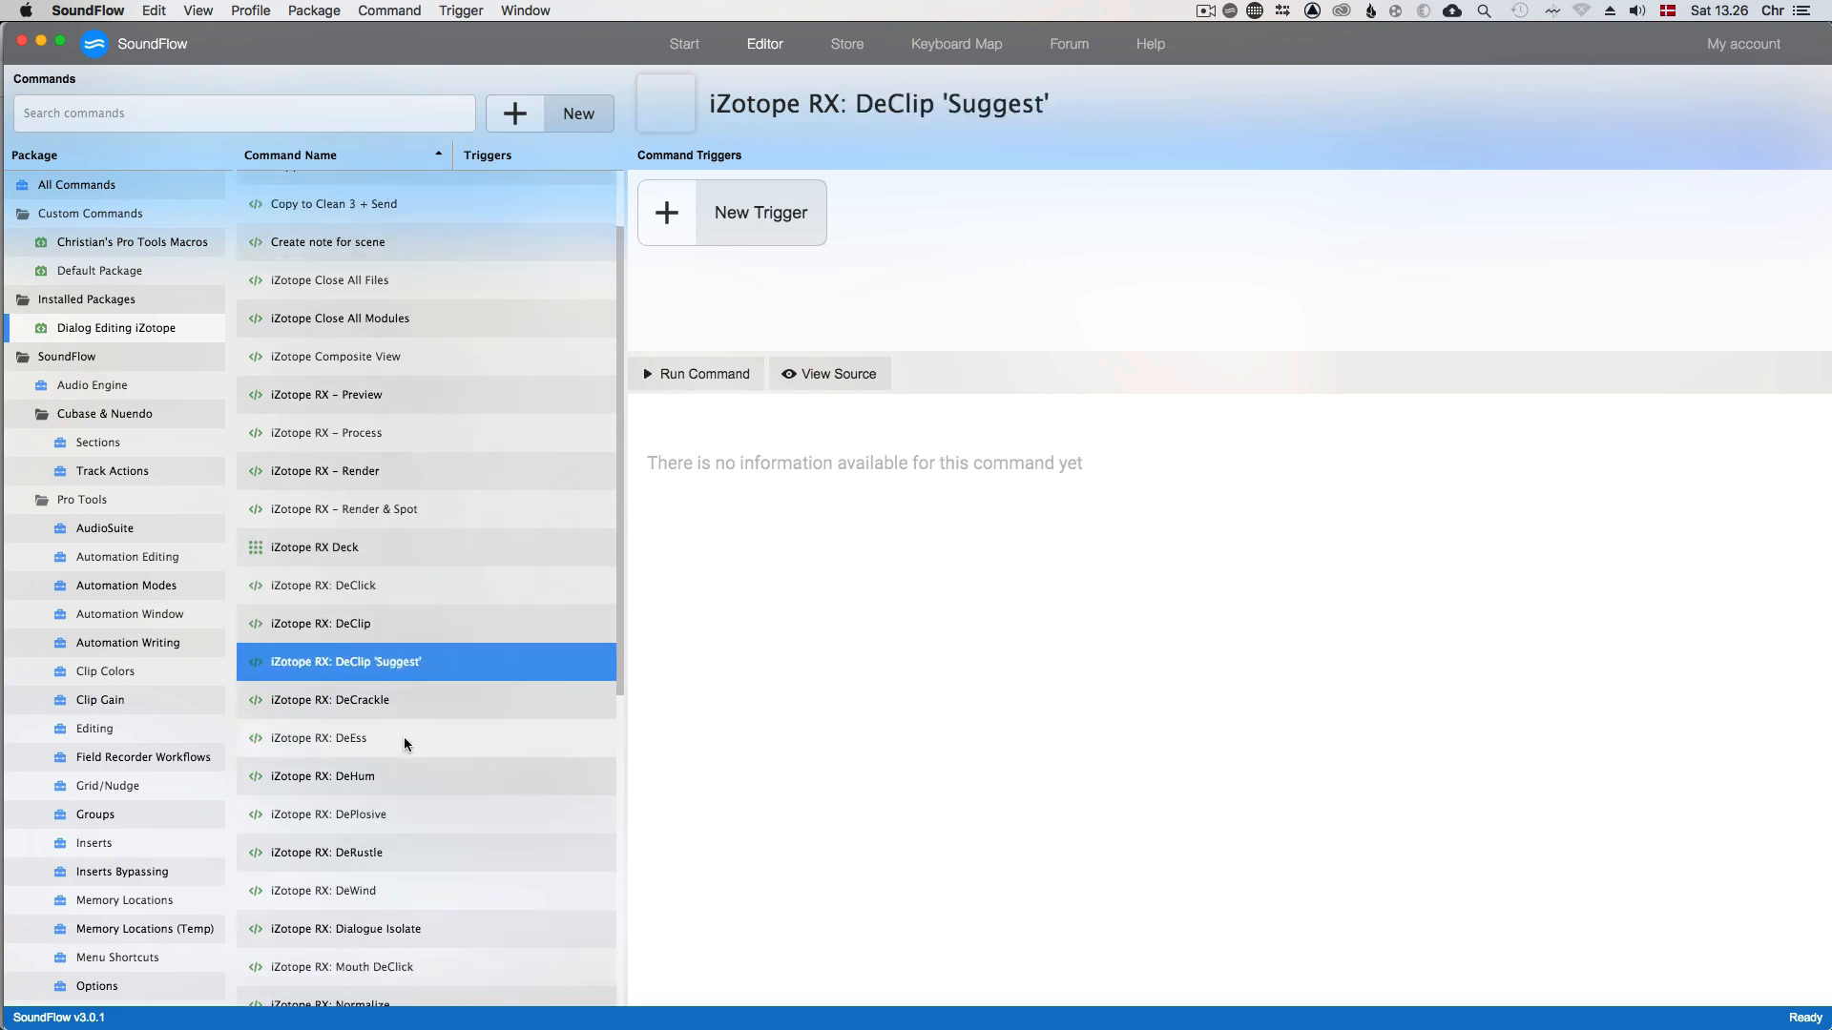
left_click(314, 547)
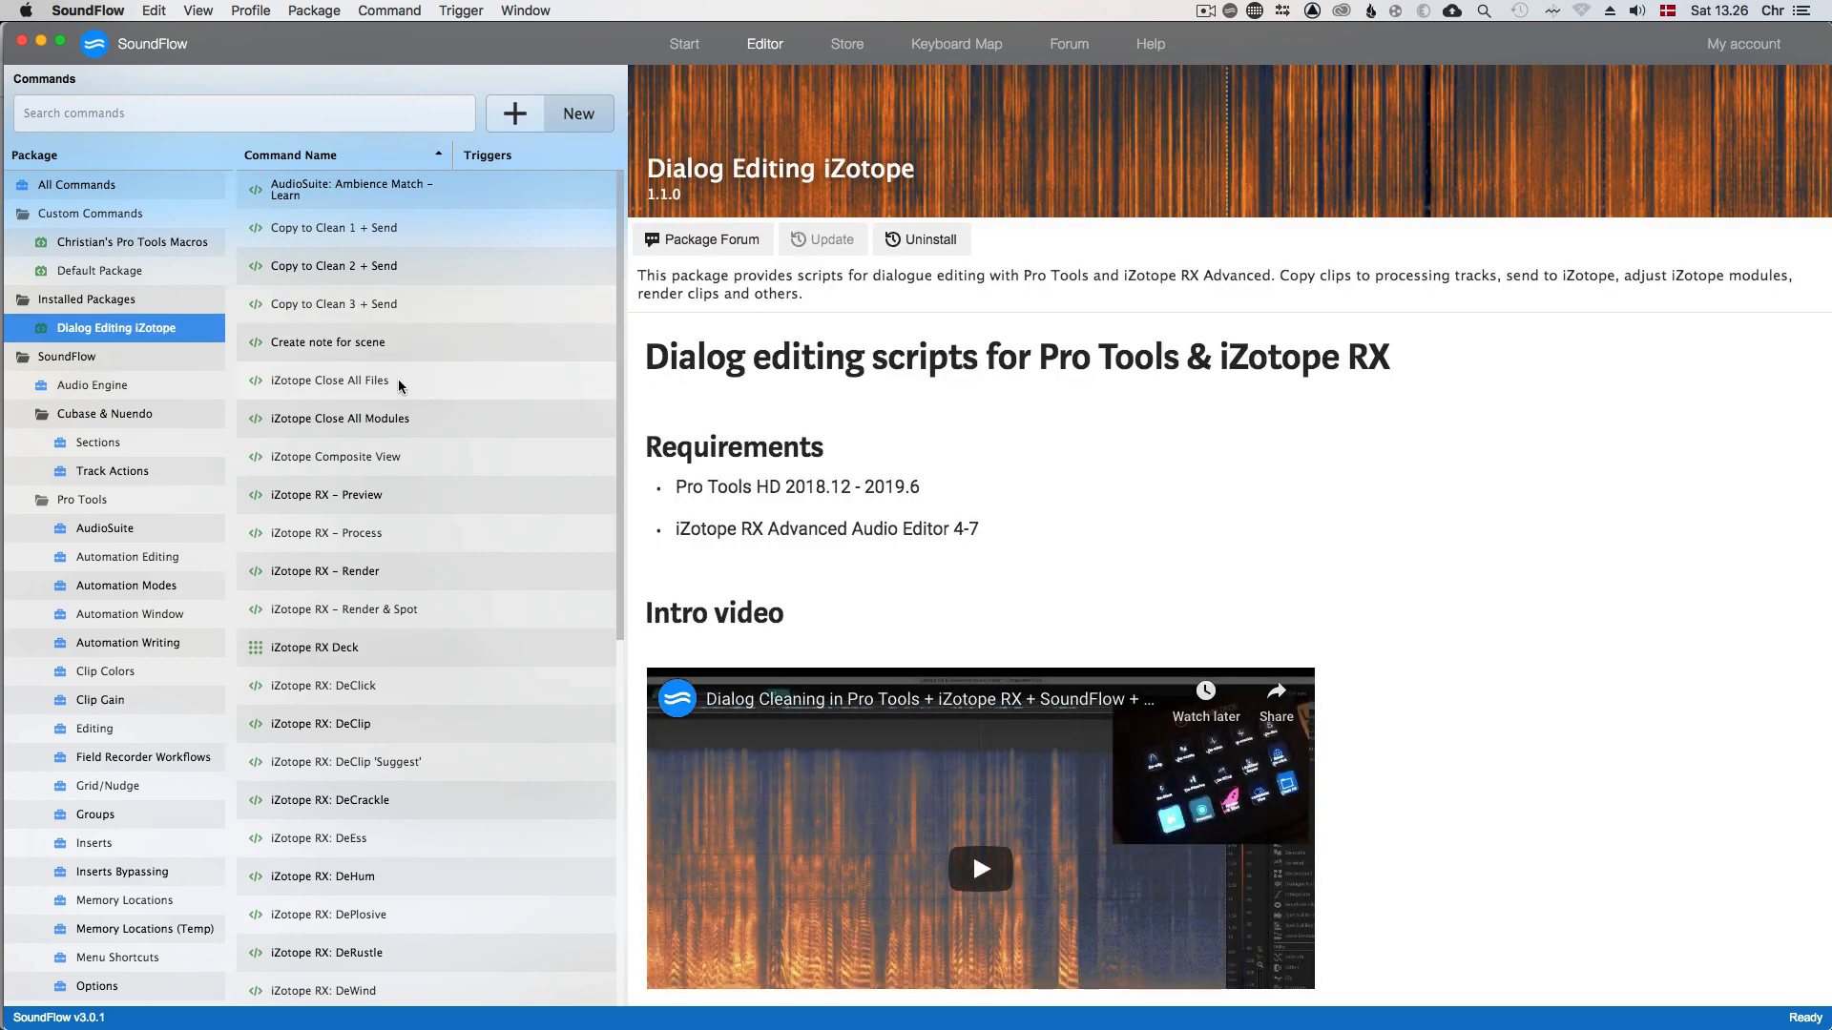
mouse_move(386, 613)
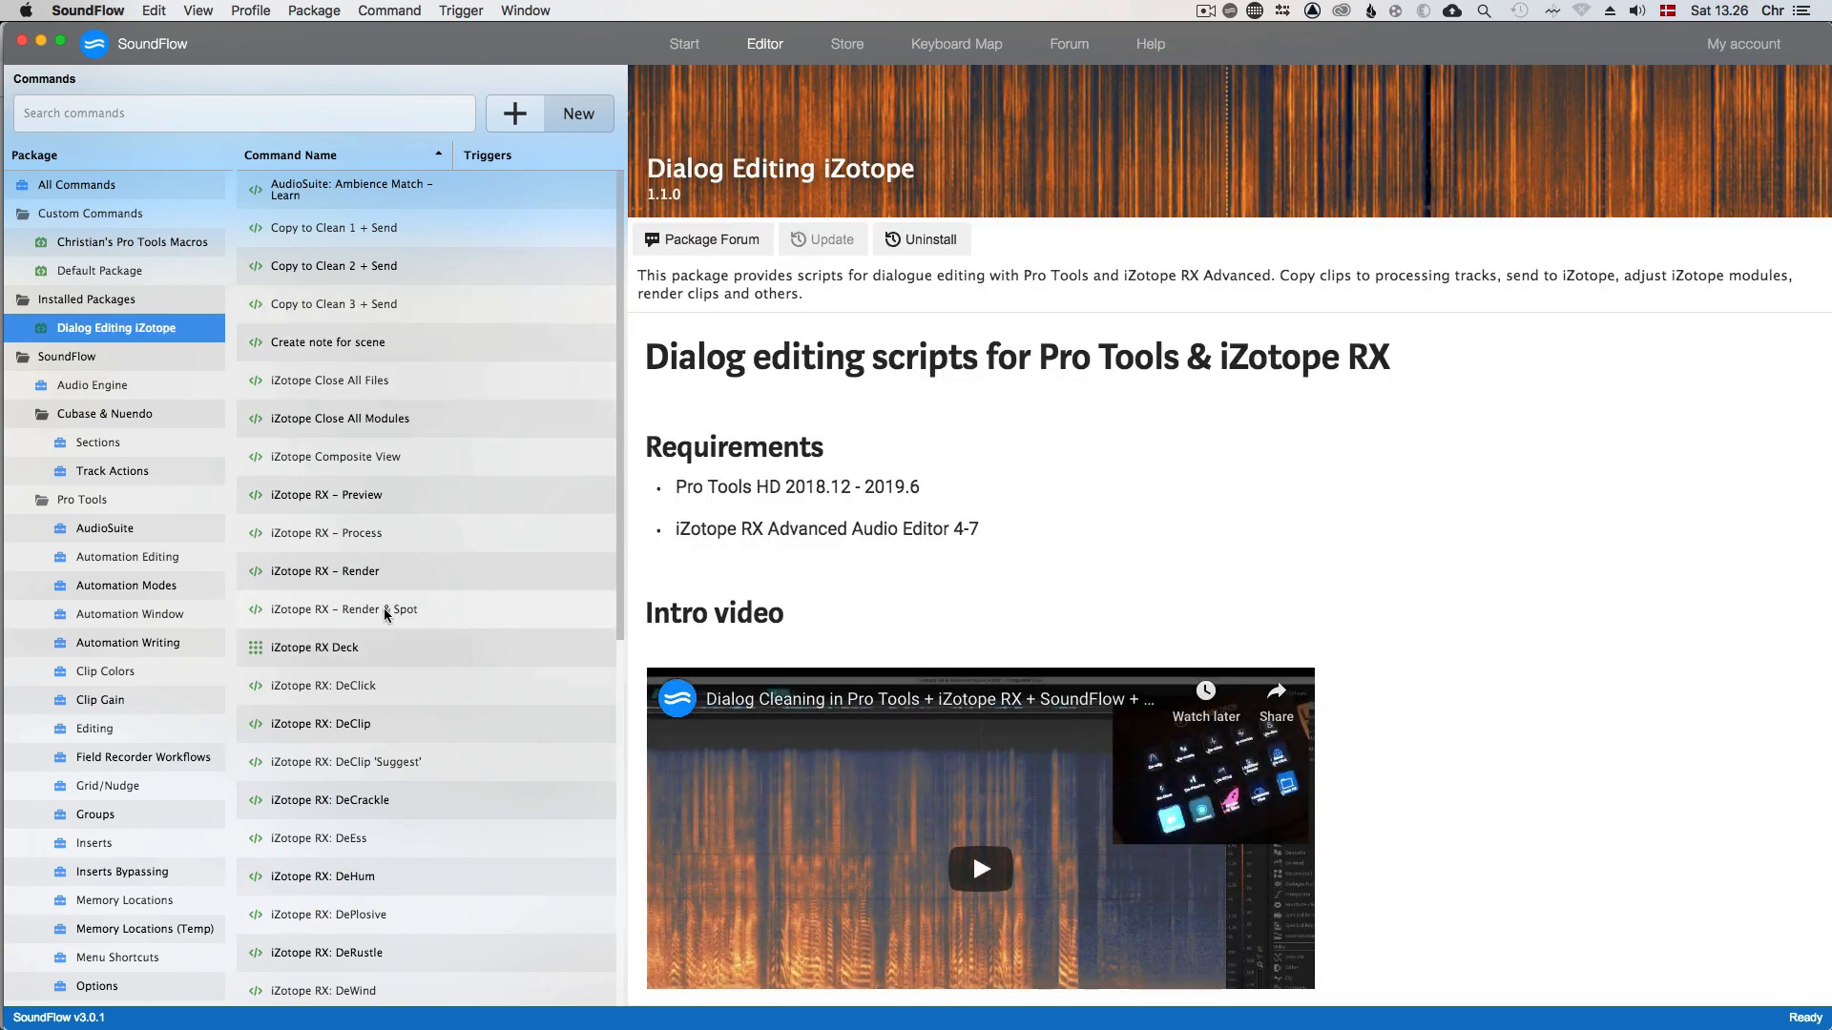
Give Send to iZotope a Pro Tools-only keyboard trigger, removing Open Selected Clip's clashing trigger.
scroll("down", 3)
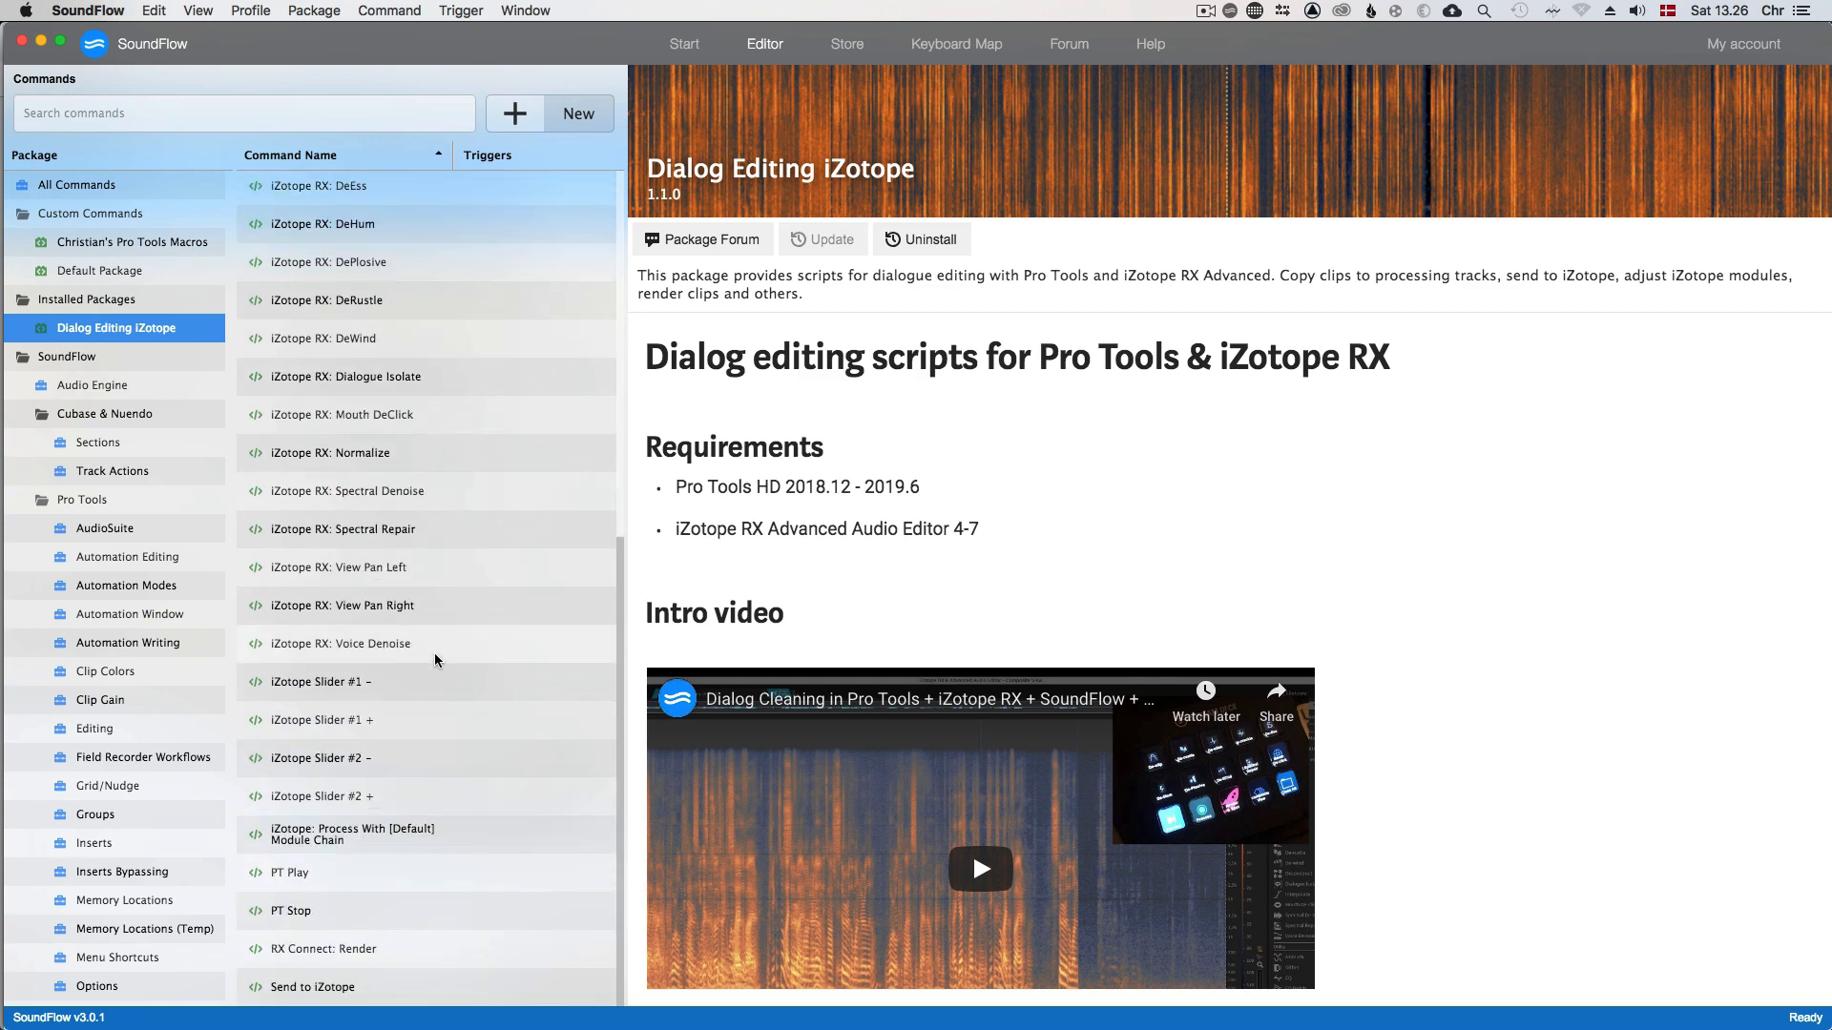
left_click(312, 986)
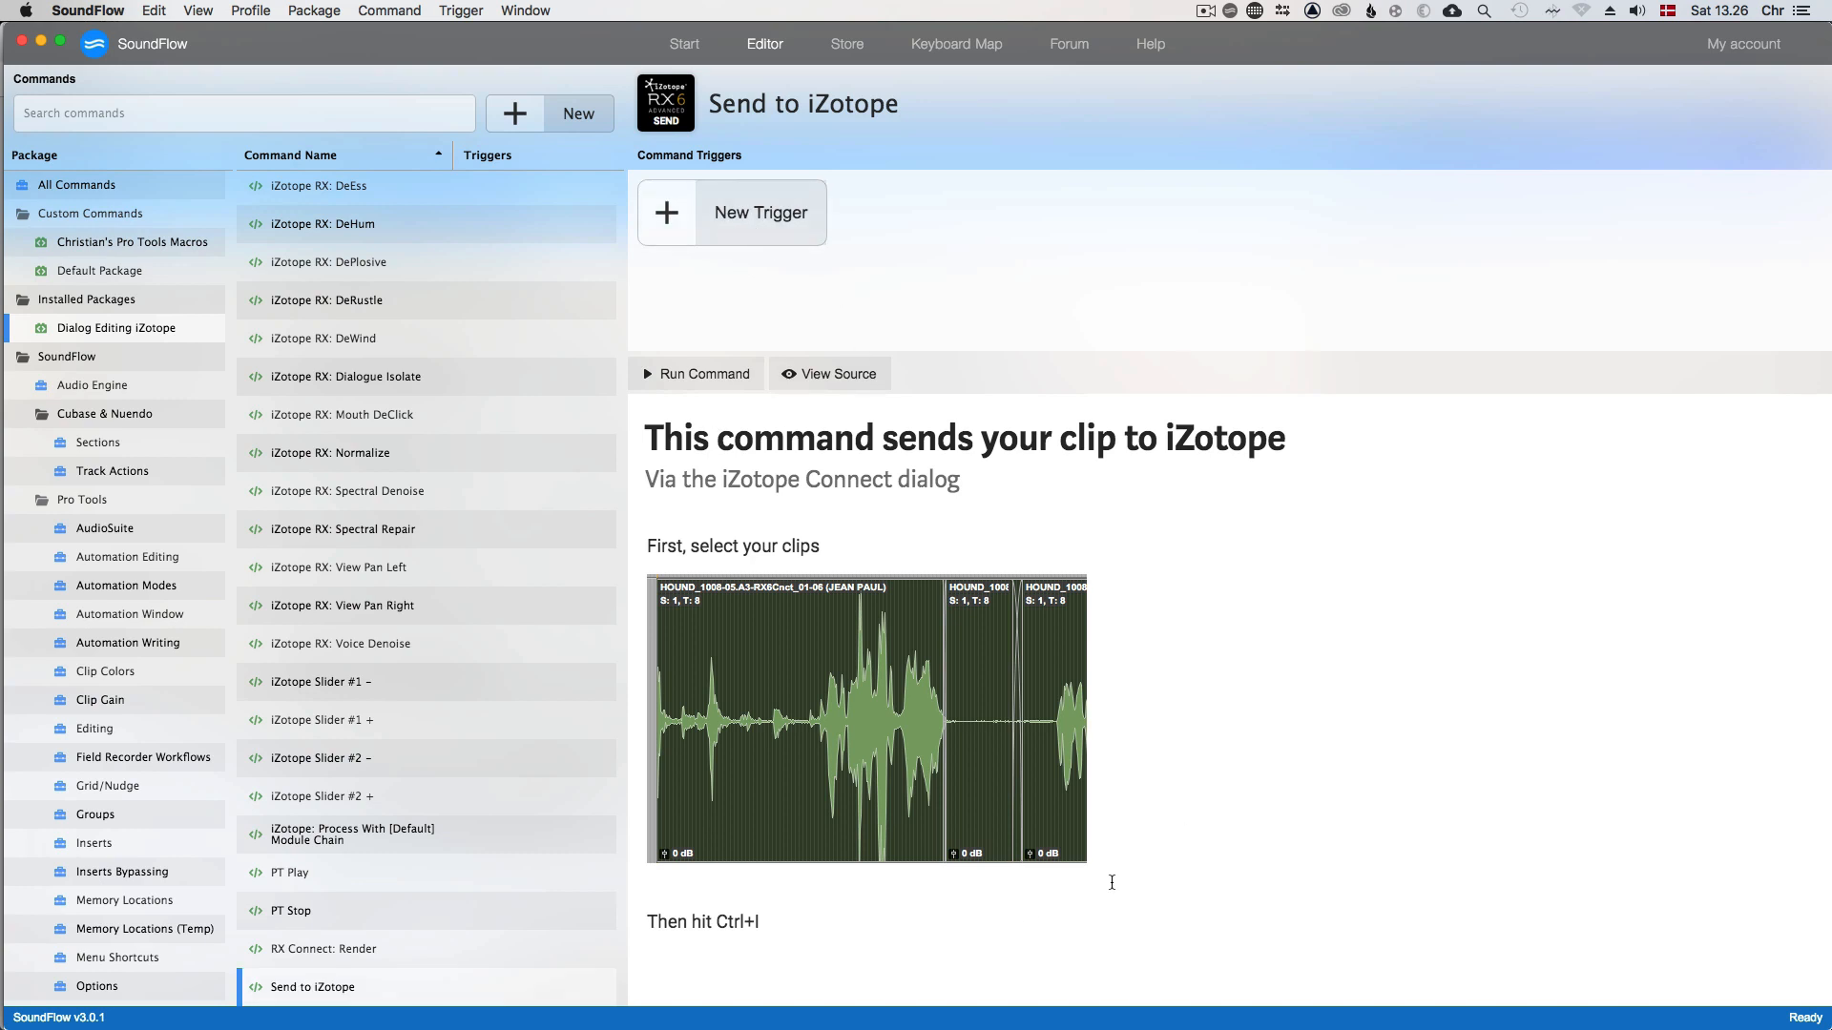
left_click(759, 212)
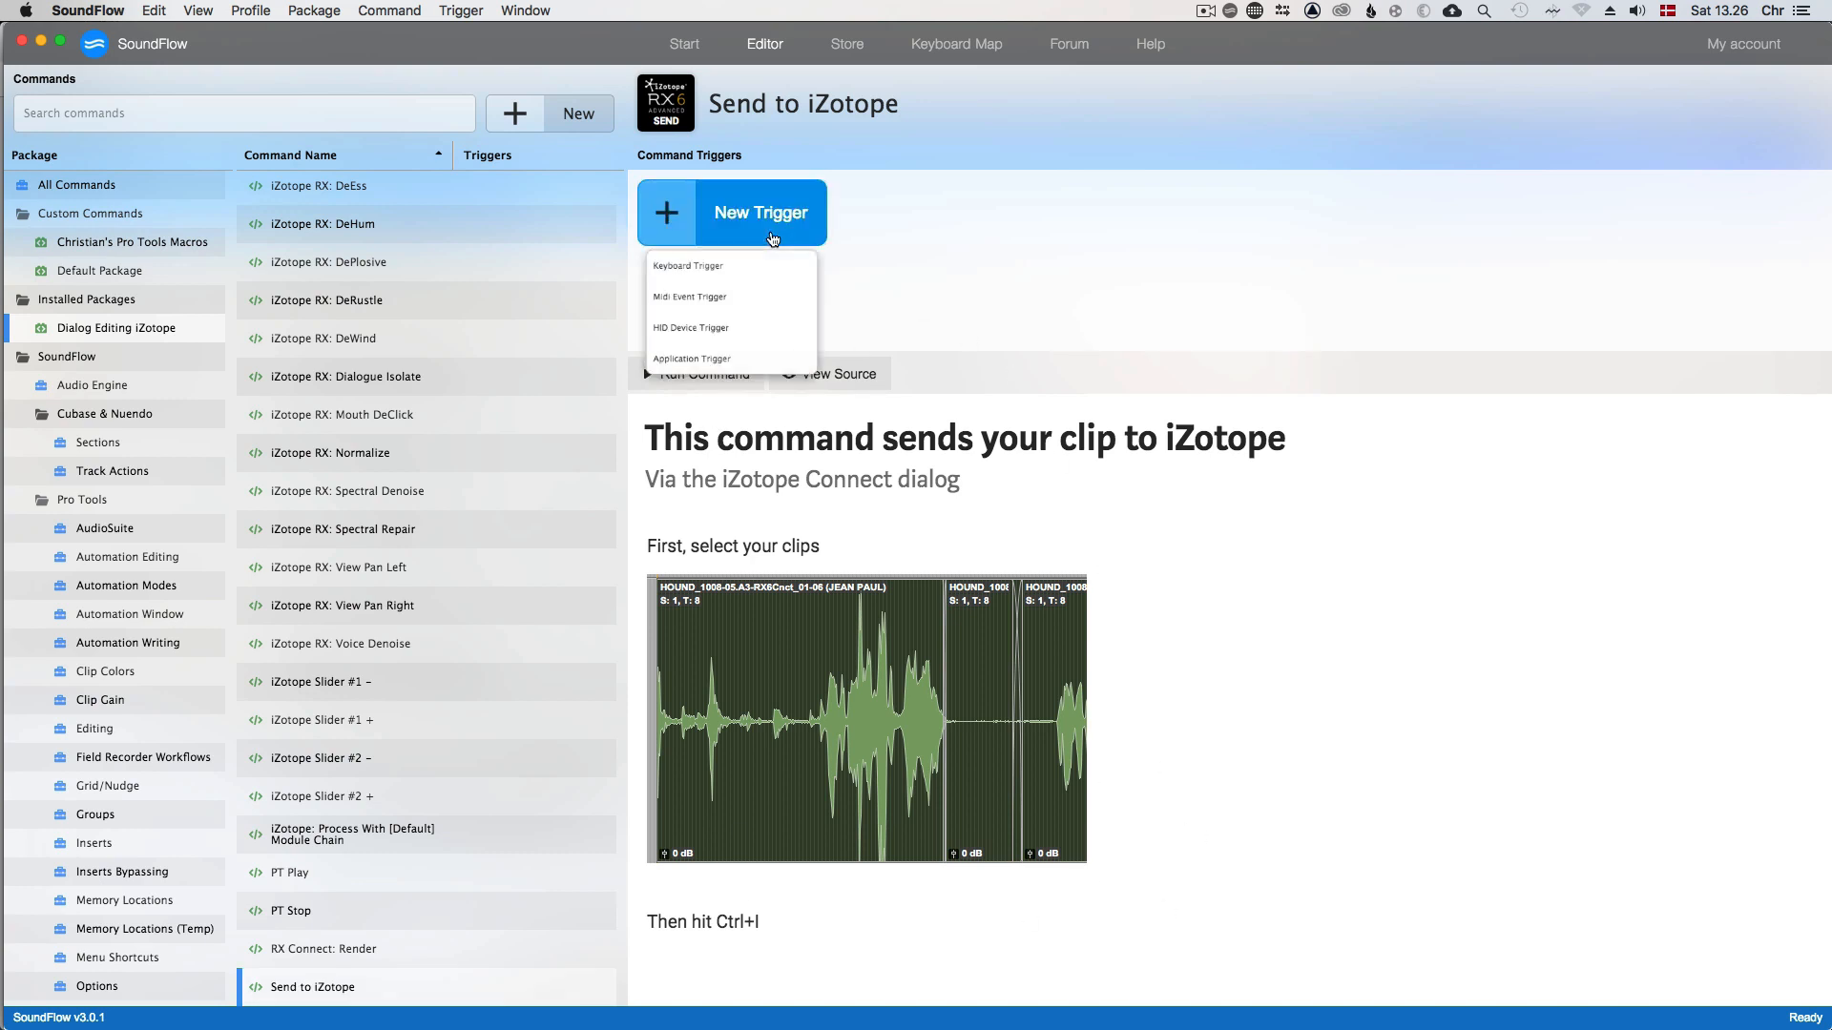
left_click(688, 265)
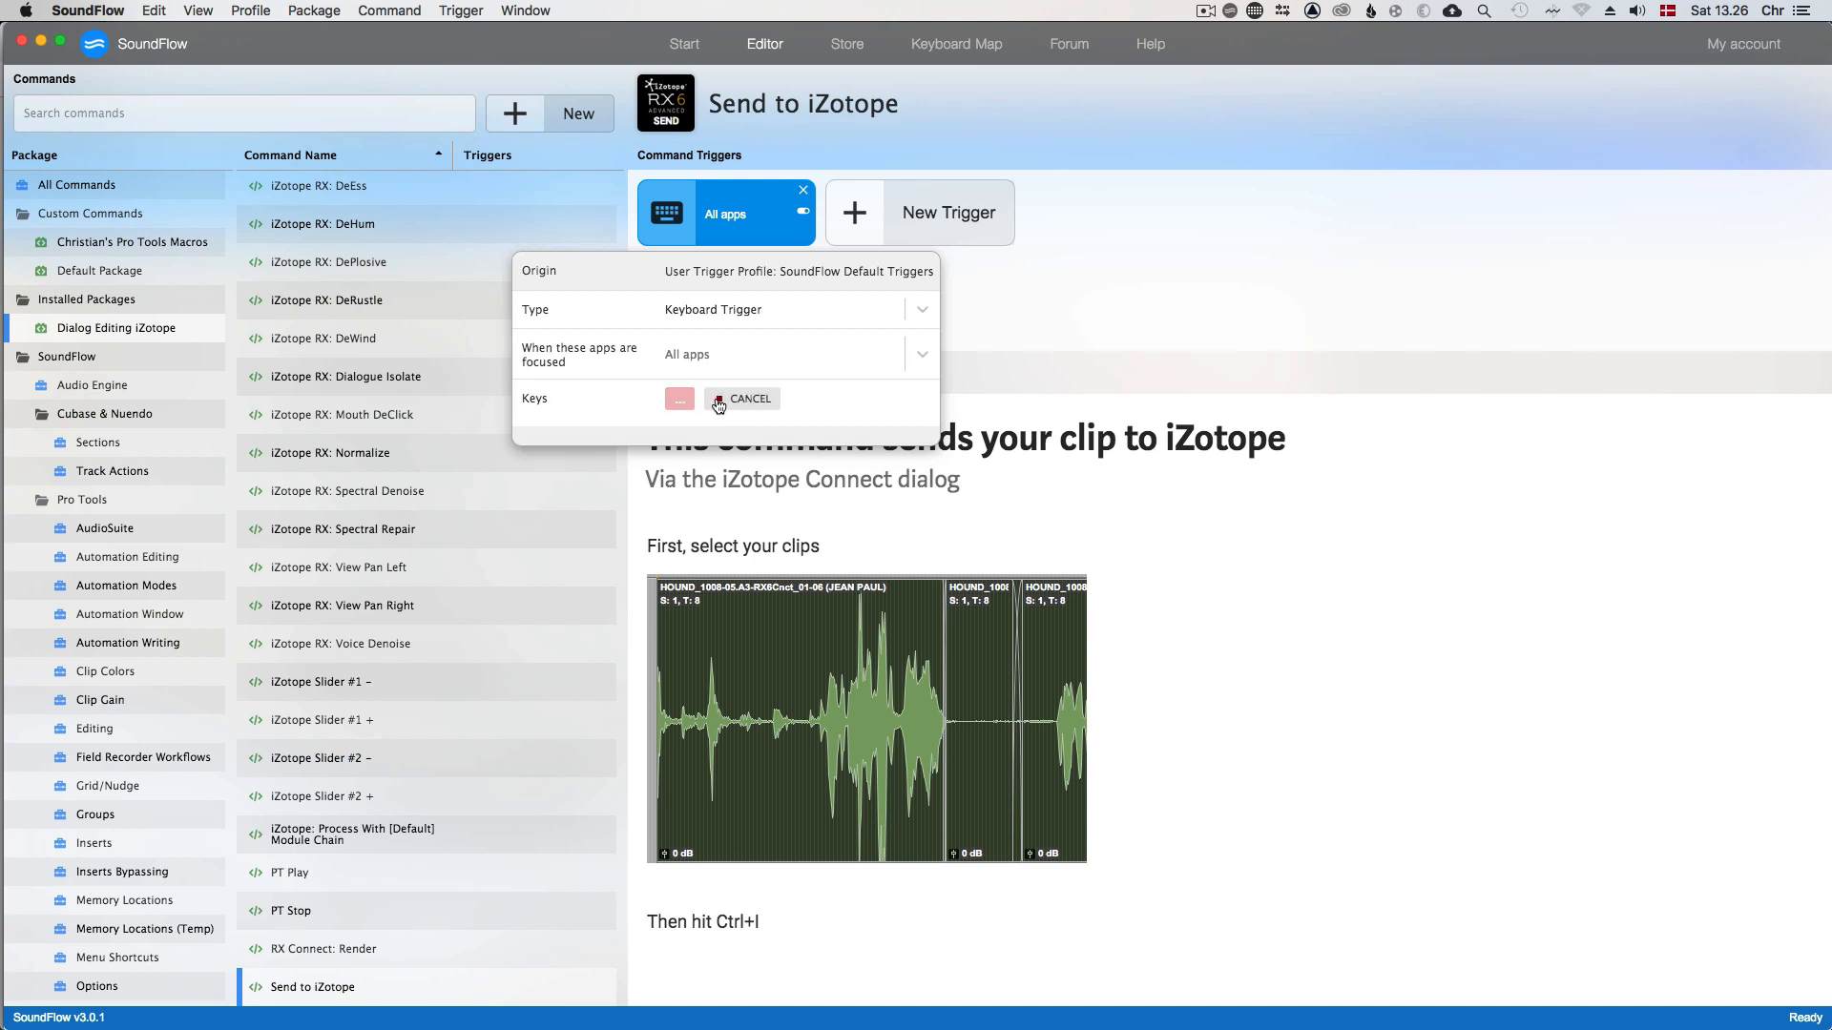
left_click(678, 399)
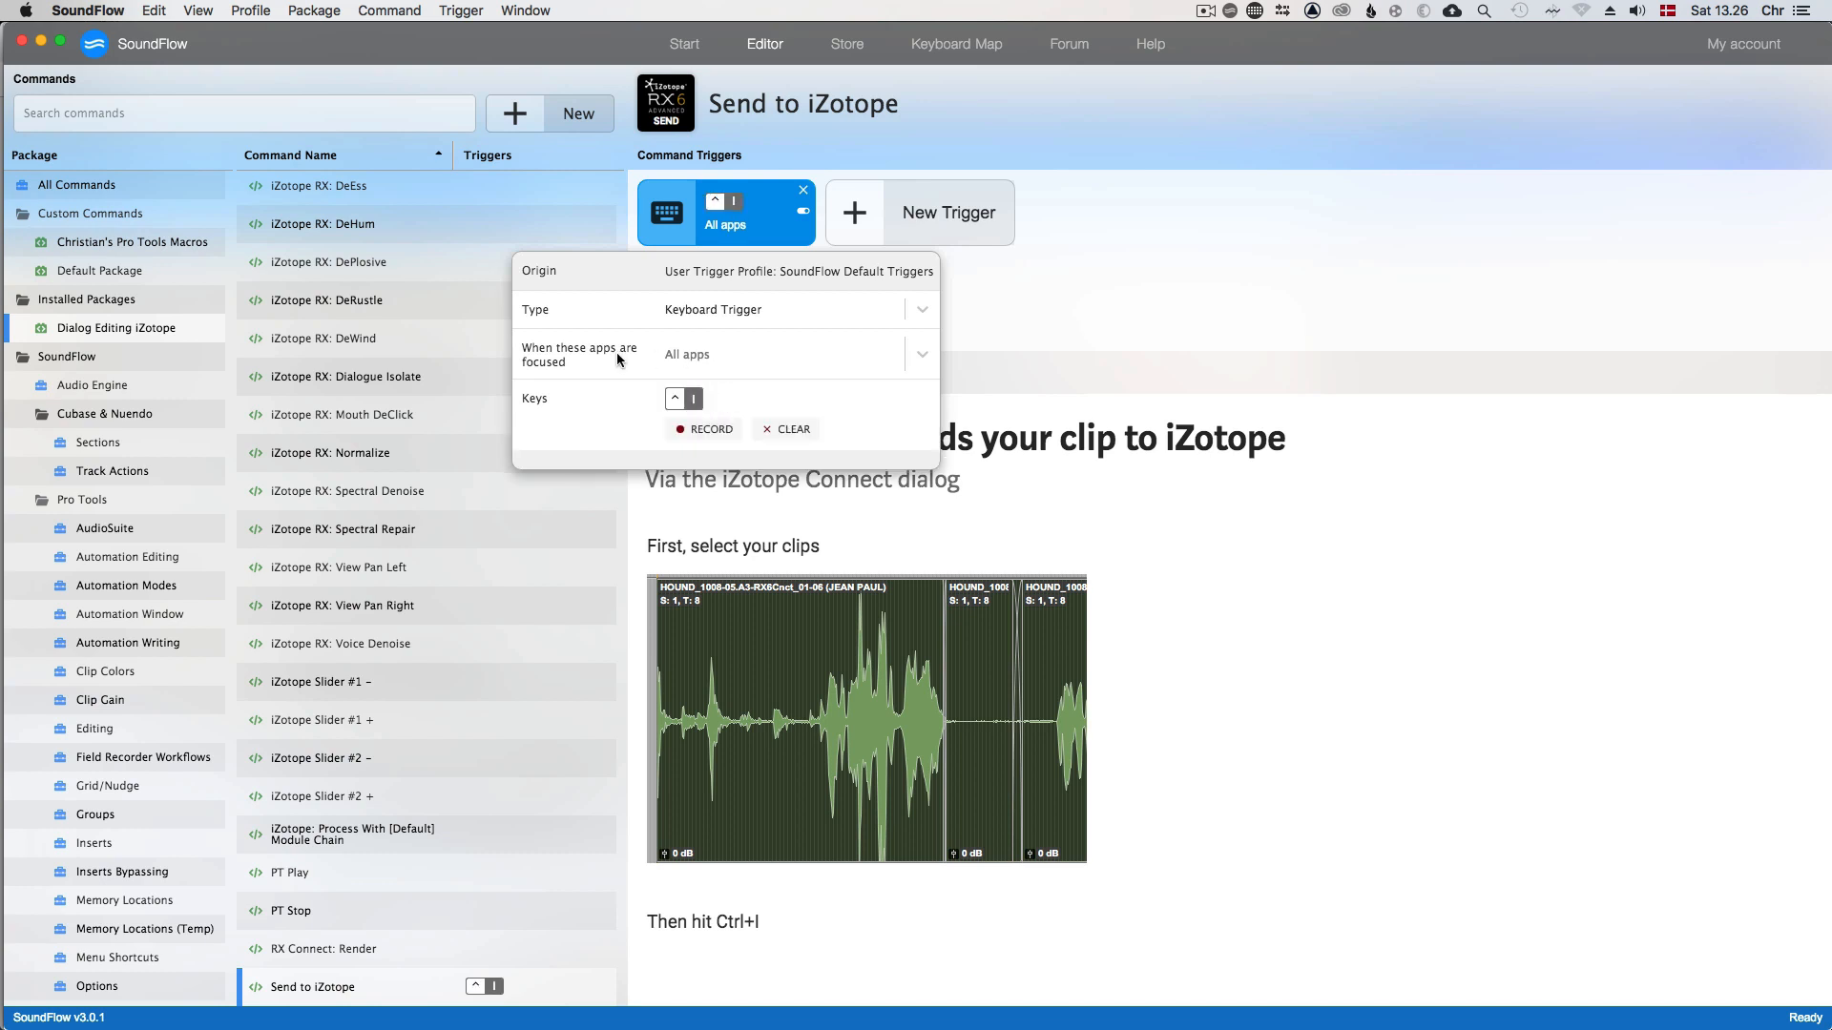
left_click(794, 354)
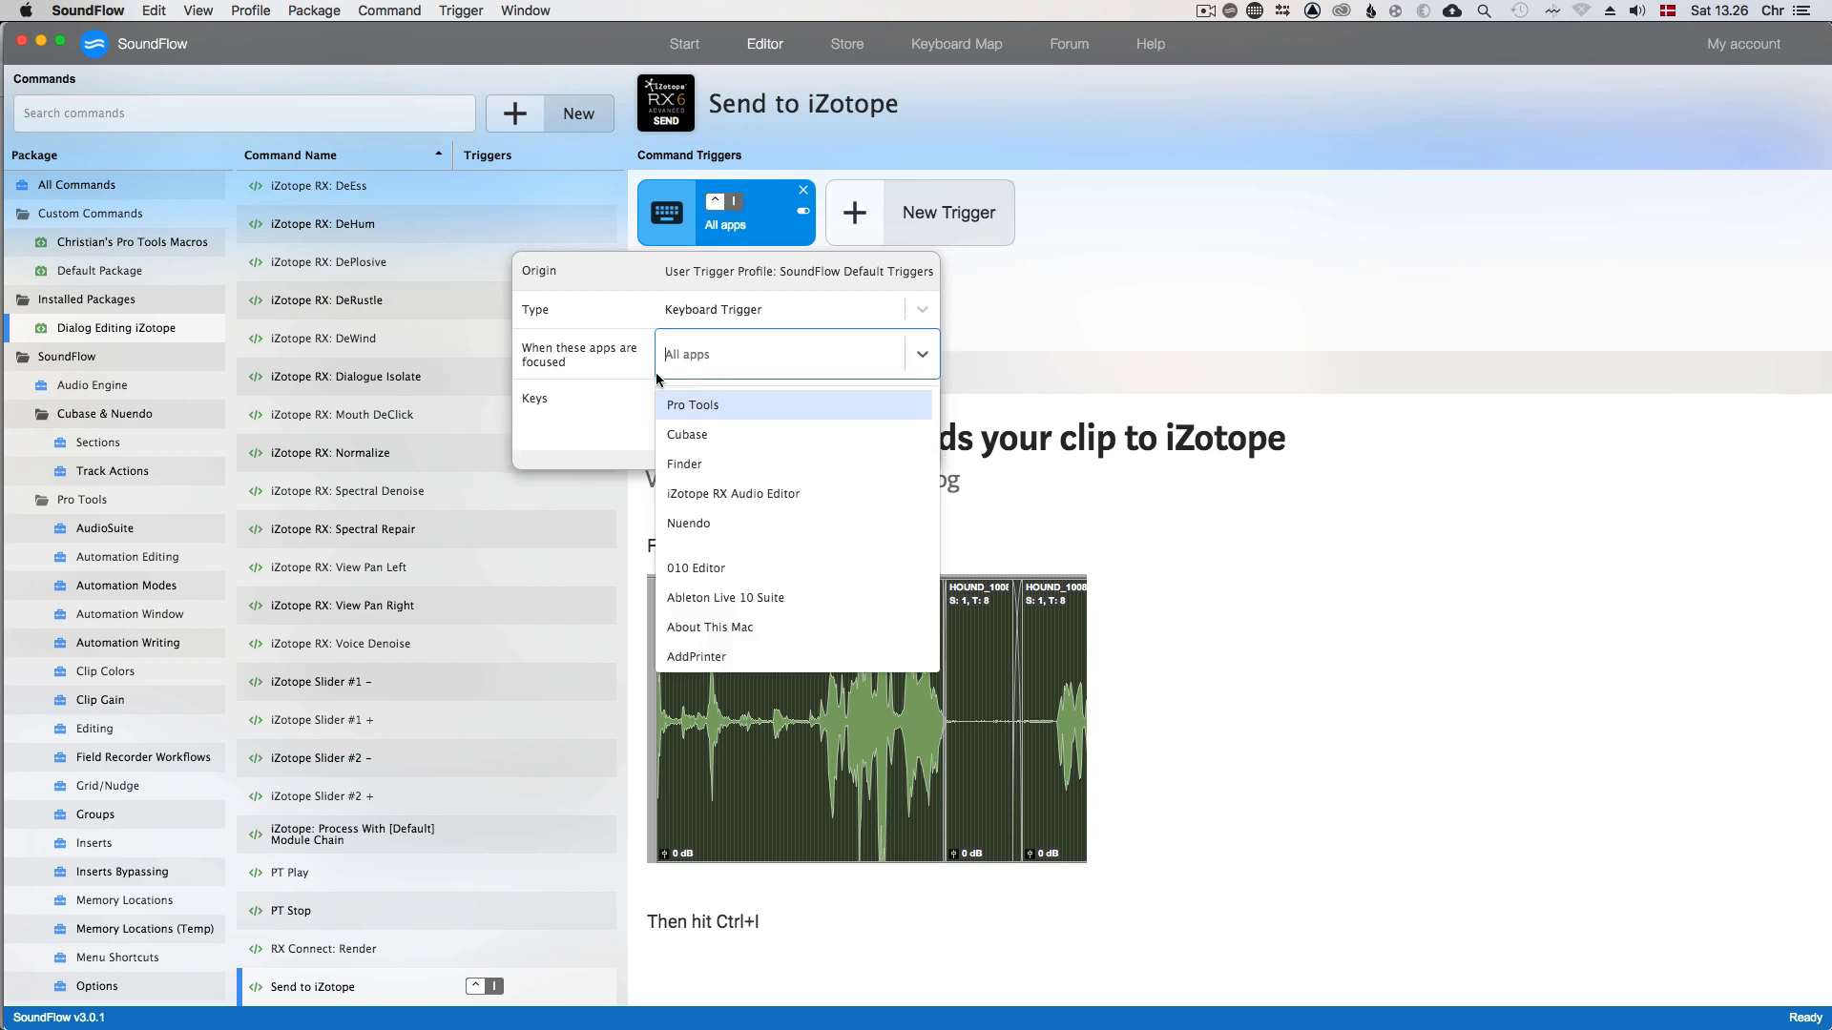
left_click(692, 405)
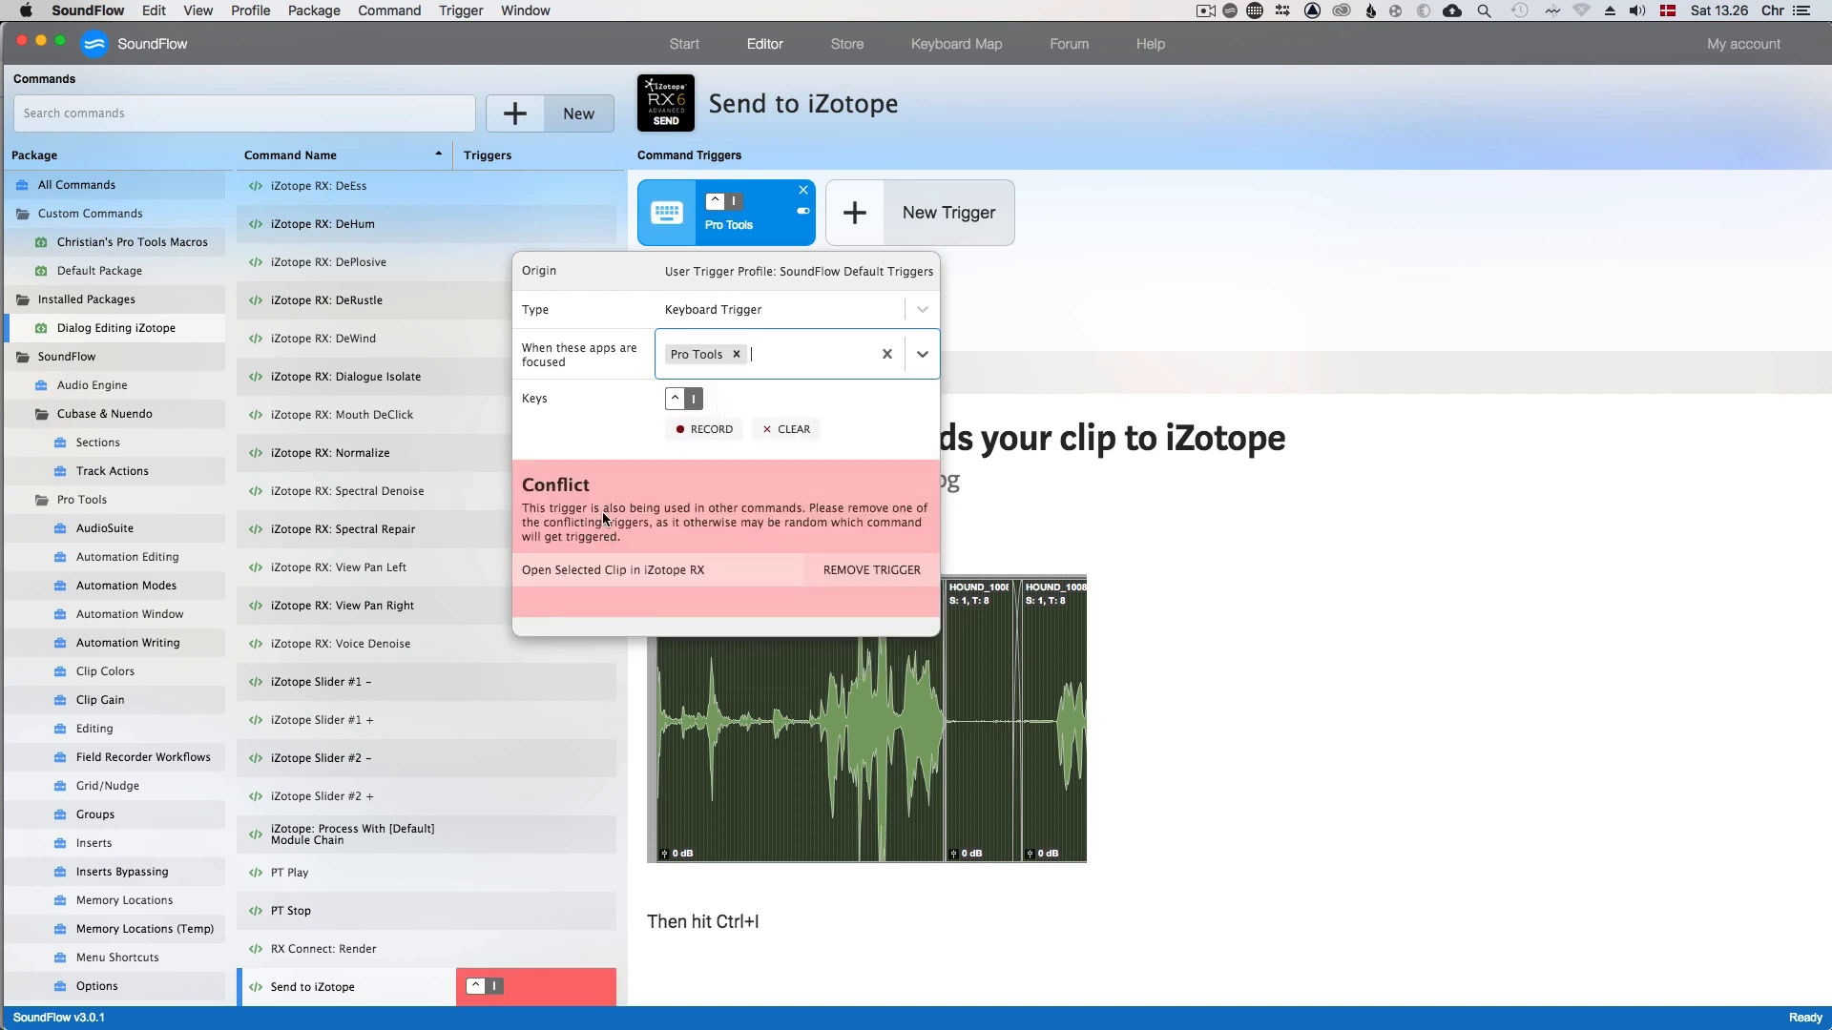
mouse_move(540, 540)
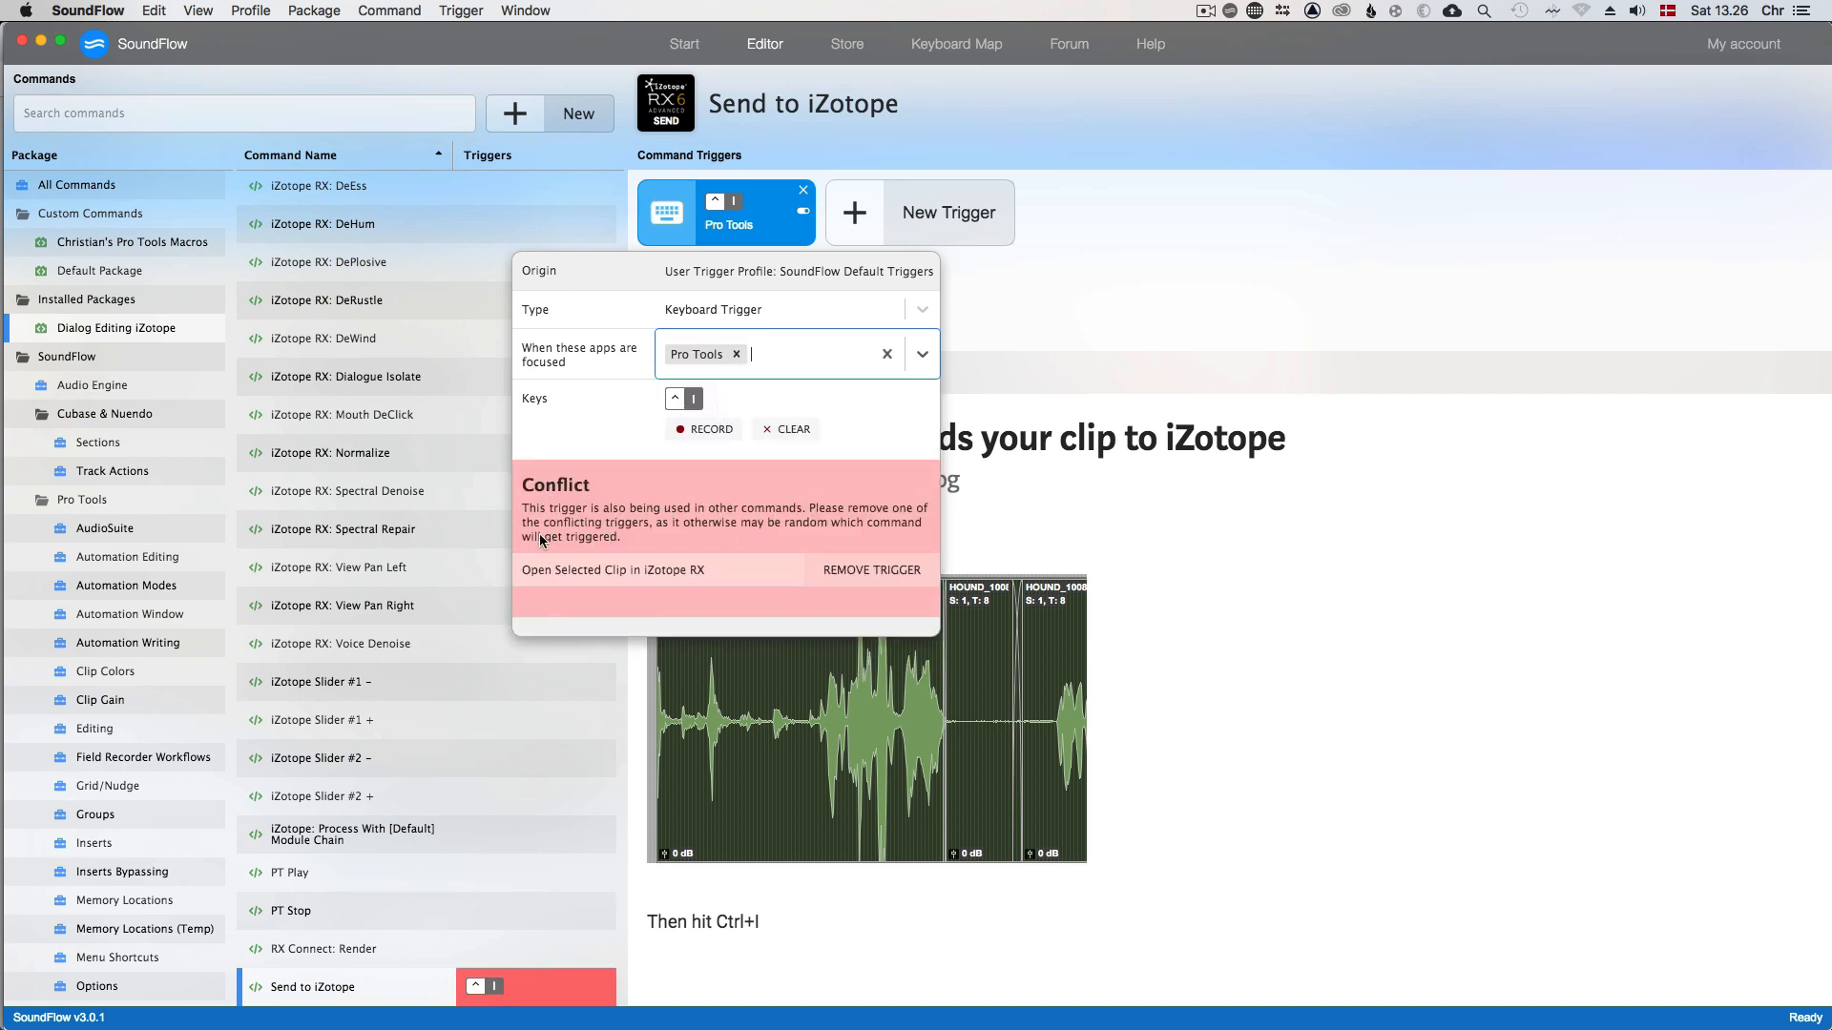
mouse_move(760, 516)
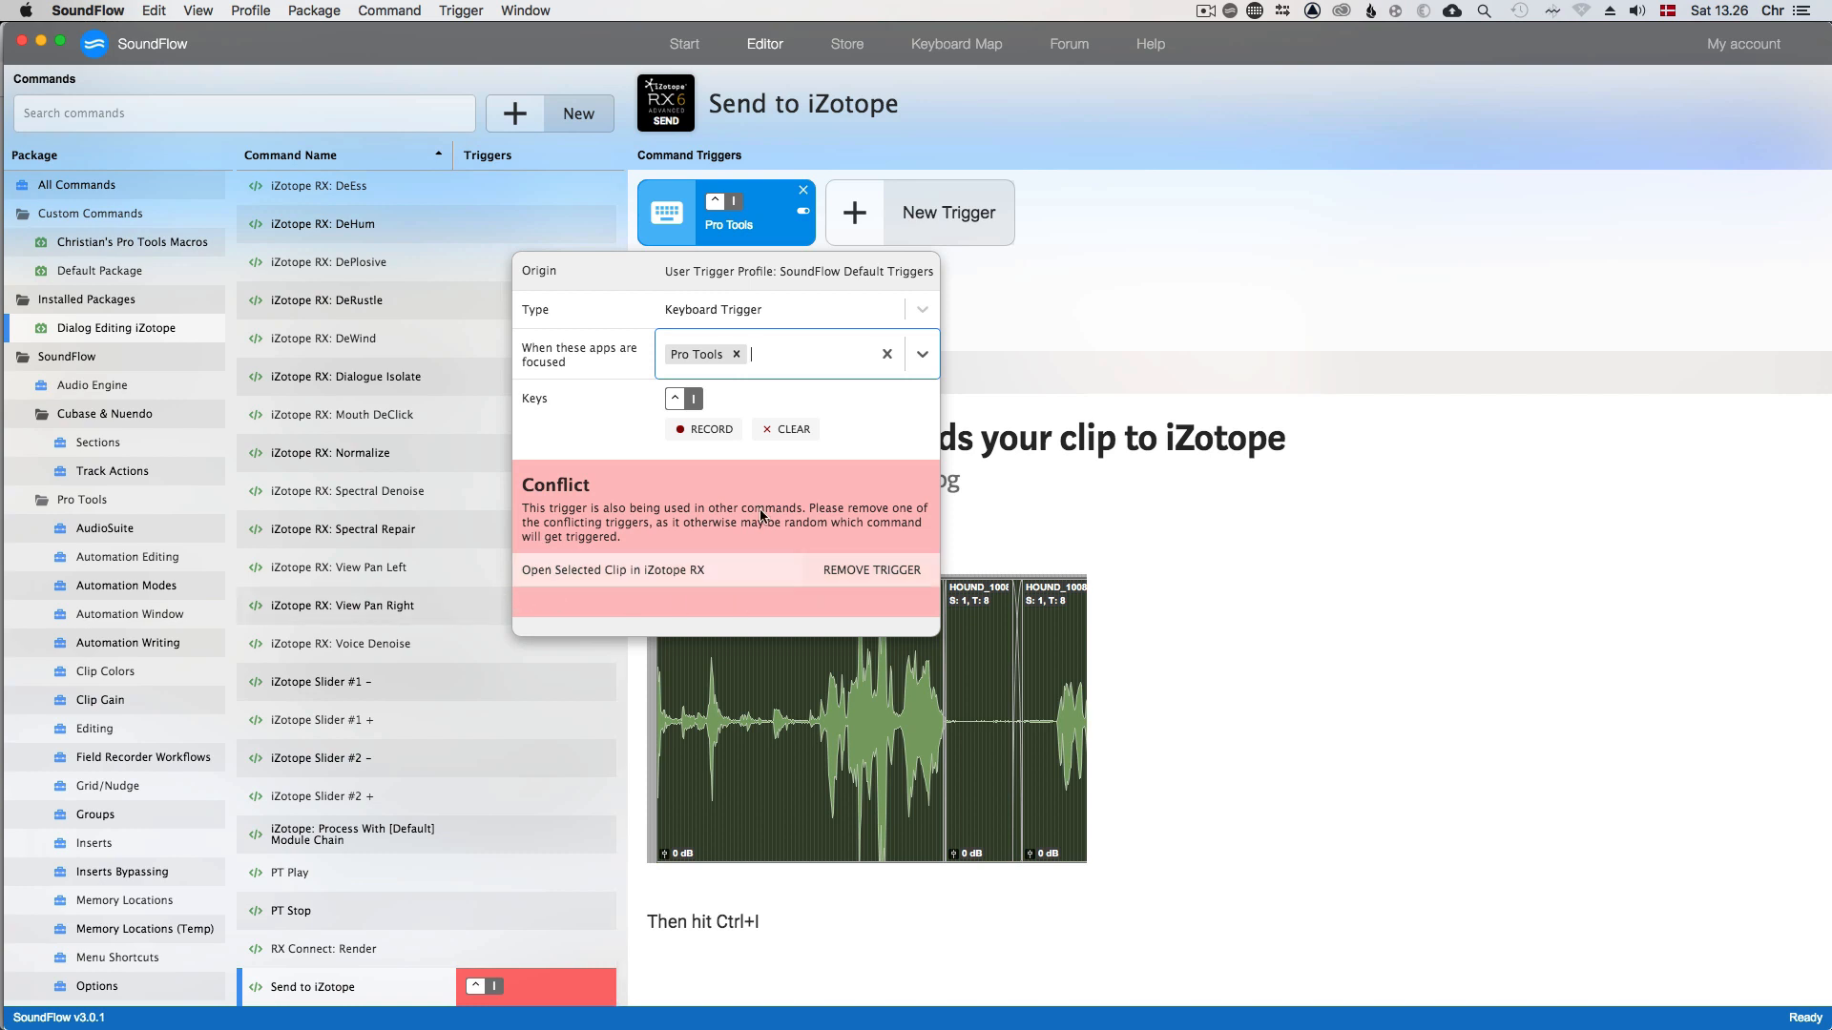
mouse_move(854, 551)
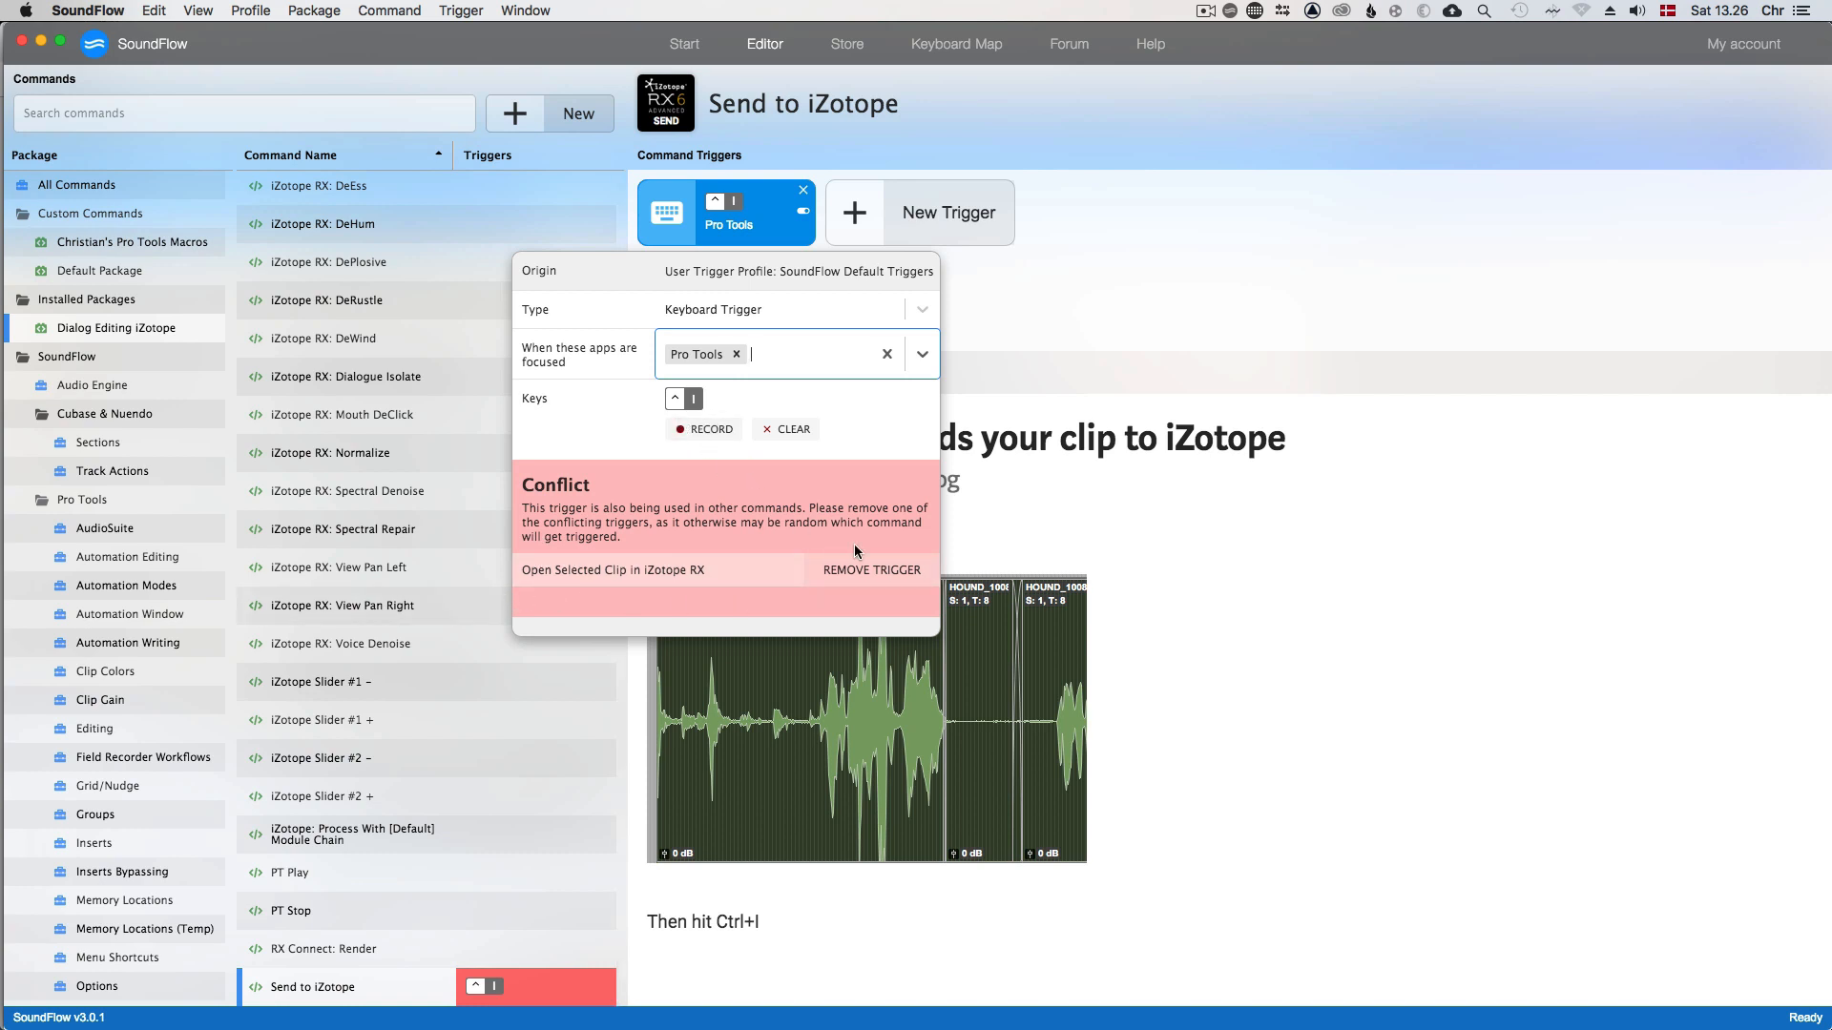
left_click(869, 571)
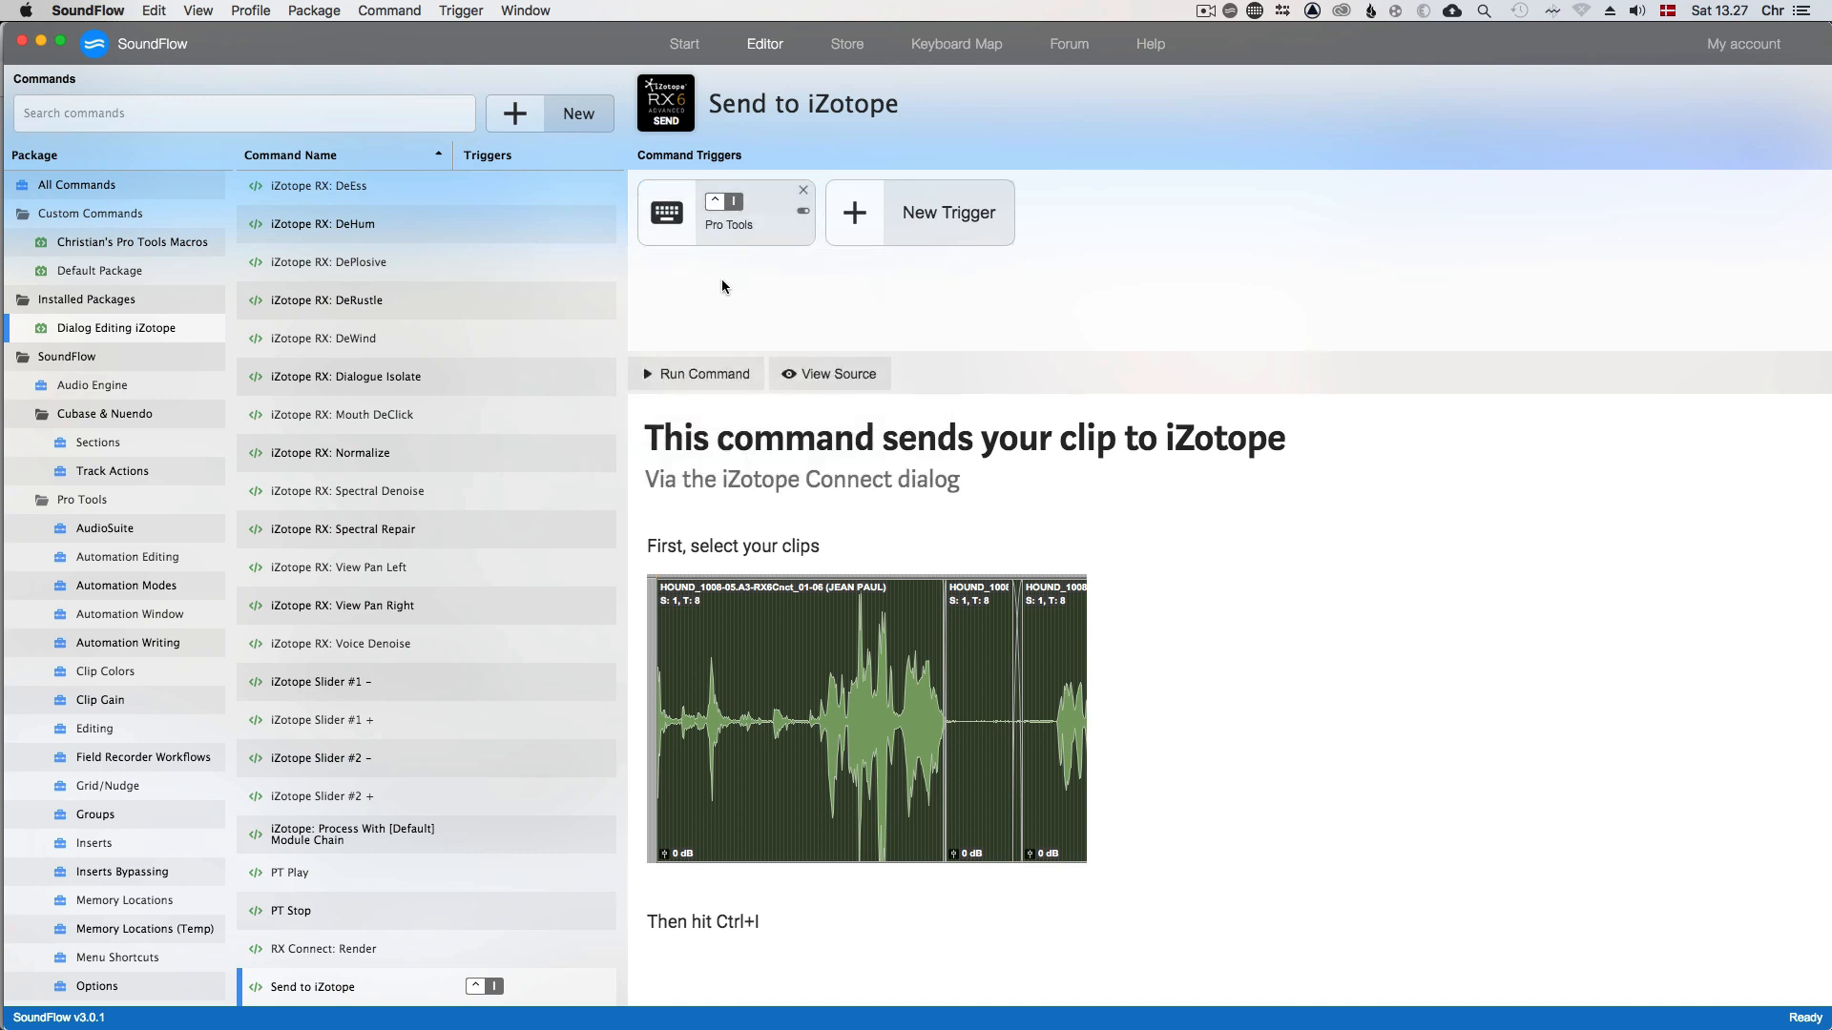
mouse_move(706, 293)
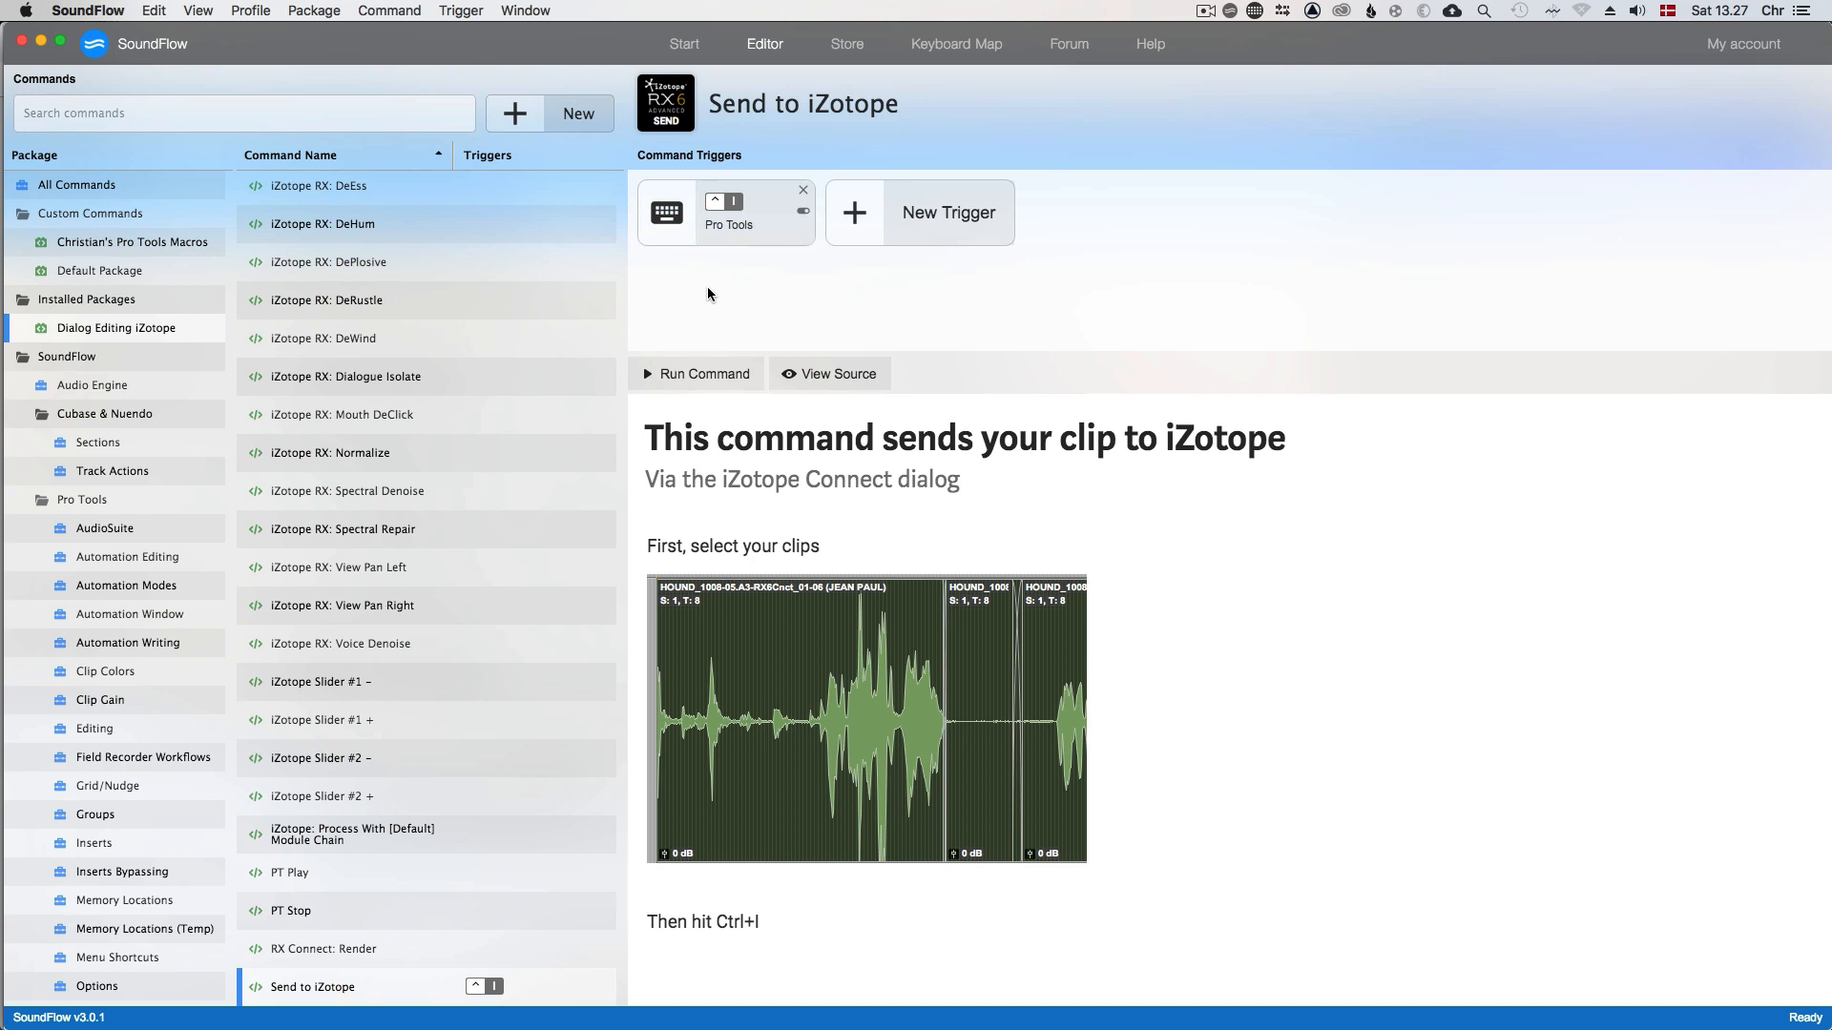
mouse_move(410, 424)
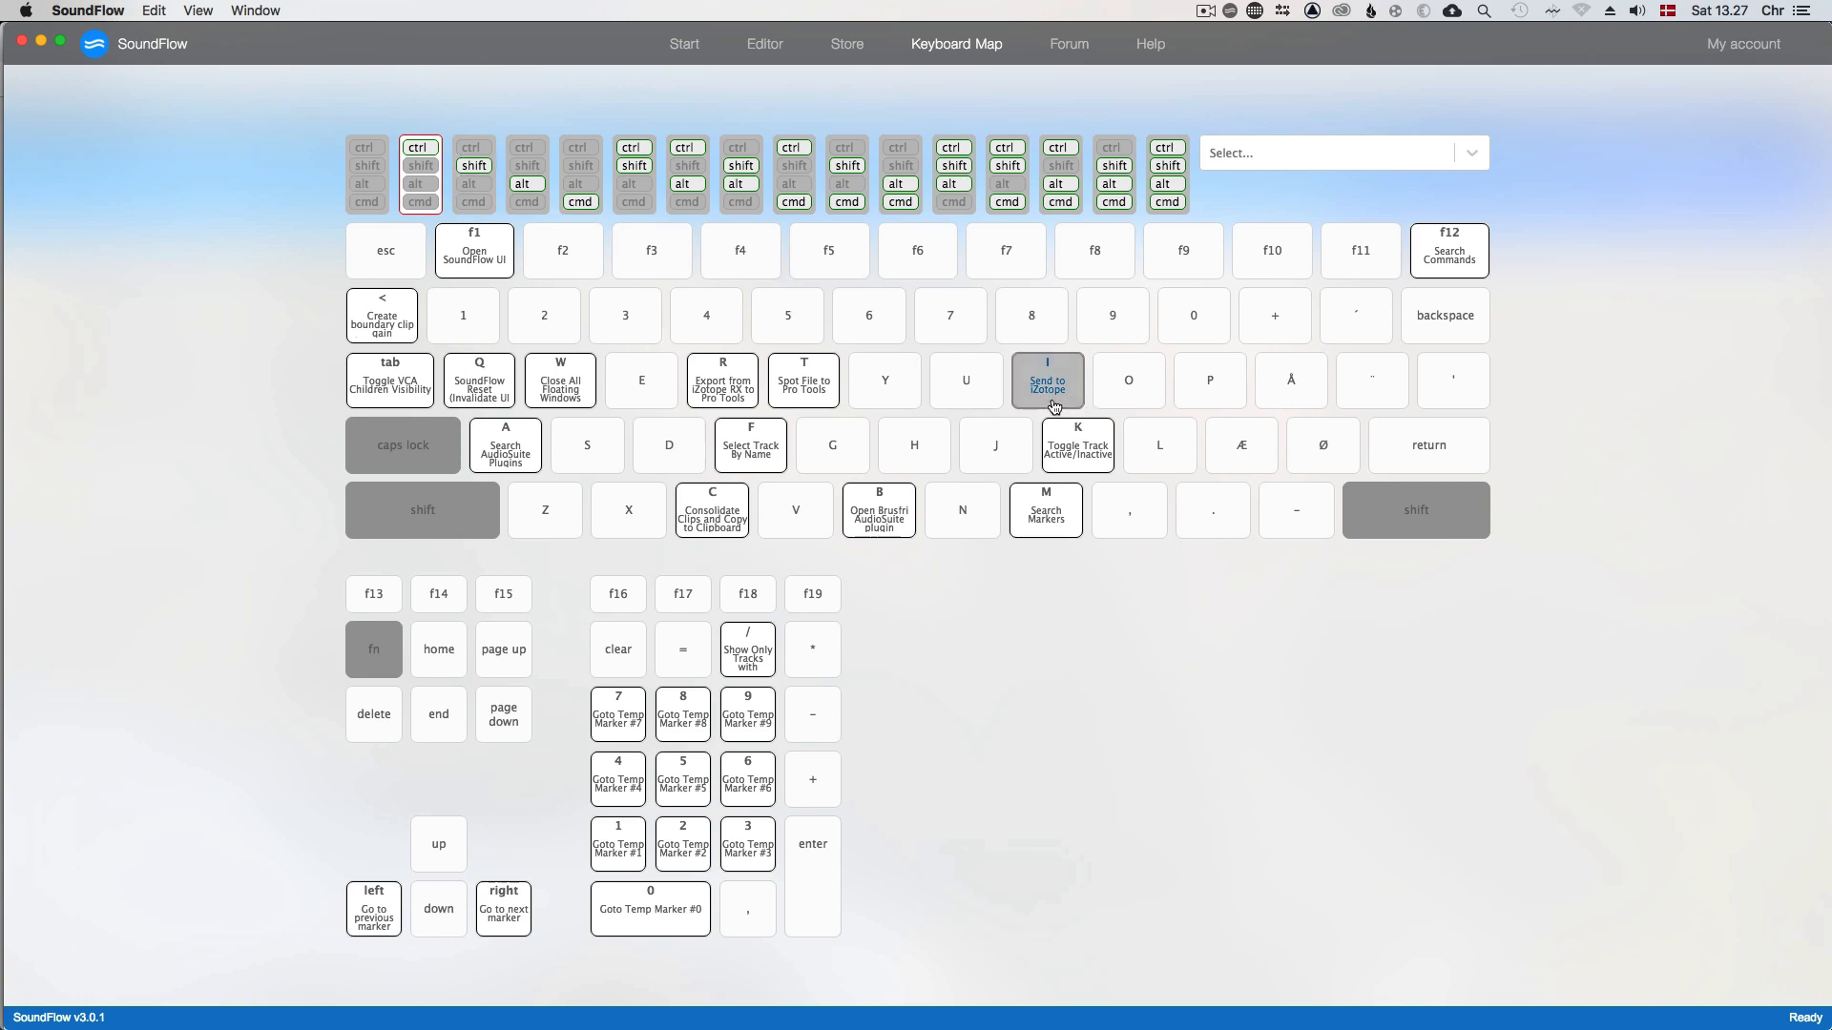
Jump to the command mapped on the I key, then return to the Keyboard Map.
left_click(1046, 379)
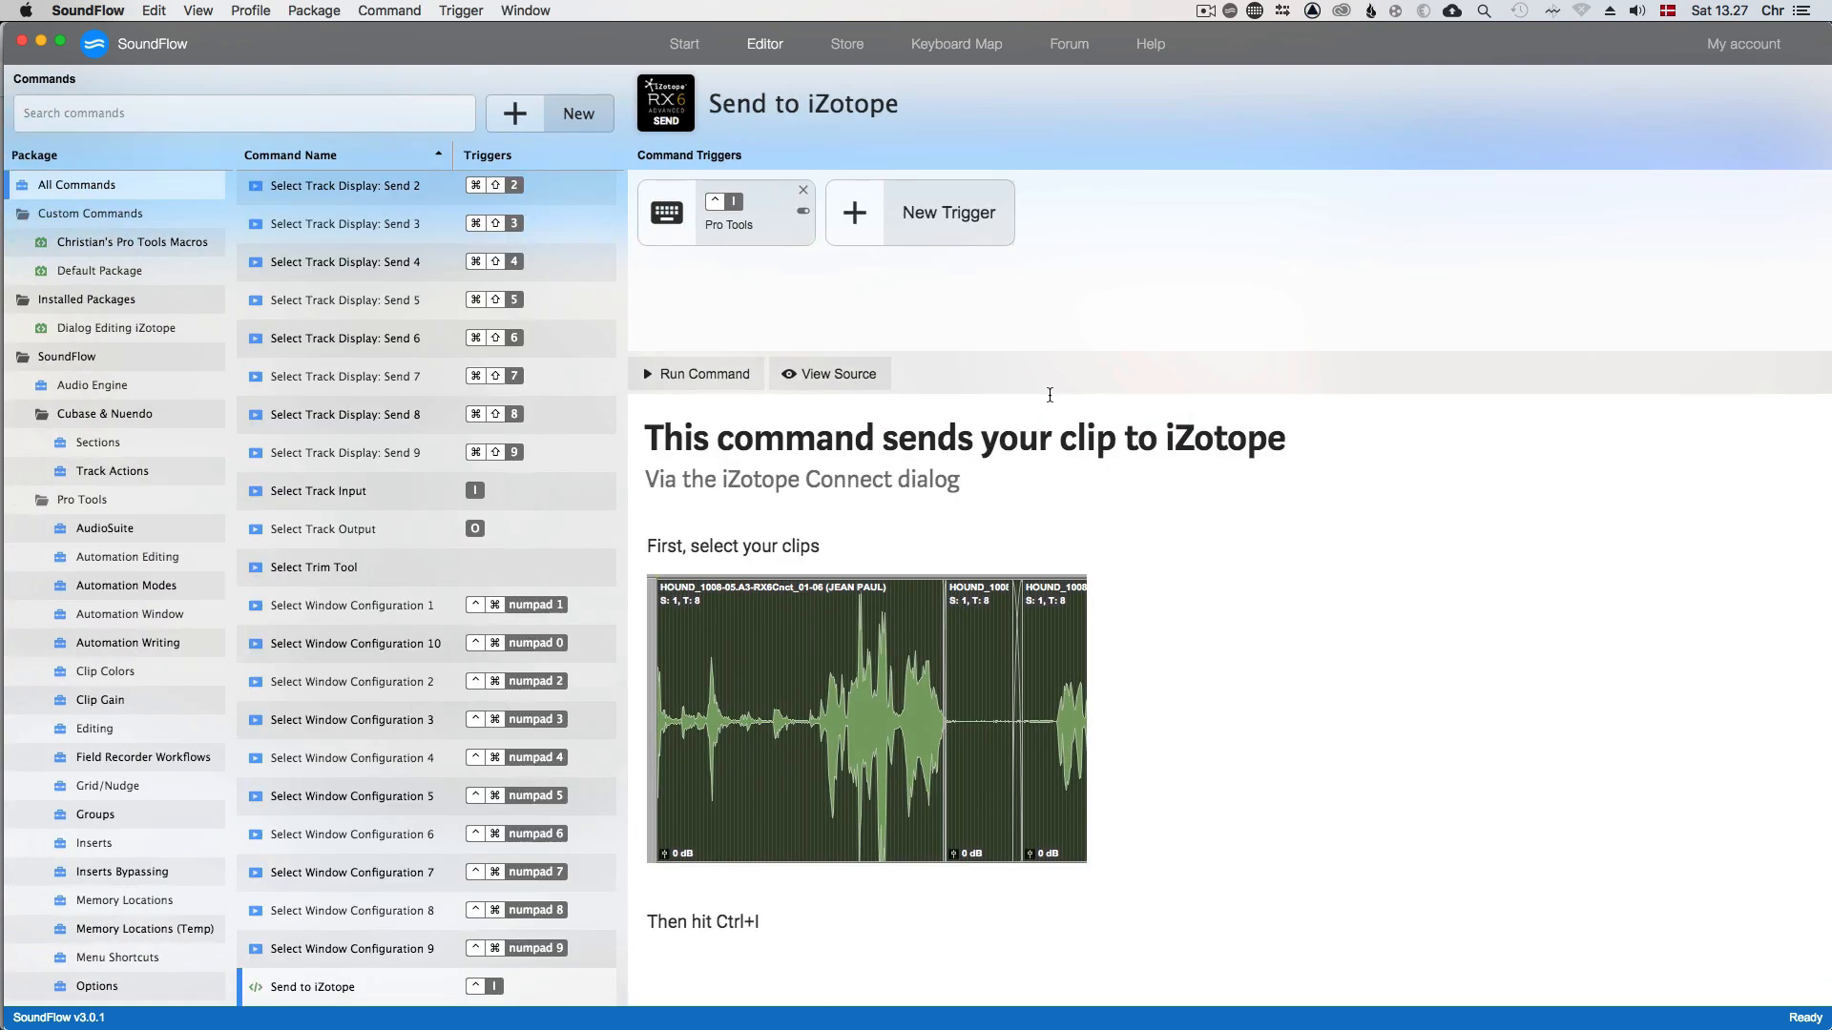
scroll("down", 3)
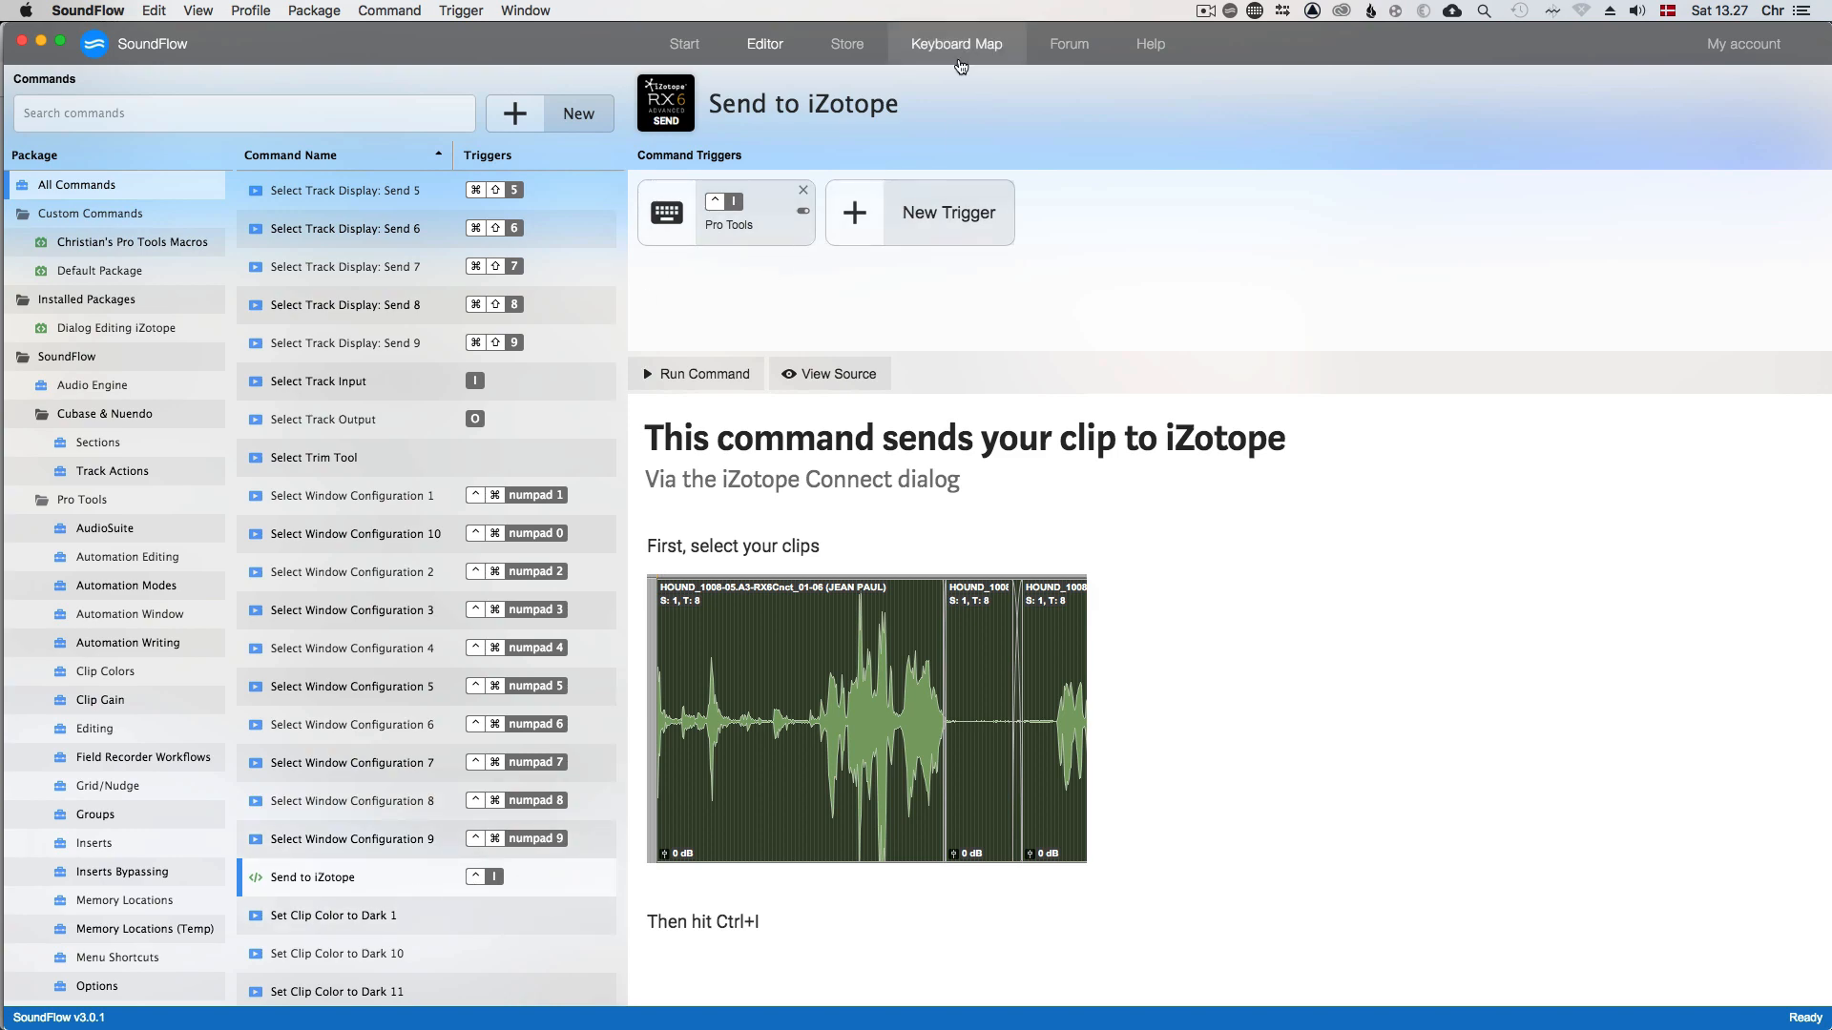
left_click(956, 43)
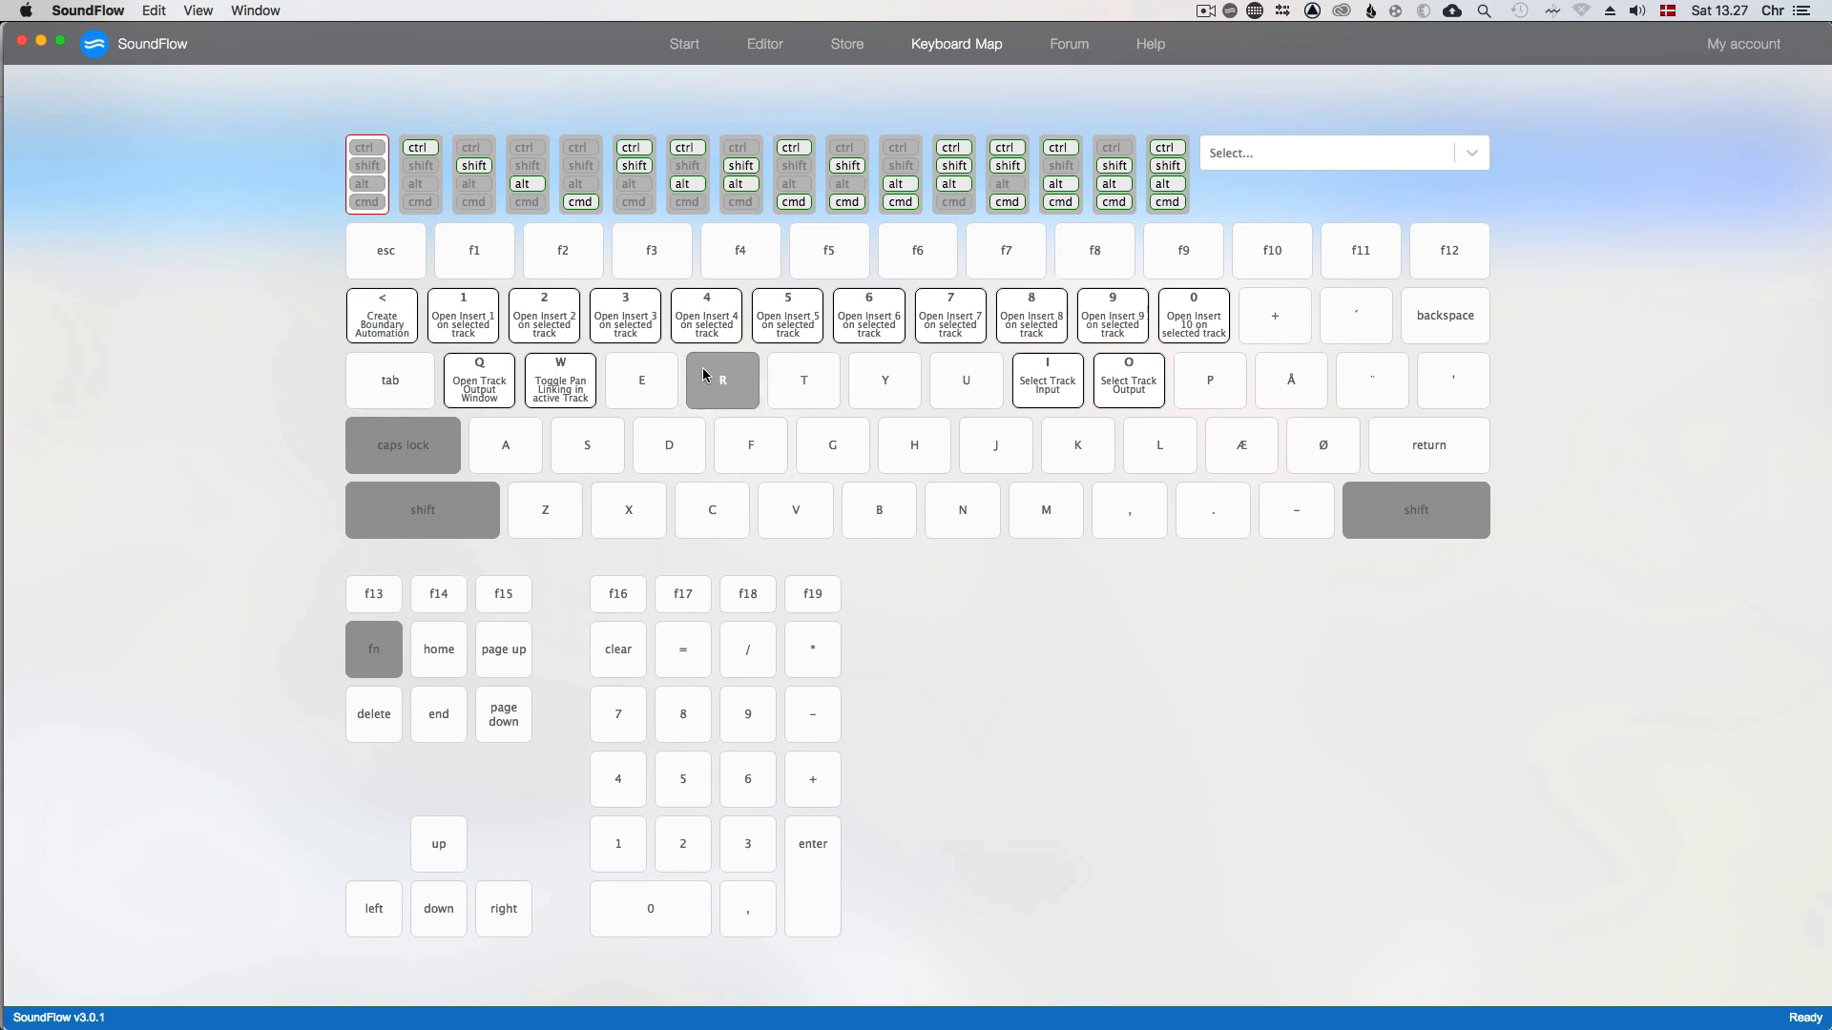
mouse_move(917, 250)
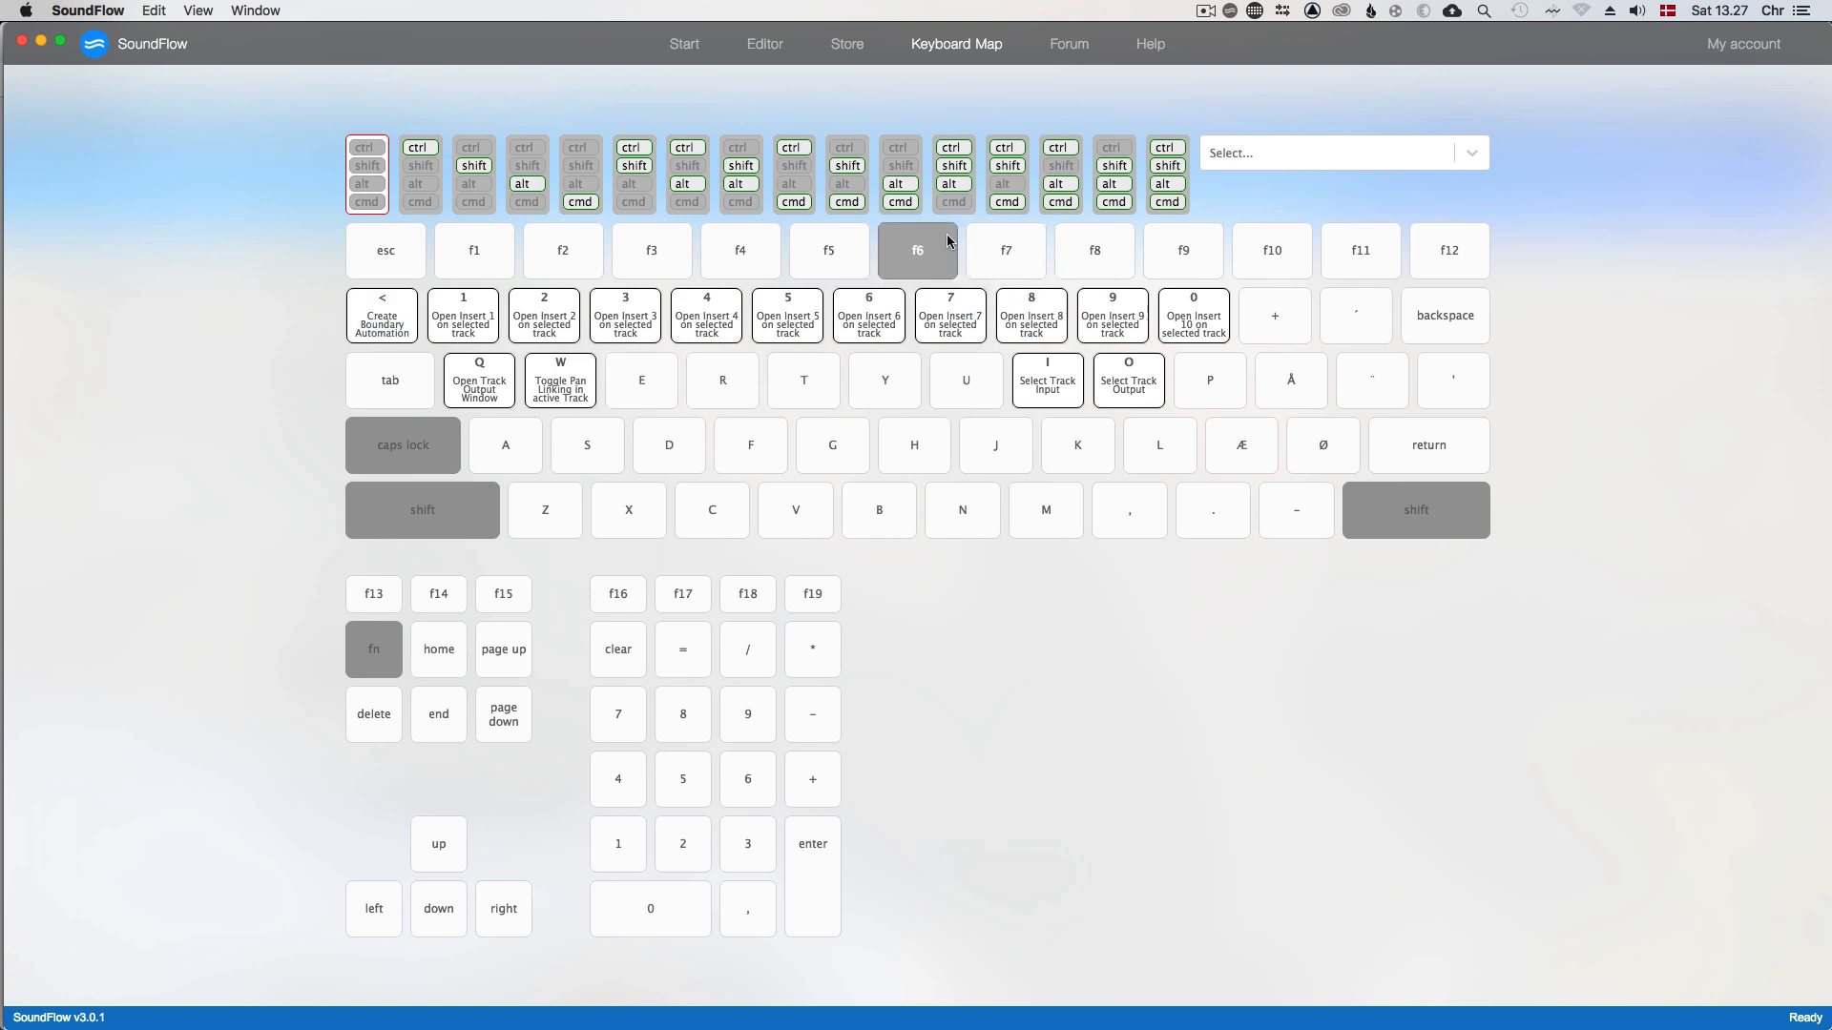
mouse_move(429, 230)
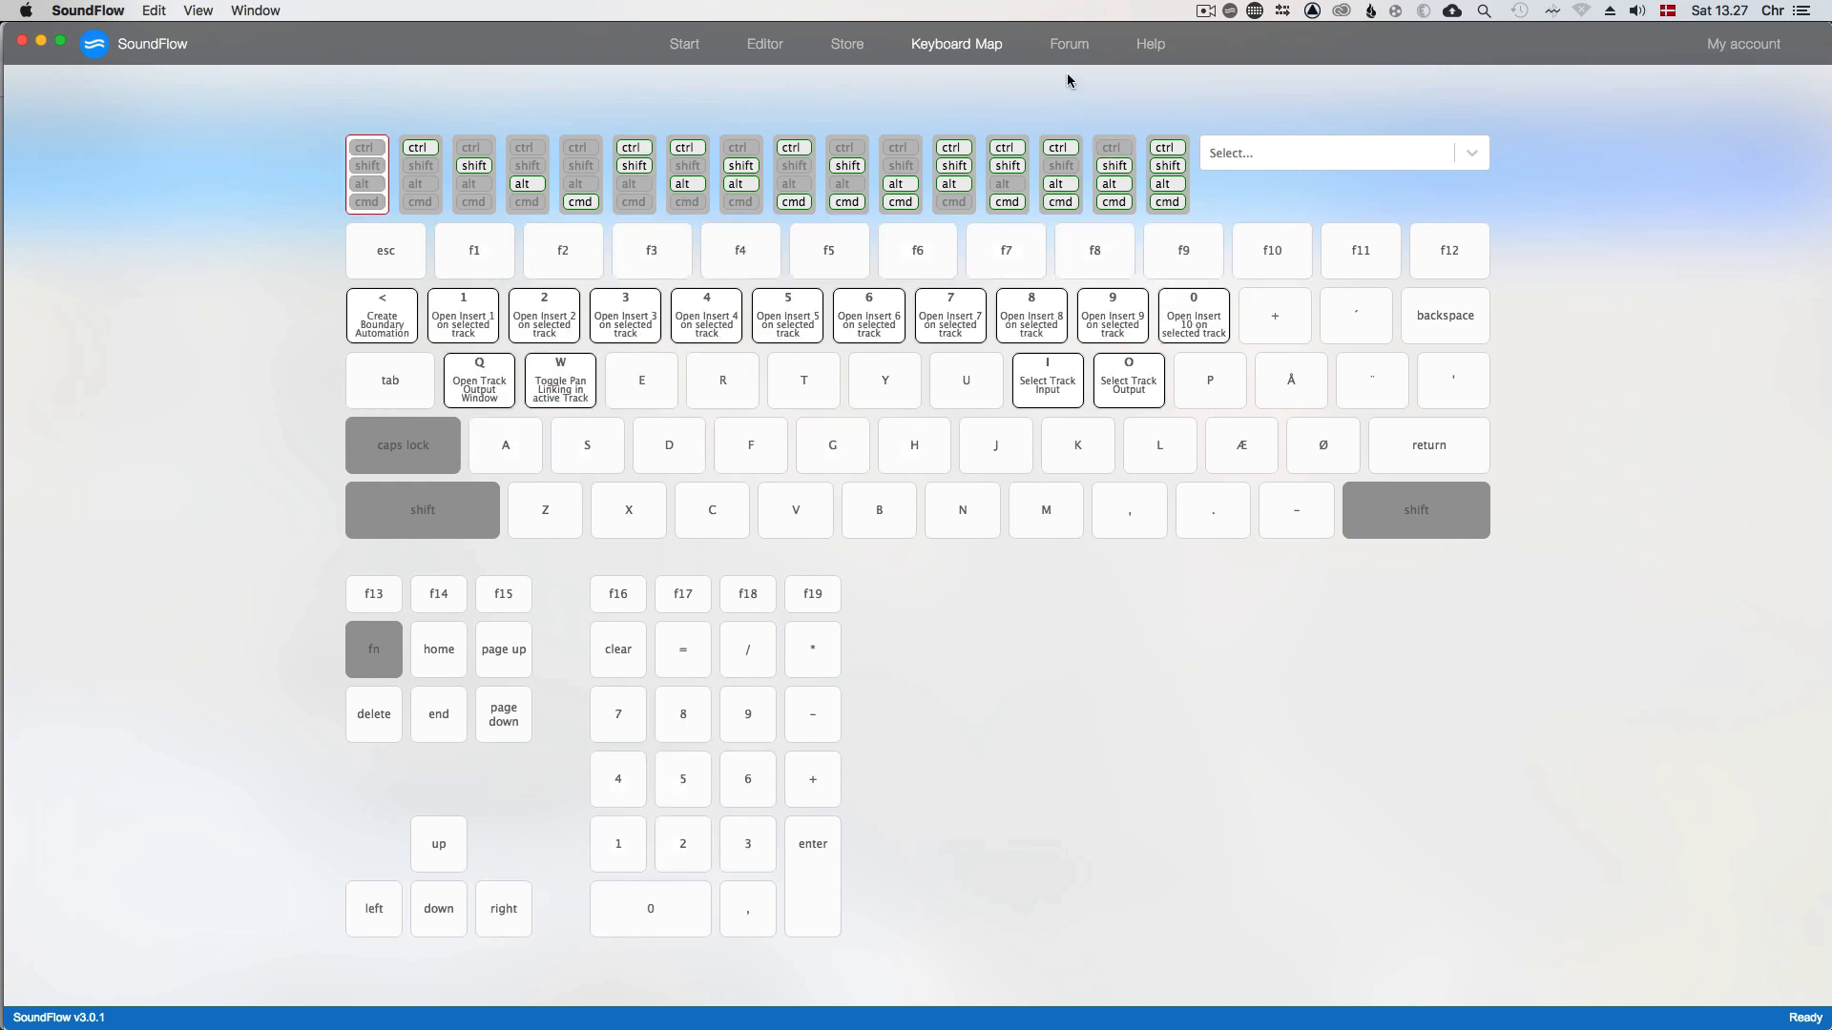
Browse the Forum's How to category and try the forum search.
left_click(1067, 43)
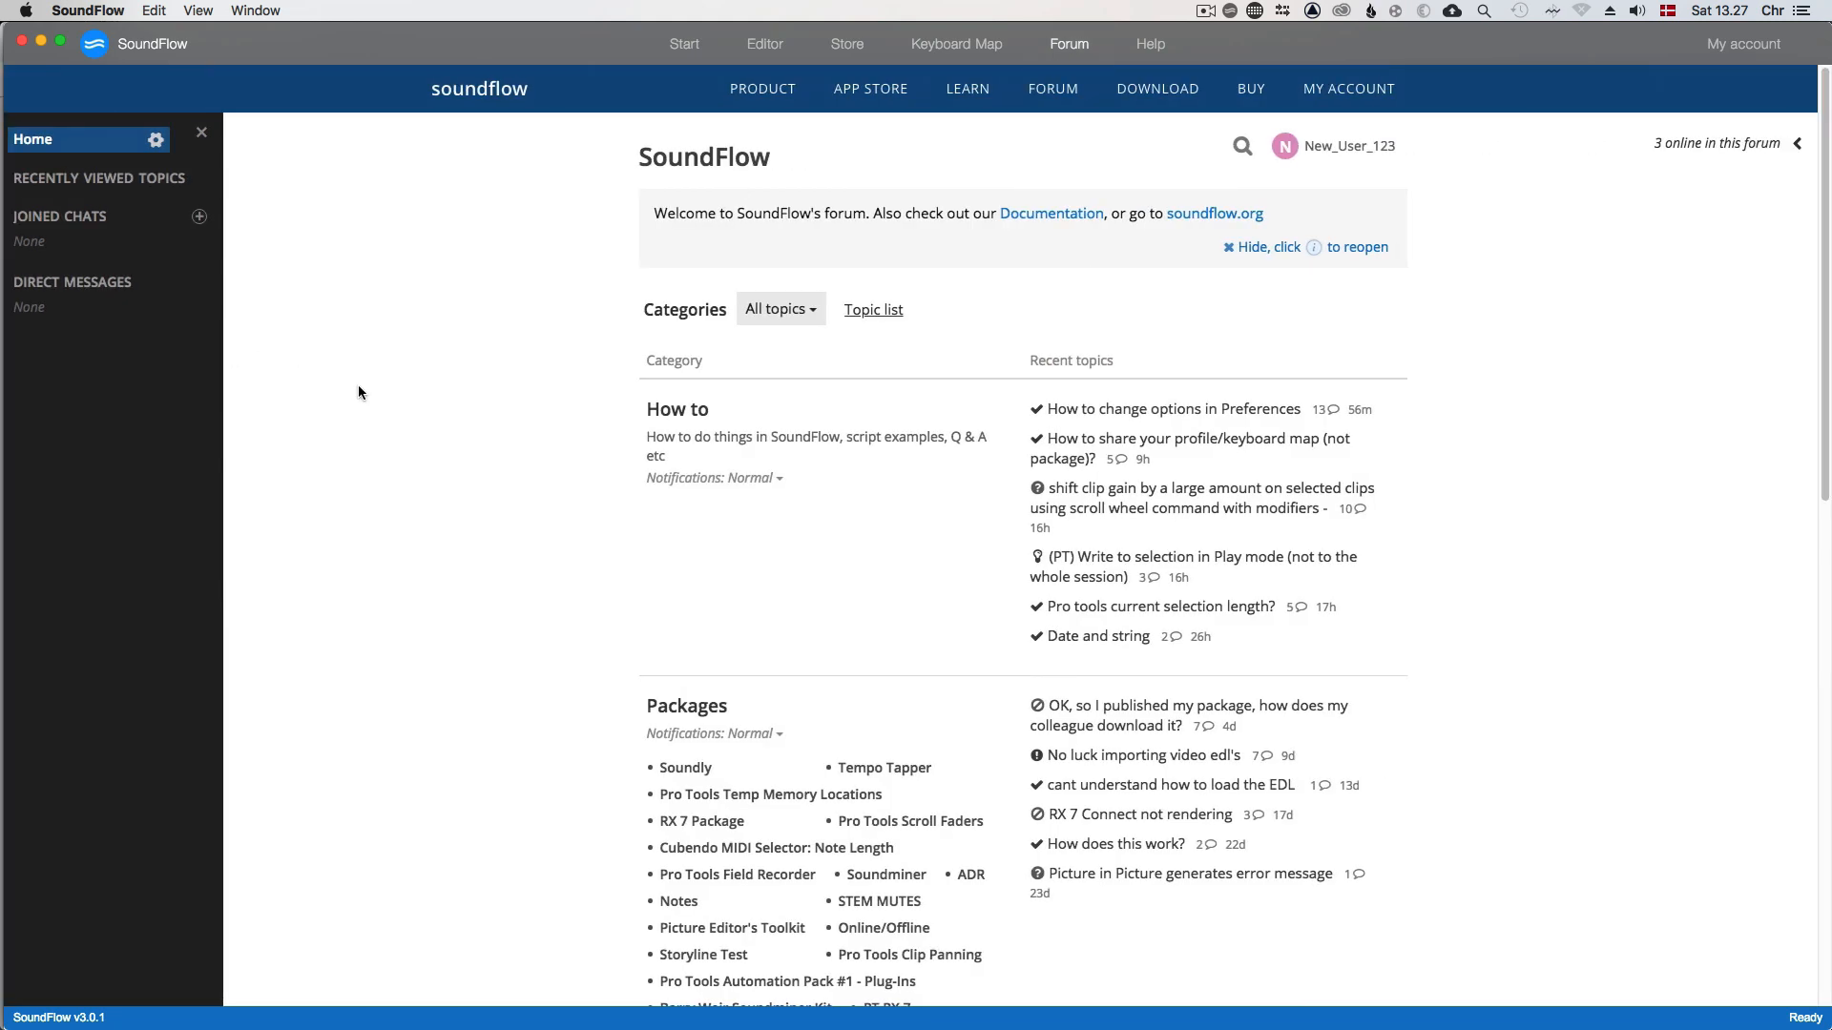
mouse_move(437, 369)
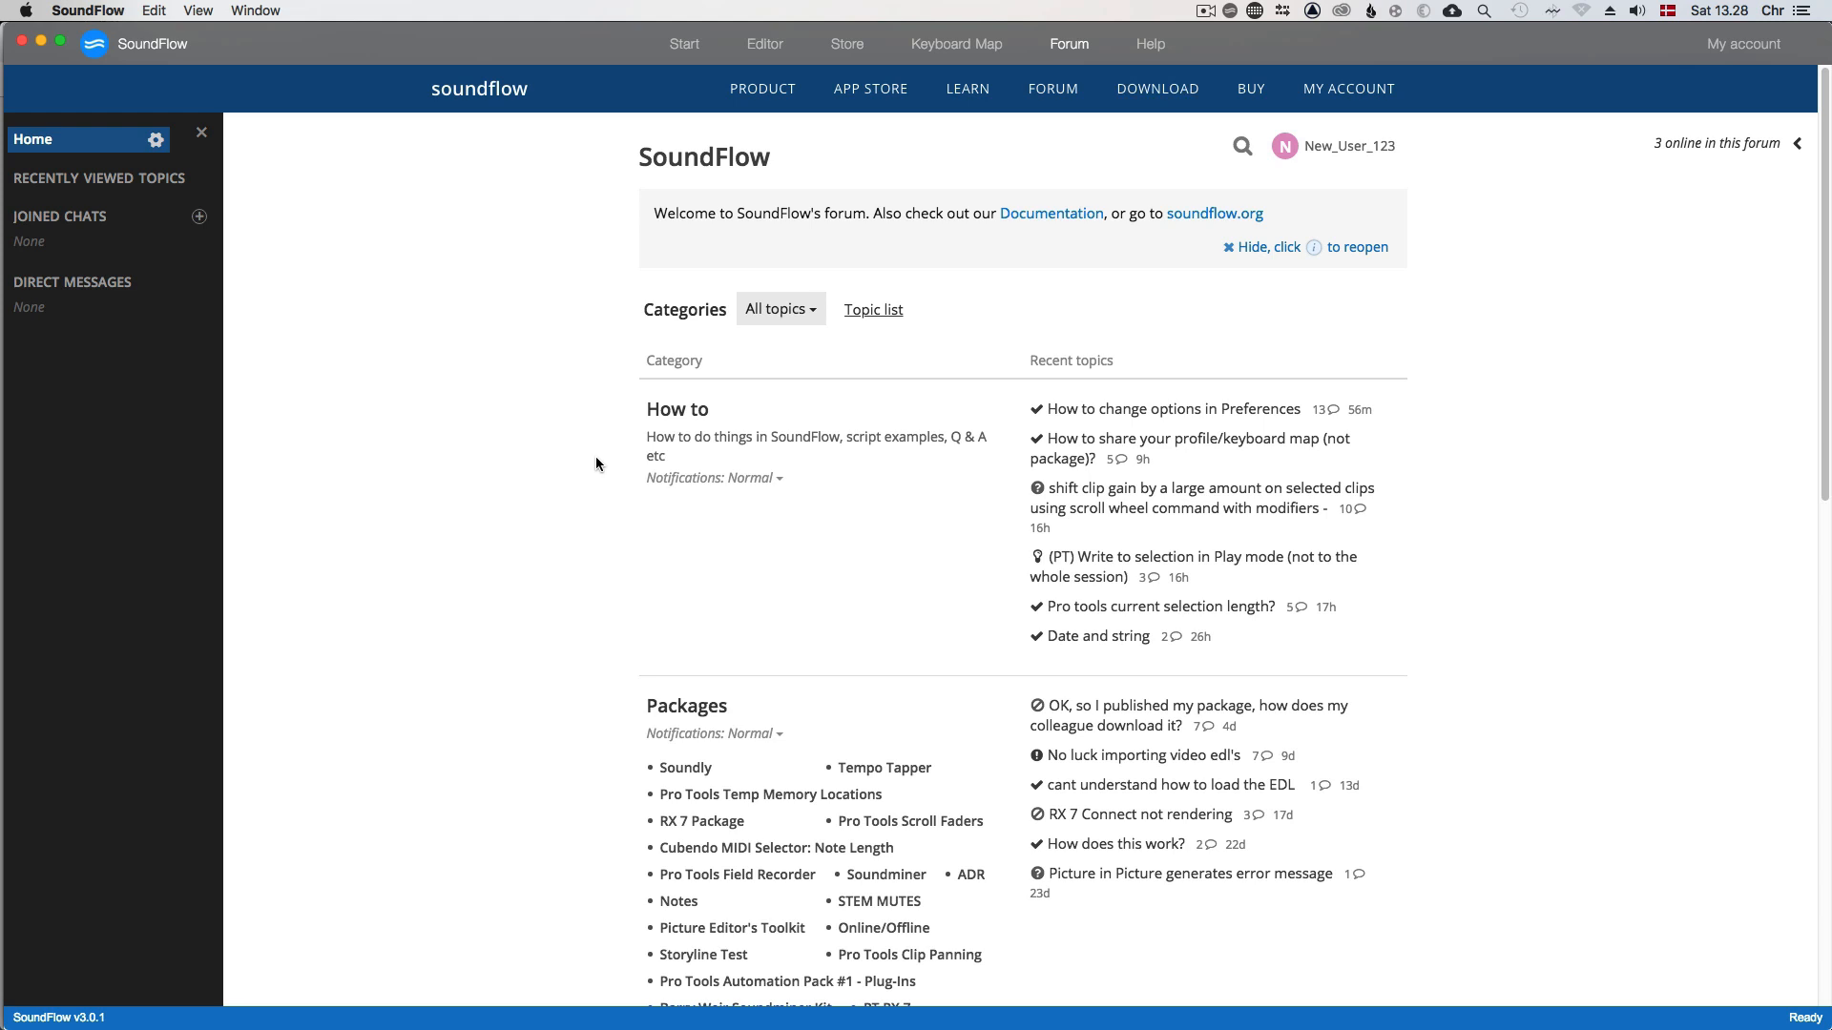
mouse_move(624, 464)
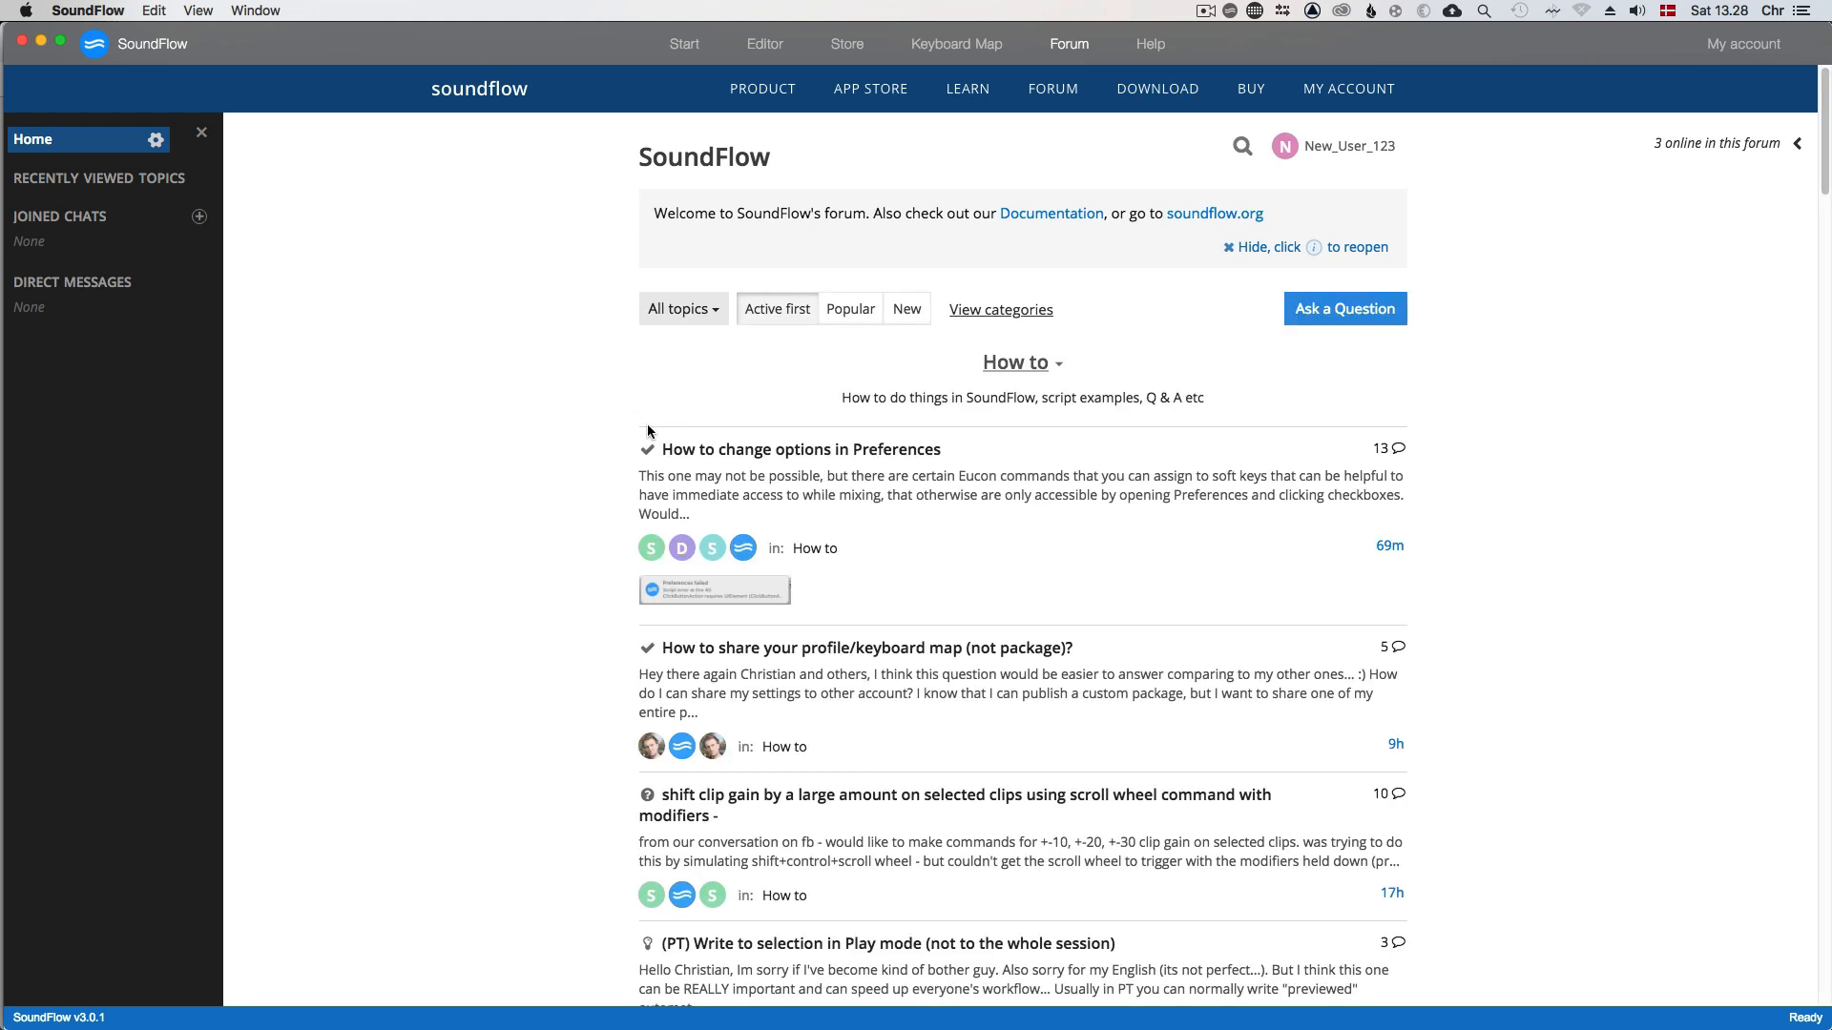
left_click(1241, 145)
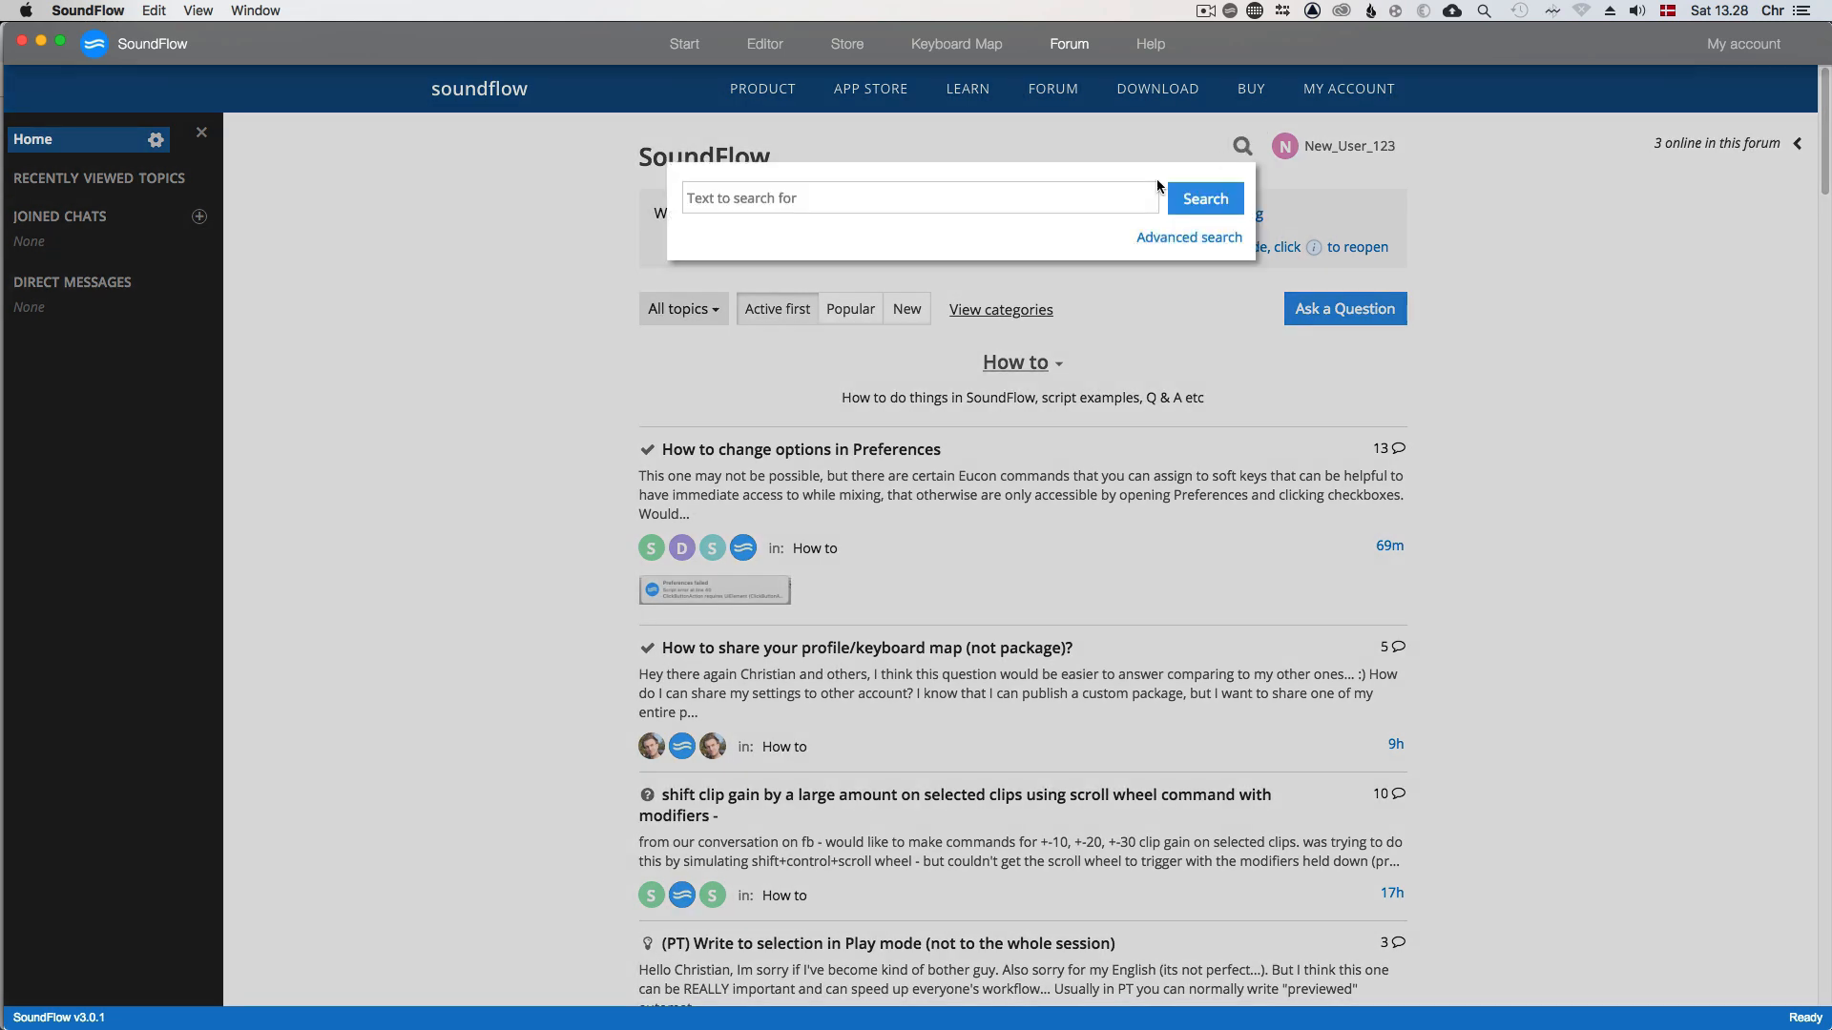
left_click(918, 198)
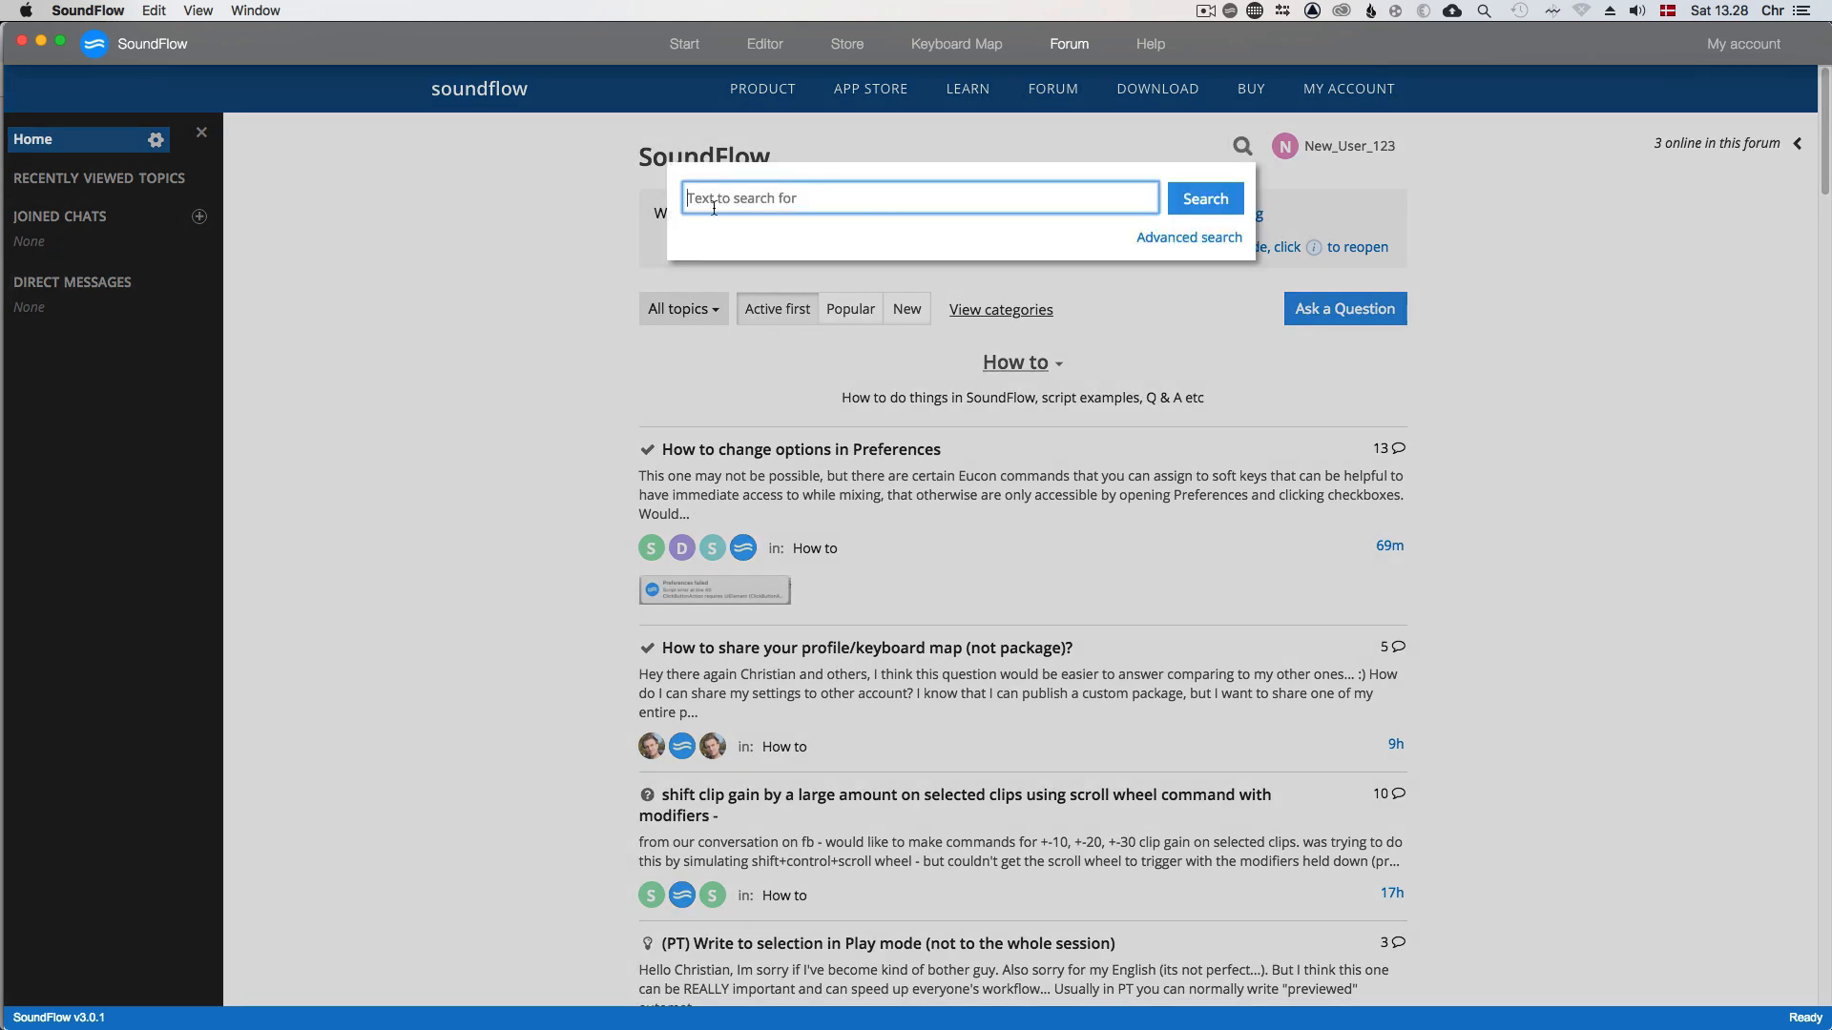
left_click(1248, 372)
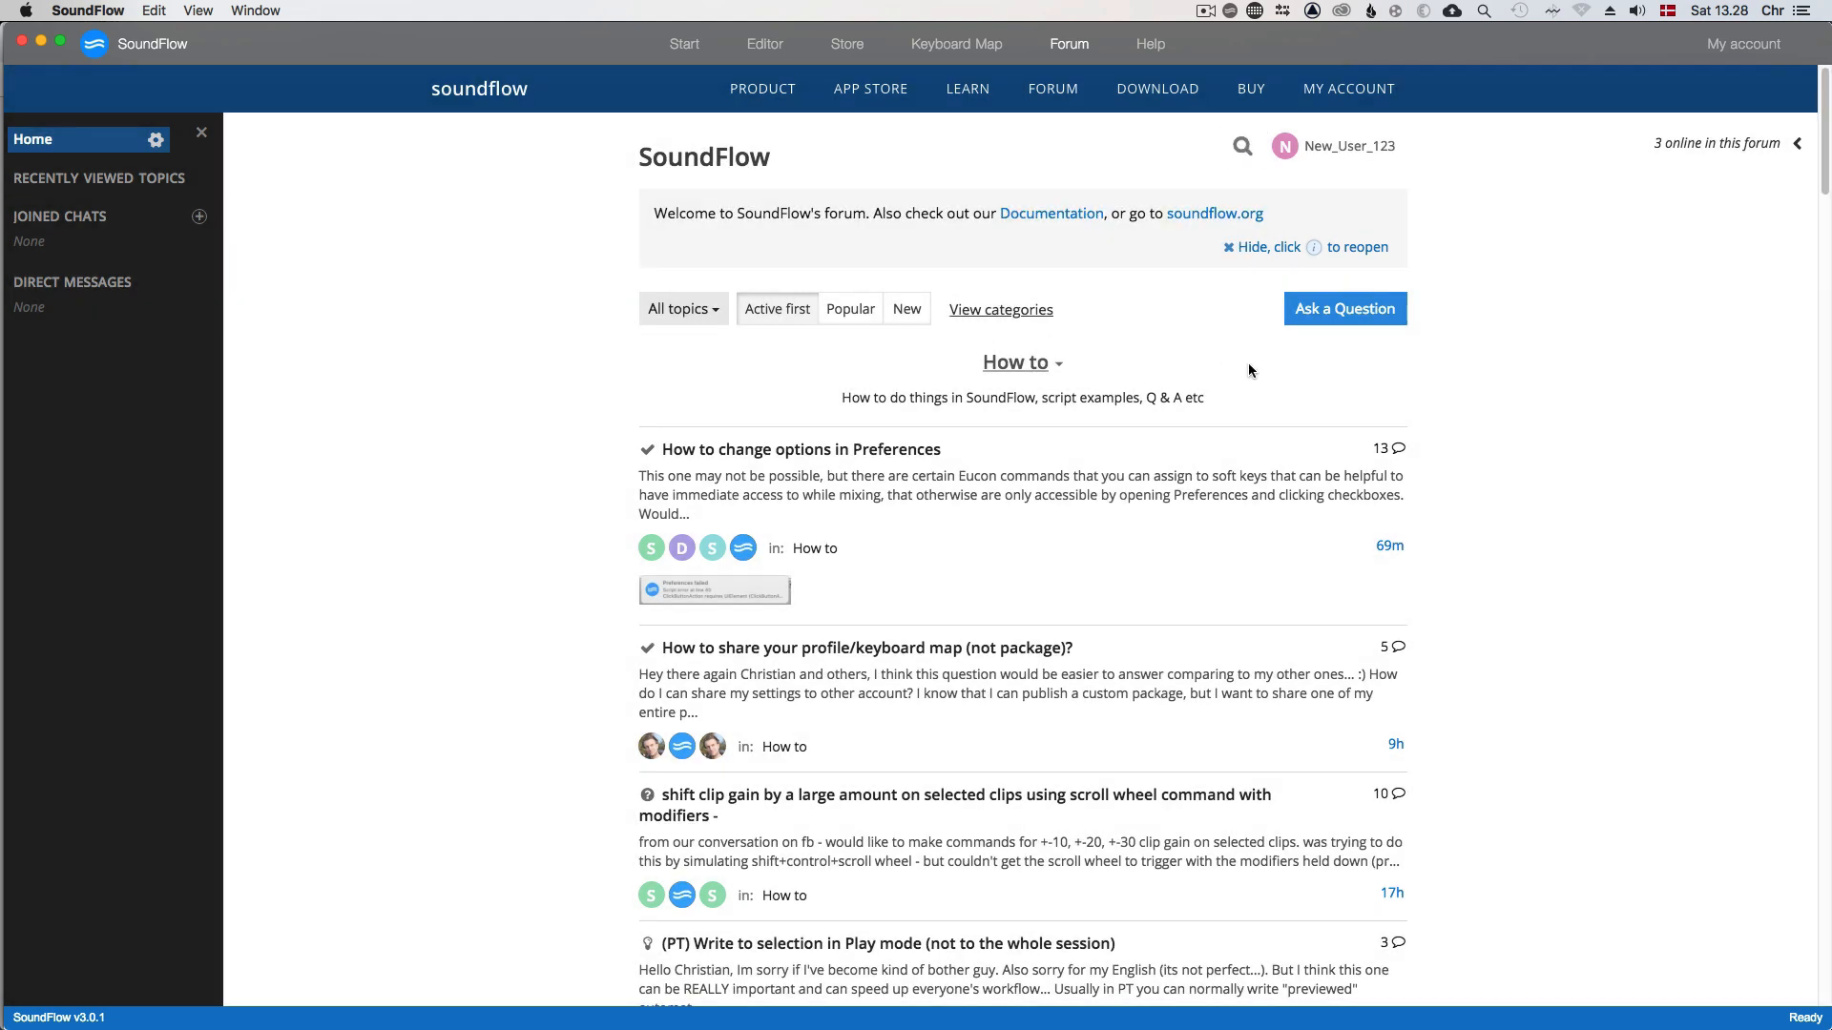
Start a new forum question titled 'Test' with placeholder text 'aerhaerh'.
left_click(1343, 308)
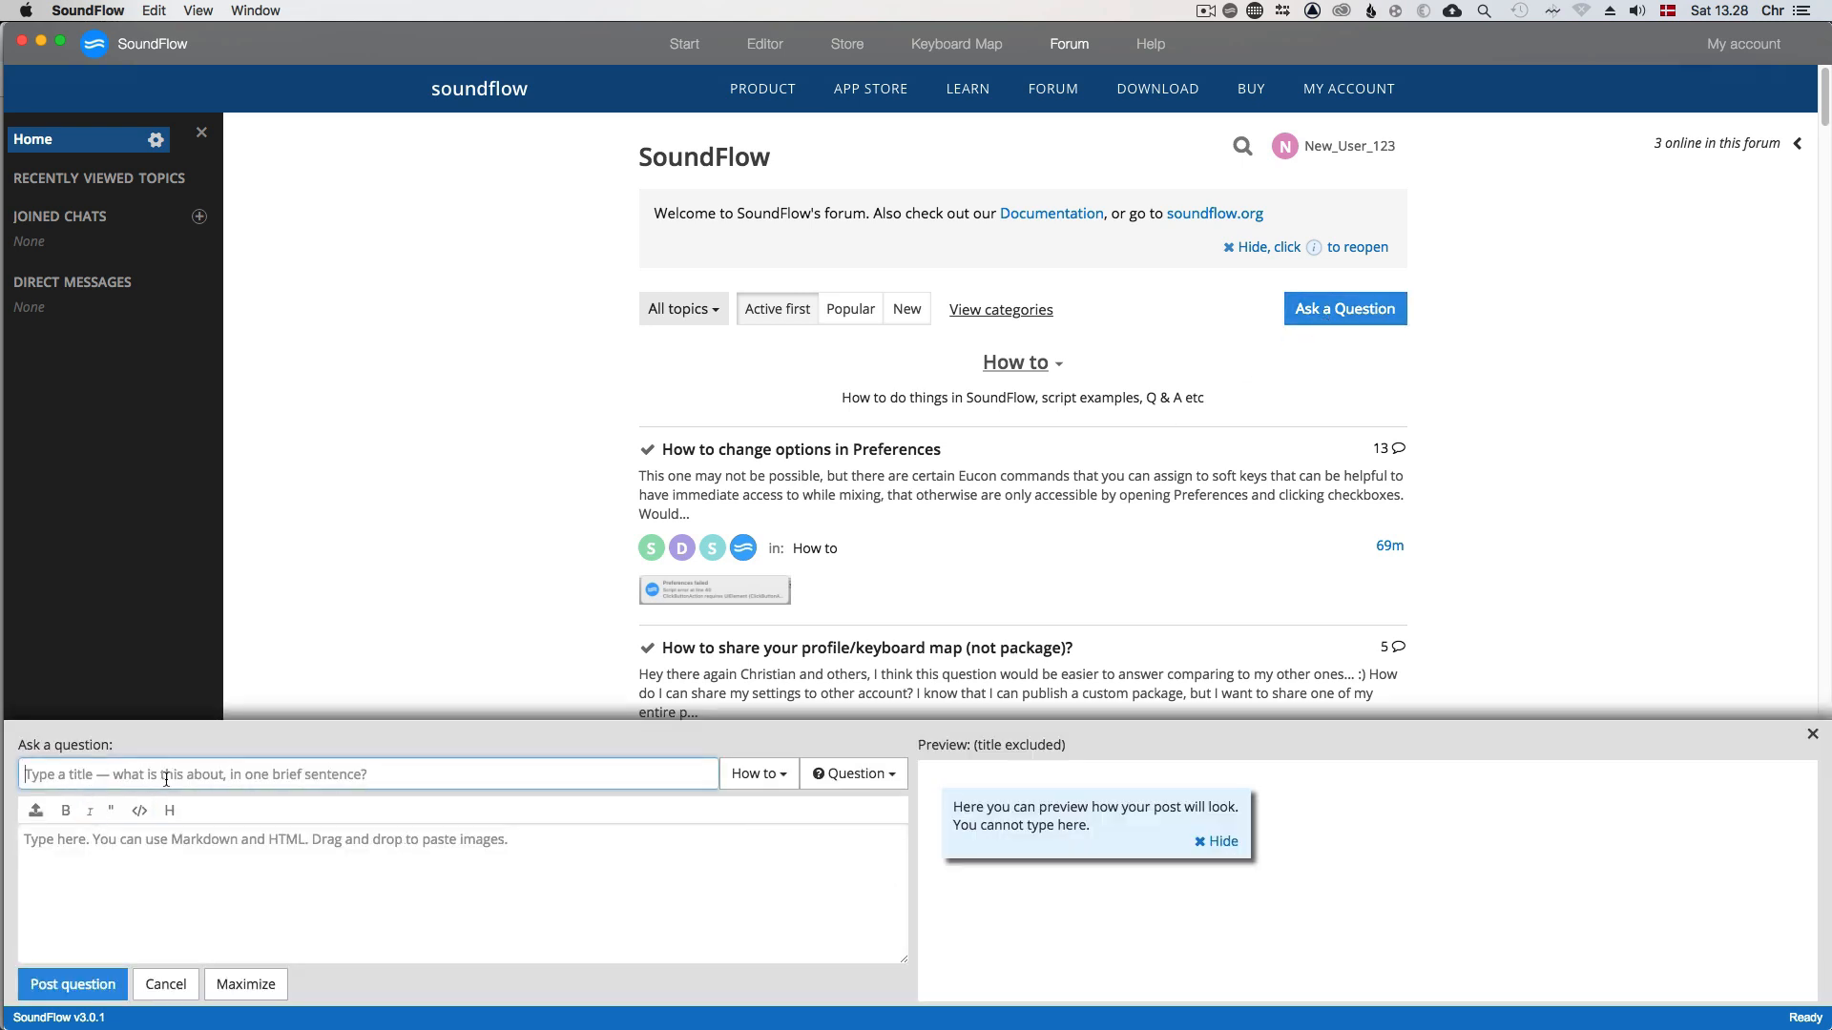
type("Test")
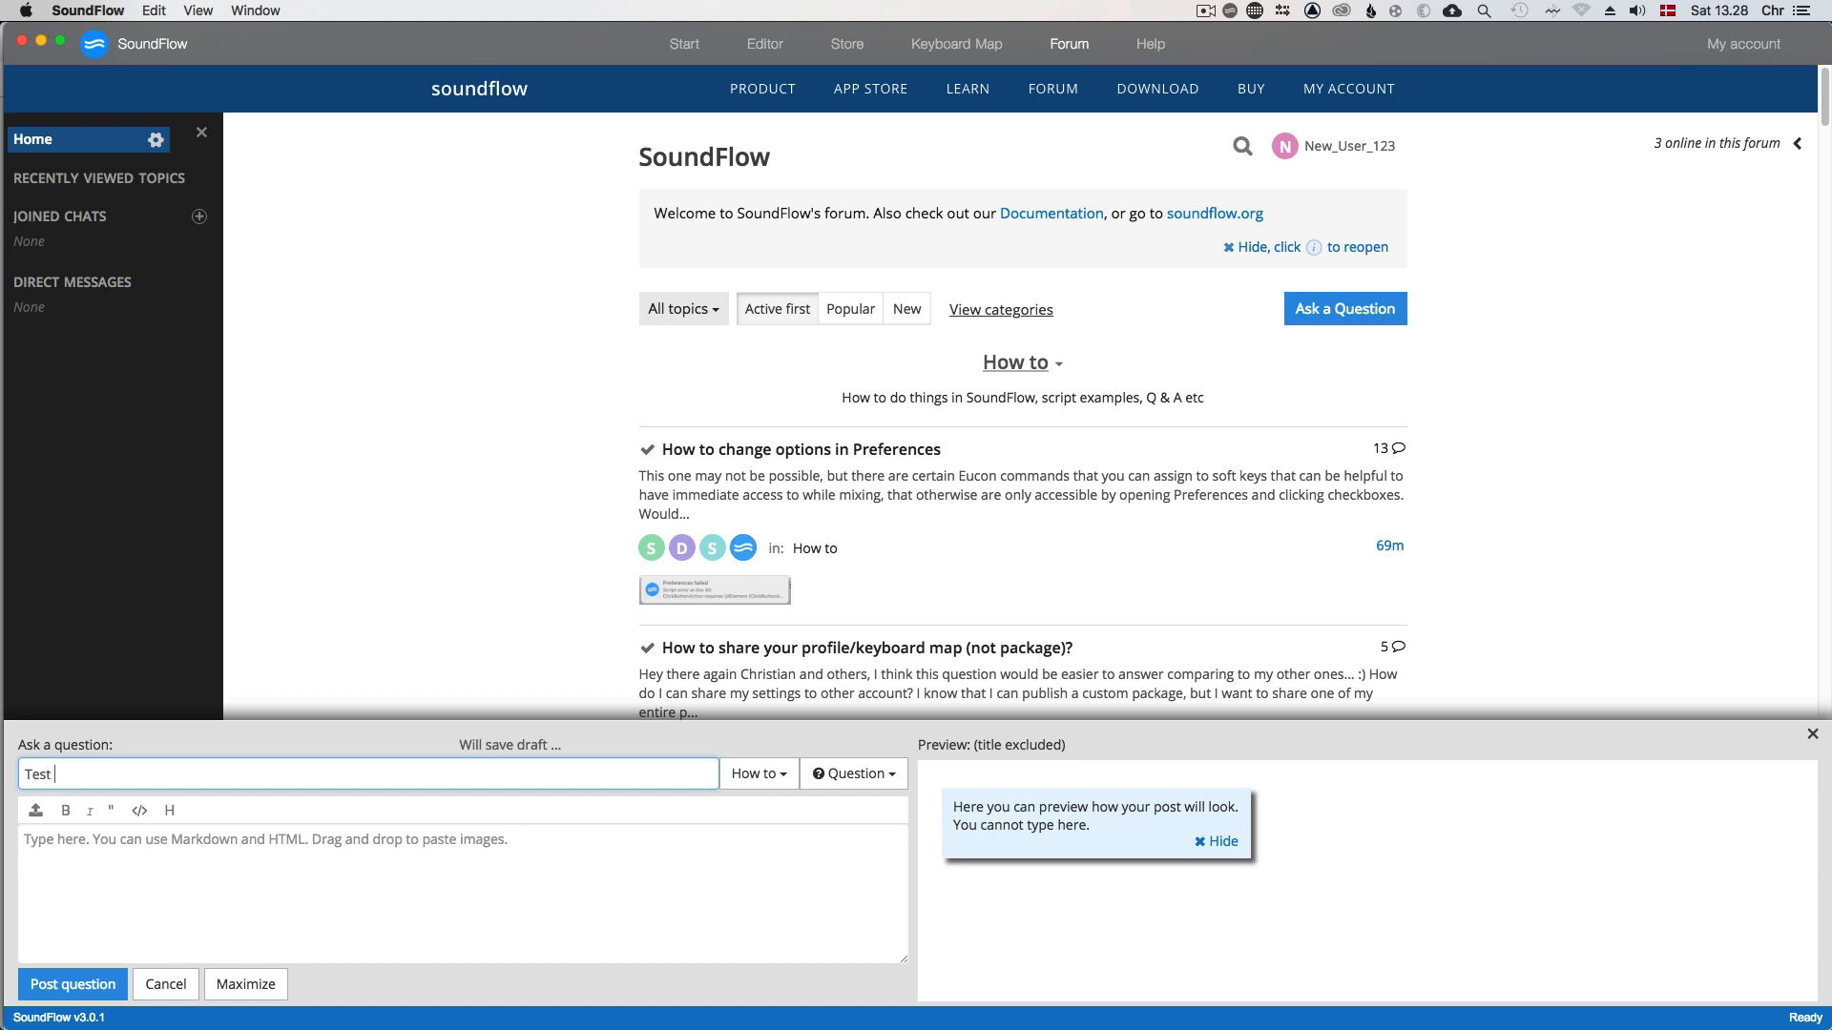
type("aerhaerh")
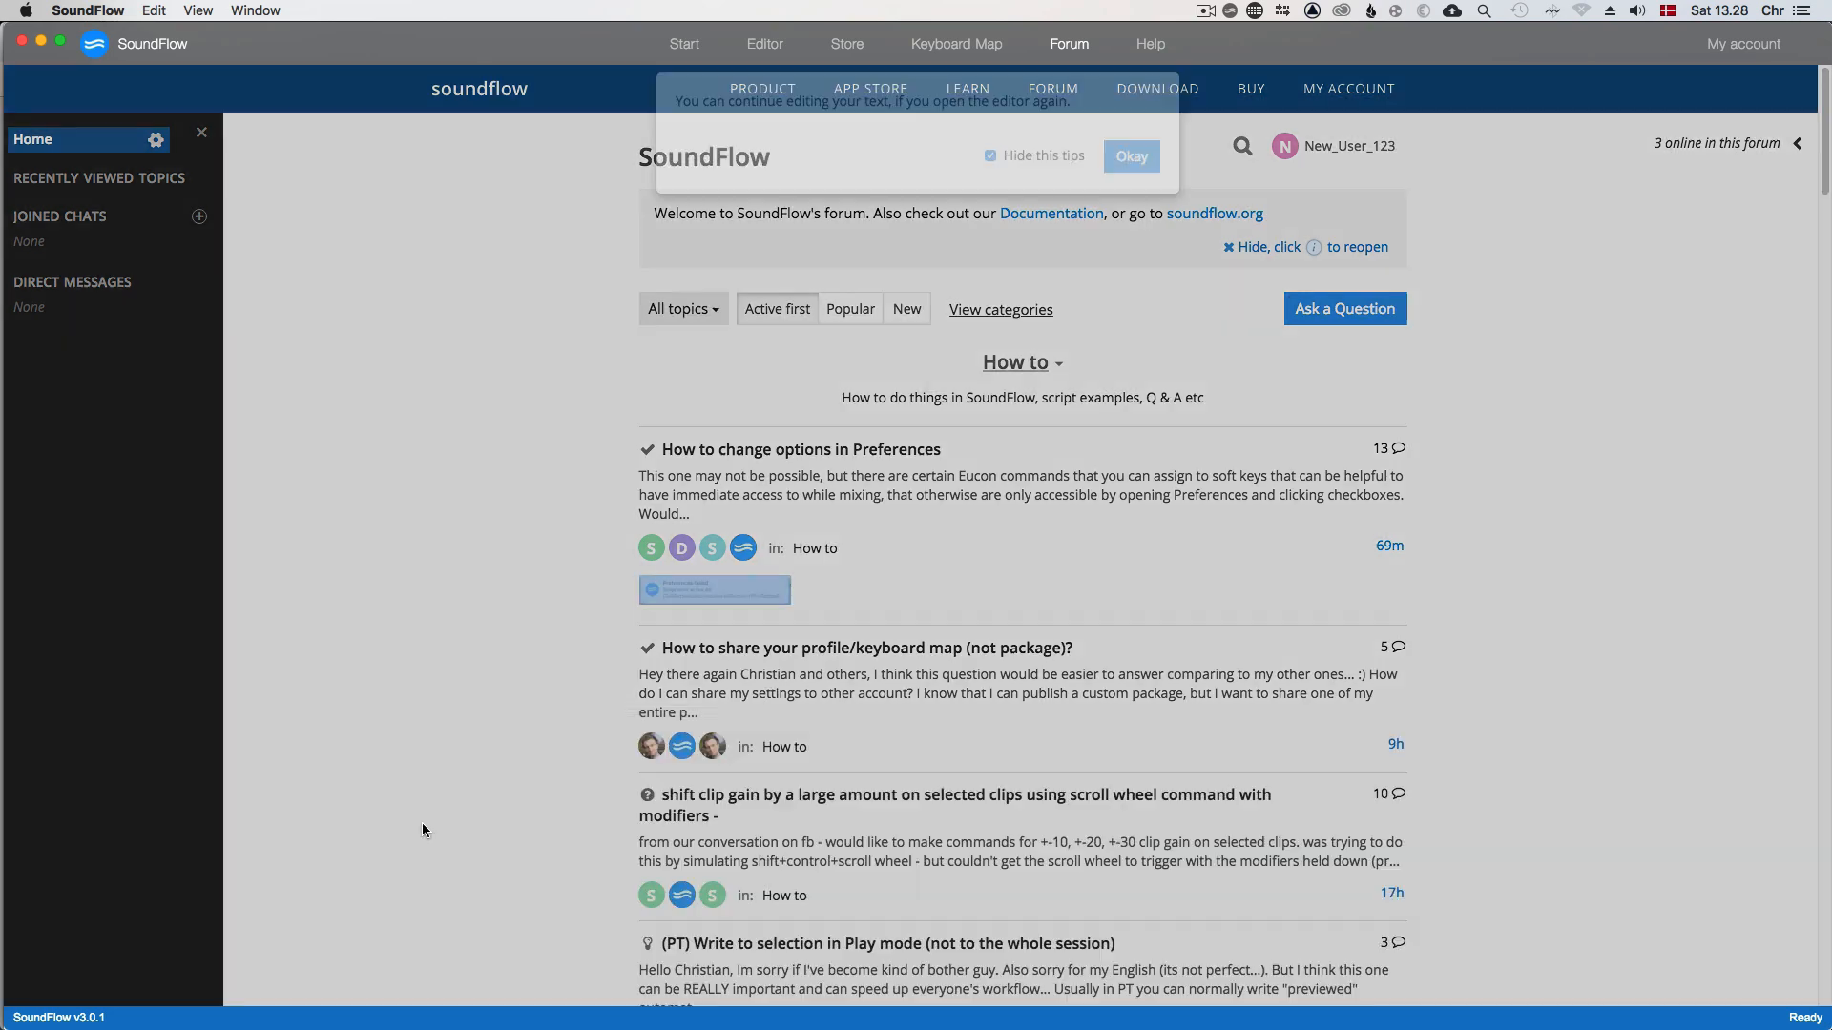
Dismiss the draft-saved tip and switch to the Help Center.
left_click(1129, 155)
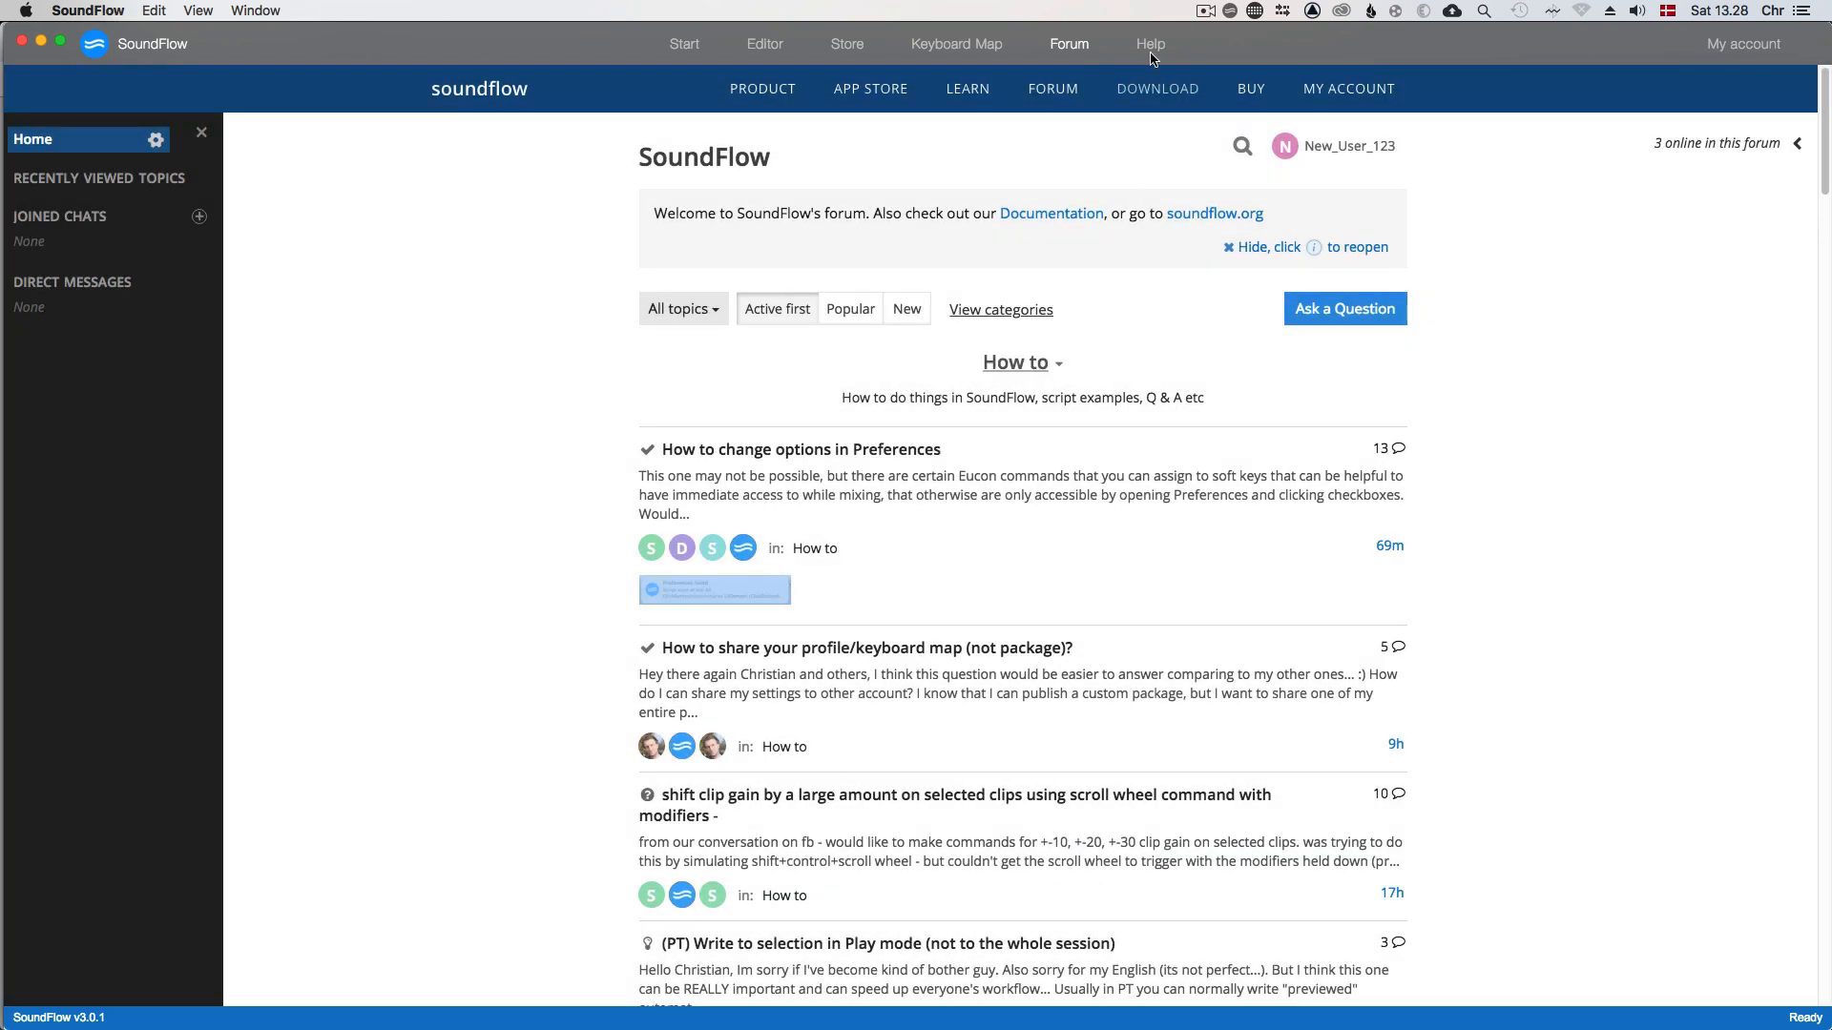
left_click(1150, 45)
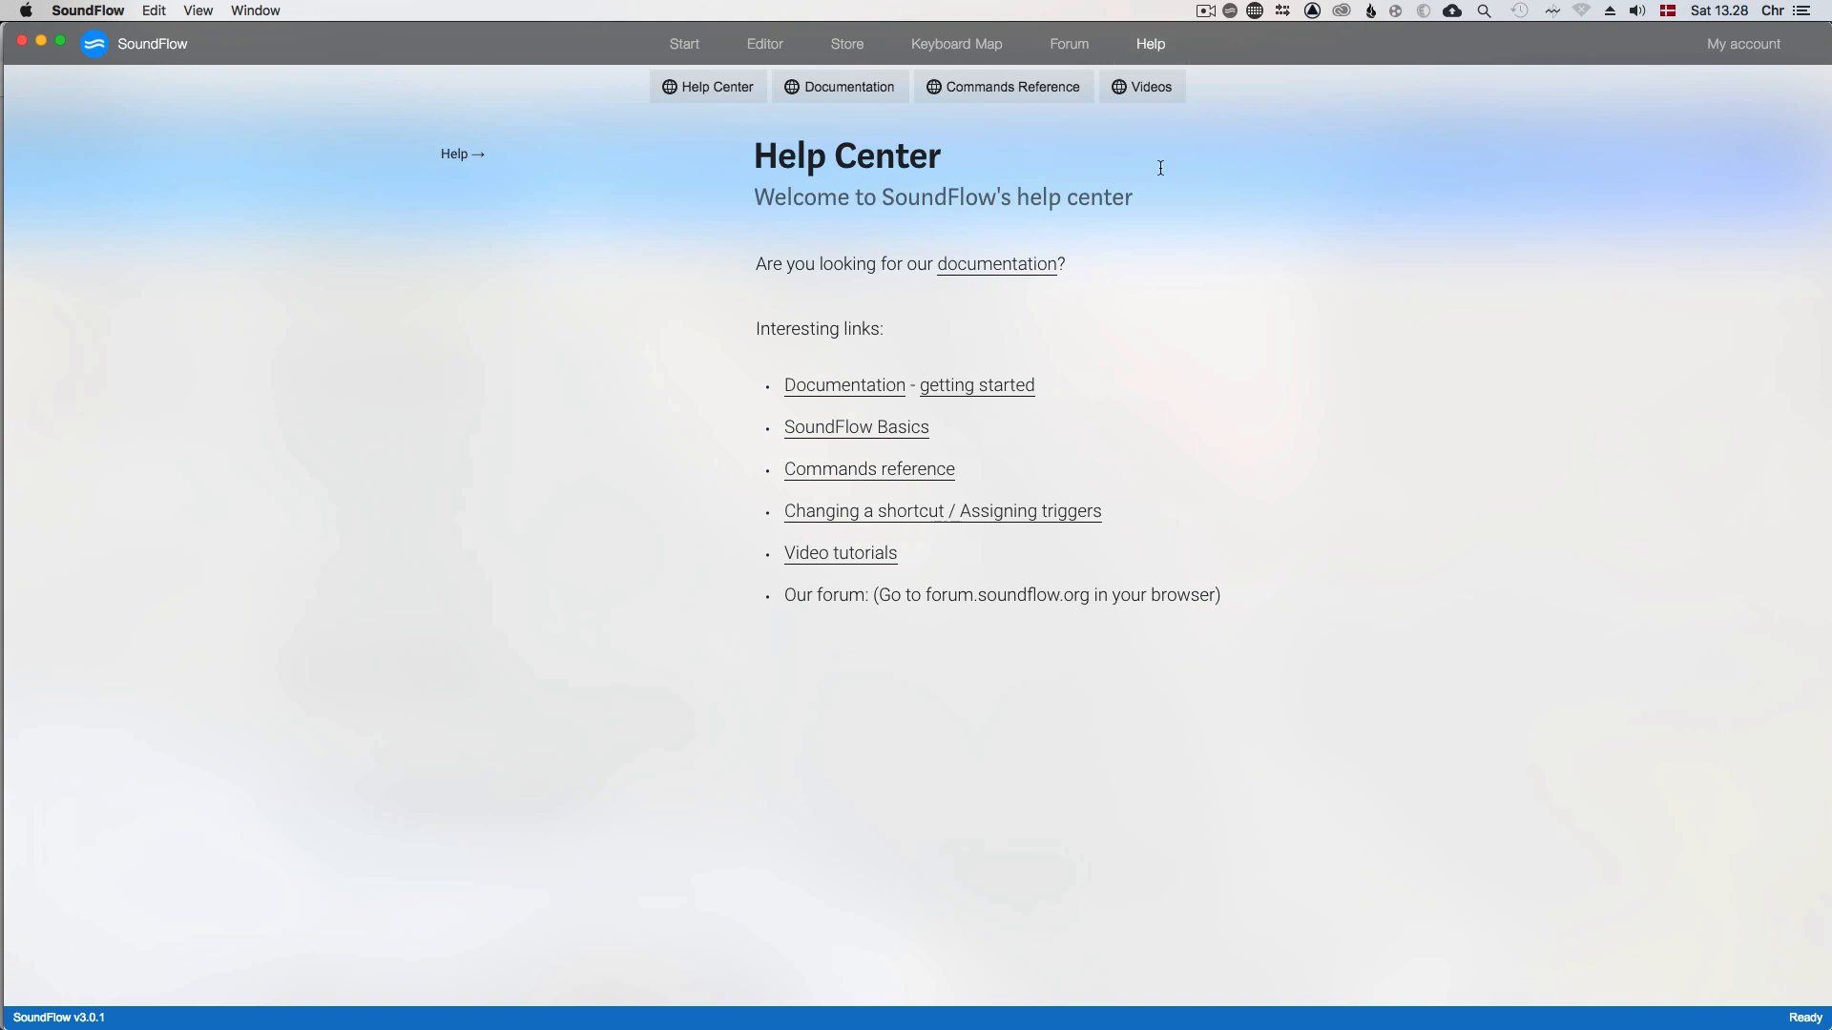
mouse_move(984, 304)
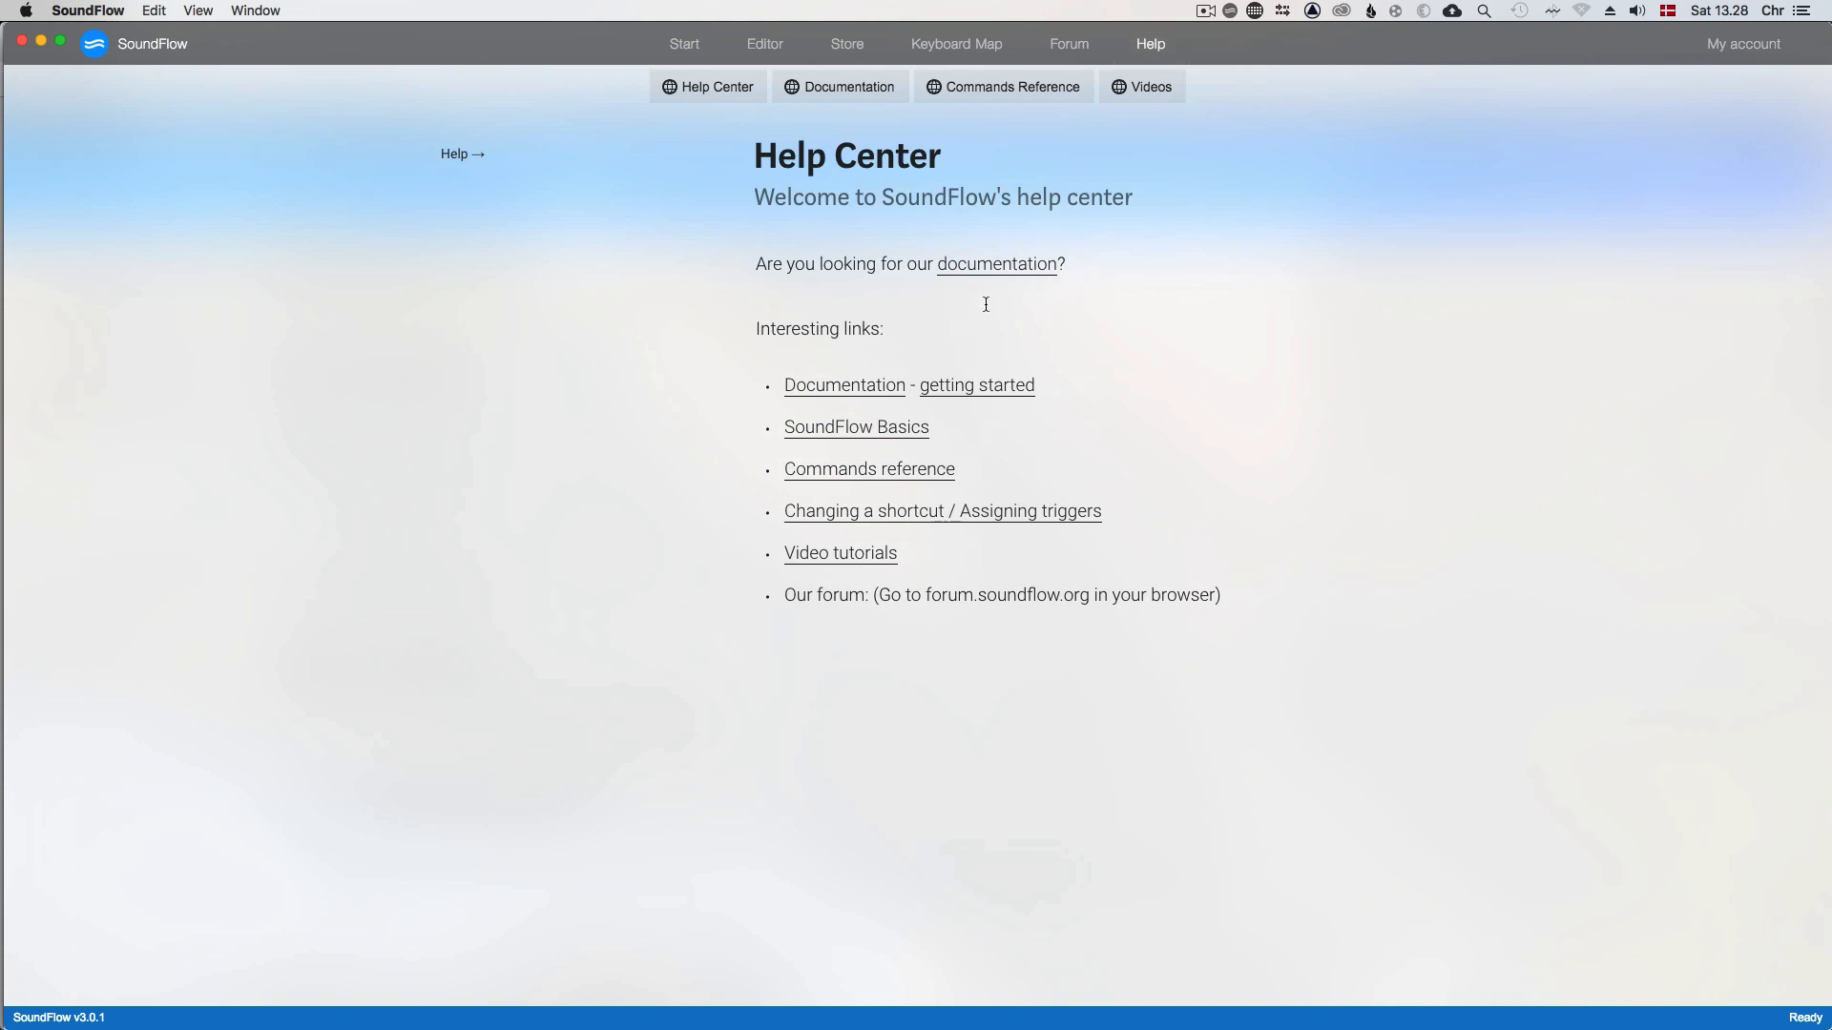
mouse_move(1005, 395)
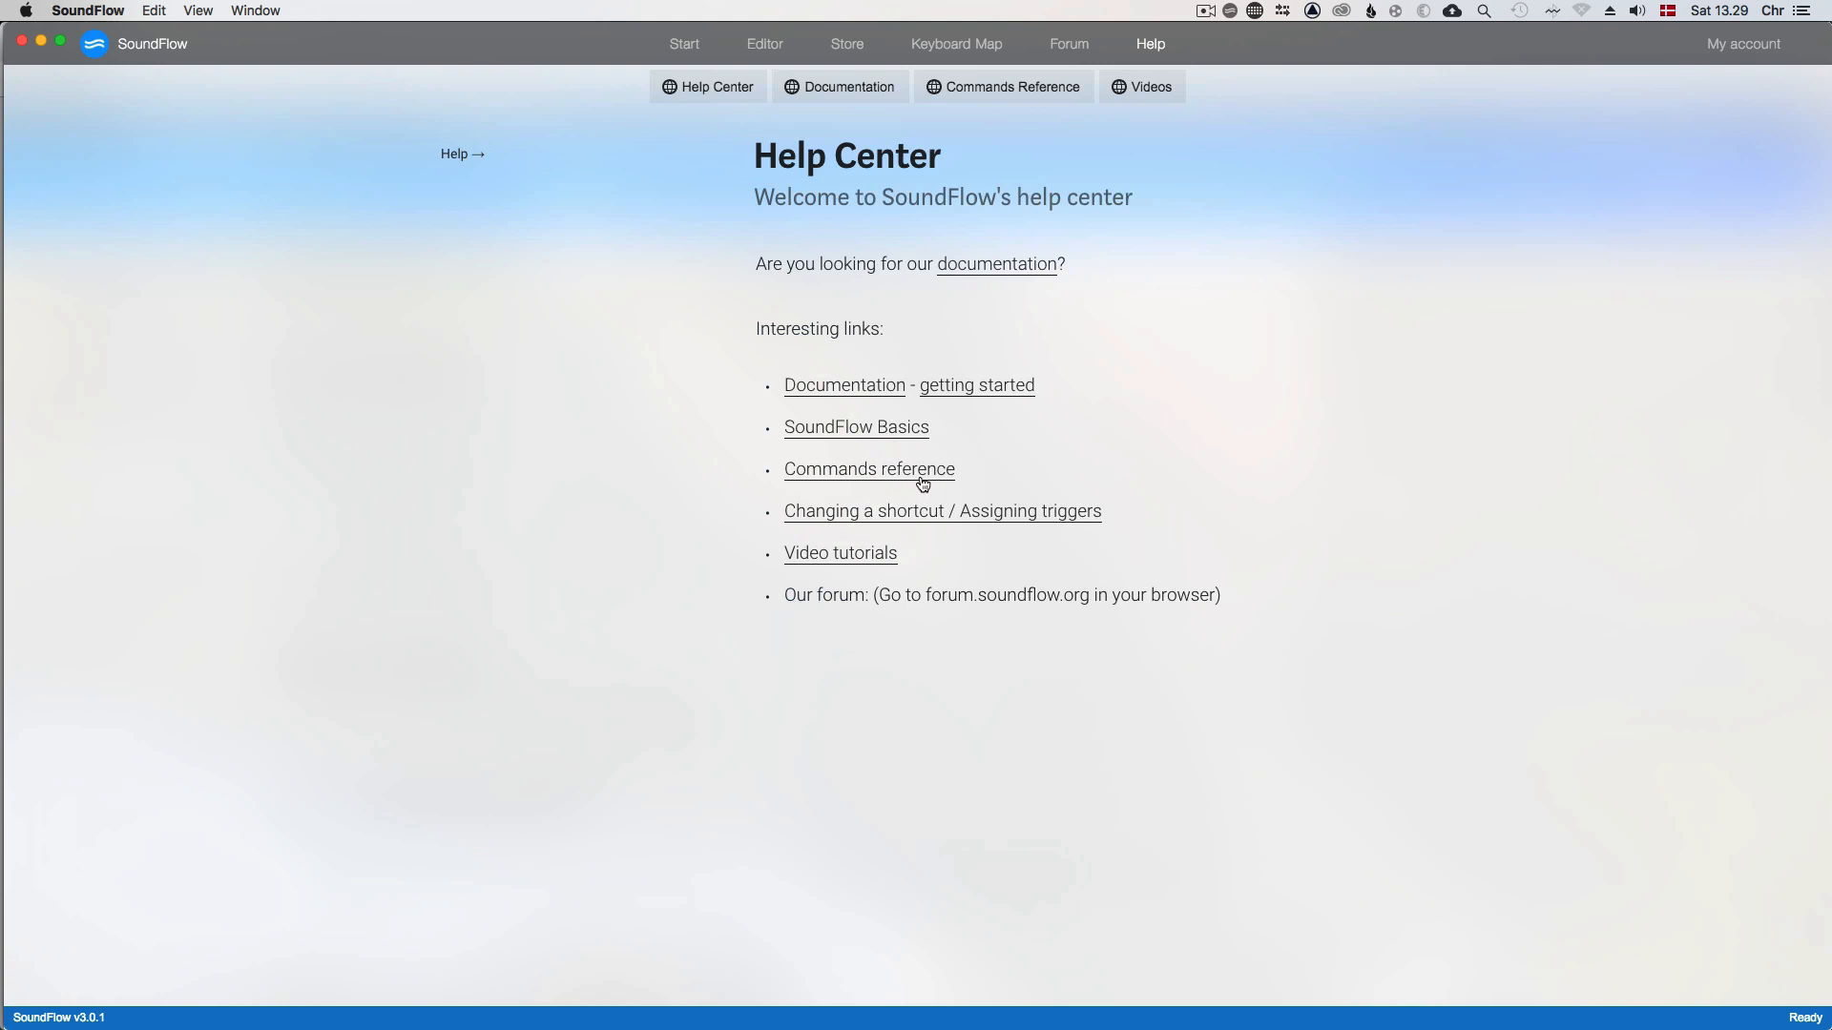
mouse_move(1796, 106)
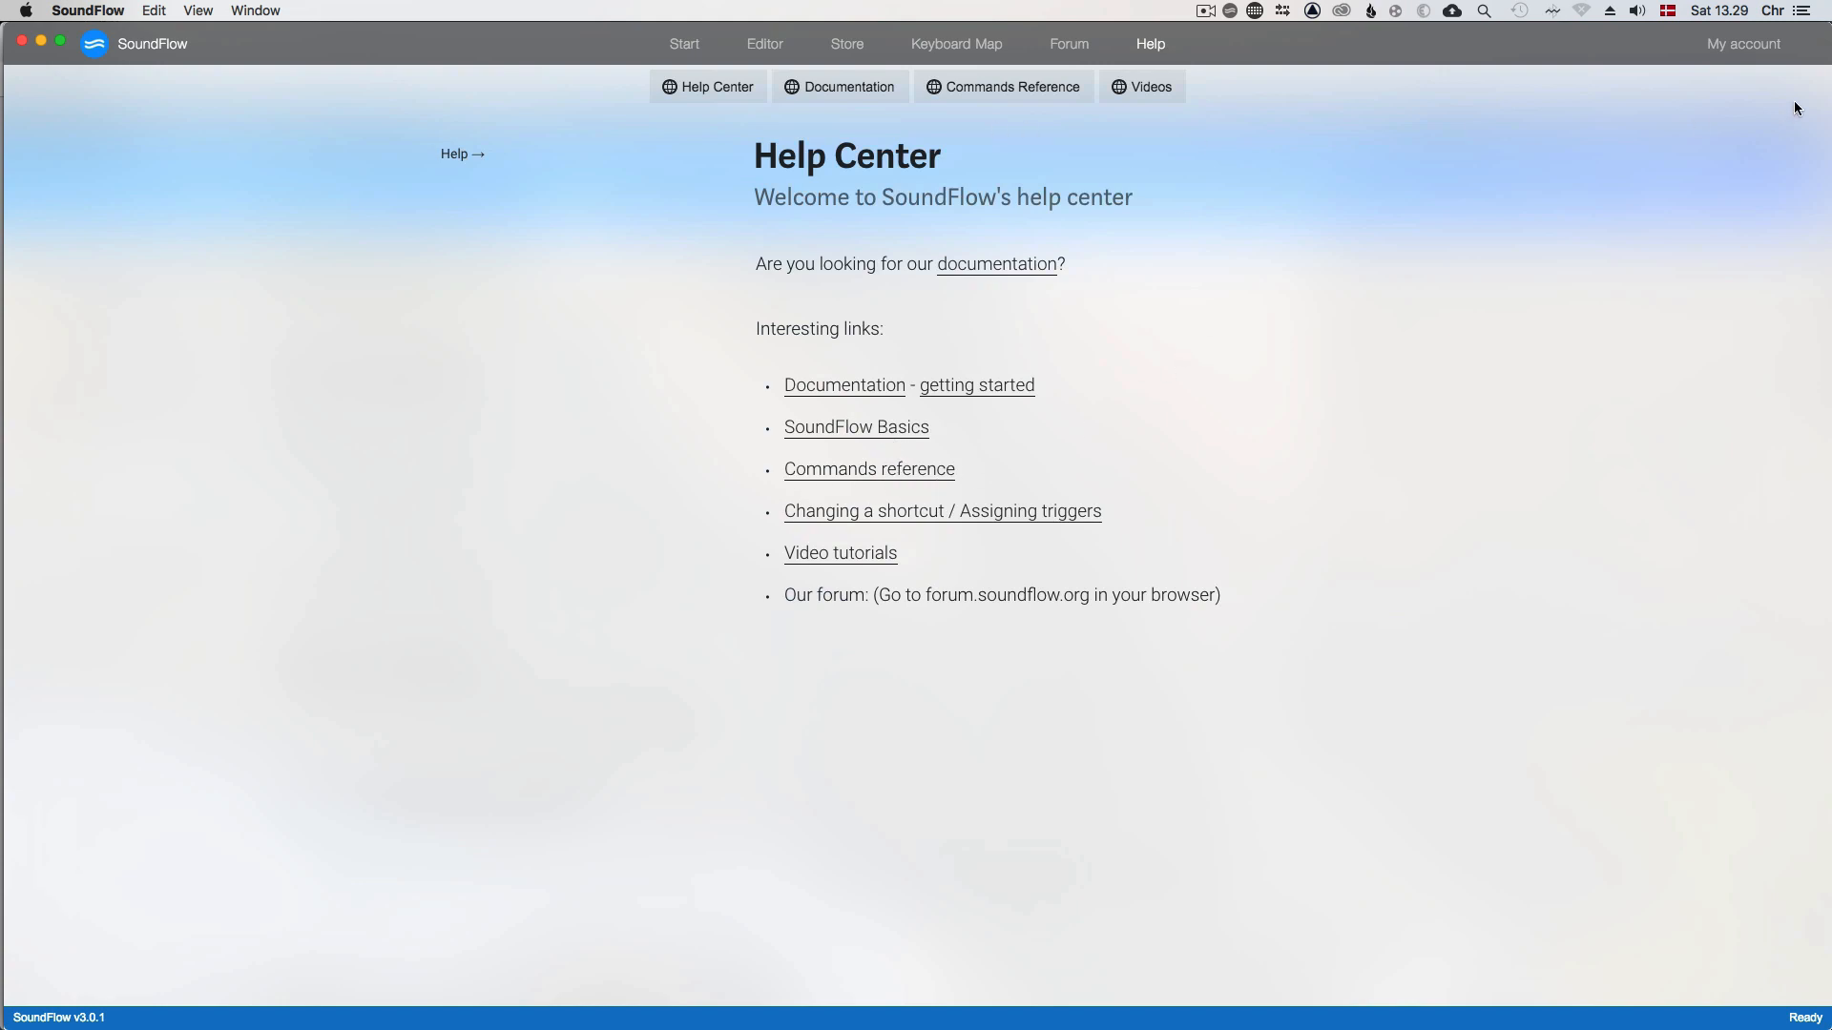
View the account page showing the Cloud Pro trial and next billing date.
left_click(1742, 45)
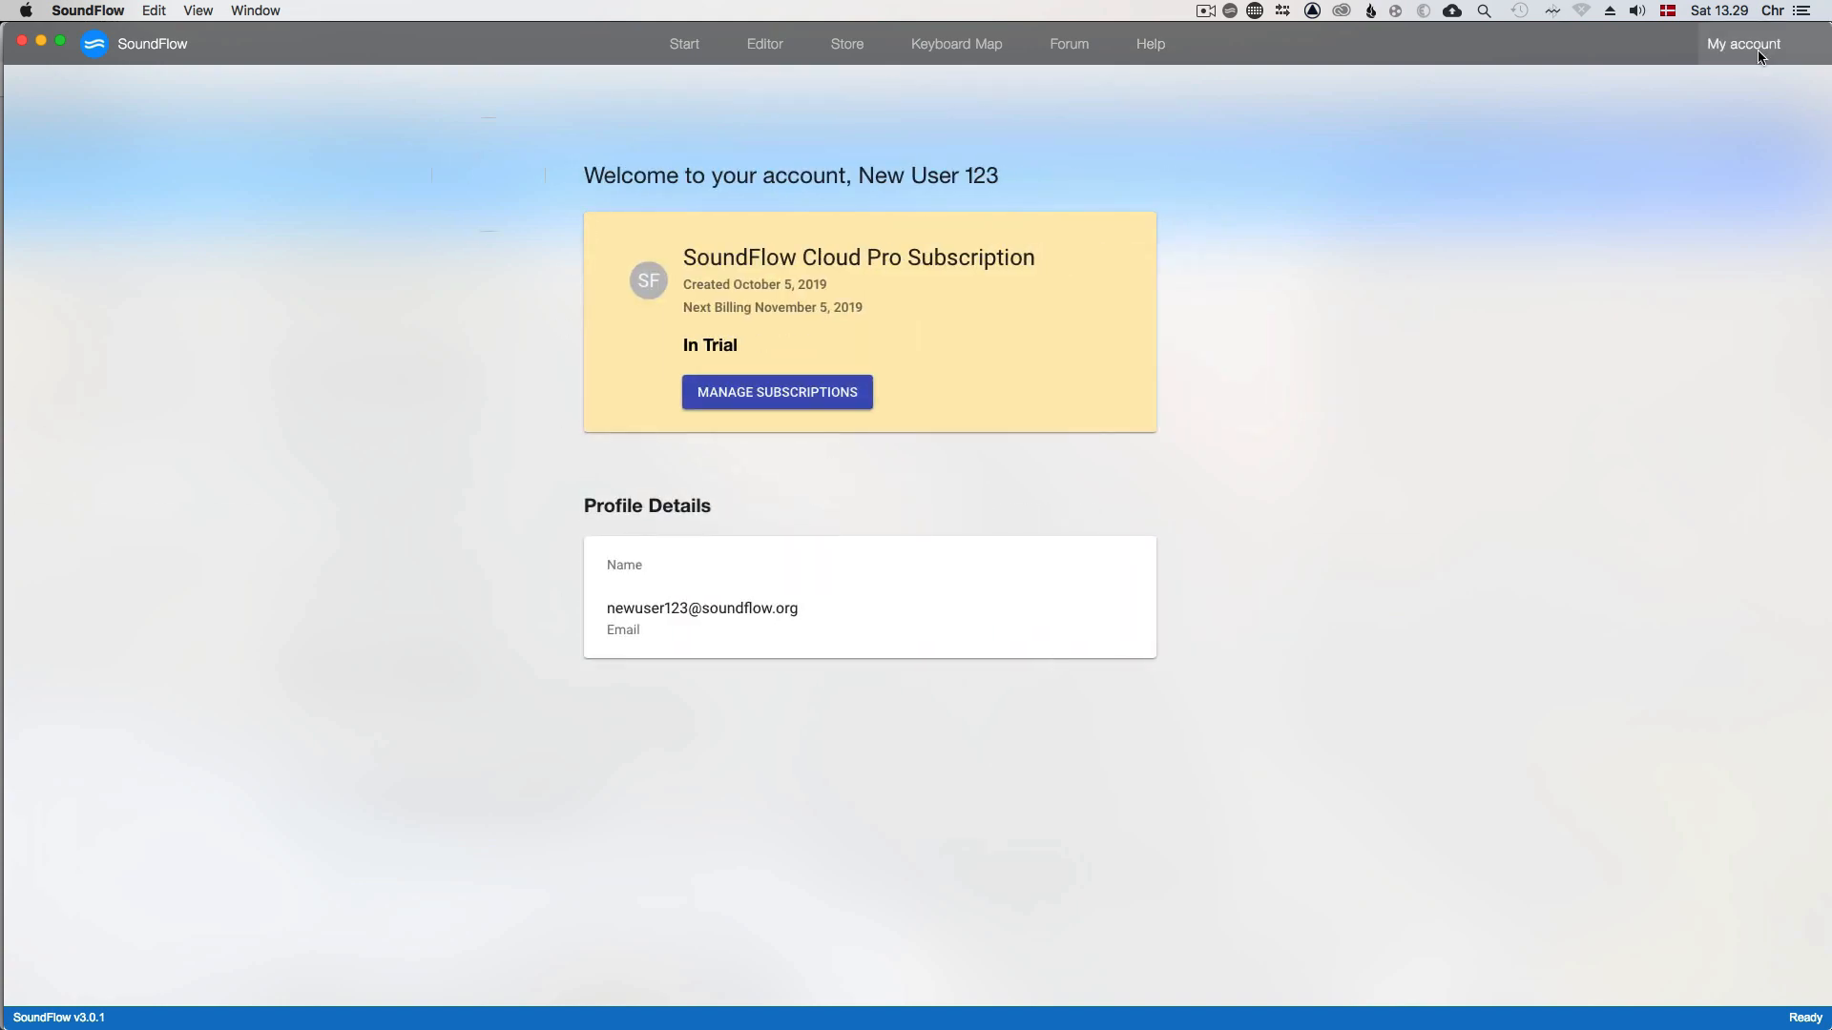
mouse_move(1765, 57)
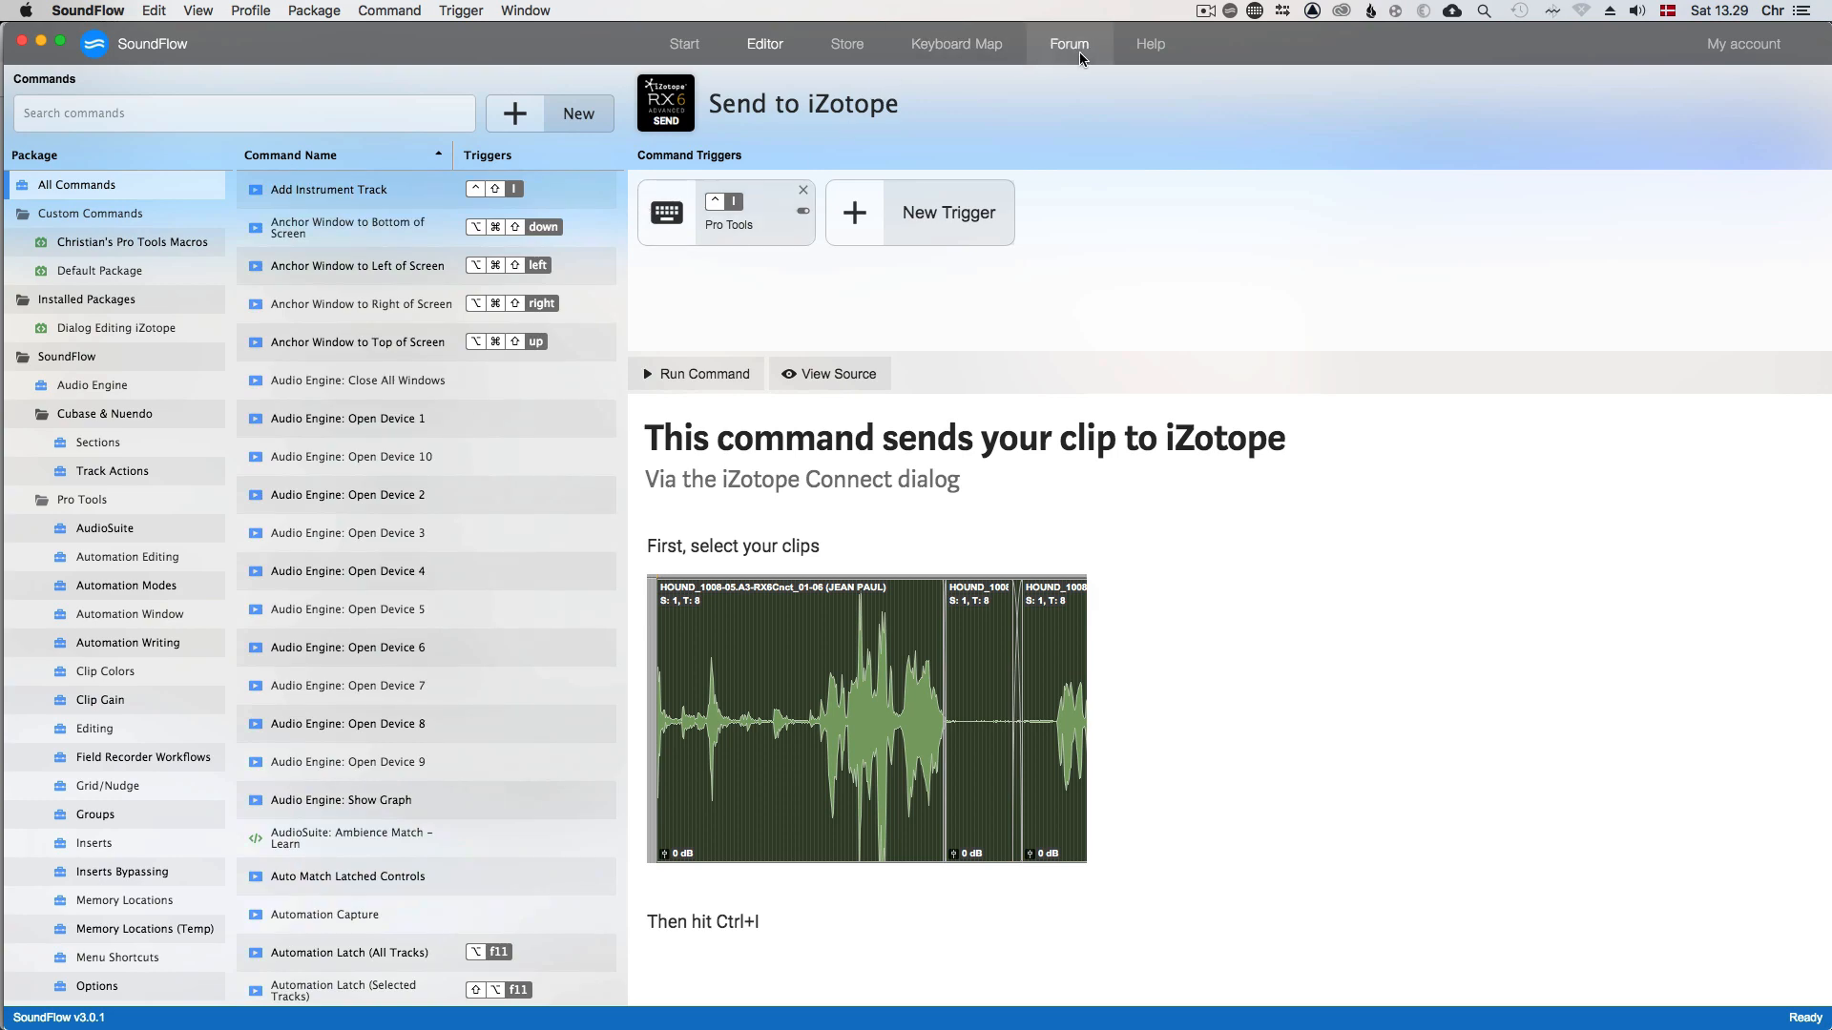
Open the SoundFlow community forum to browse the How to topics.
left_click(1067, 43)
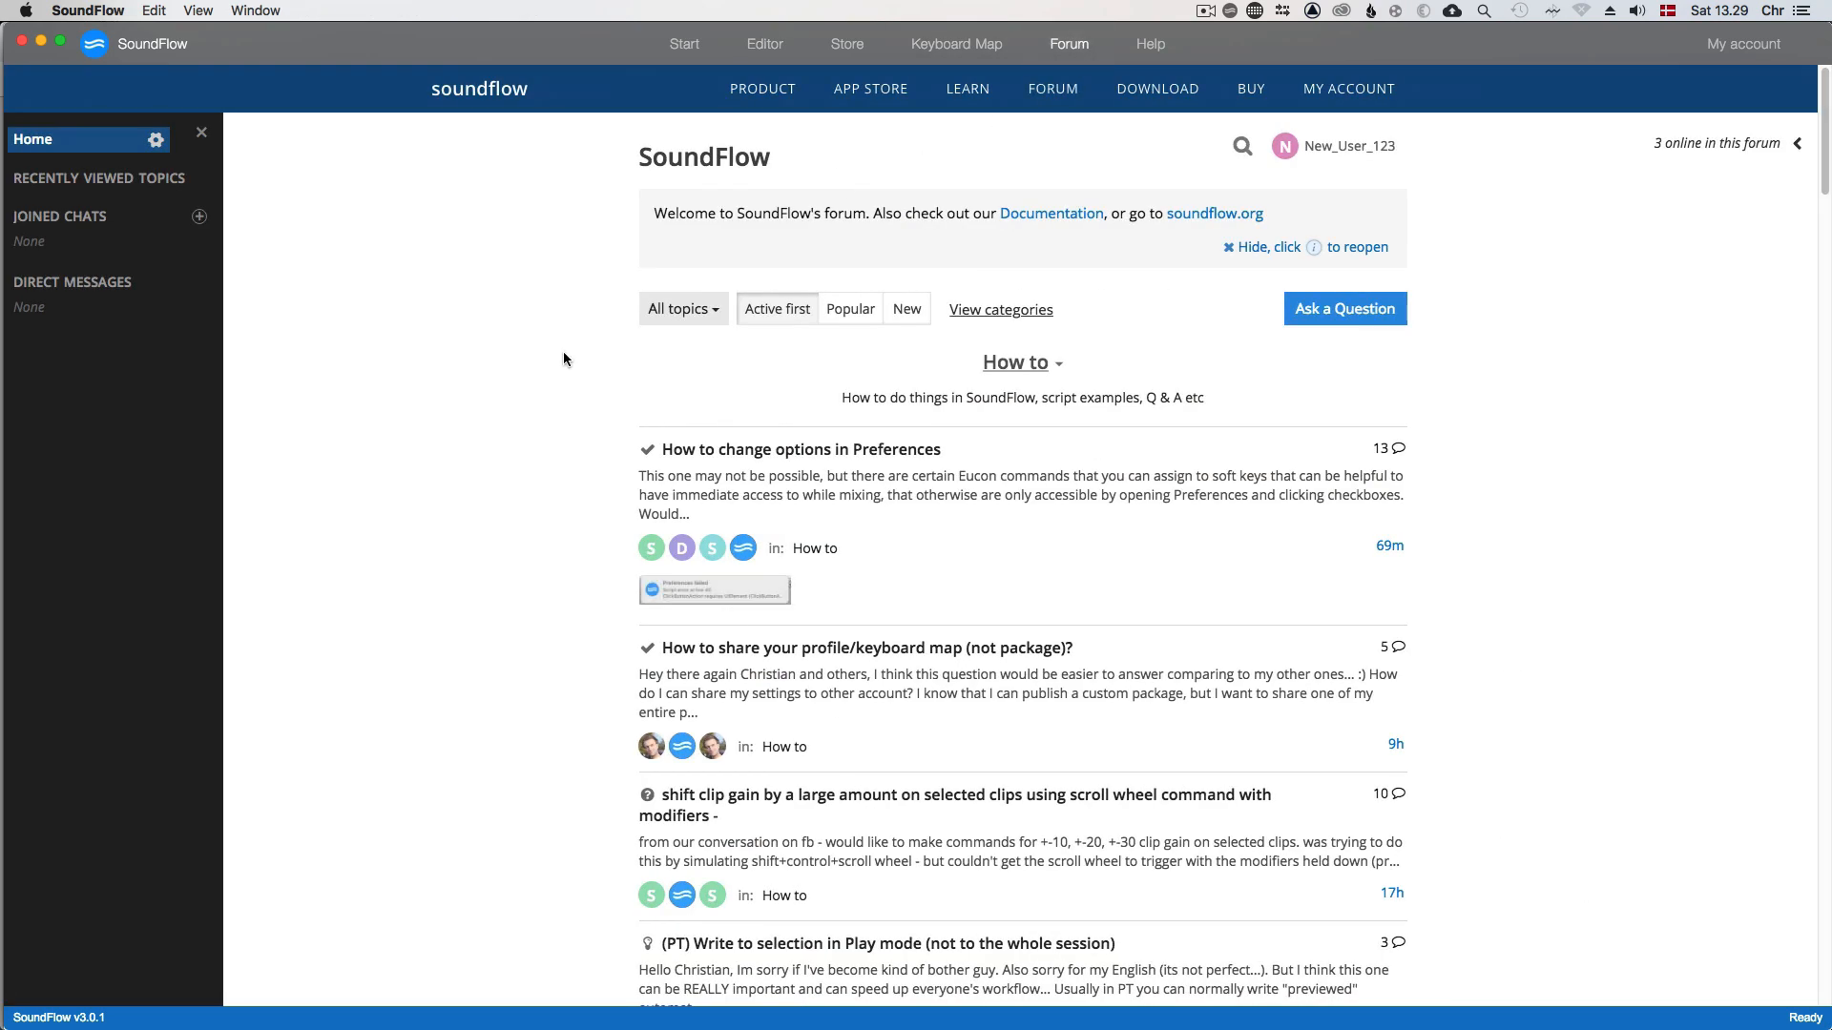
mouse_move(556, 371)
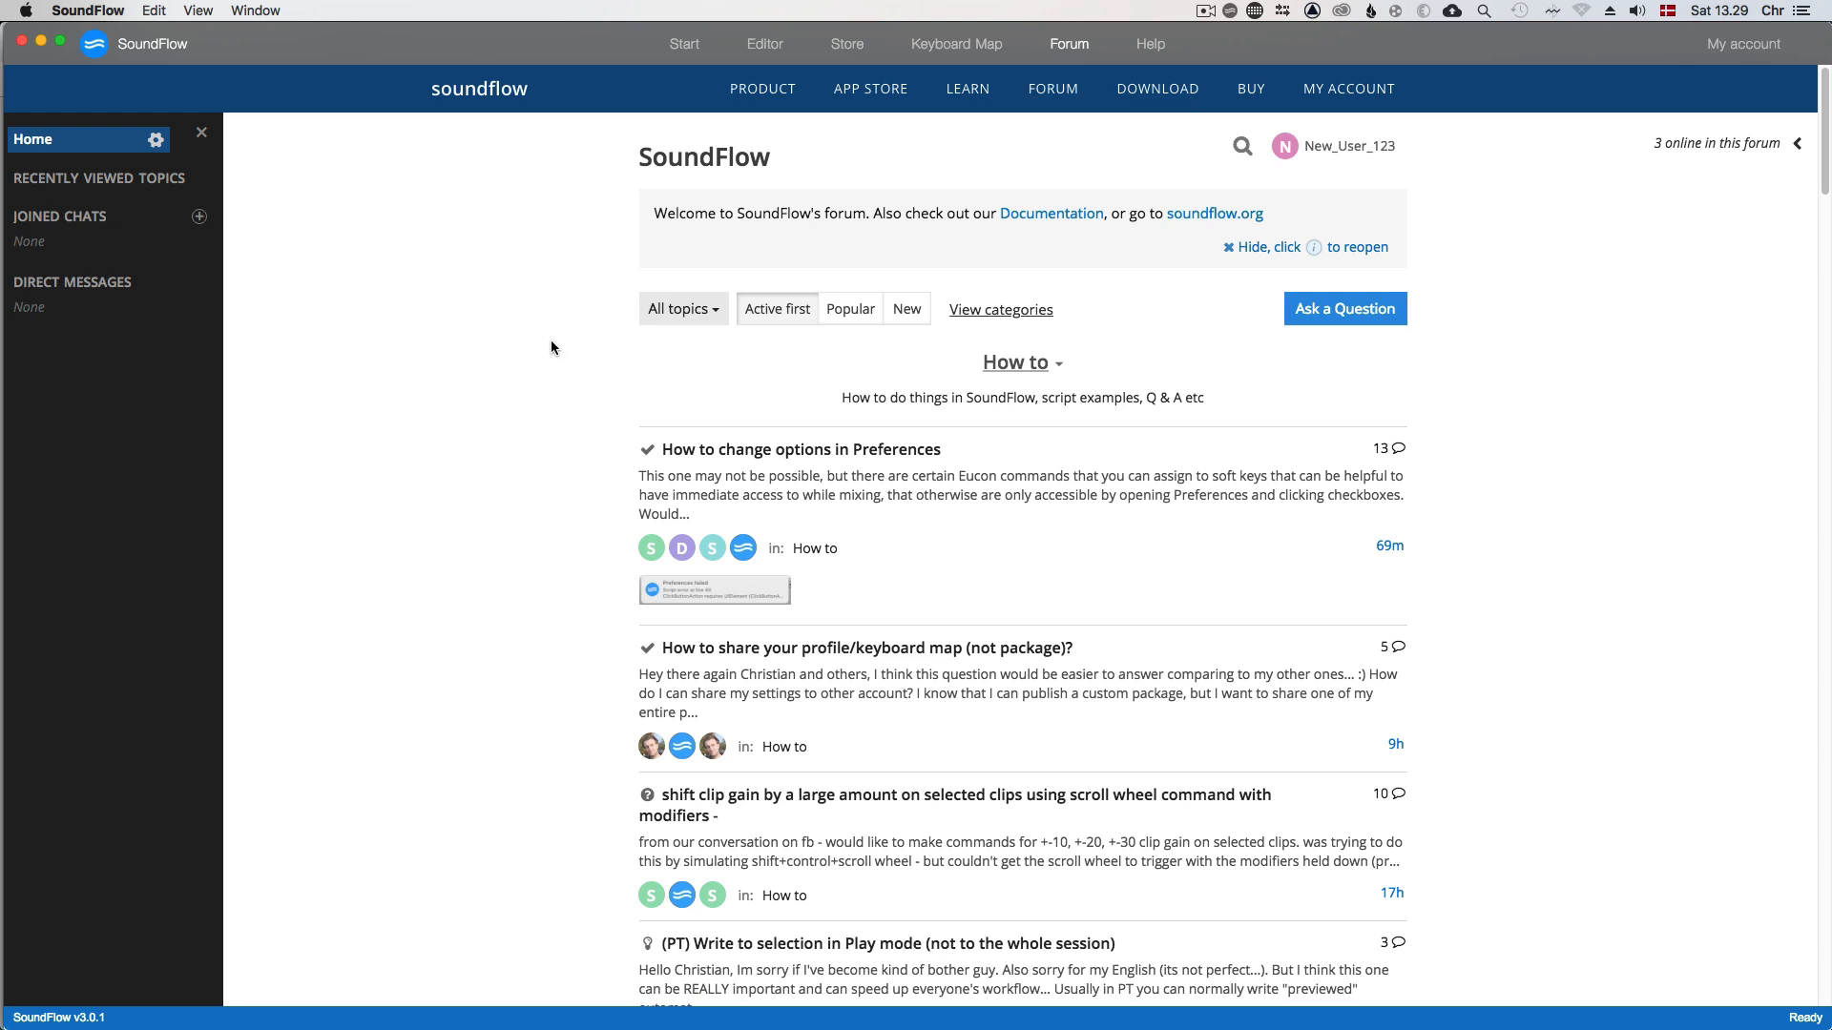
mouse_move(541, 348)
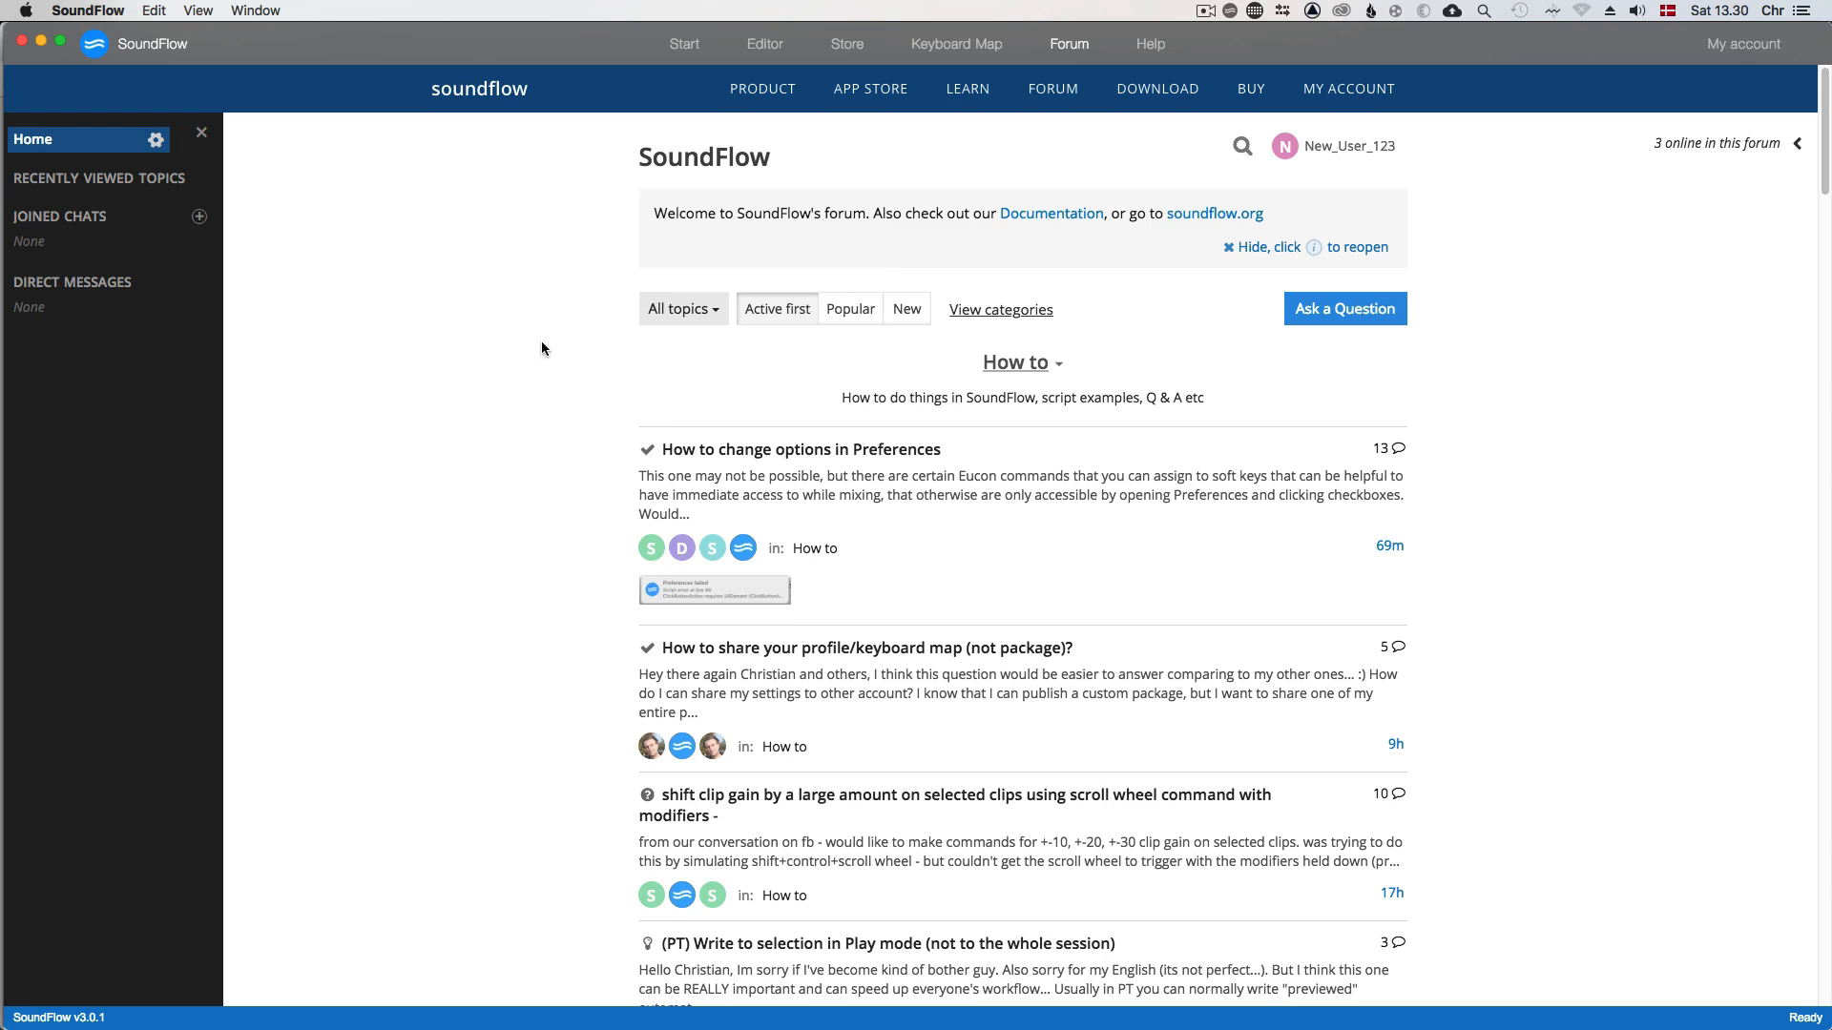